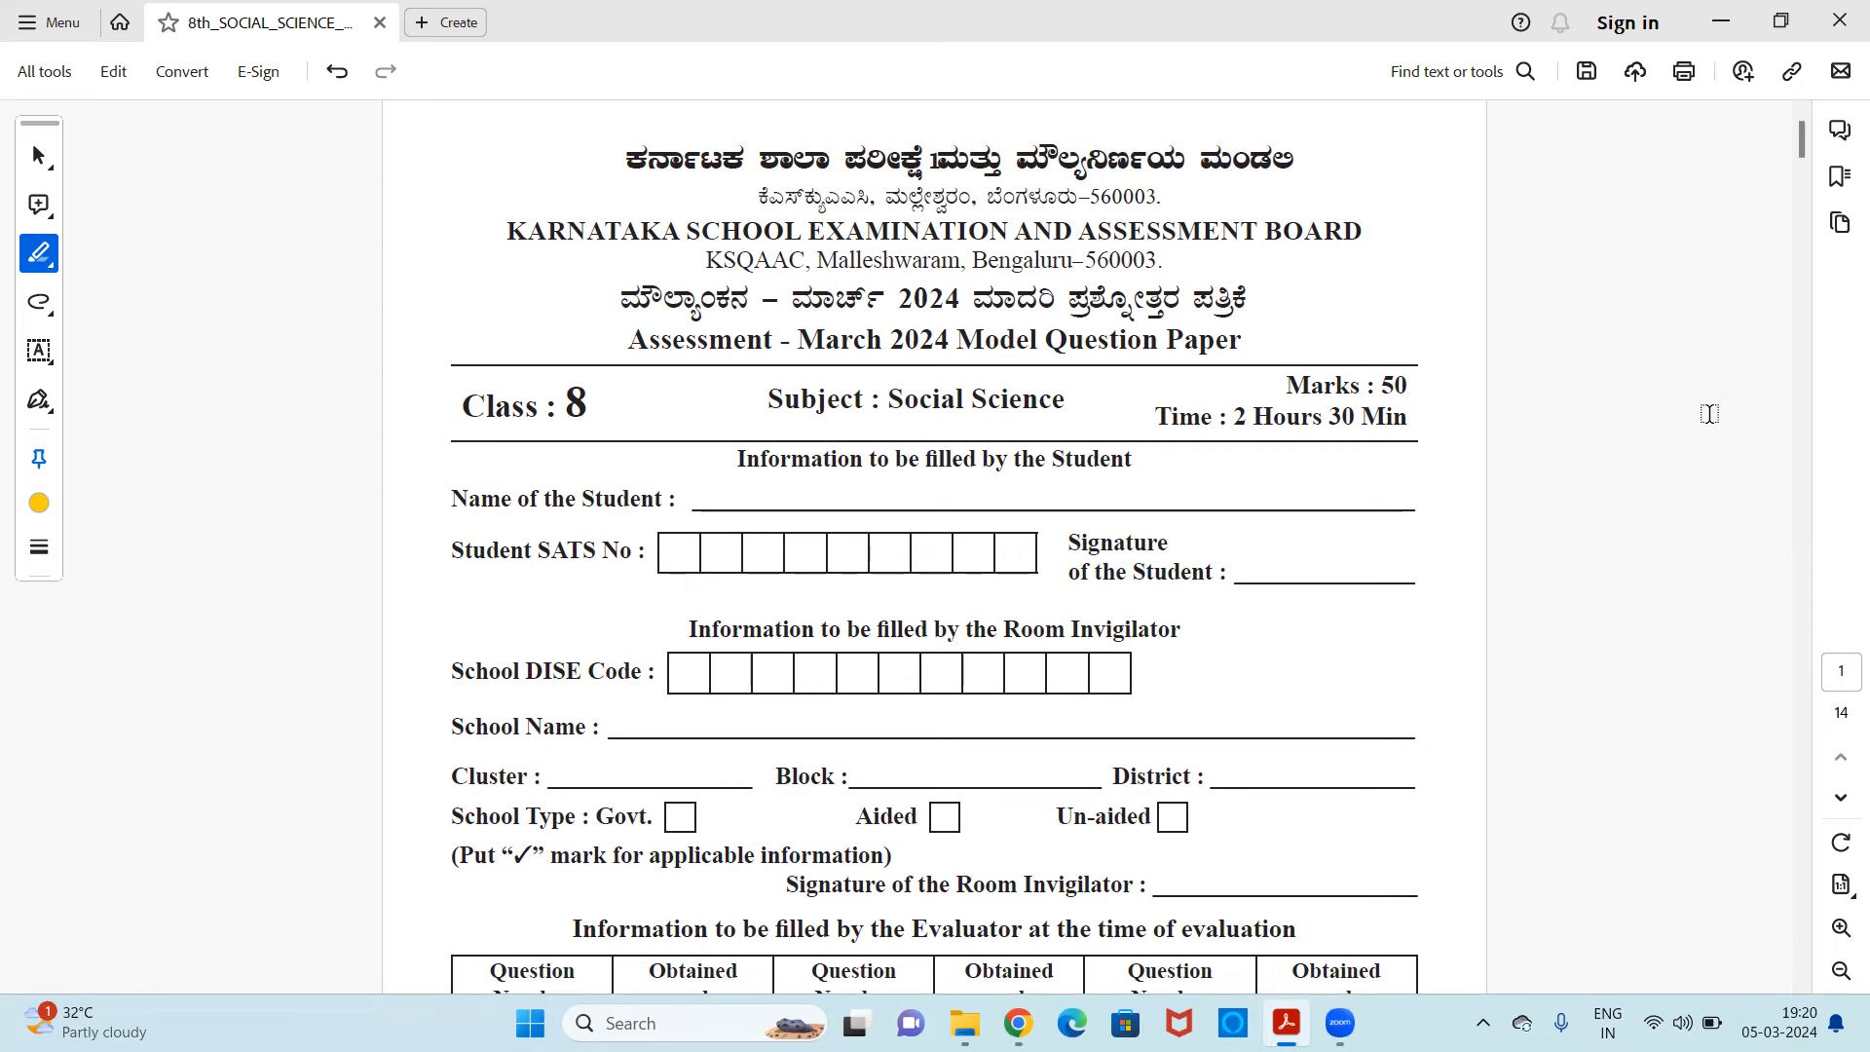
scroll("down", 3)
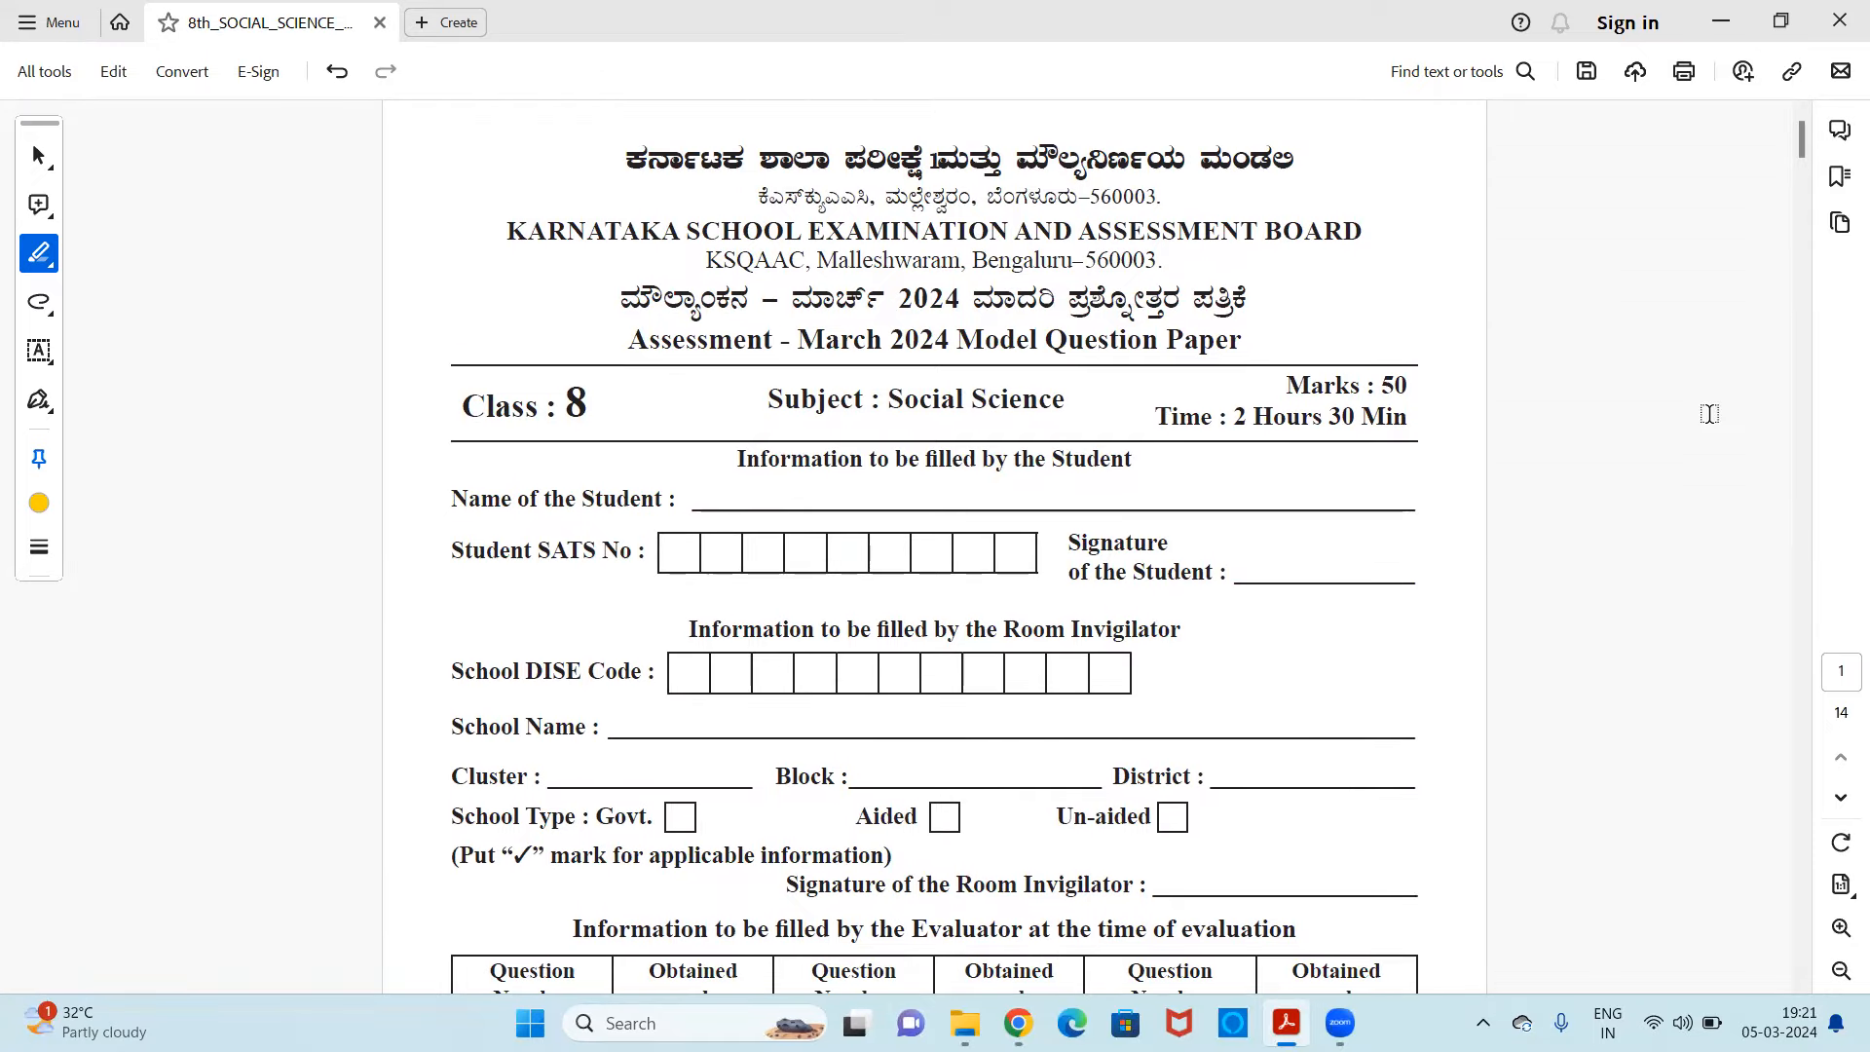
scroll("down", 3)
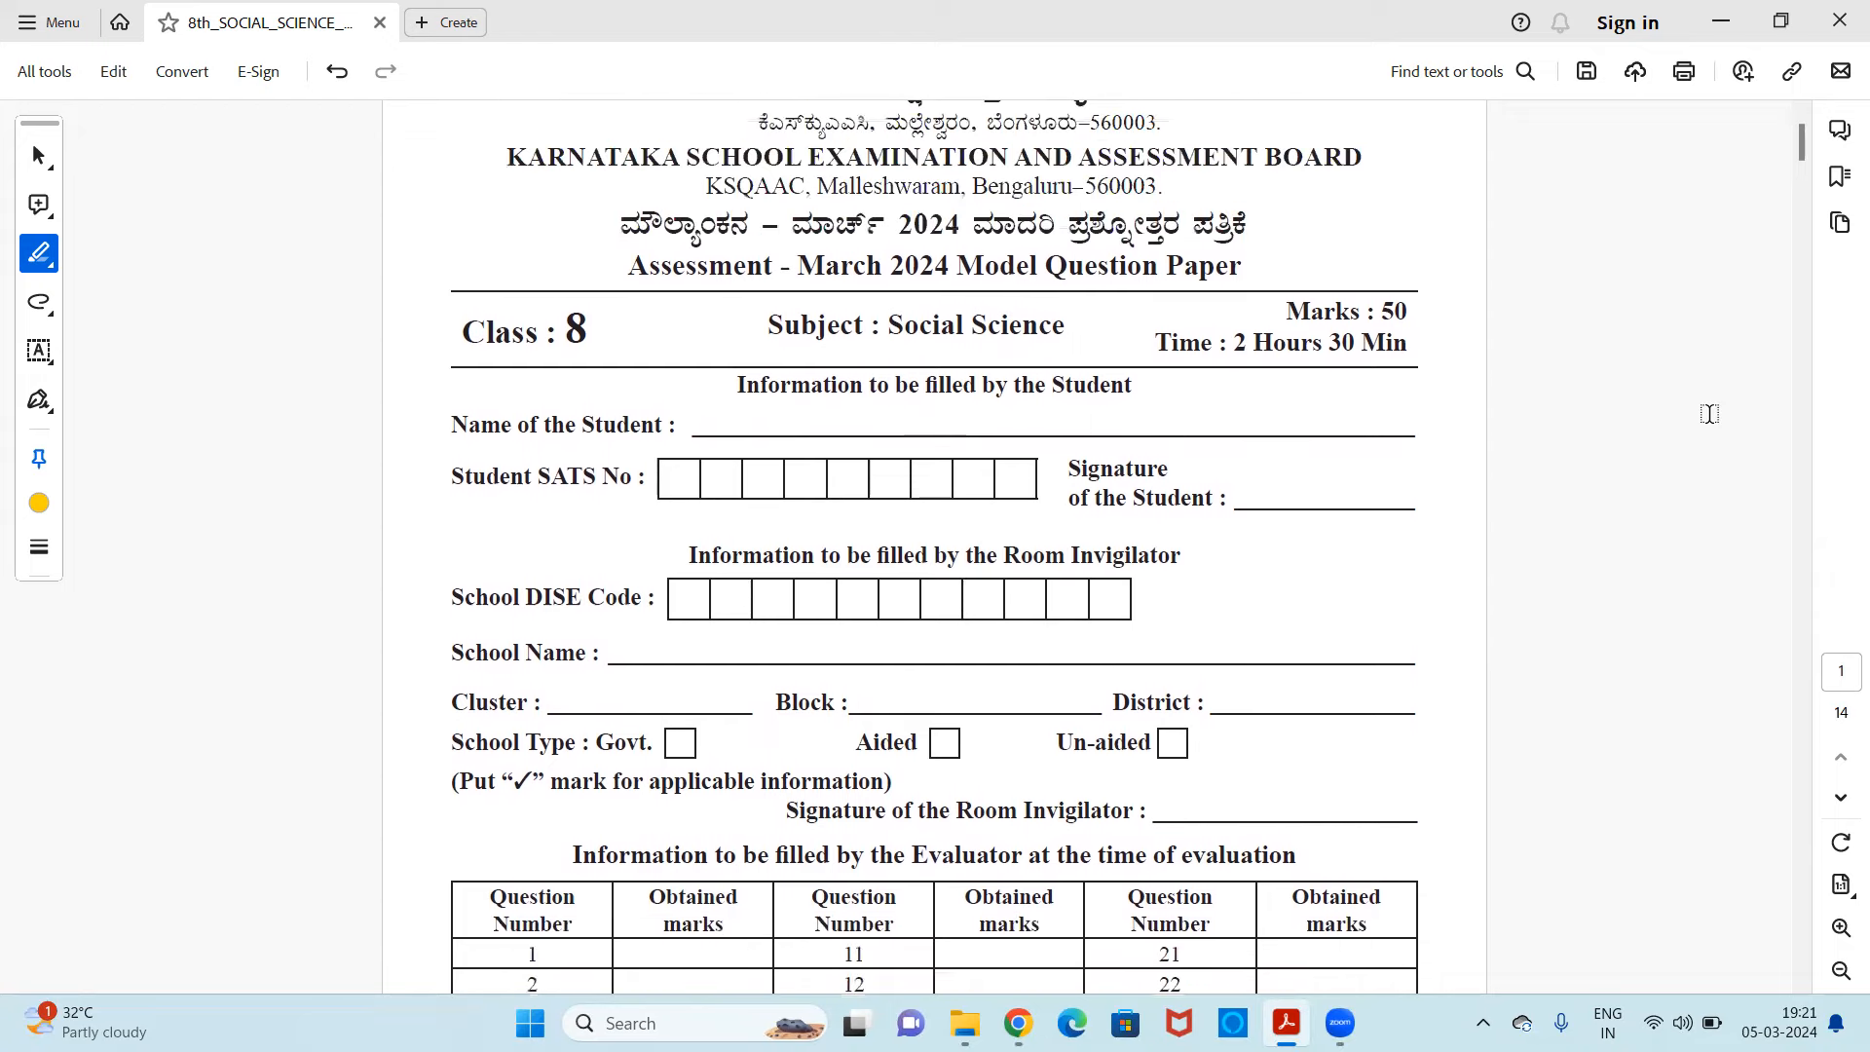
scroll("down", 3)
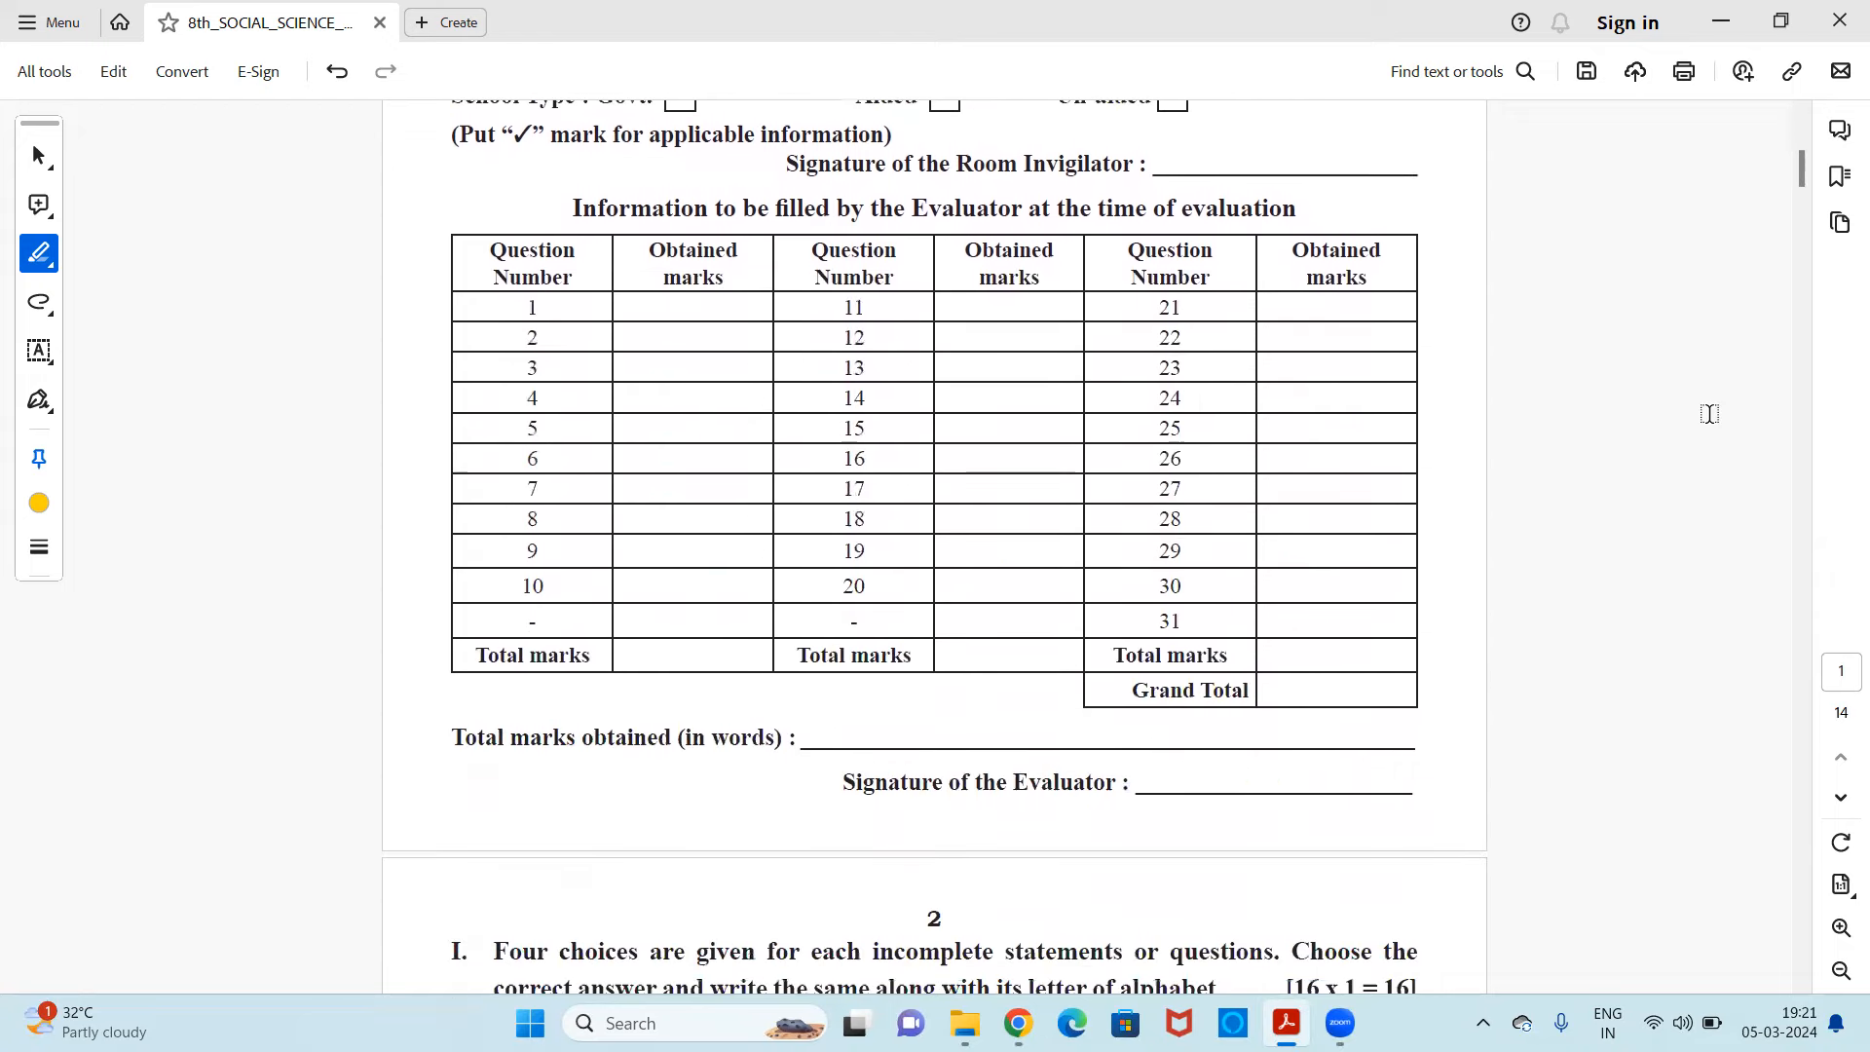
scroll("down", 3)
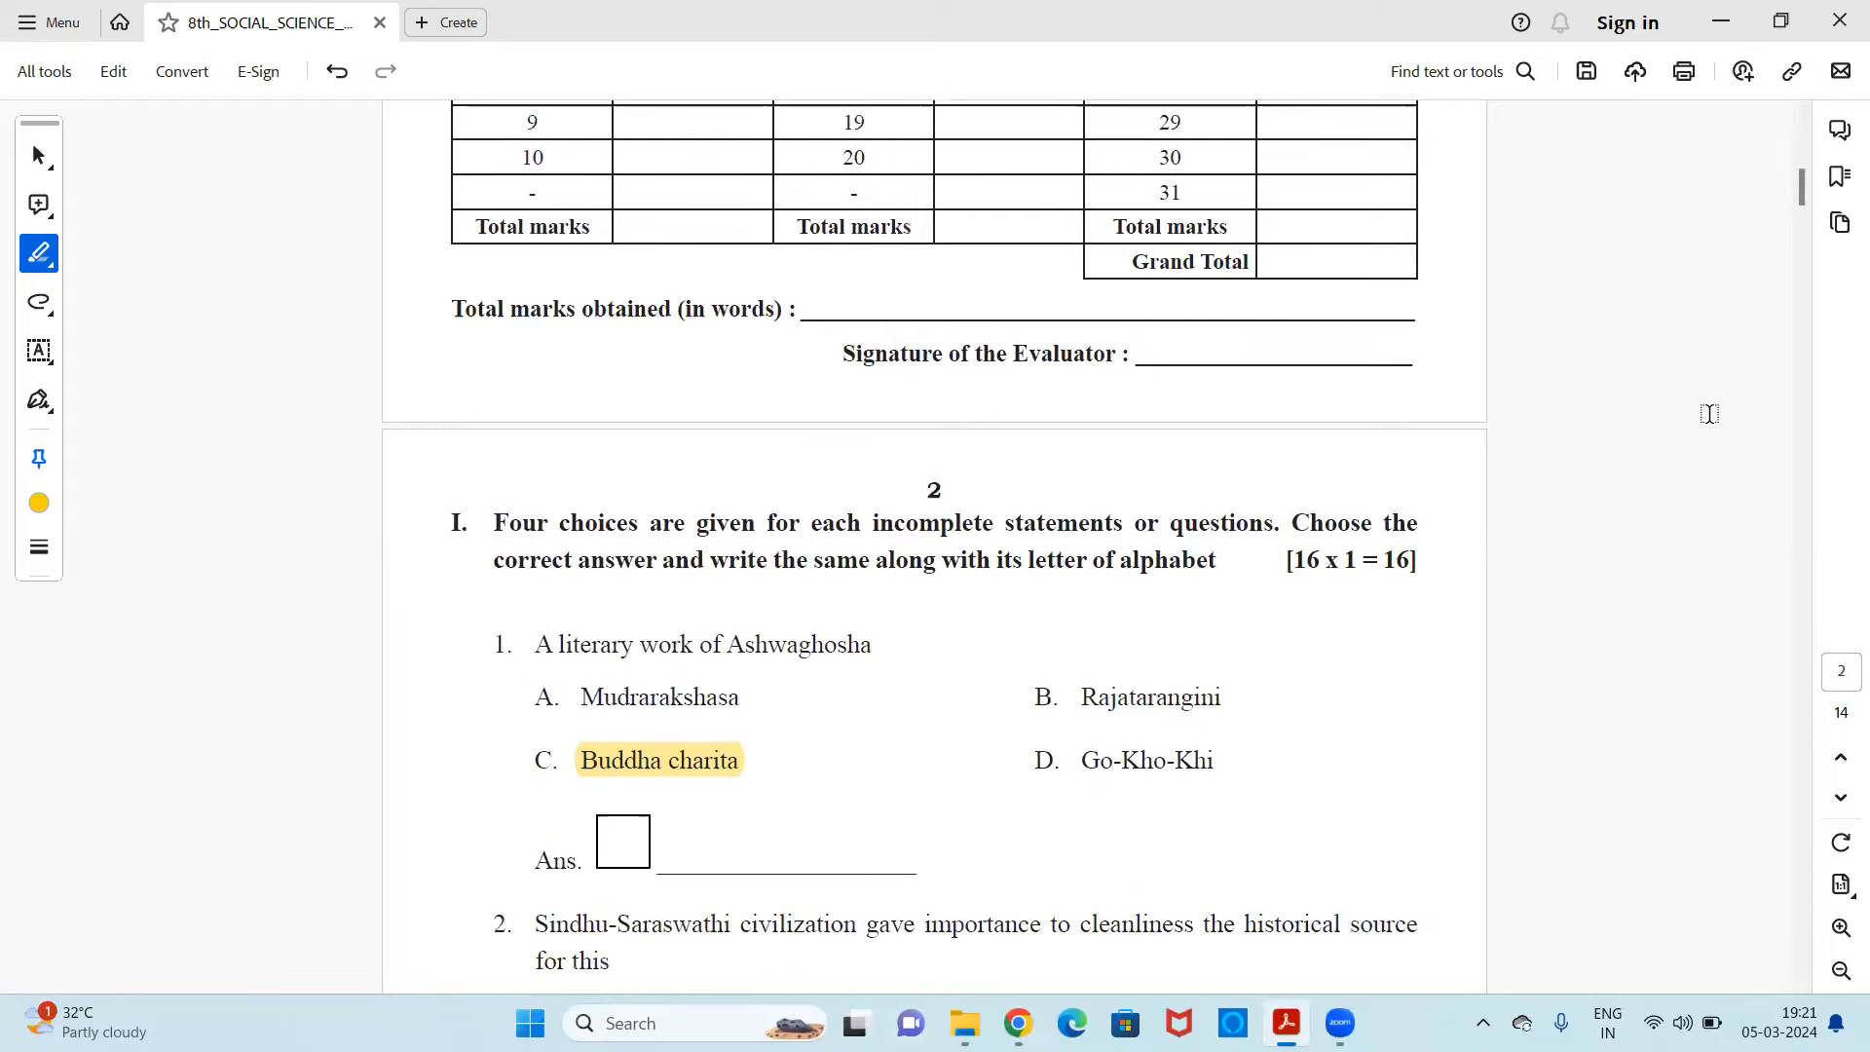
scroll("down", 3)
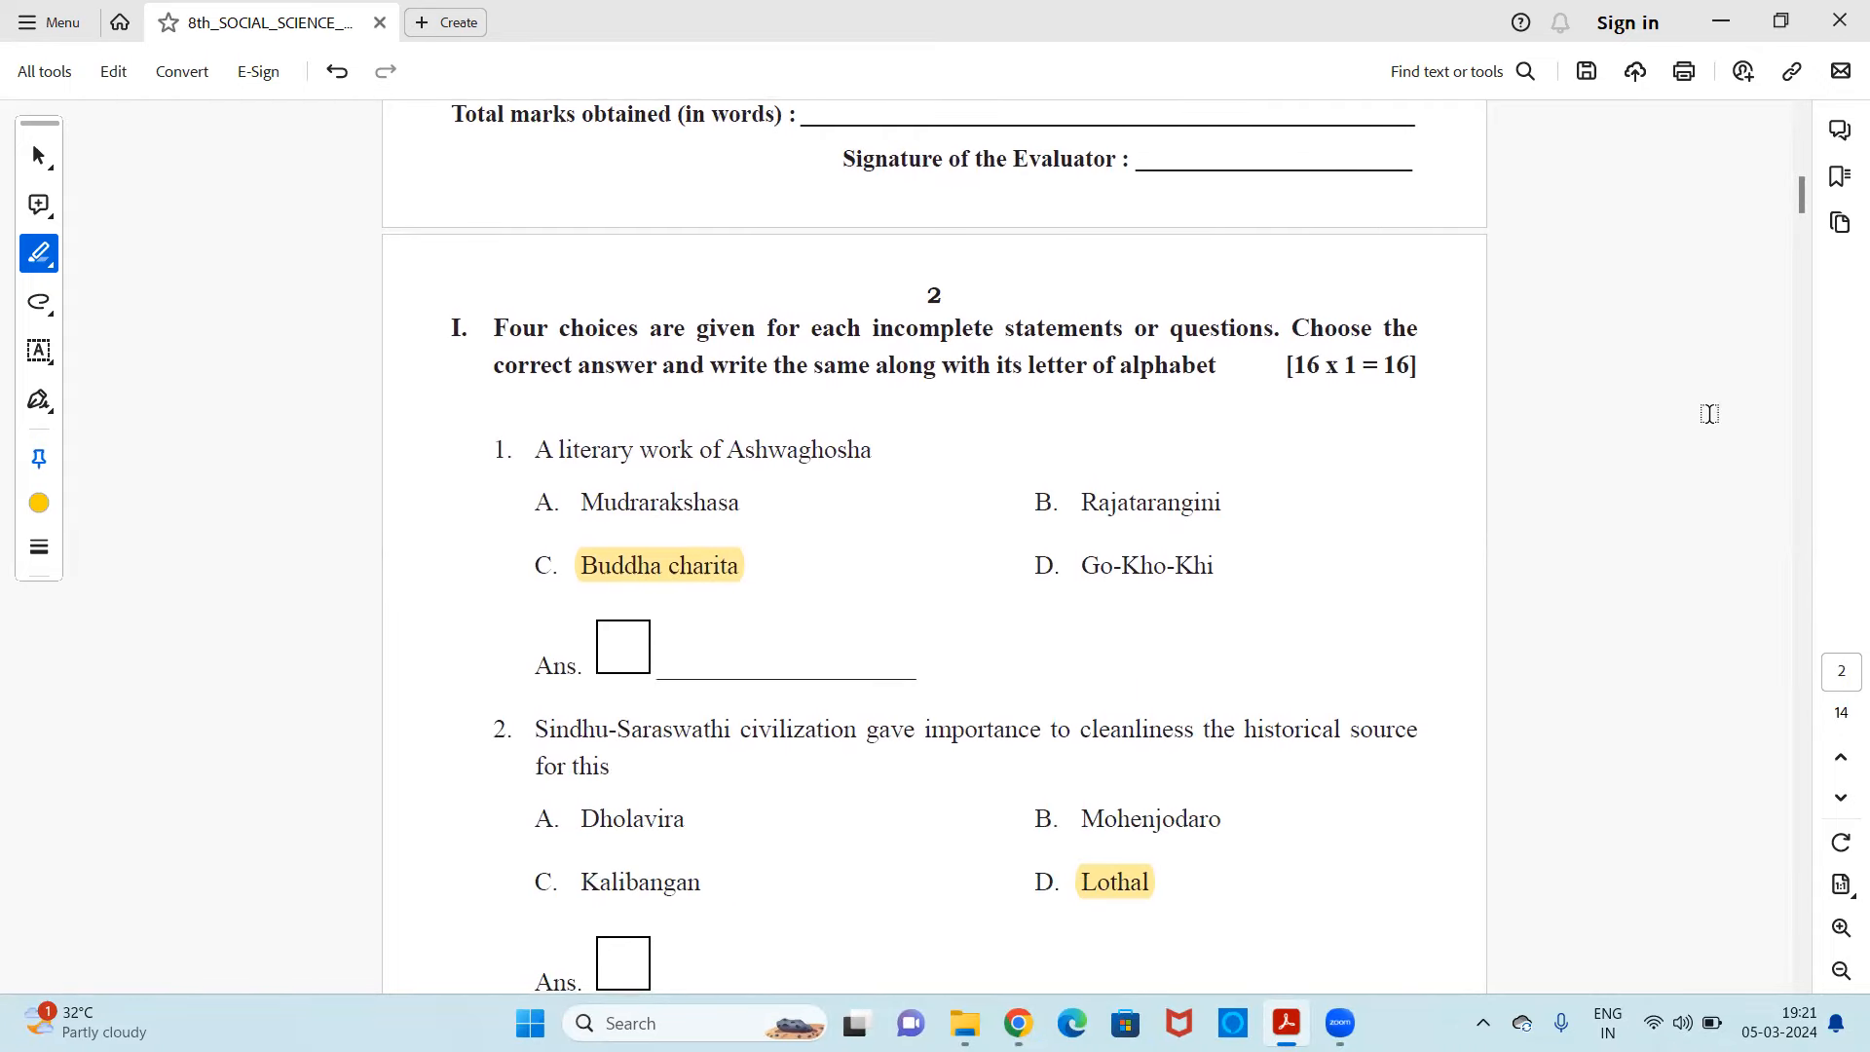
scroll("down", 3)
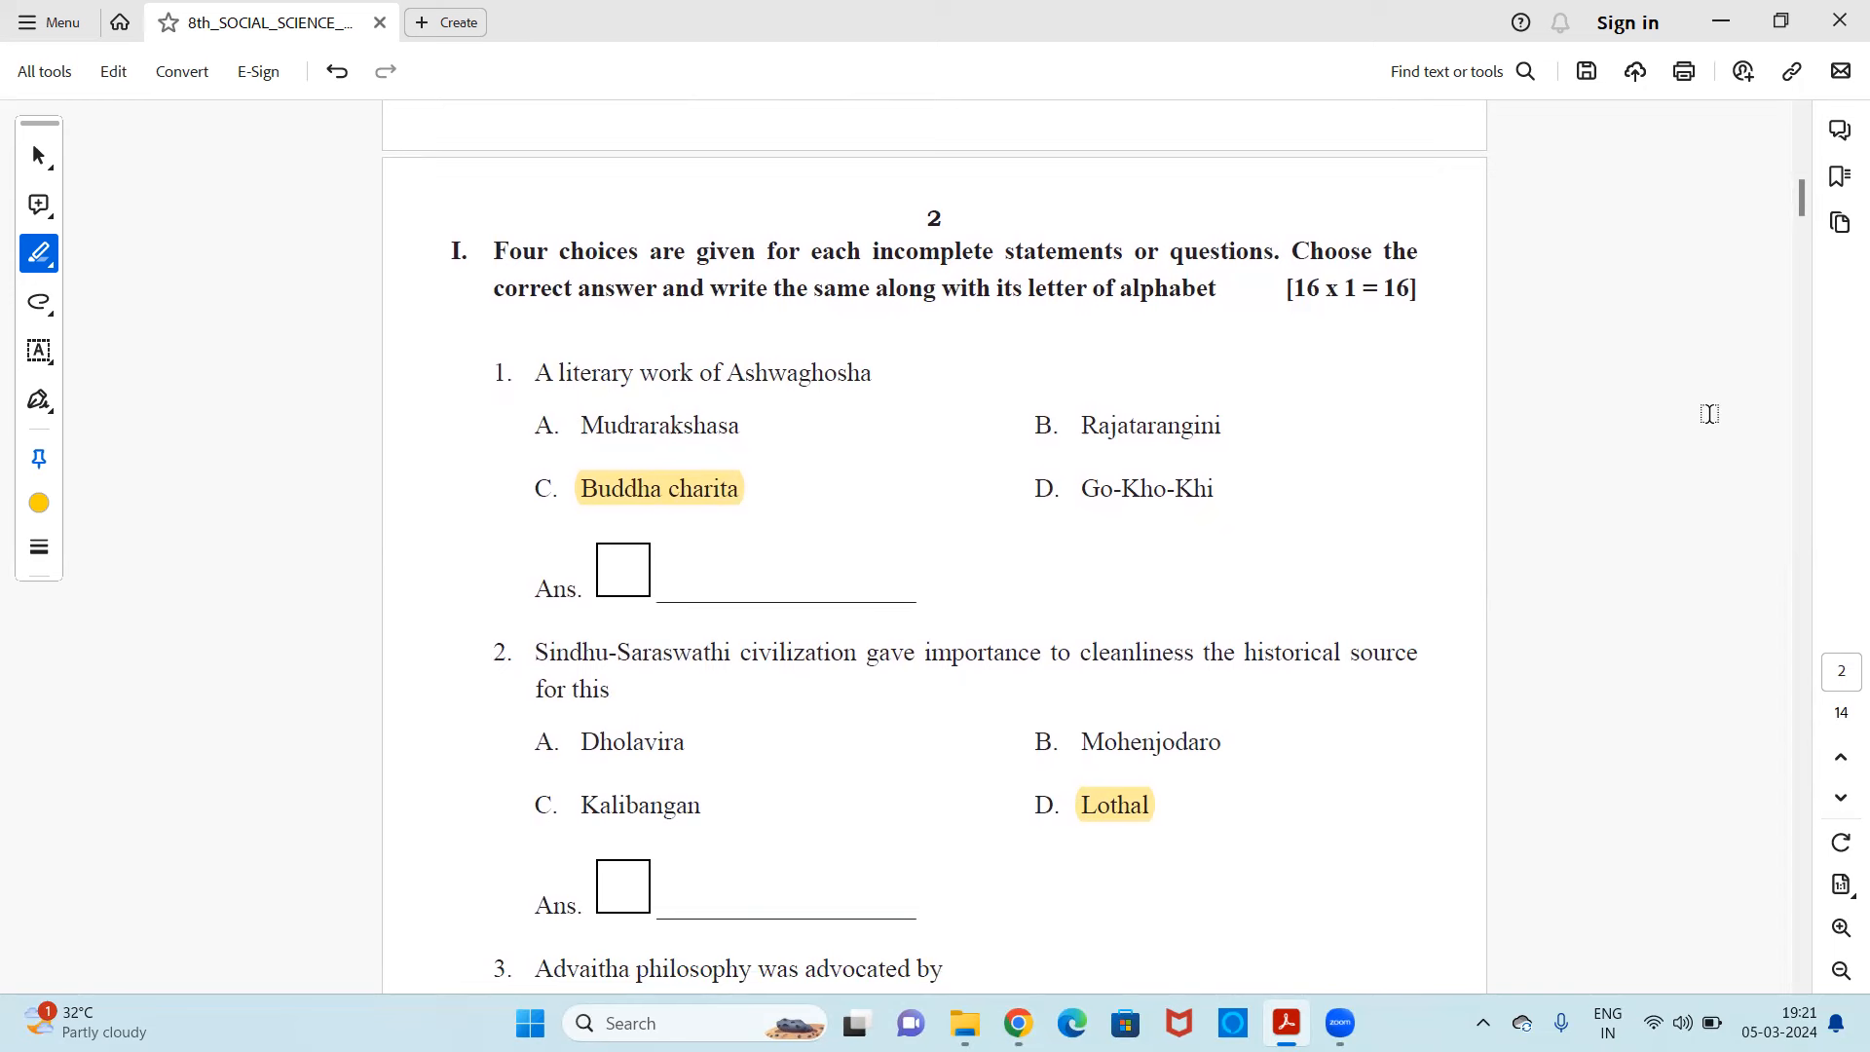
scroll("down", 3)
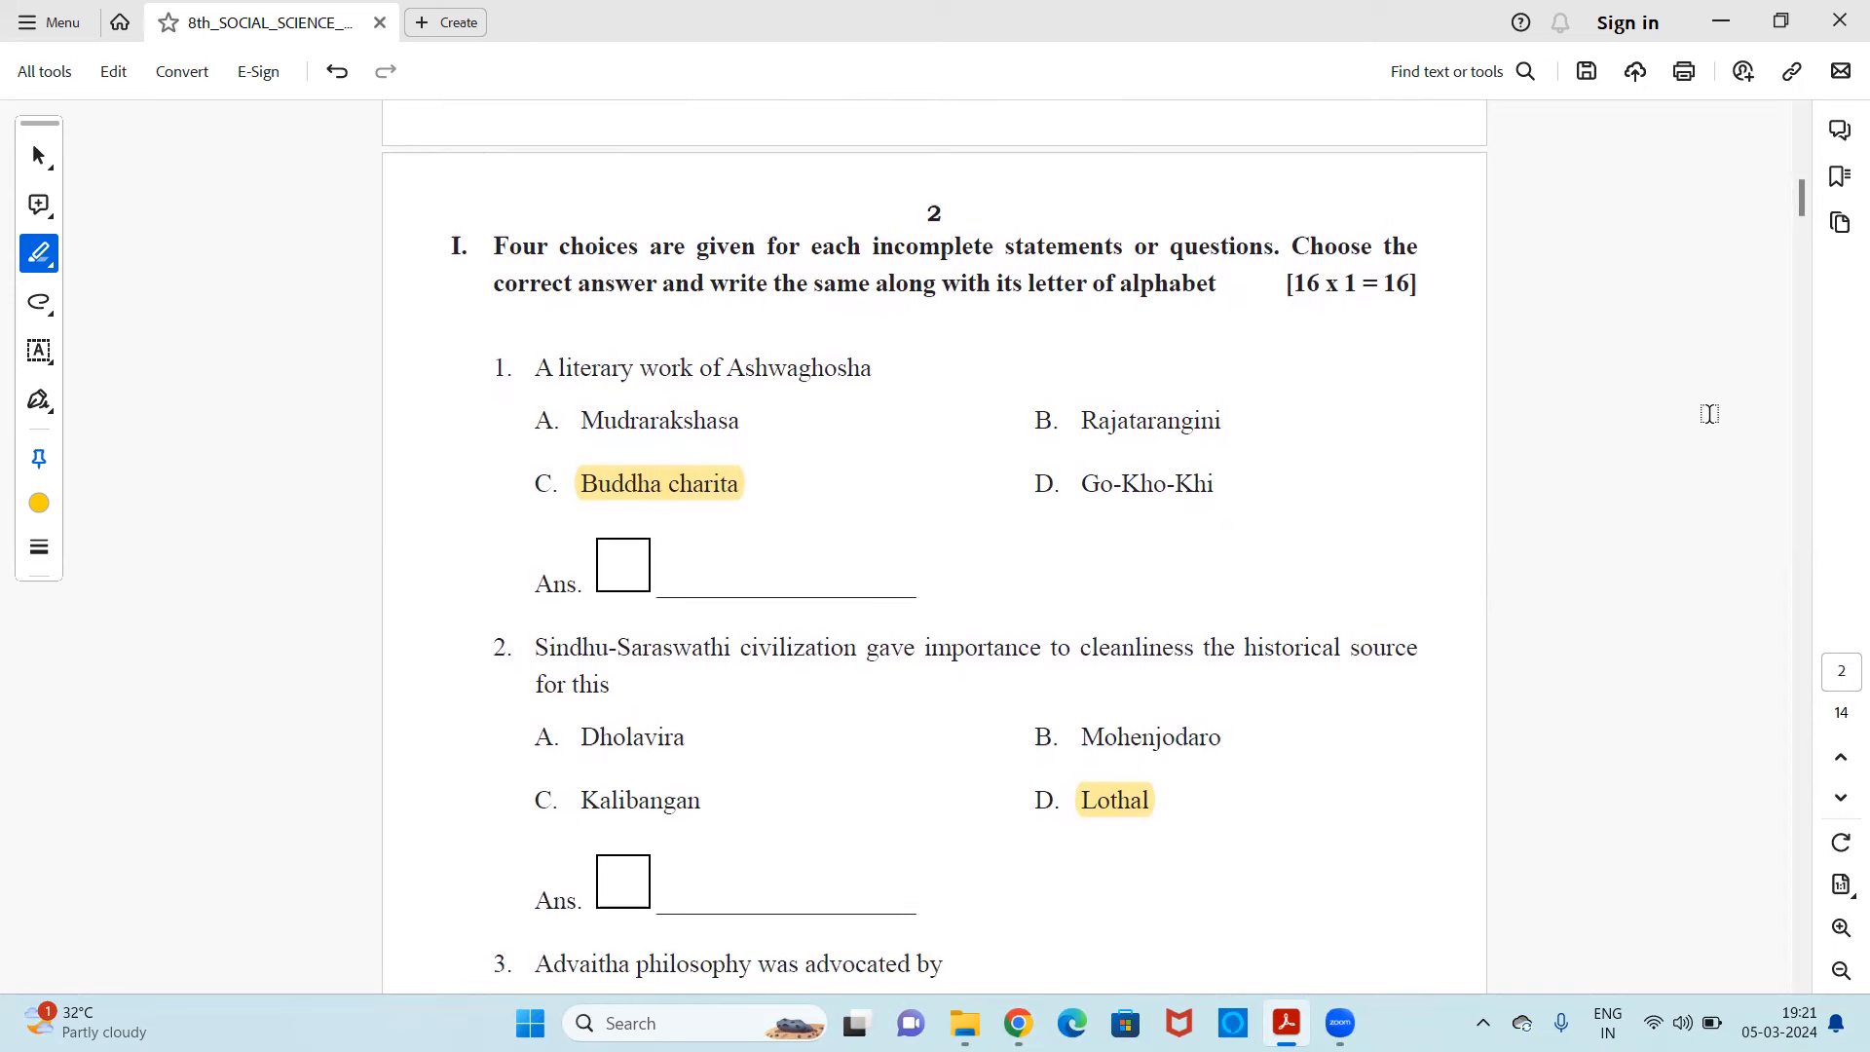
scroll("down", 3)
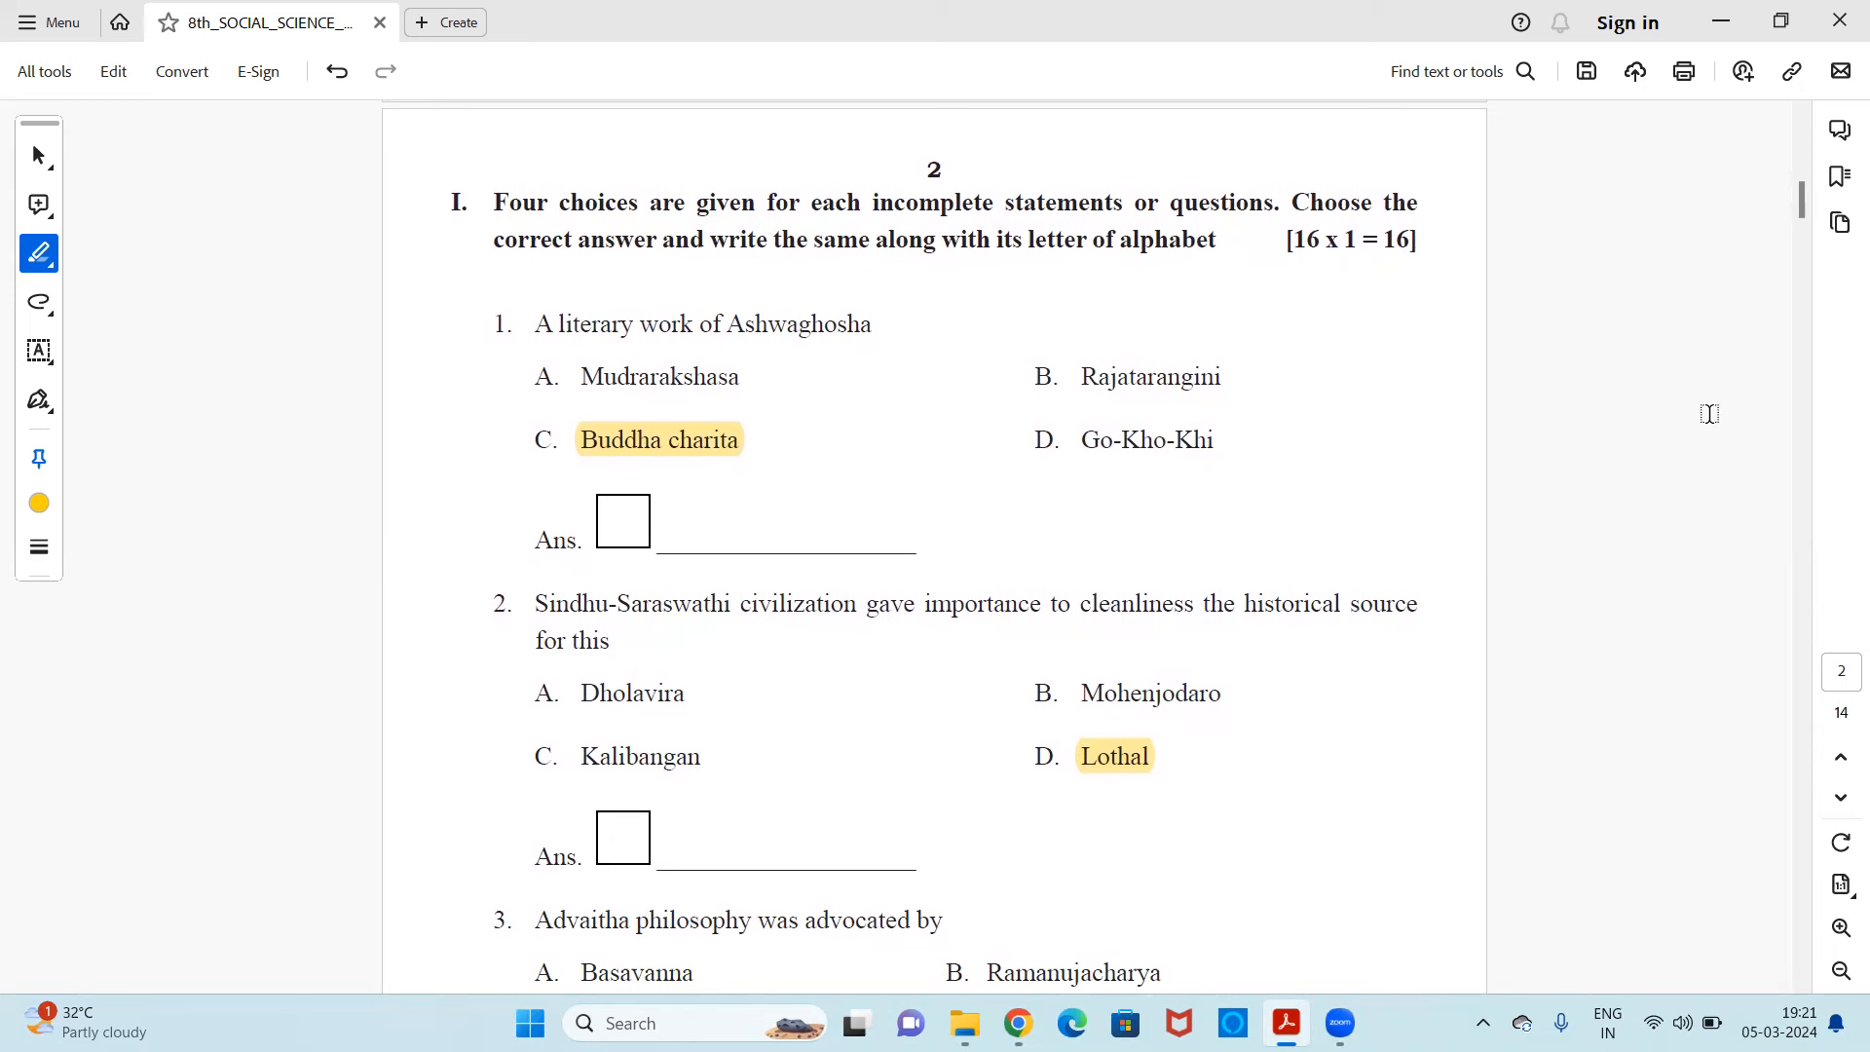
scroll("down", 3)
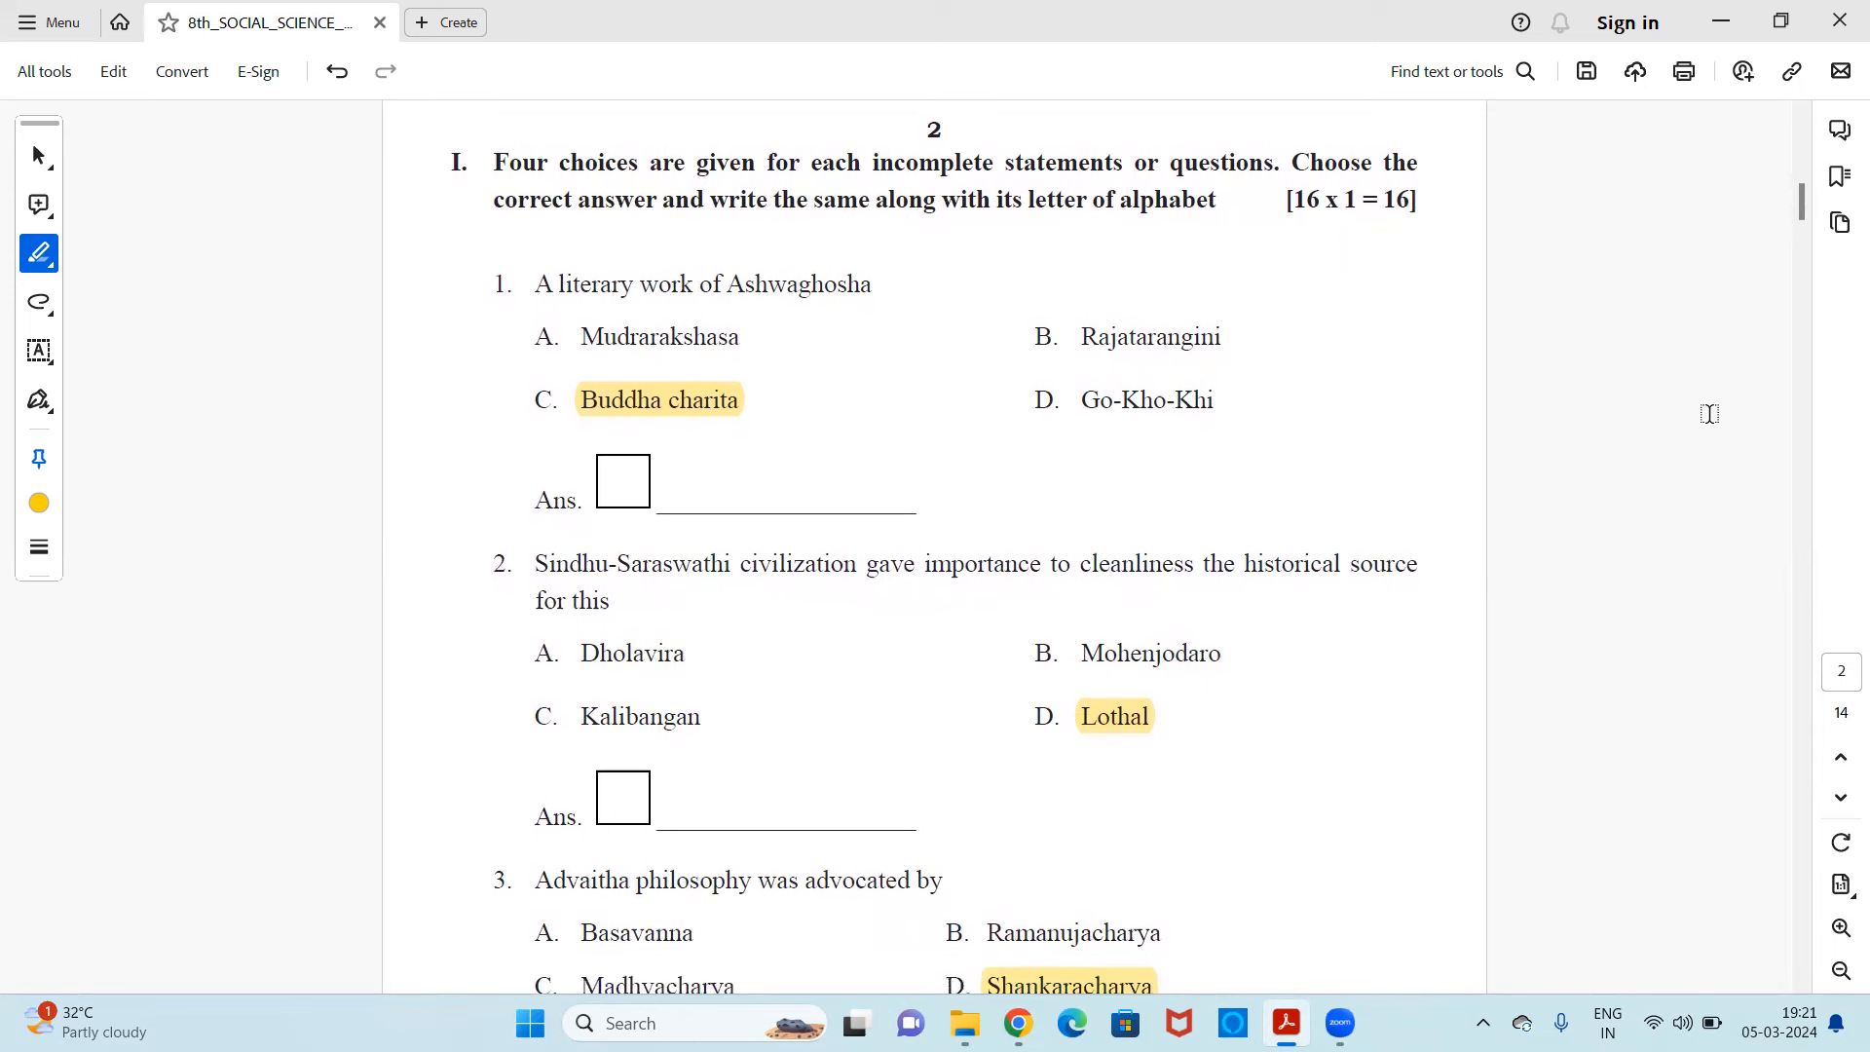
mouse_move(1552, 421)
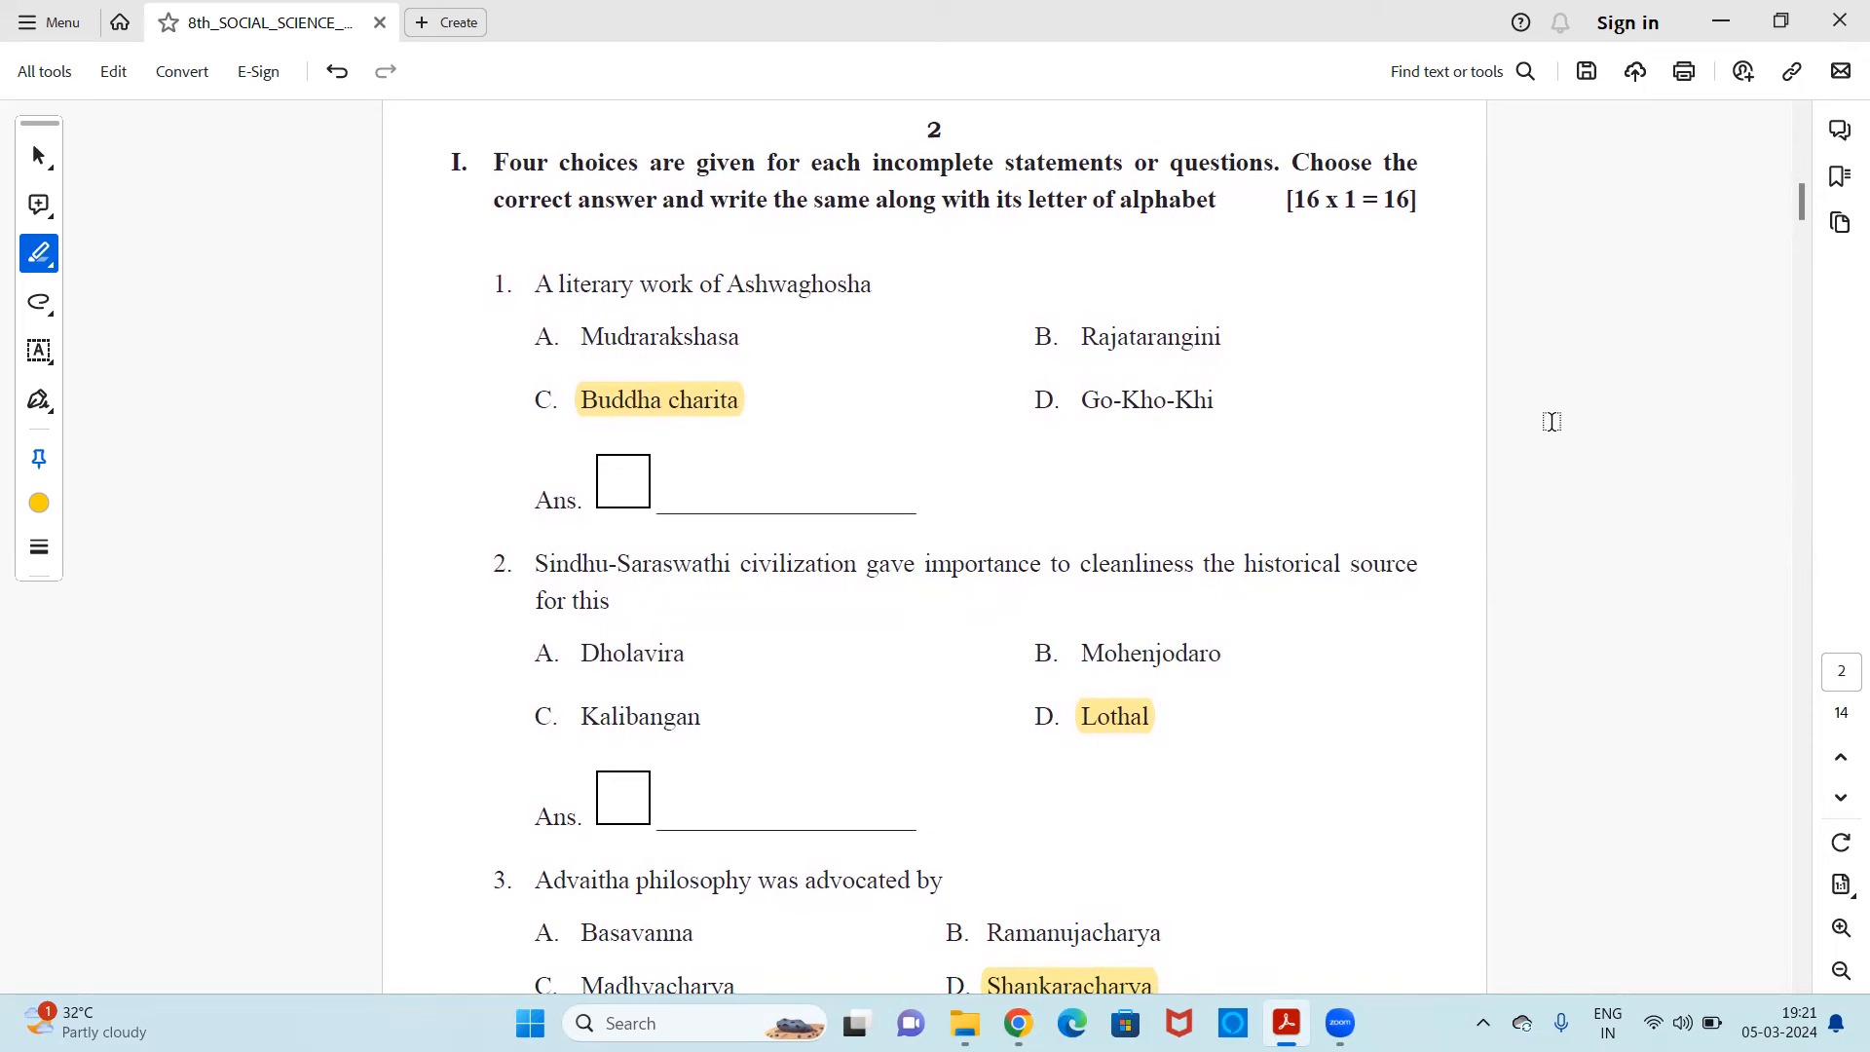
mouse_move(1469, 305)
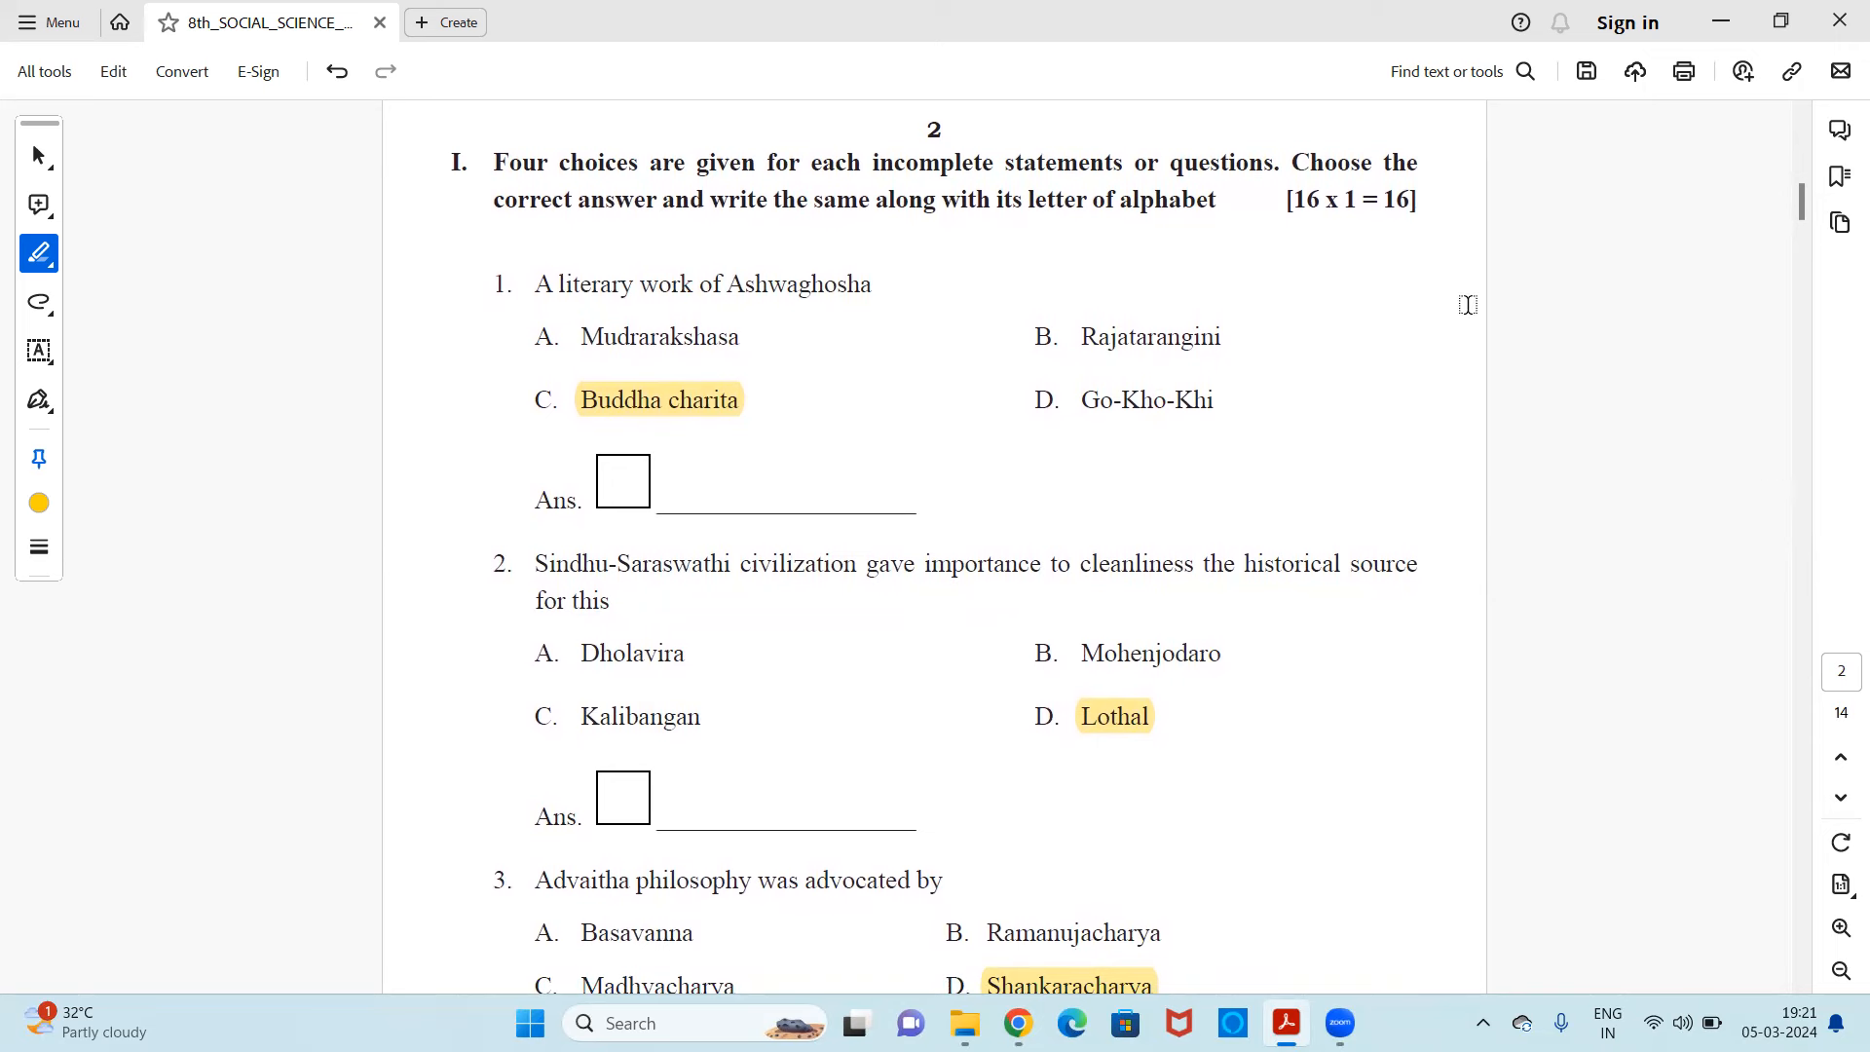
mouse_move(1499, 353)
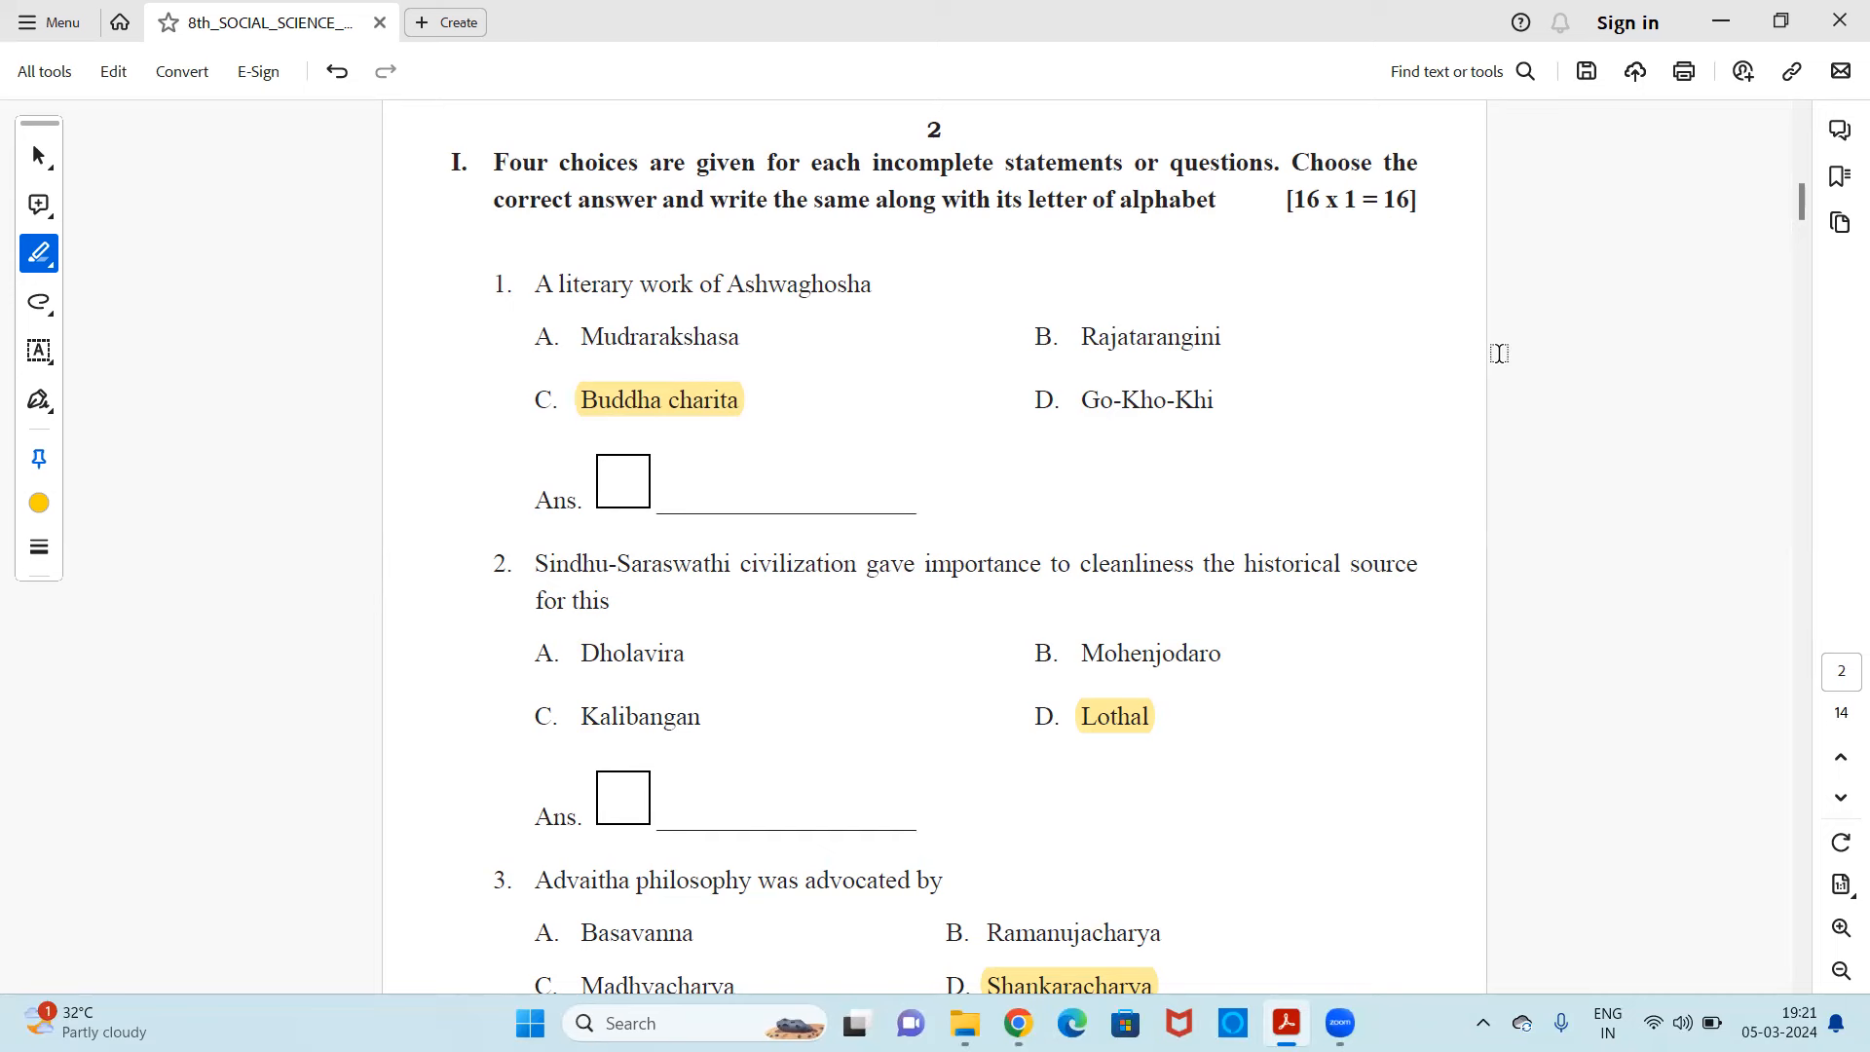
scroll("down", 3)
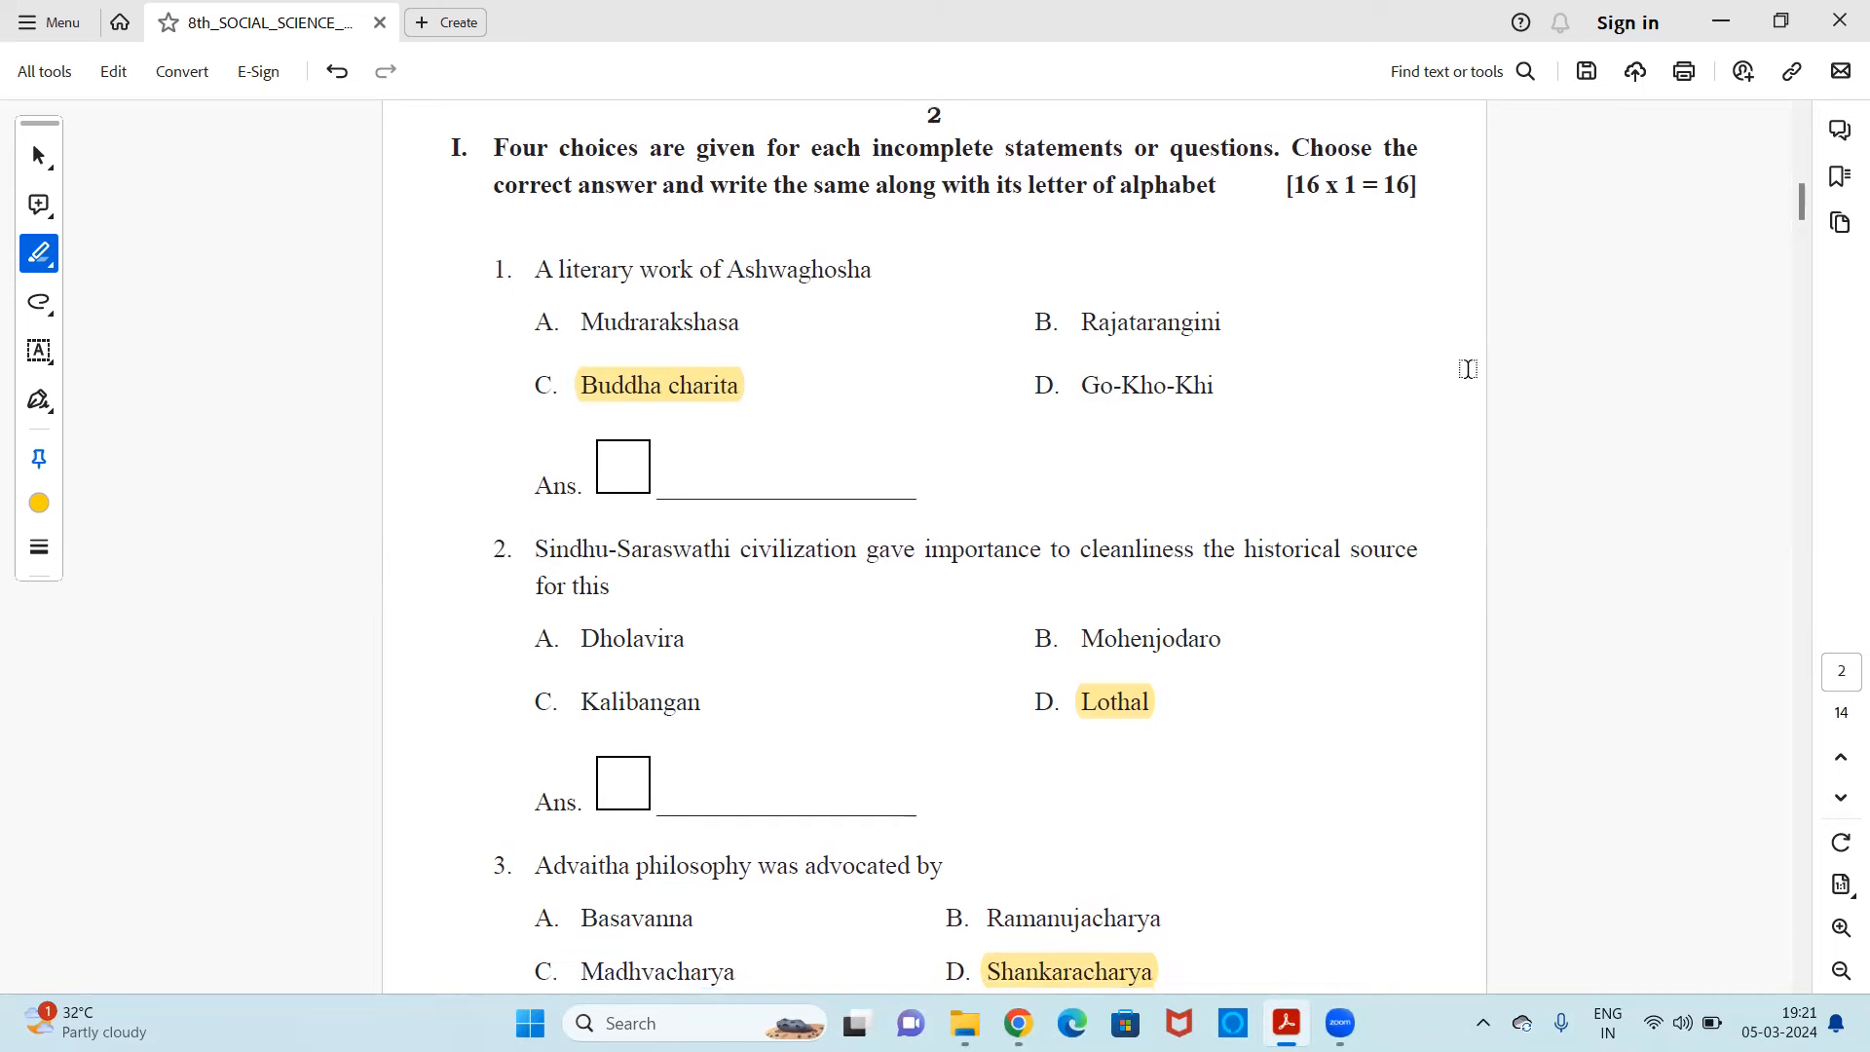
scroll("down", 3)
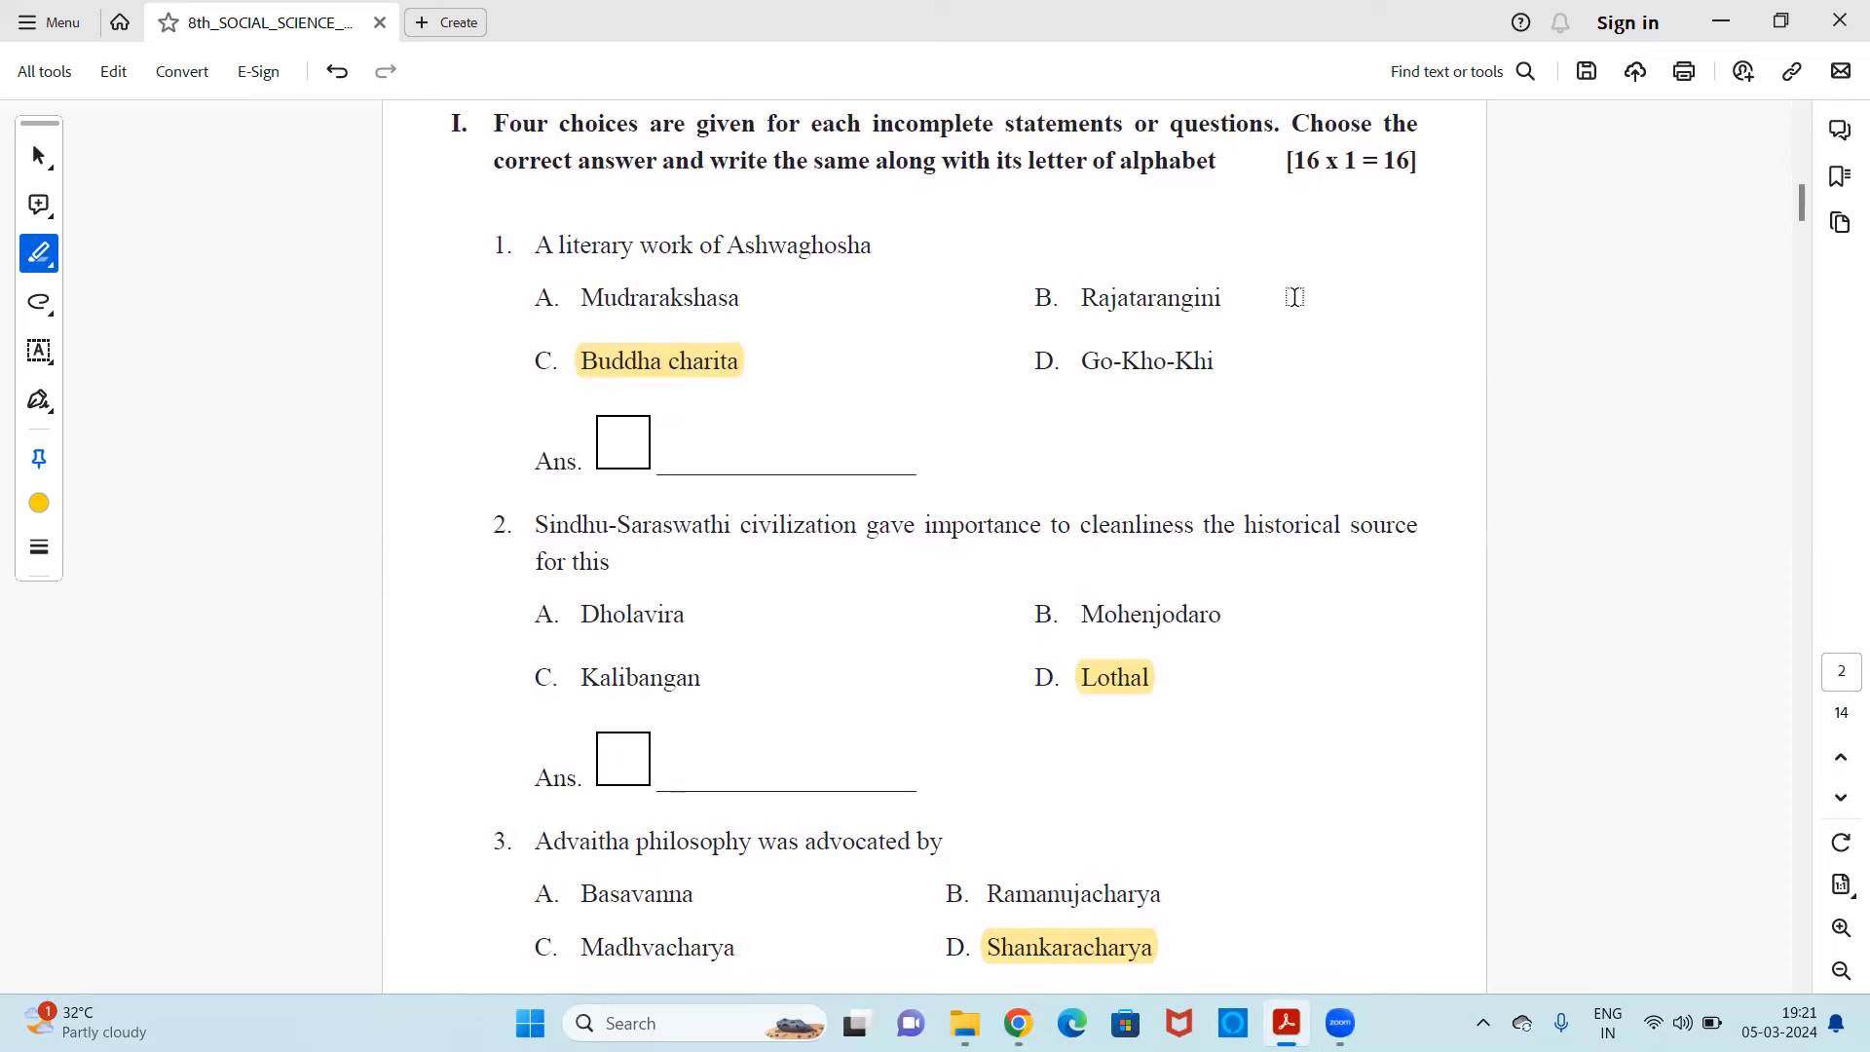
mouse_move(1266, 284)
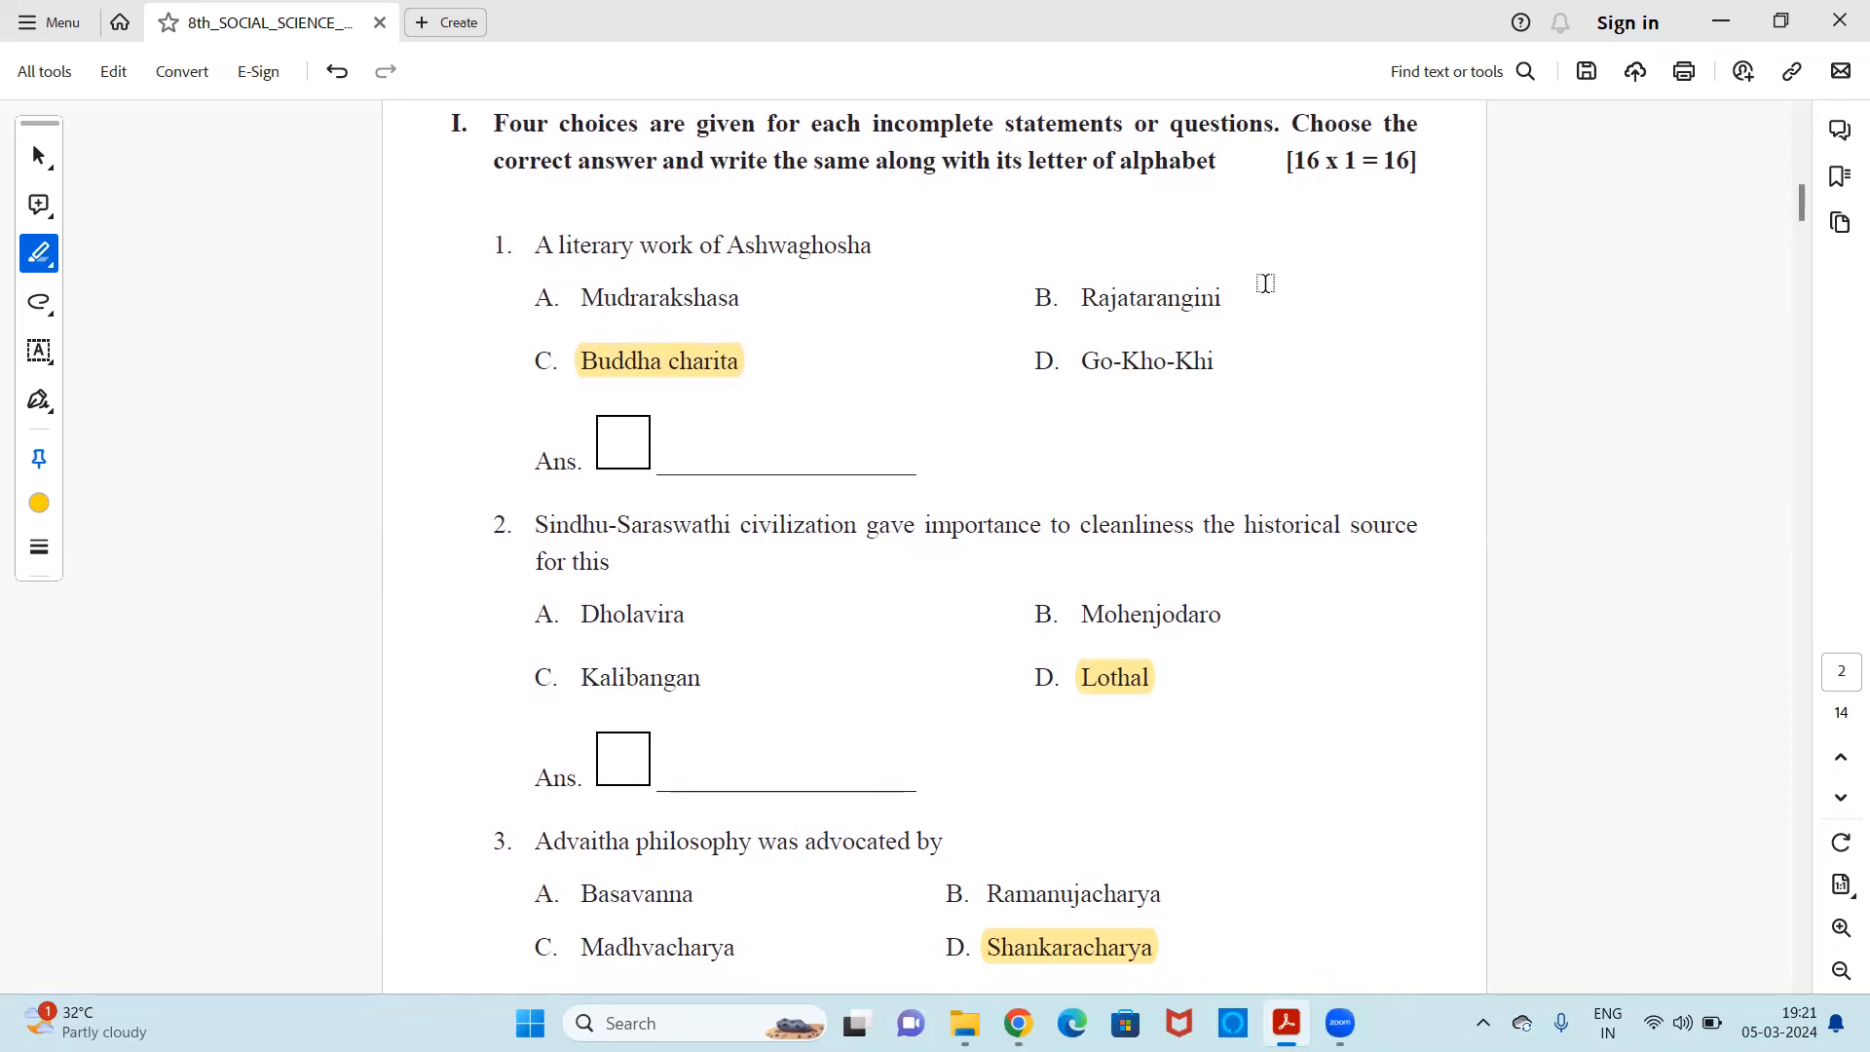
mouse_move(1336, 247)
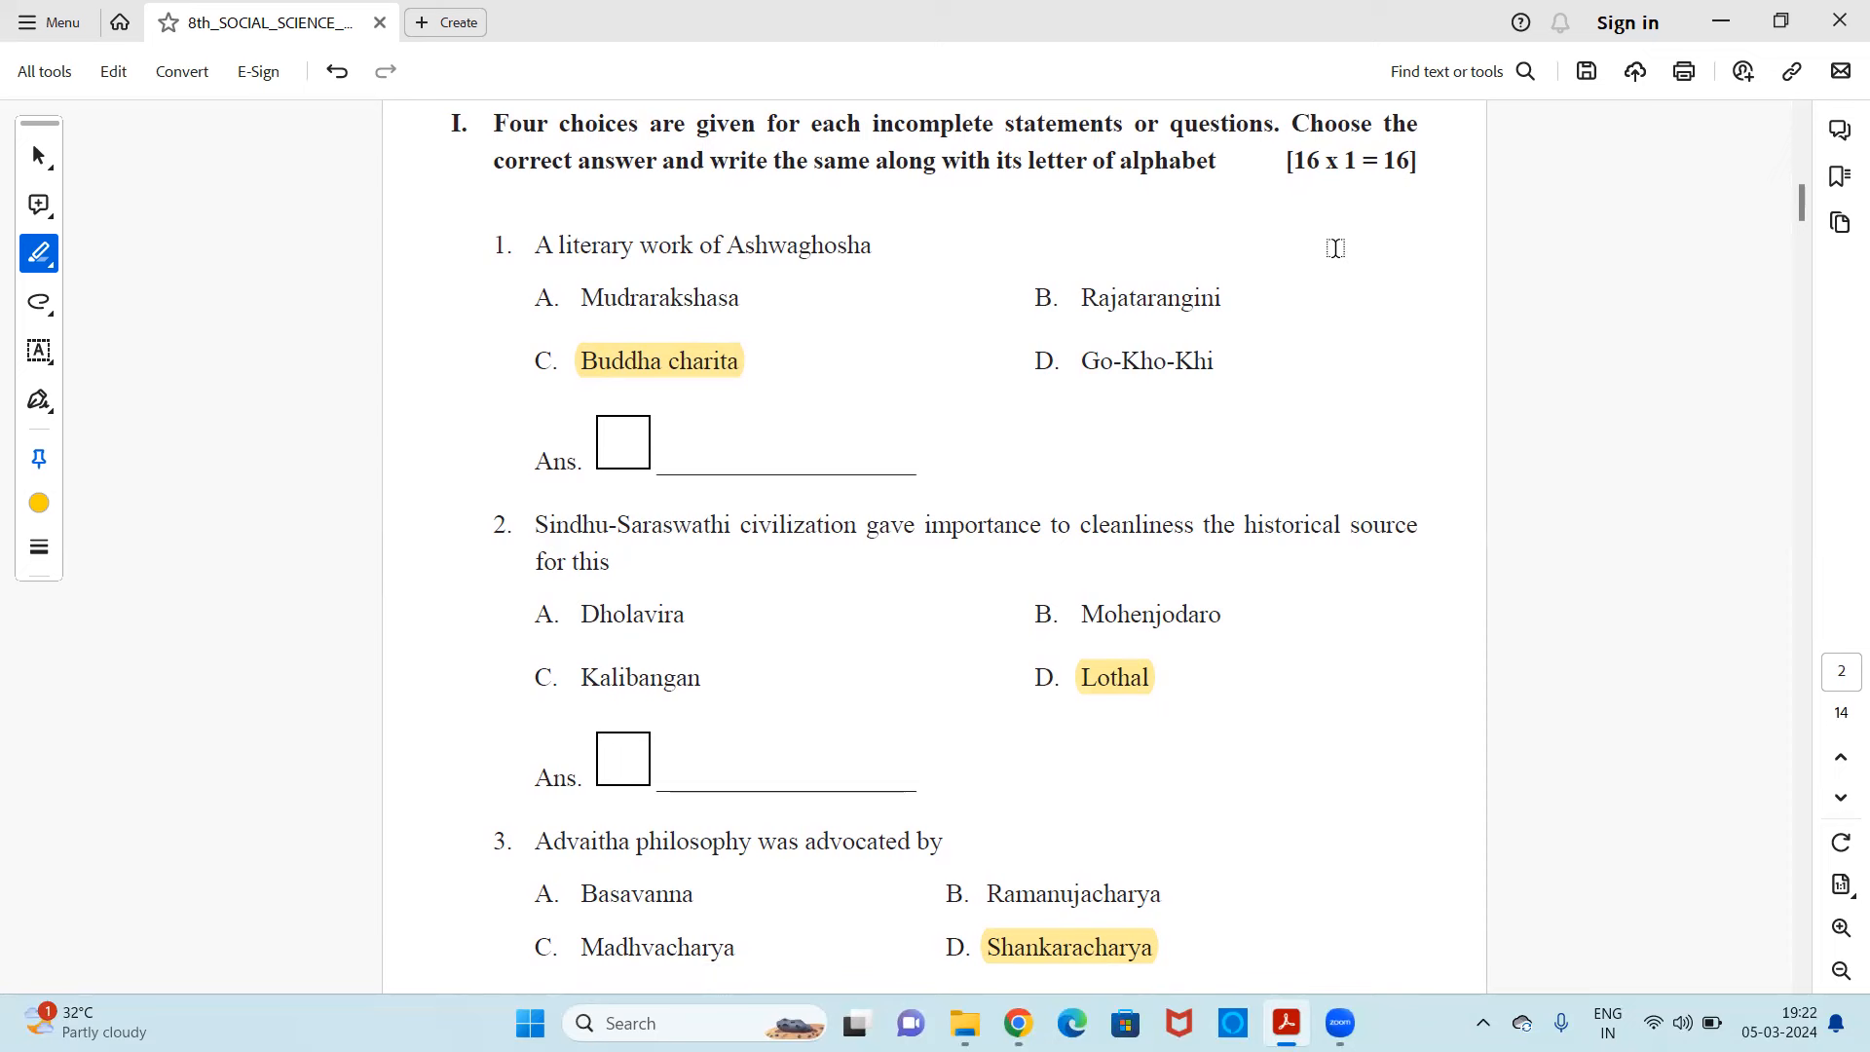
mouse_move(793, 281)
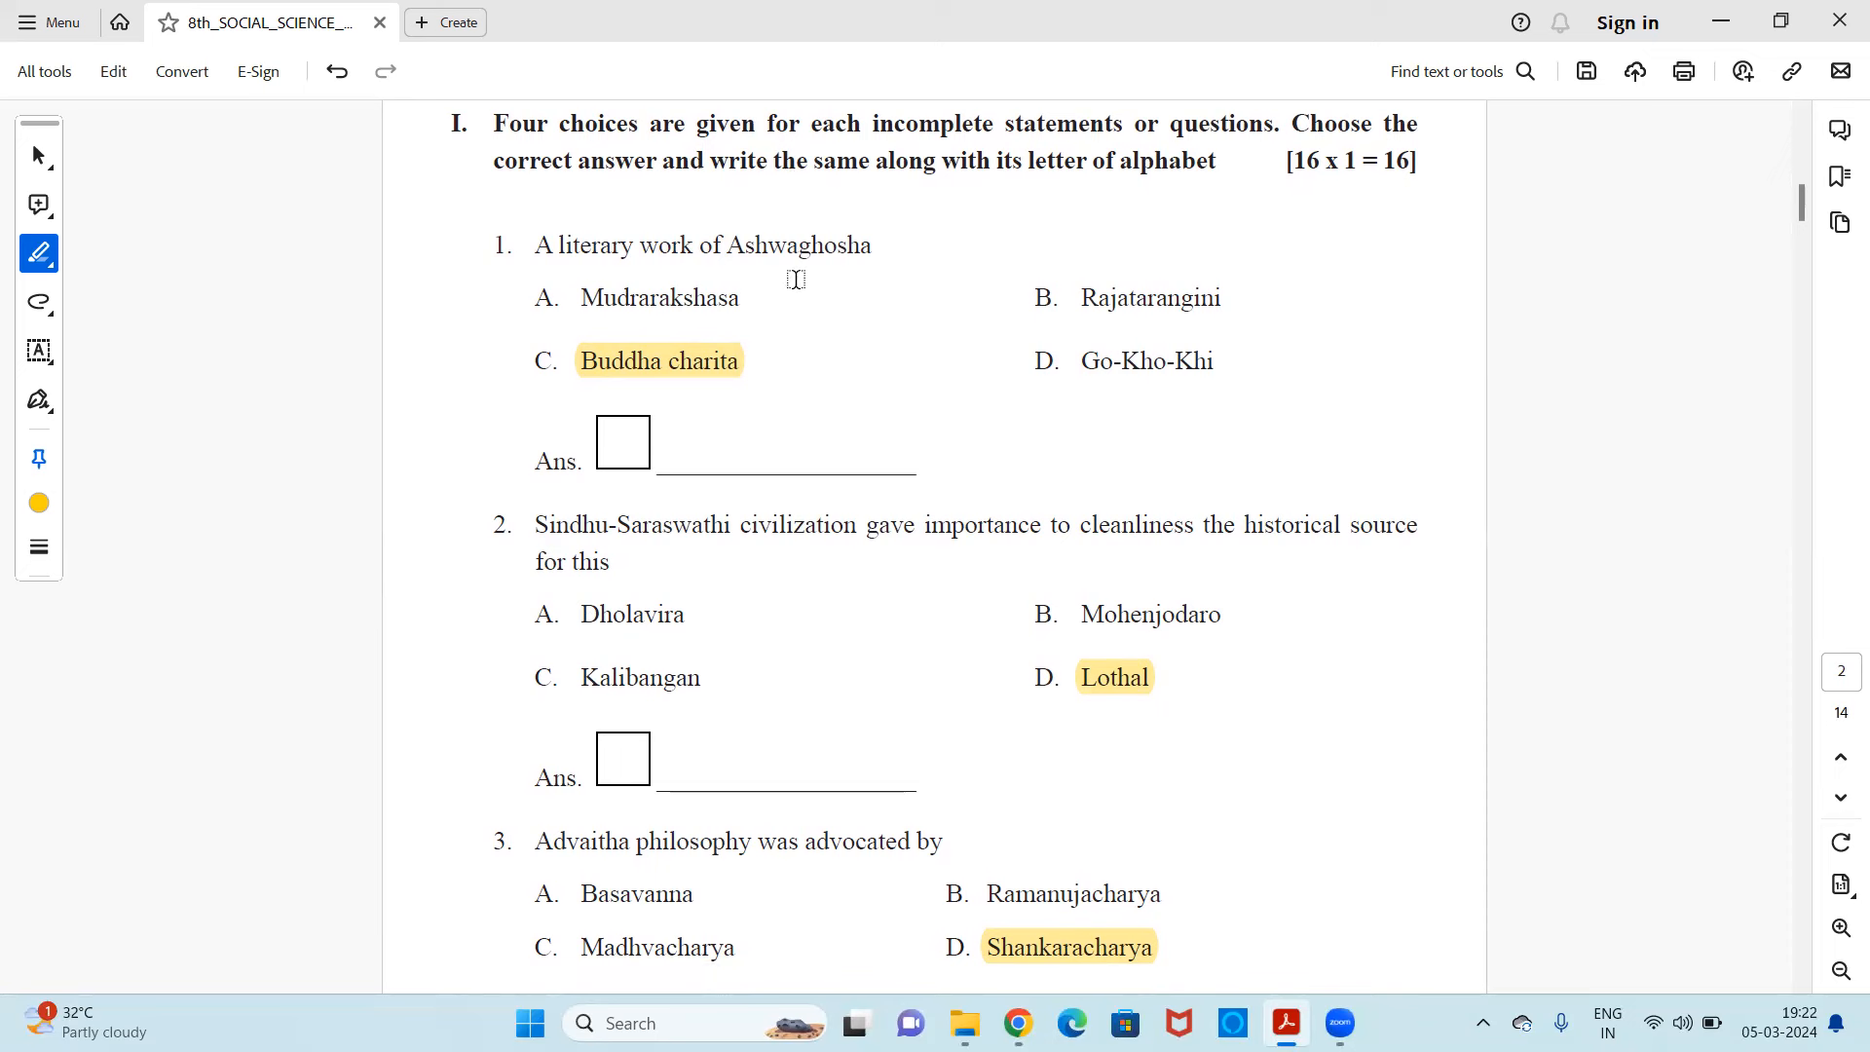
mouse_move(836, 283)
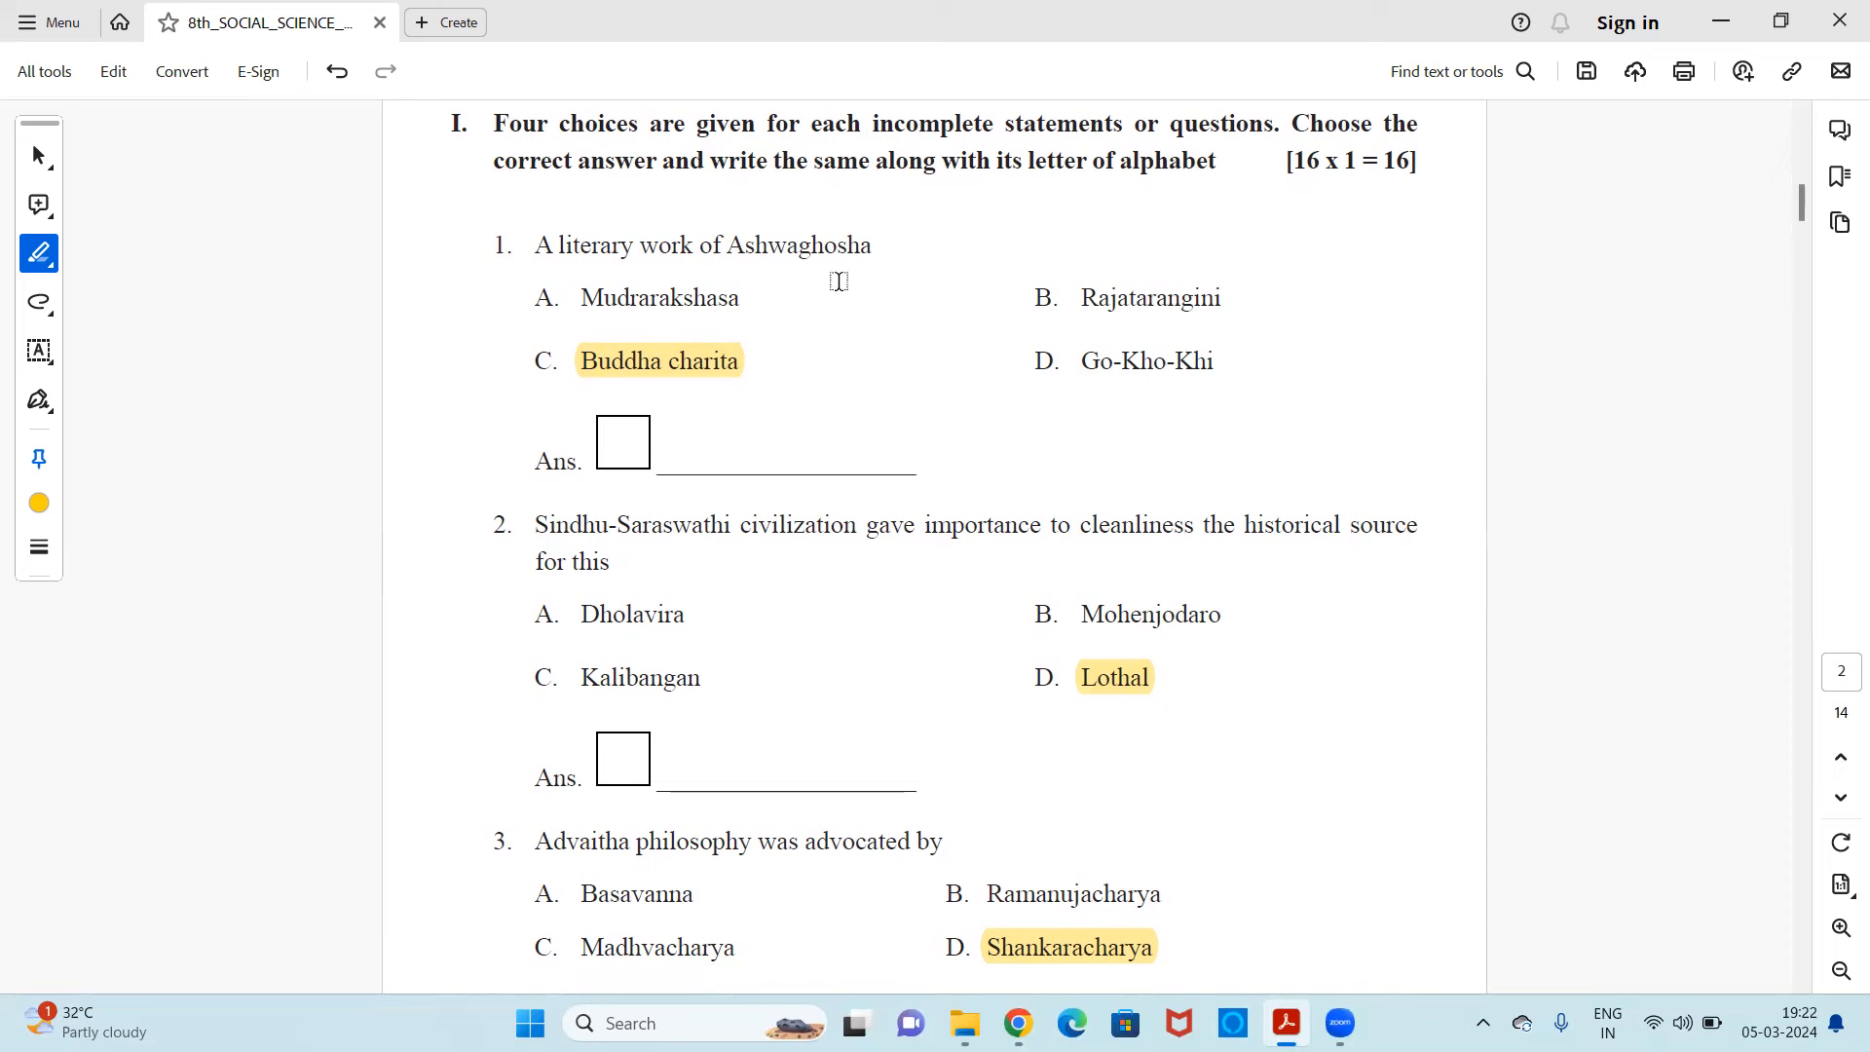
mouse_move(883, 305)
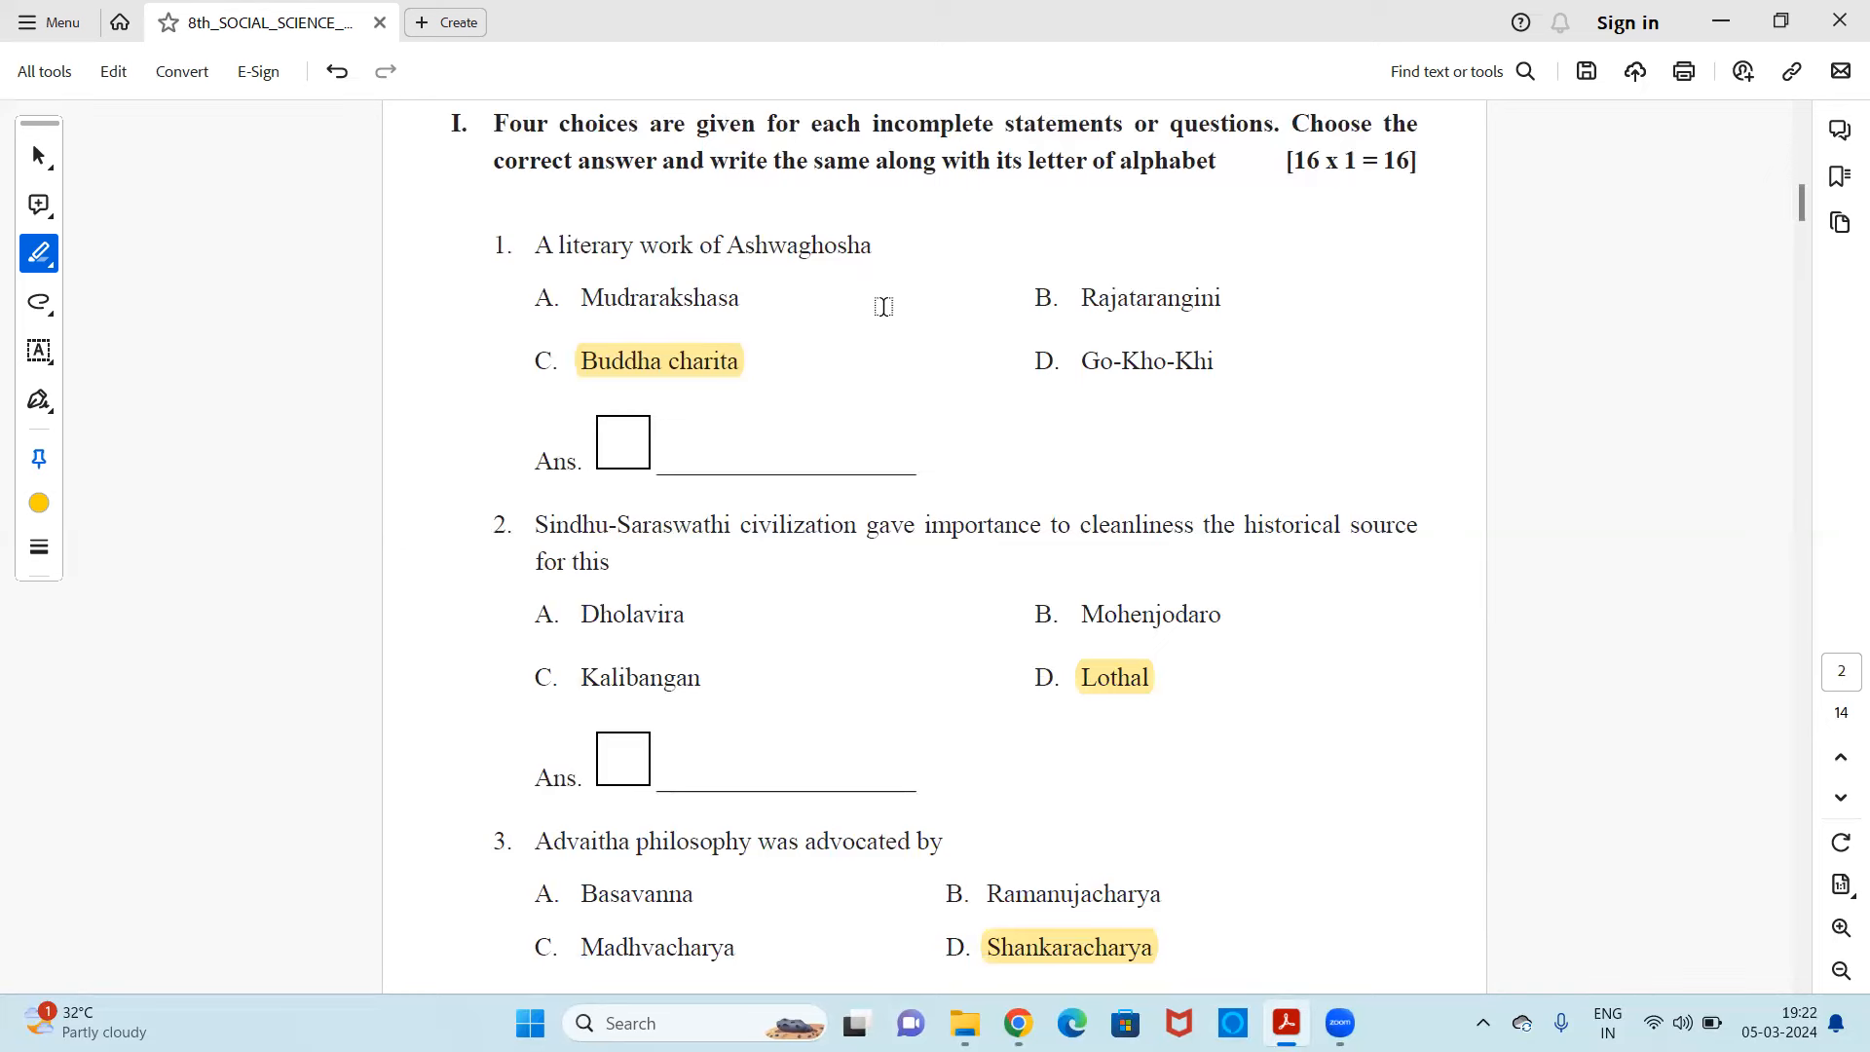
mouse_move(862, 295)
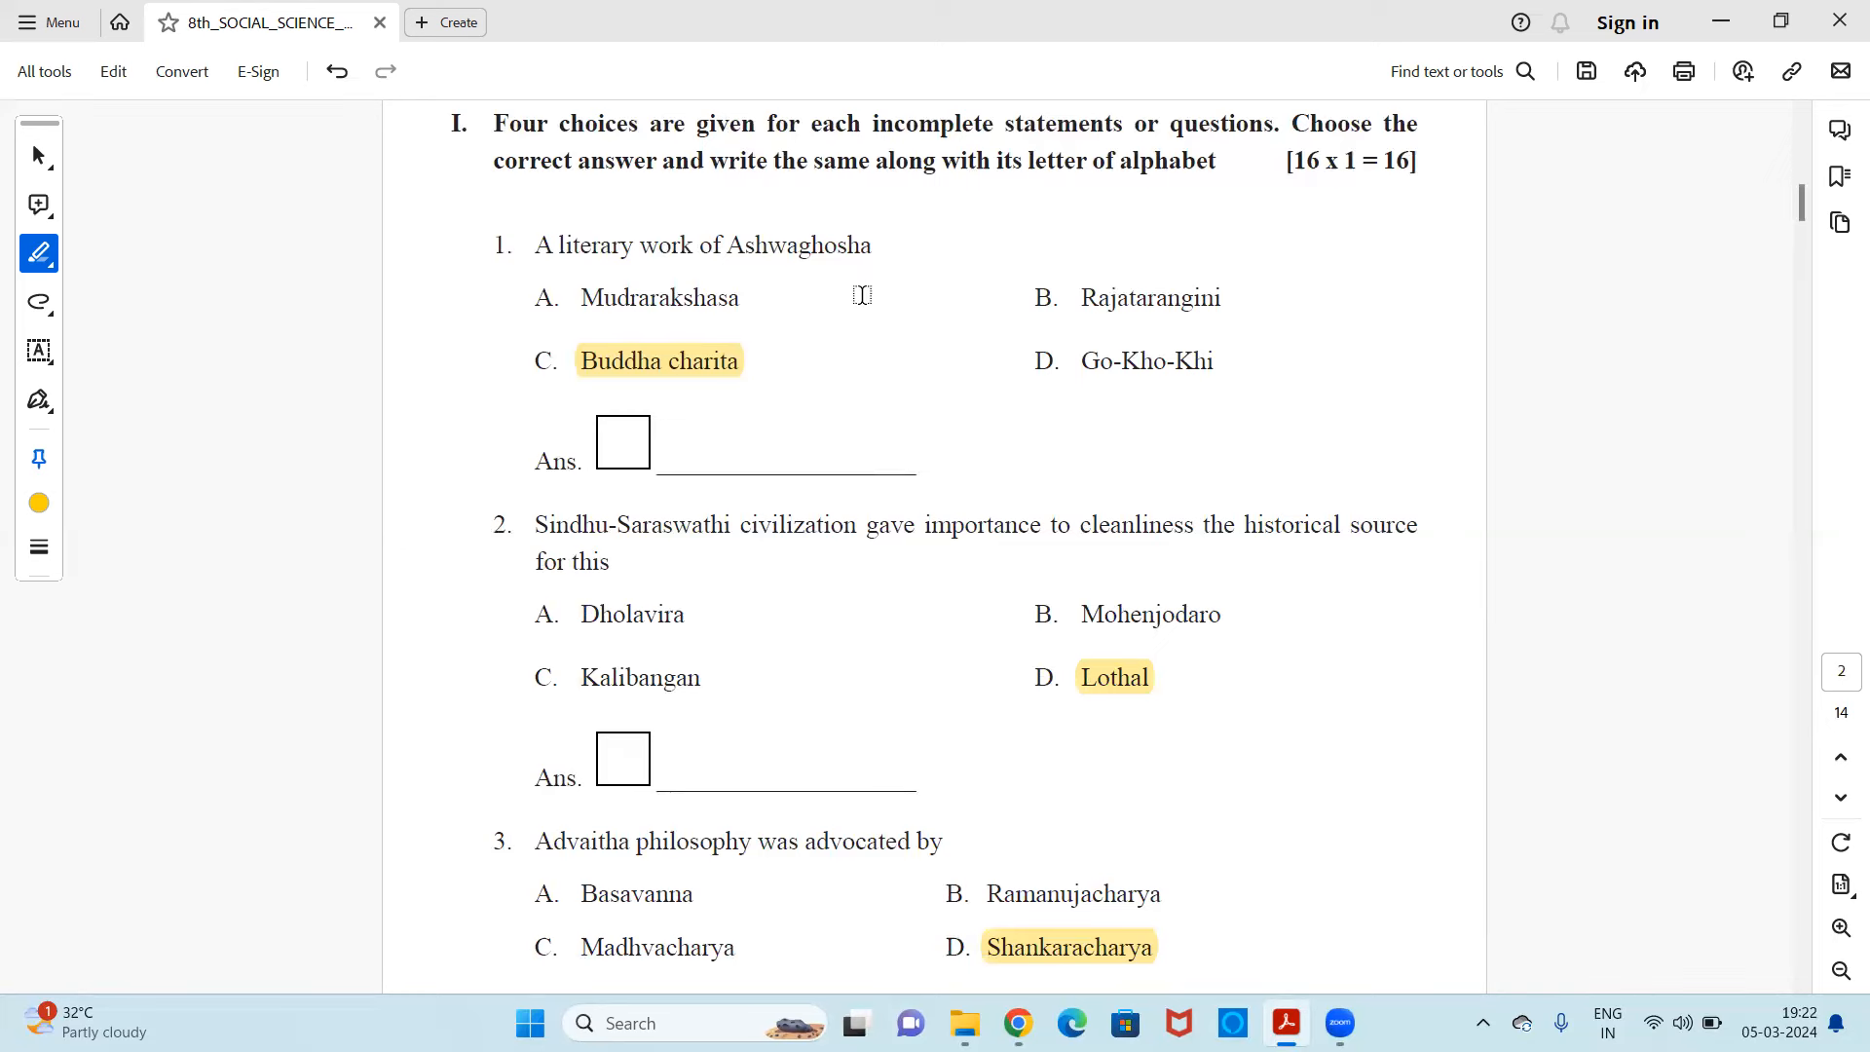
mouse_move(827, 310)
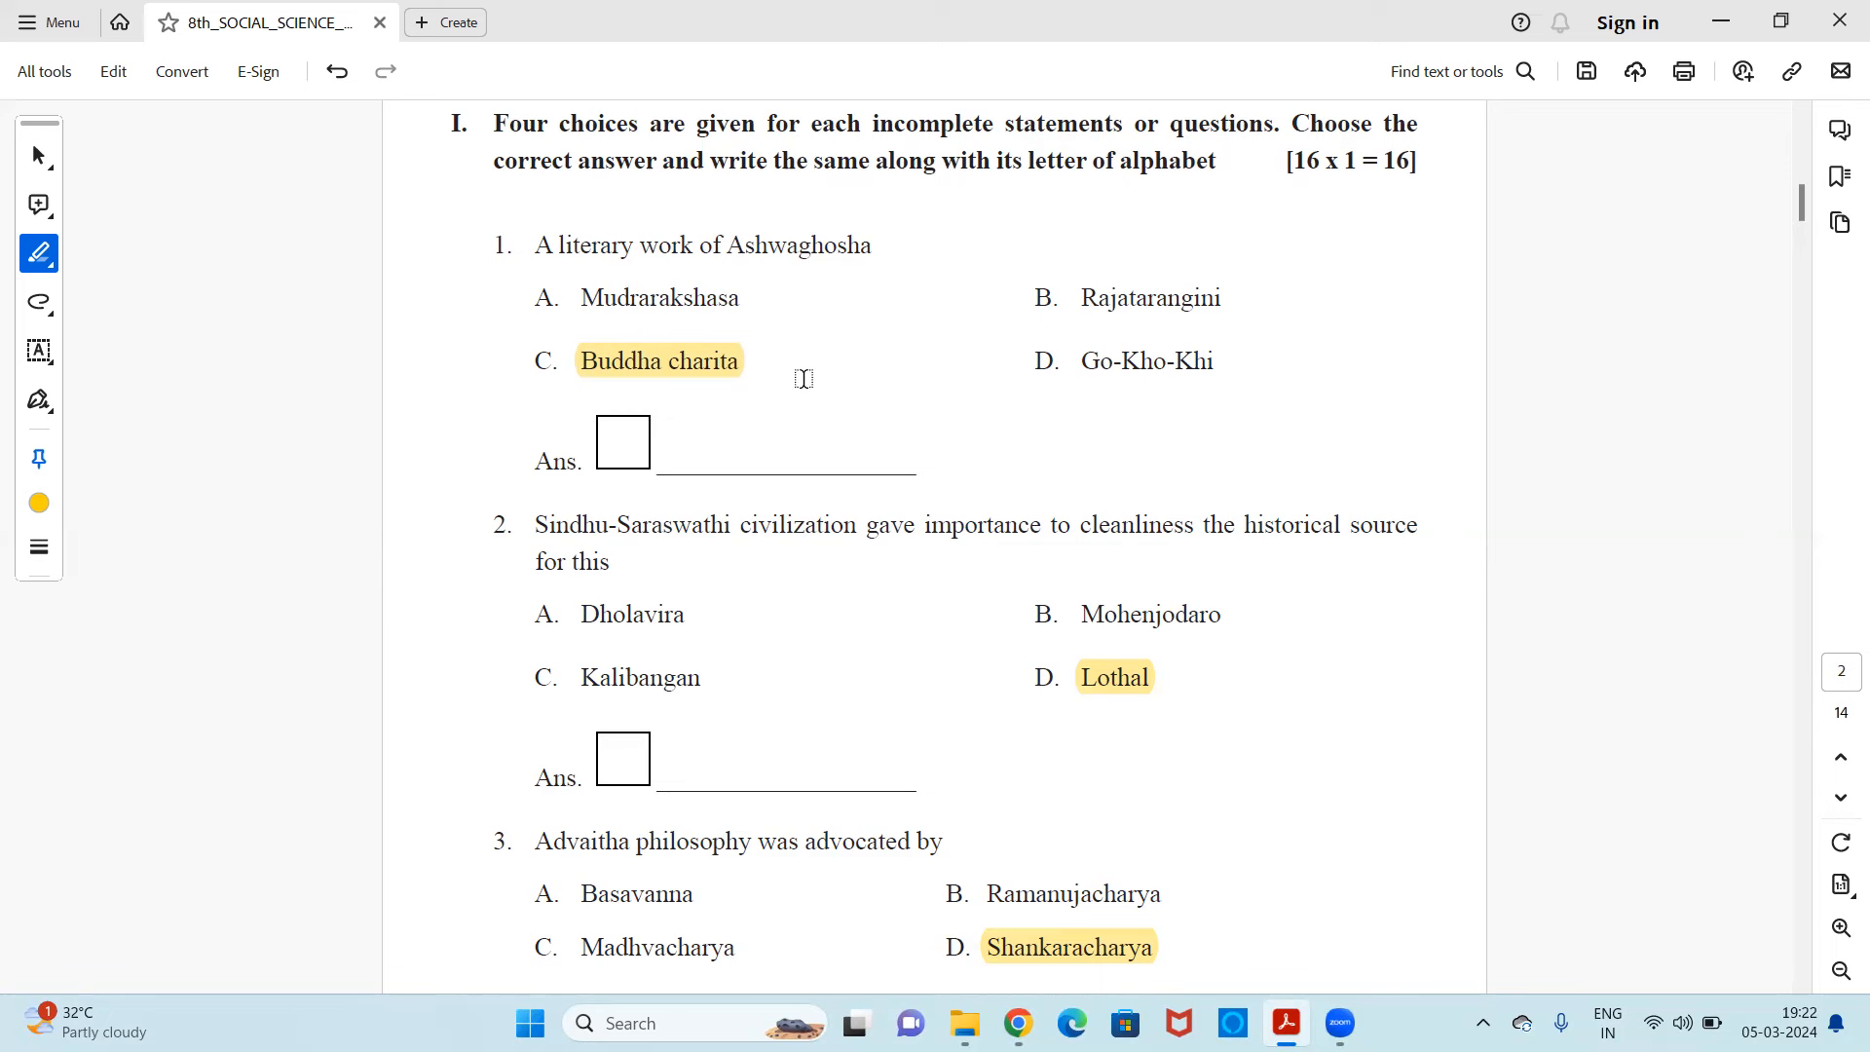
mouse_move(1061, 415)
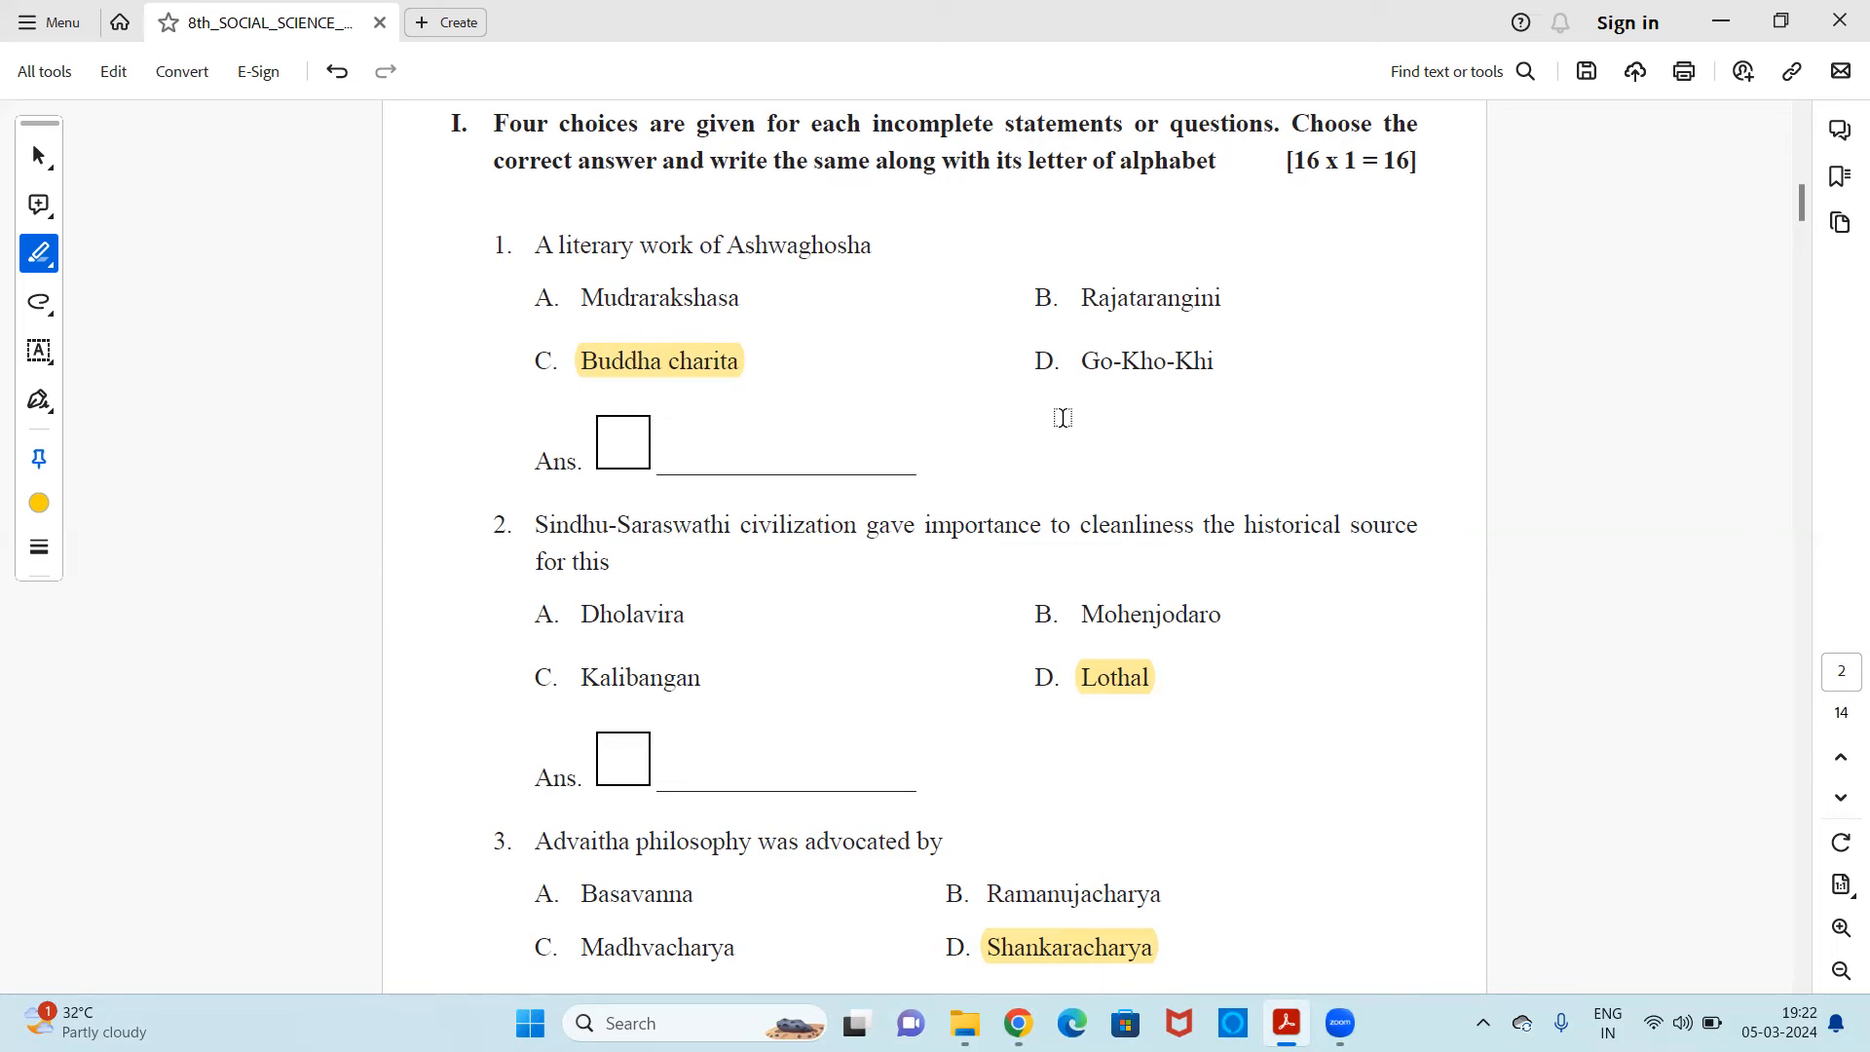
mouse_move(787, 411)
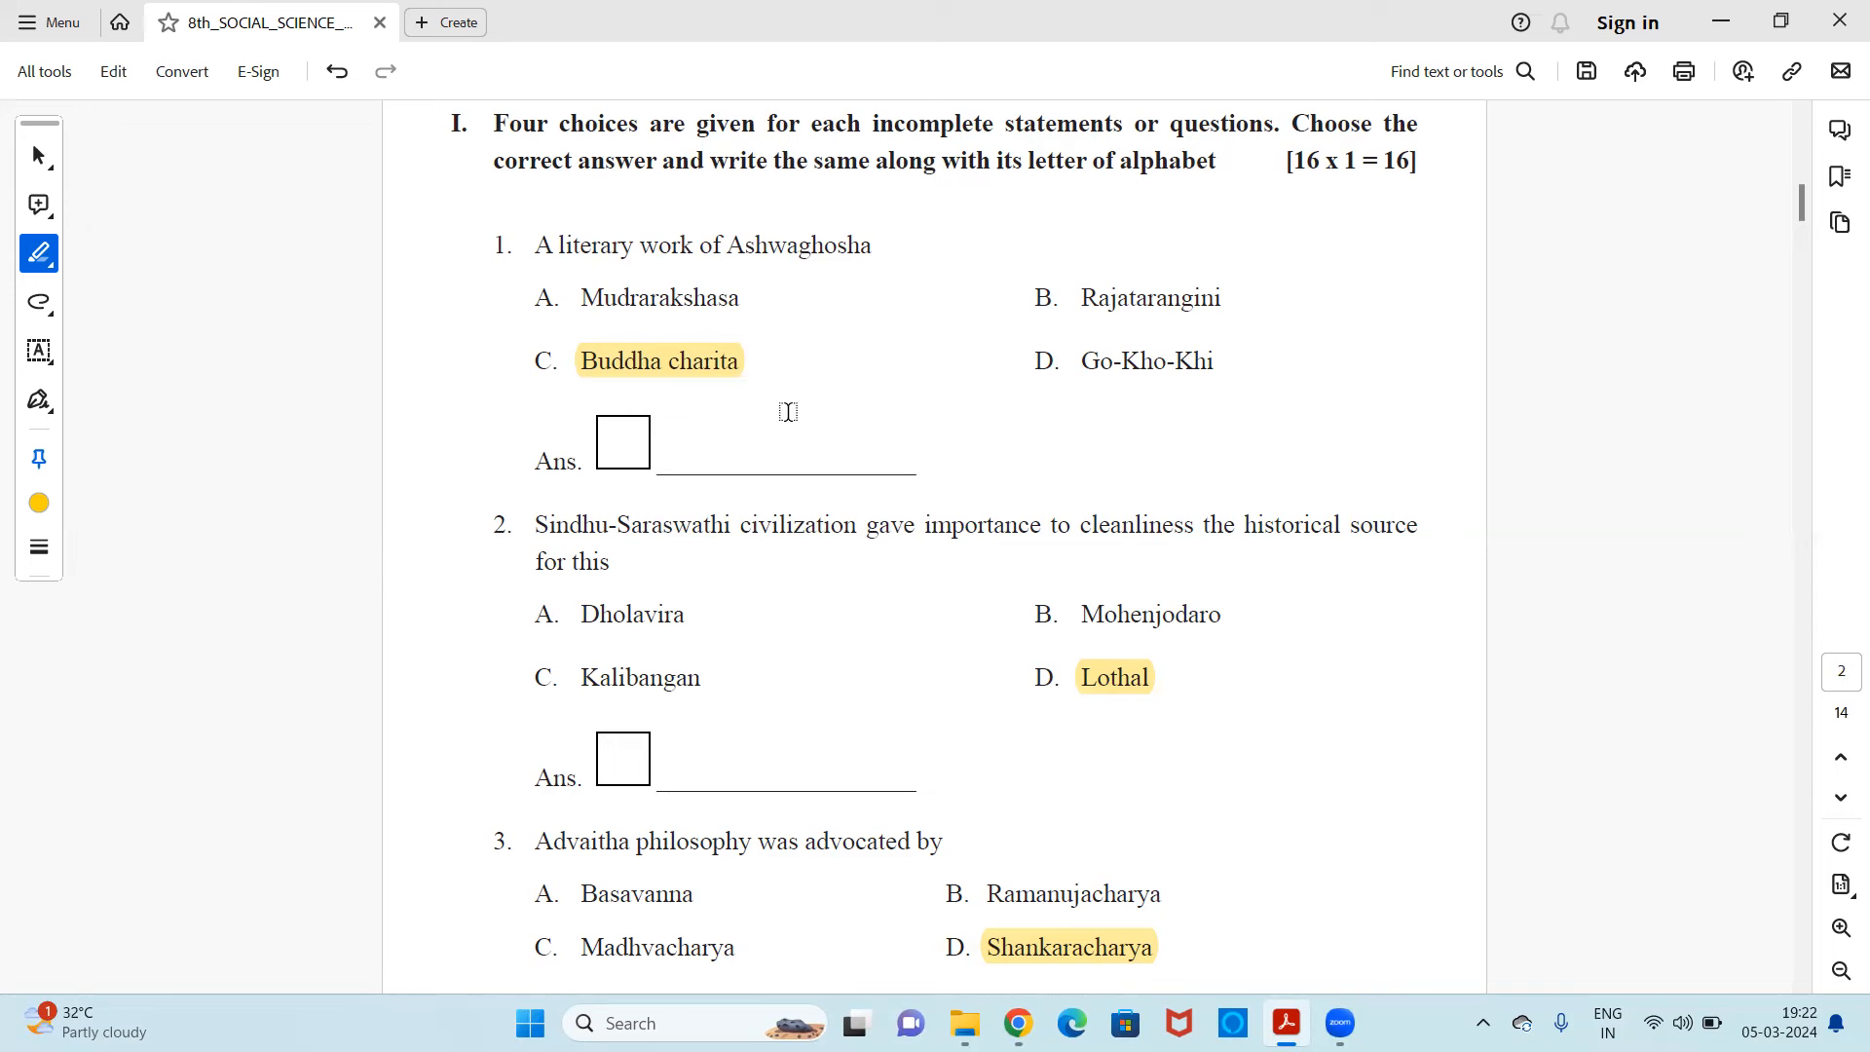
scroll("down", 3)
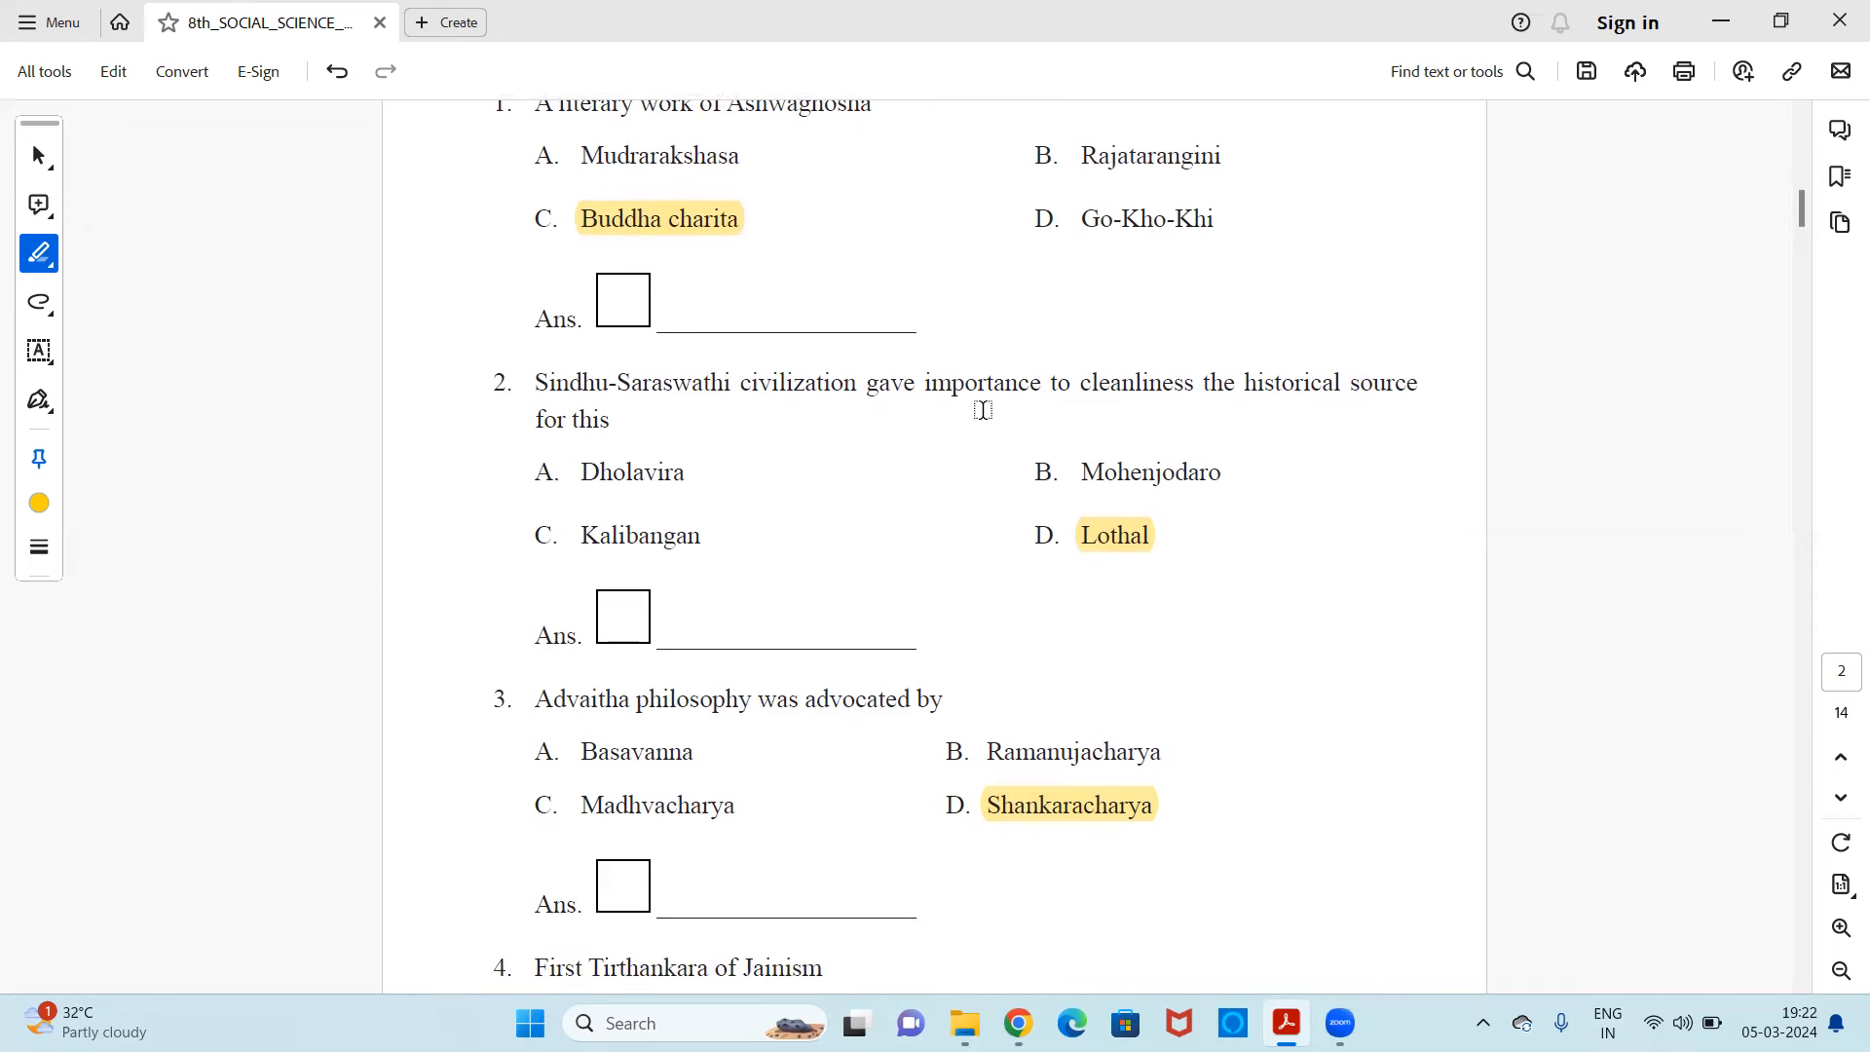
mouse_move(1241, 424)
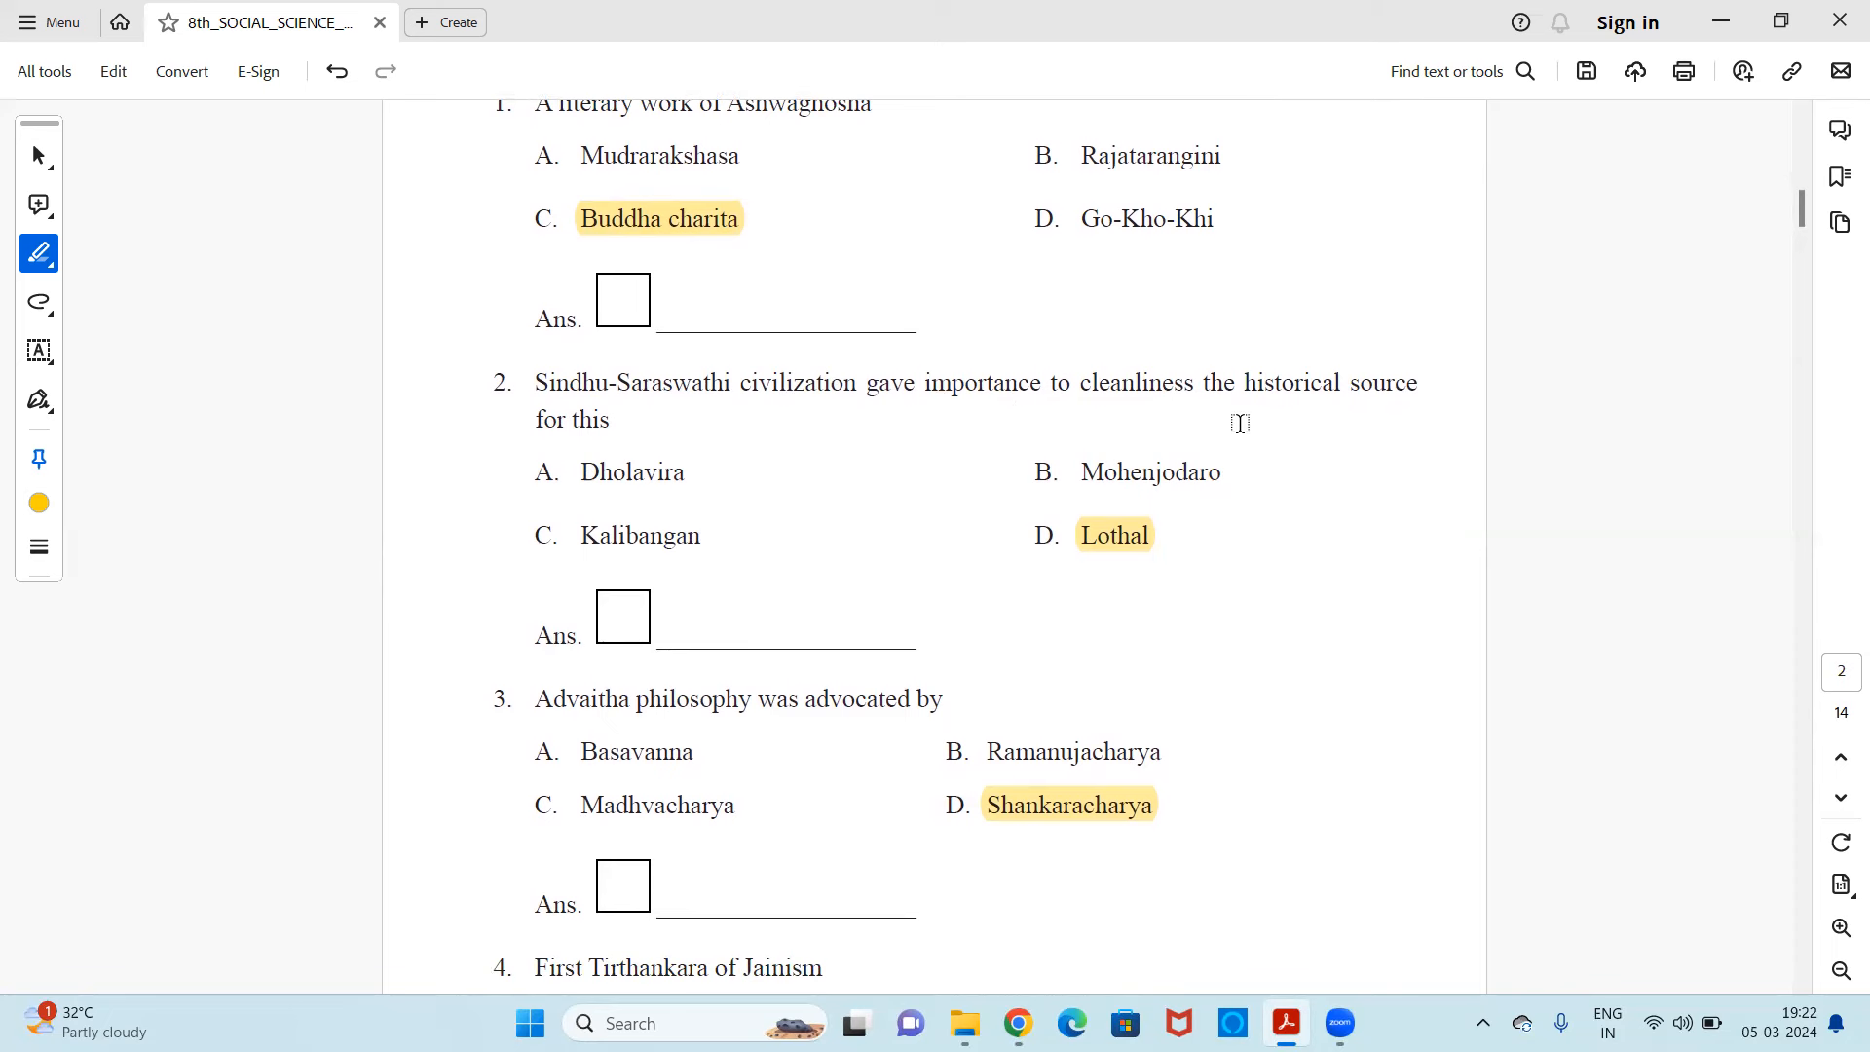
mouse_move(1322, 436)
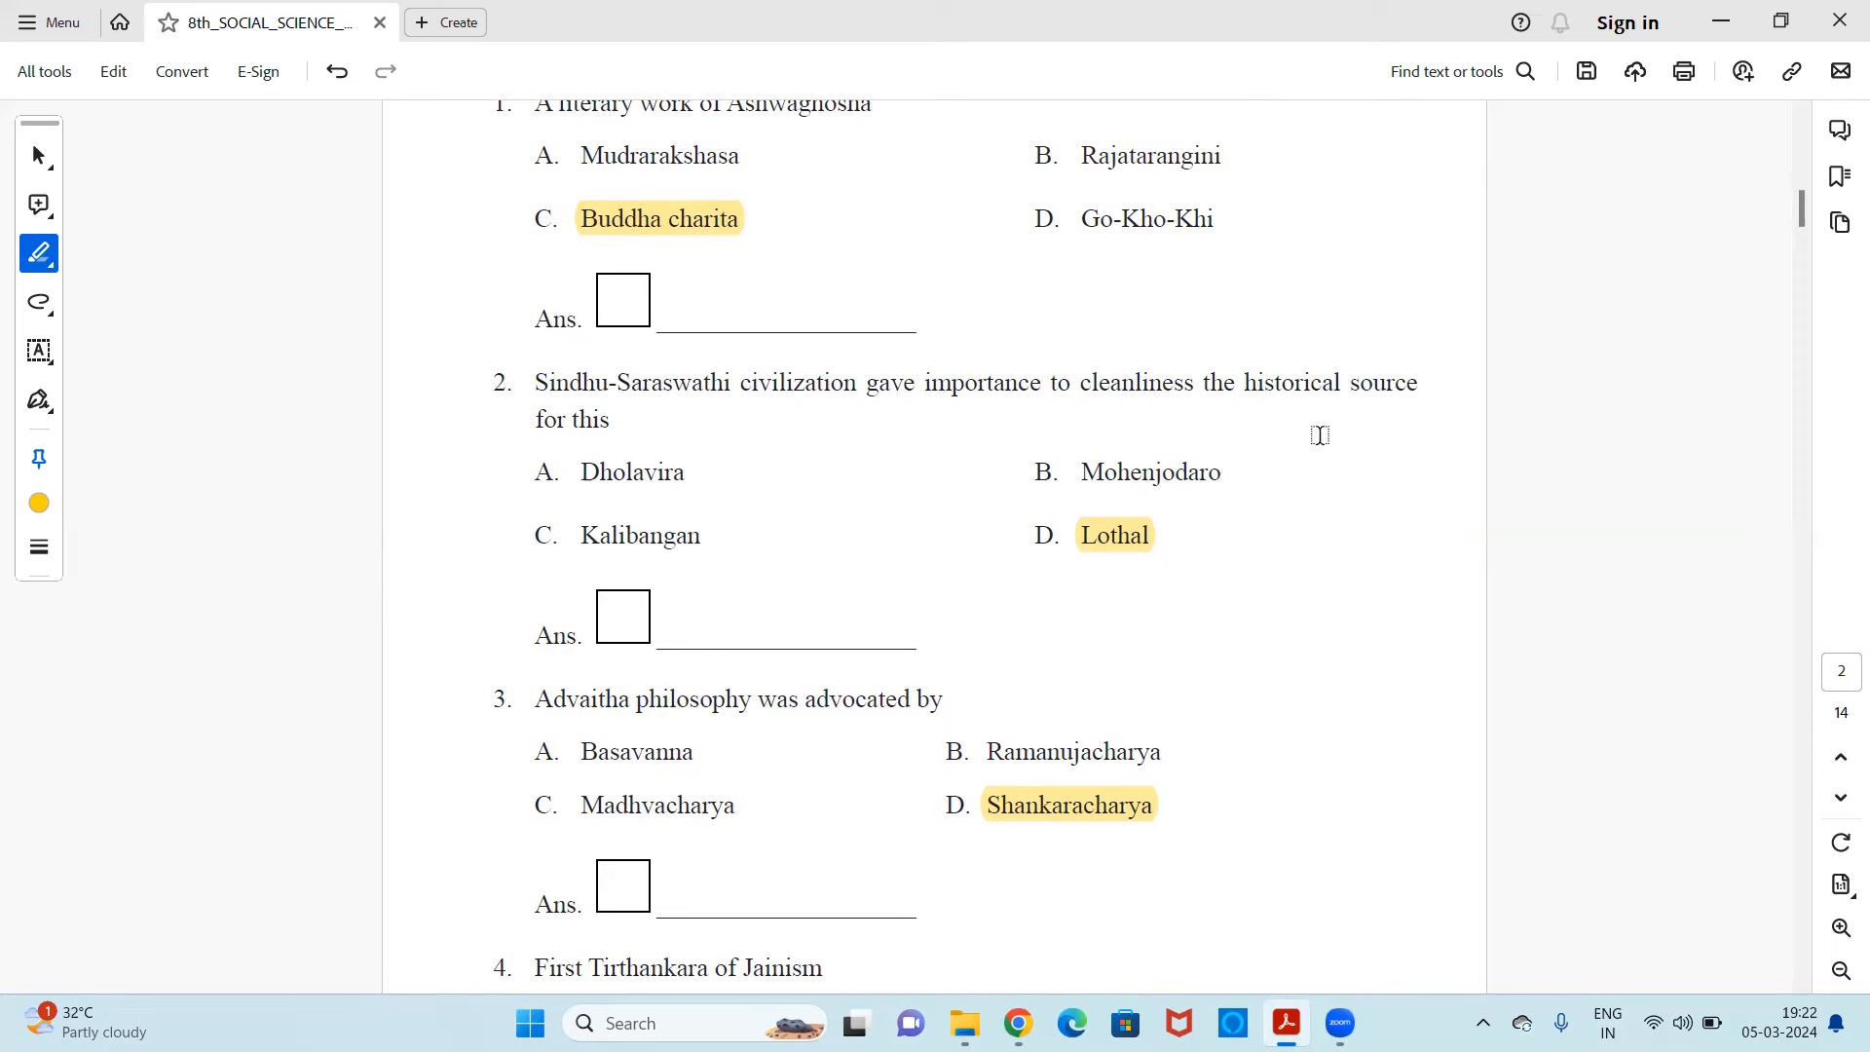
mouse_move(1200, 574)
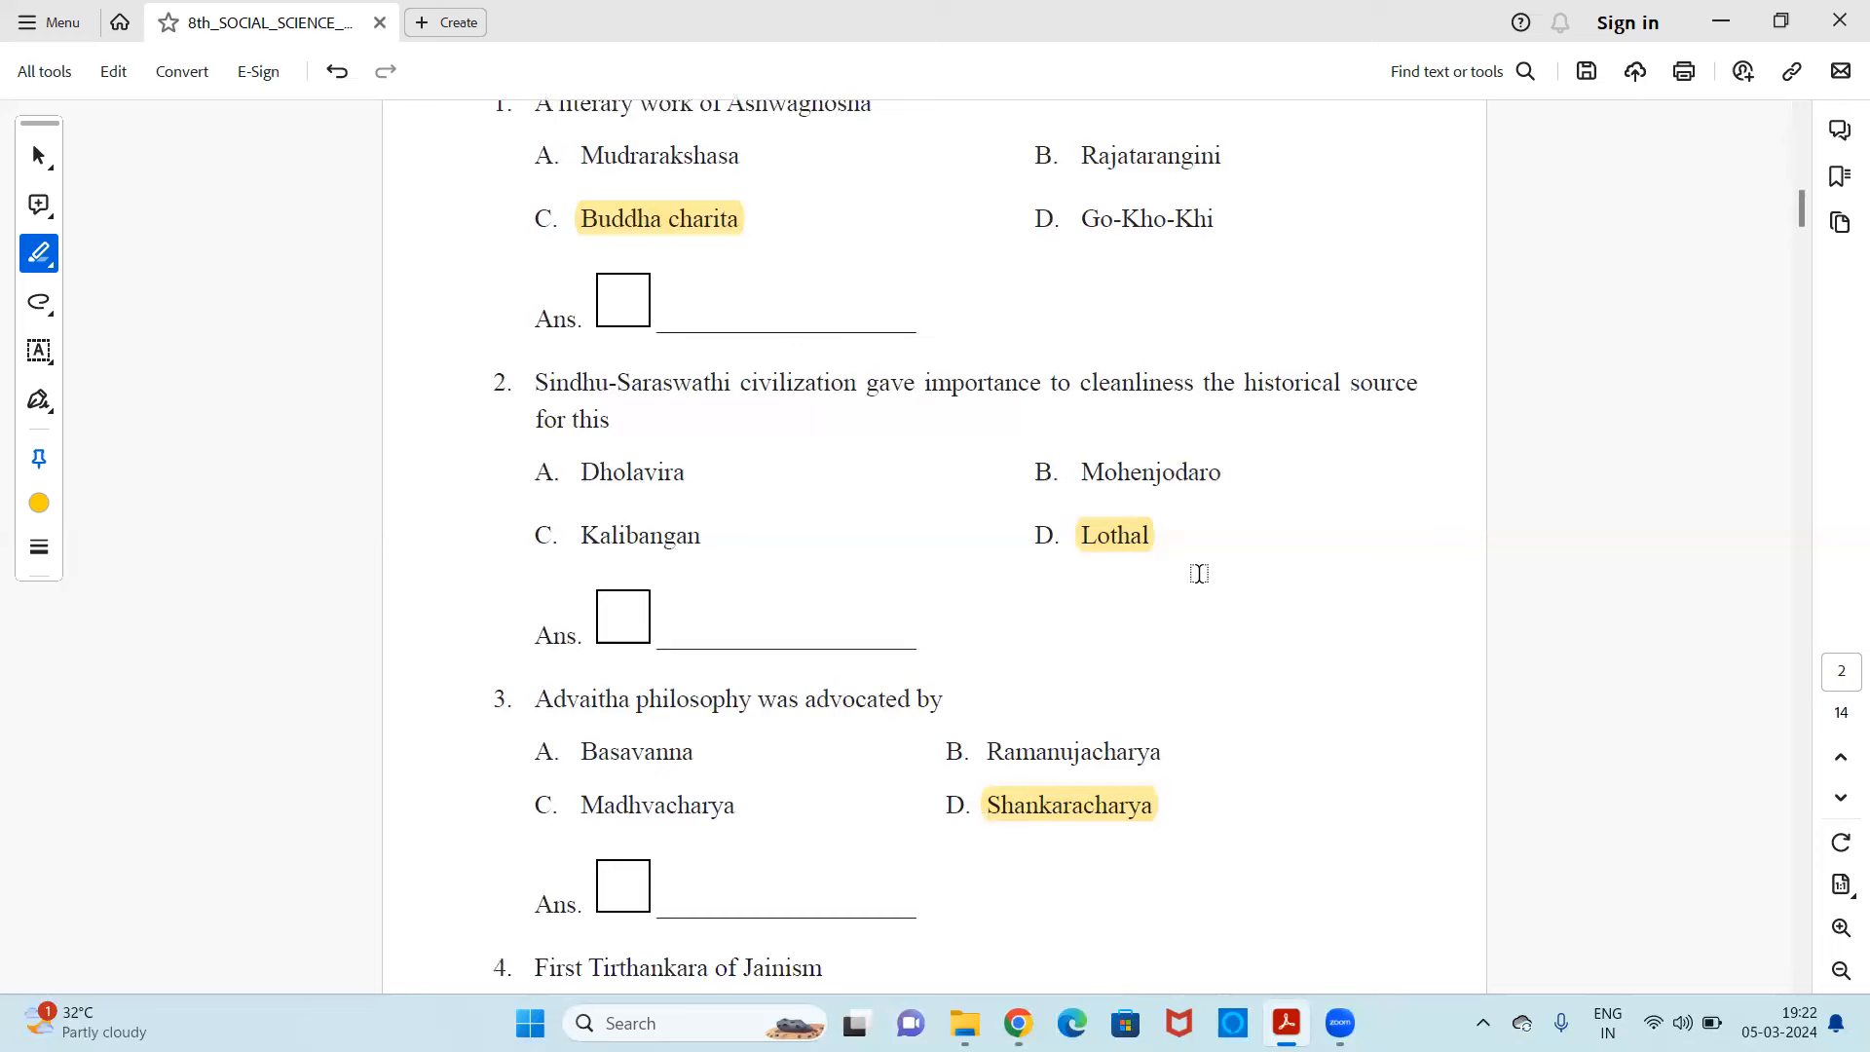
mouse_move(1246, 572)
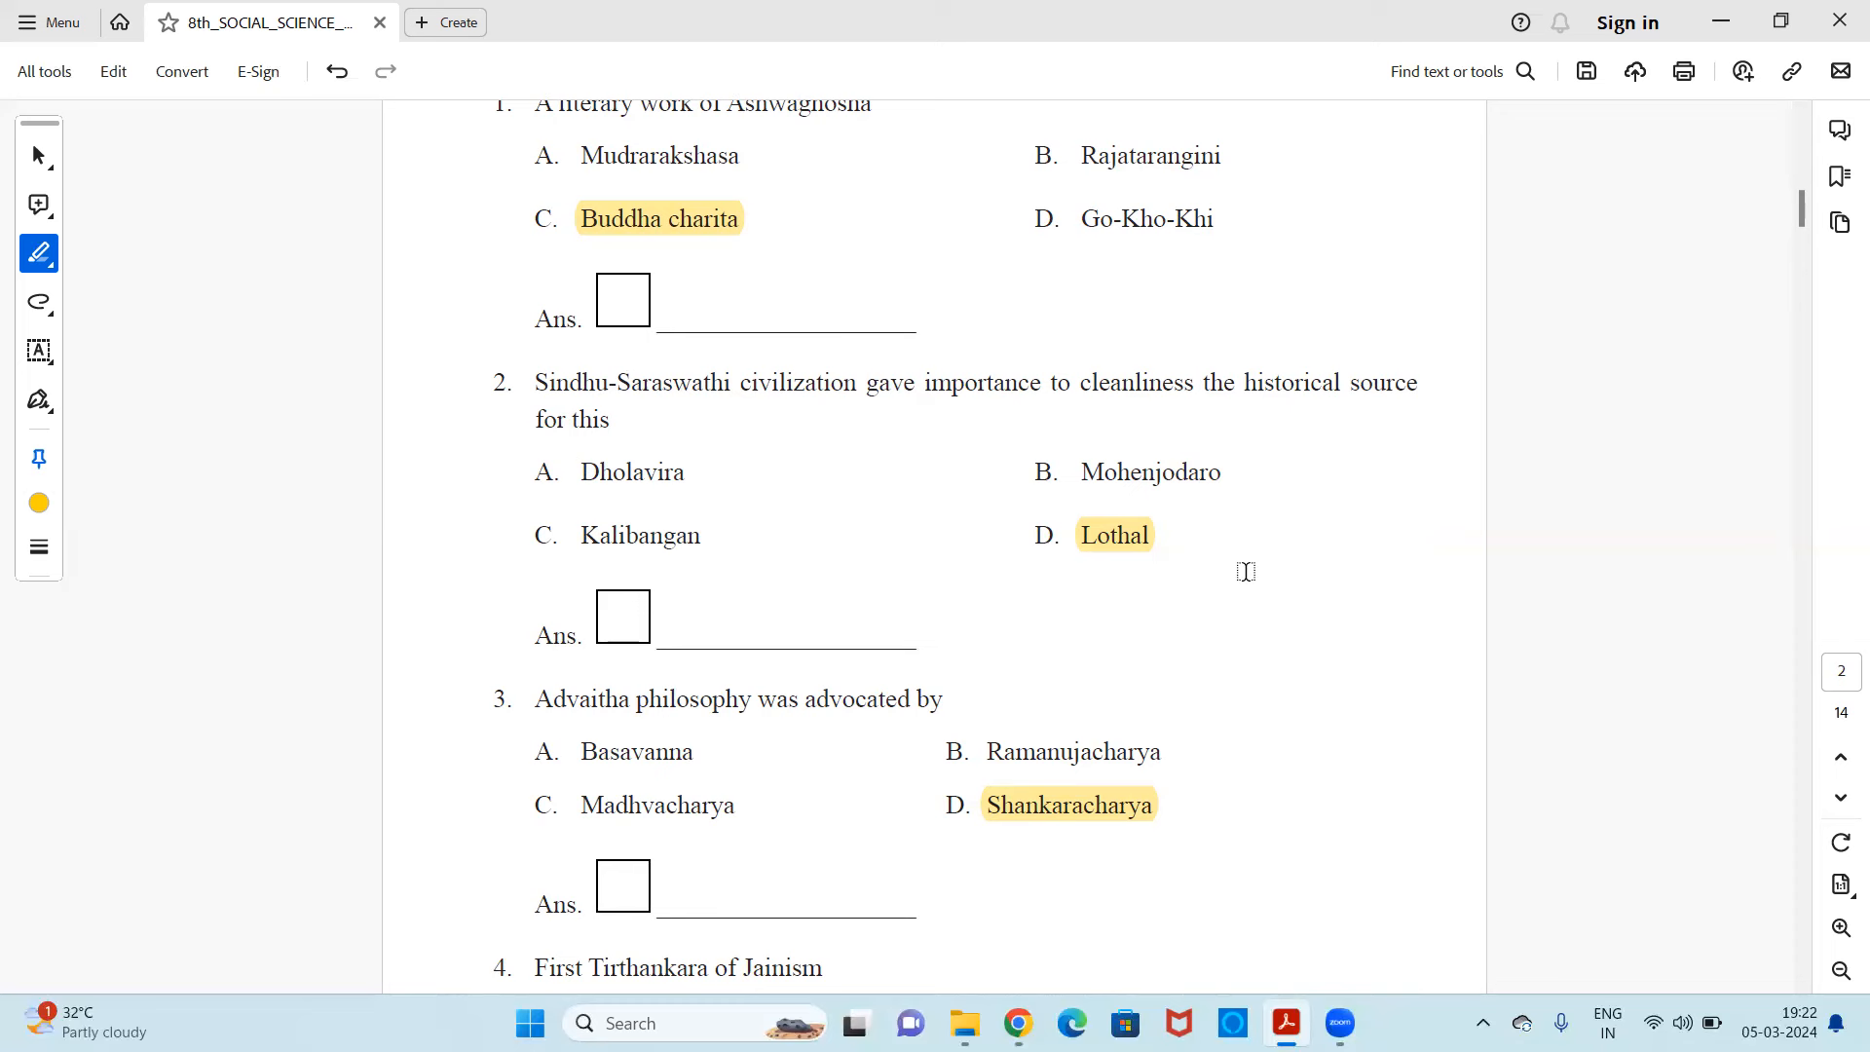
scroll("down", 3)
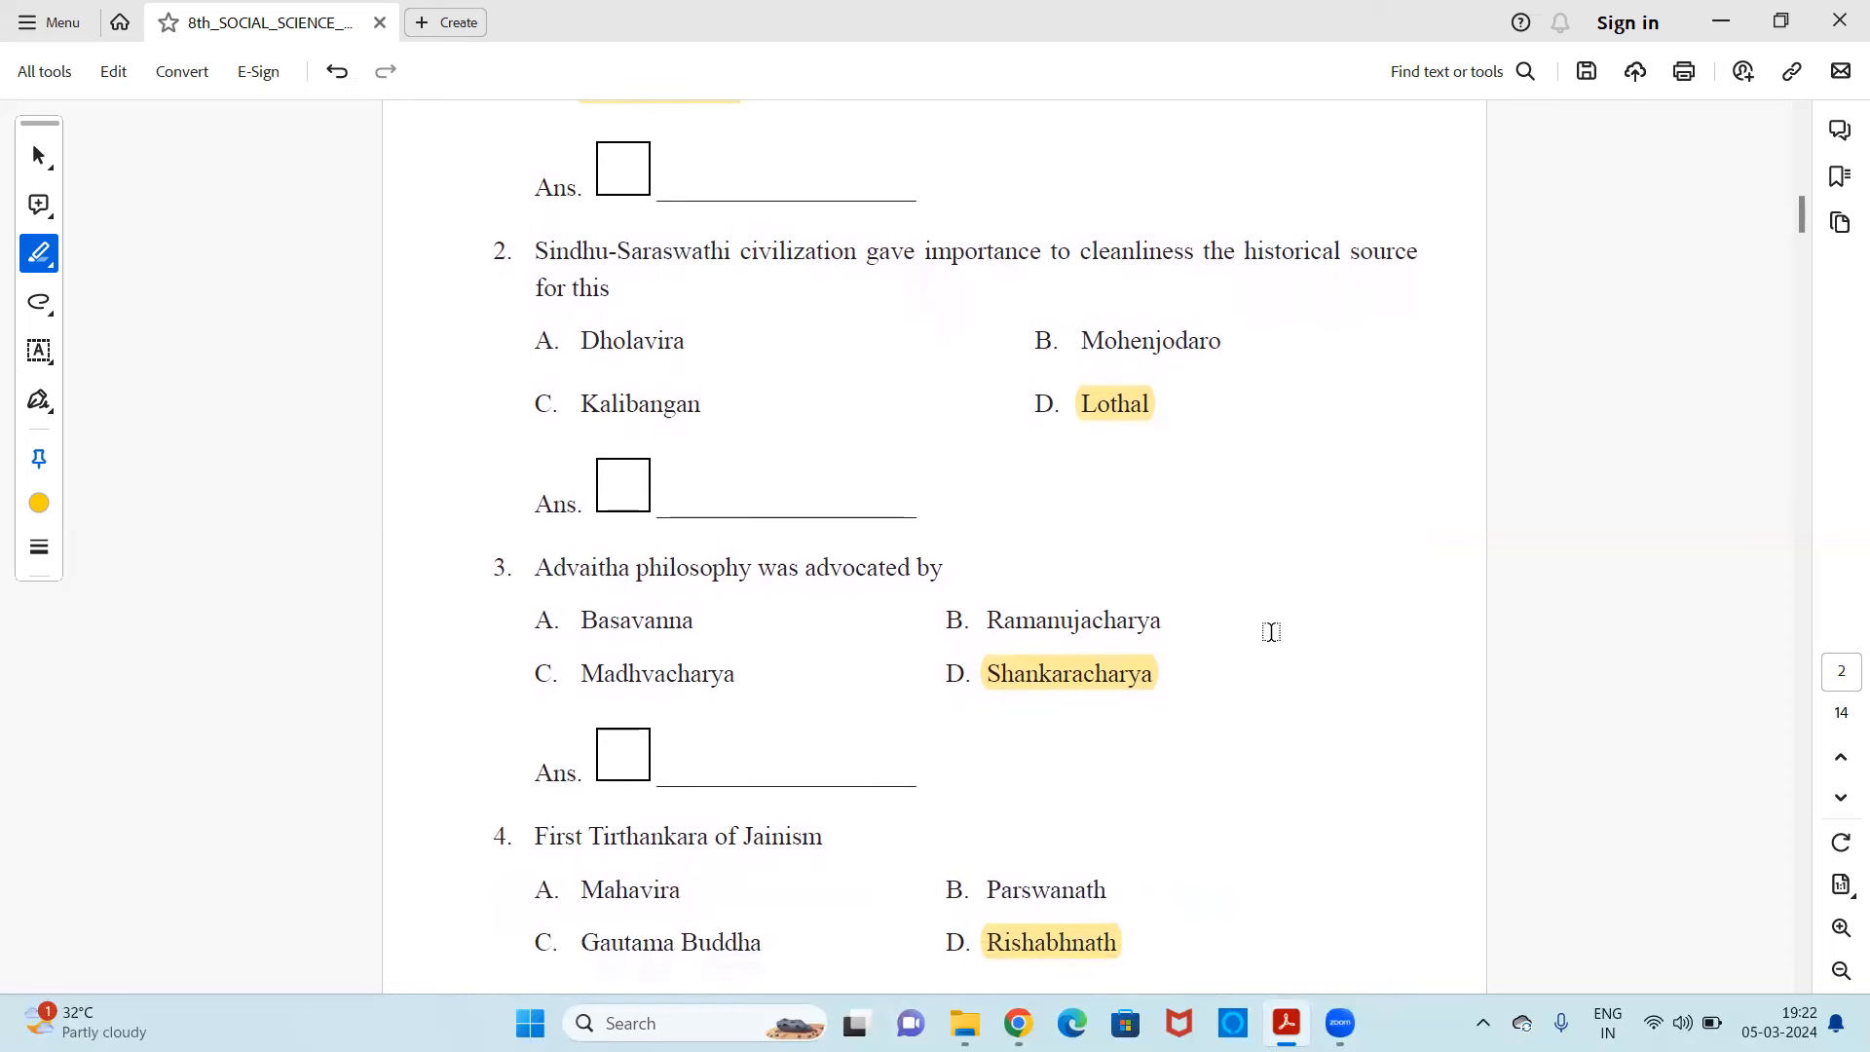
scroll("down", 3)
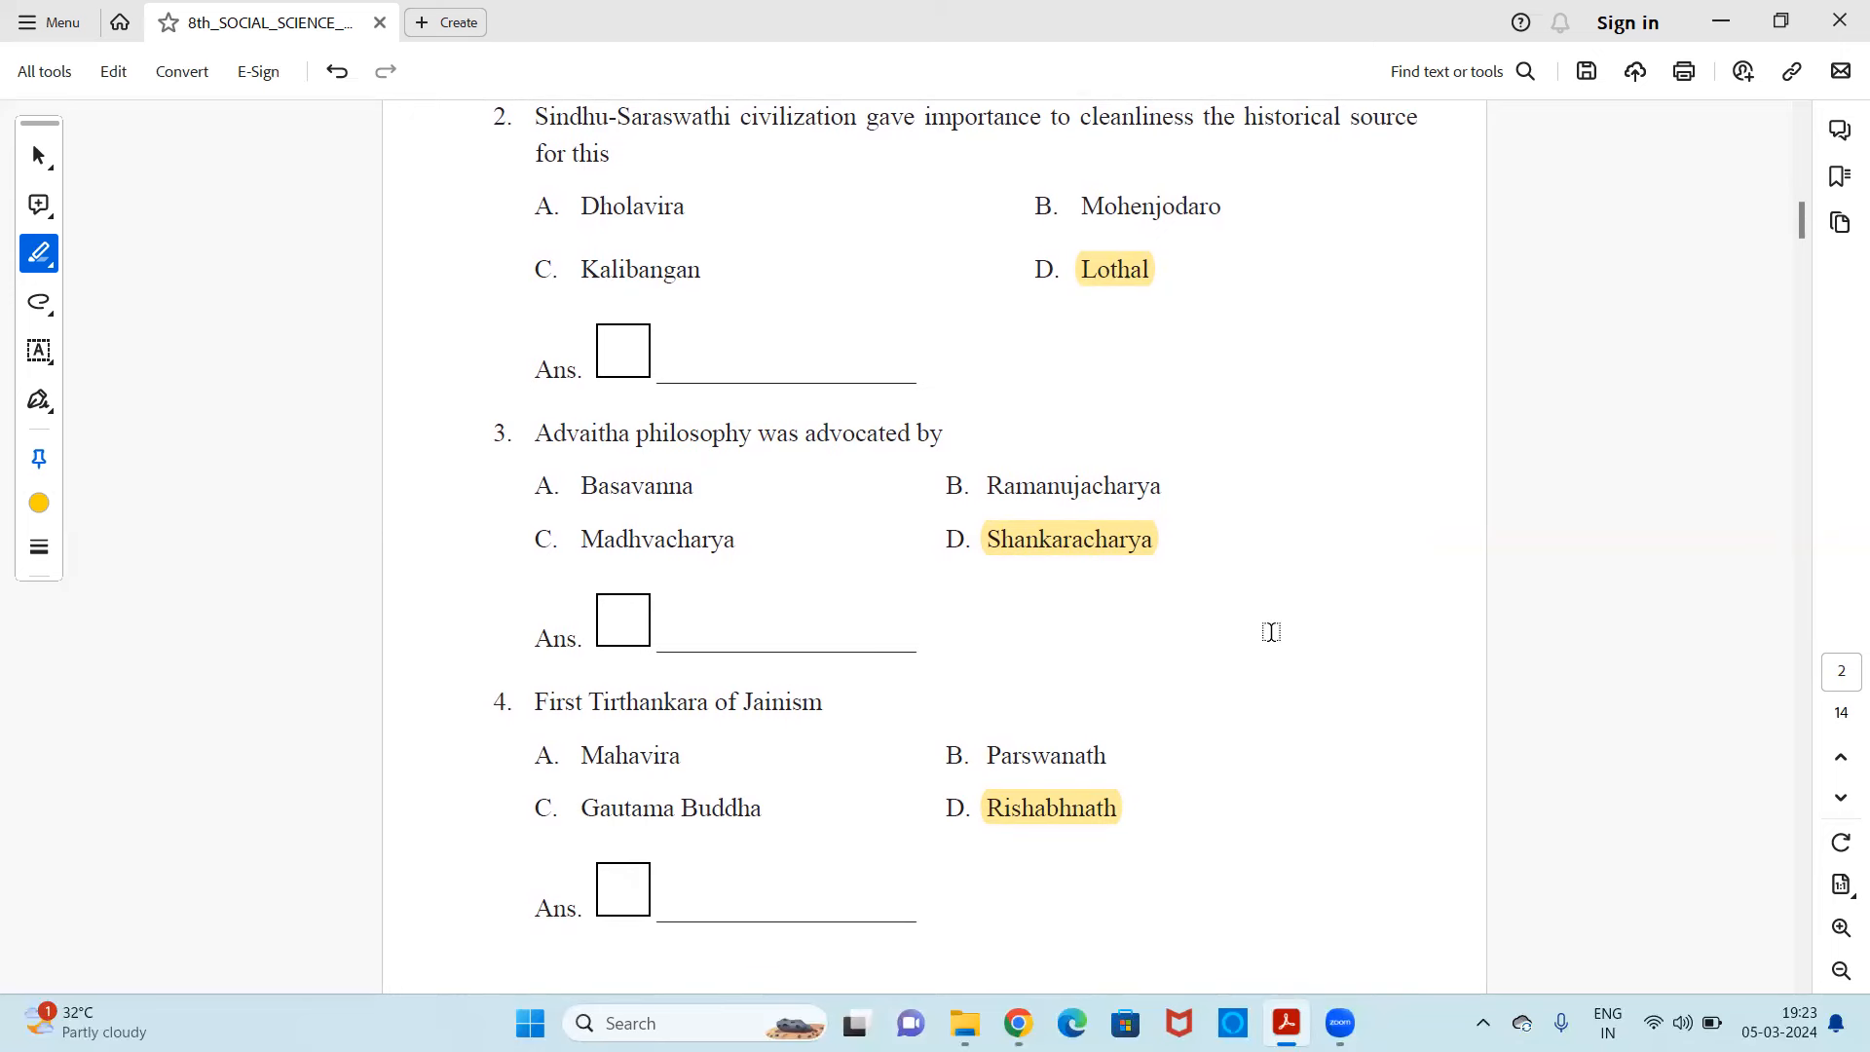
scroll("down", 3)
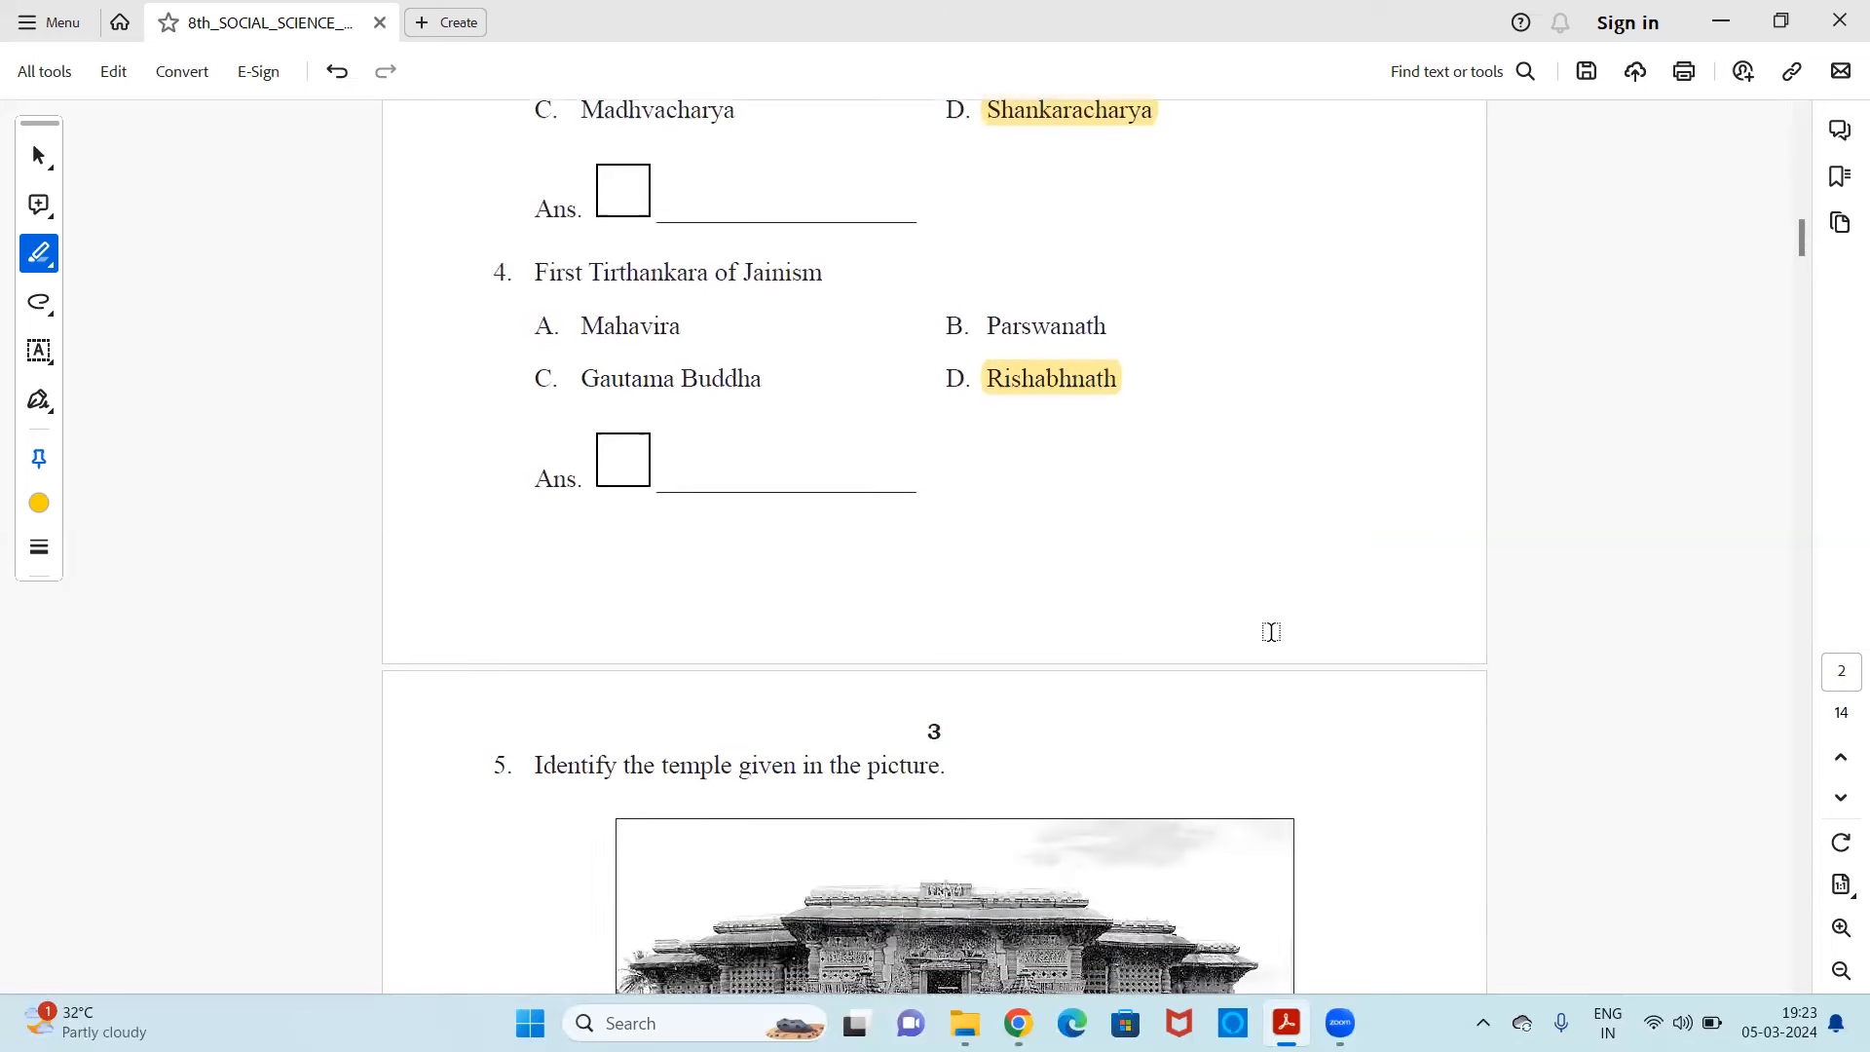
scroll("down", 3)
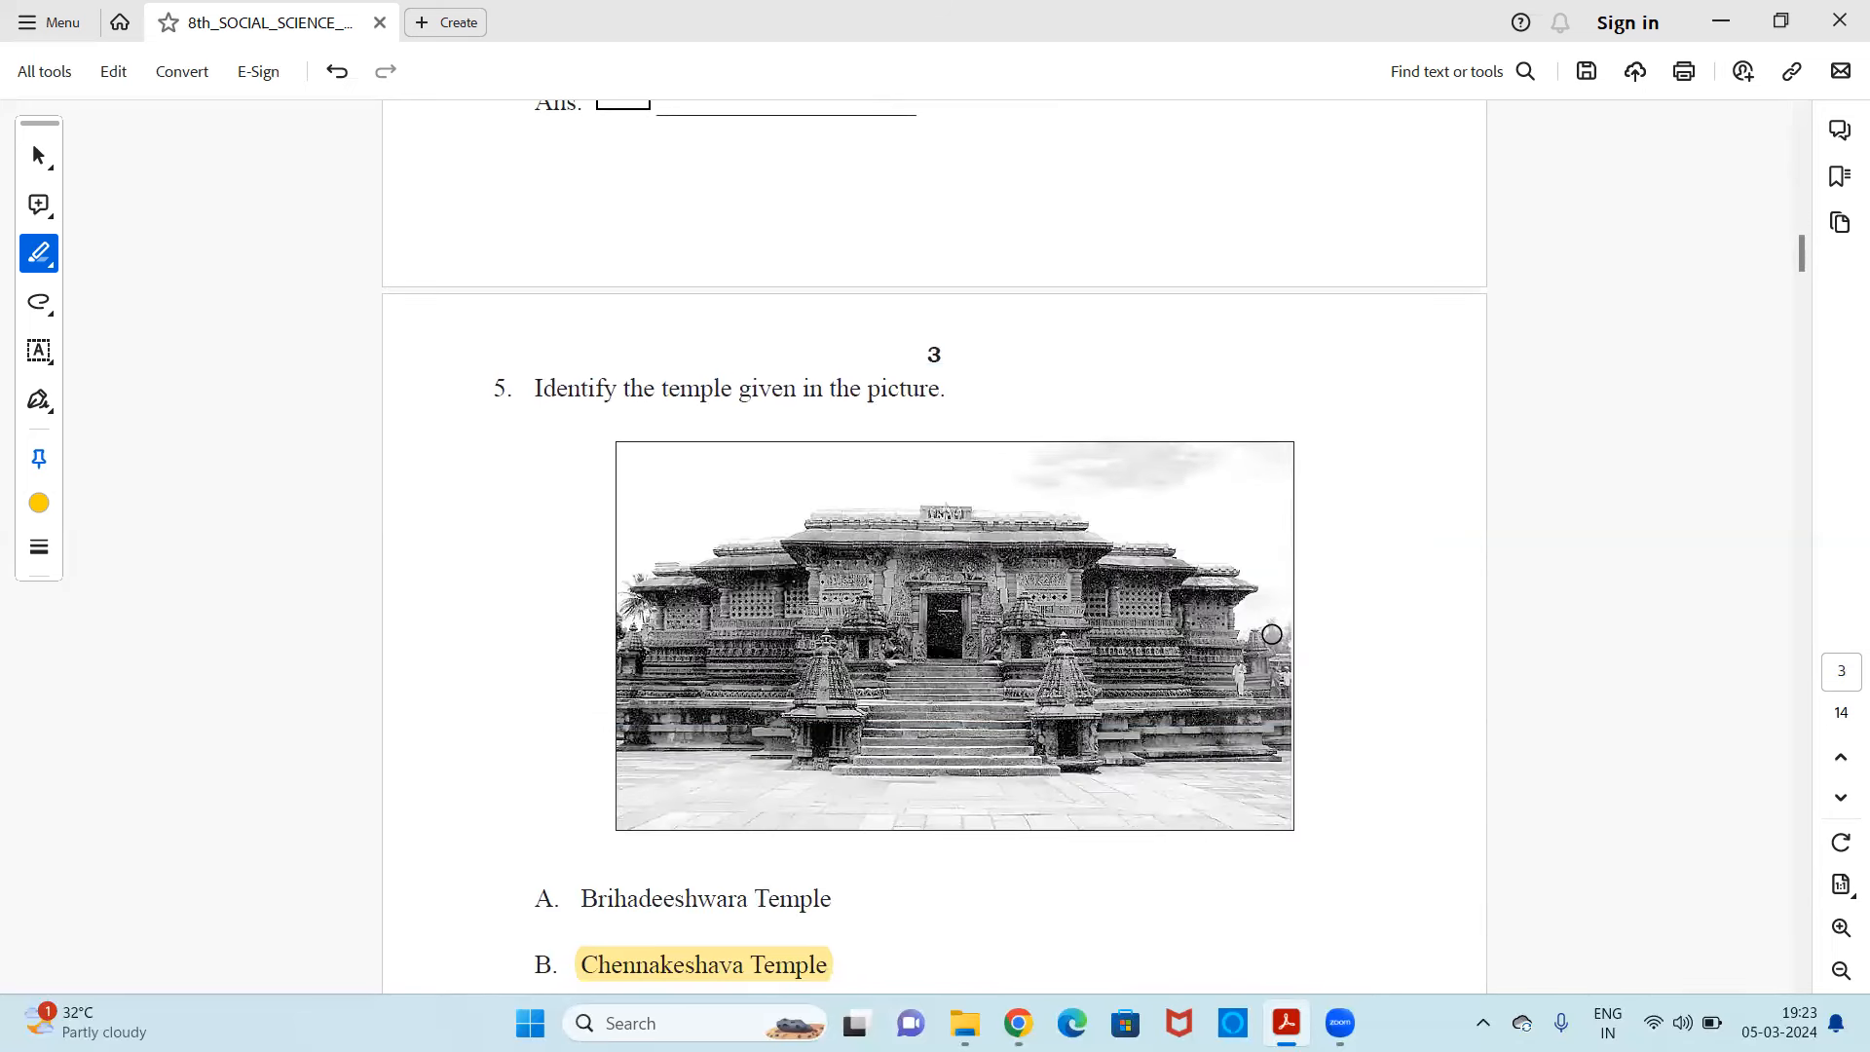
scroll("down", 3)
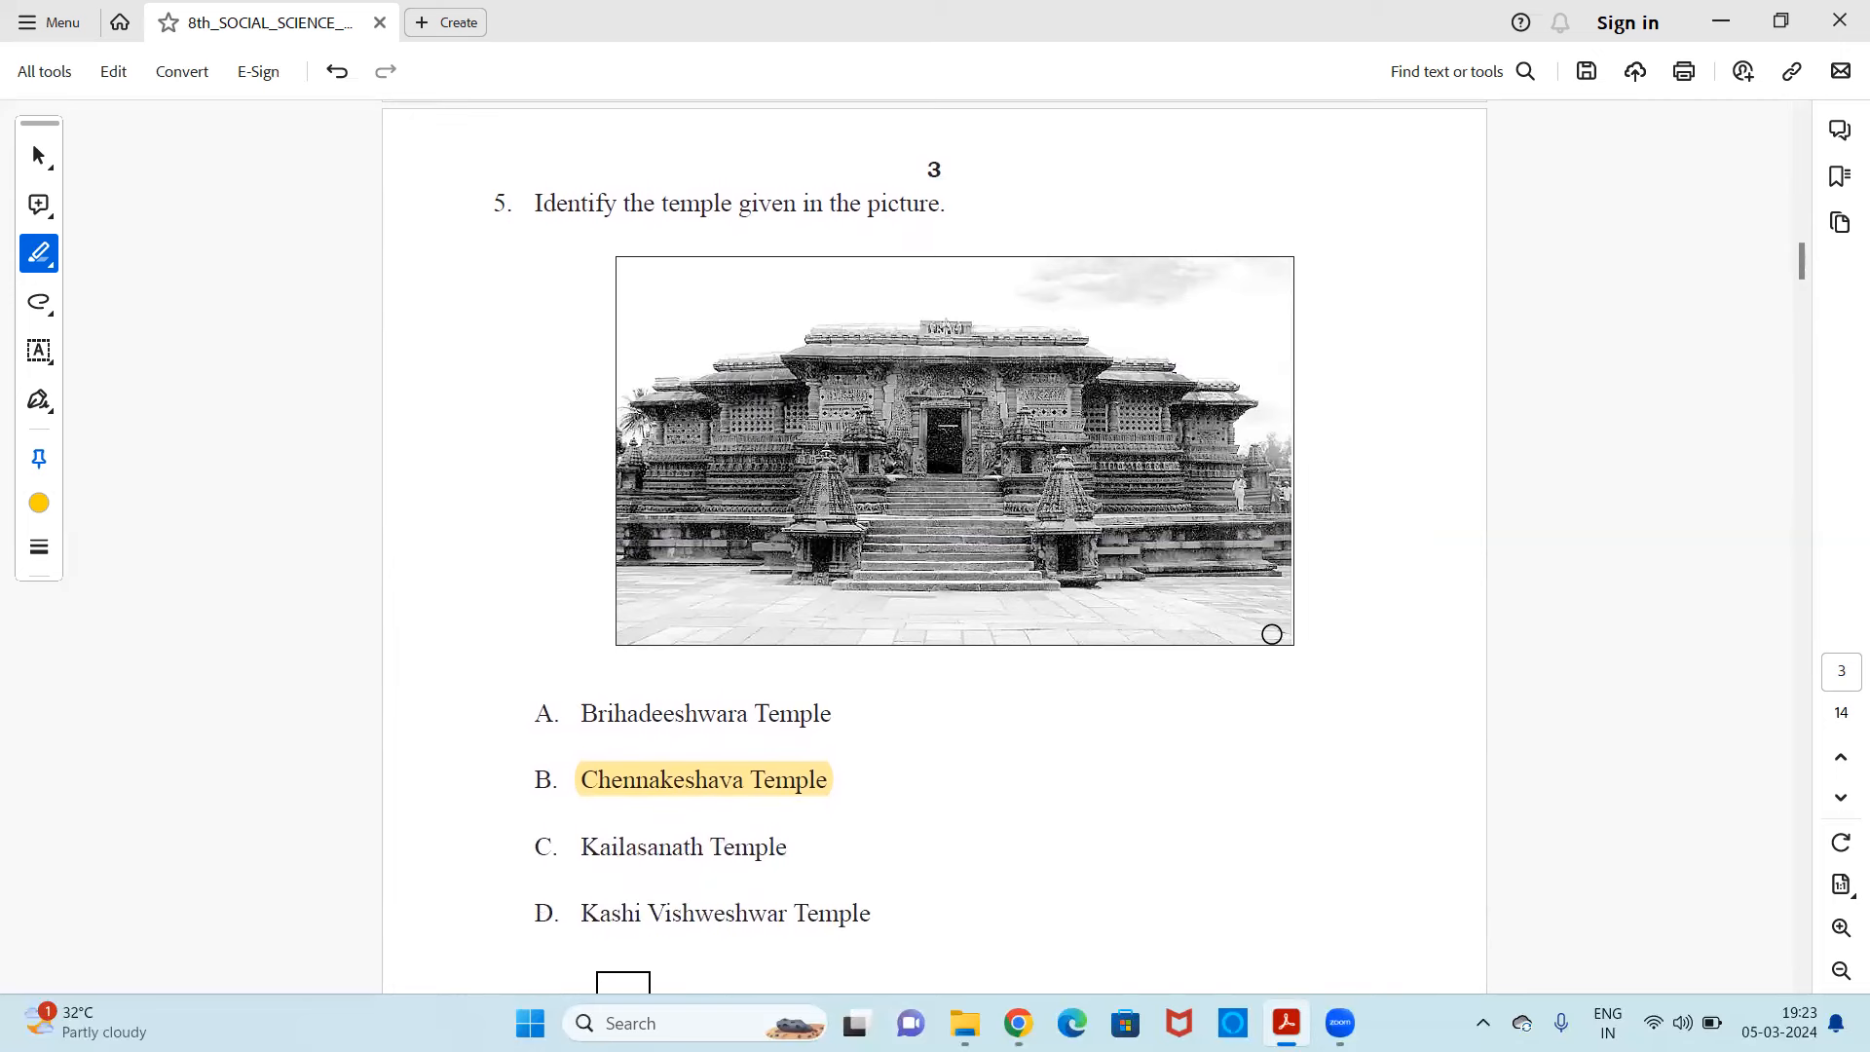
scroll("down", 3)
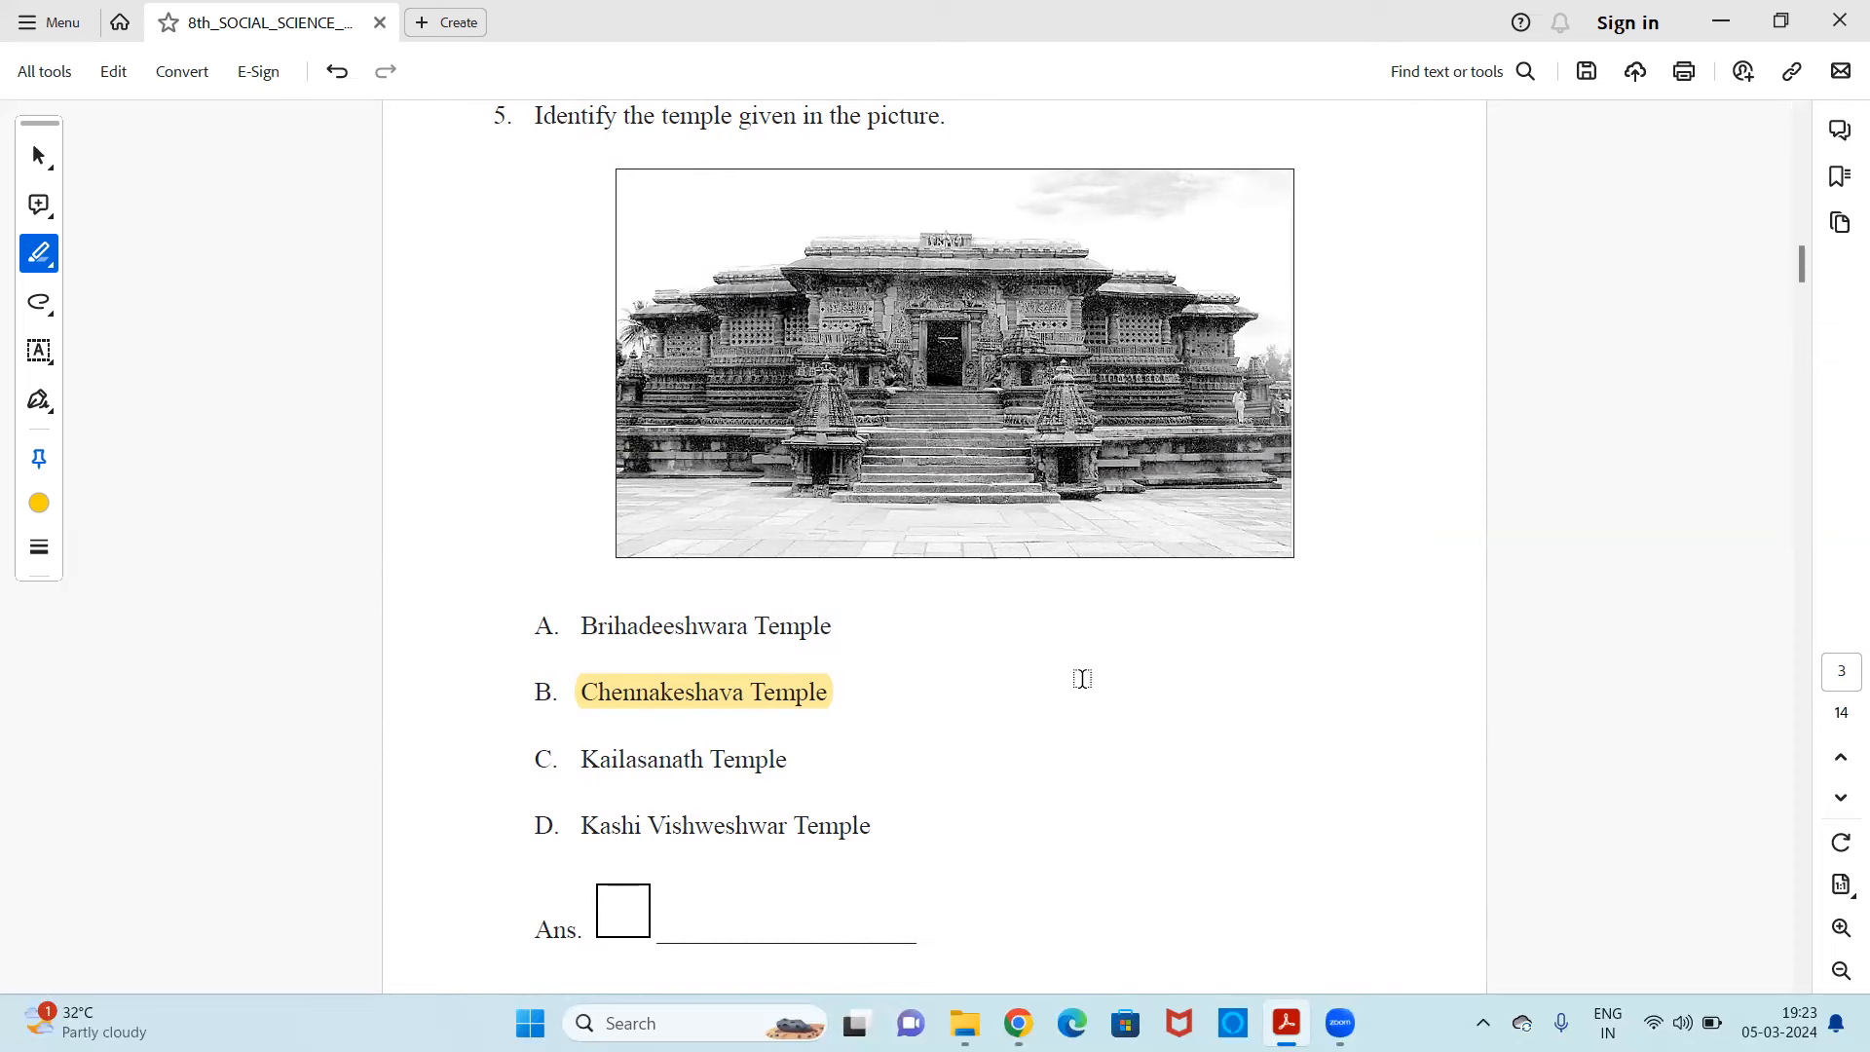
mouse_move(1021, 690)
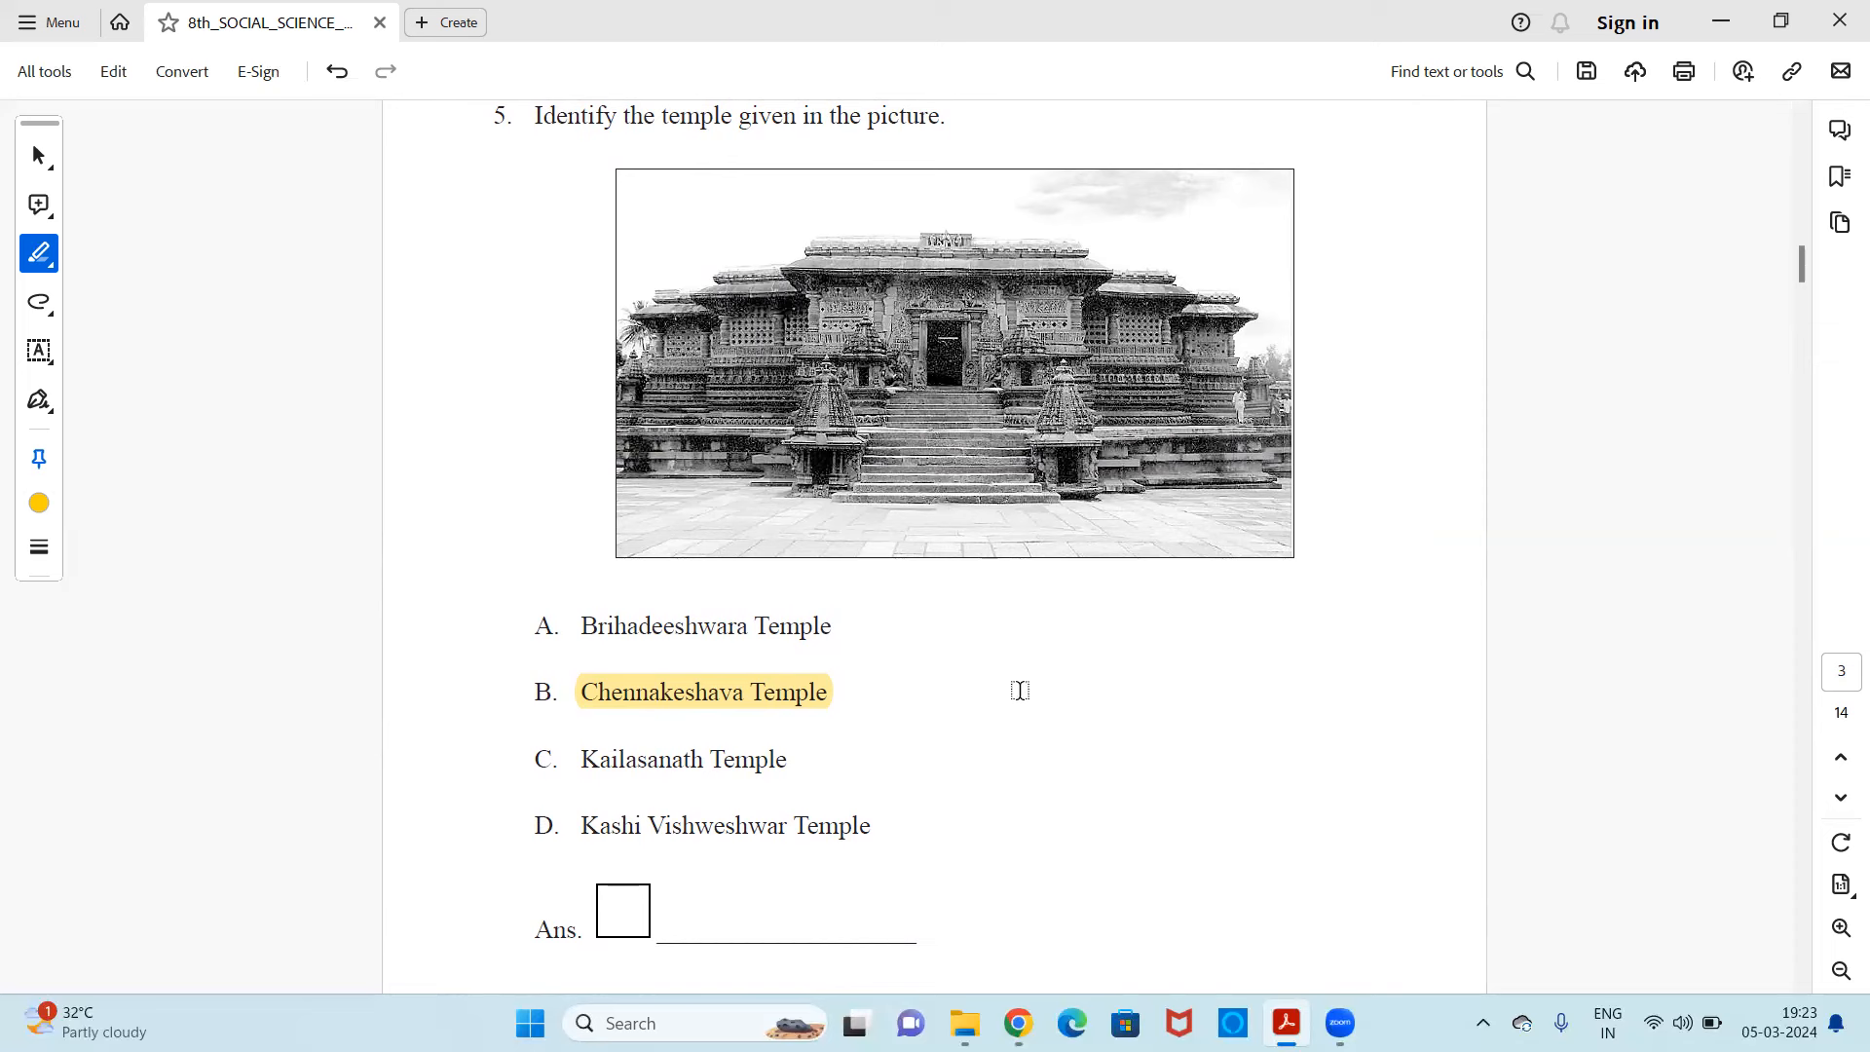
mouse_move(1075, 611)
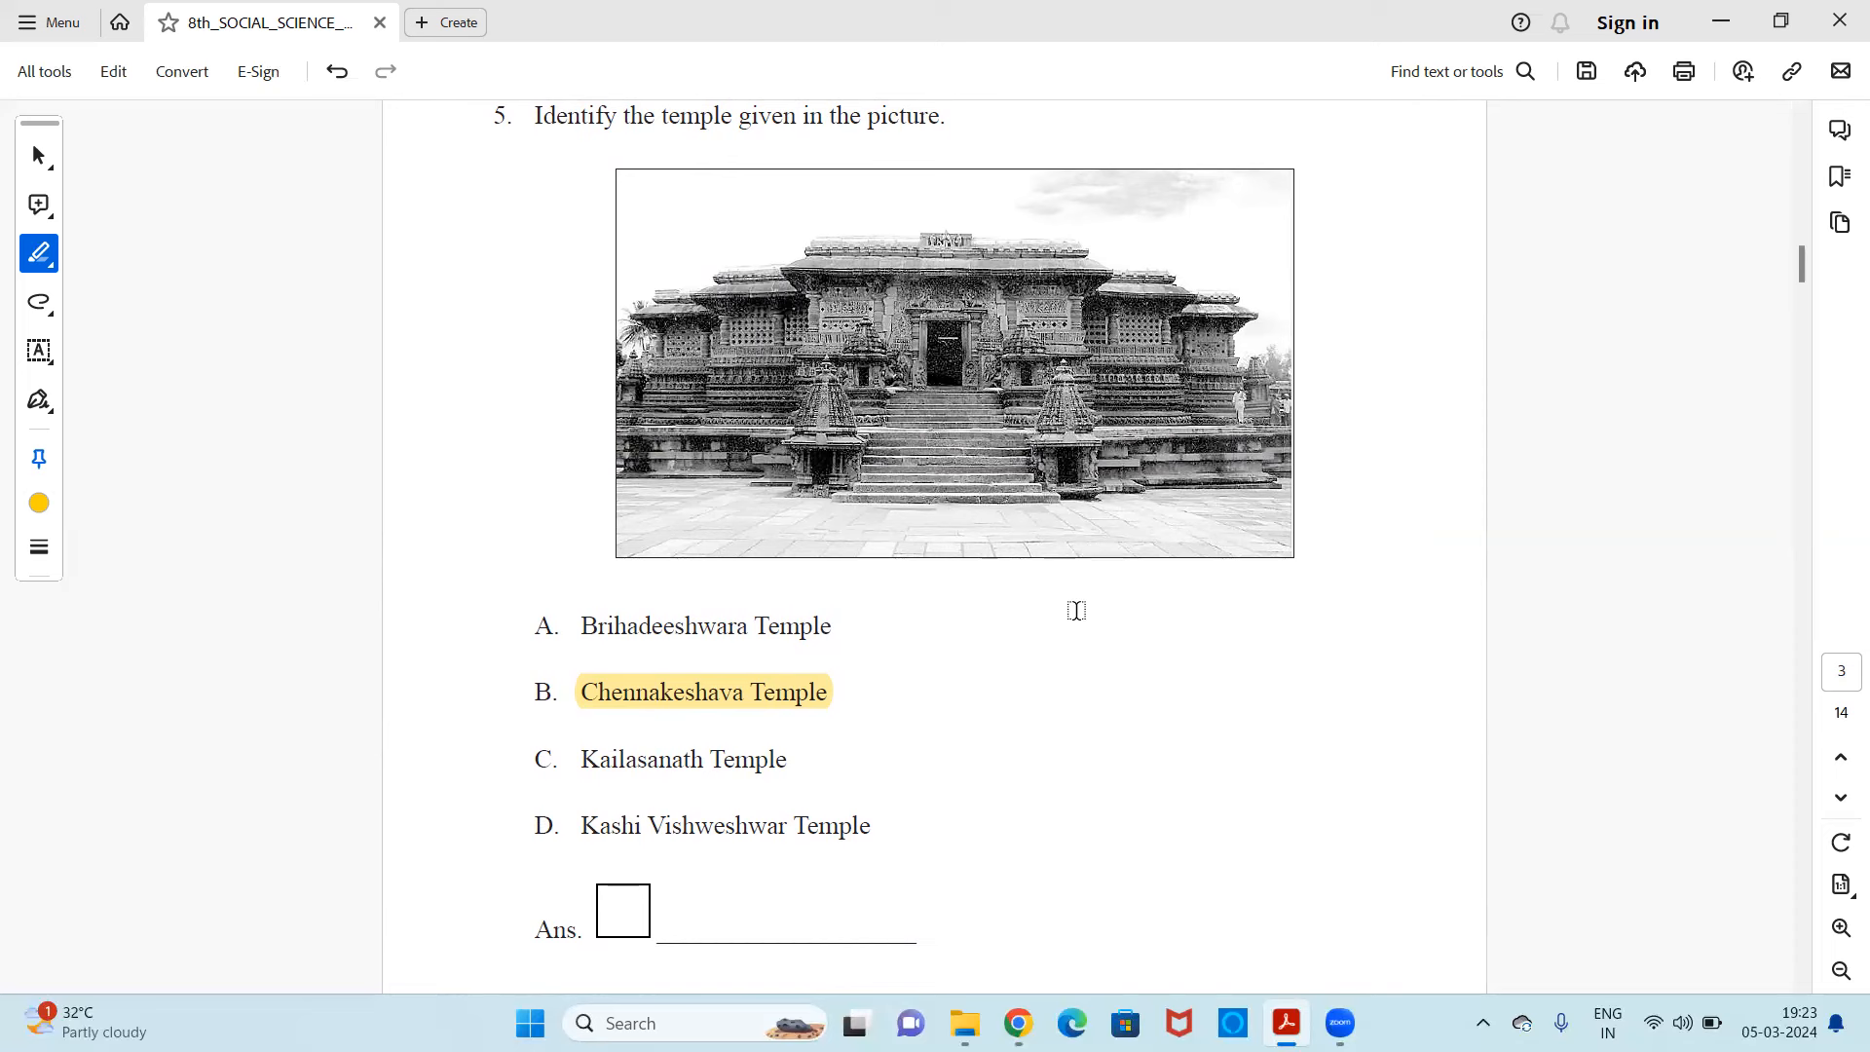
mouse_move(1069, 693)
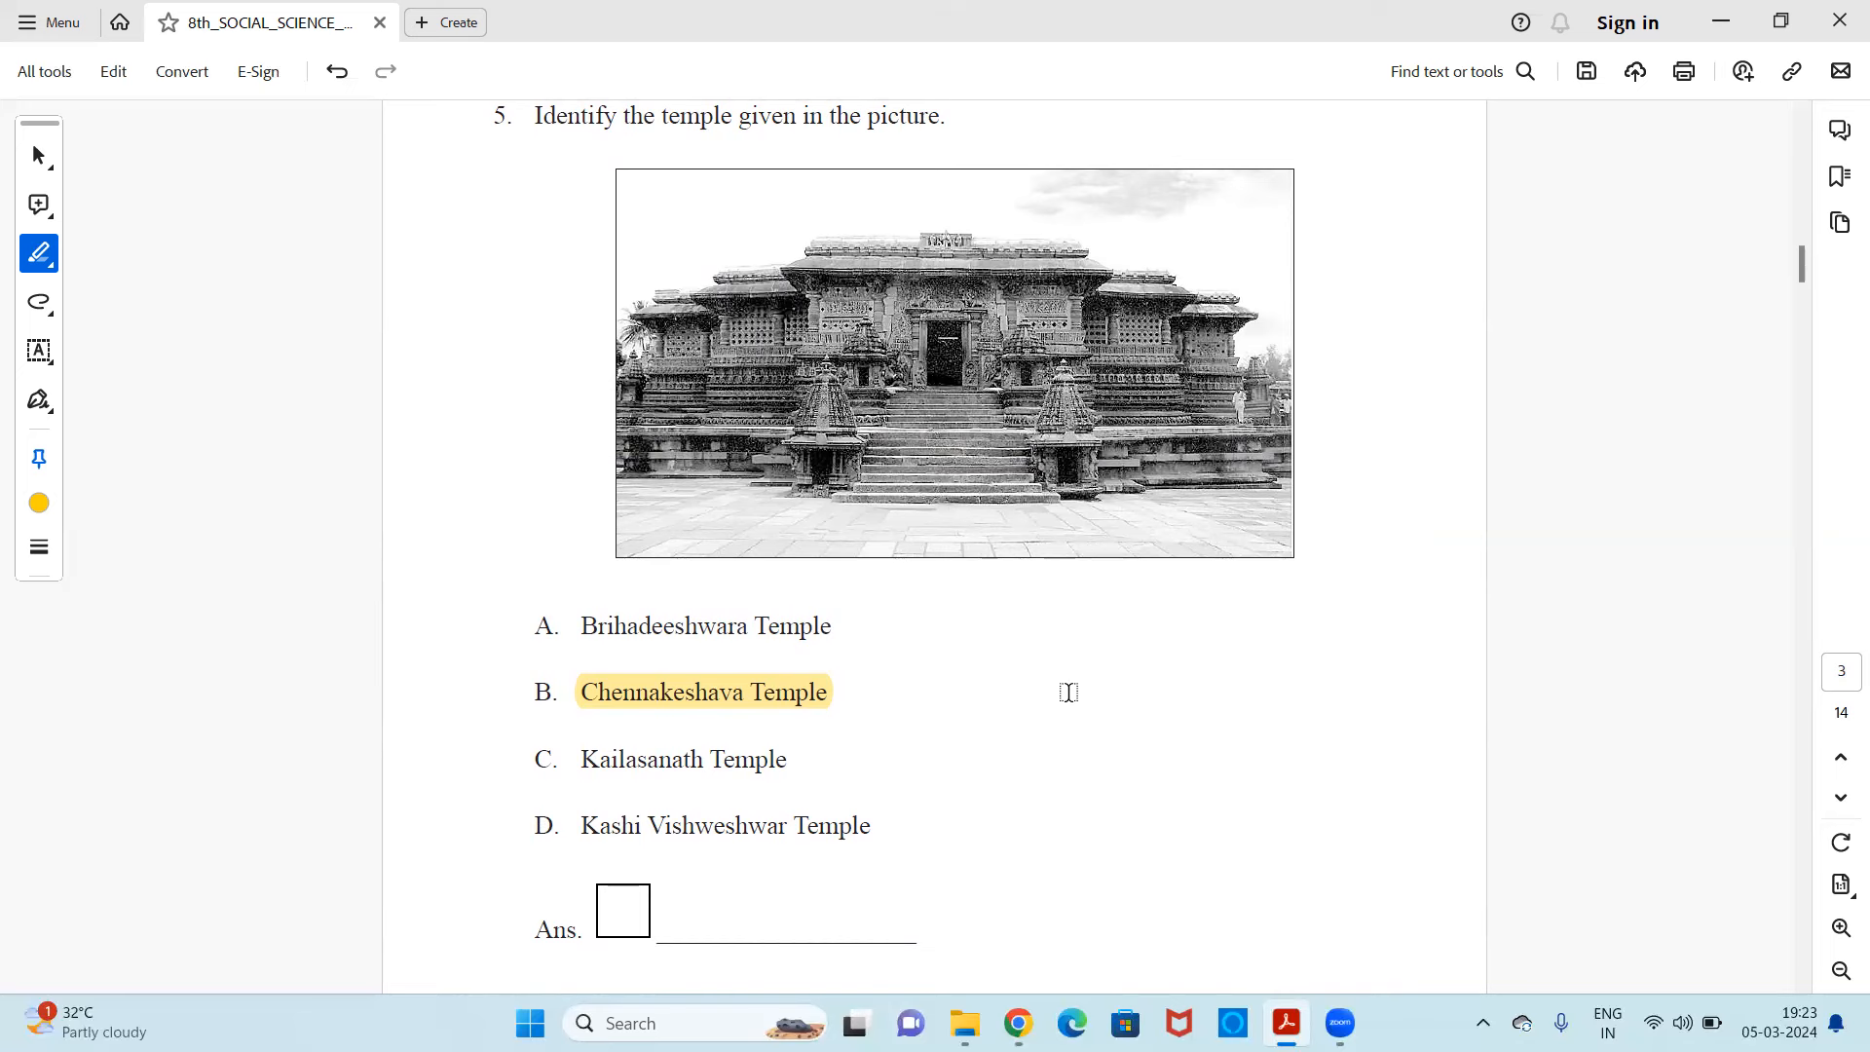
scroll("down", 3)
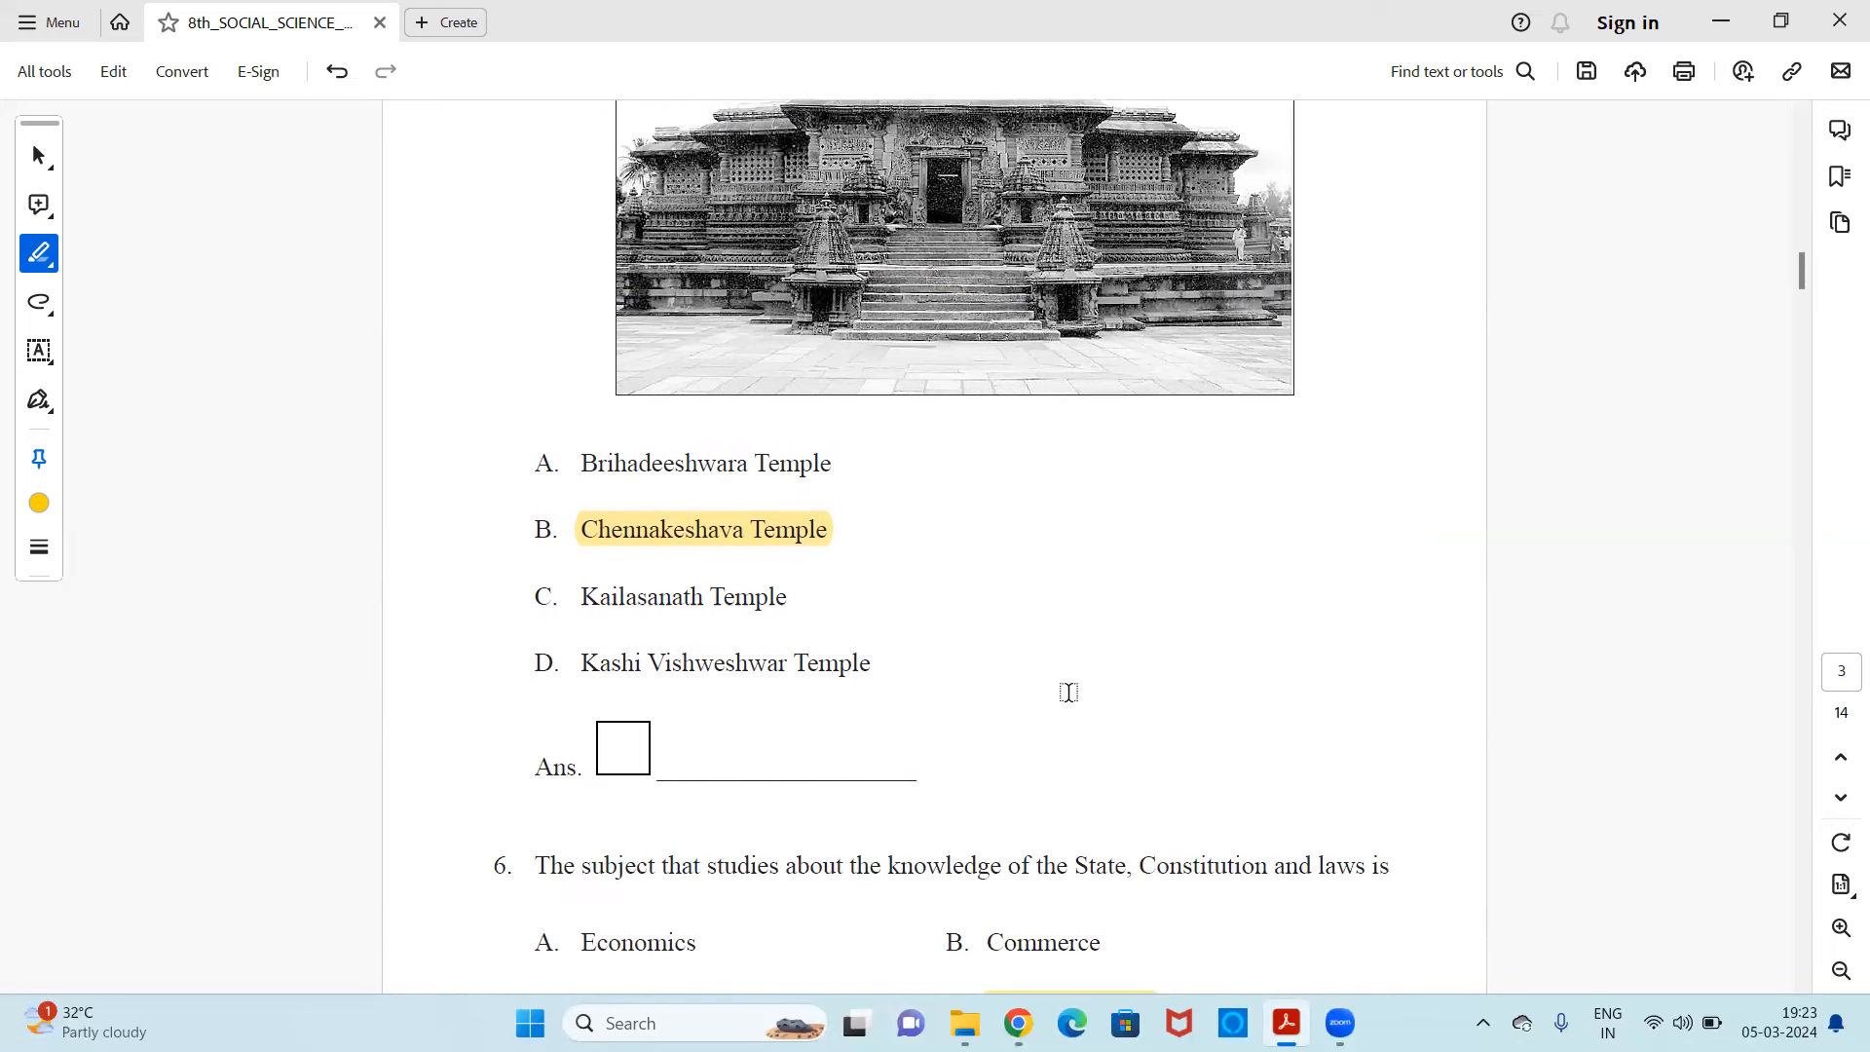
scroll("down", 3)
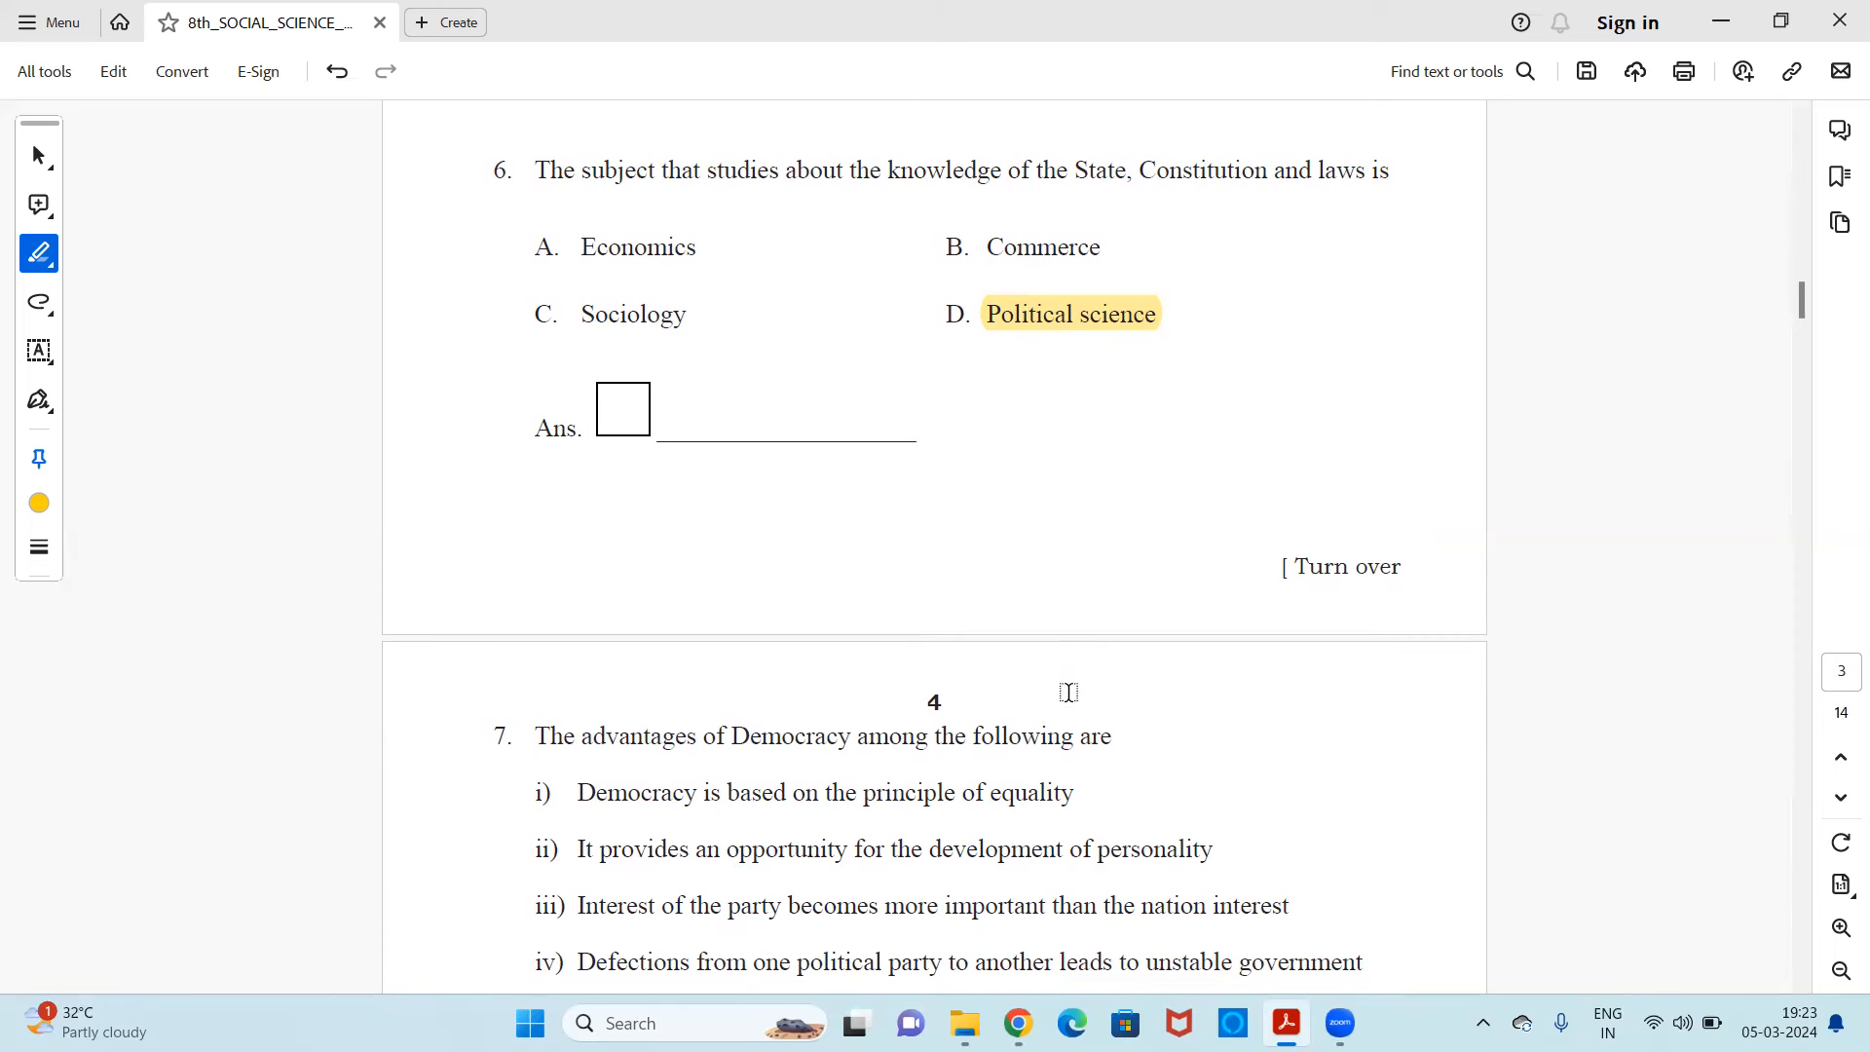
mouse_move(1072, 678)
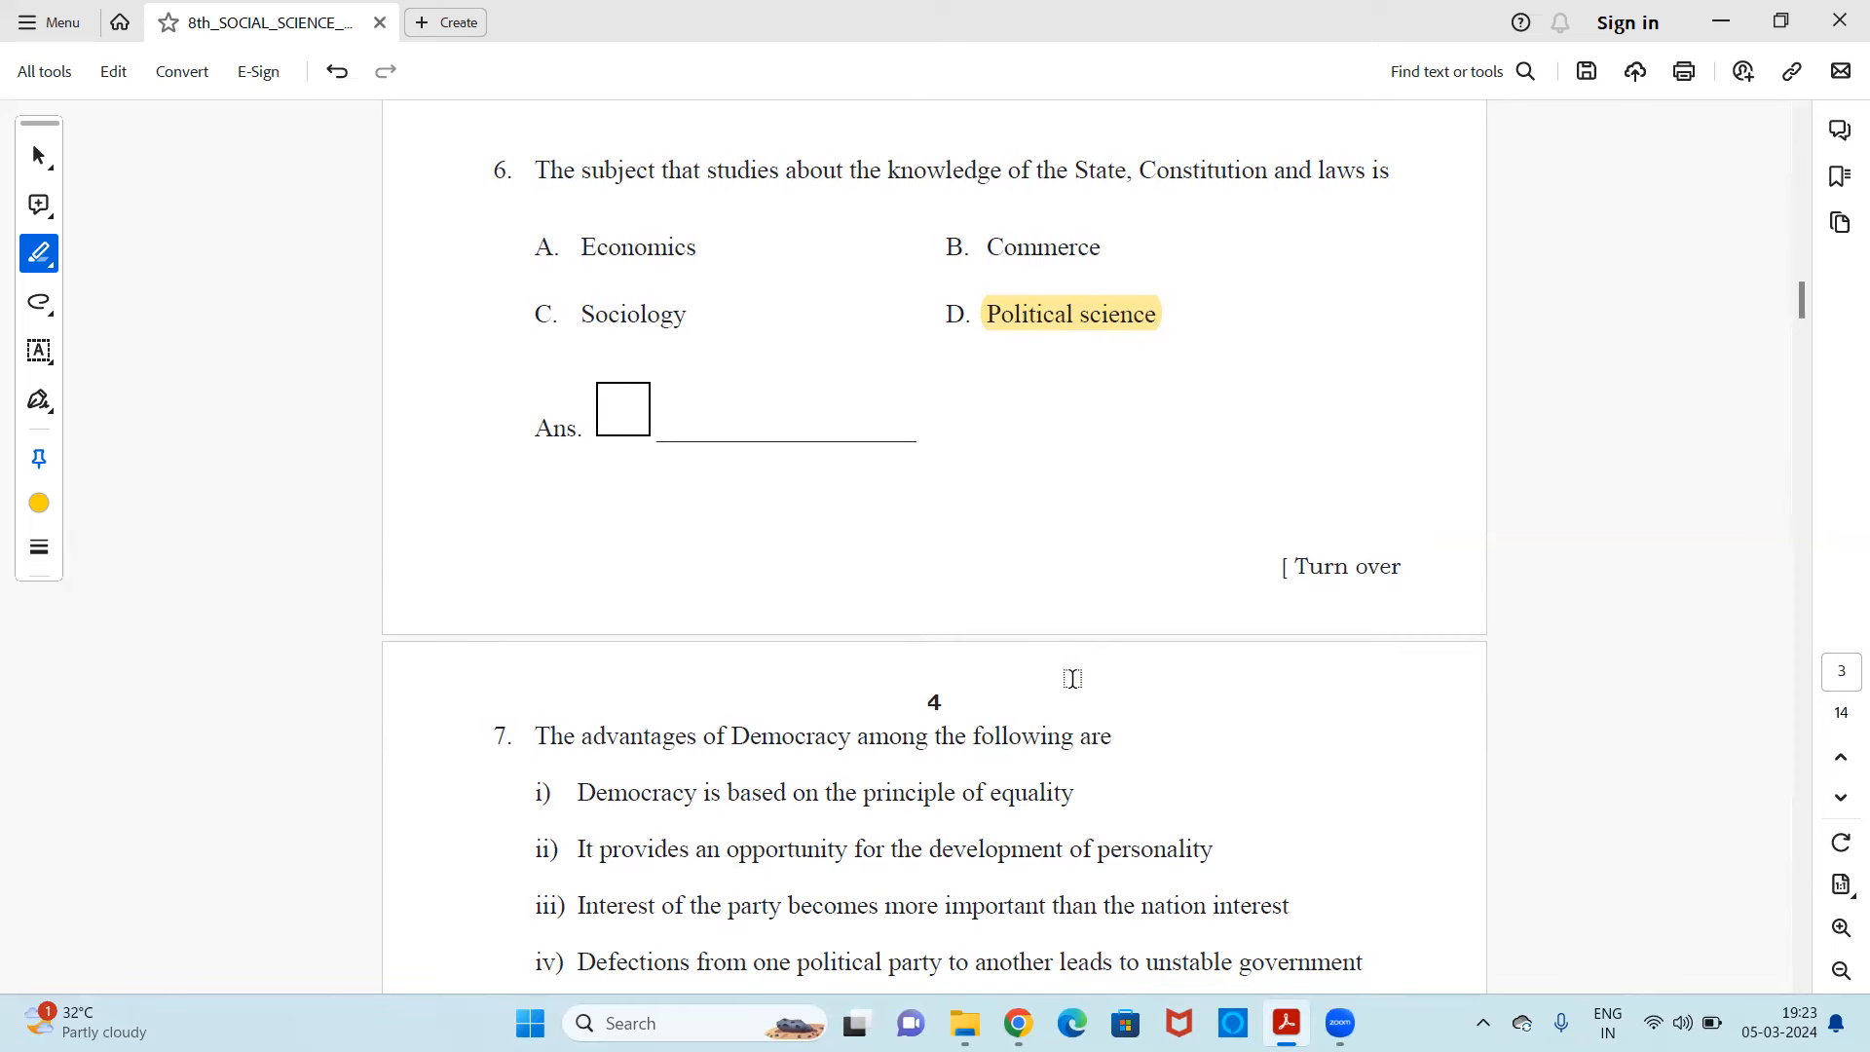
scroll("down", 3)
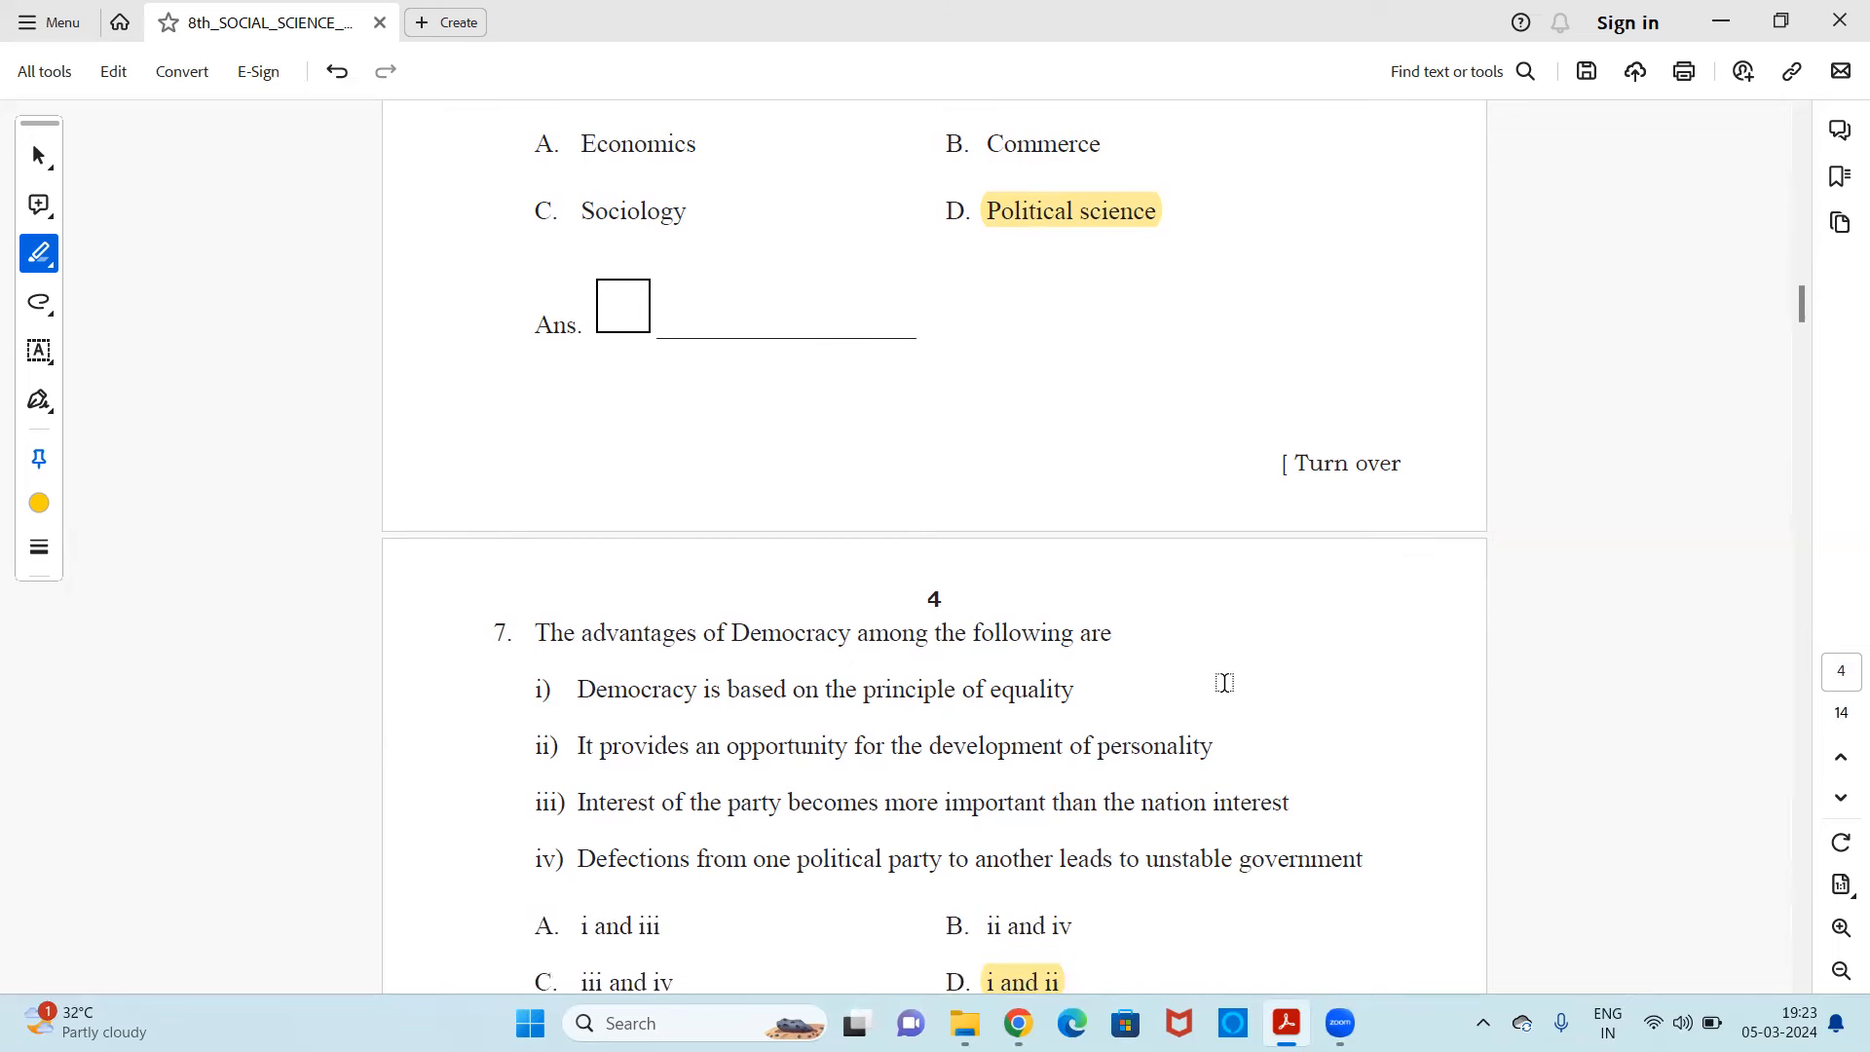
scroll("down", 3)
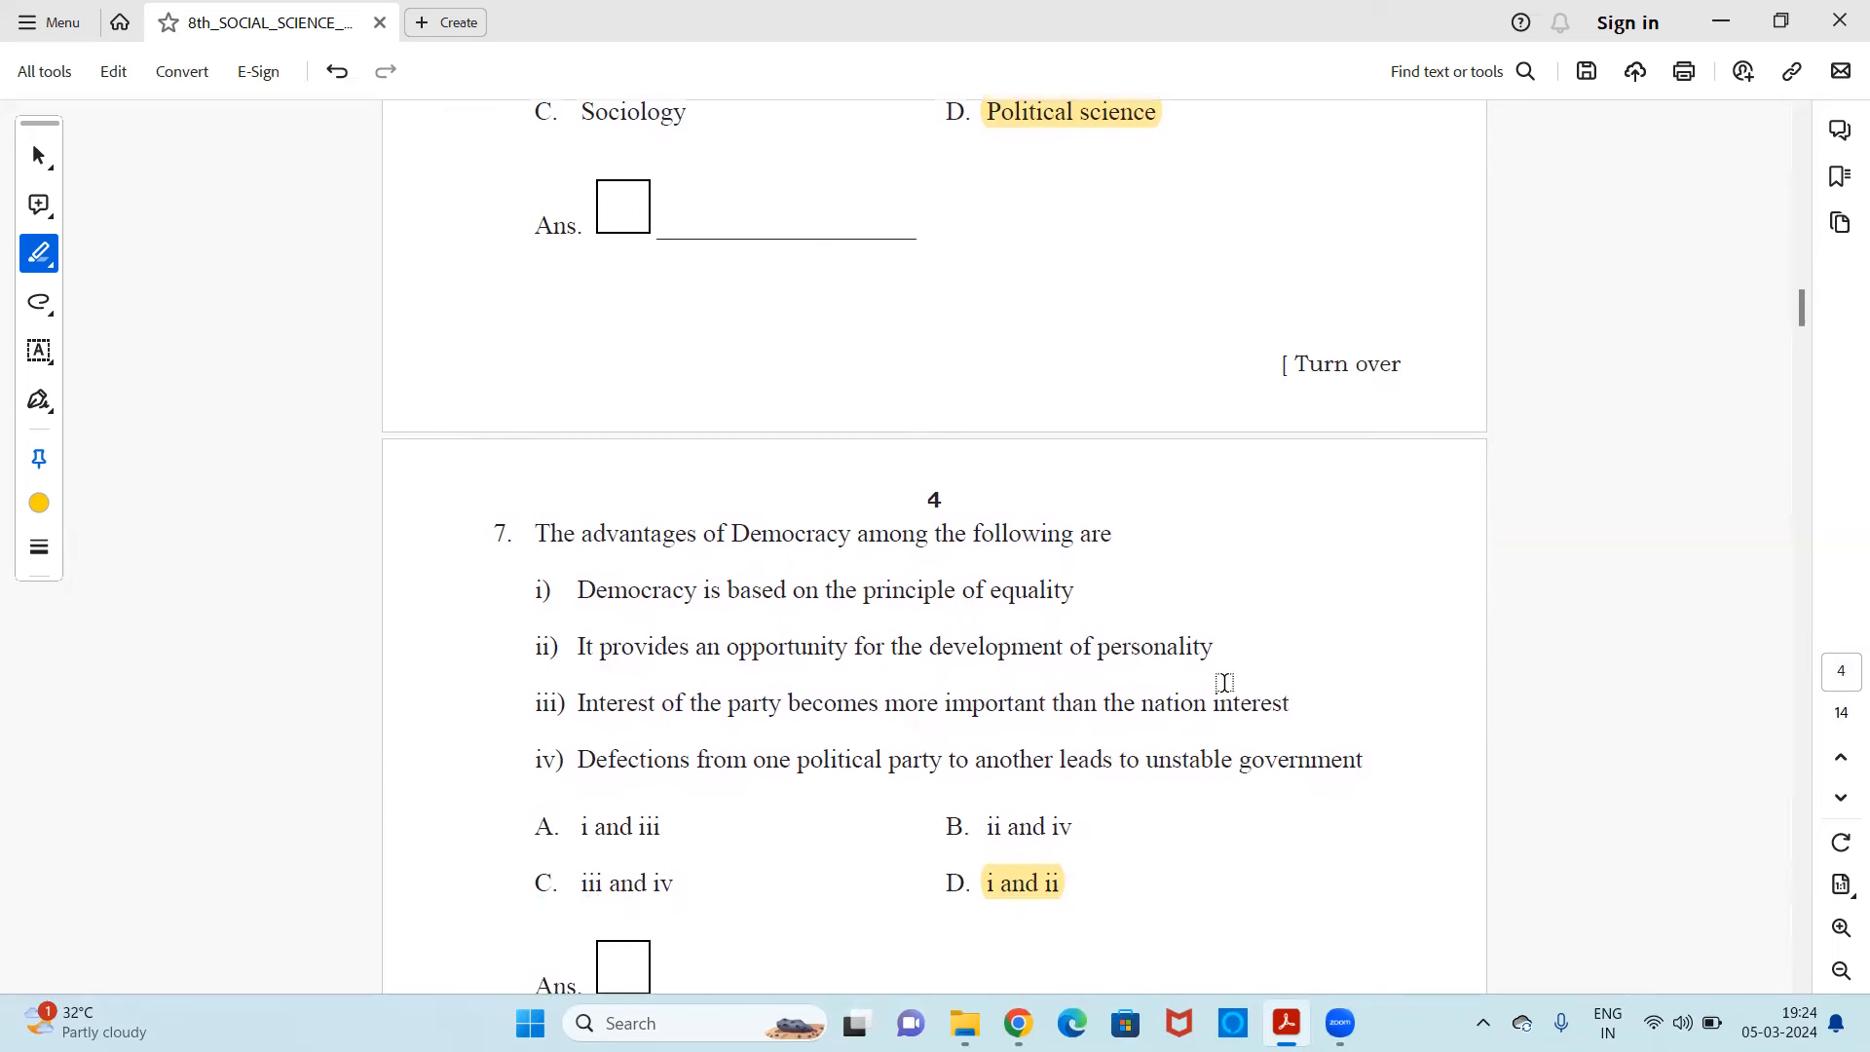
scroll("down", 3)
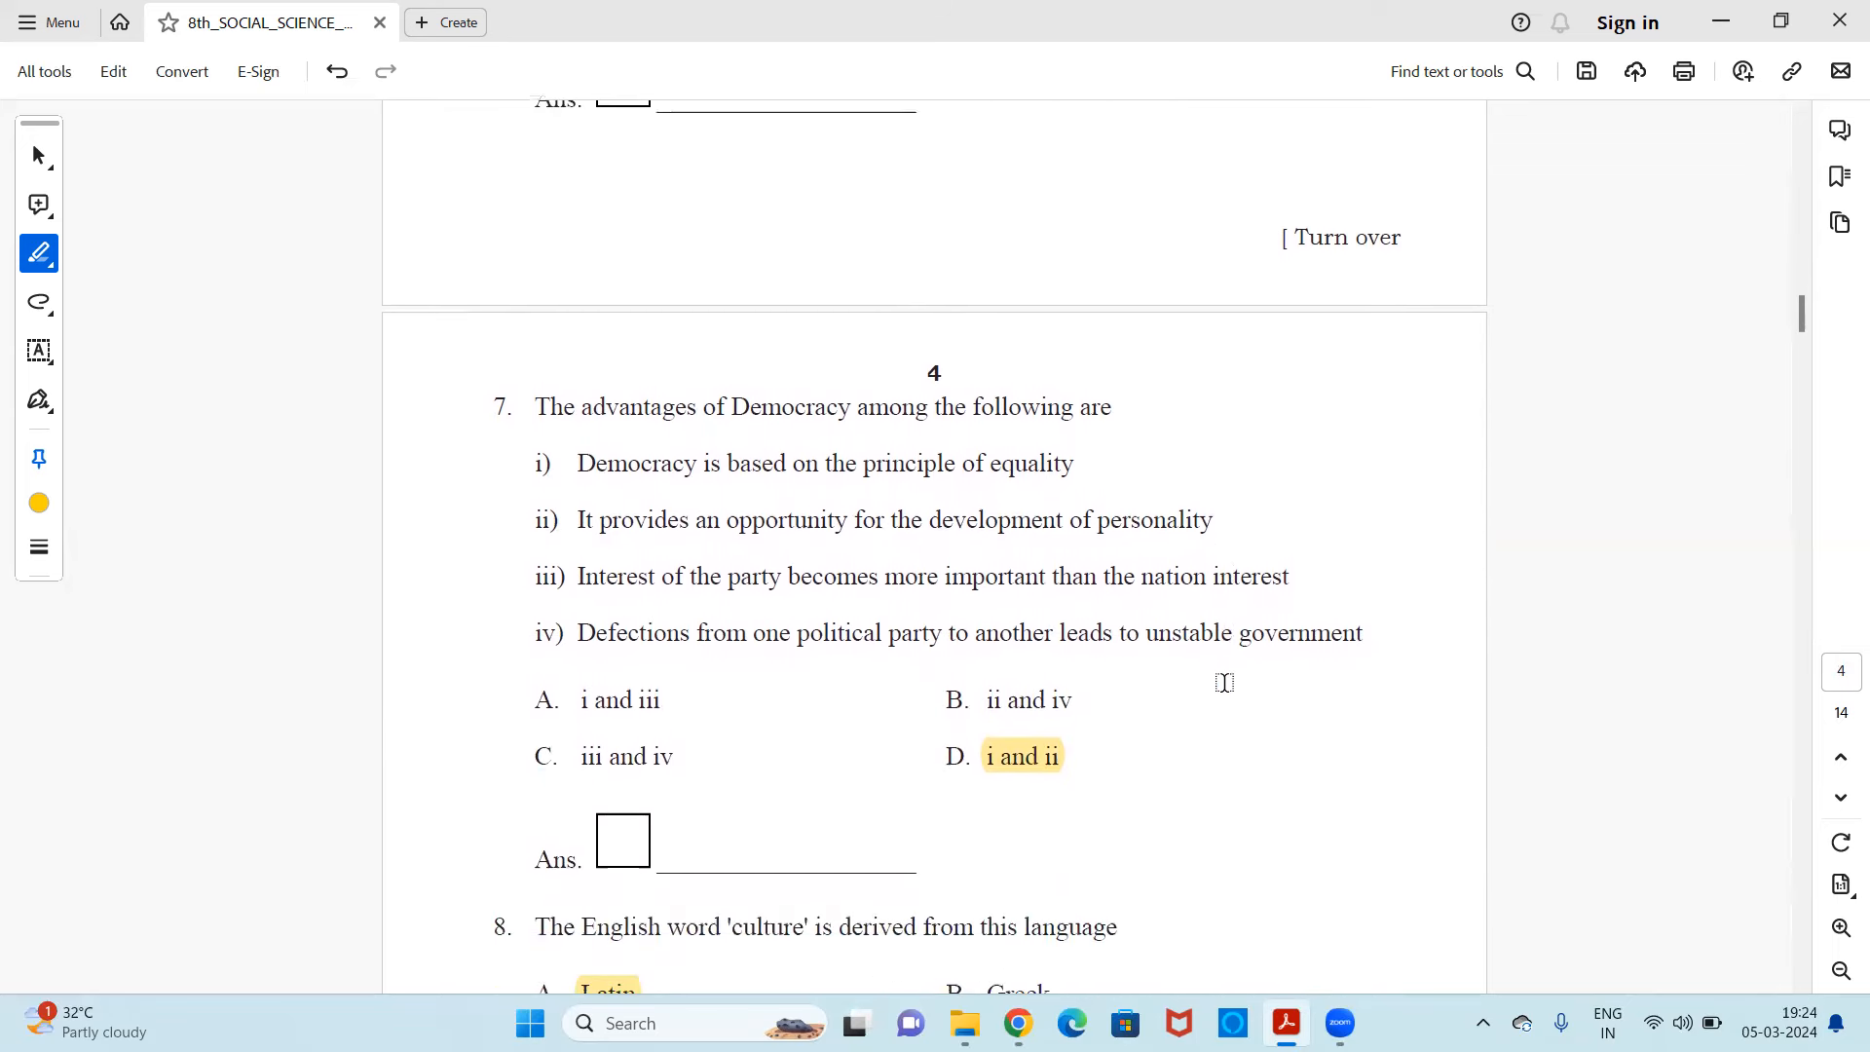
mouse_move(723, 483)
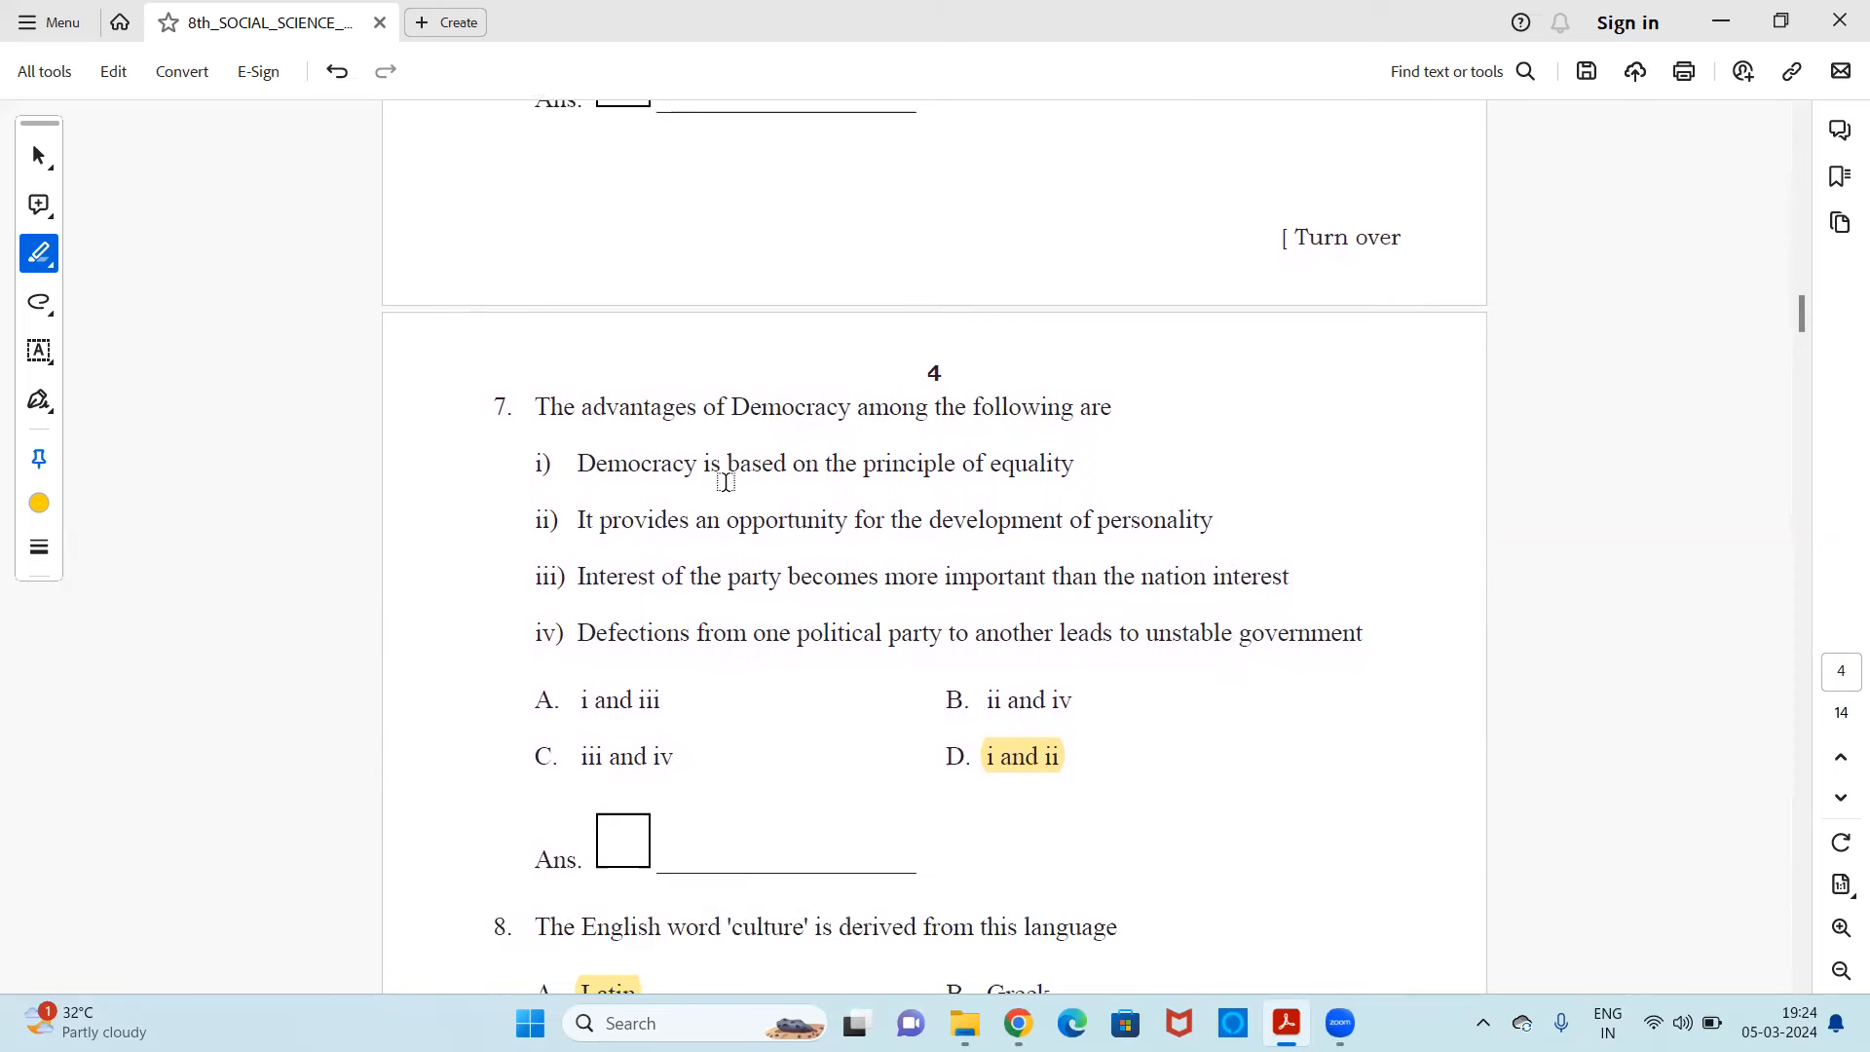
mouse_move(647, 522)
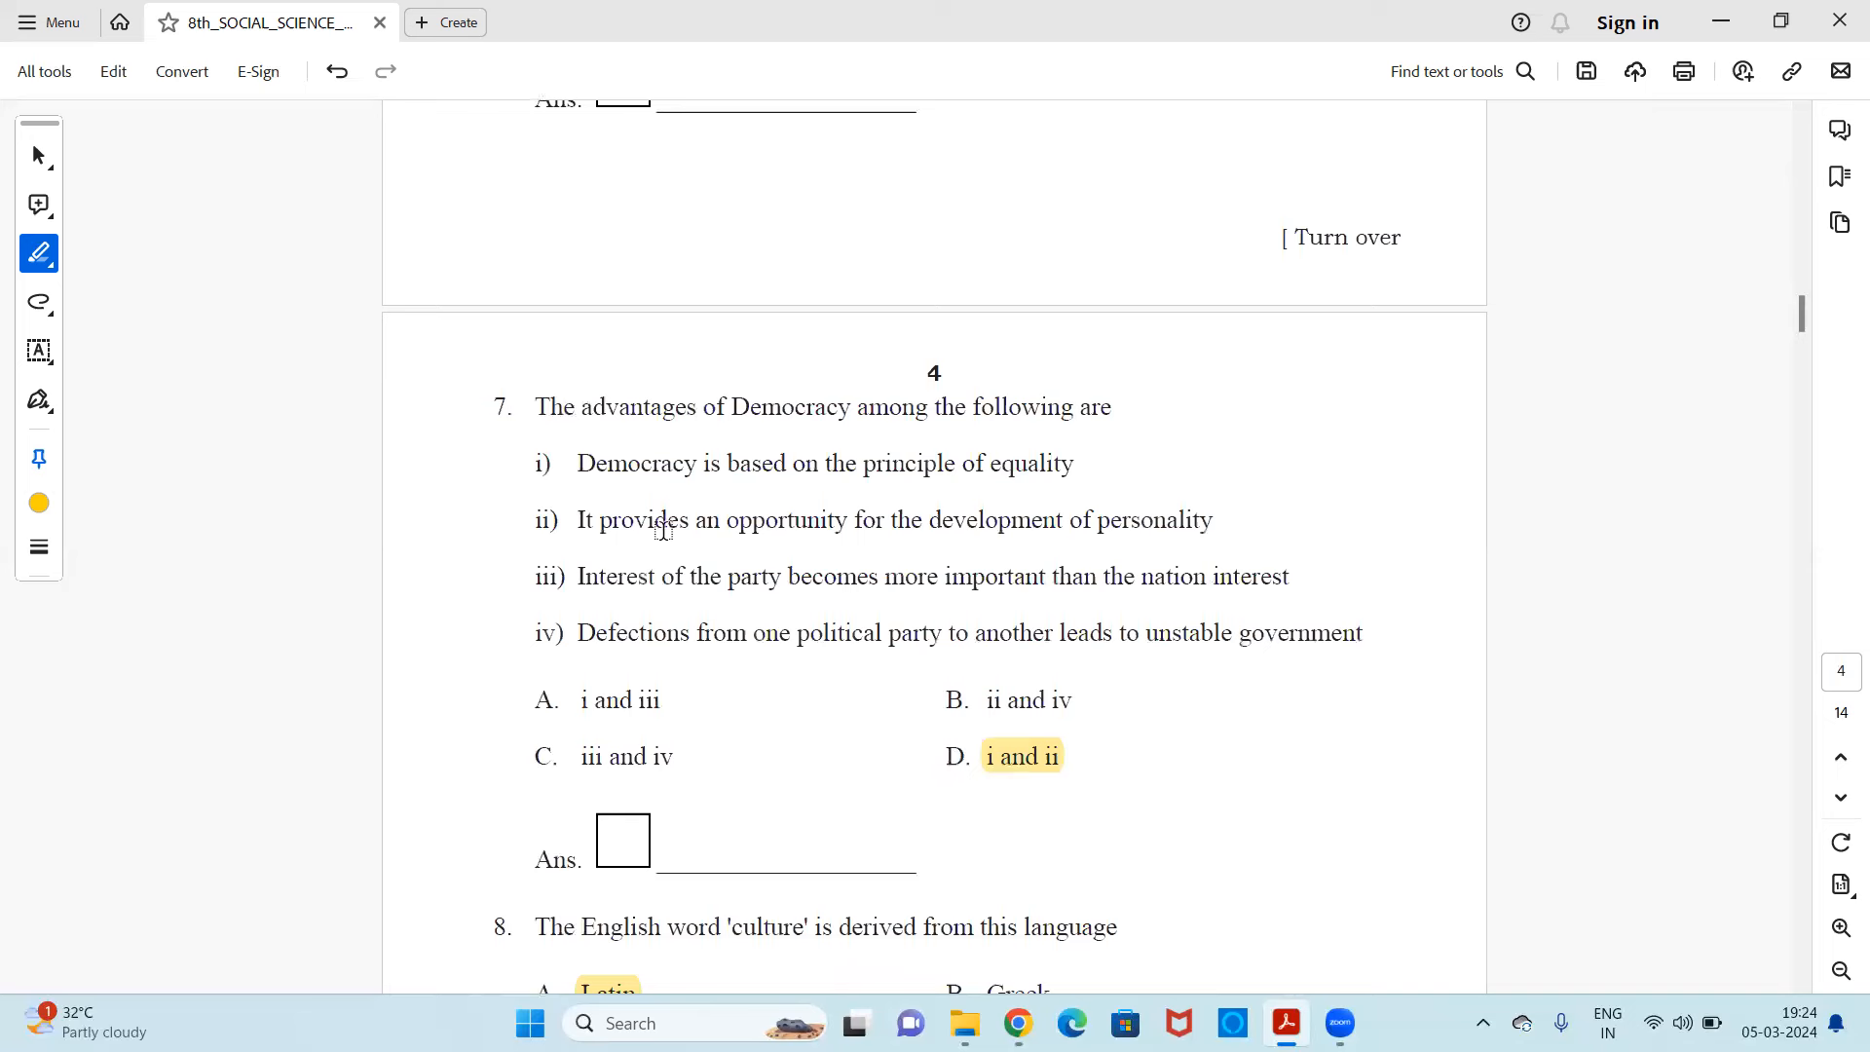
mouse_move(753, 622)
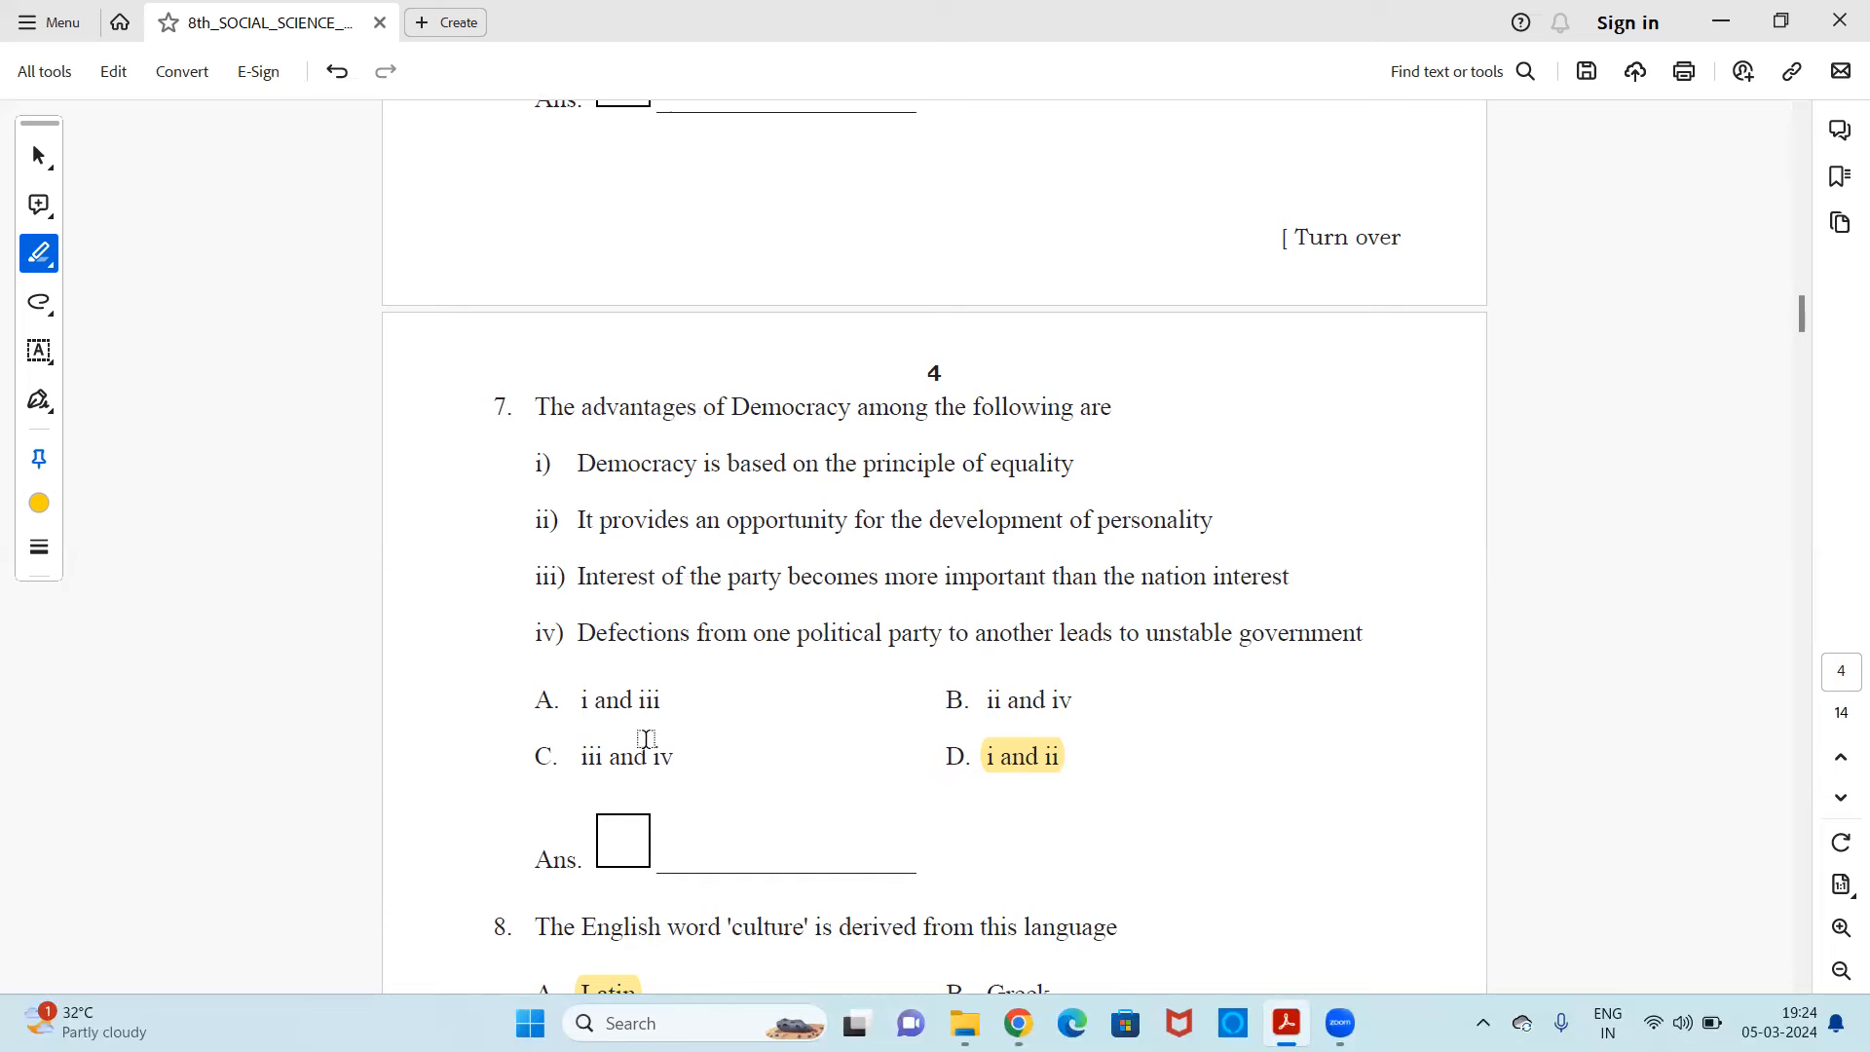
mouse_move(604, 668)
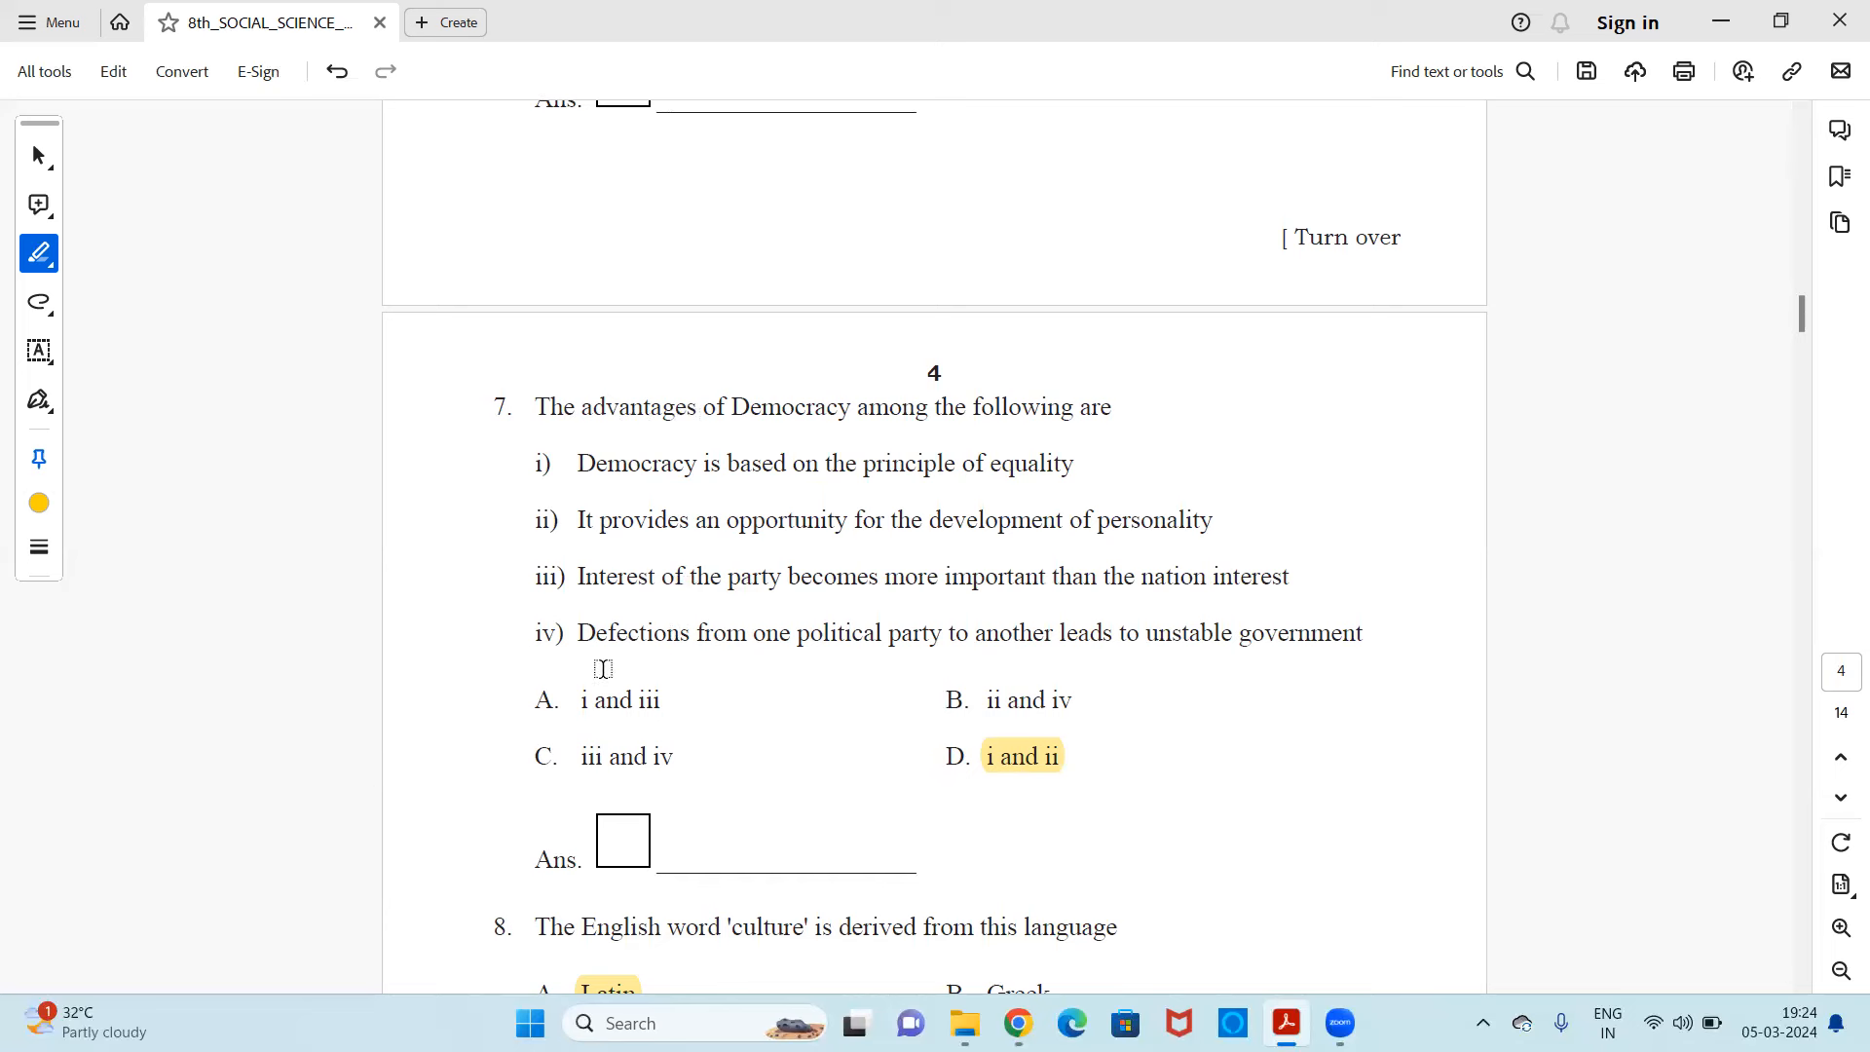
mouse_move(632, 747)
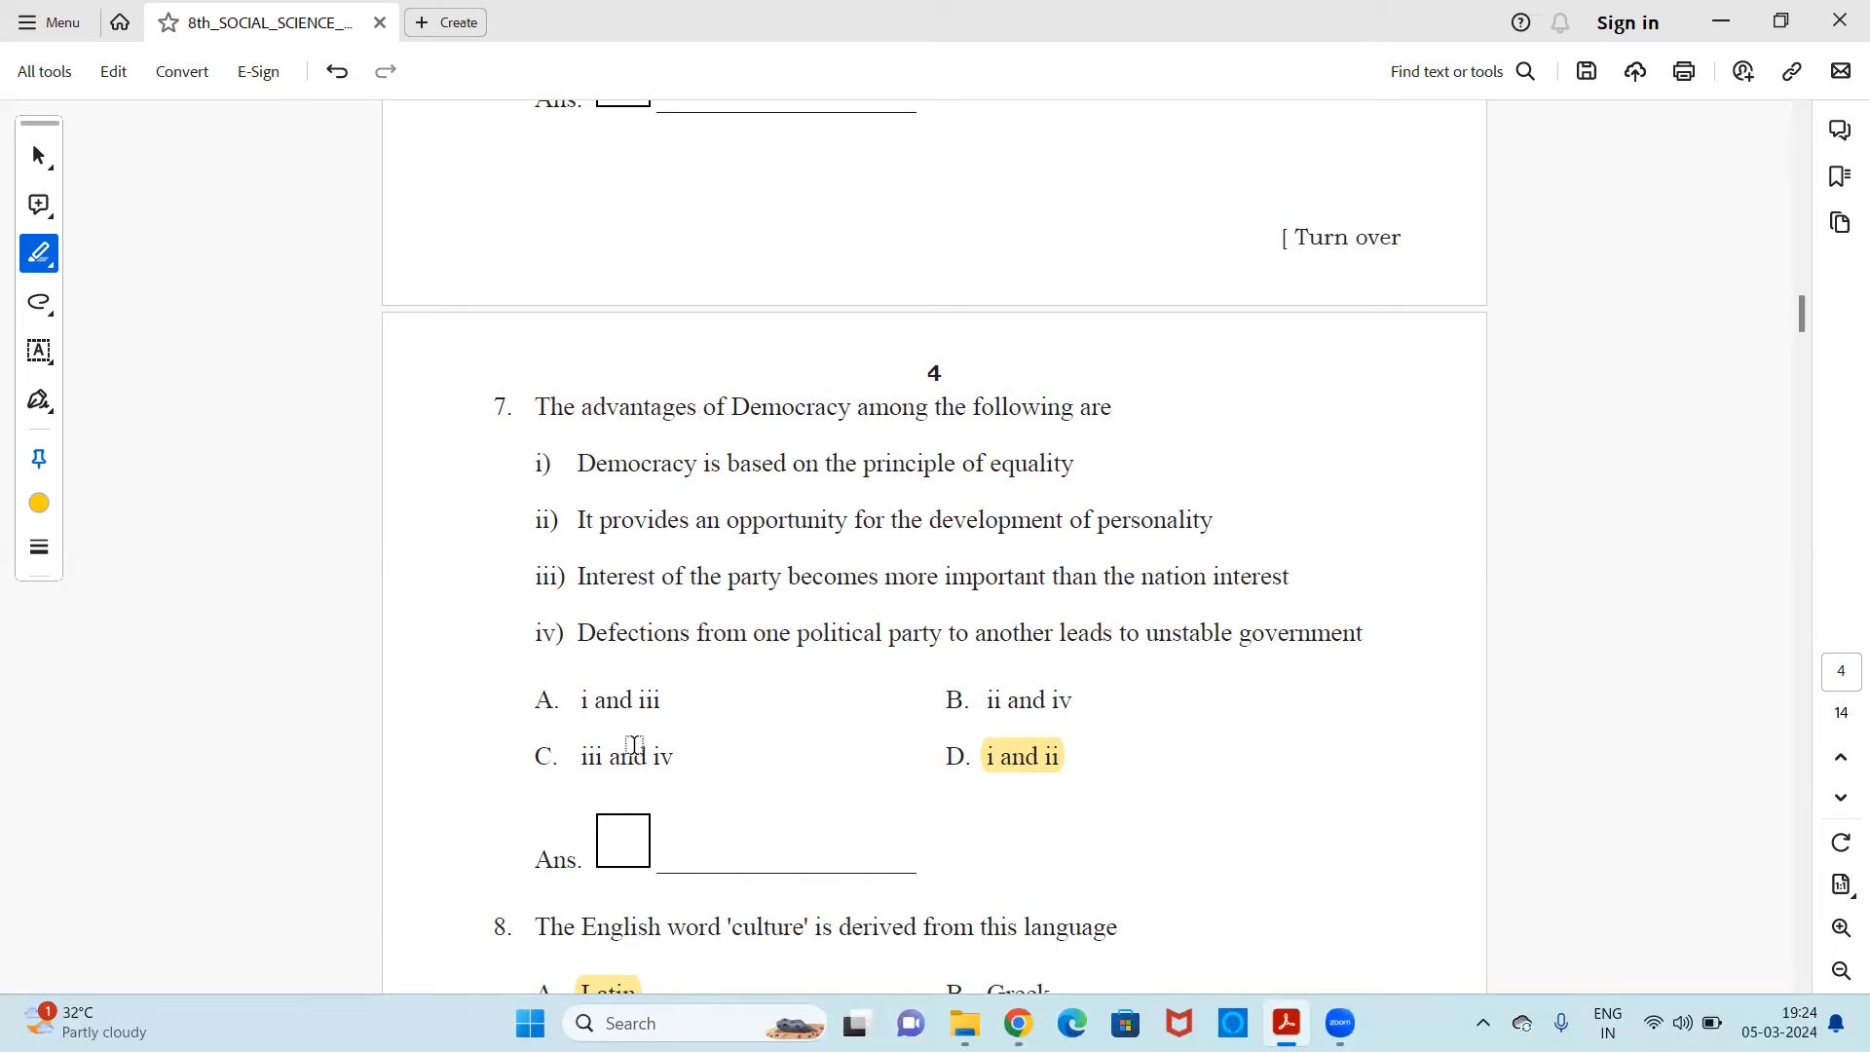
mouse_move(747, 643)
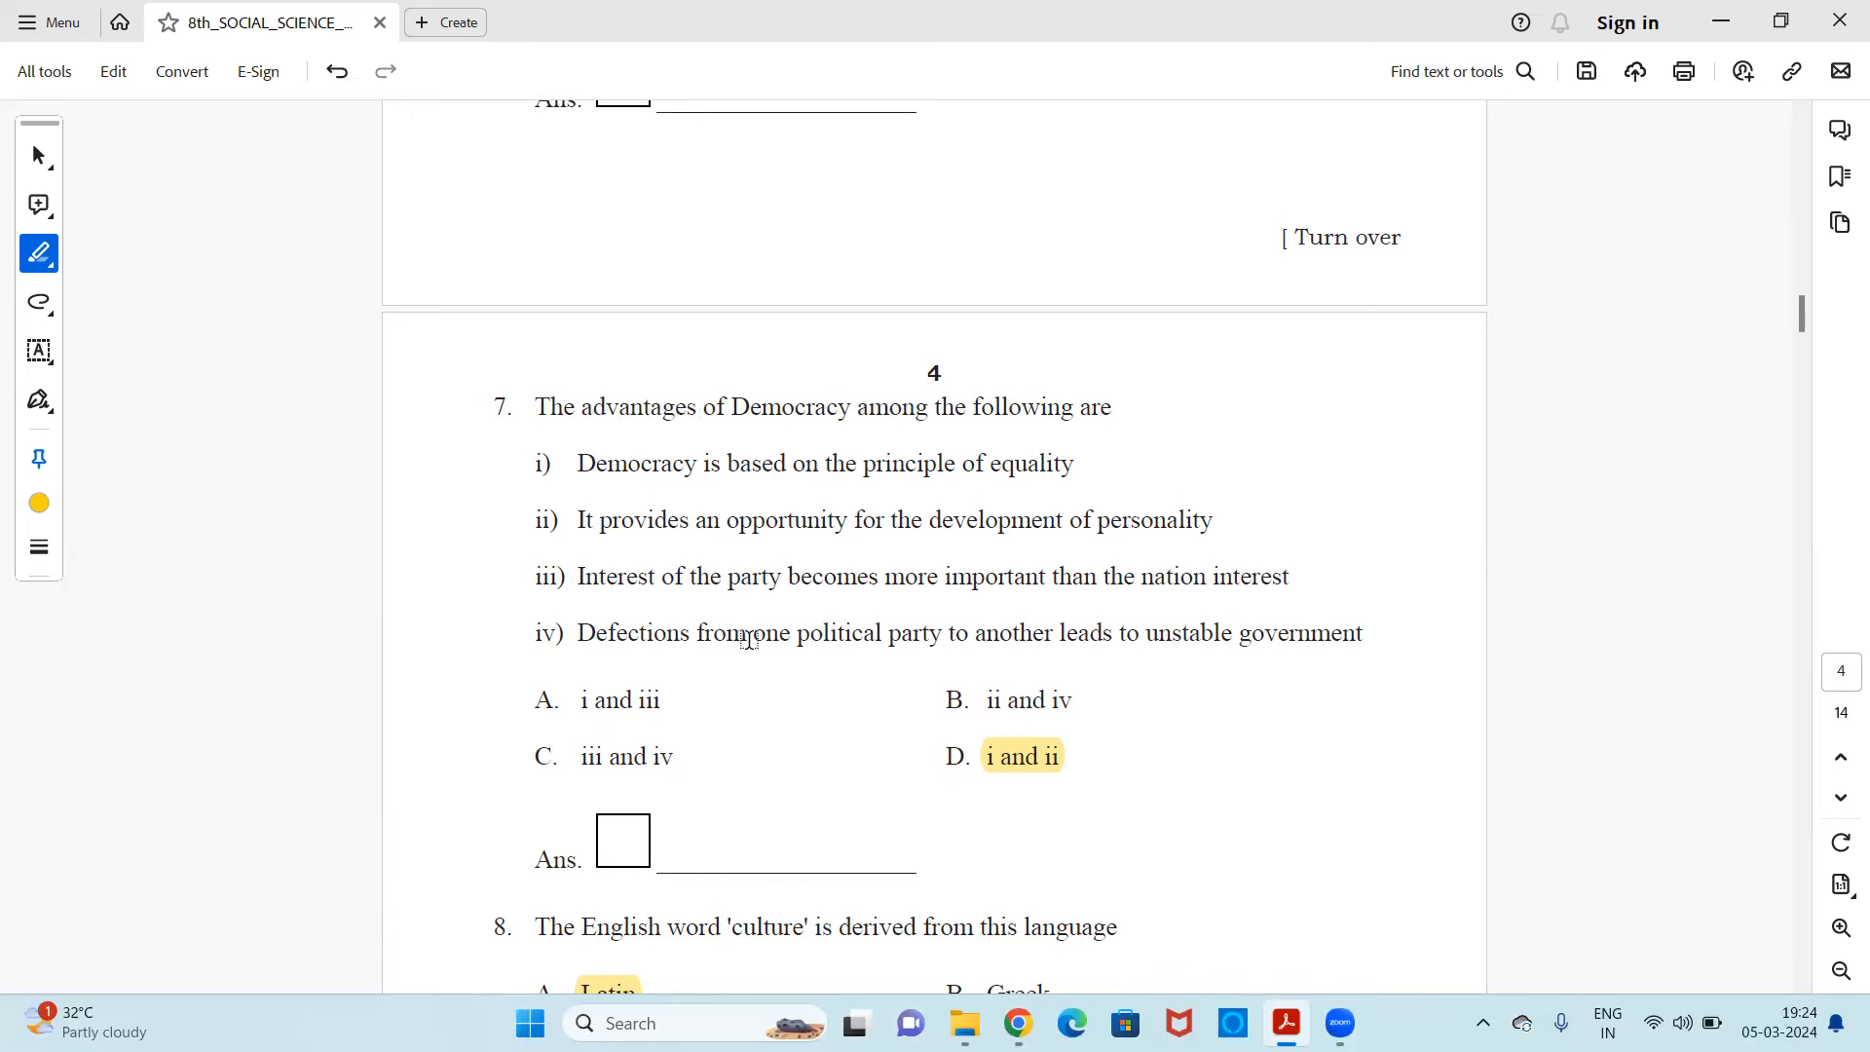
scroll("down", 3)
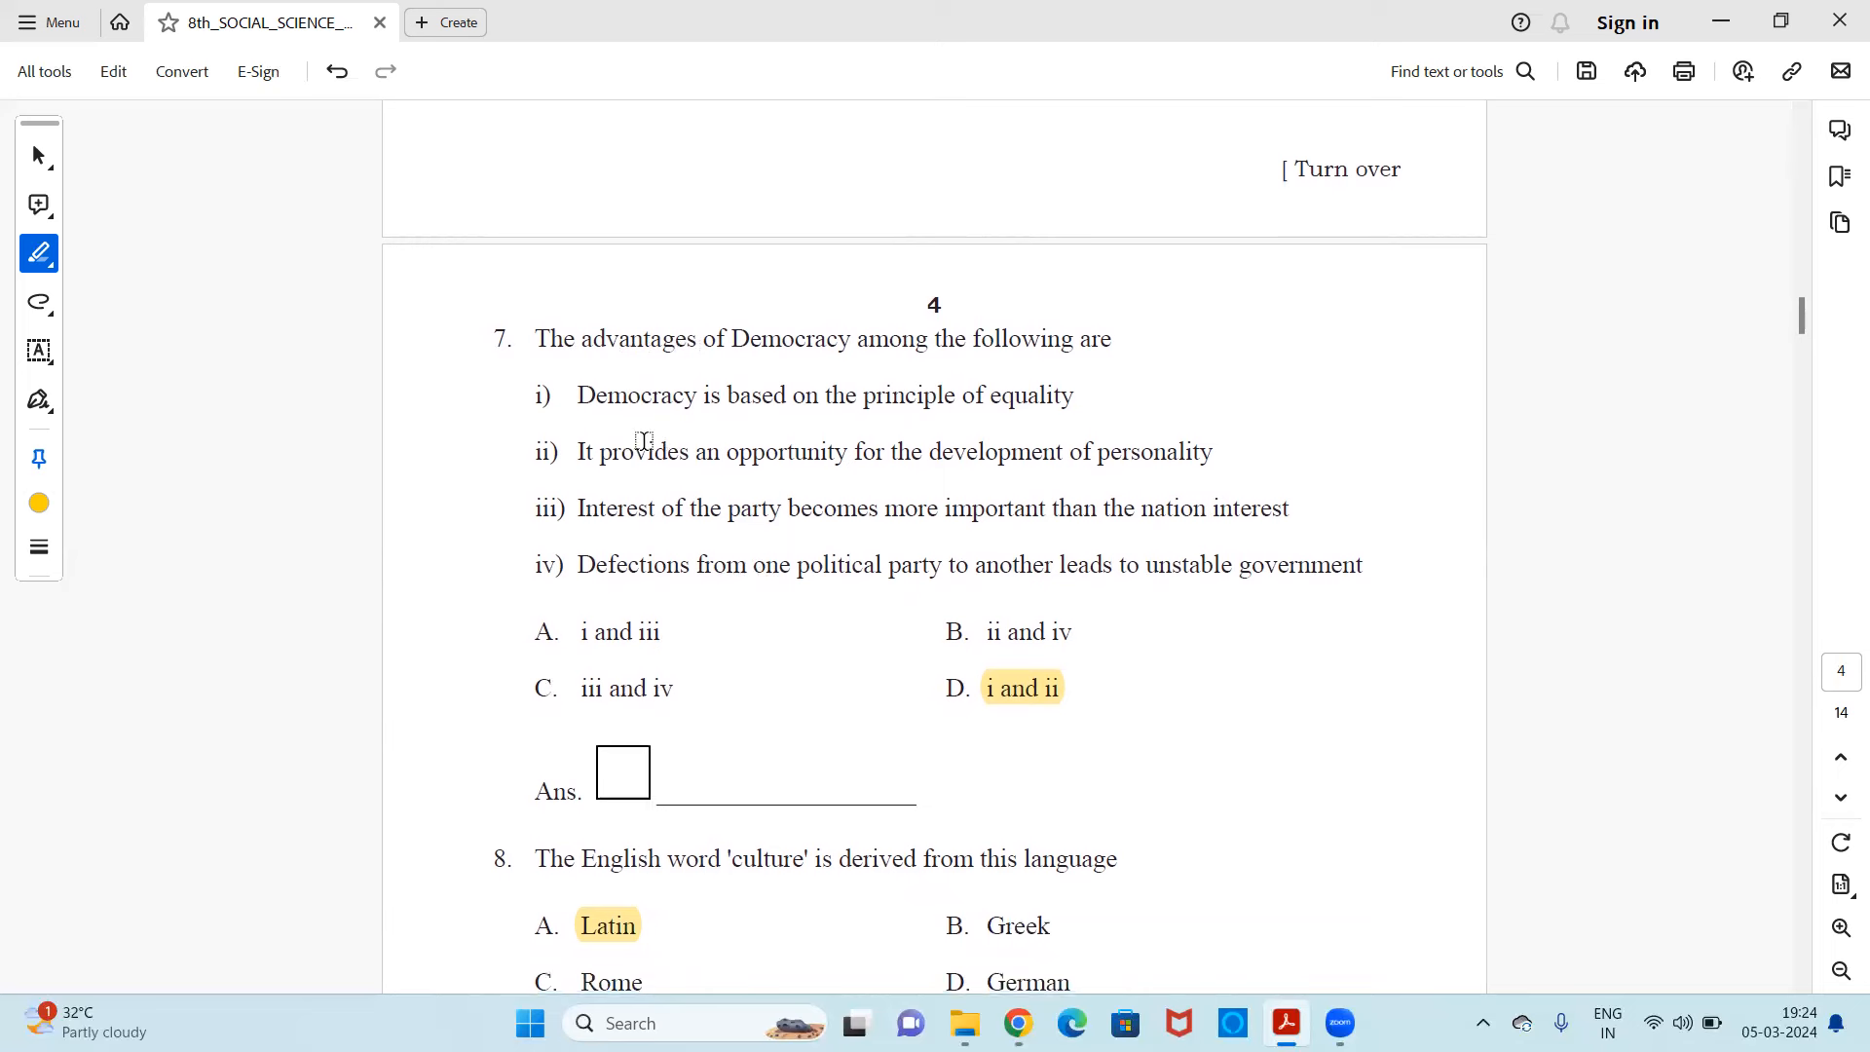
mouse_move(813, 440)
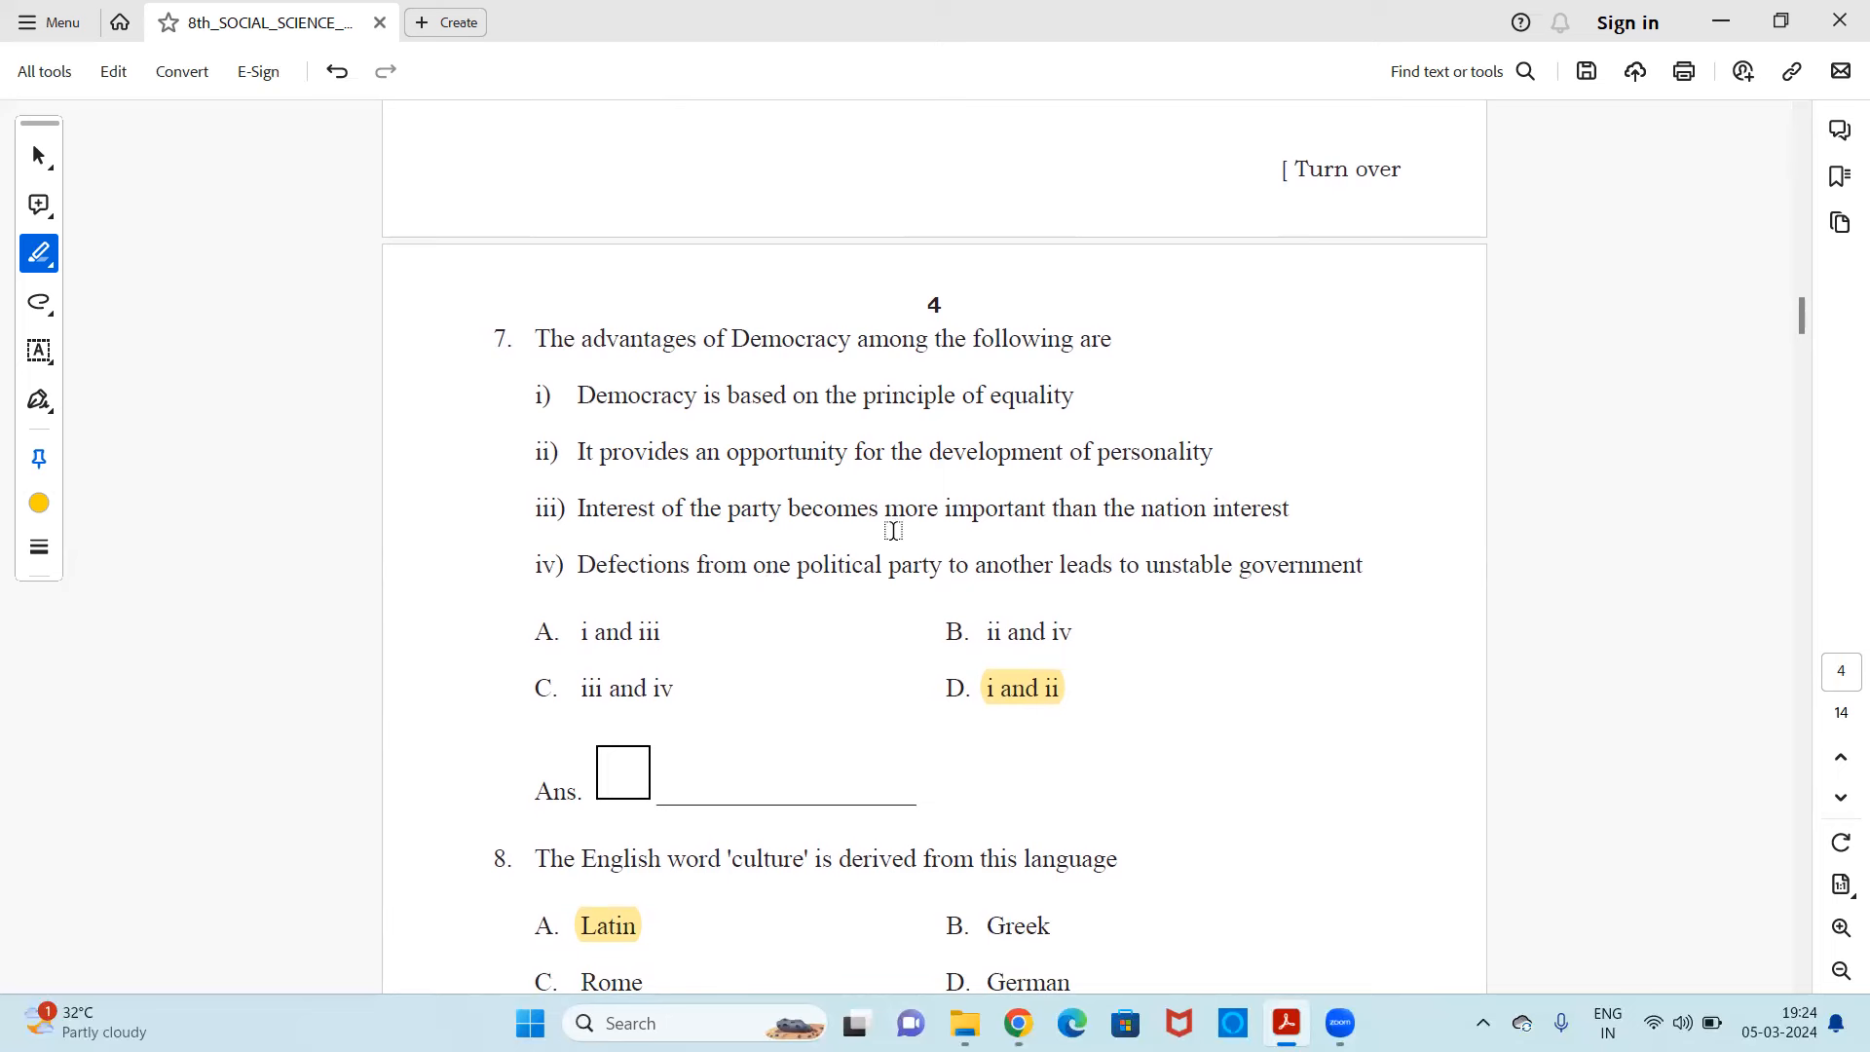
mouse_move(717, 537)
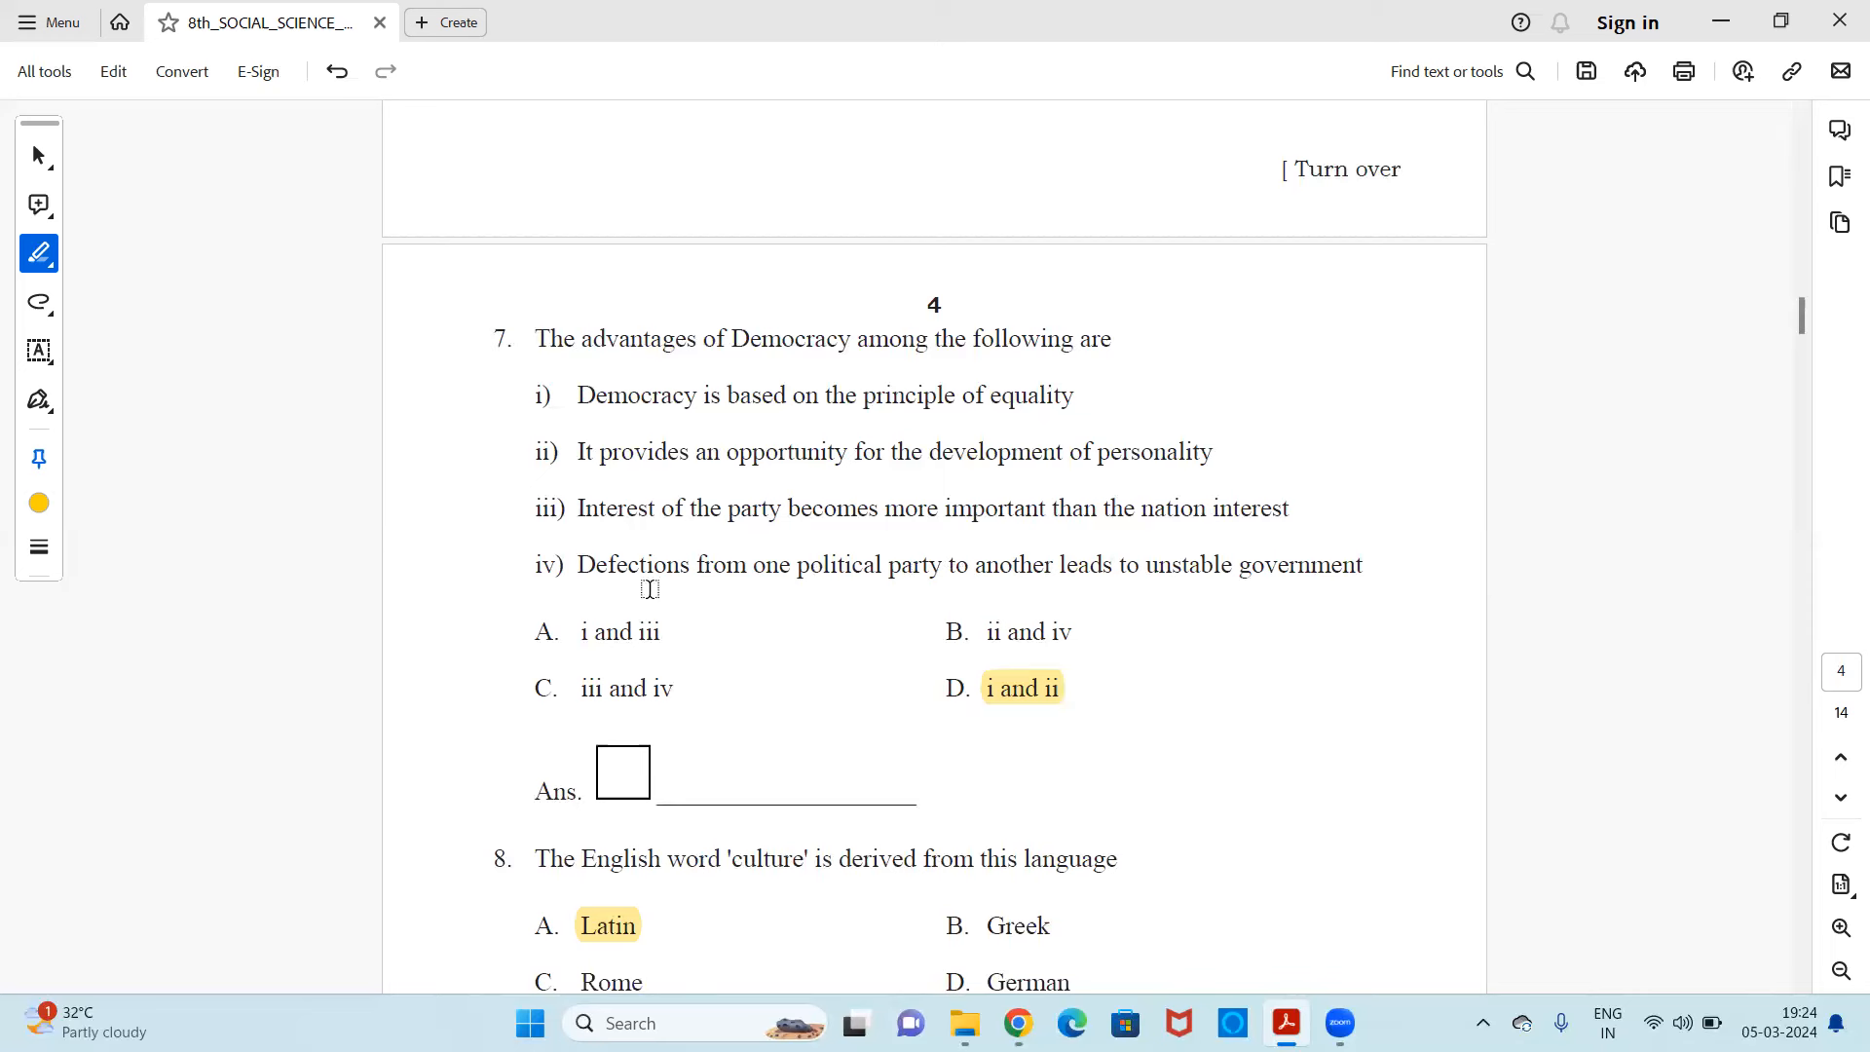
mouse_move(981, 607)
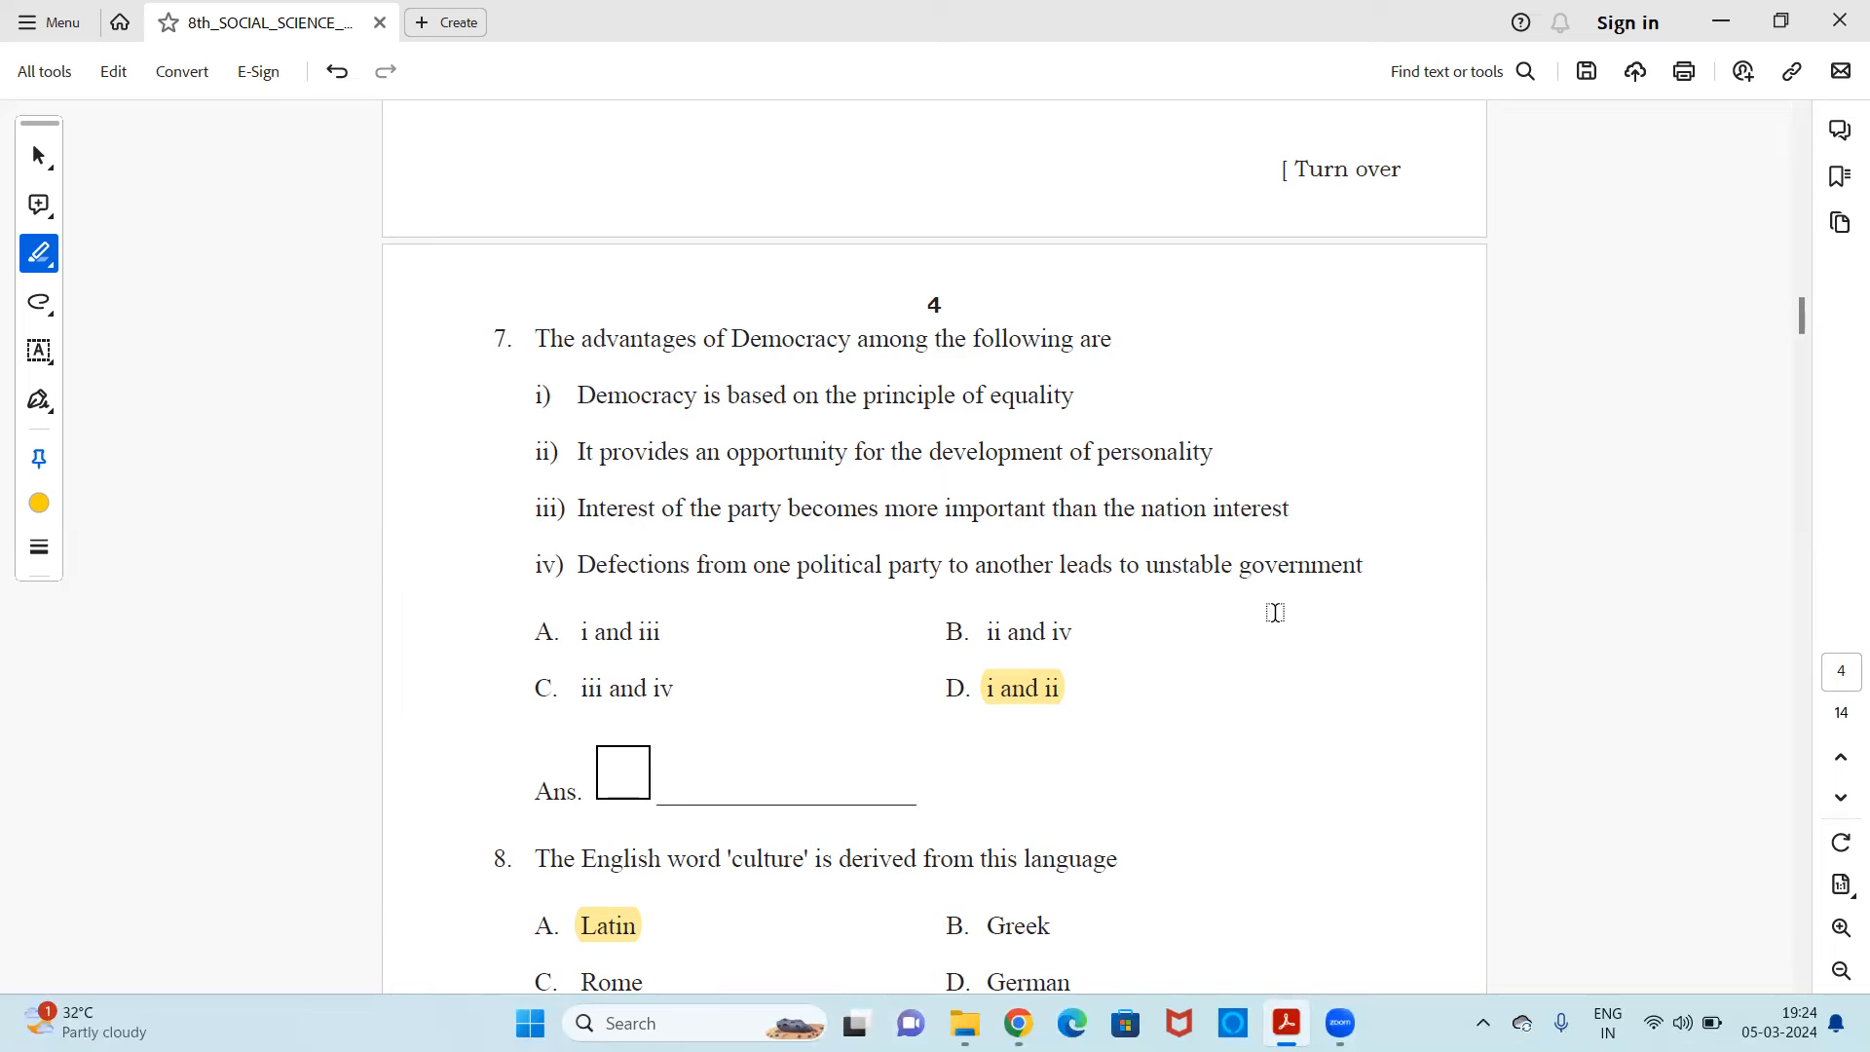
mouse_move(900, 448)
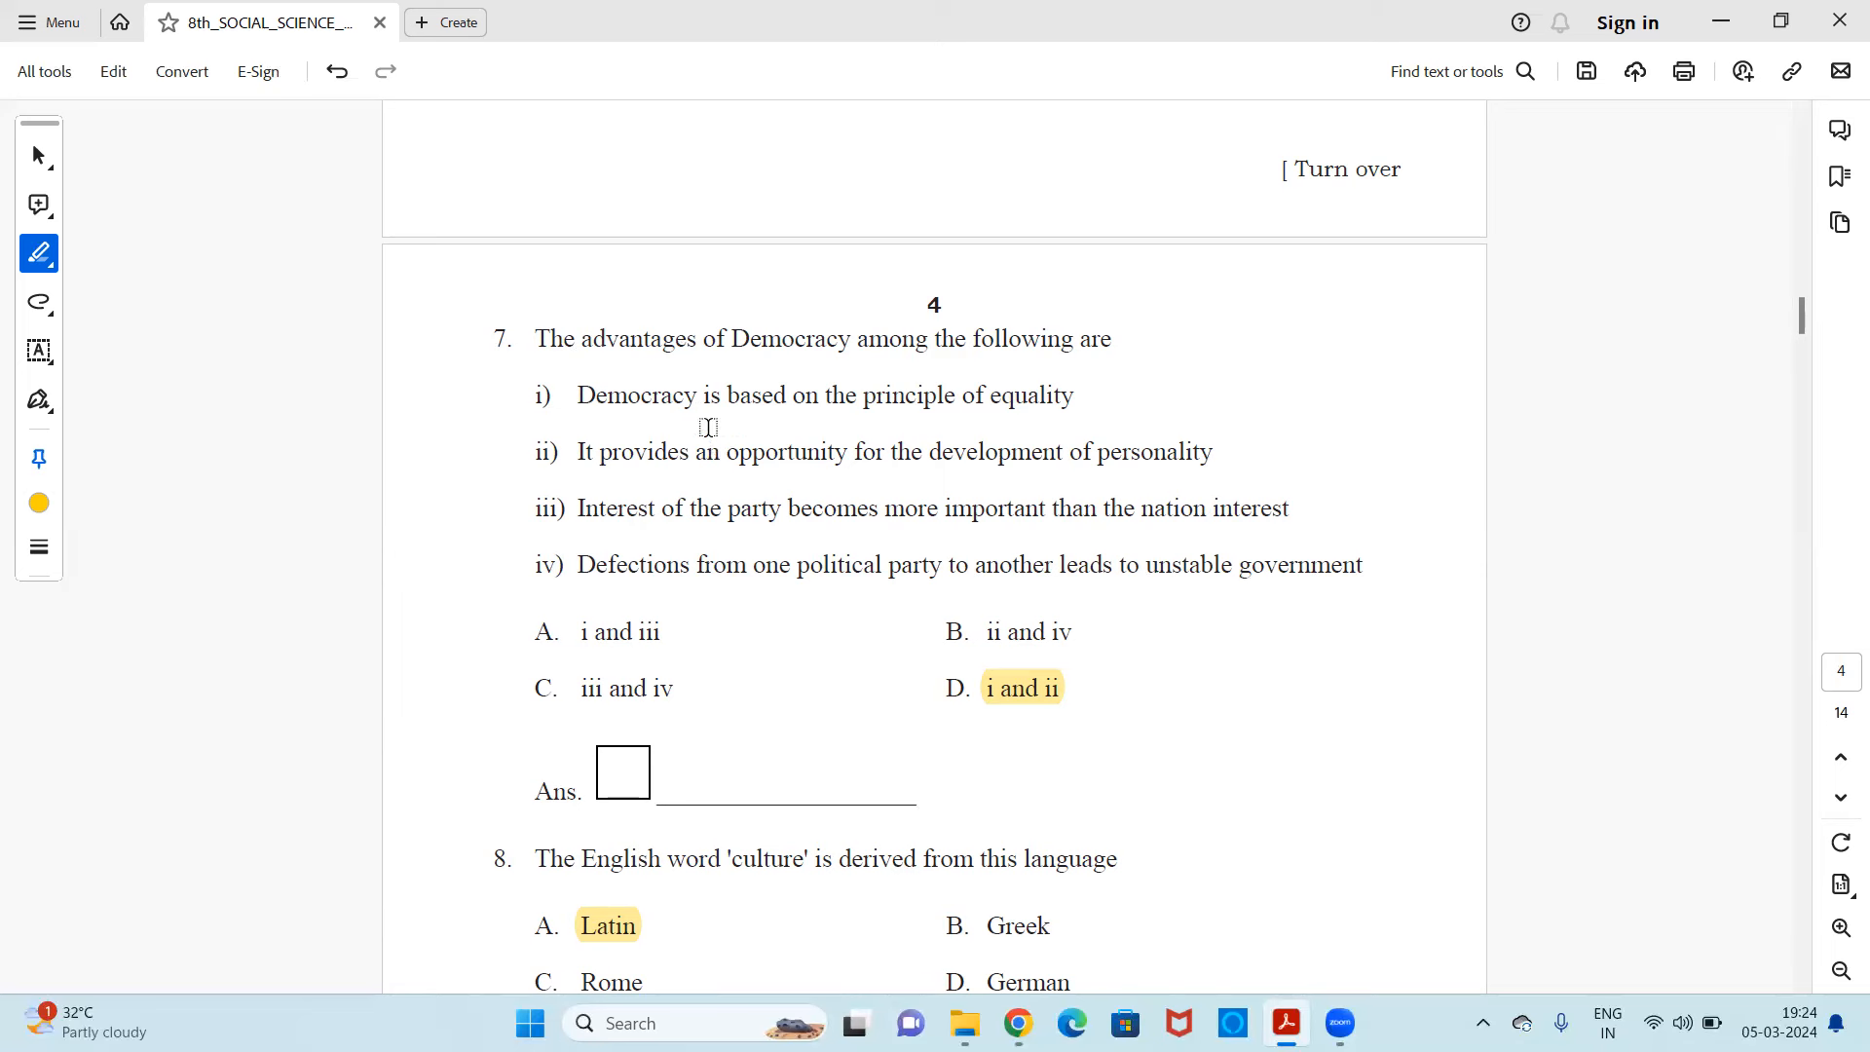
mouse_move(872, 688)
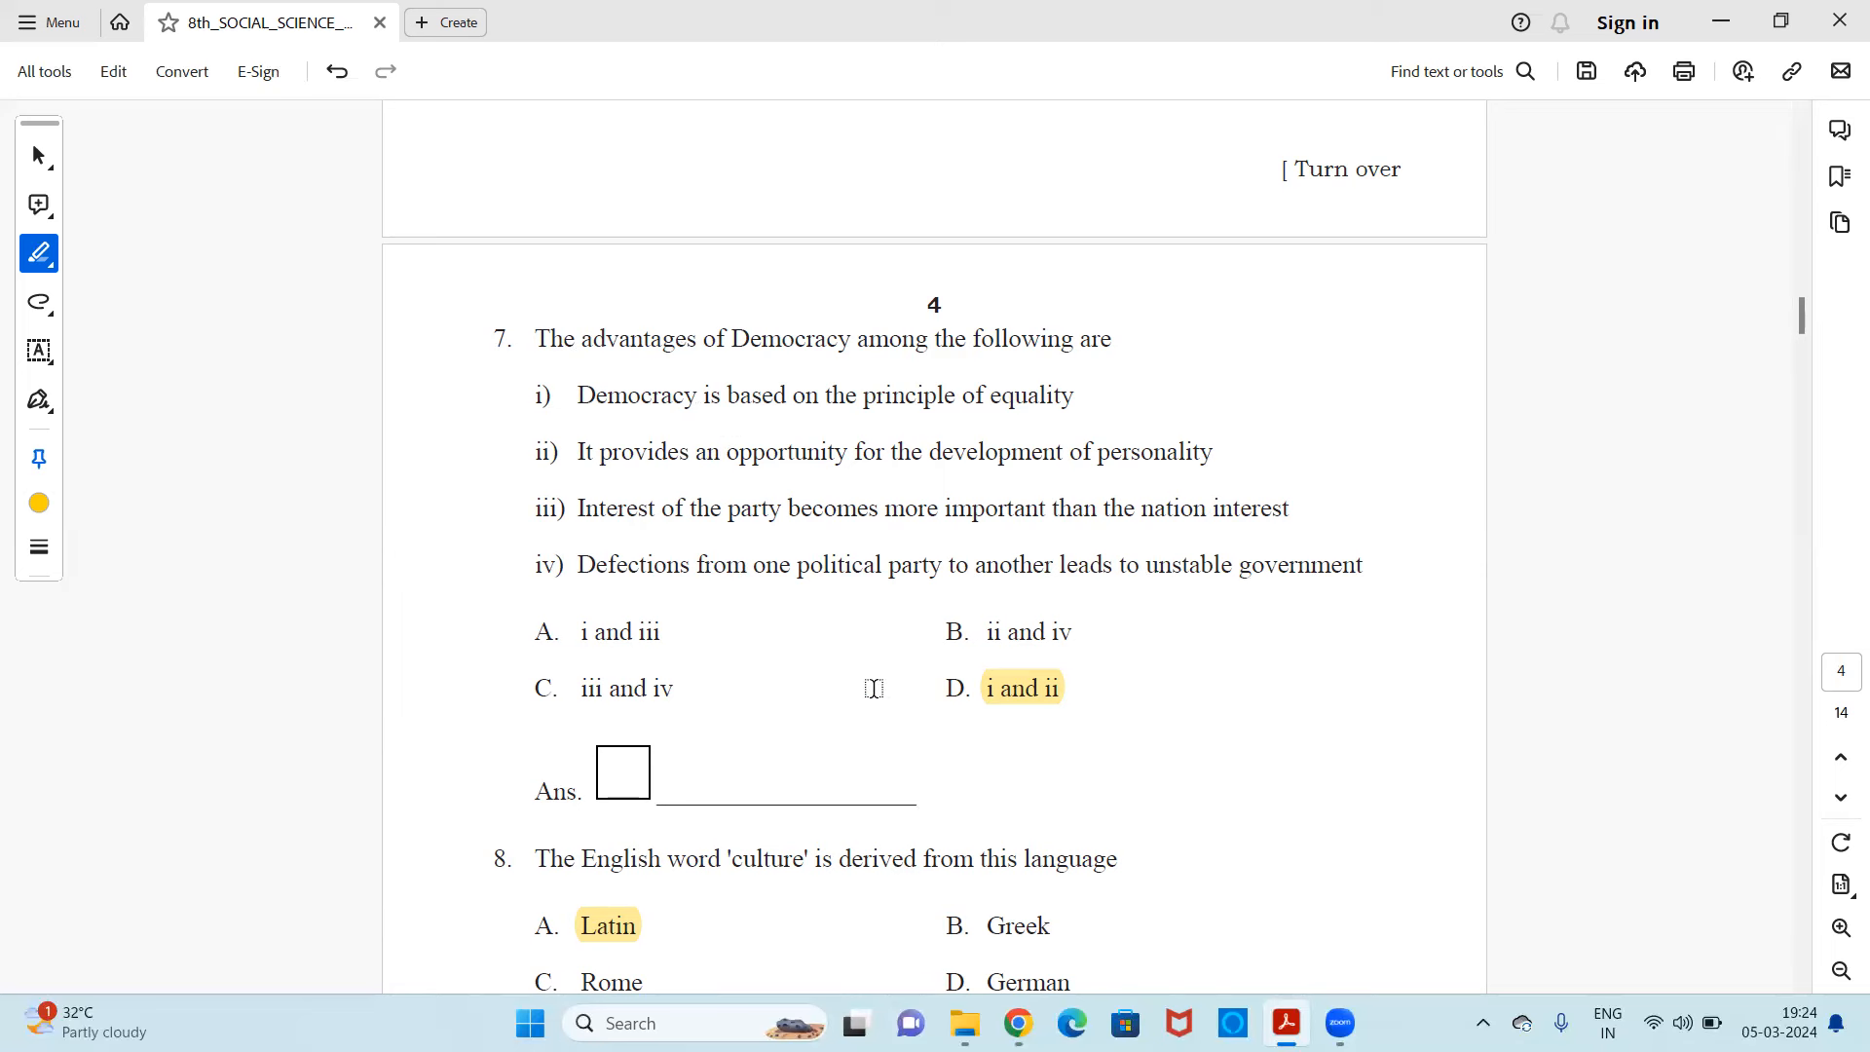
mouse_move(1037, 723)
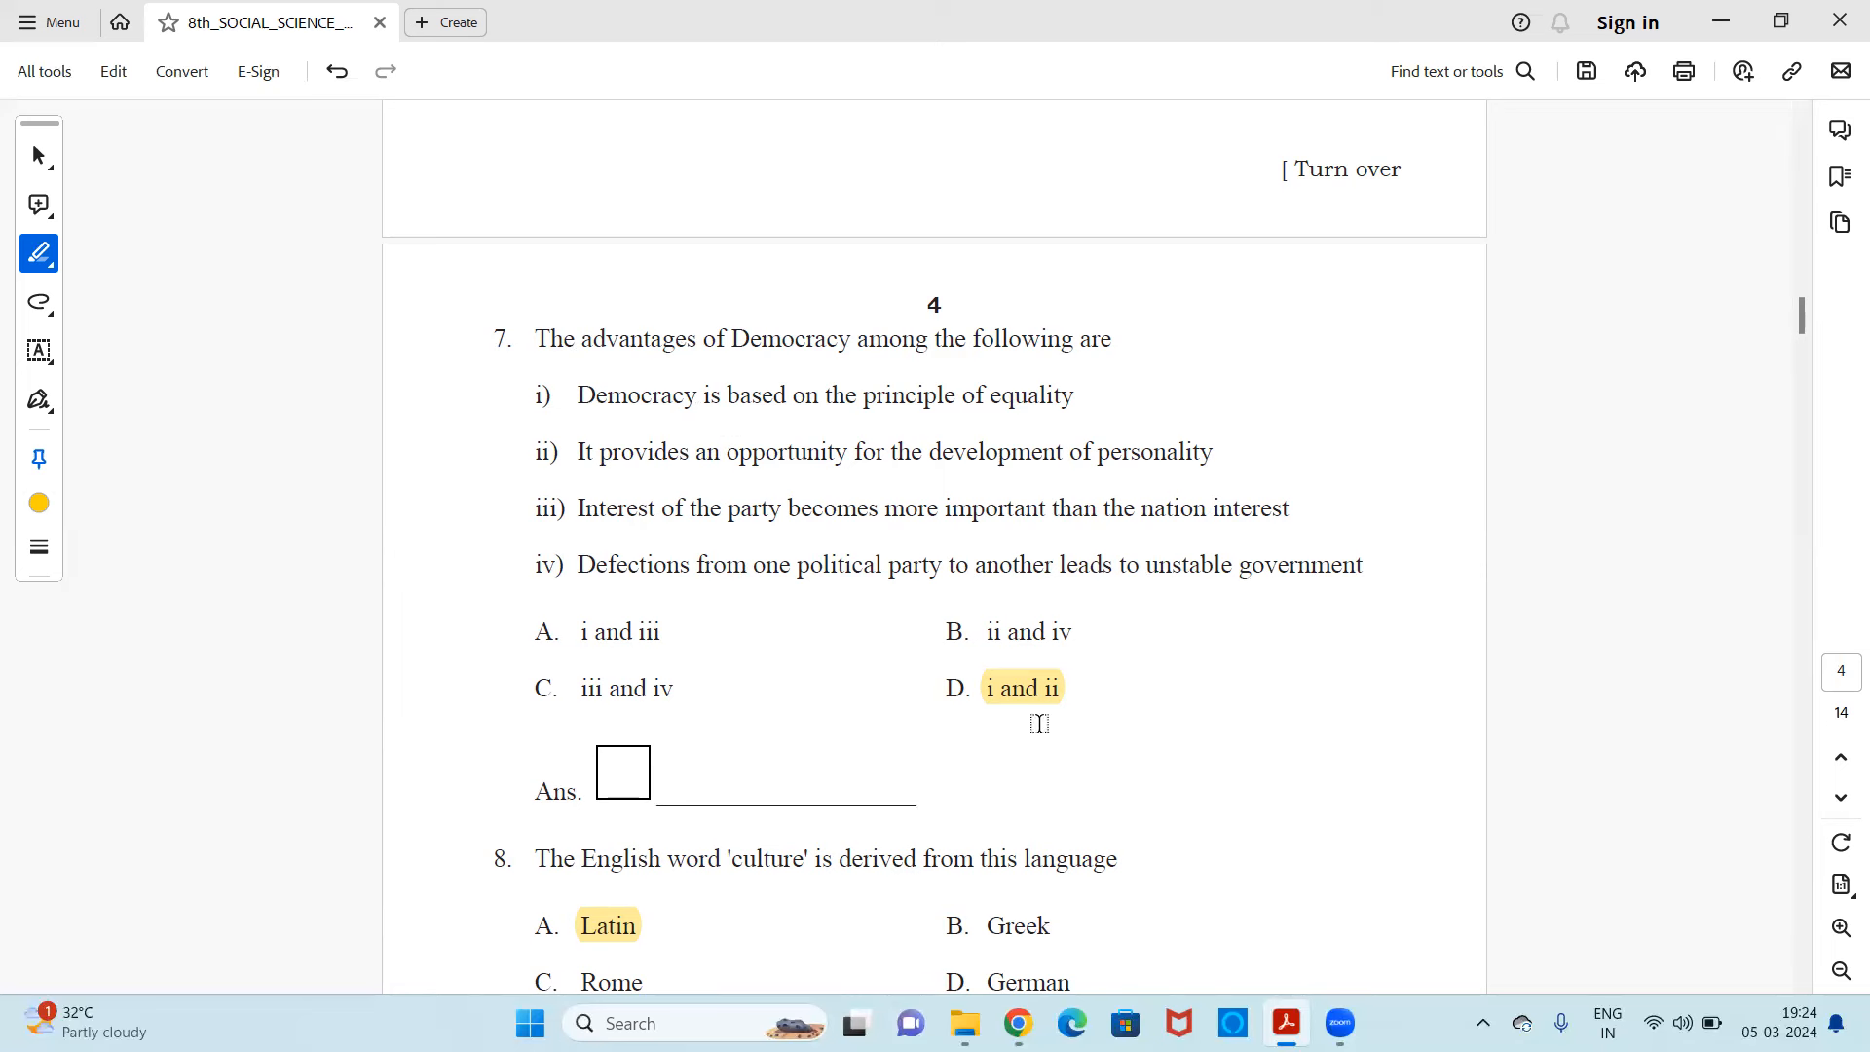
mouse_move(649, 436)
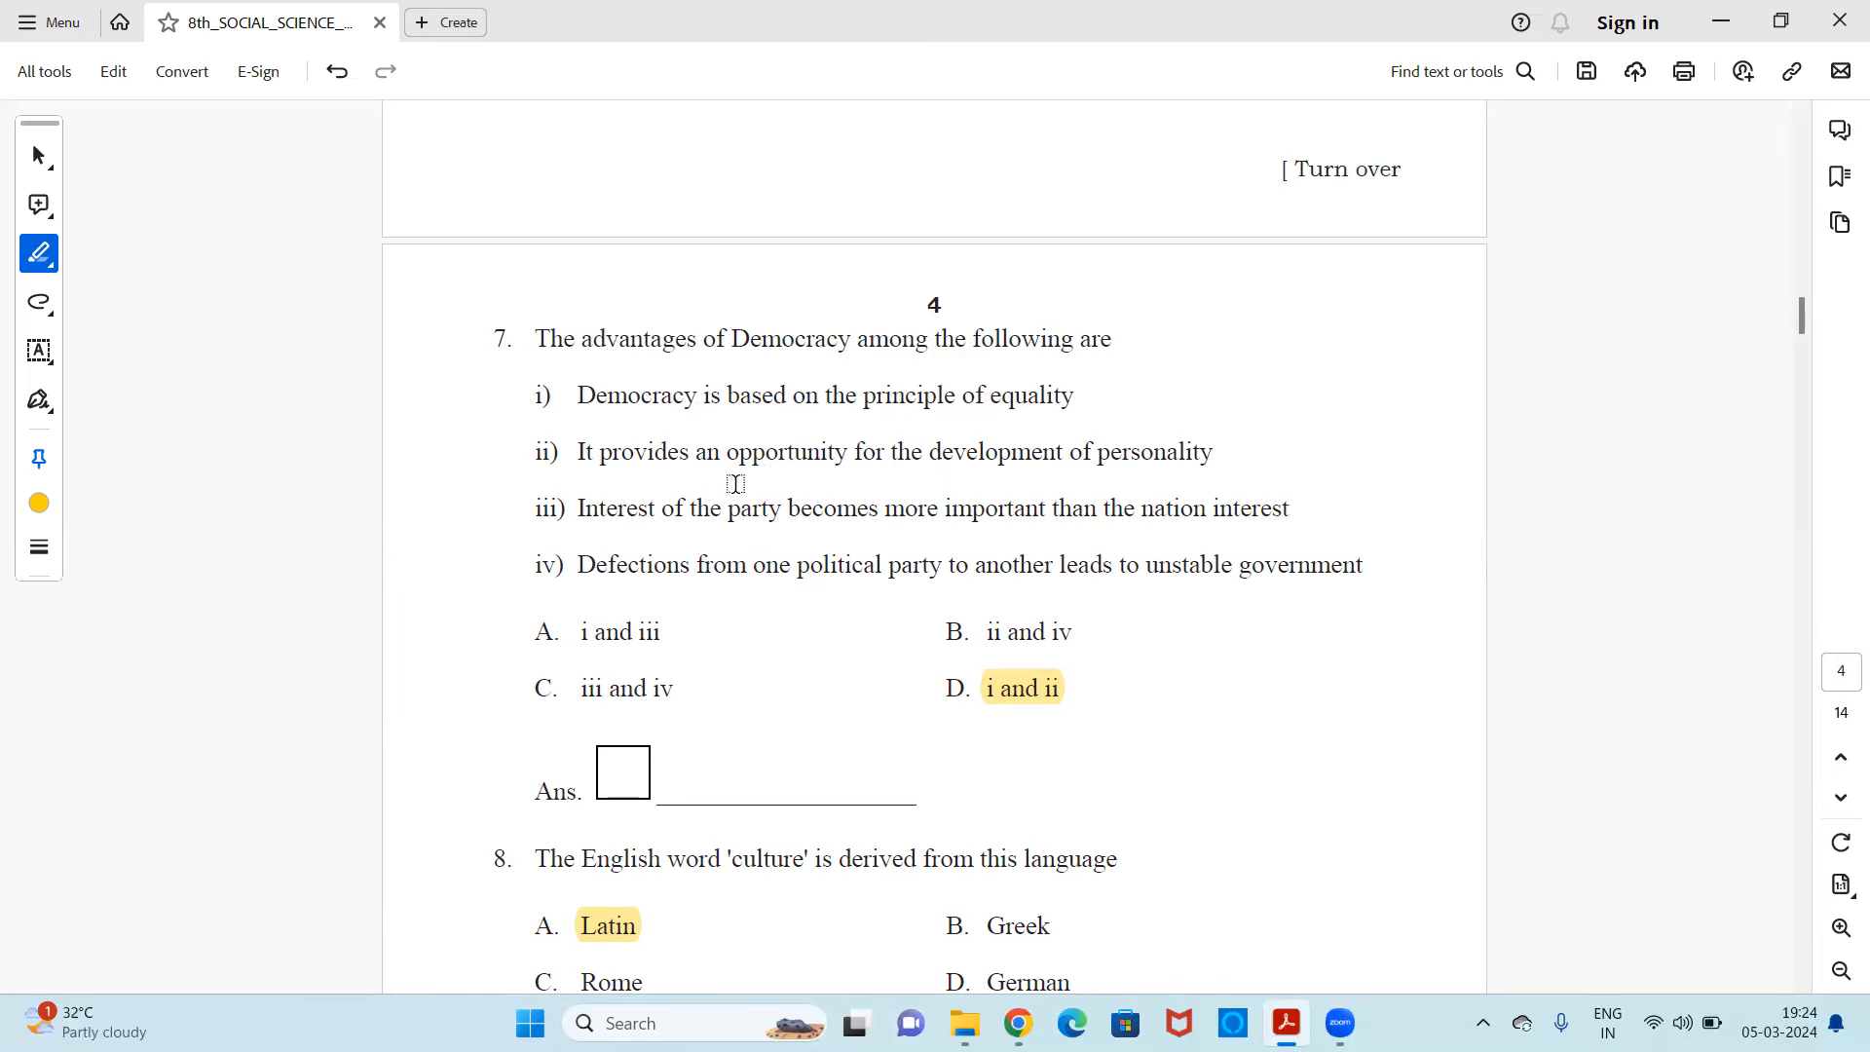
mouse_move(1043, 478)
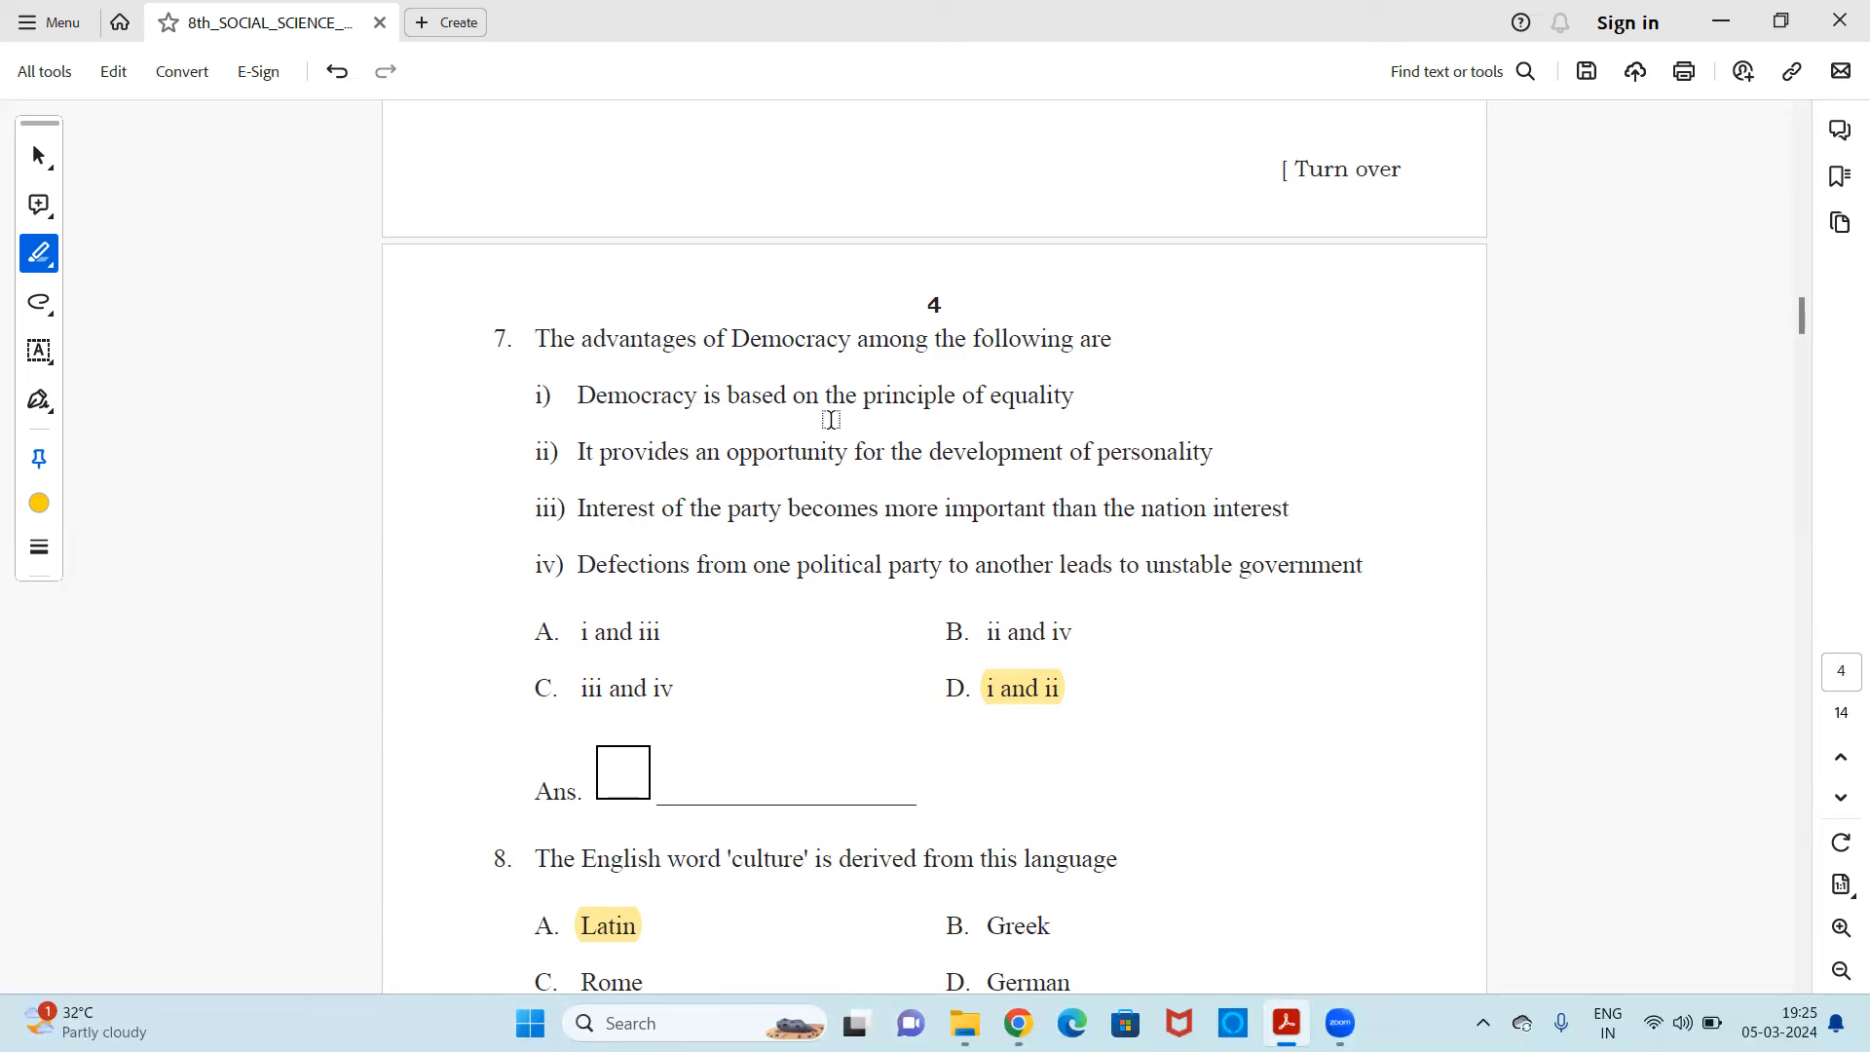
mouse_move(779, 444)
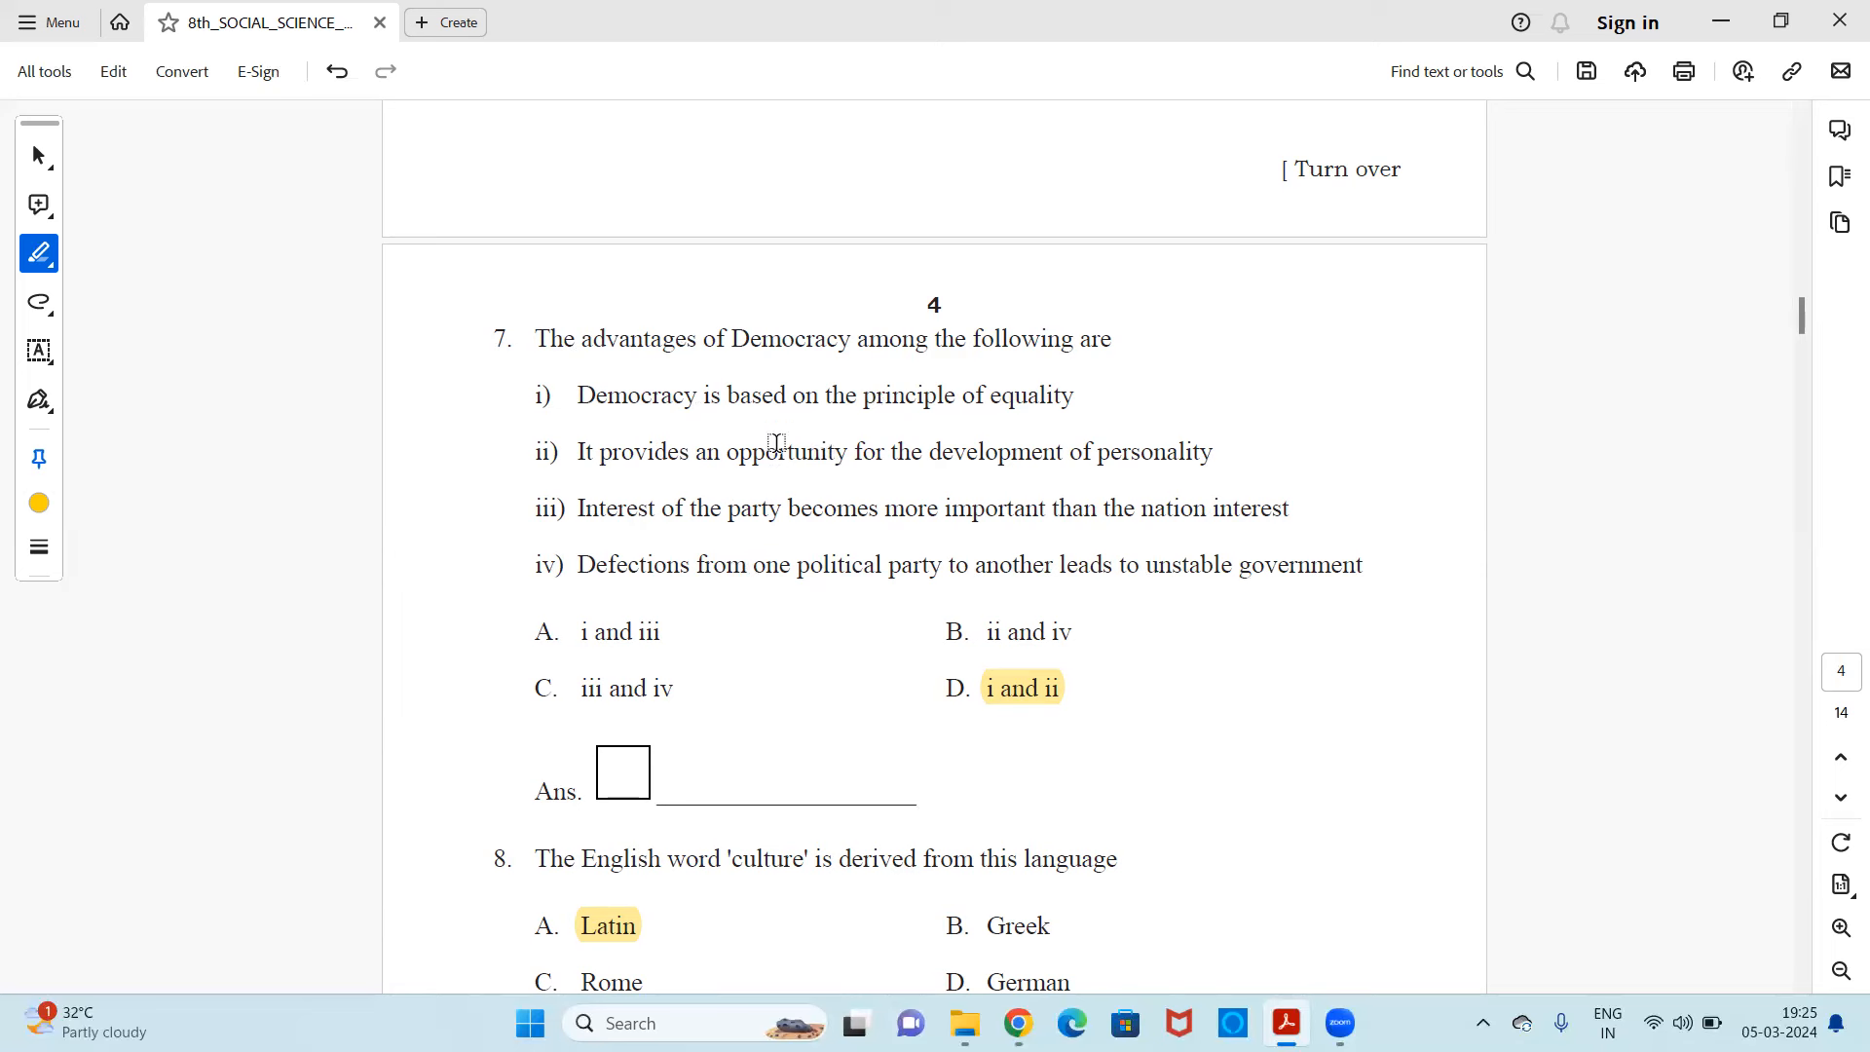
mouse_move(821, 379)
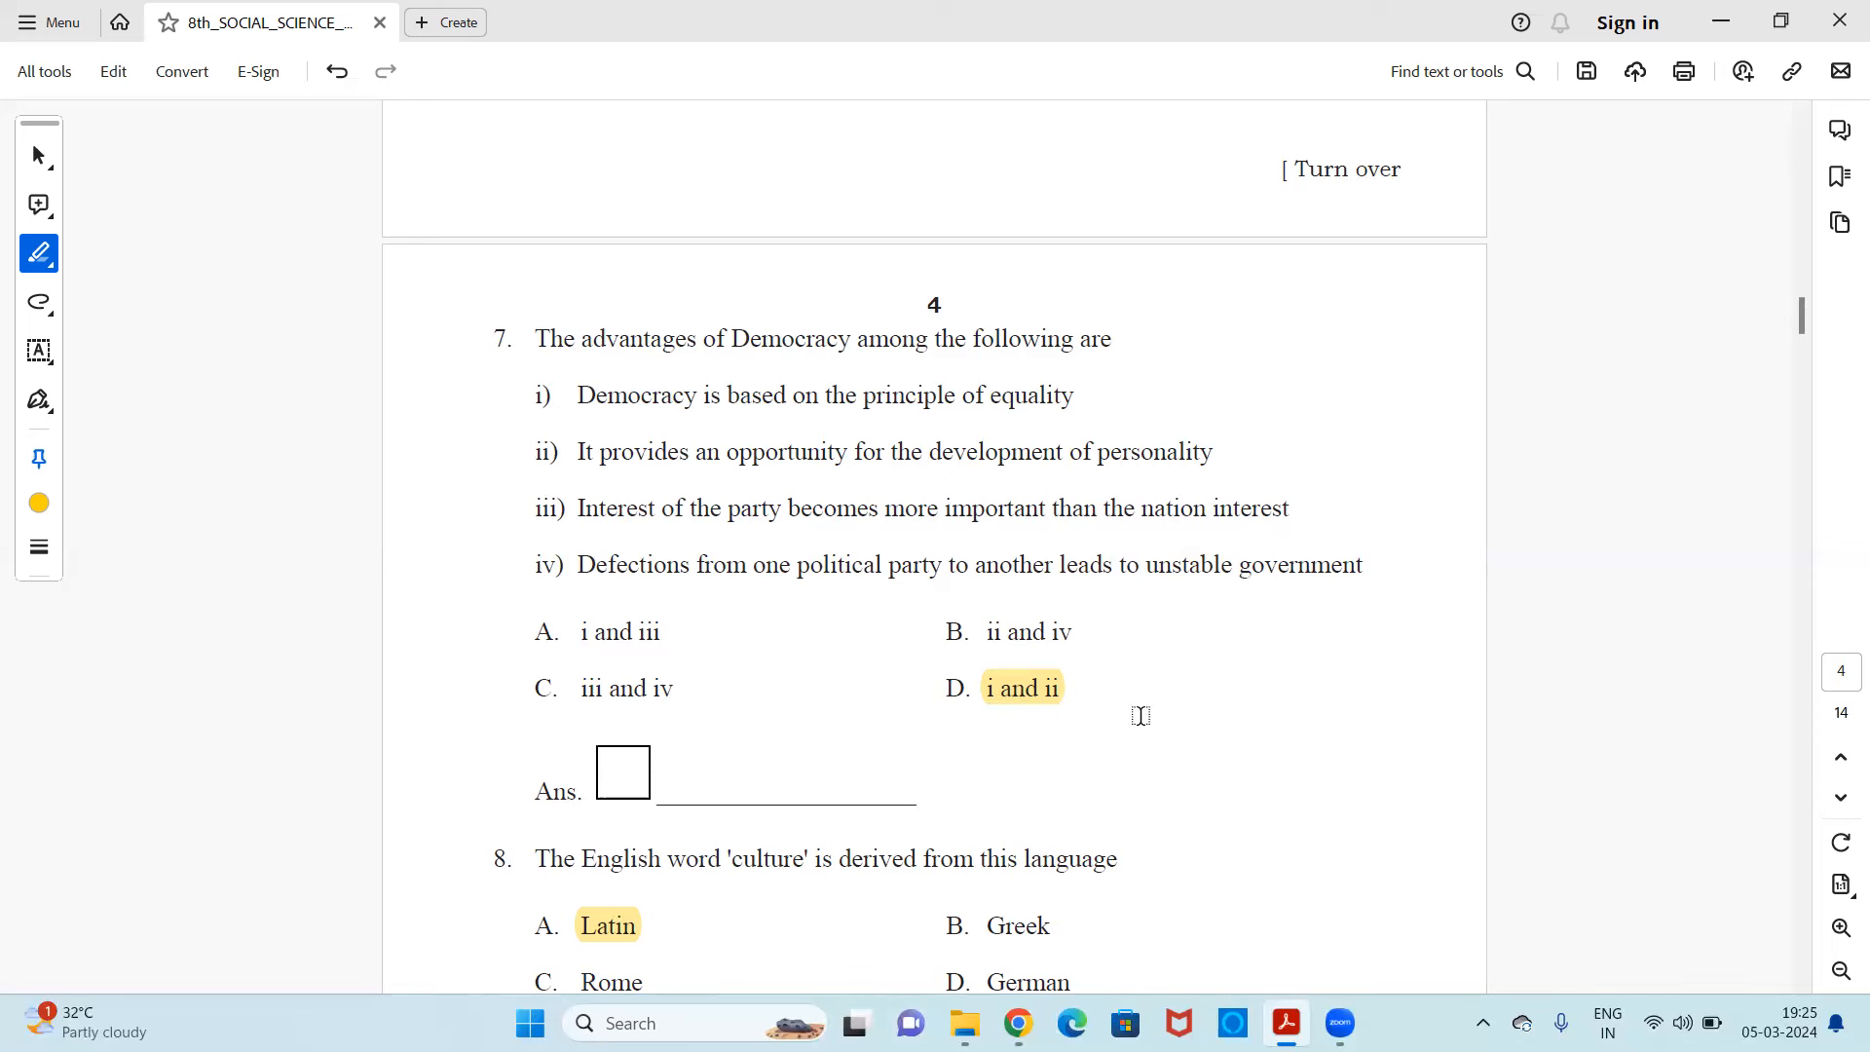
scroll("down", 3)
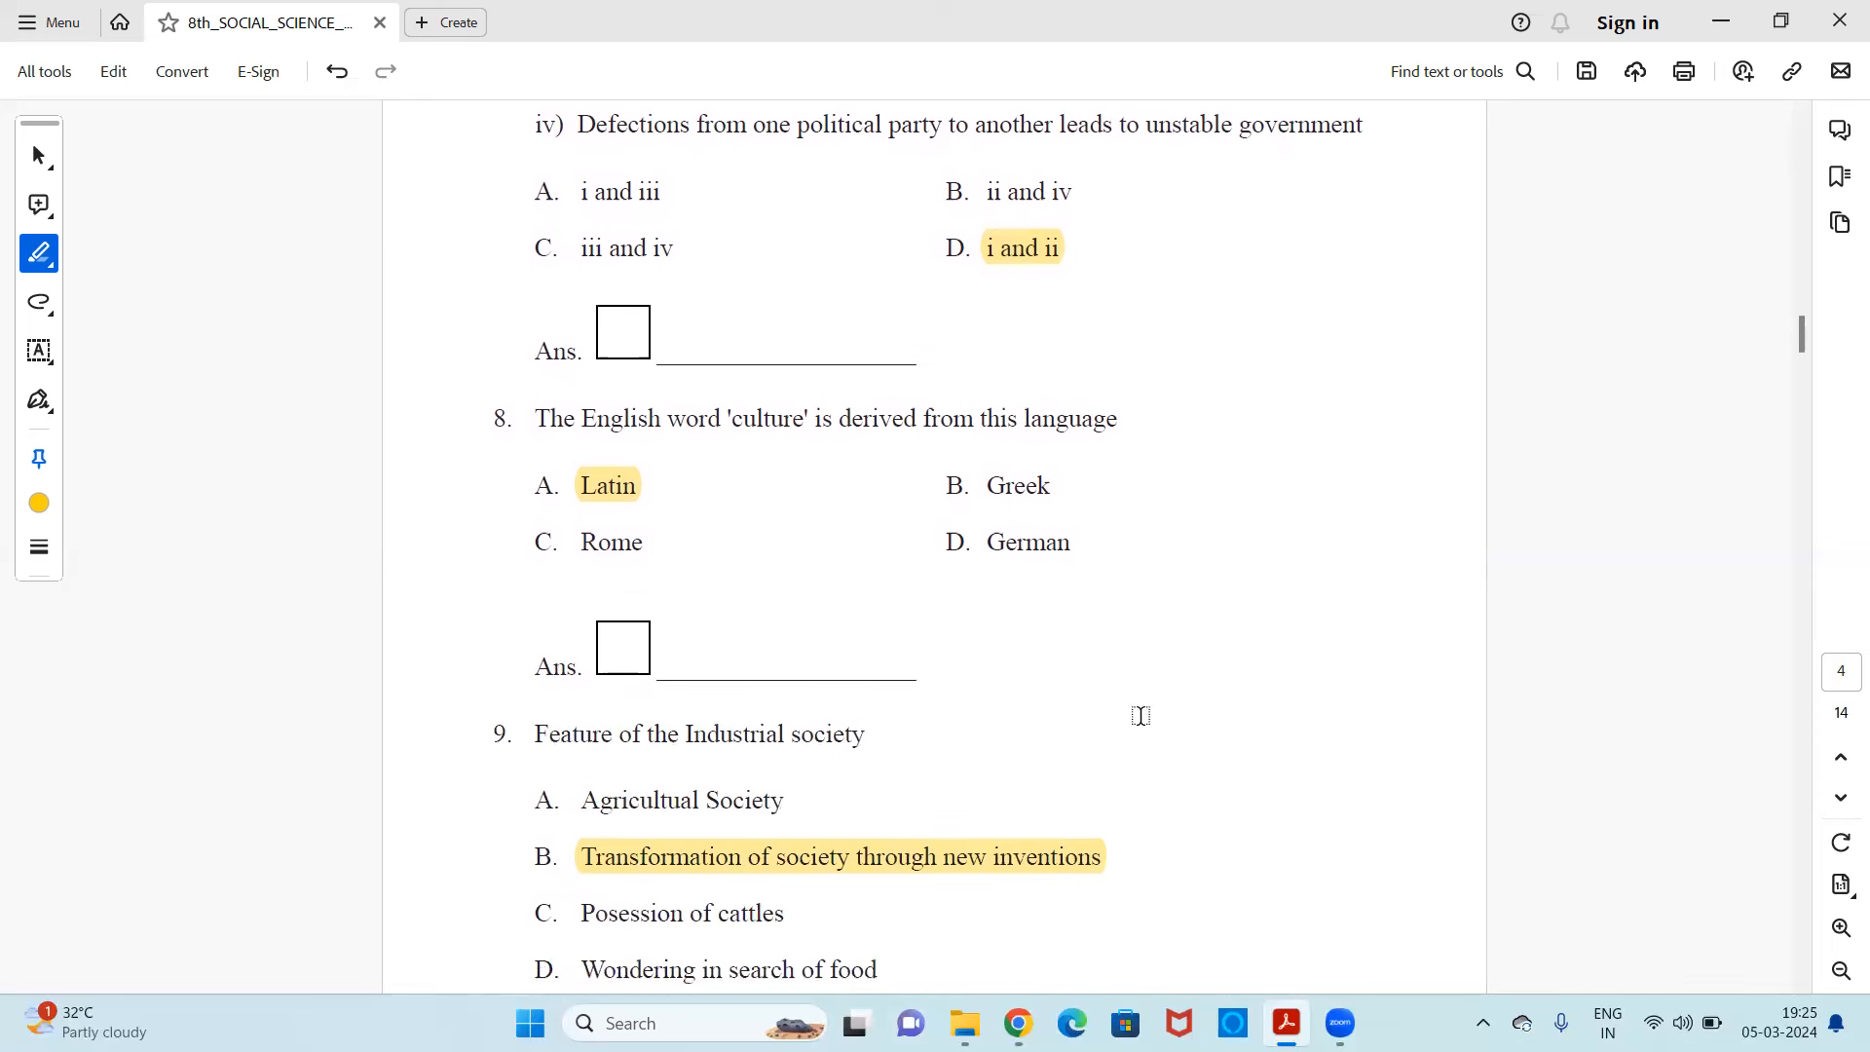
scroll("down", 3)
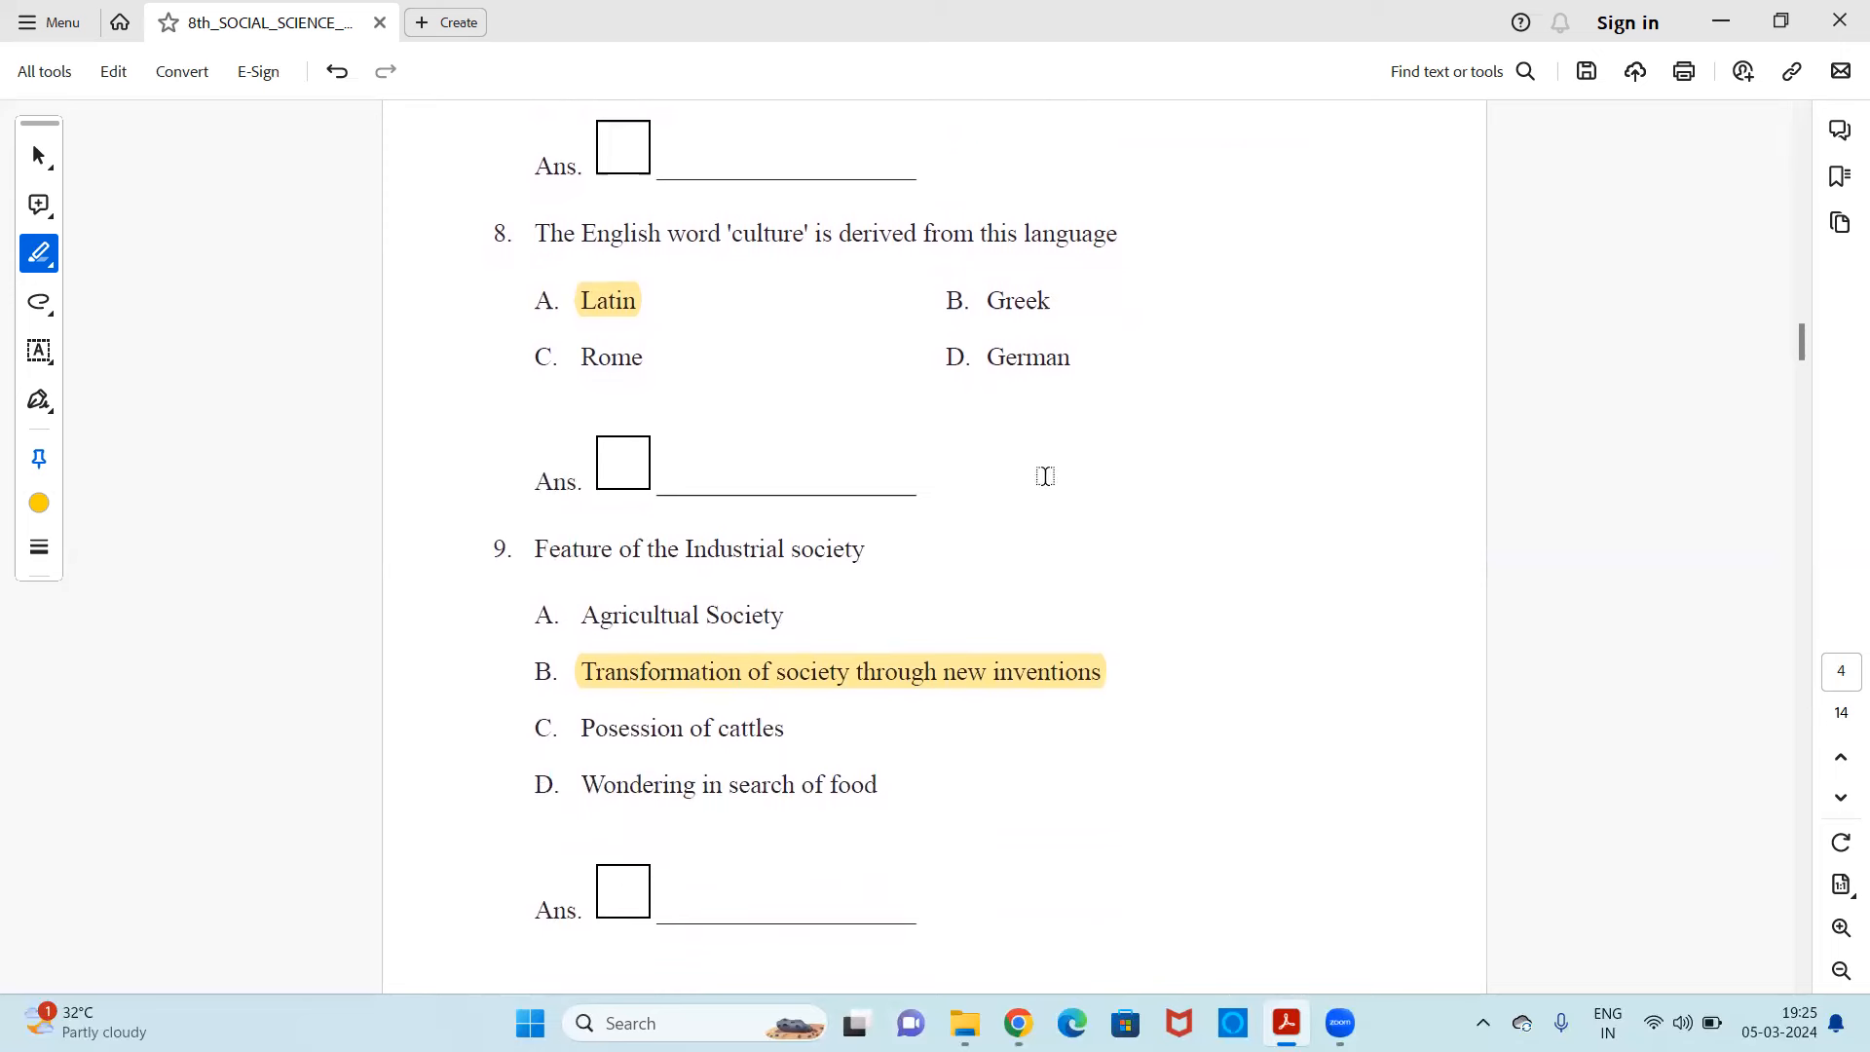
mouse_move(824, 333)
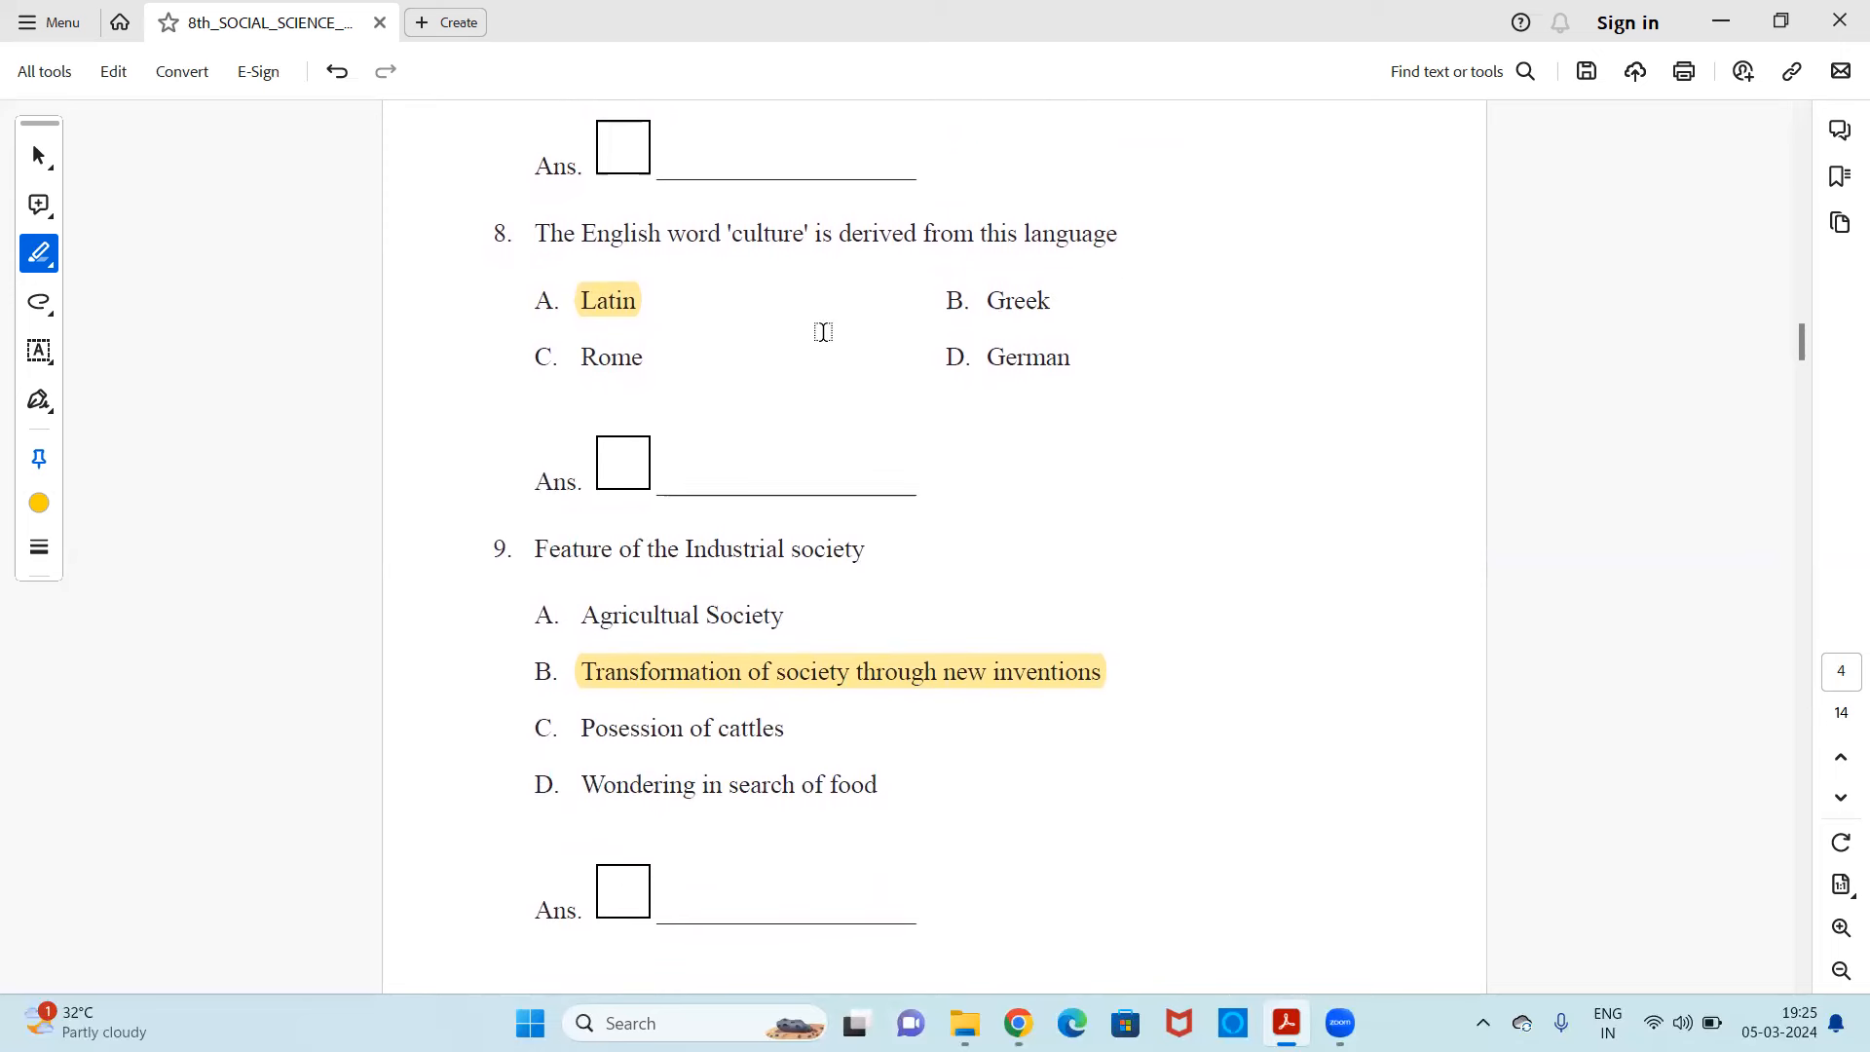
mouse_move(856, 328)
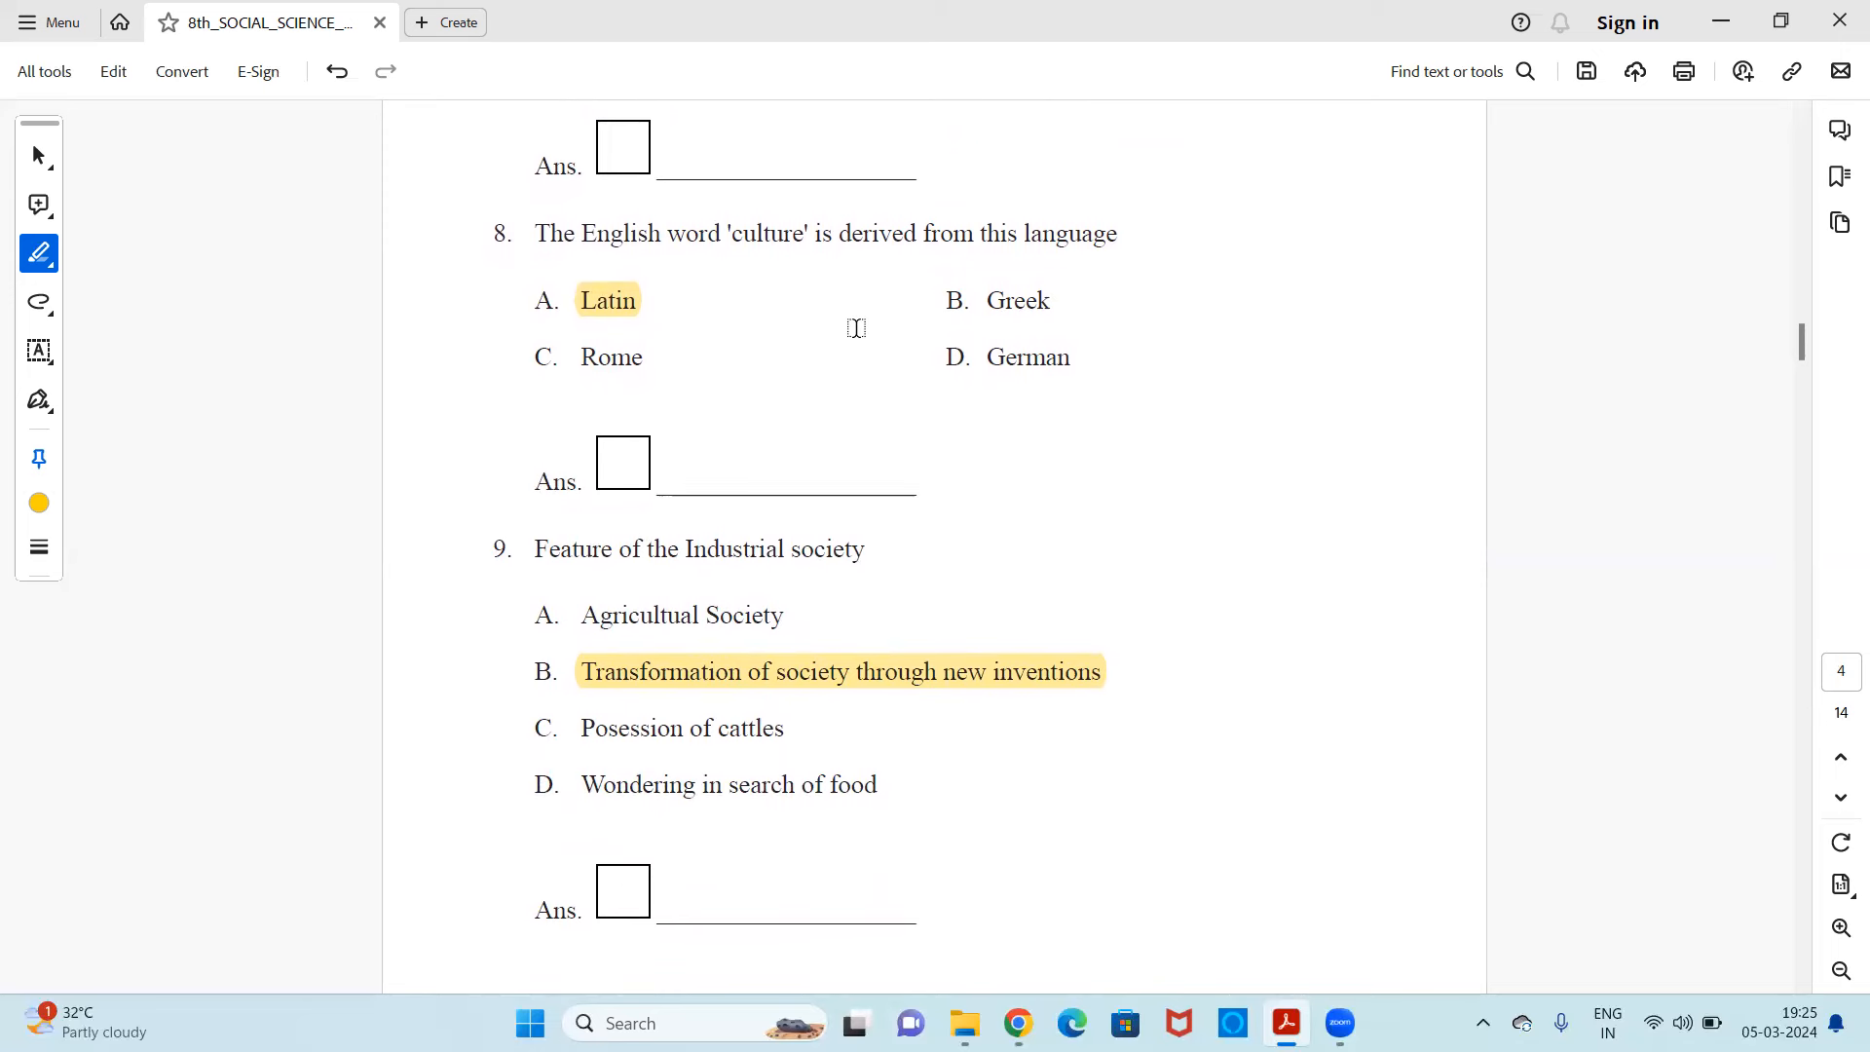
mouse_move(1109, 438)
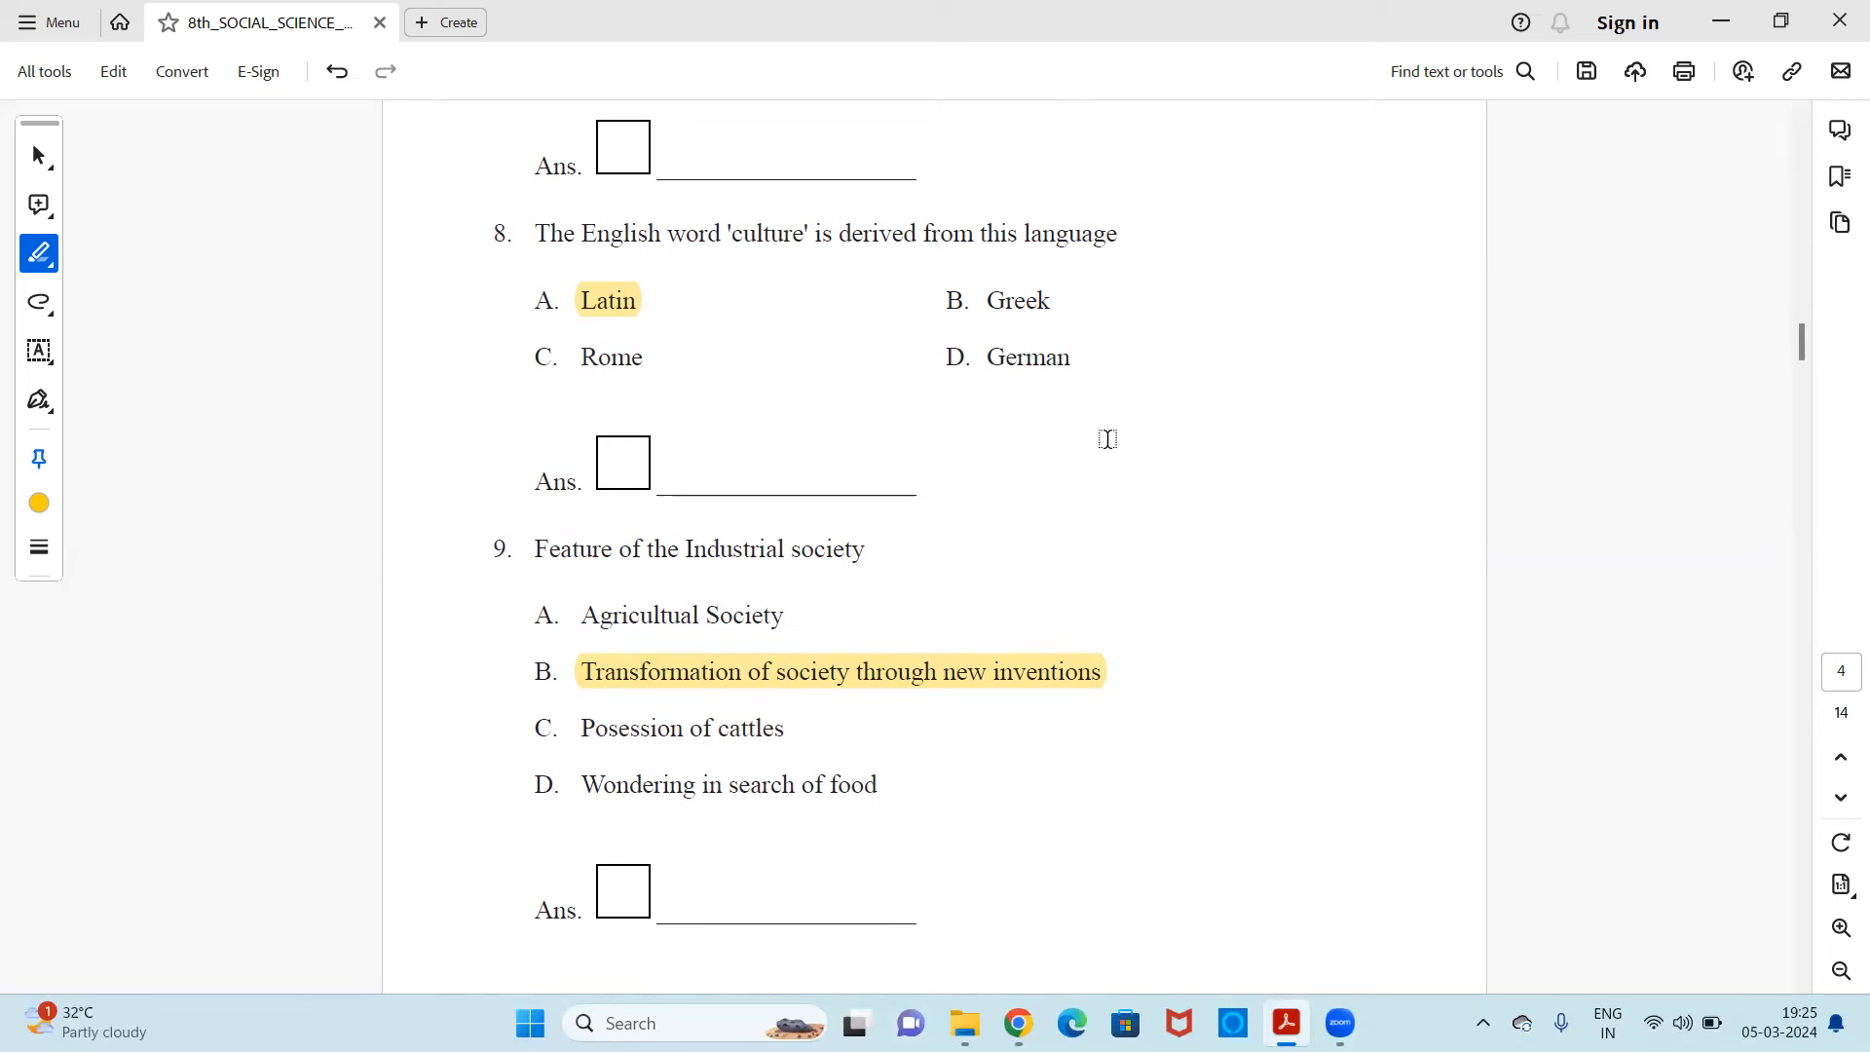
mouse_move(719, 314)
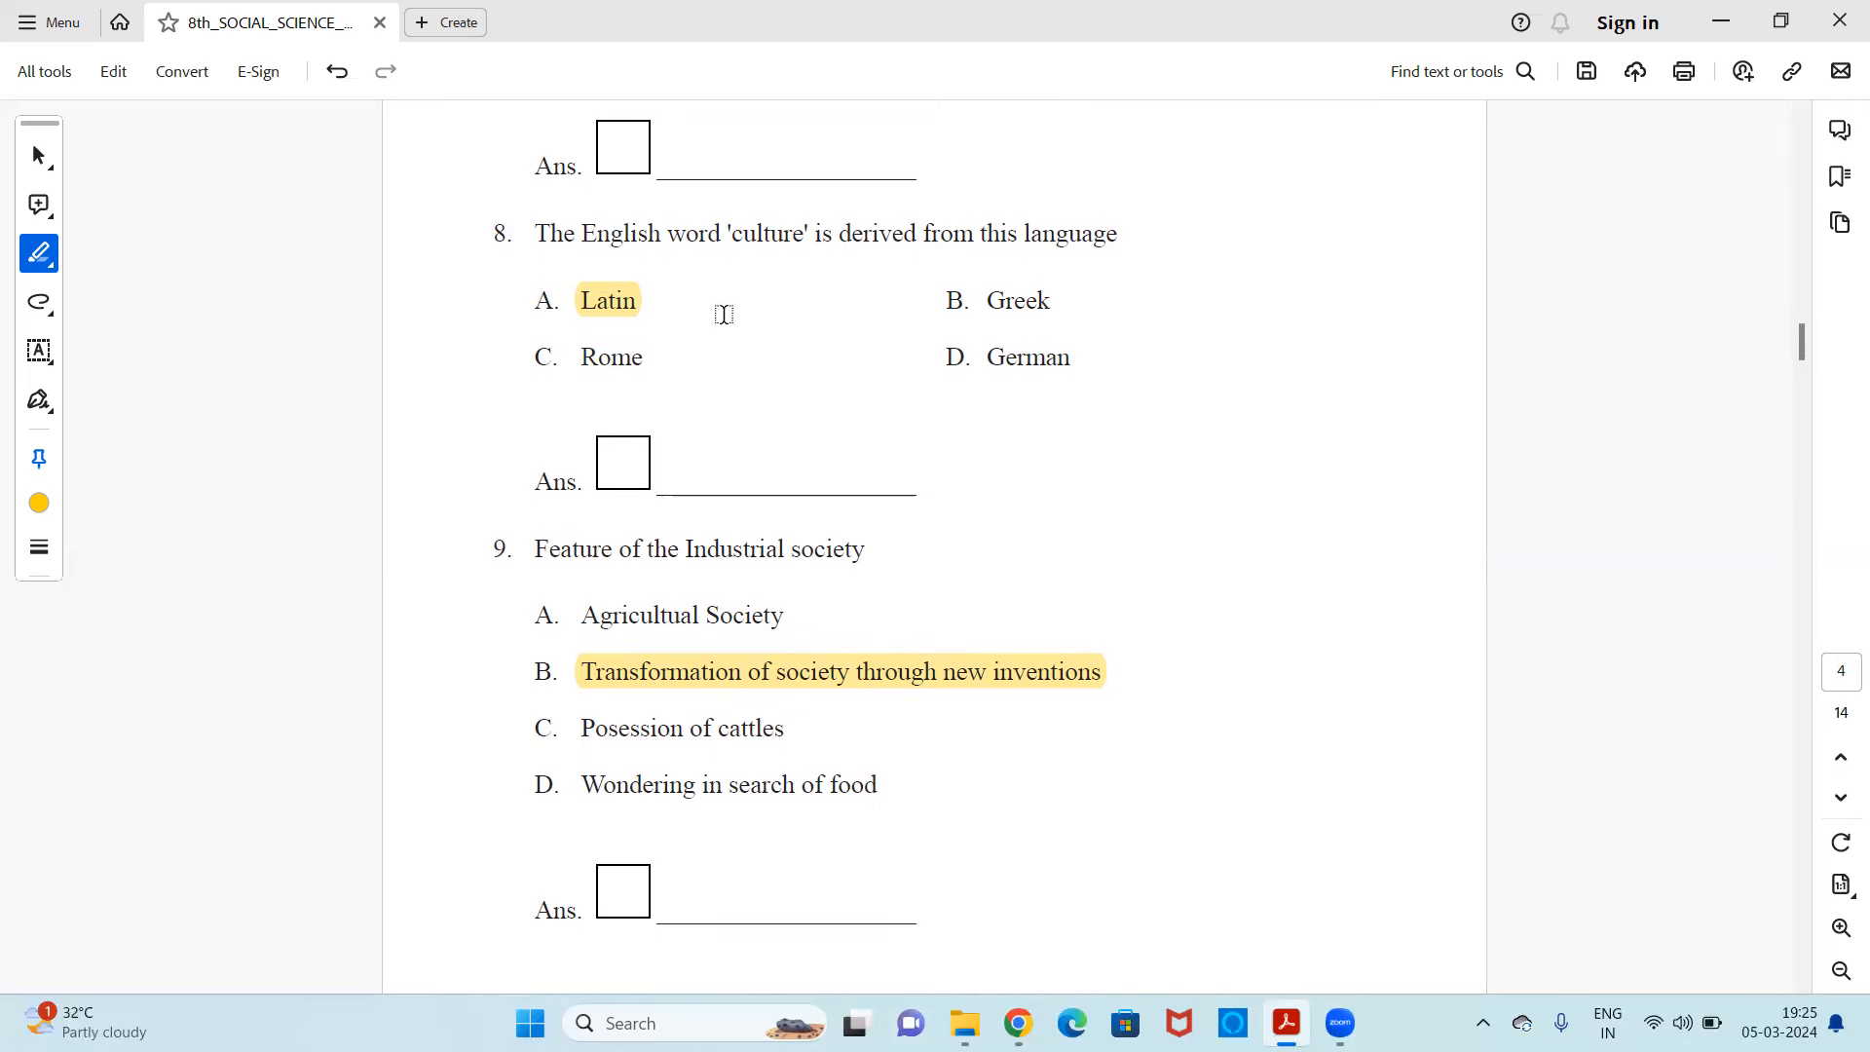
scroll("down", 3)
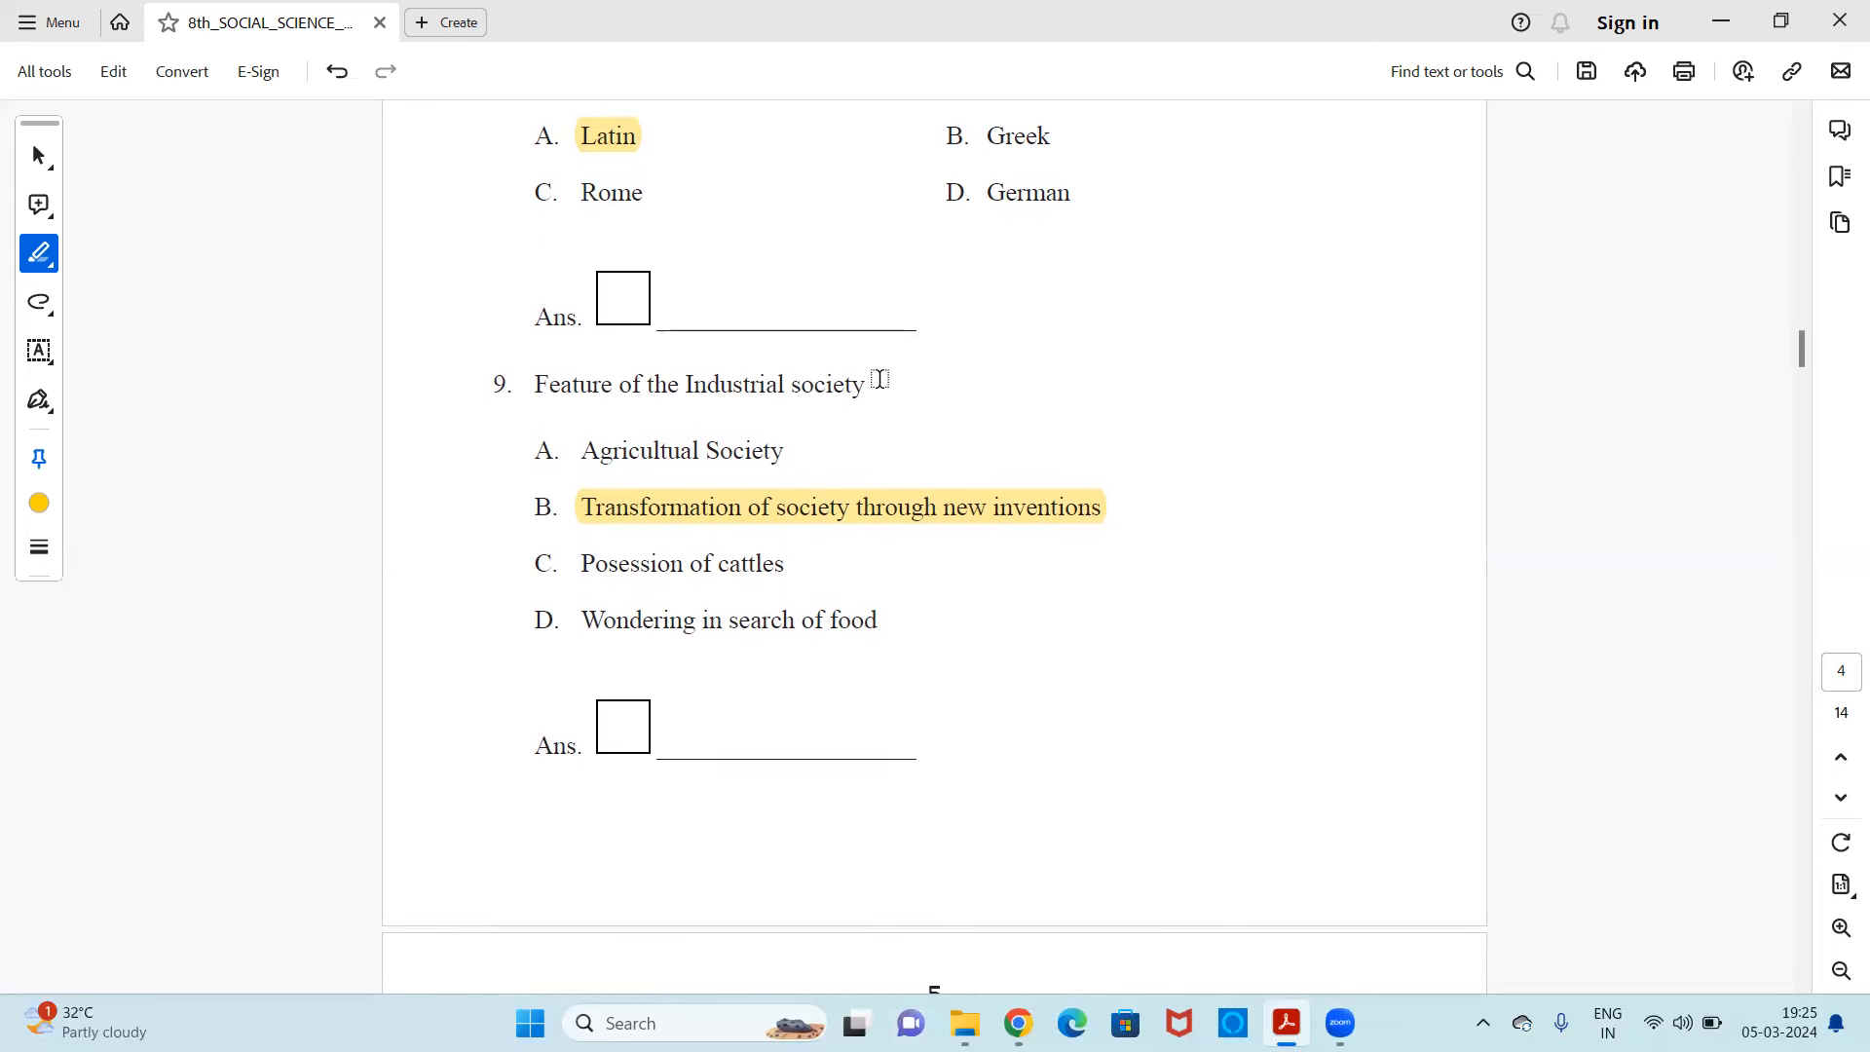
scroll("down", 3)
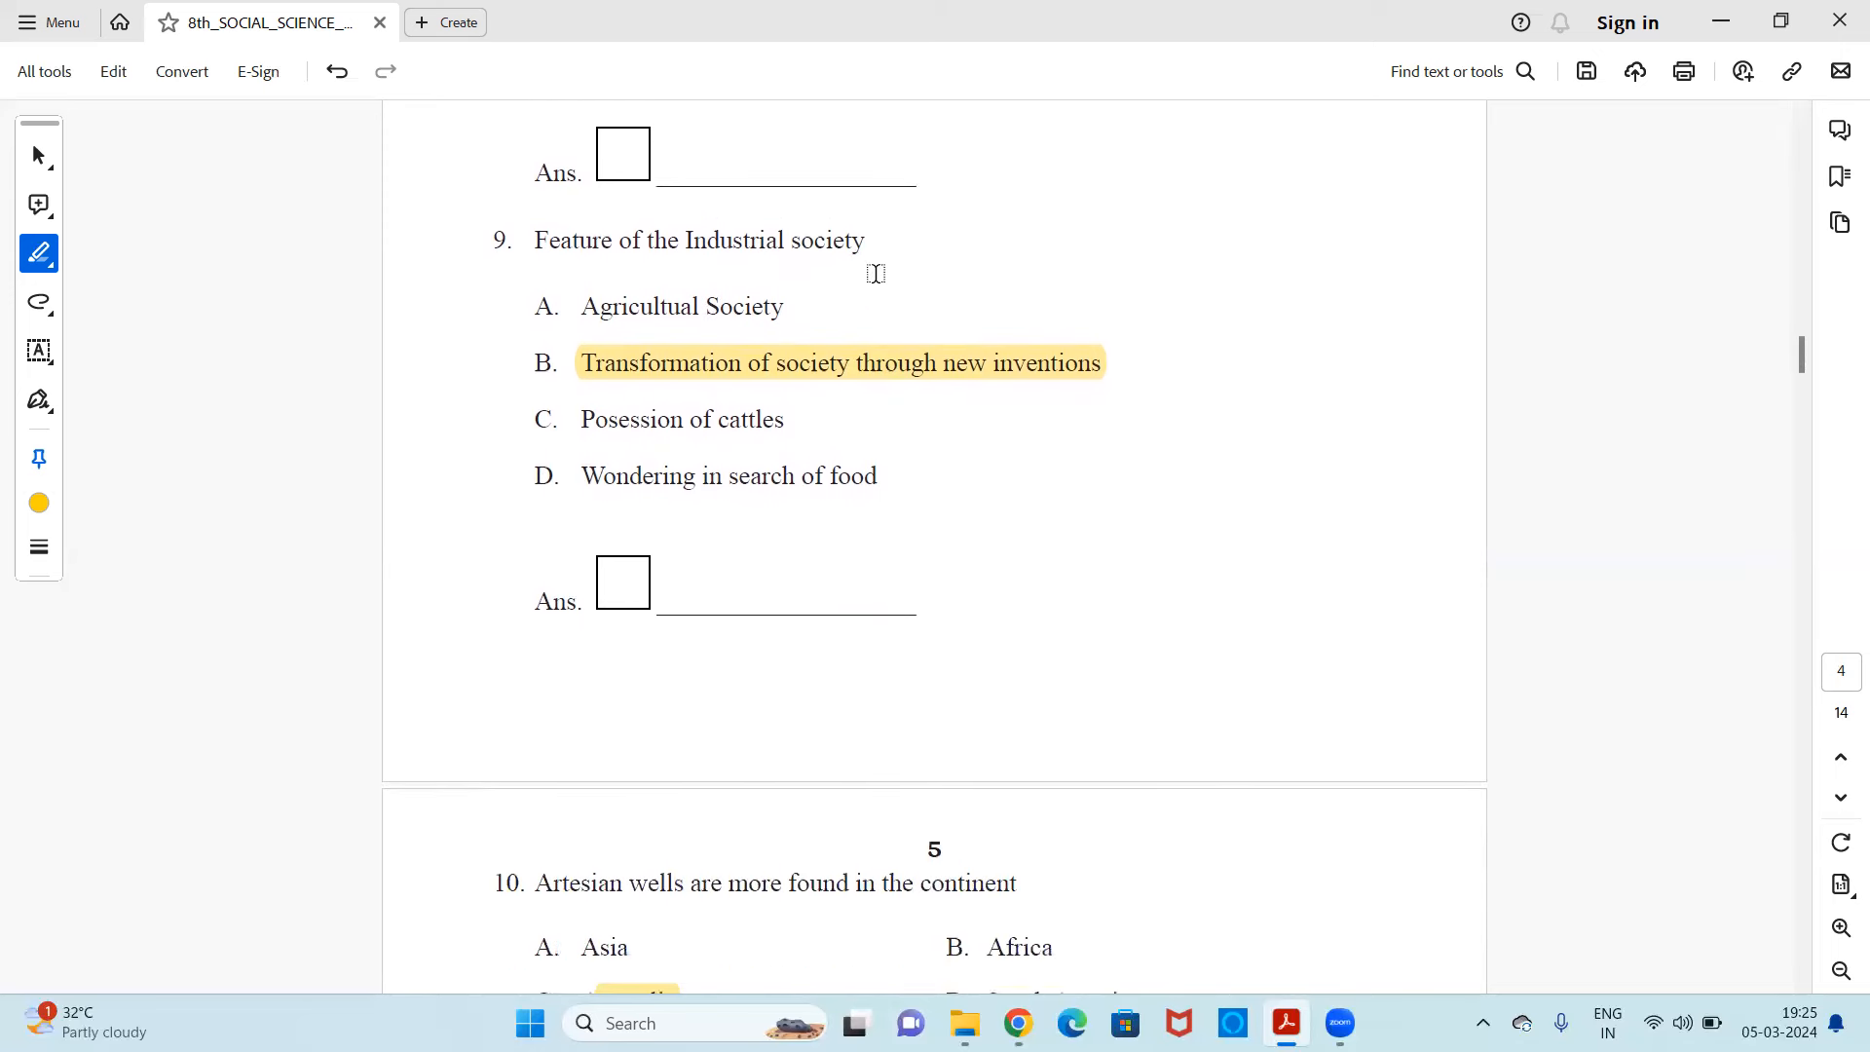
mouse_move(774, 473)
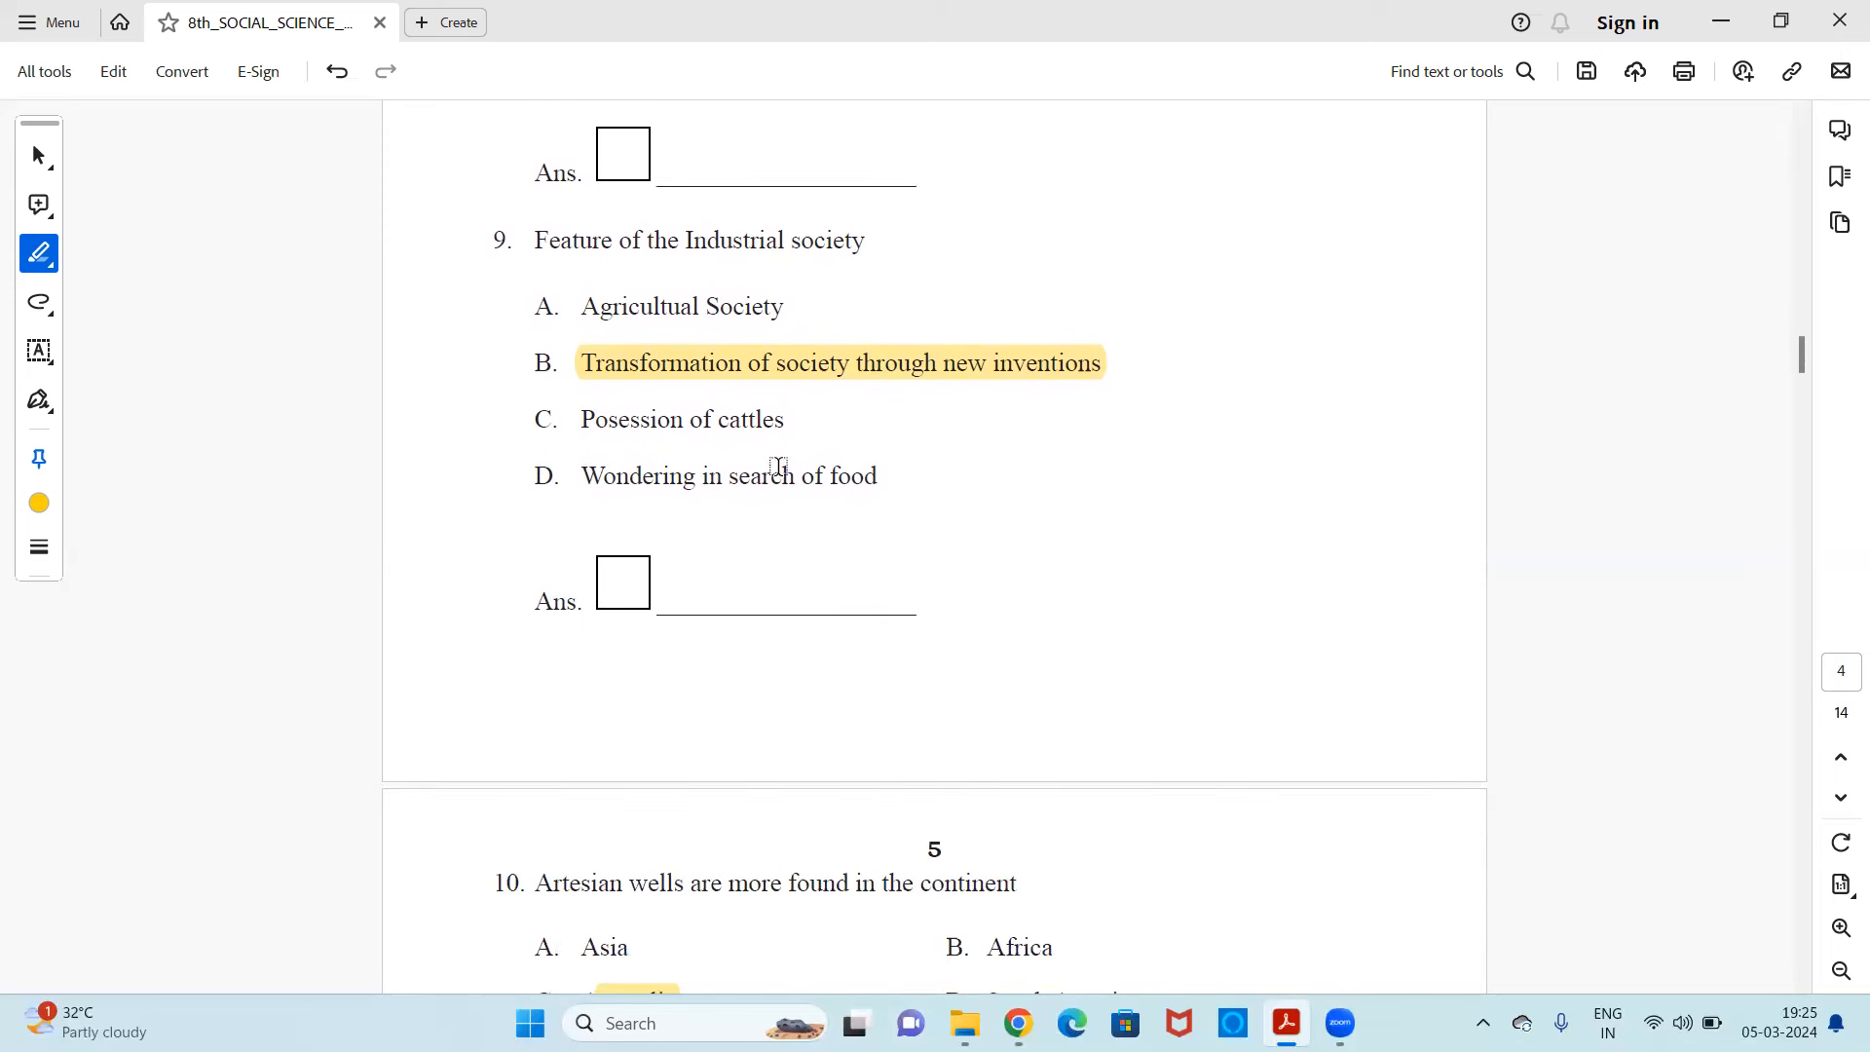
mouse_move(750, 403)
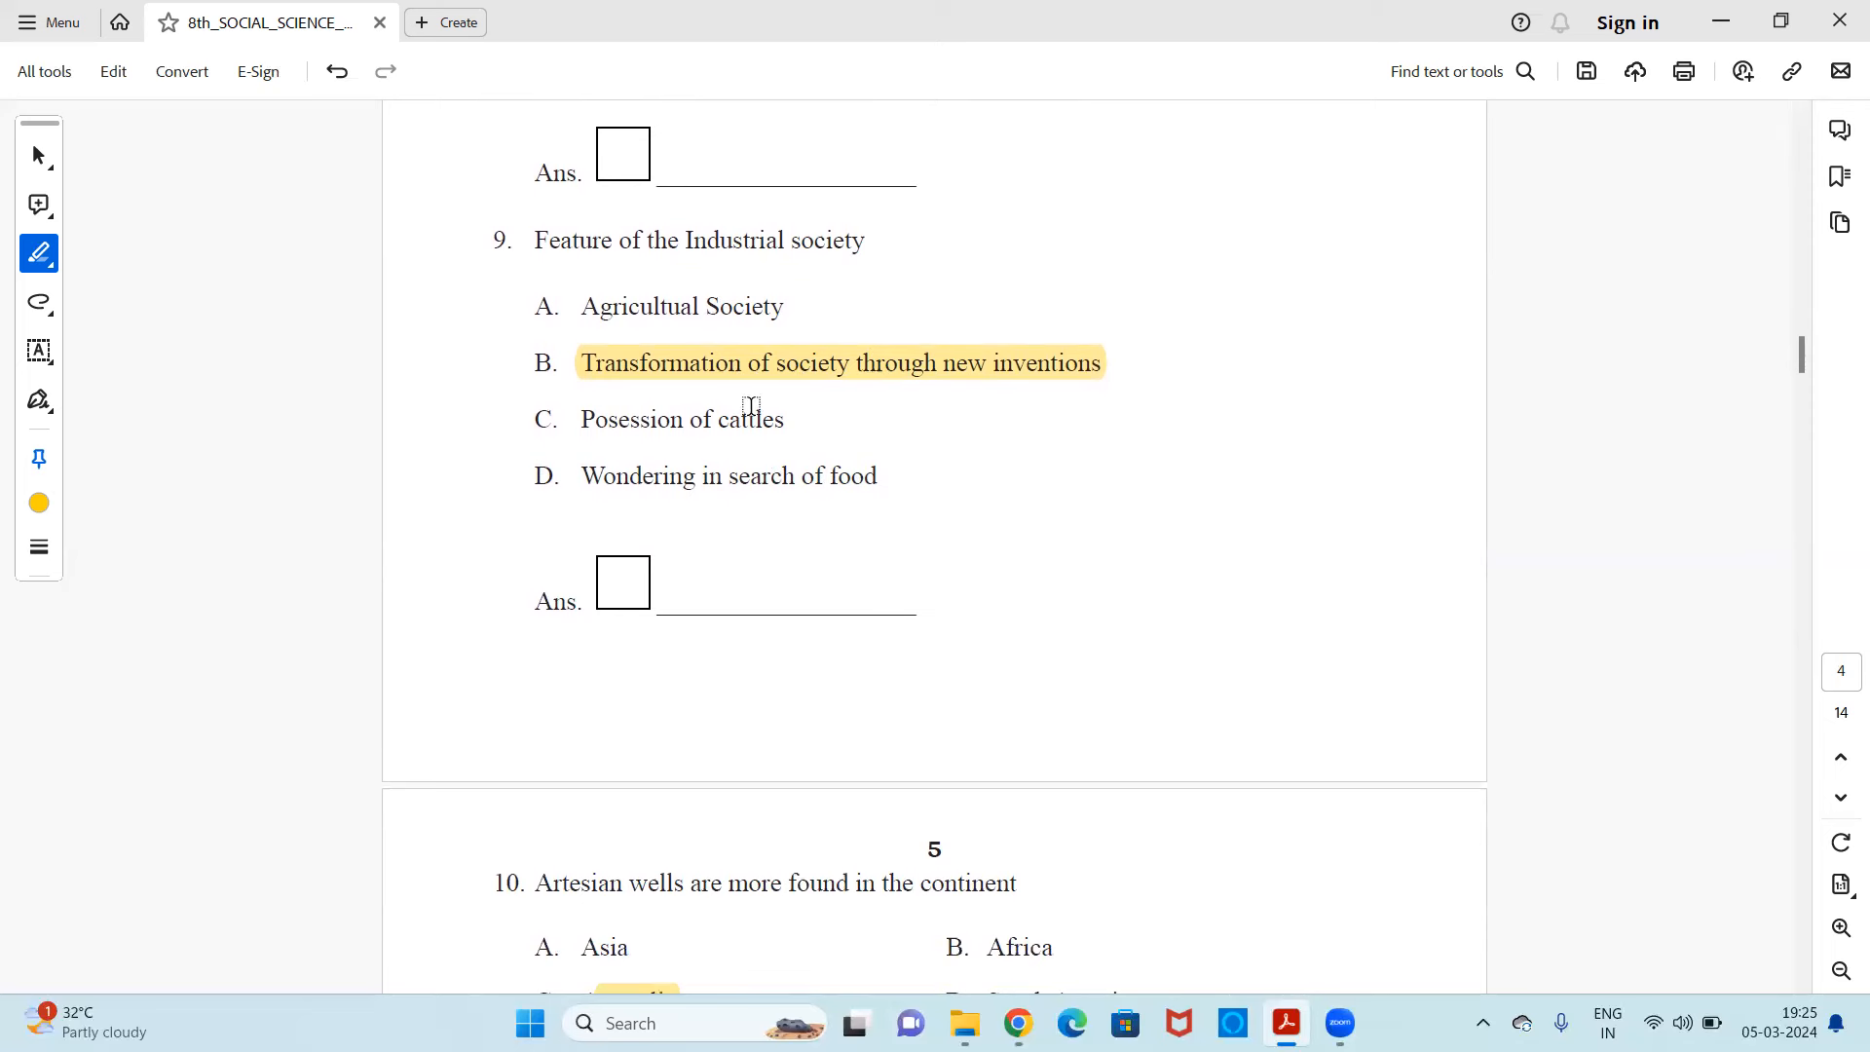
mouse_move(816, 315)
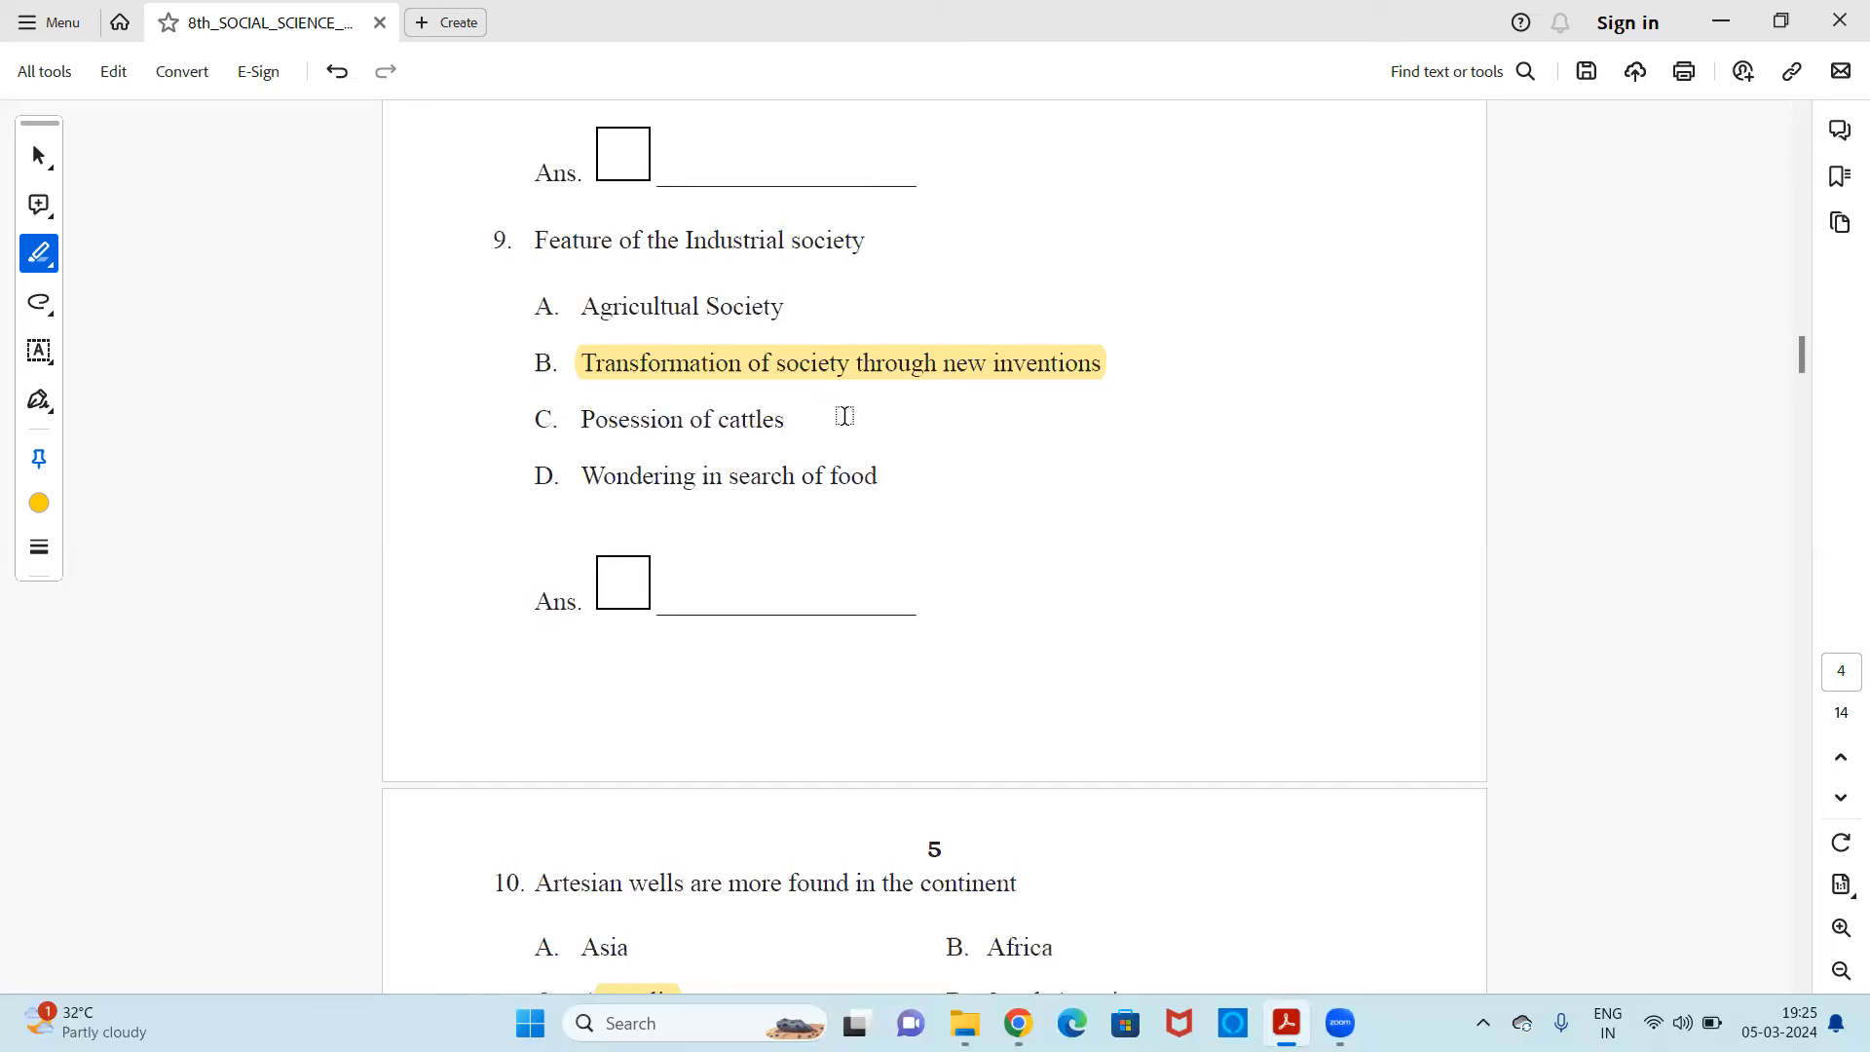
mouse_move(936, 411)
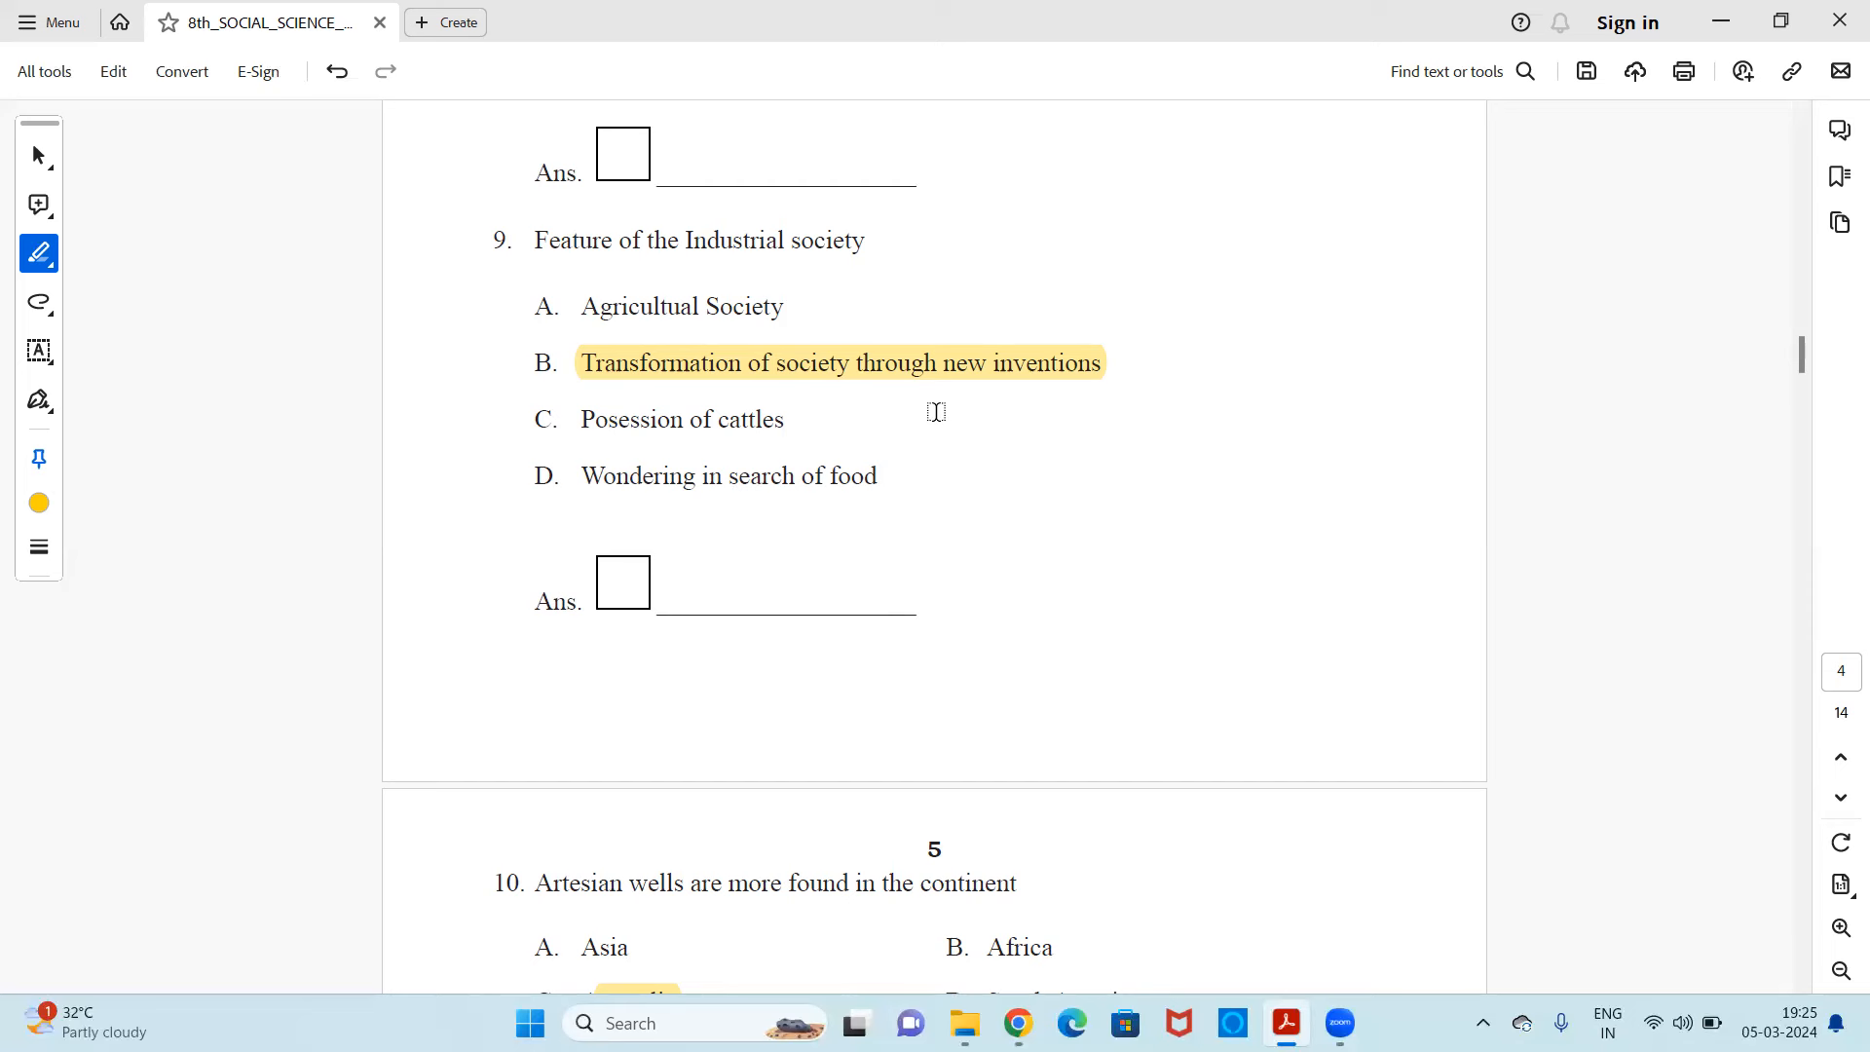
mouse_move(899, 411)
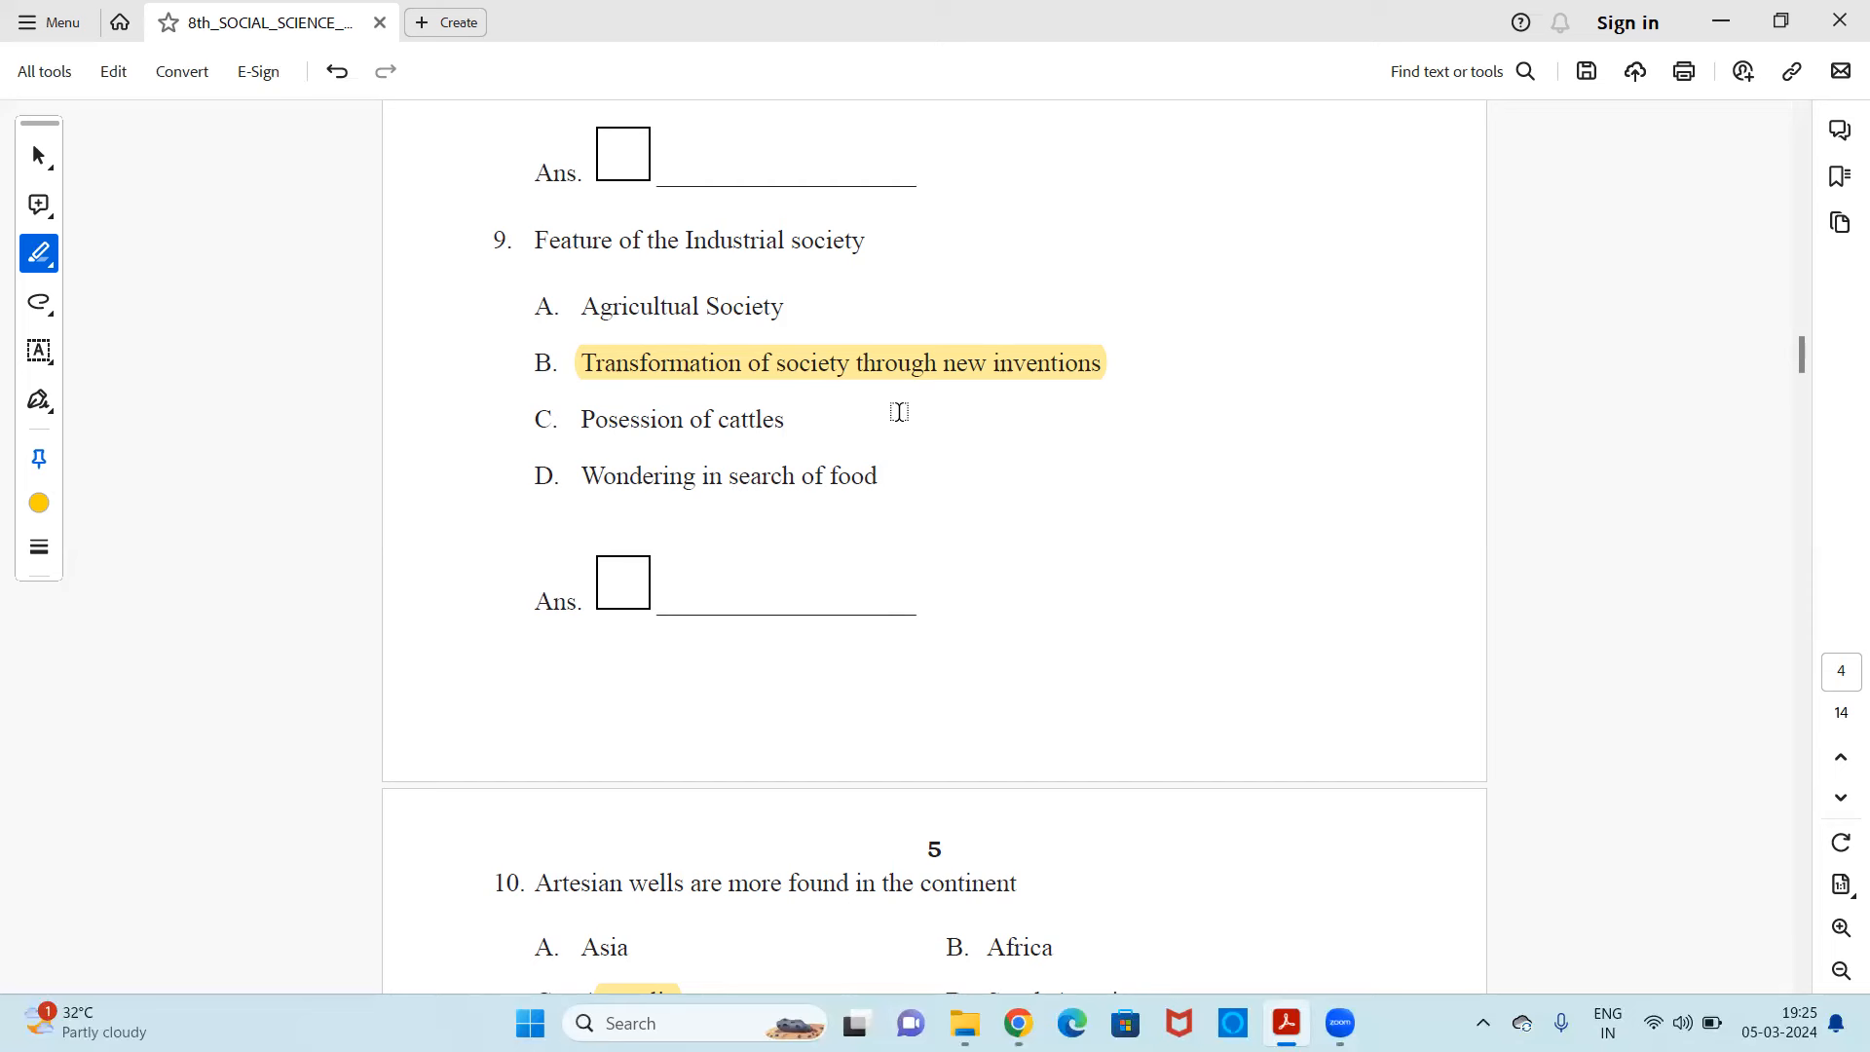
mouse_move(973, 405)
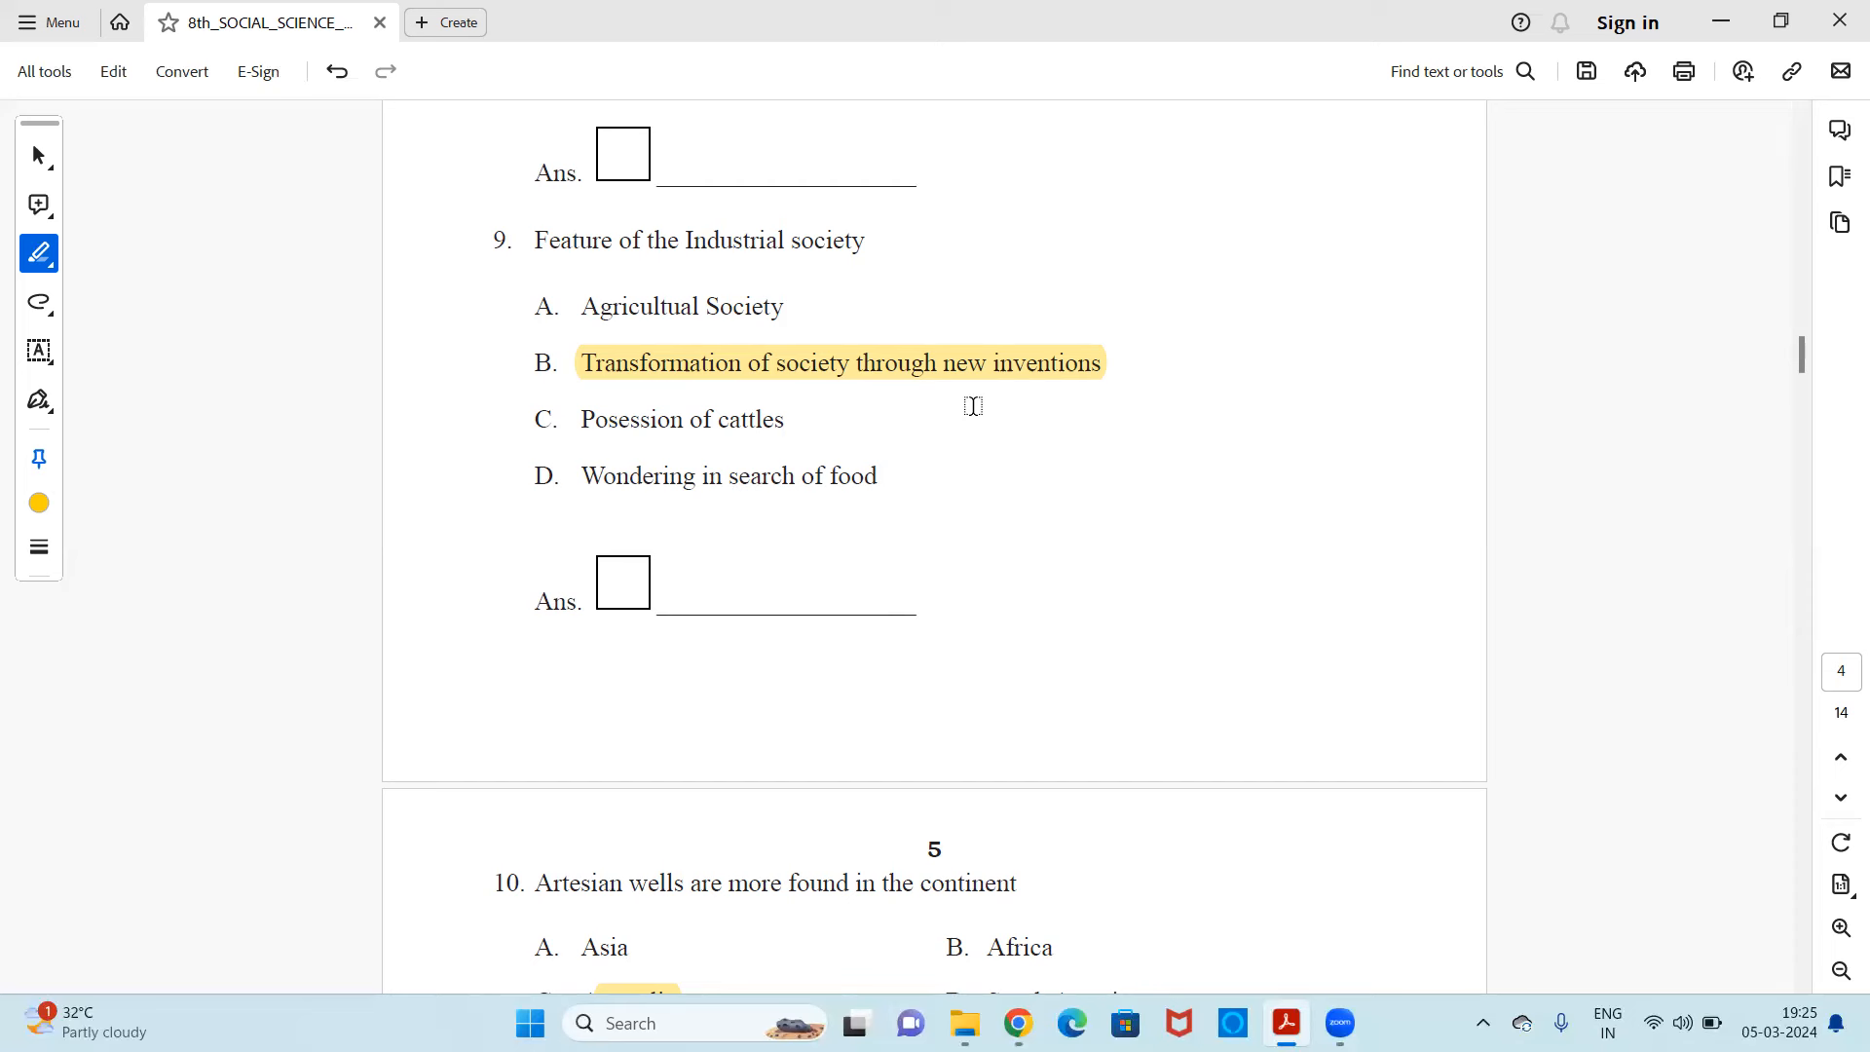
mouse_move(888, 501)
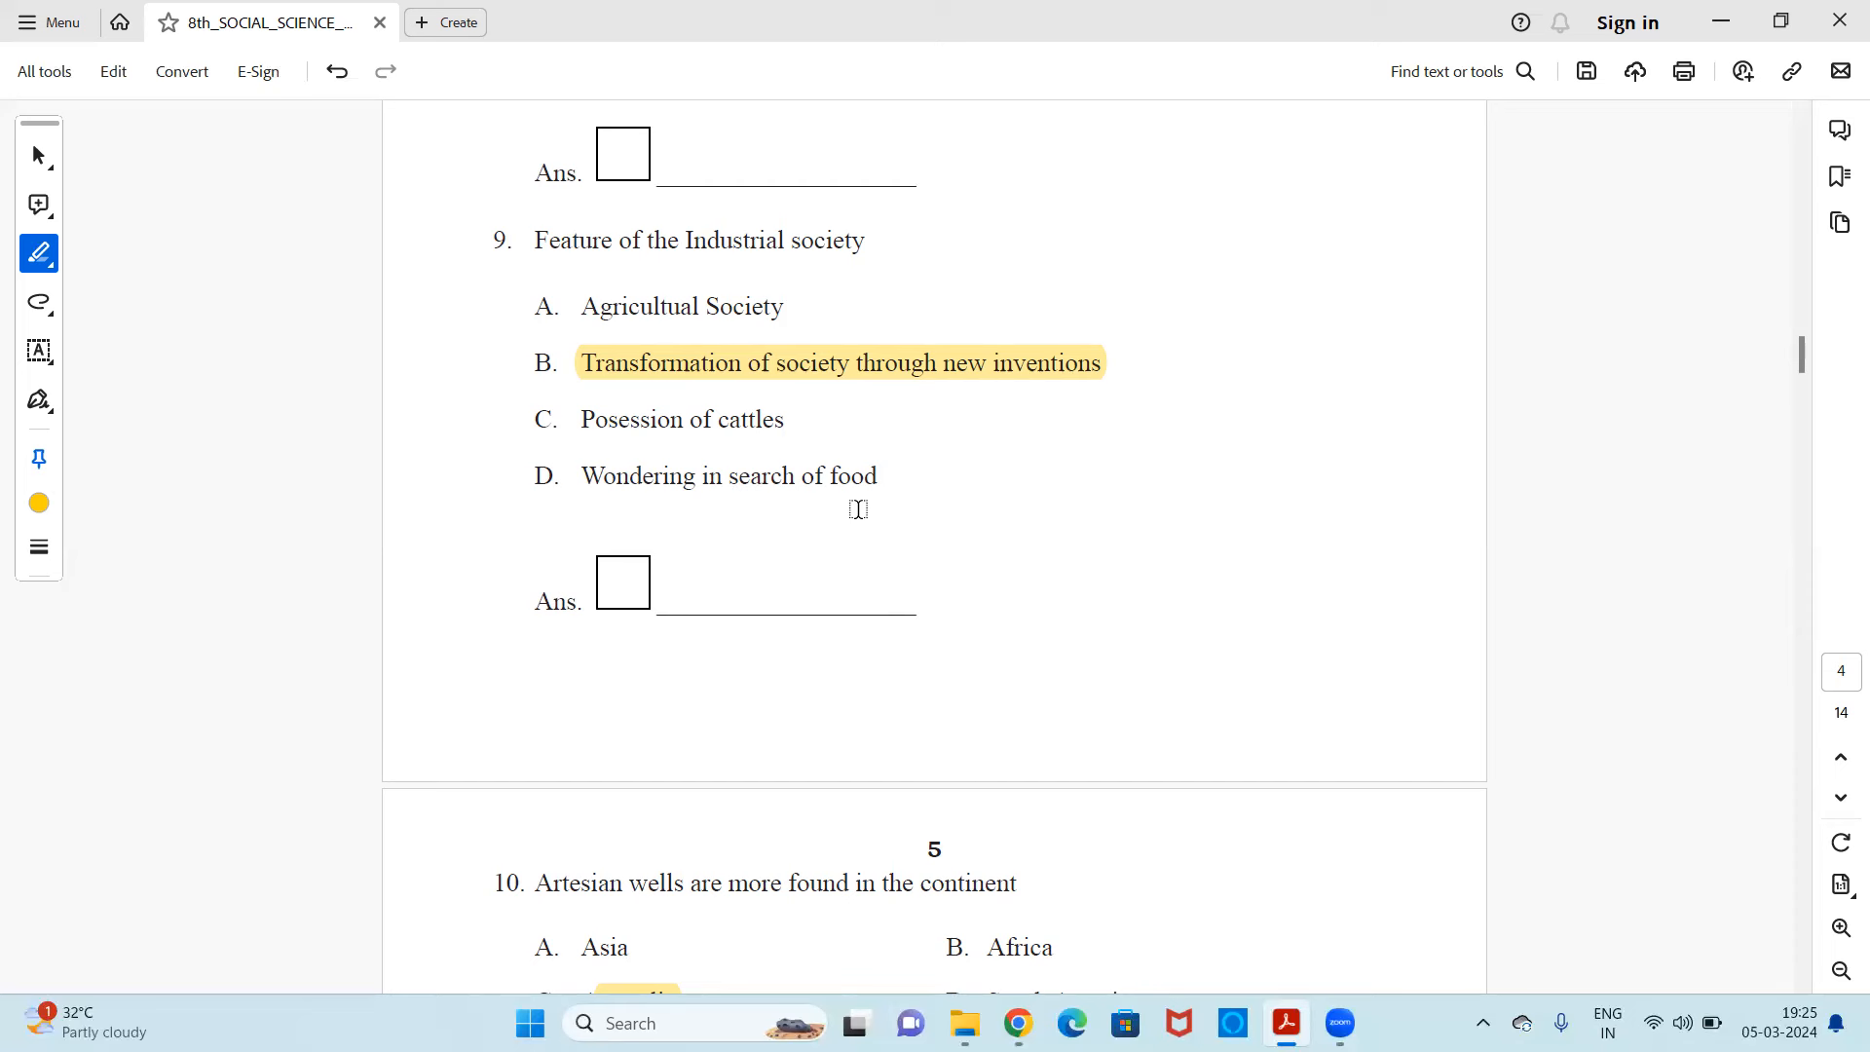
mouse_move(844, 418)
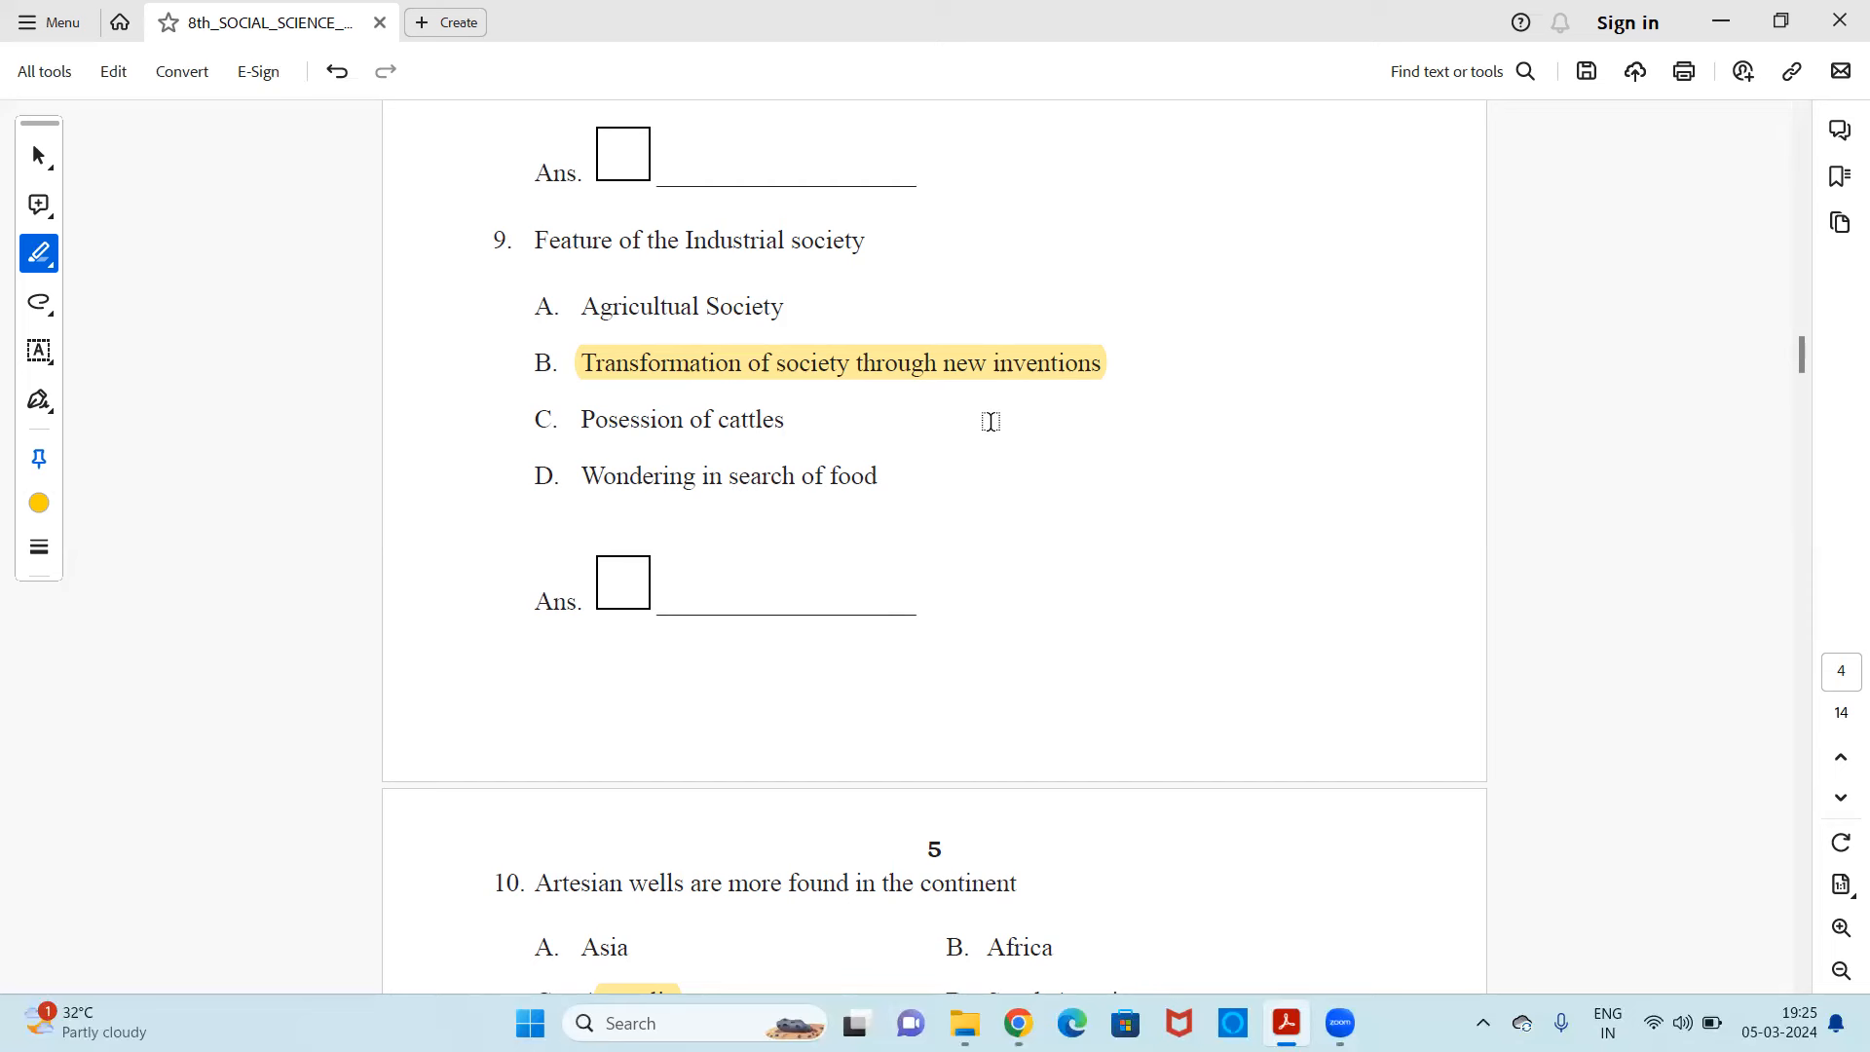
mouse_move(946, 362)
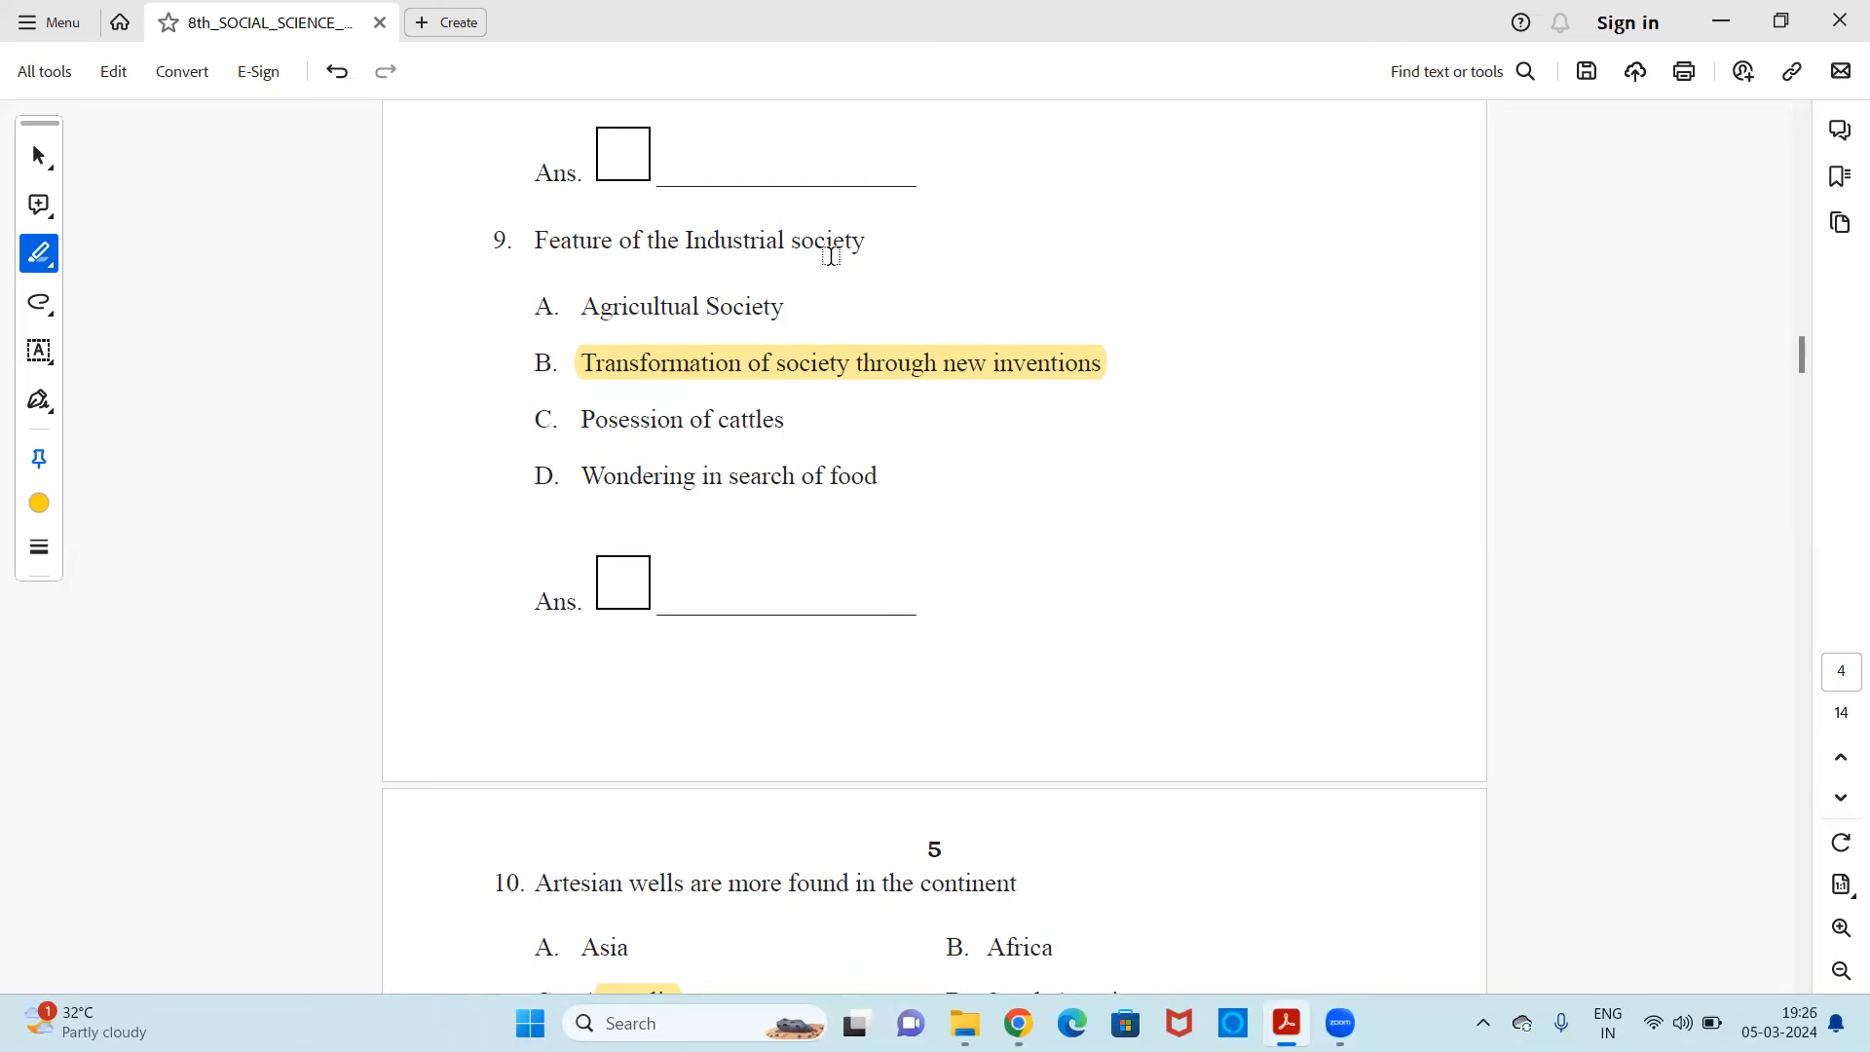
mouse_move(885, 403)
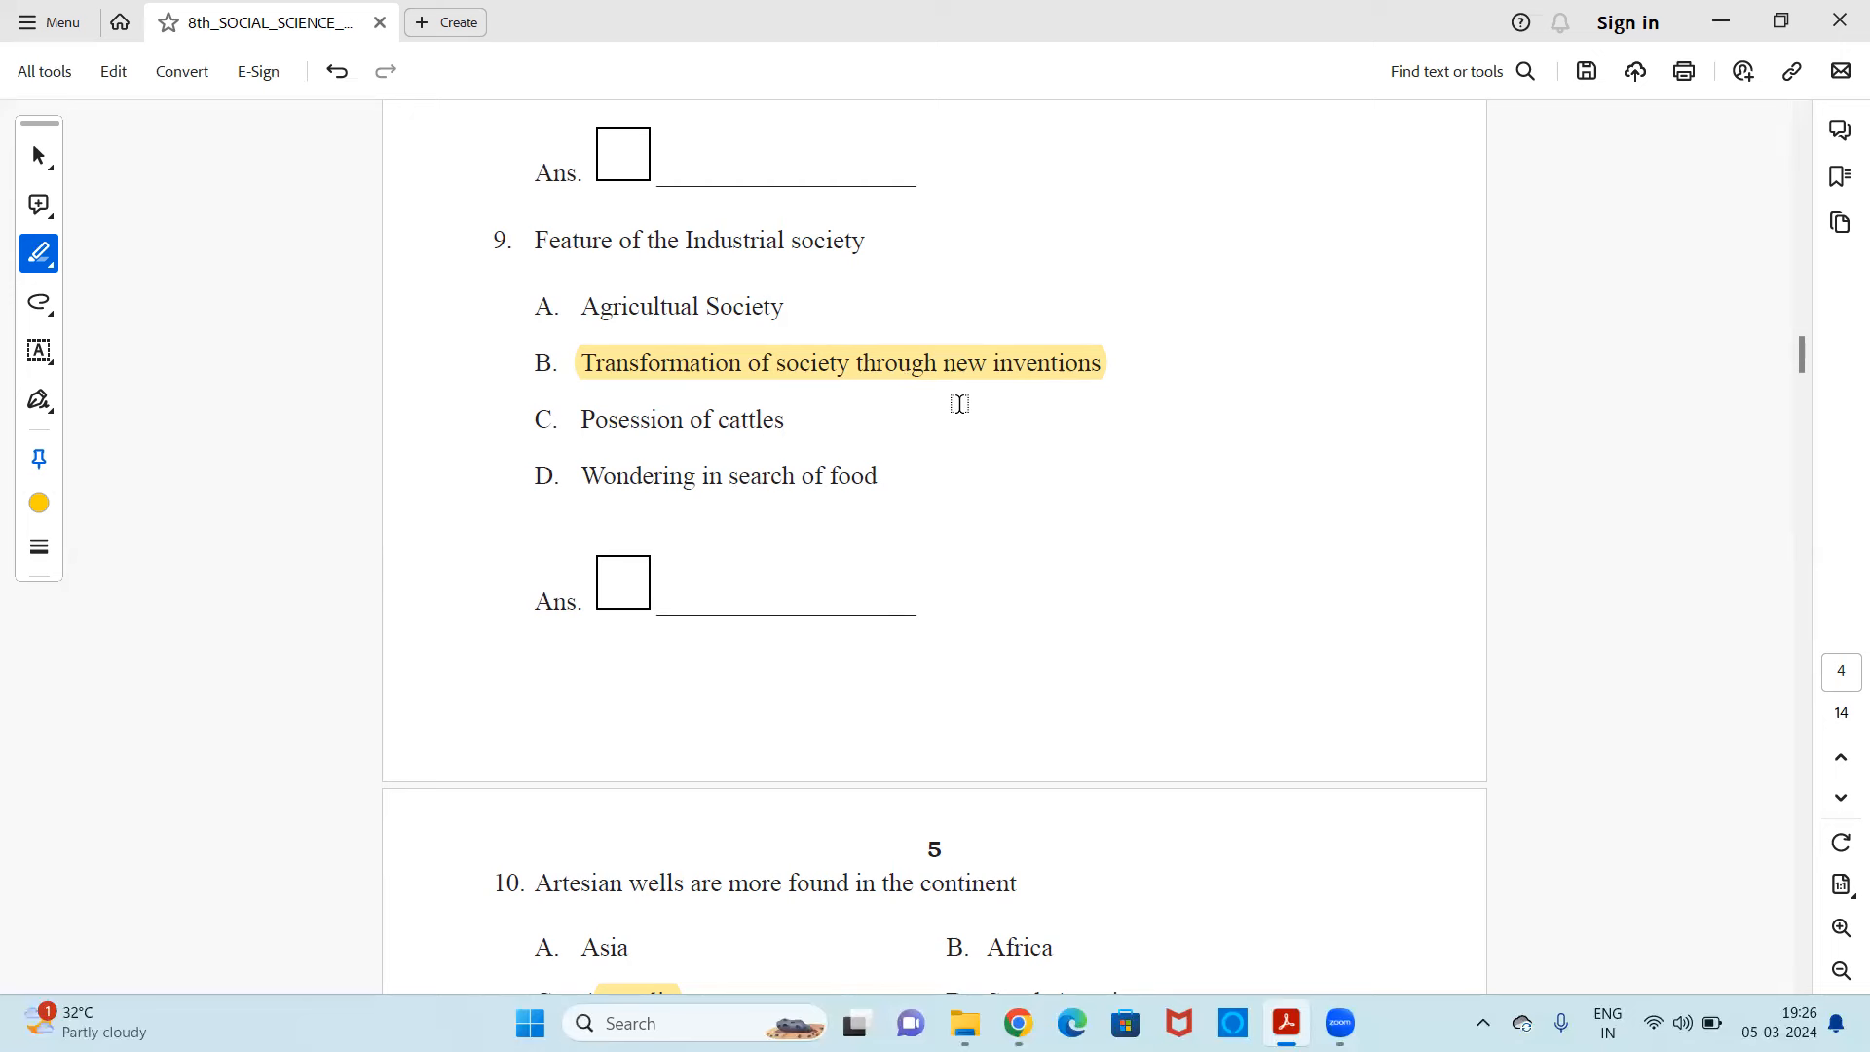
scroll("down", 3)
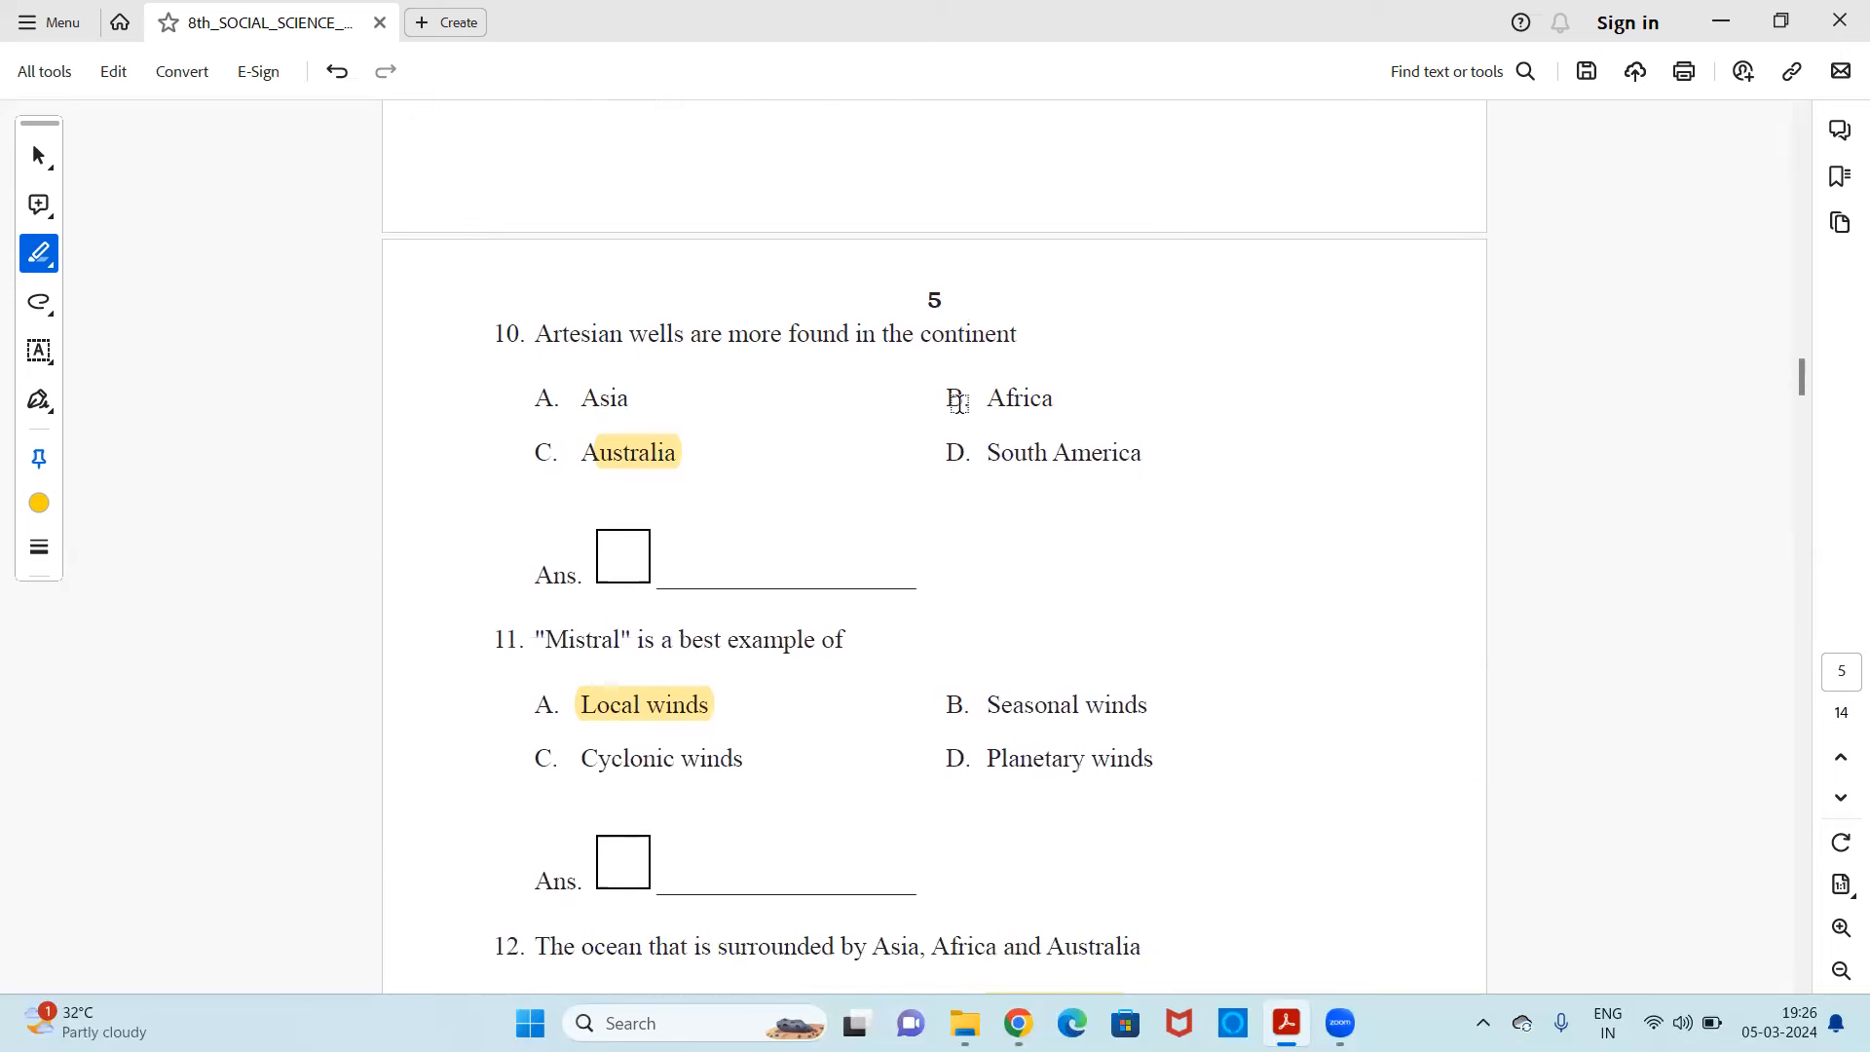
mouse_move(890, 379)
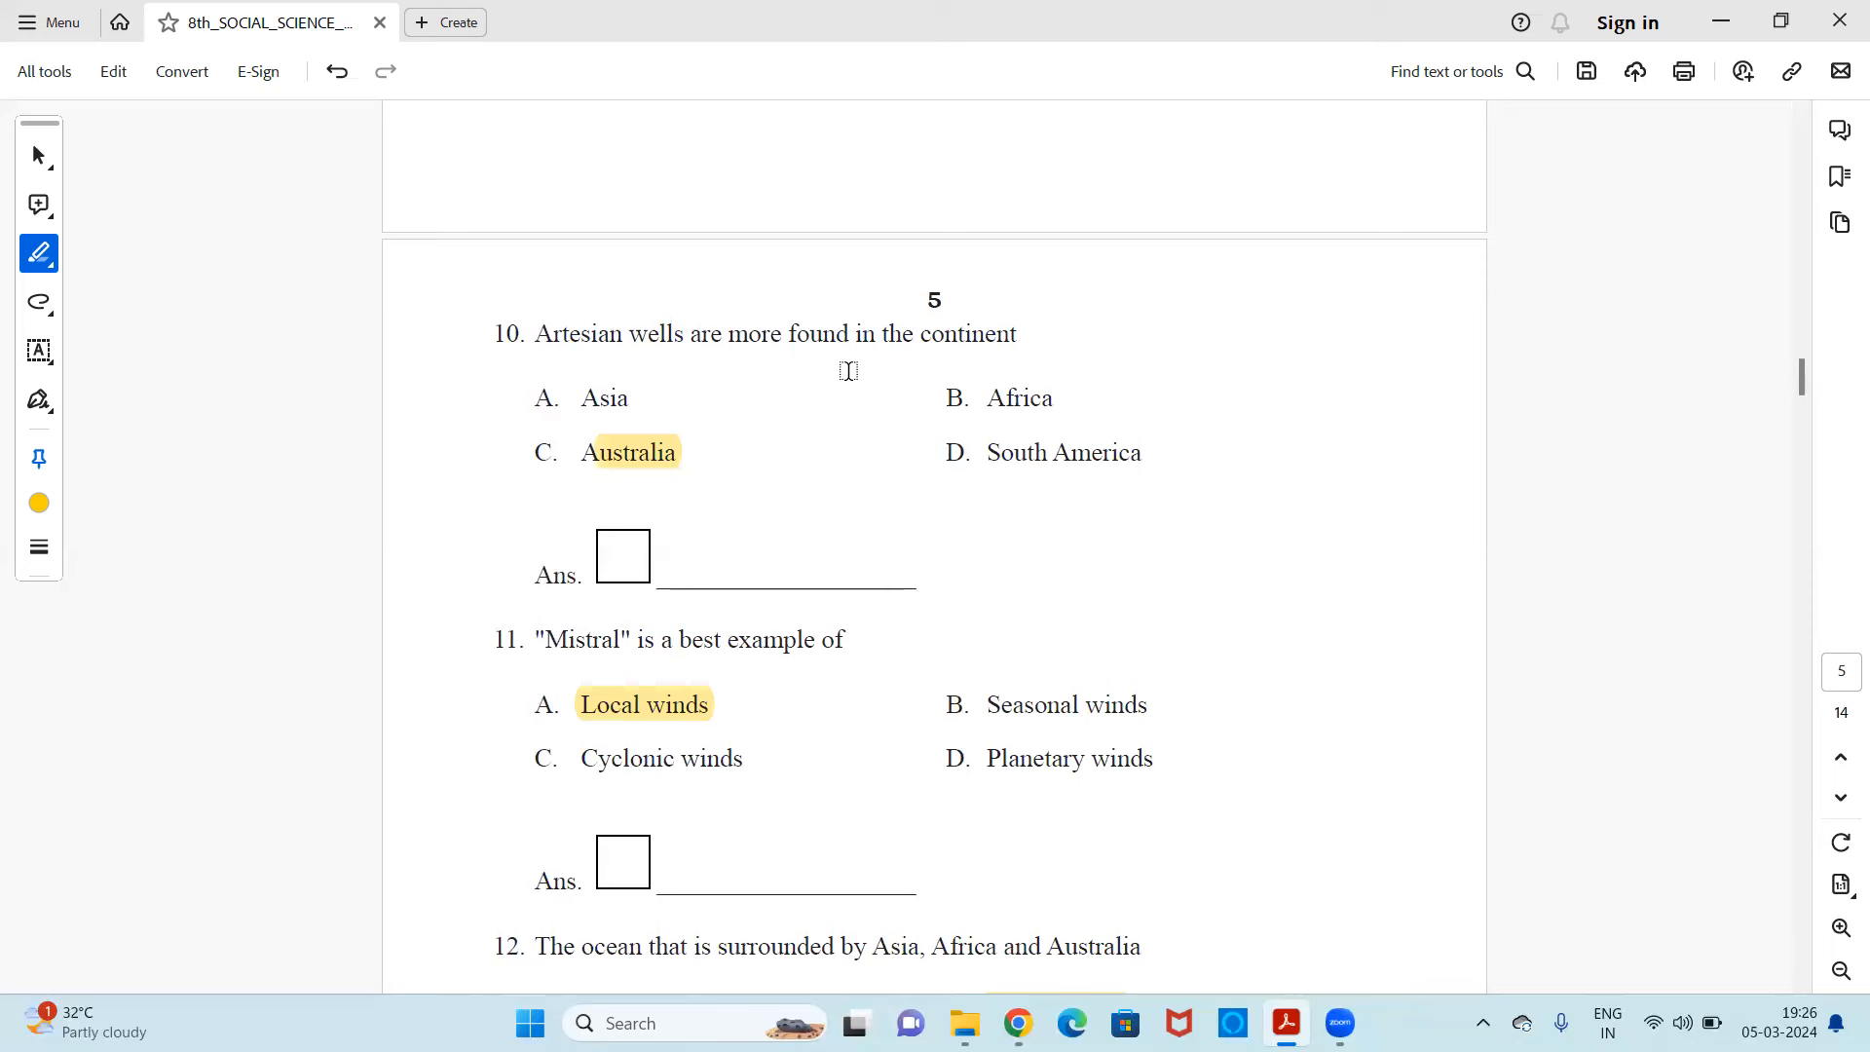
mouse_move(716, 381)
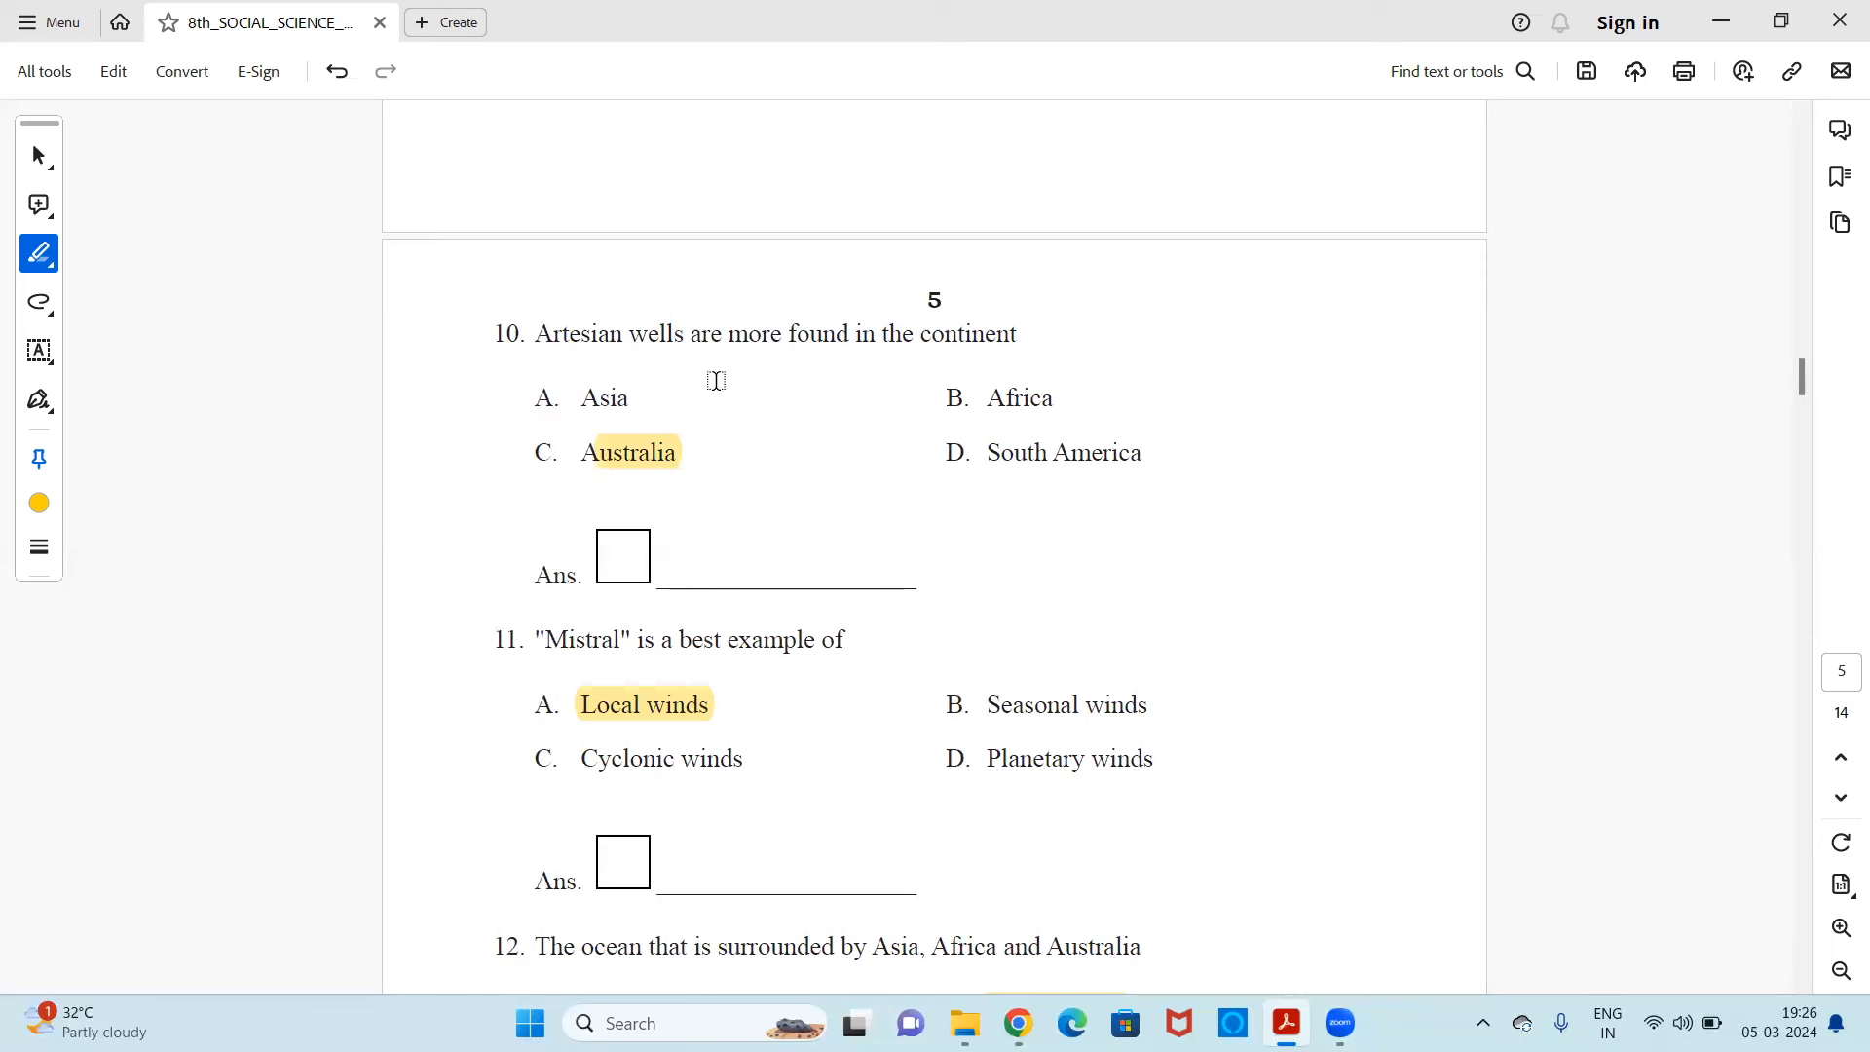
mouse_move(721, 403)
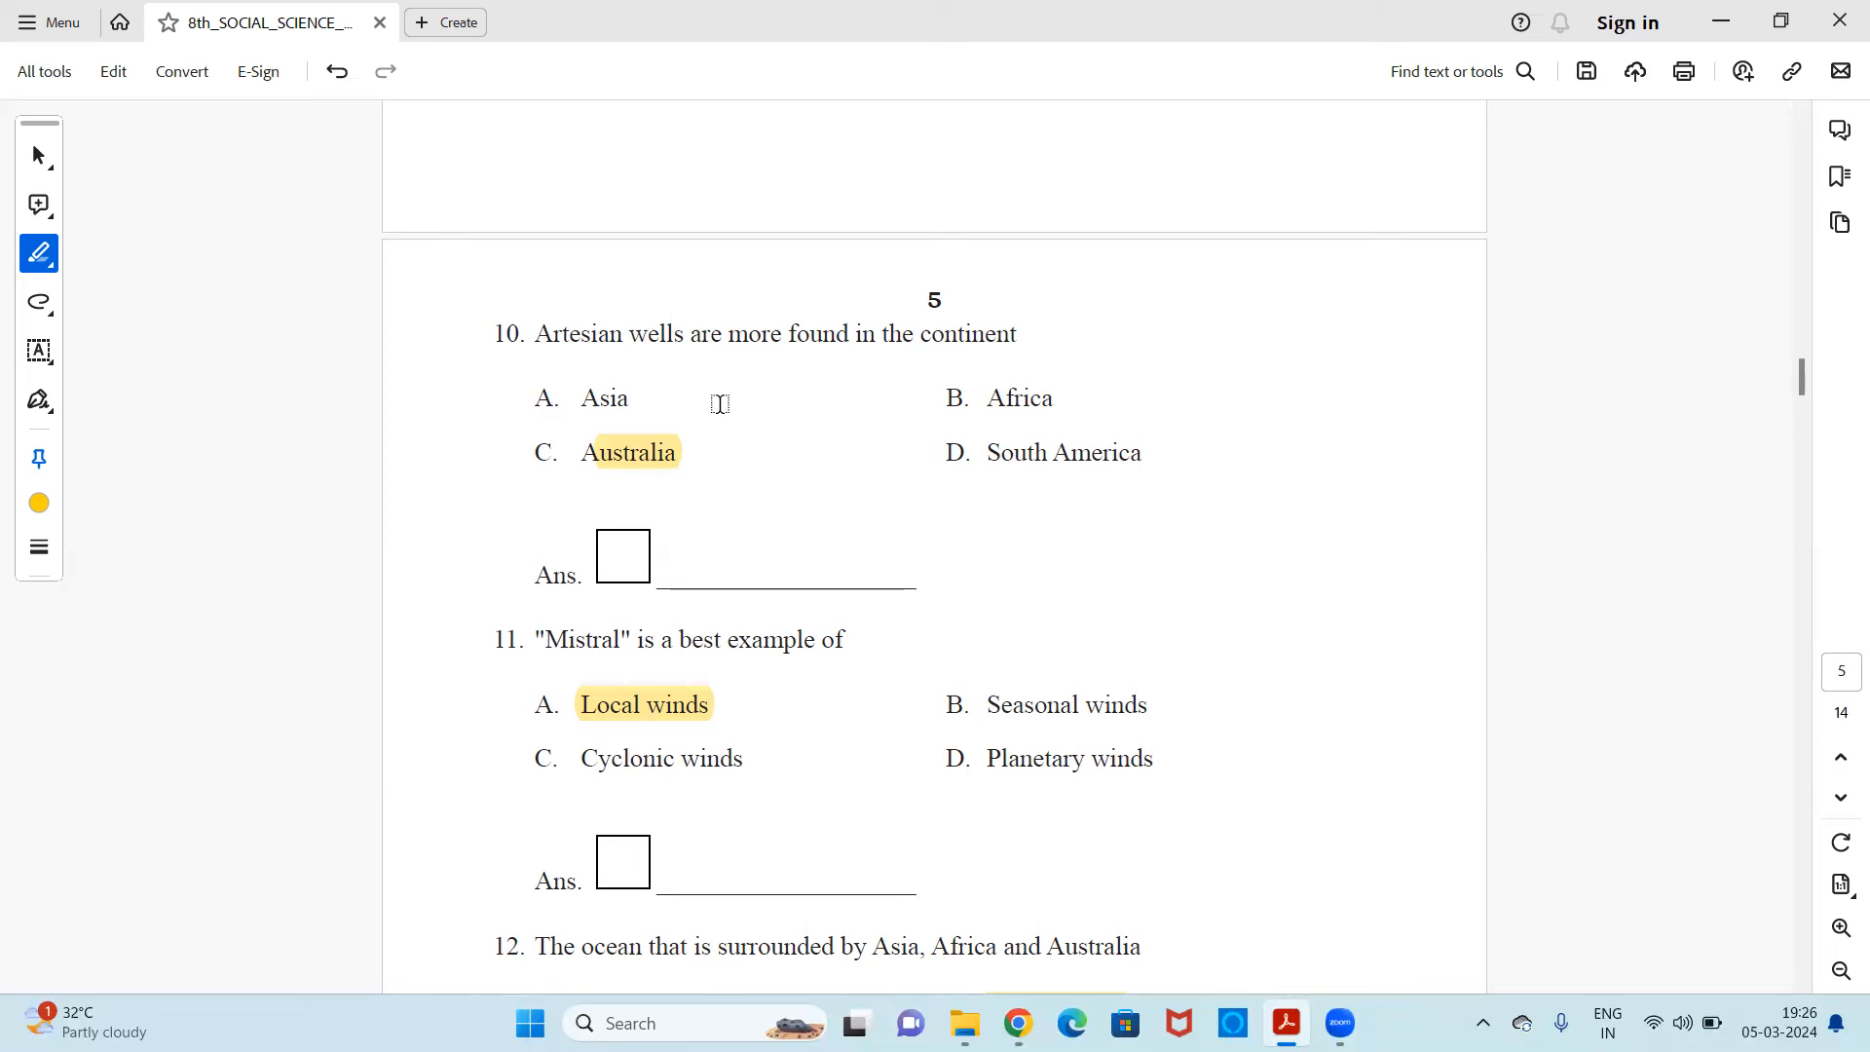
mouse_move(750, 395)
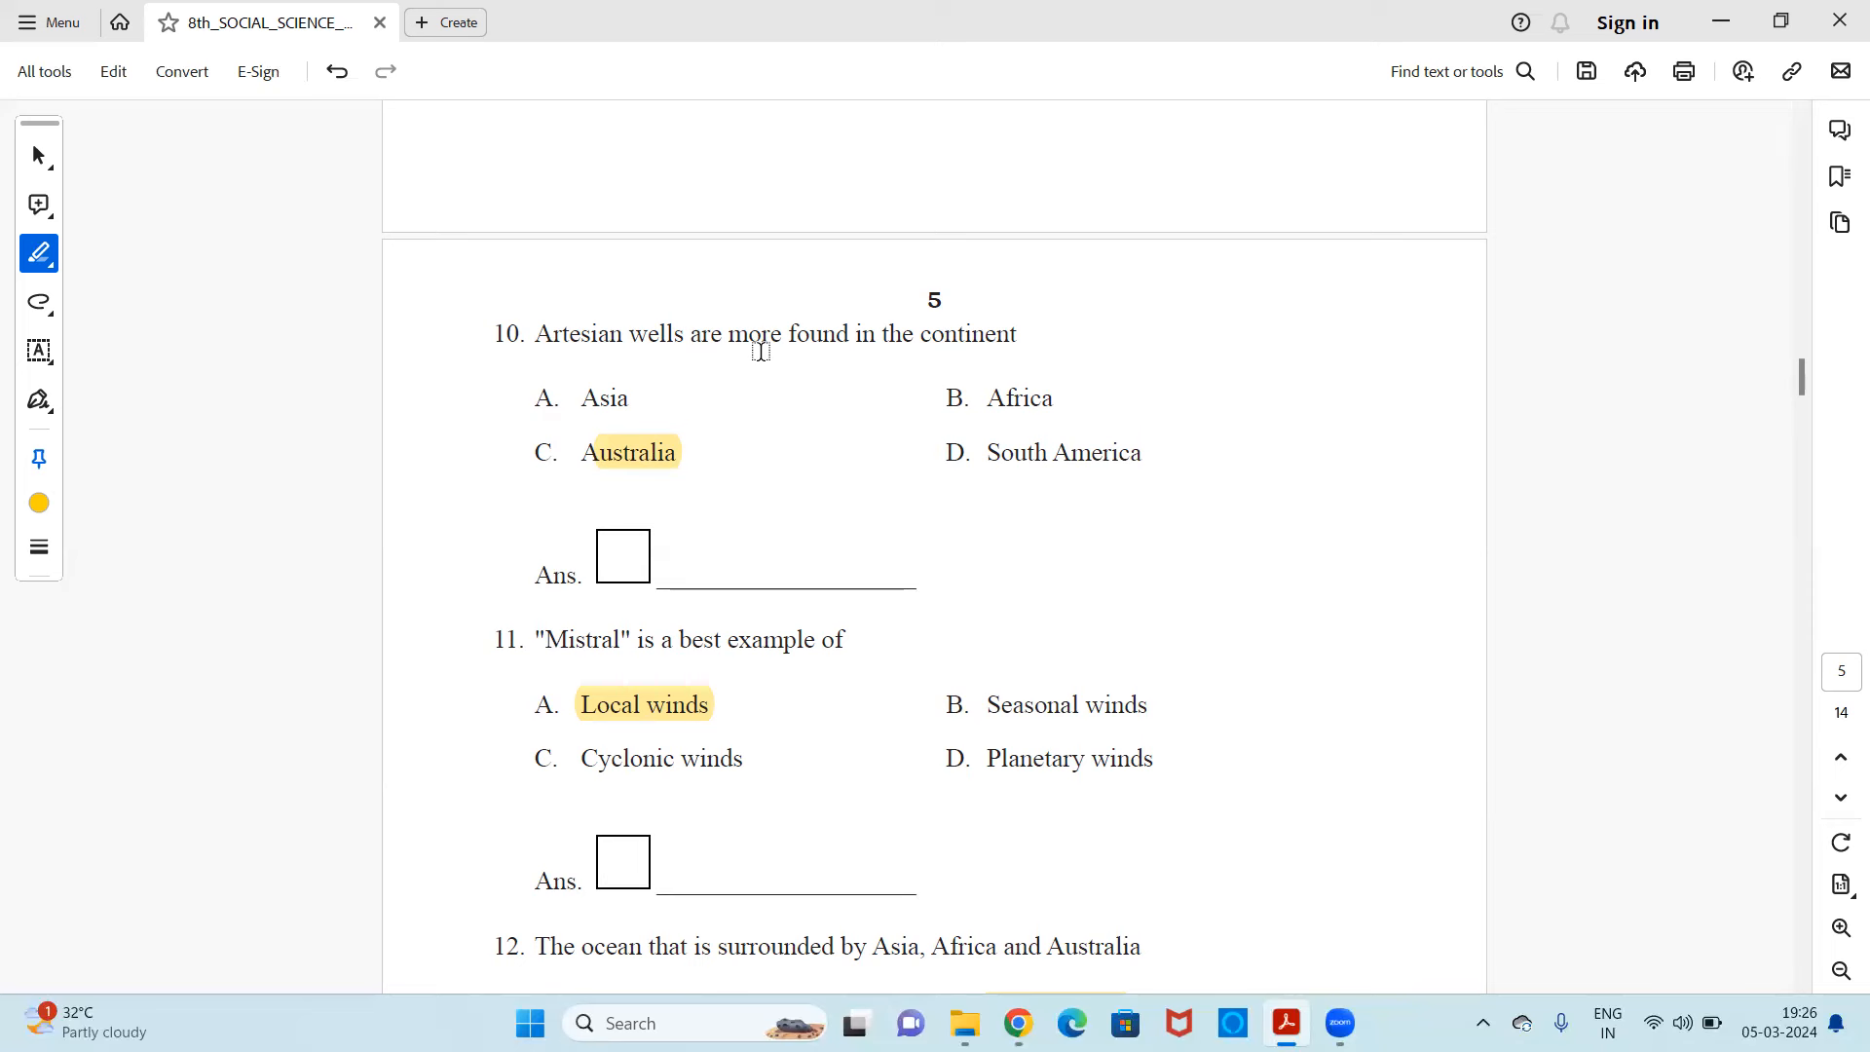
mouse_move(678, 413)
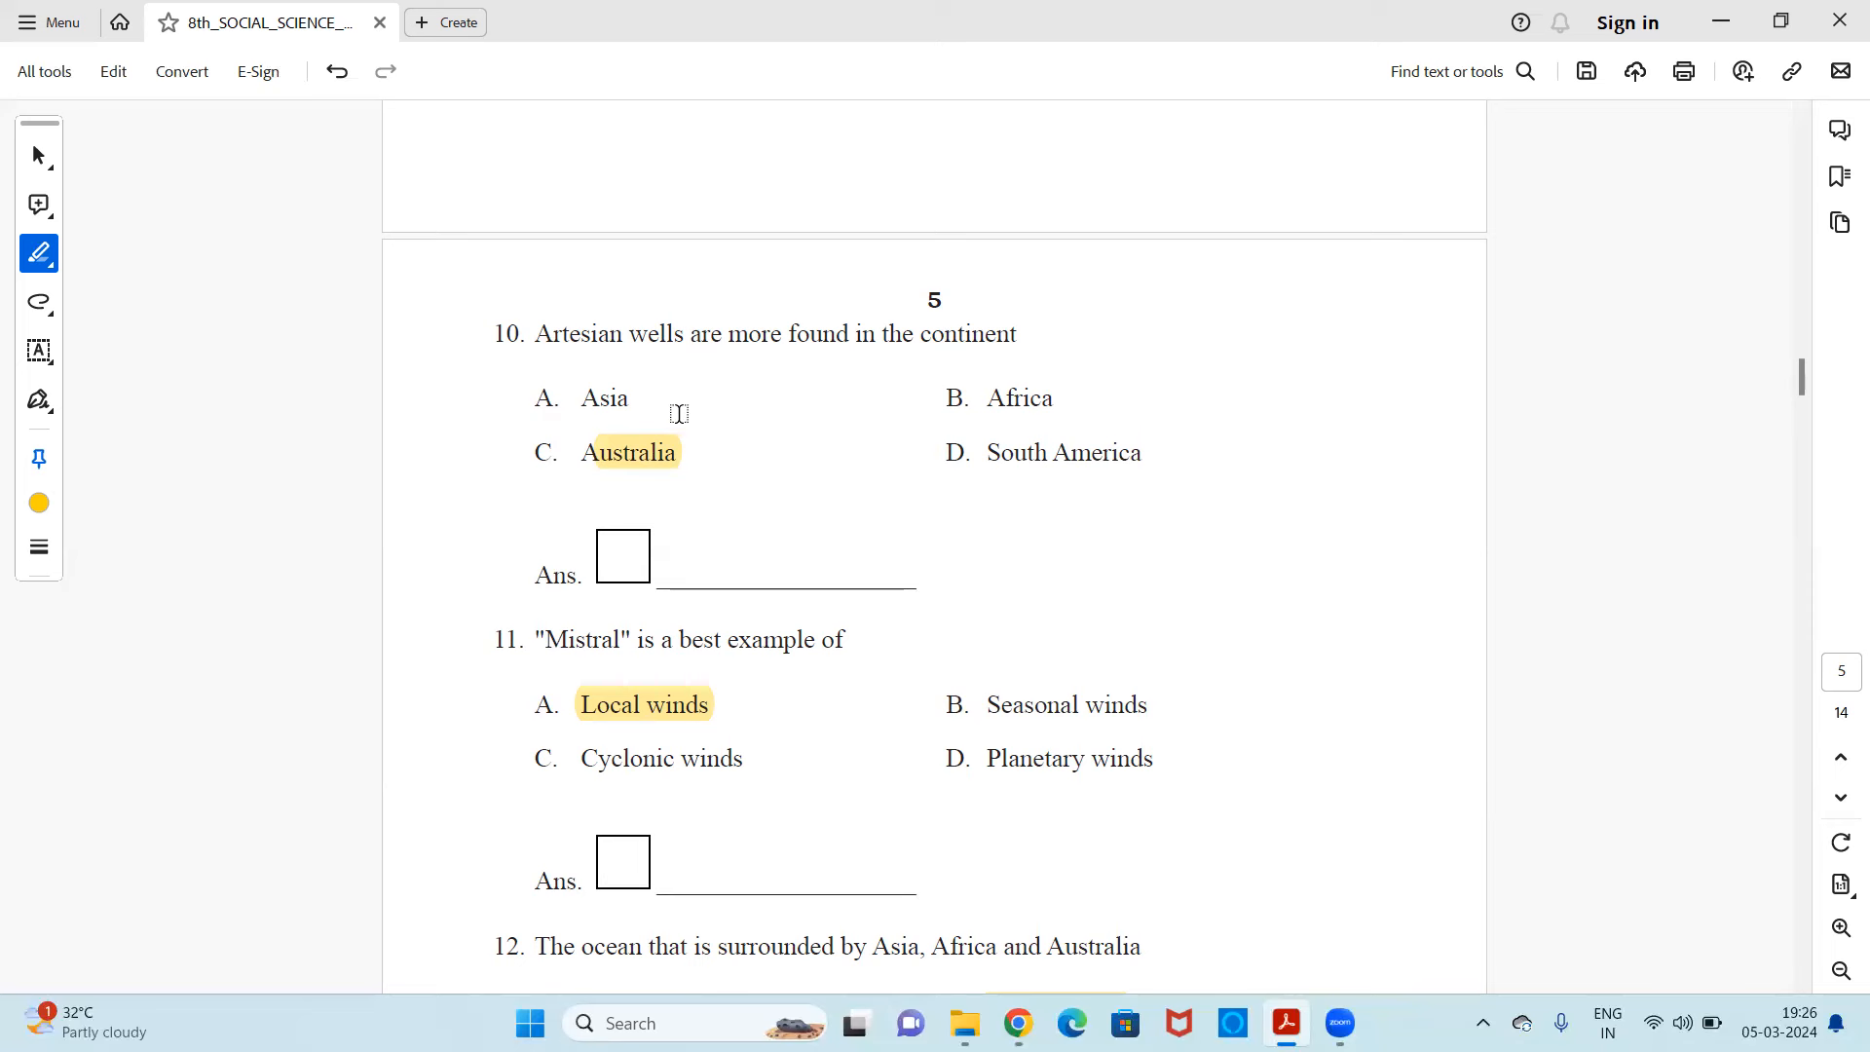
mouse_move(854, 405)
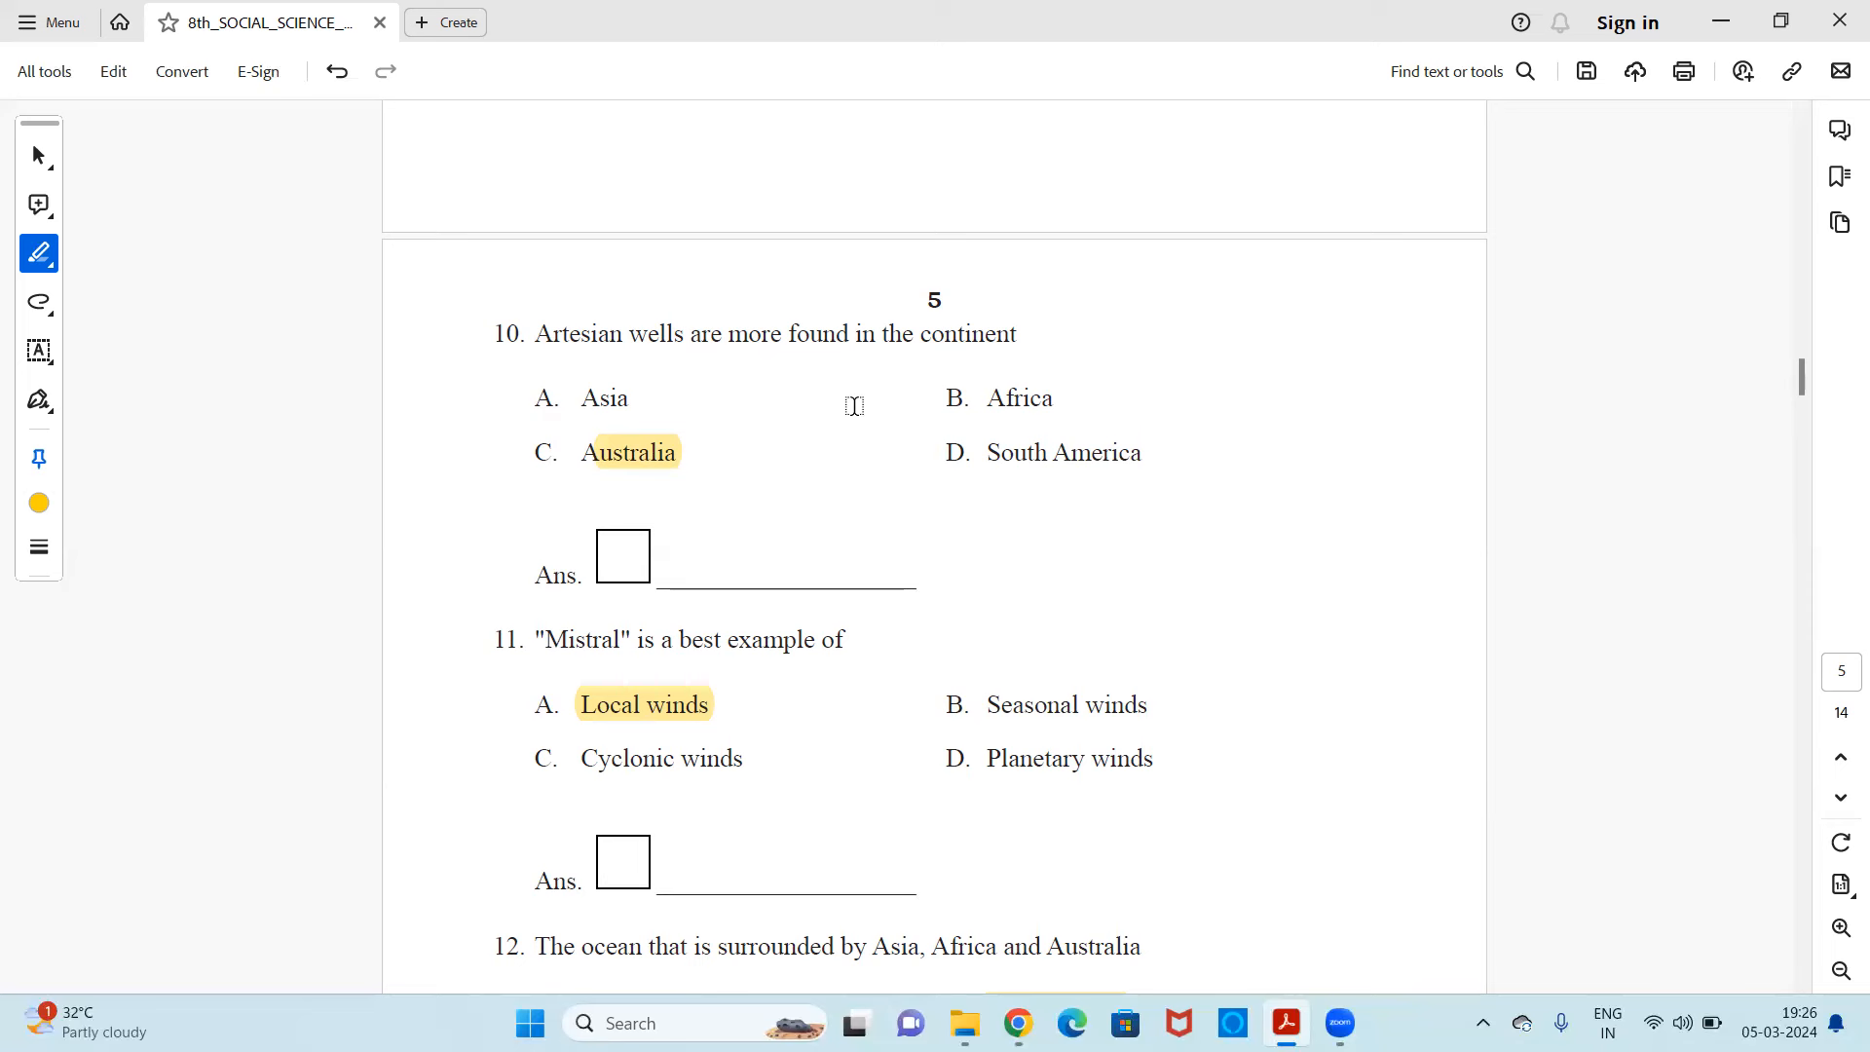
mouse_move(669, 488)
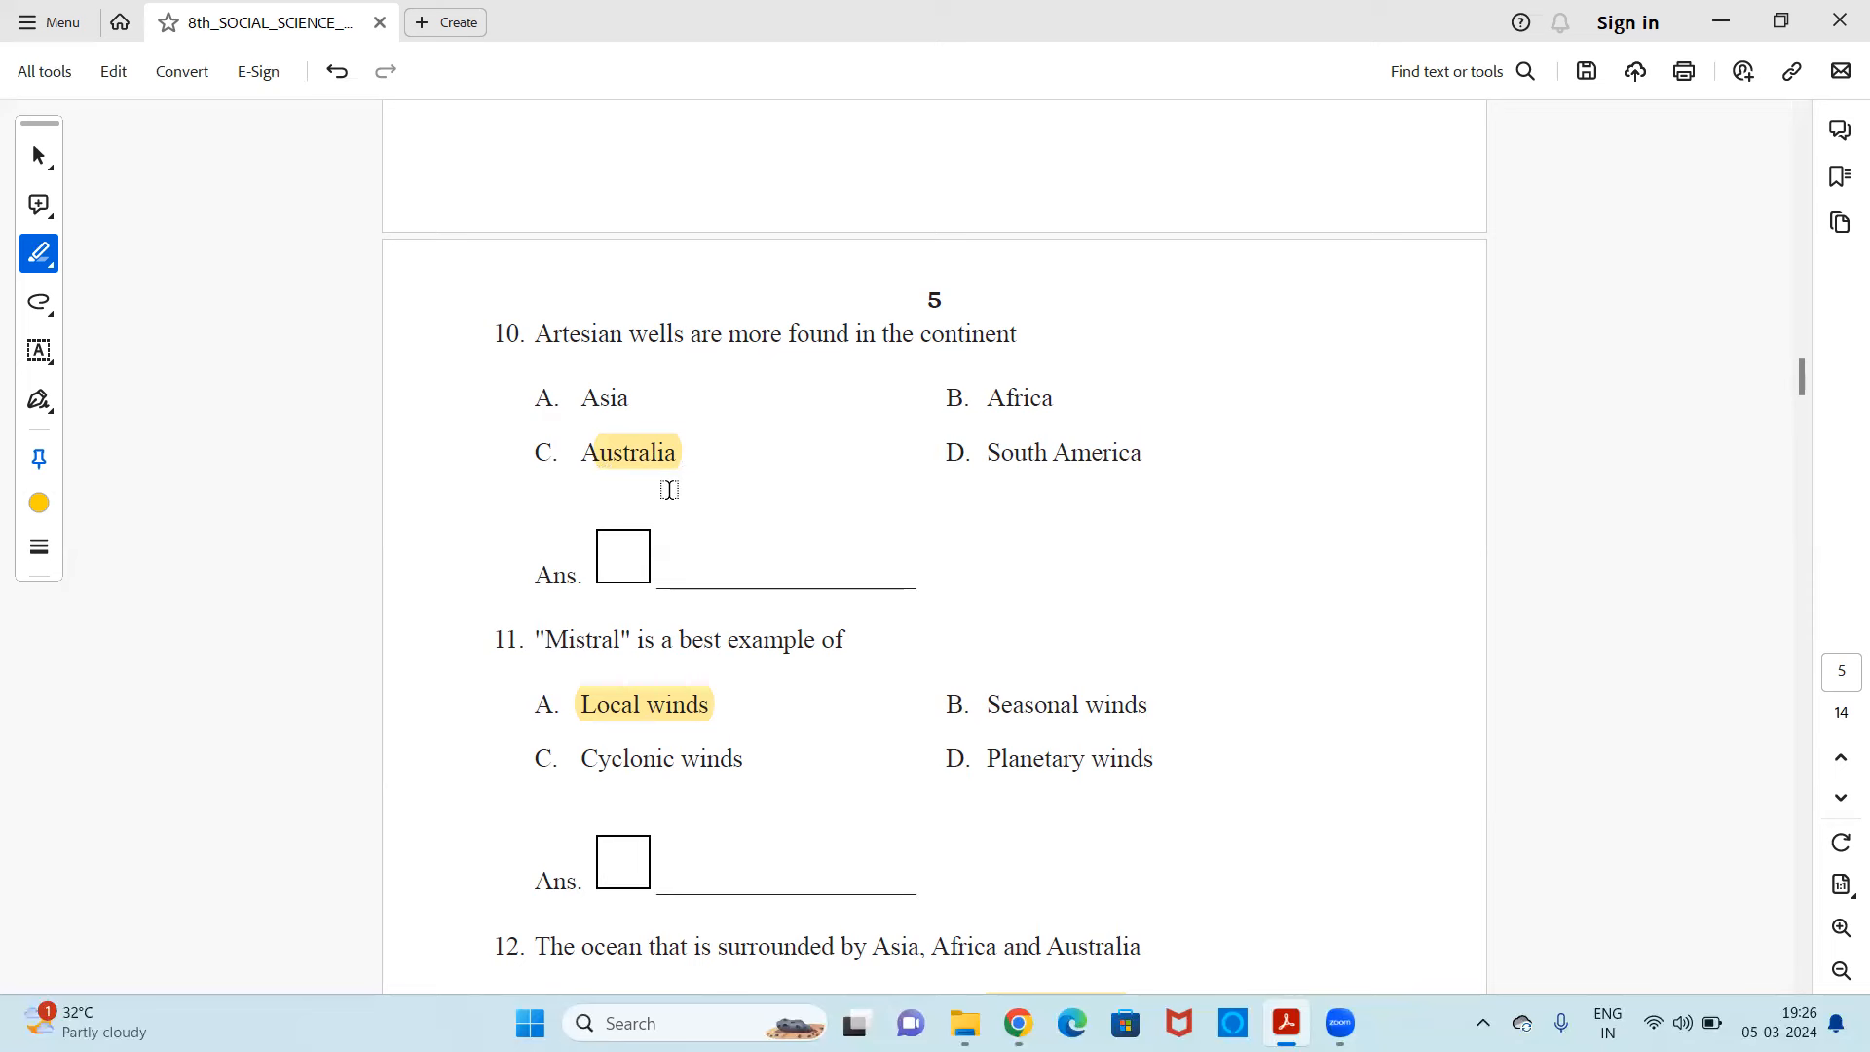
mouse_move(725, 470)
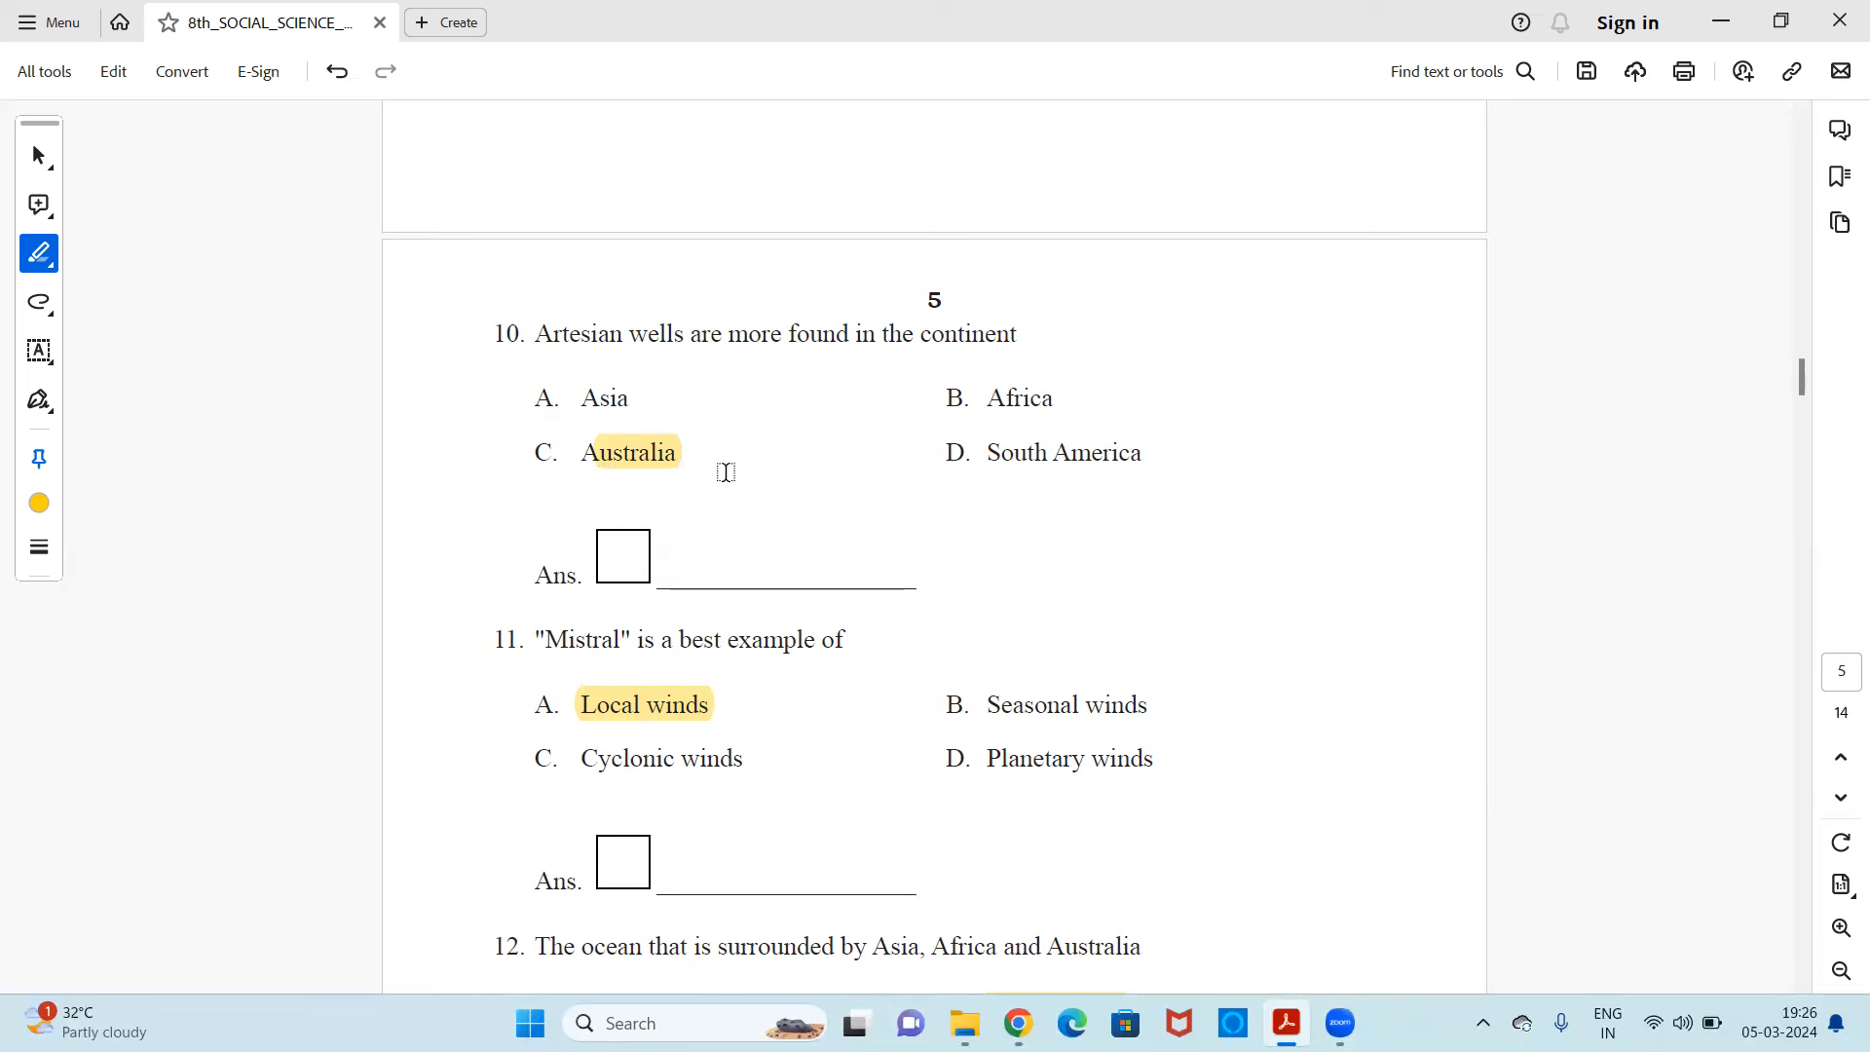
mouse_move(633, 674)
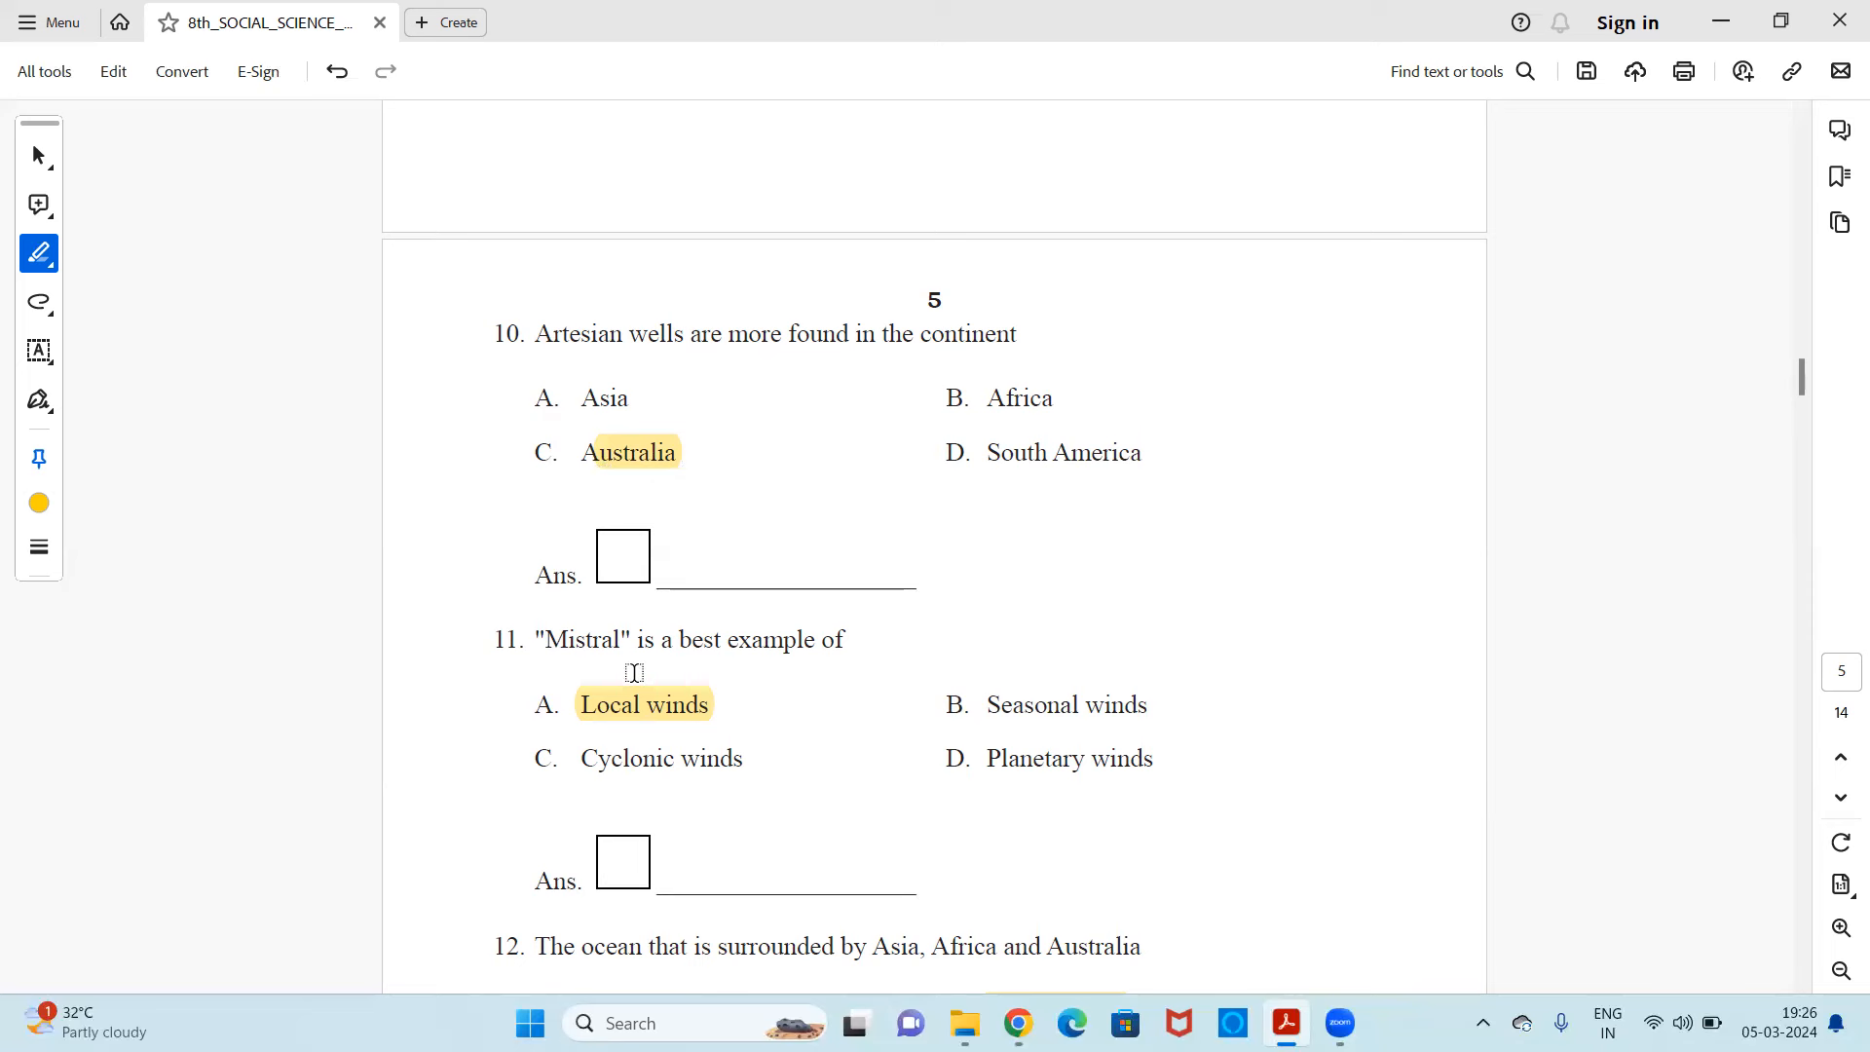
mouse_move(854, 702)
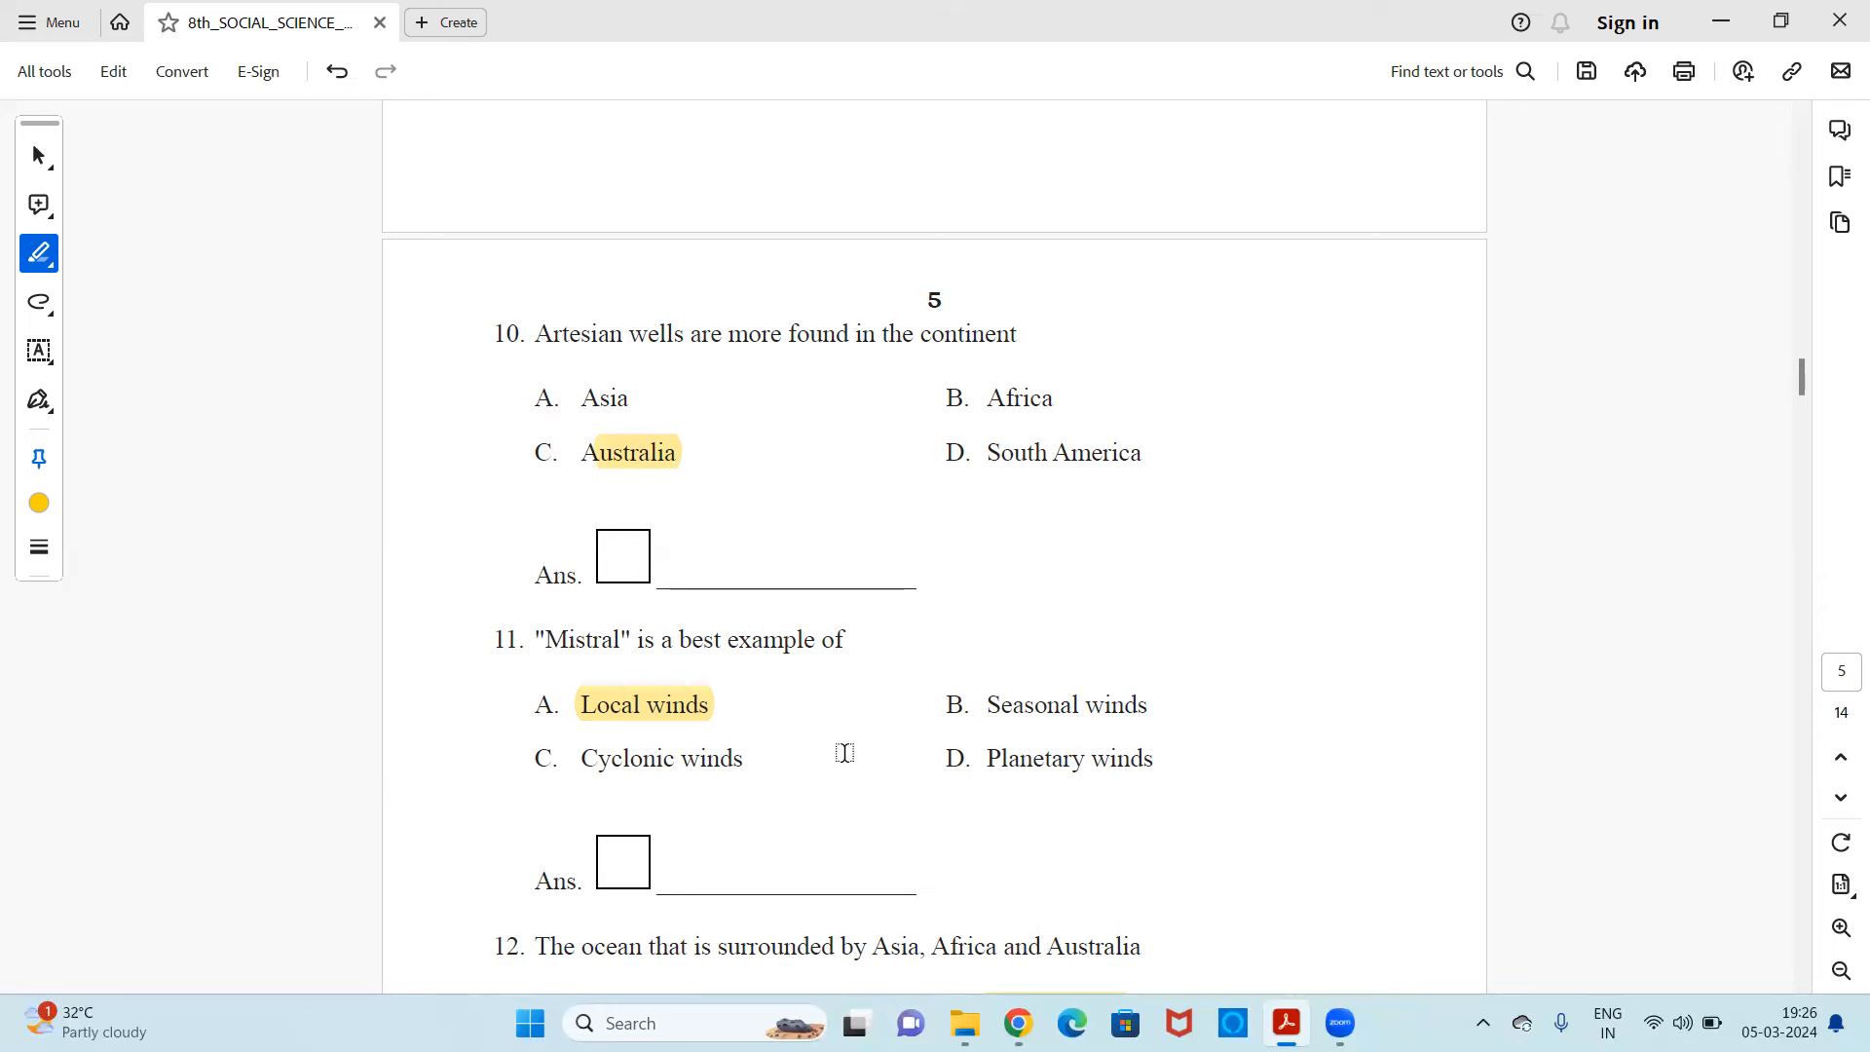
scroll("down", 3)
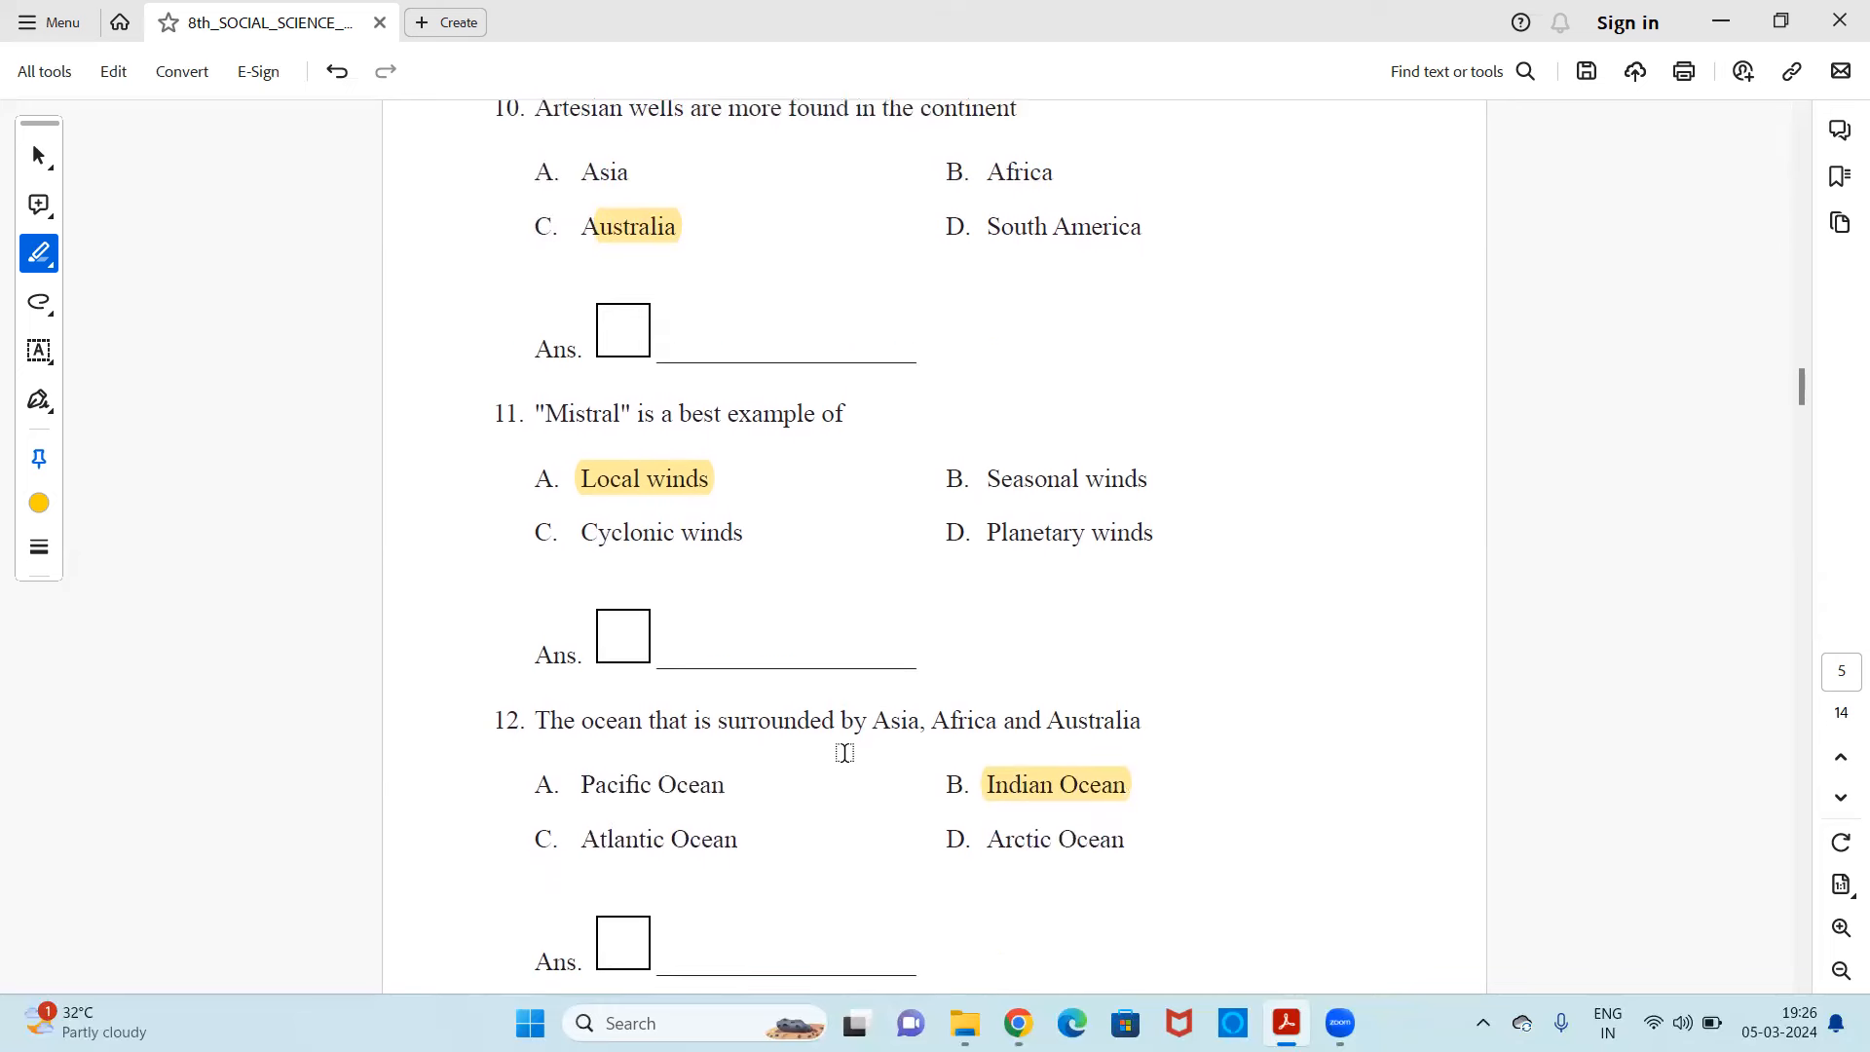
scroll("down", 3)
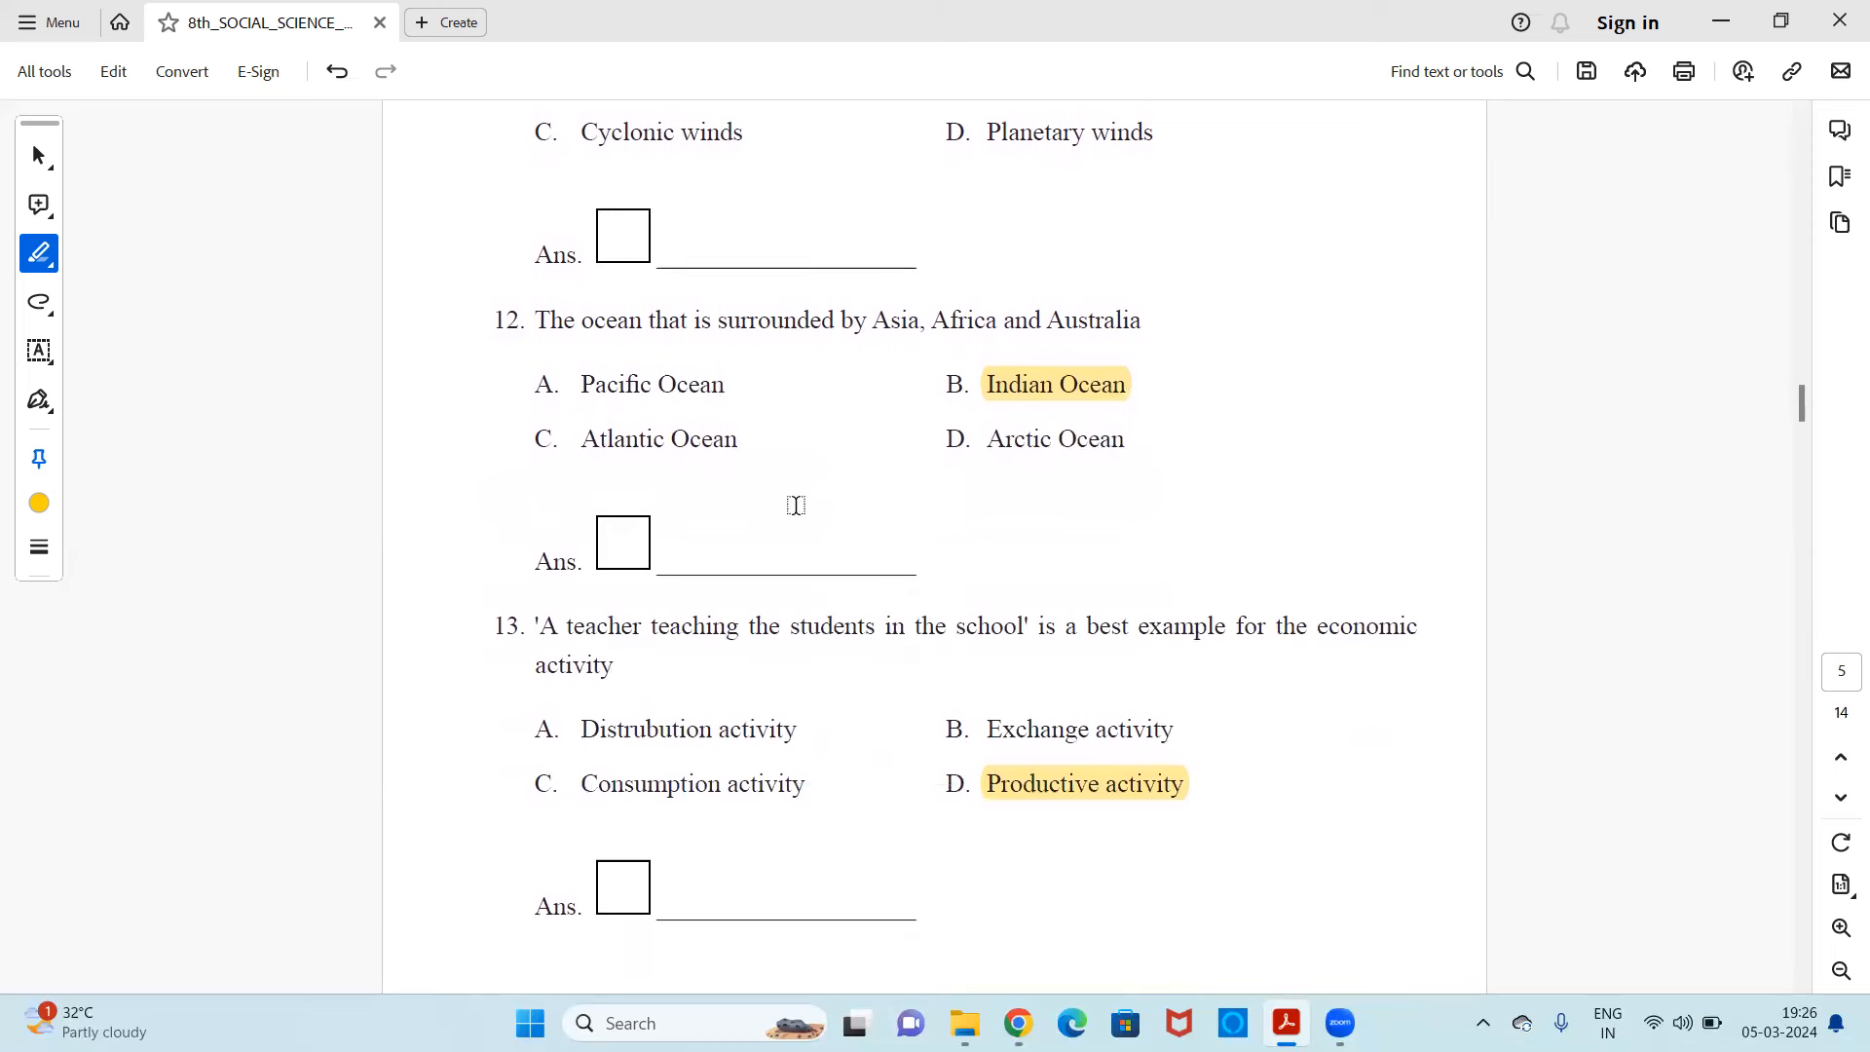
mouse_move(877, 404)
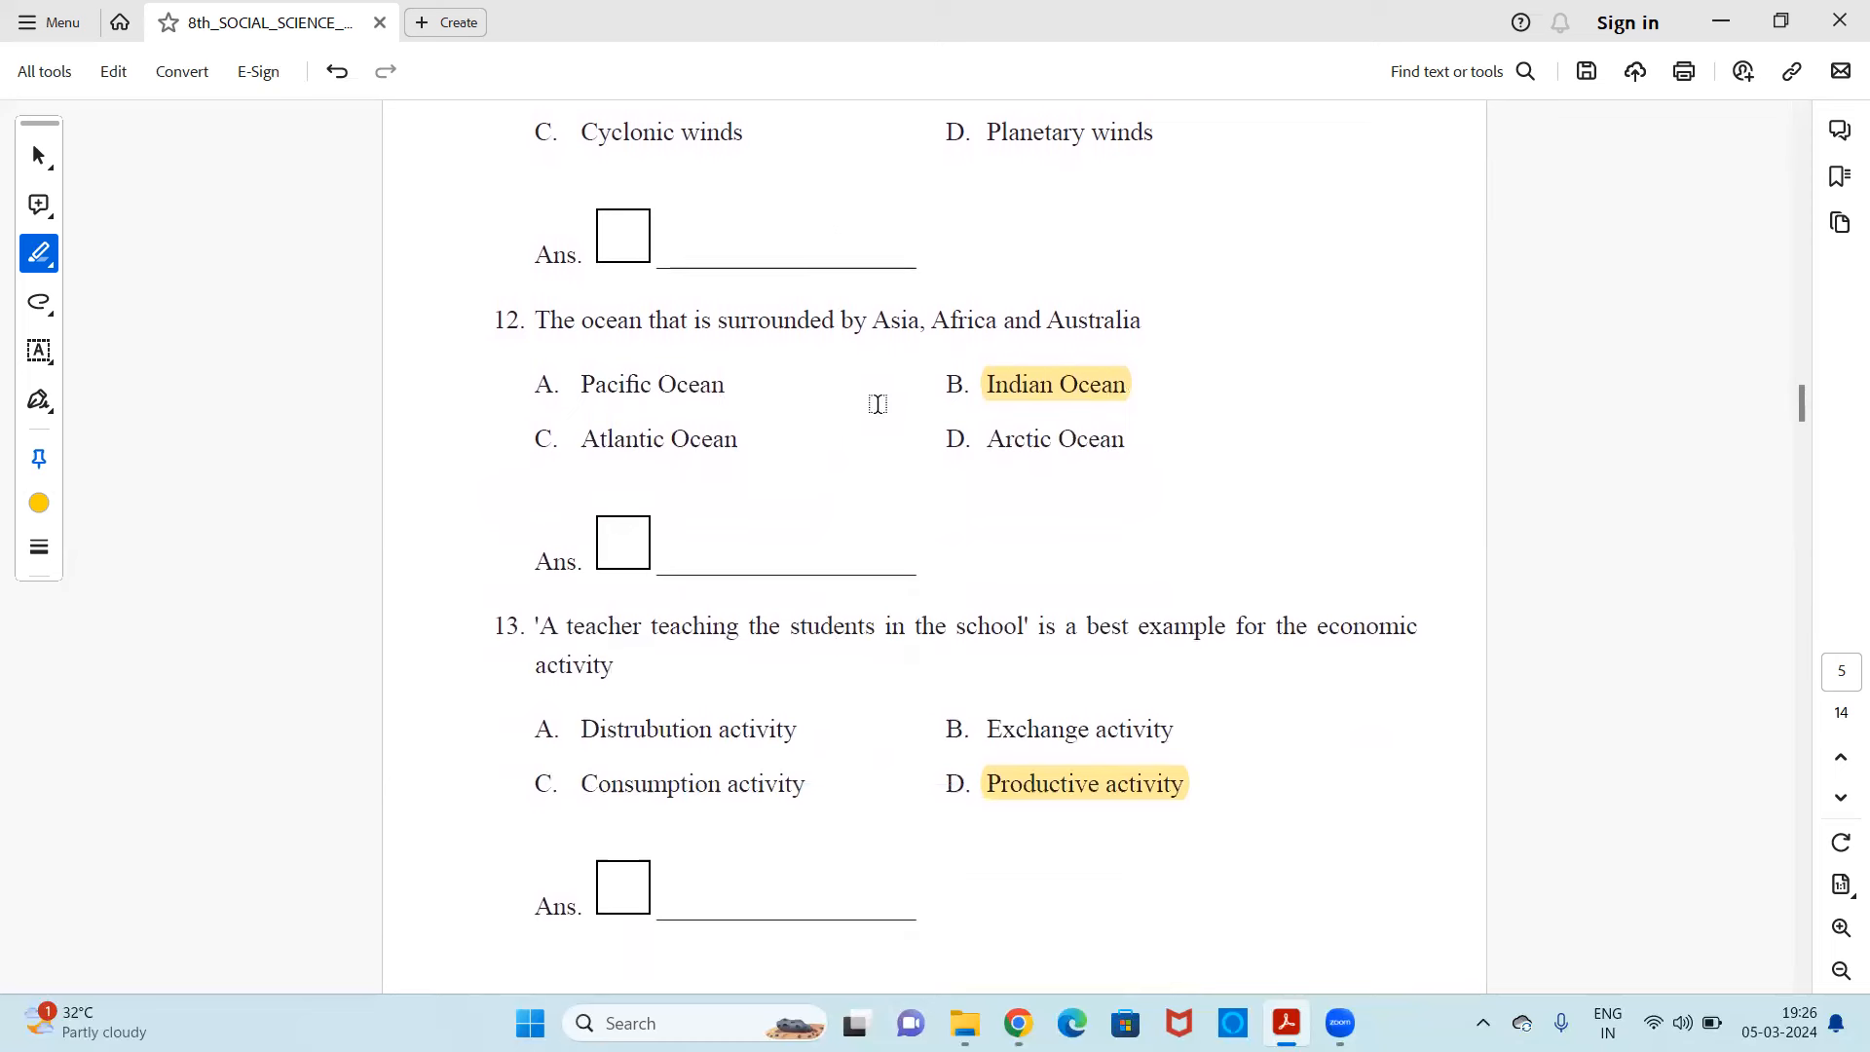
mouse_move(860, 408)
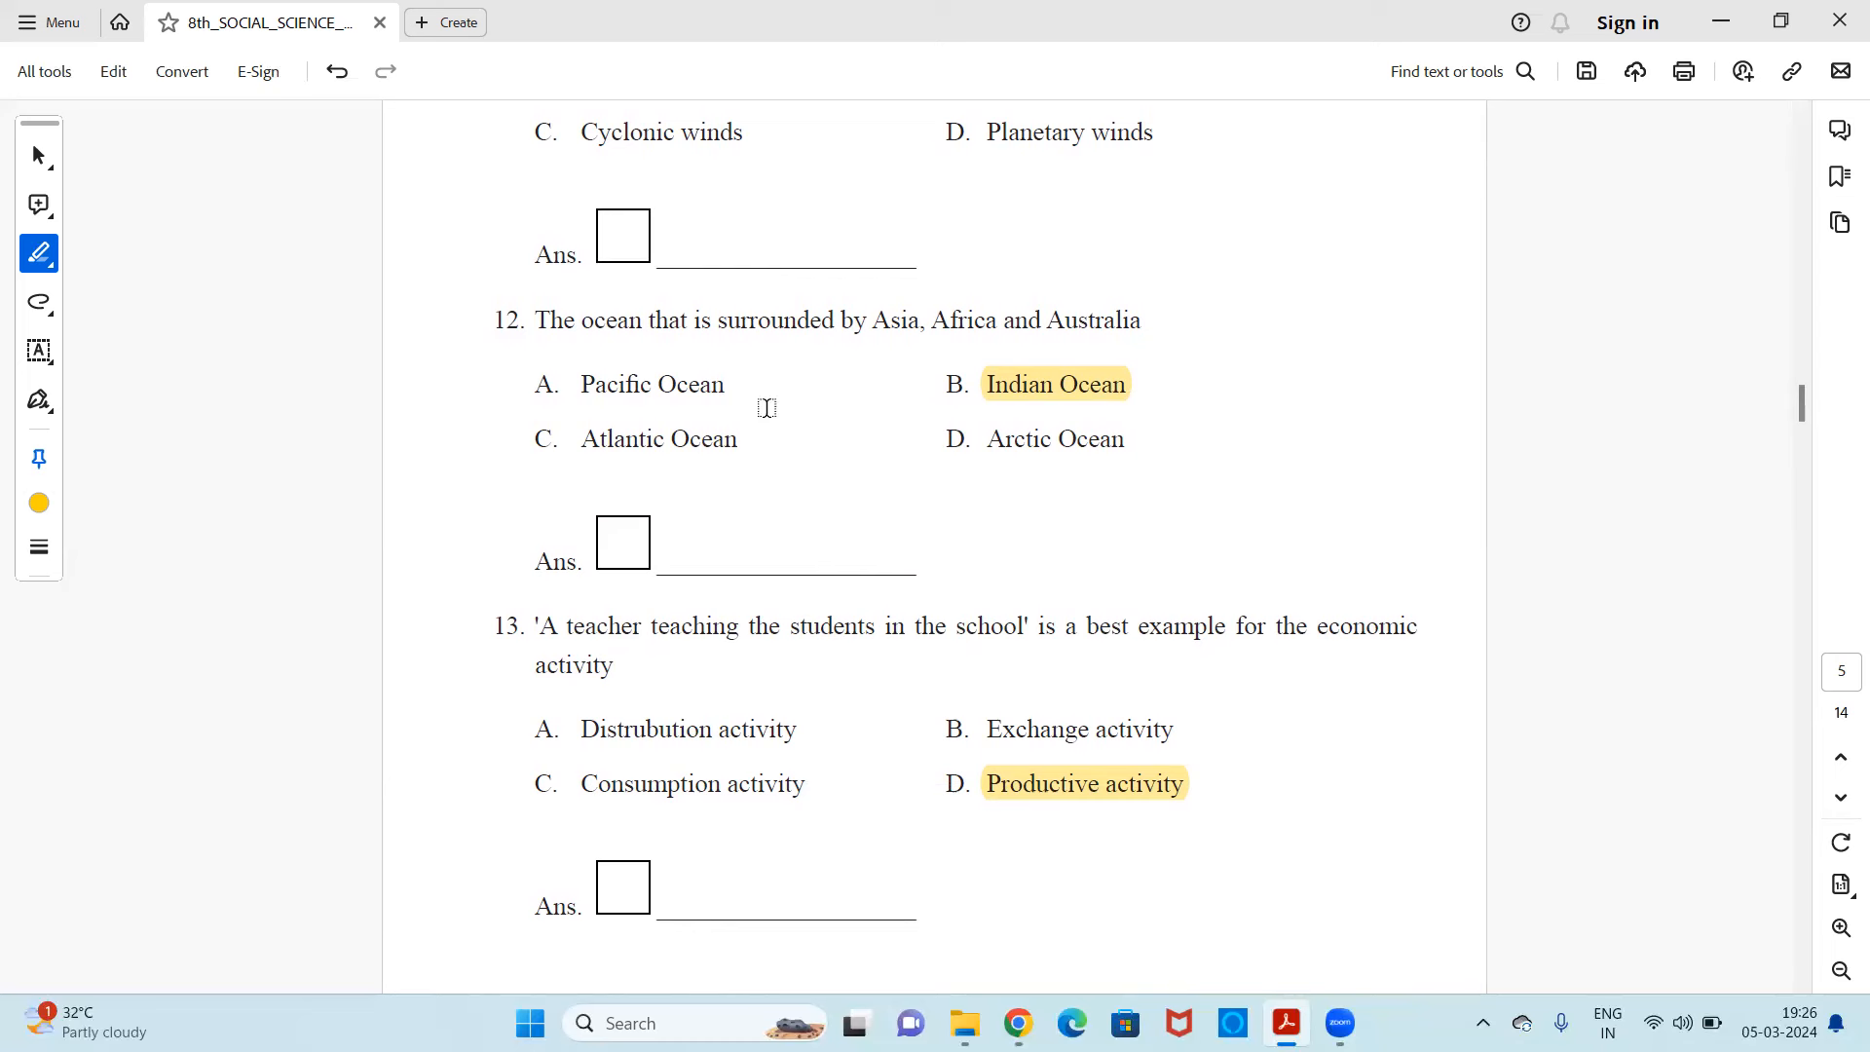
mouse_move(839, 412)
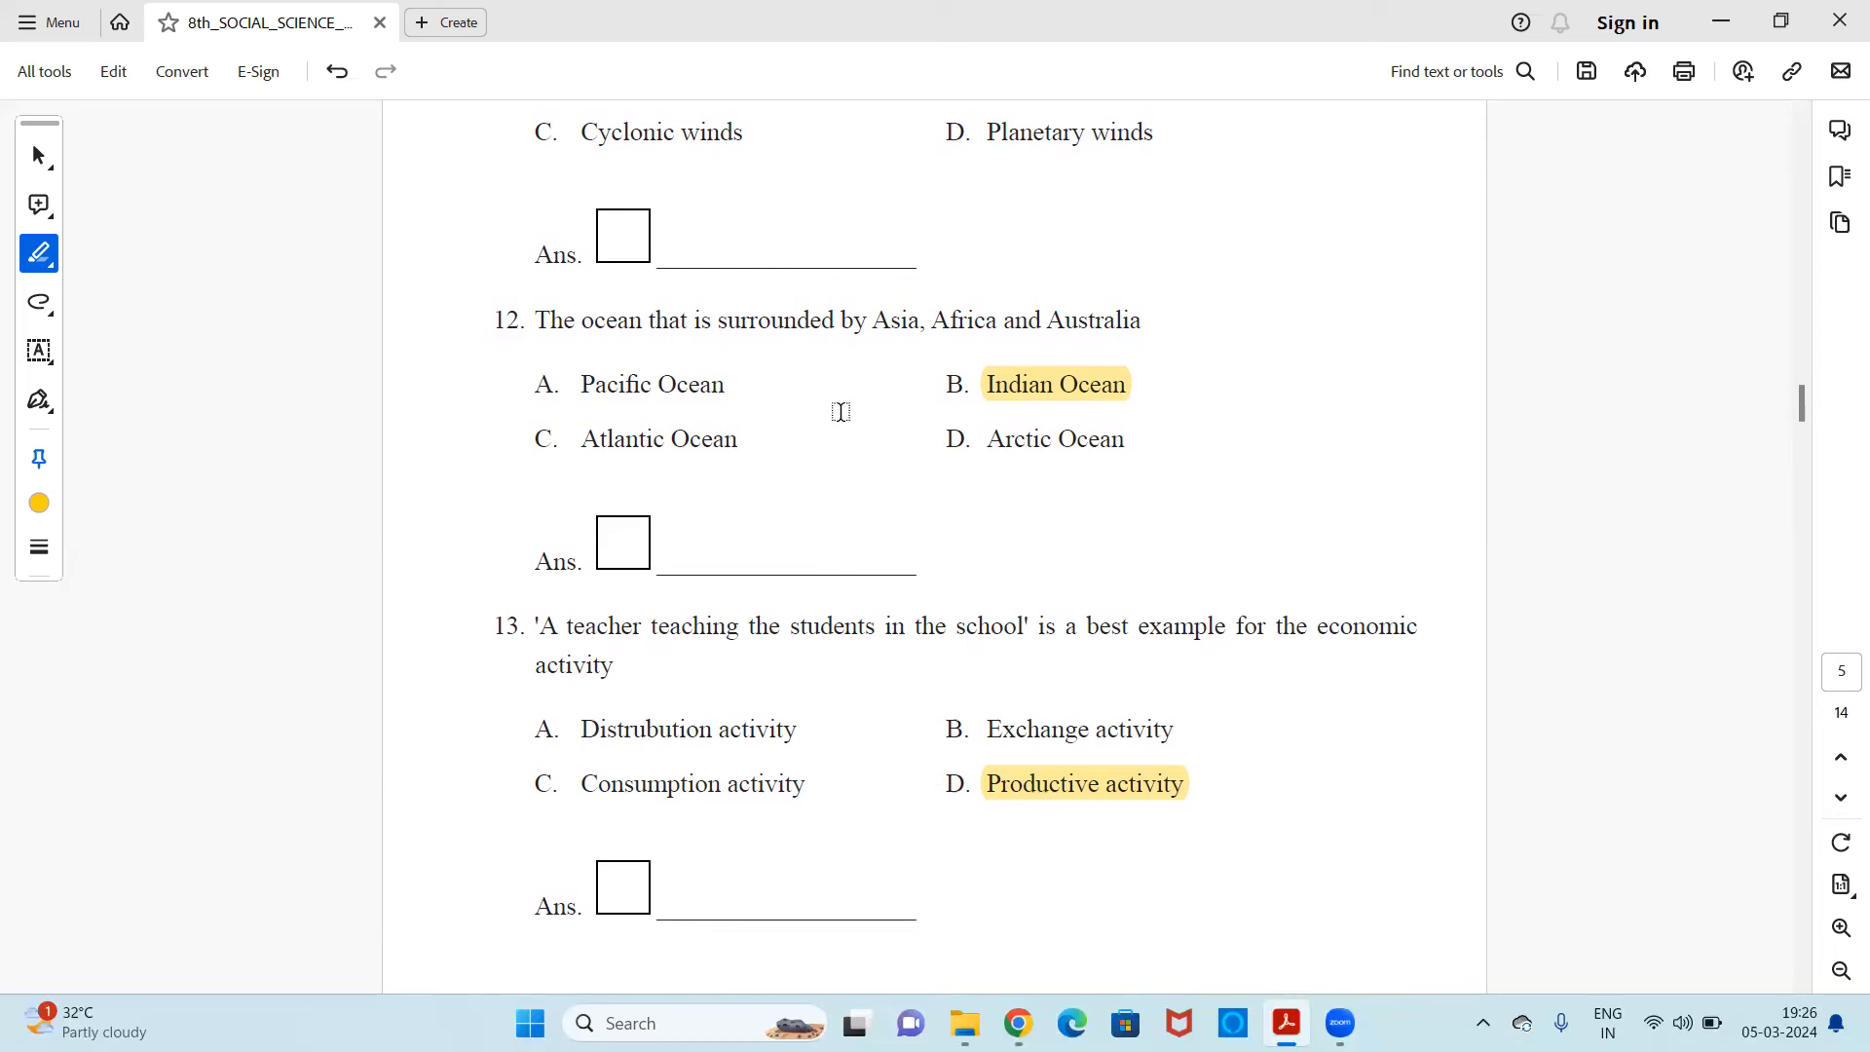
mouse_move(863, 473)
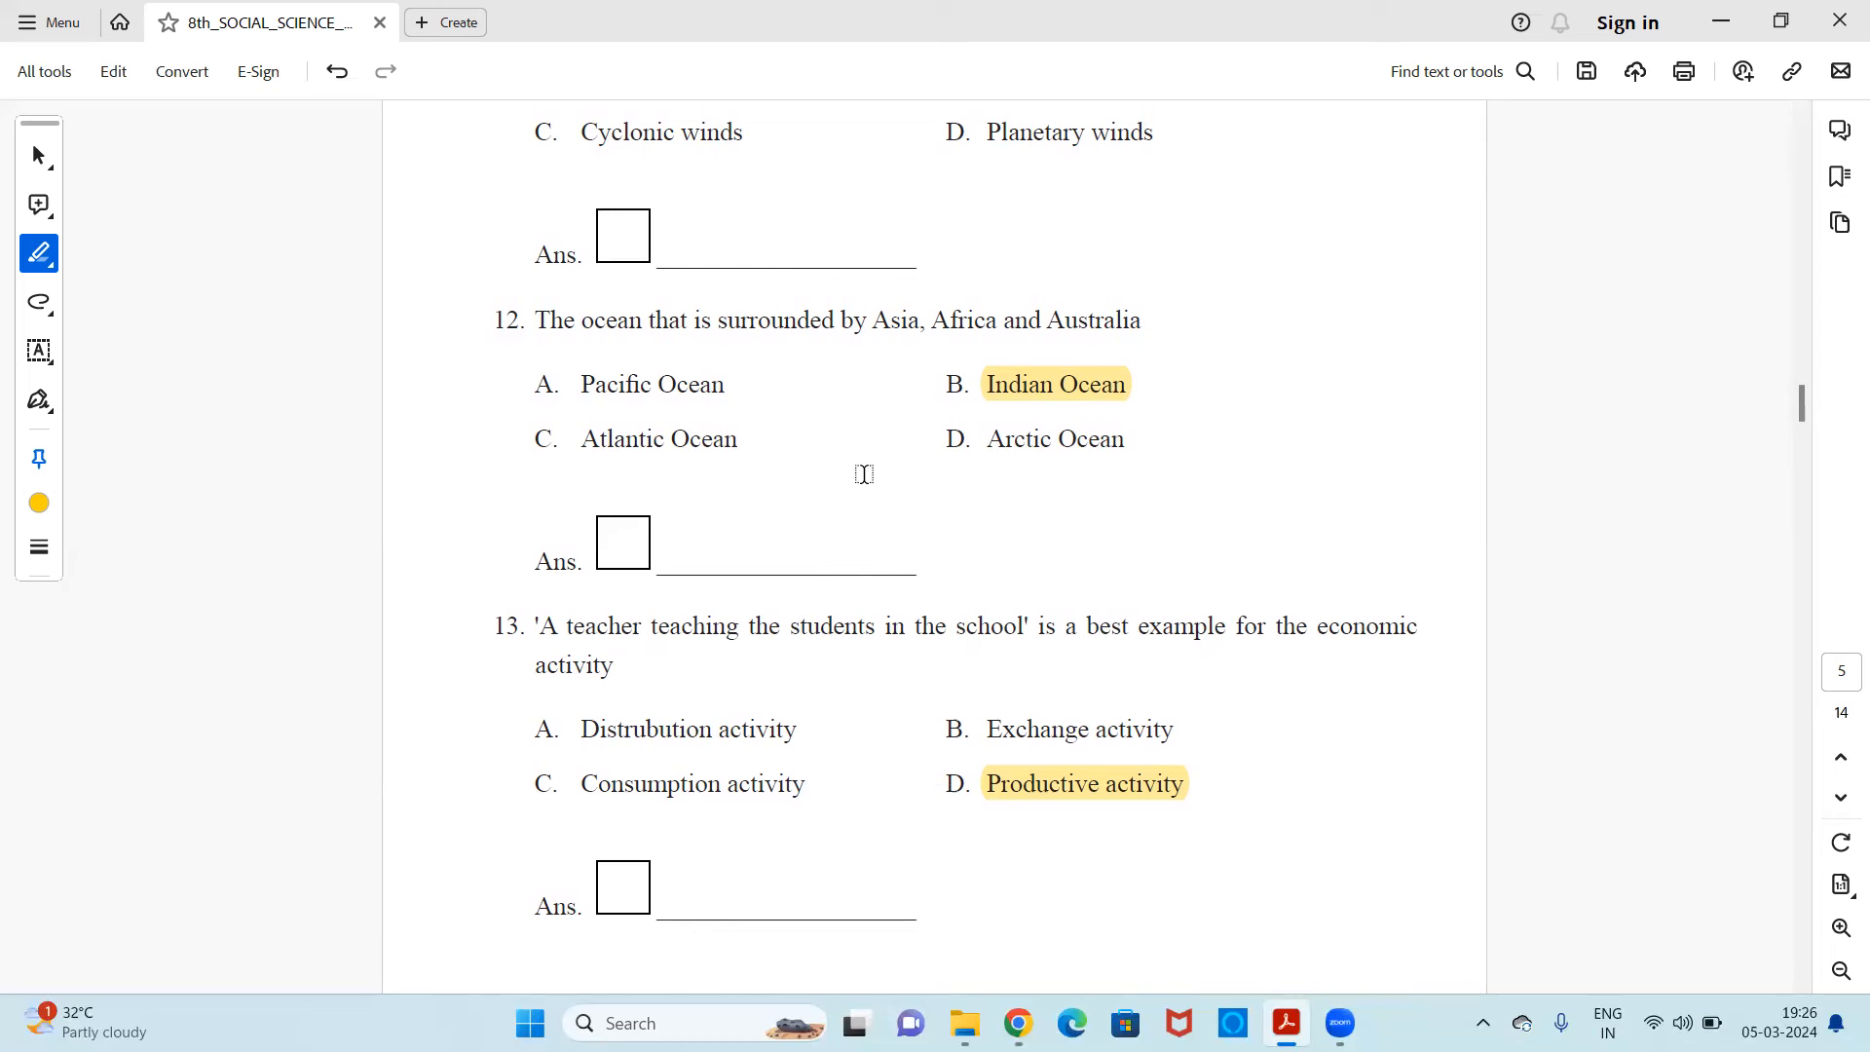
mouse_move(997, 446)
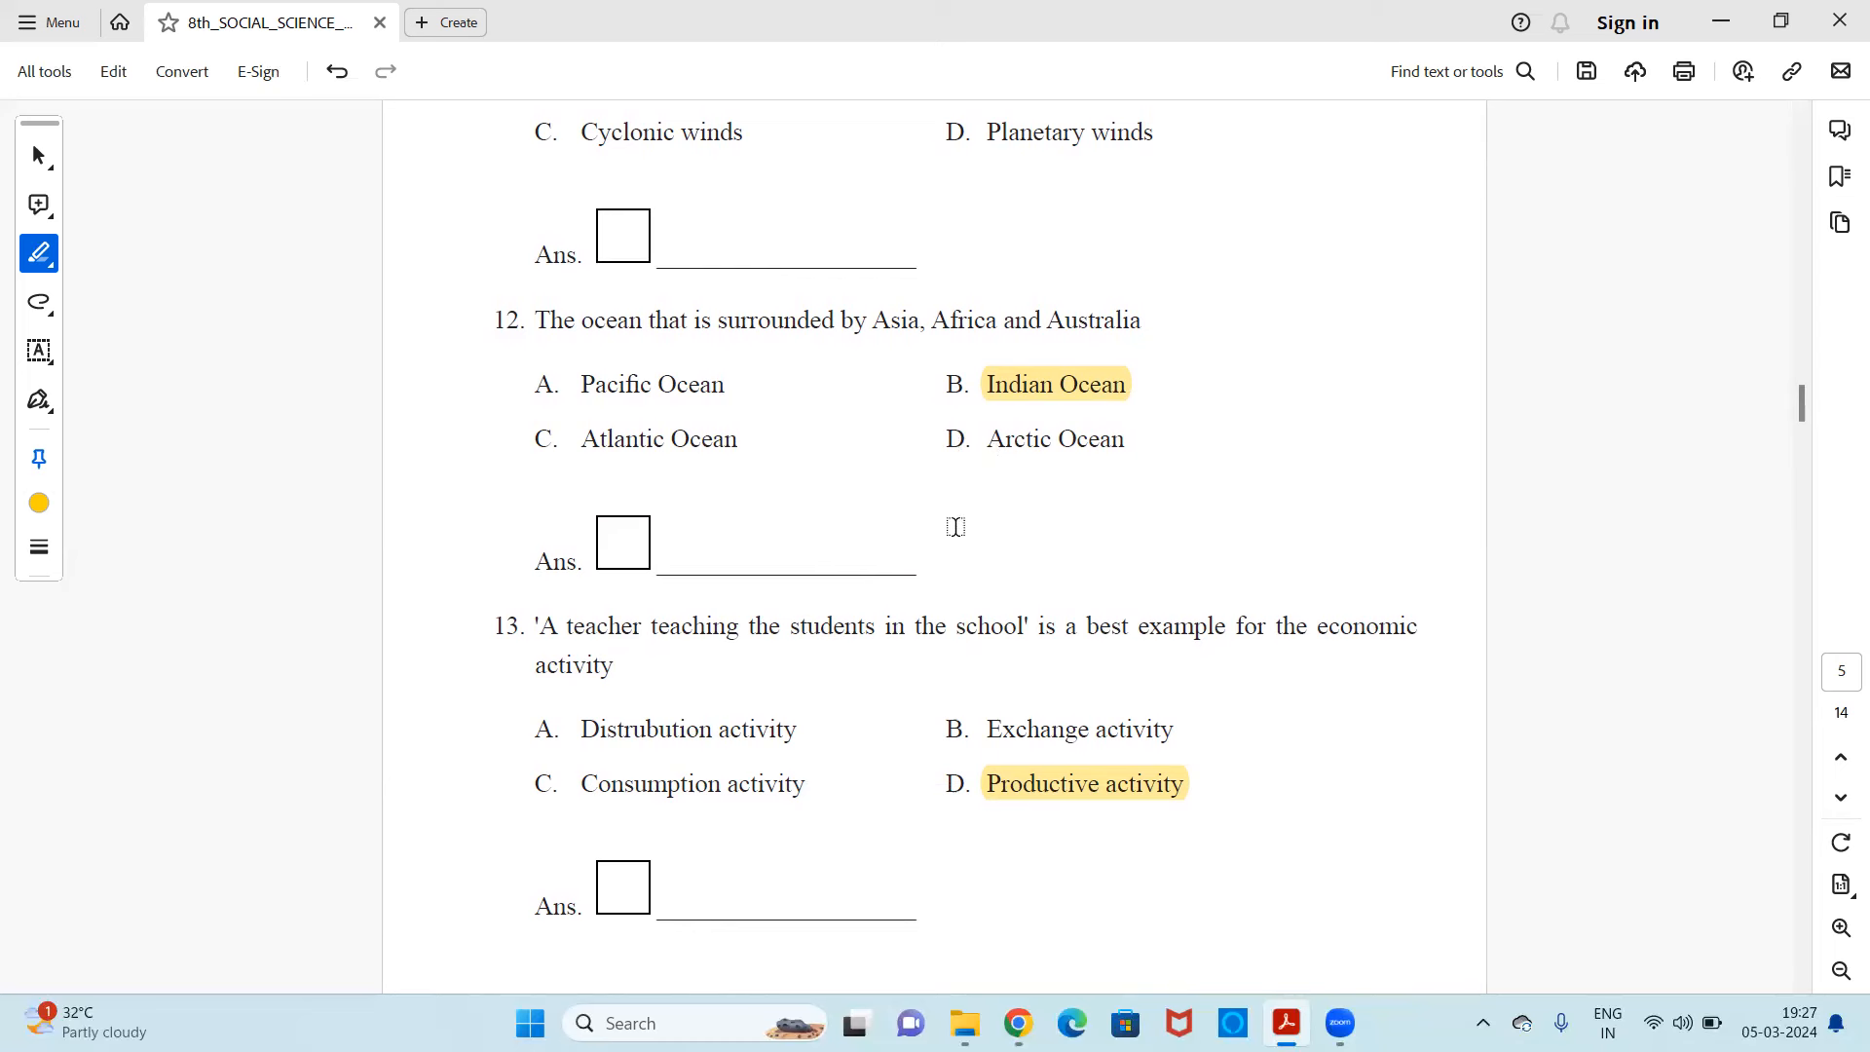
scroll("down", 3)
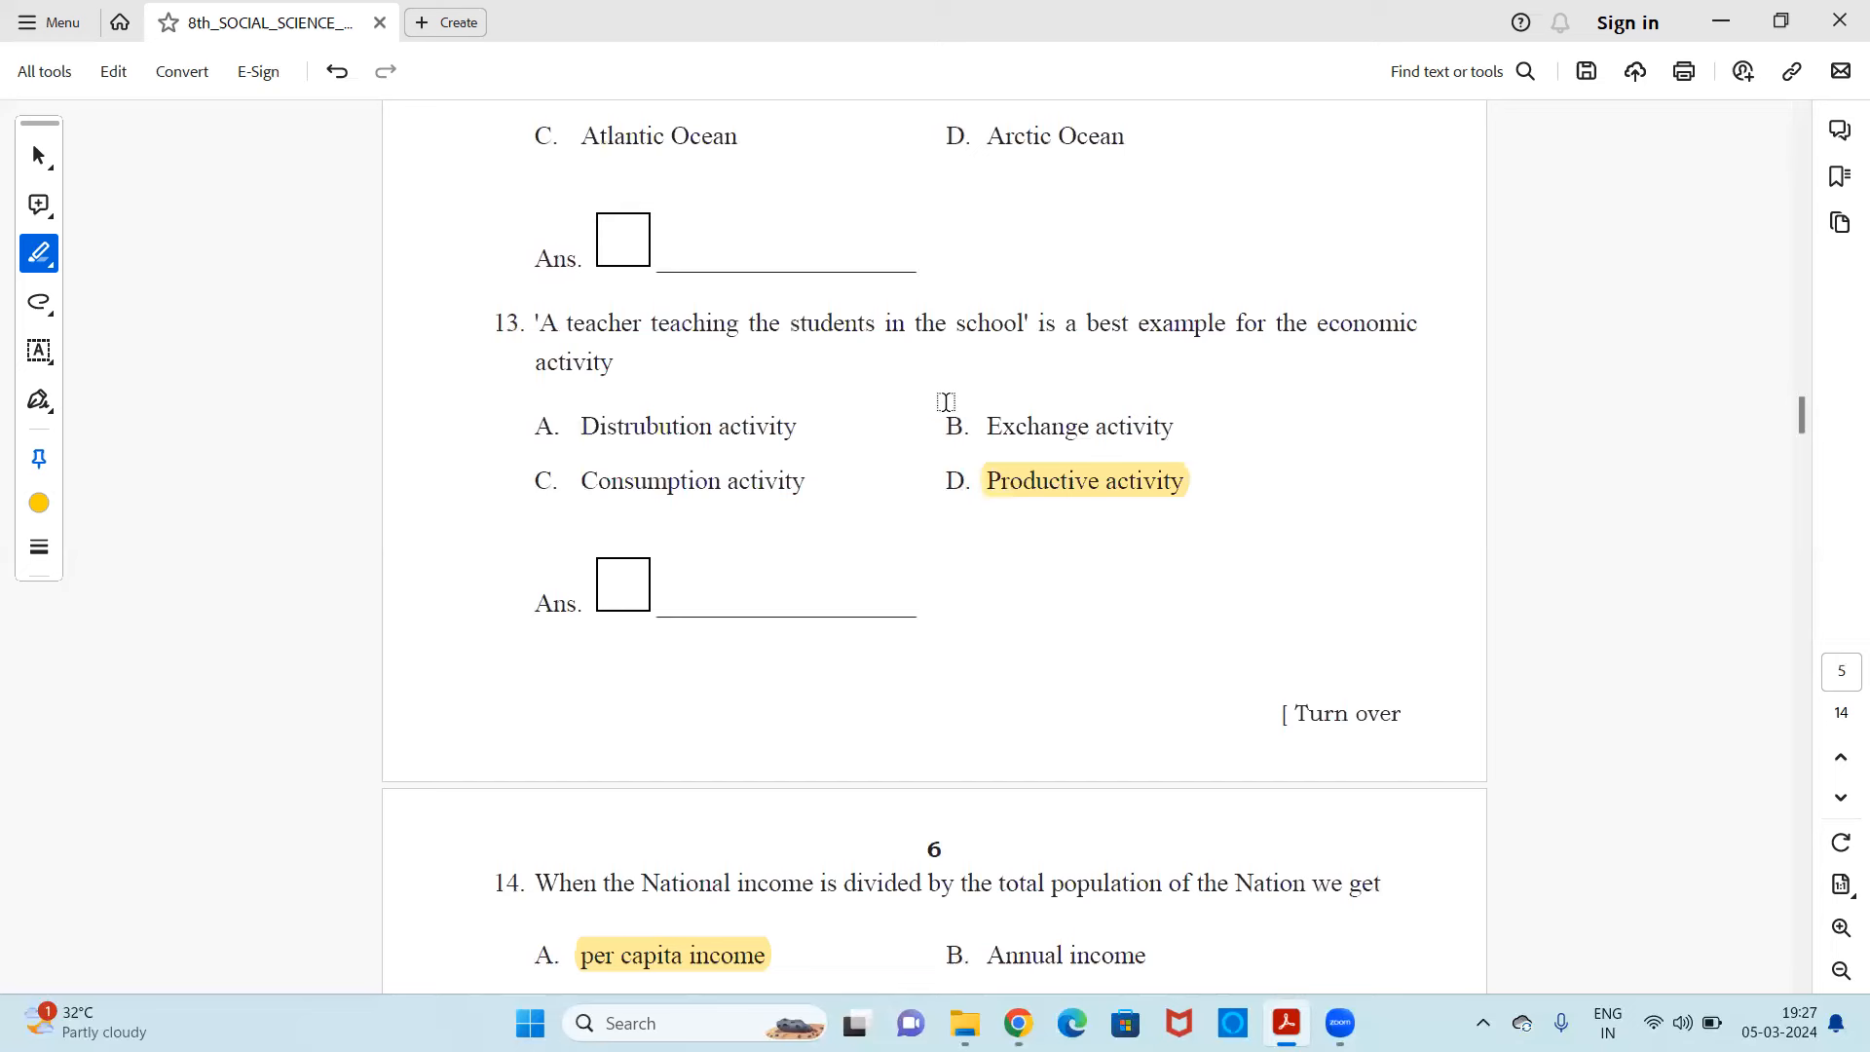
mouse_move(837, 434)
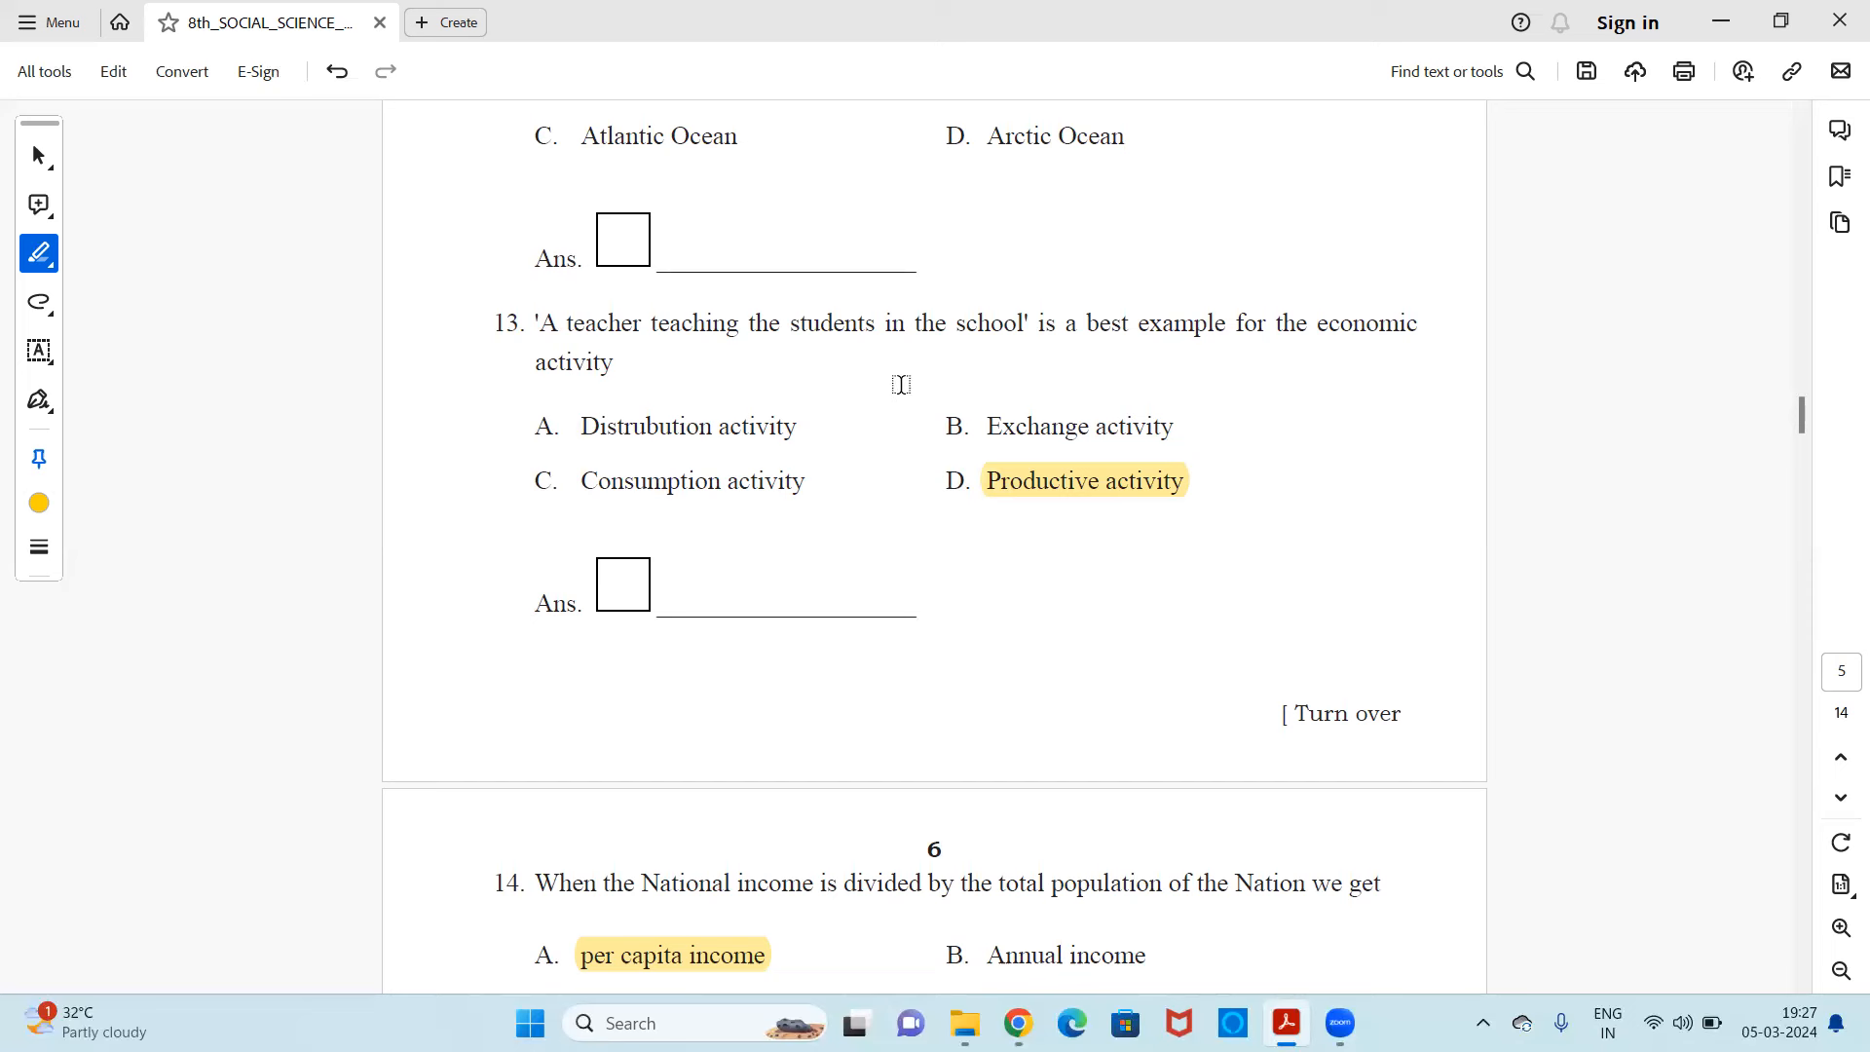
mouse_move(987, 493)
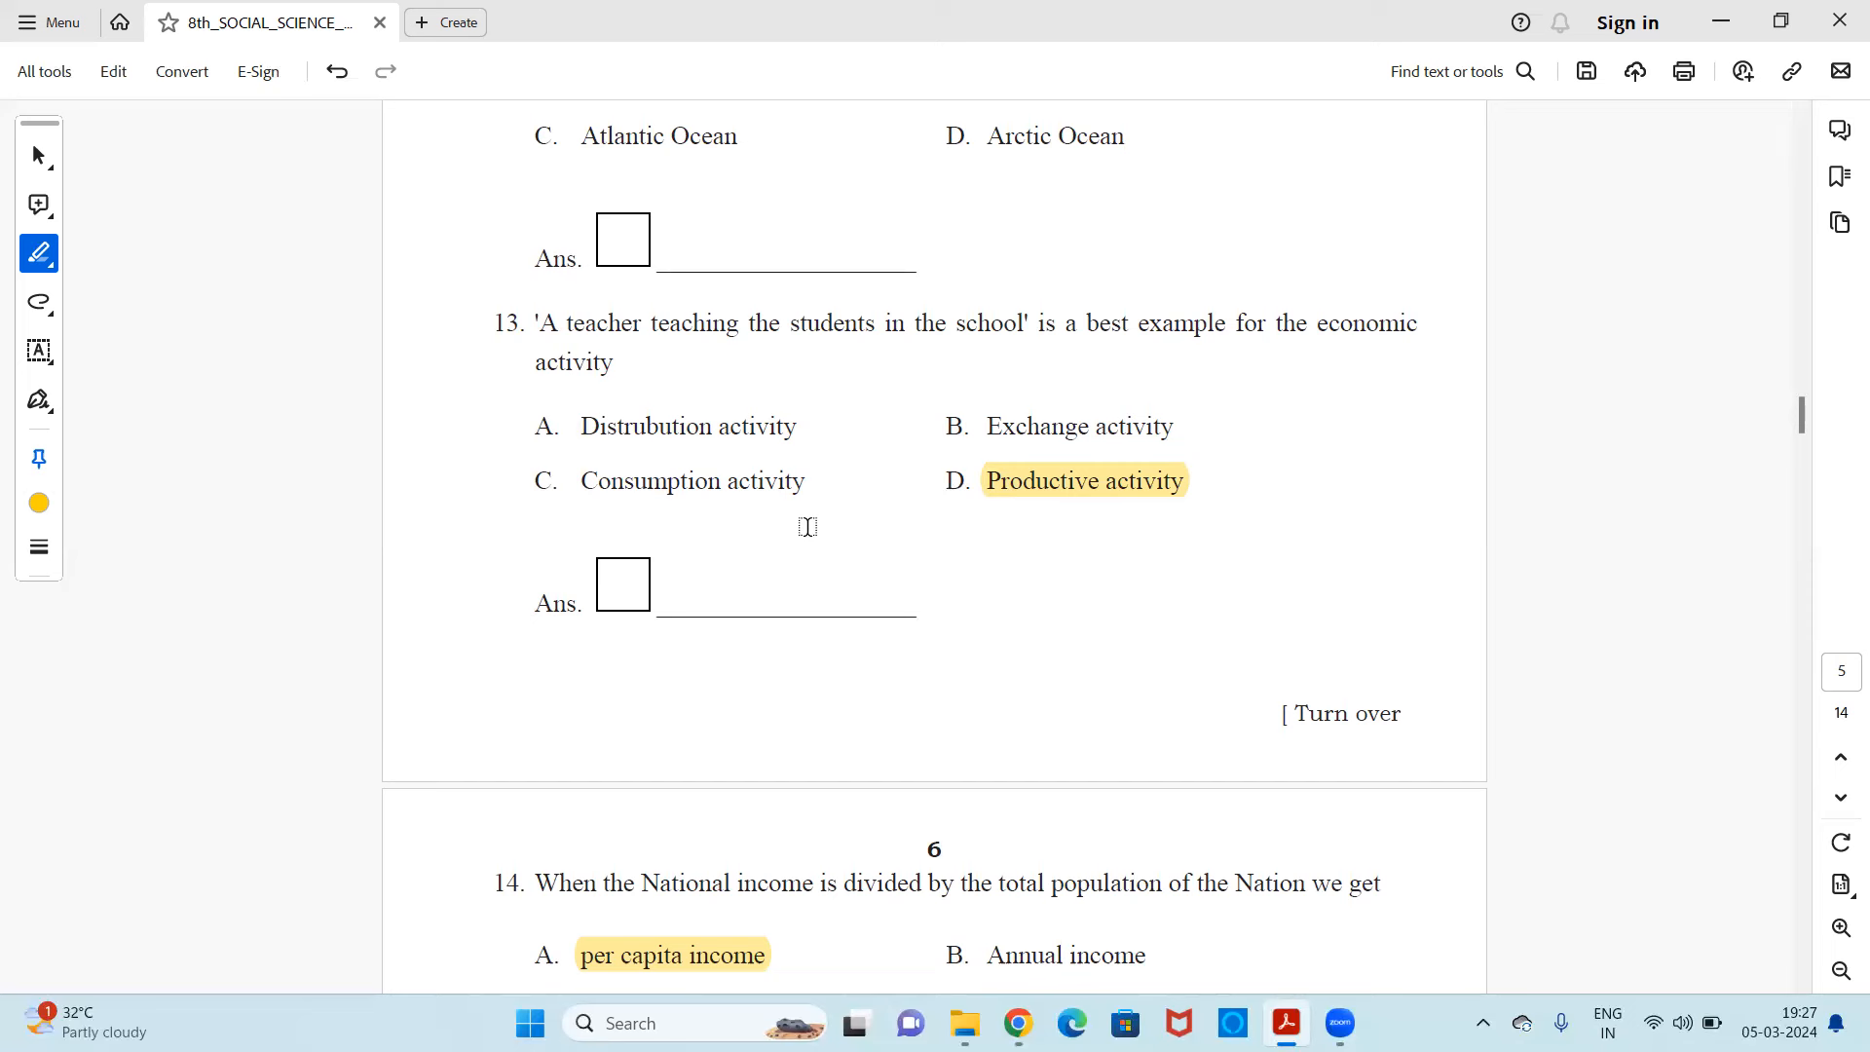
mouse_move(1016, 524)
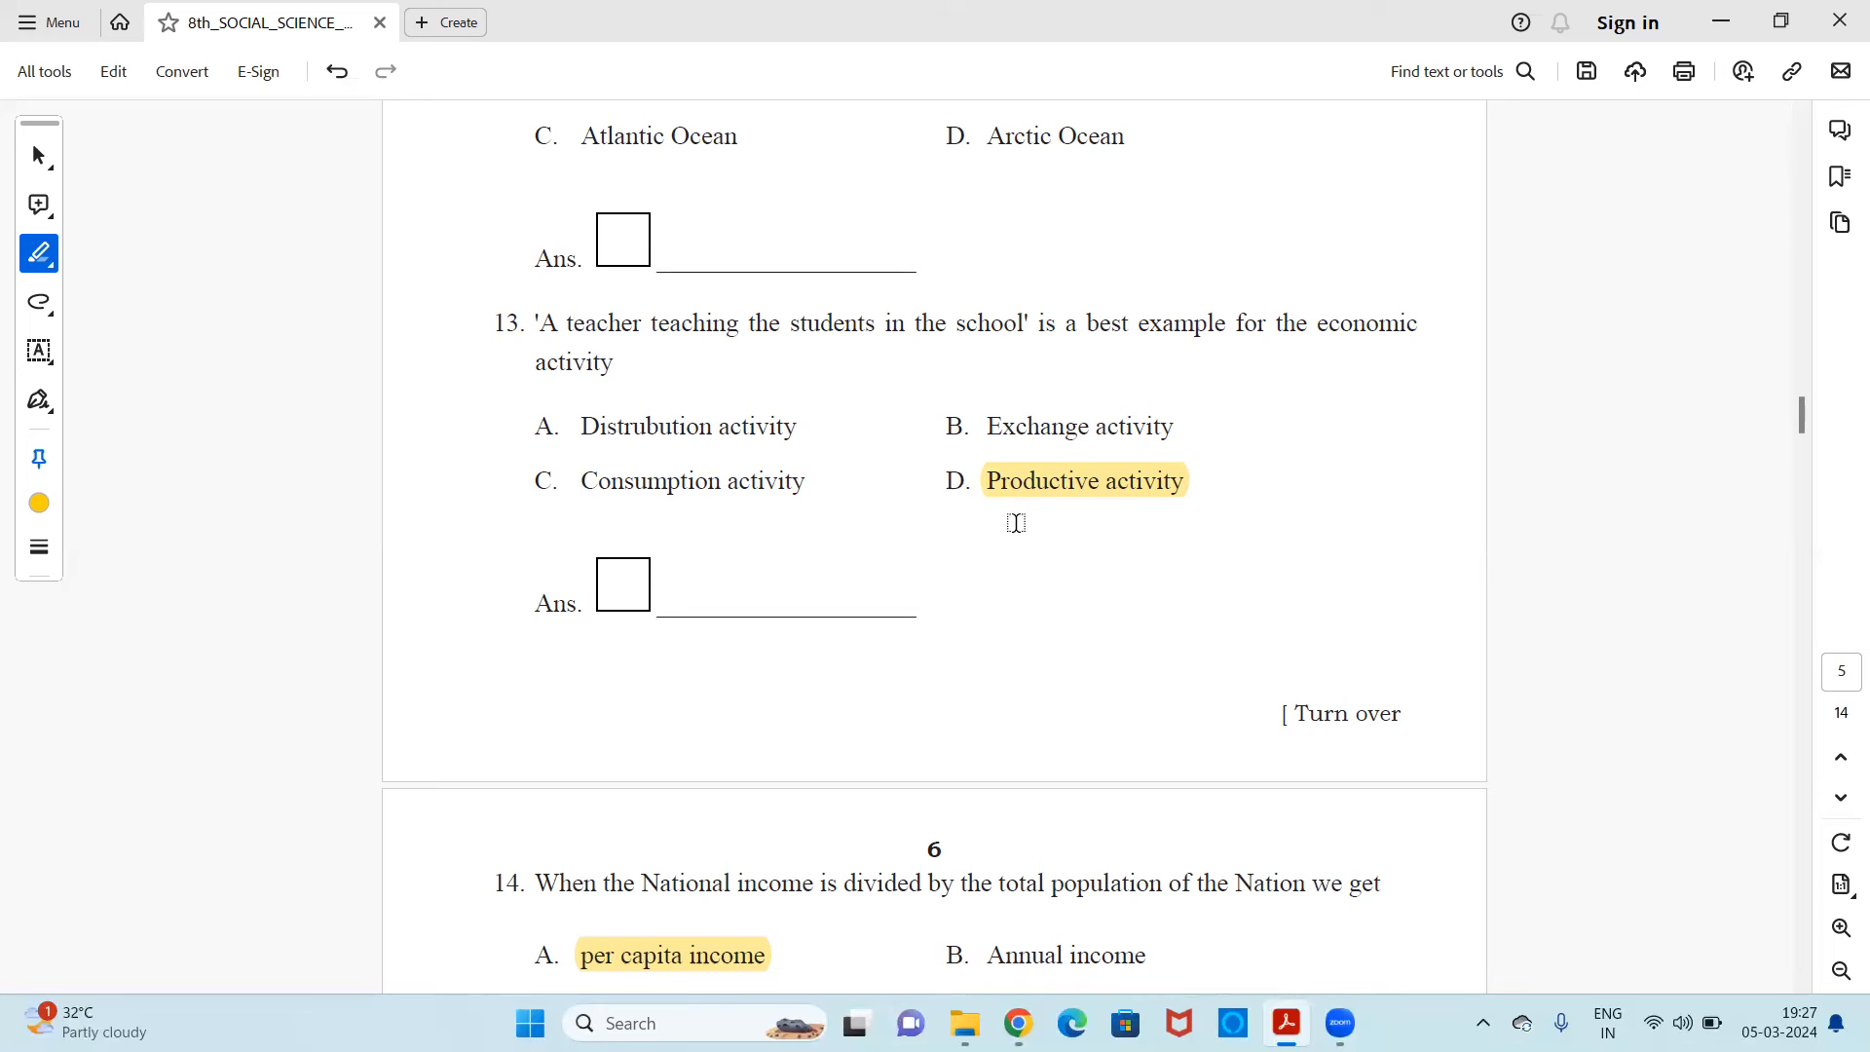
scroll("down", 3)
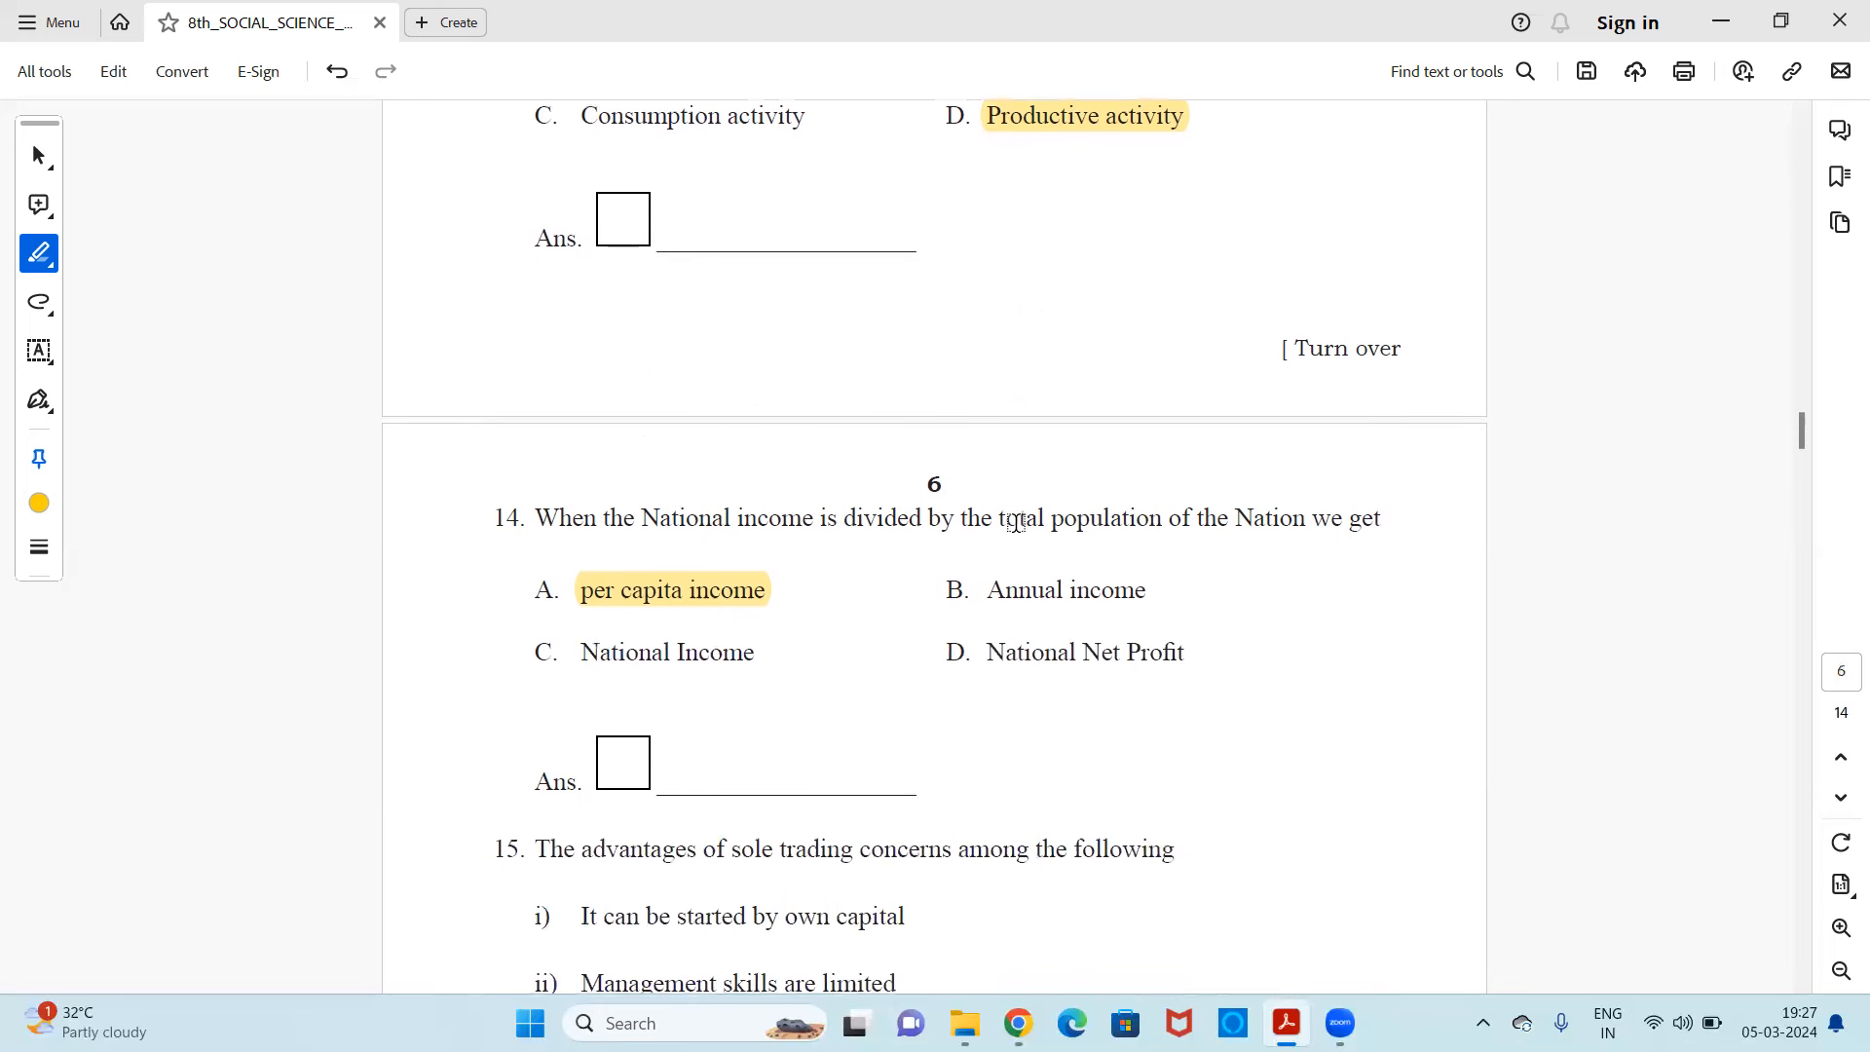
scroll("down", 3)
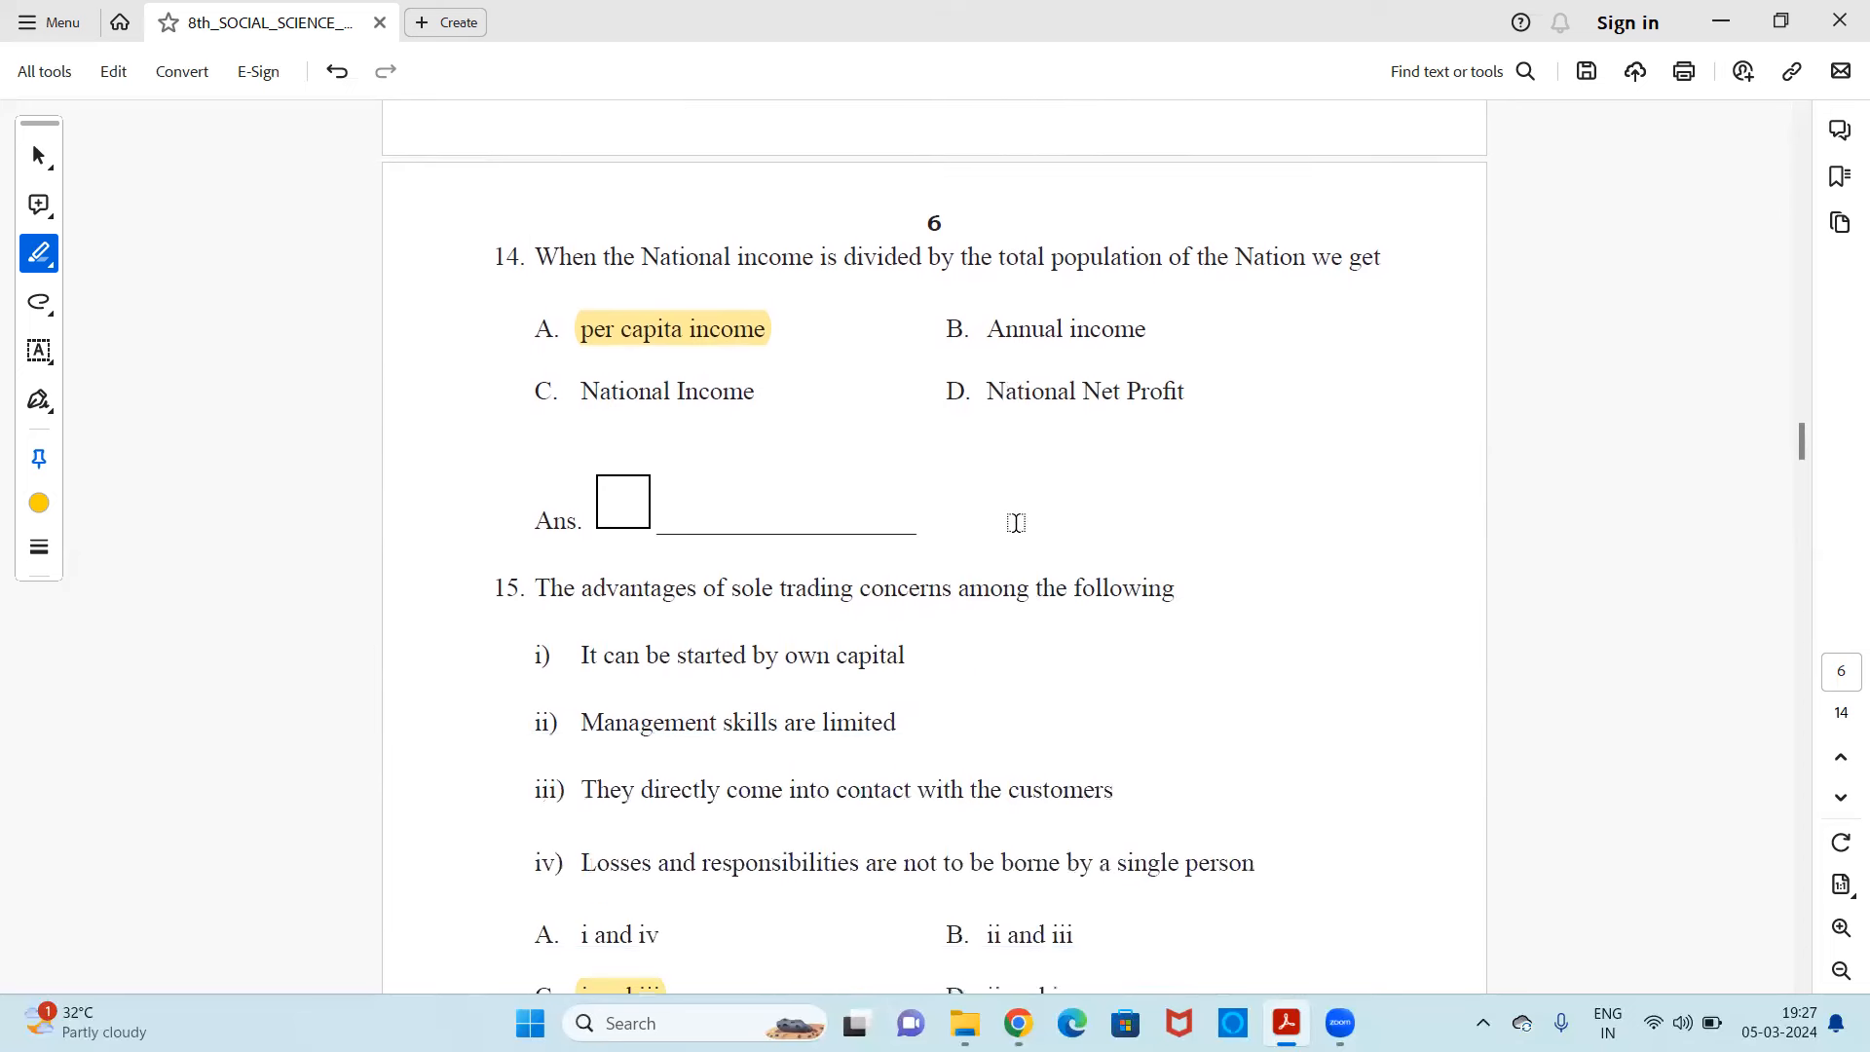
scroll("down", 3)
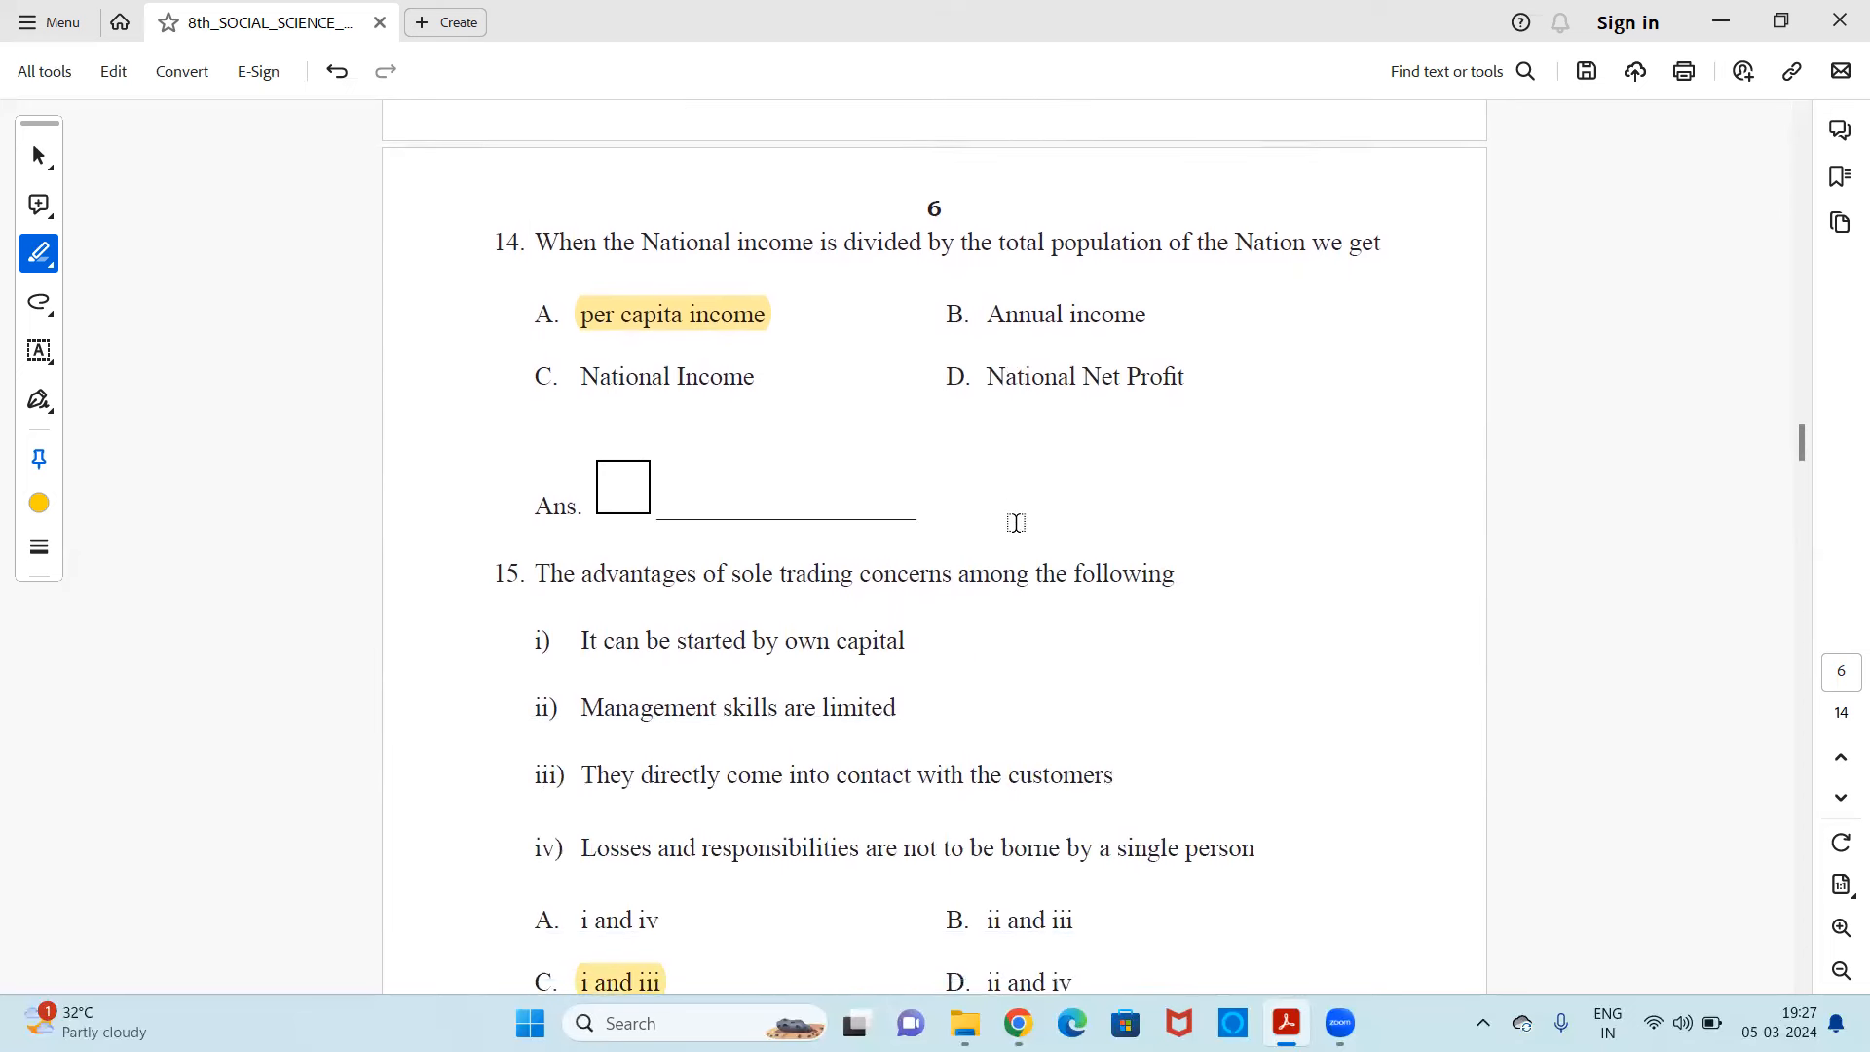
scroll("down", 3)
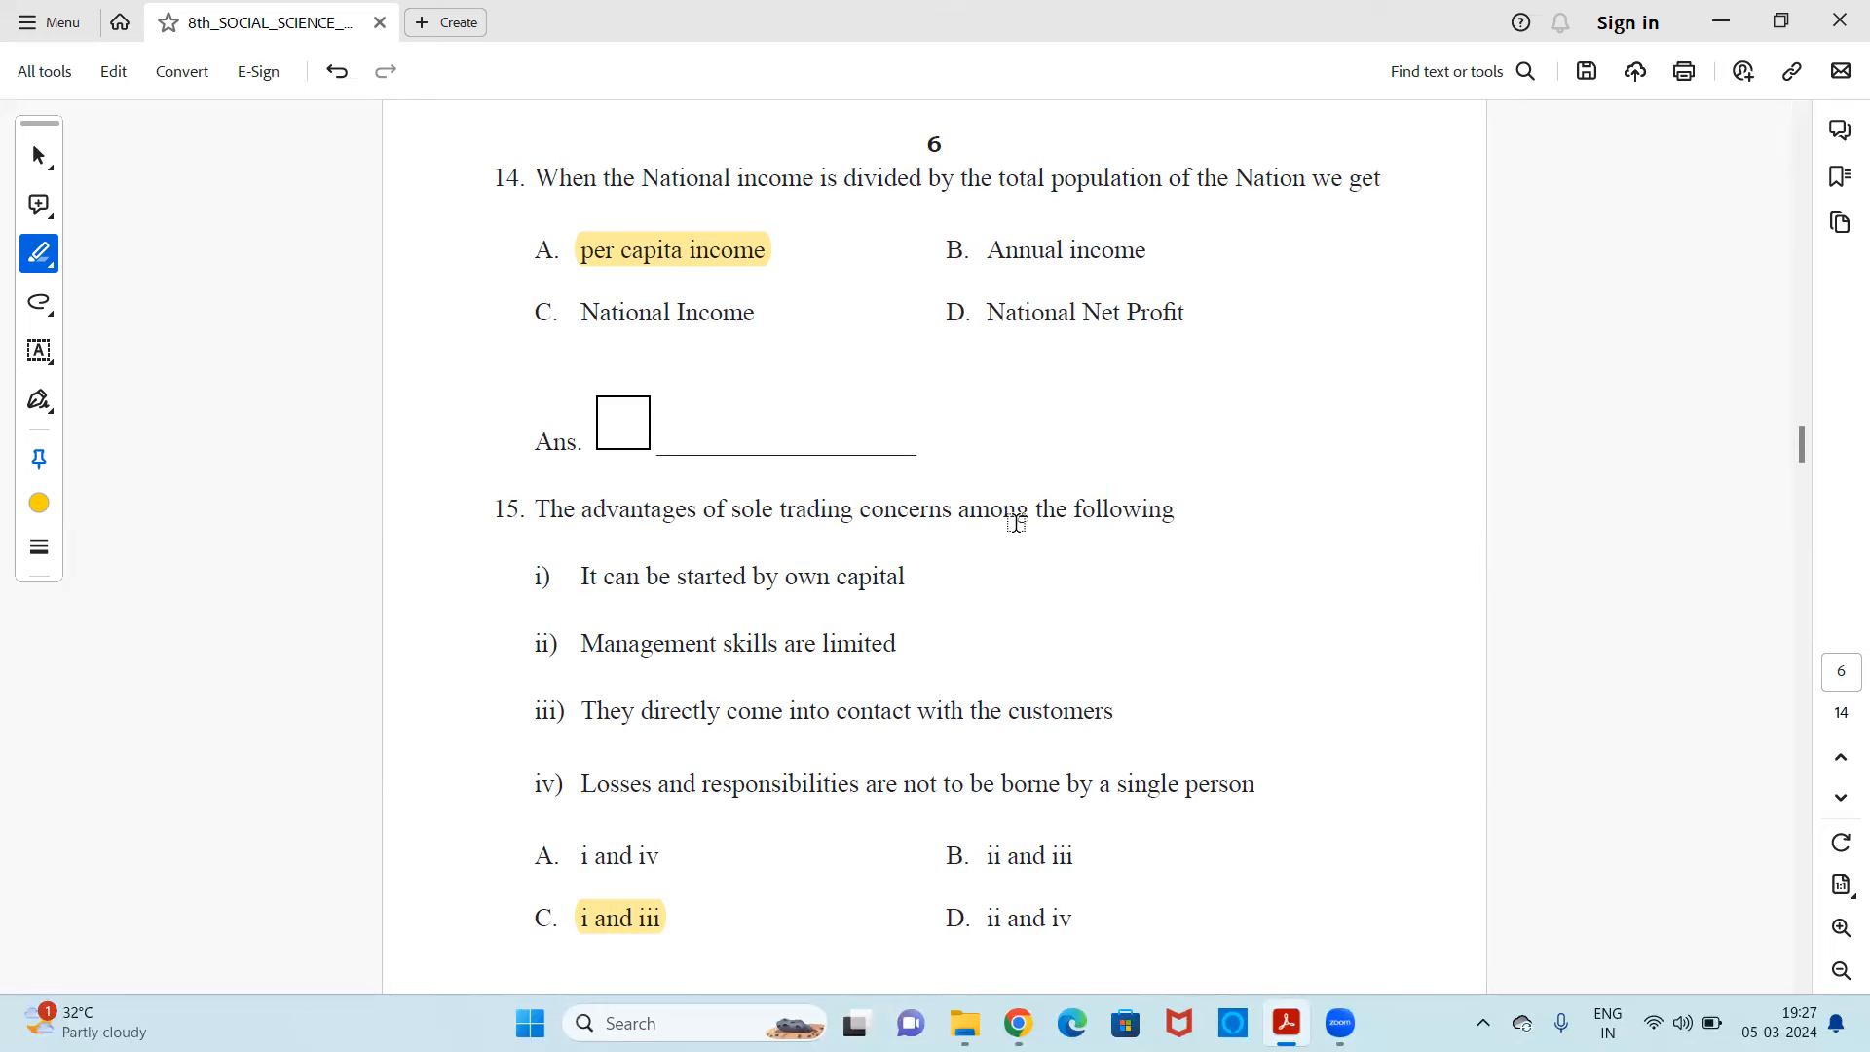
scroll("down", 3)
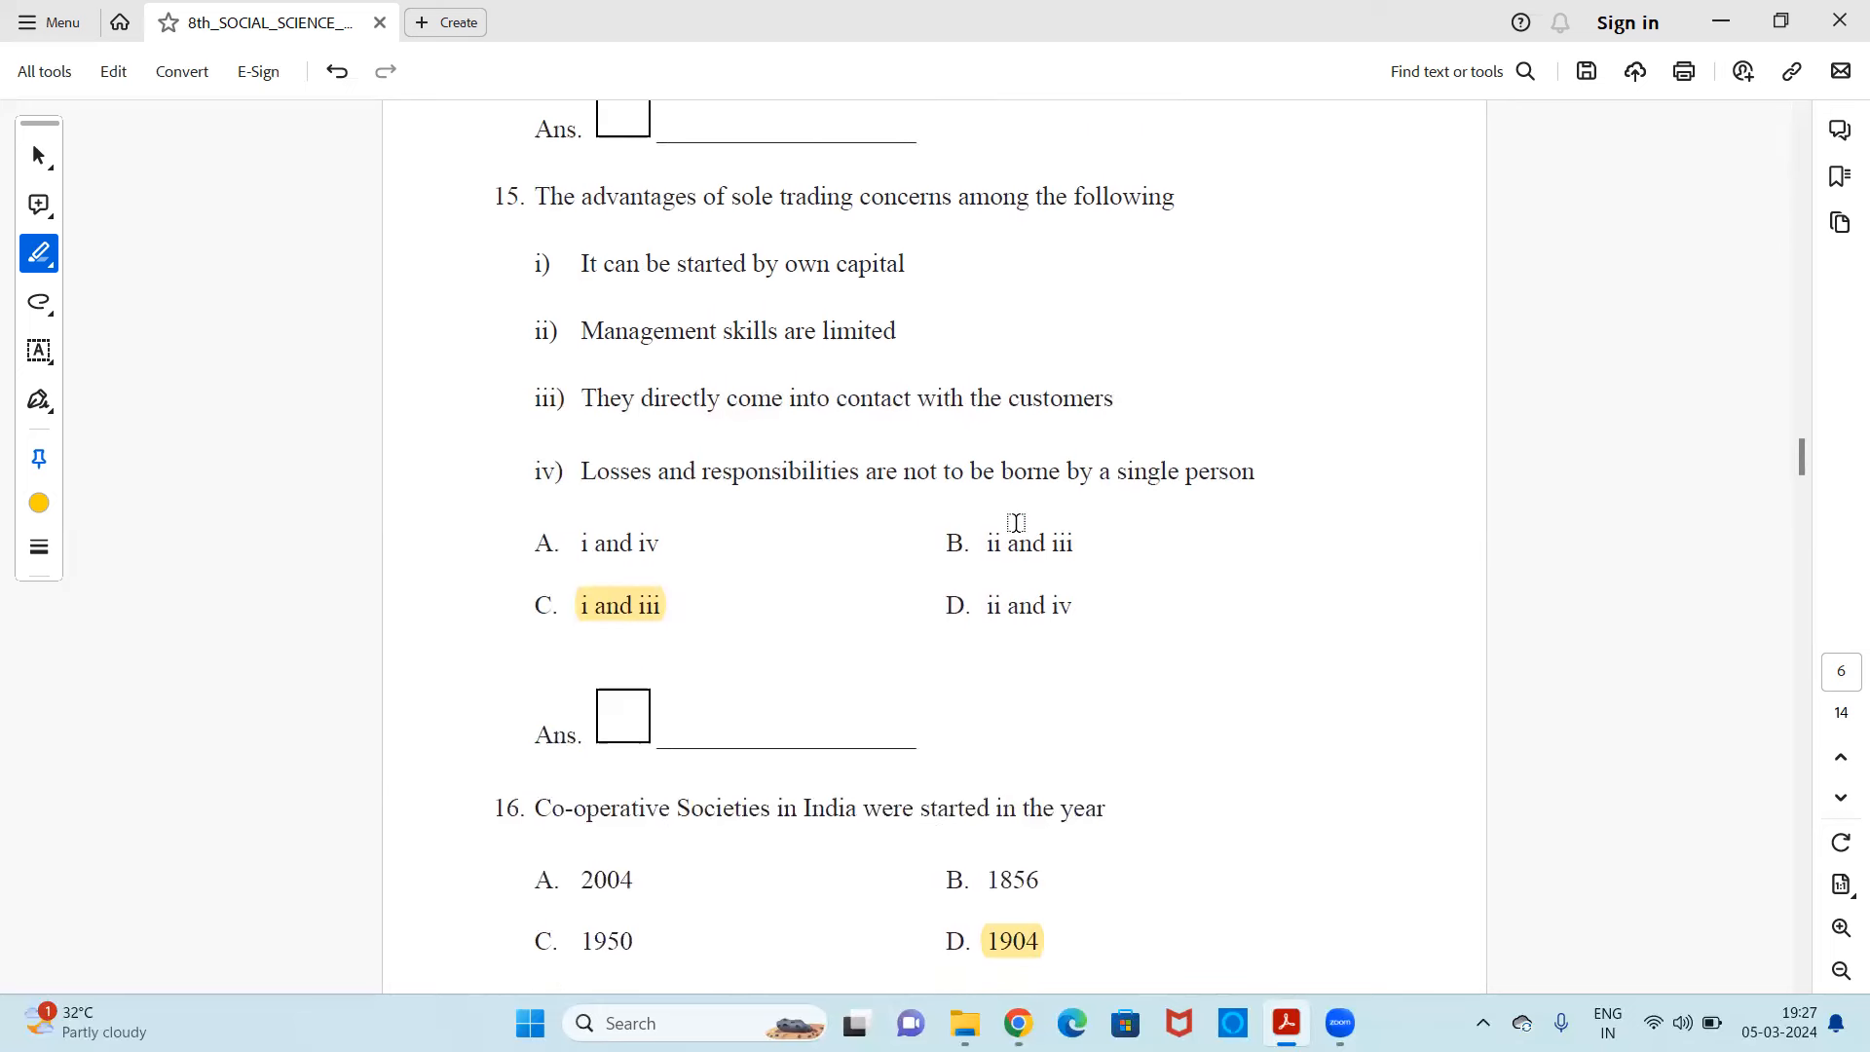
scroll("down", 3)
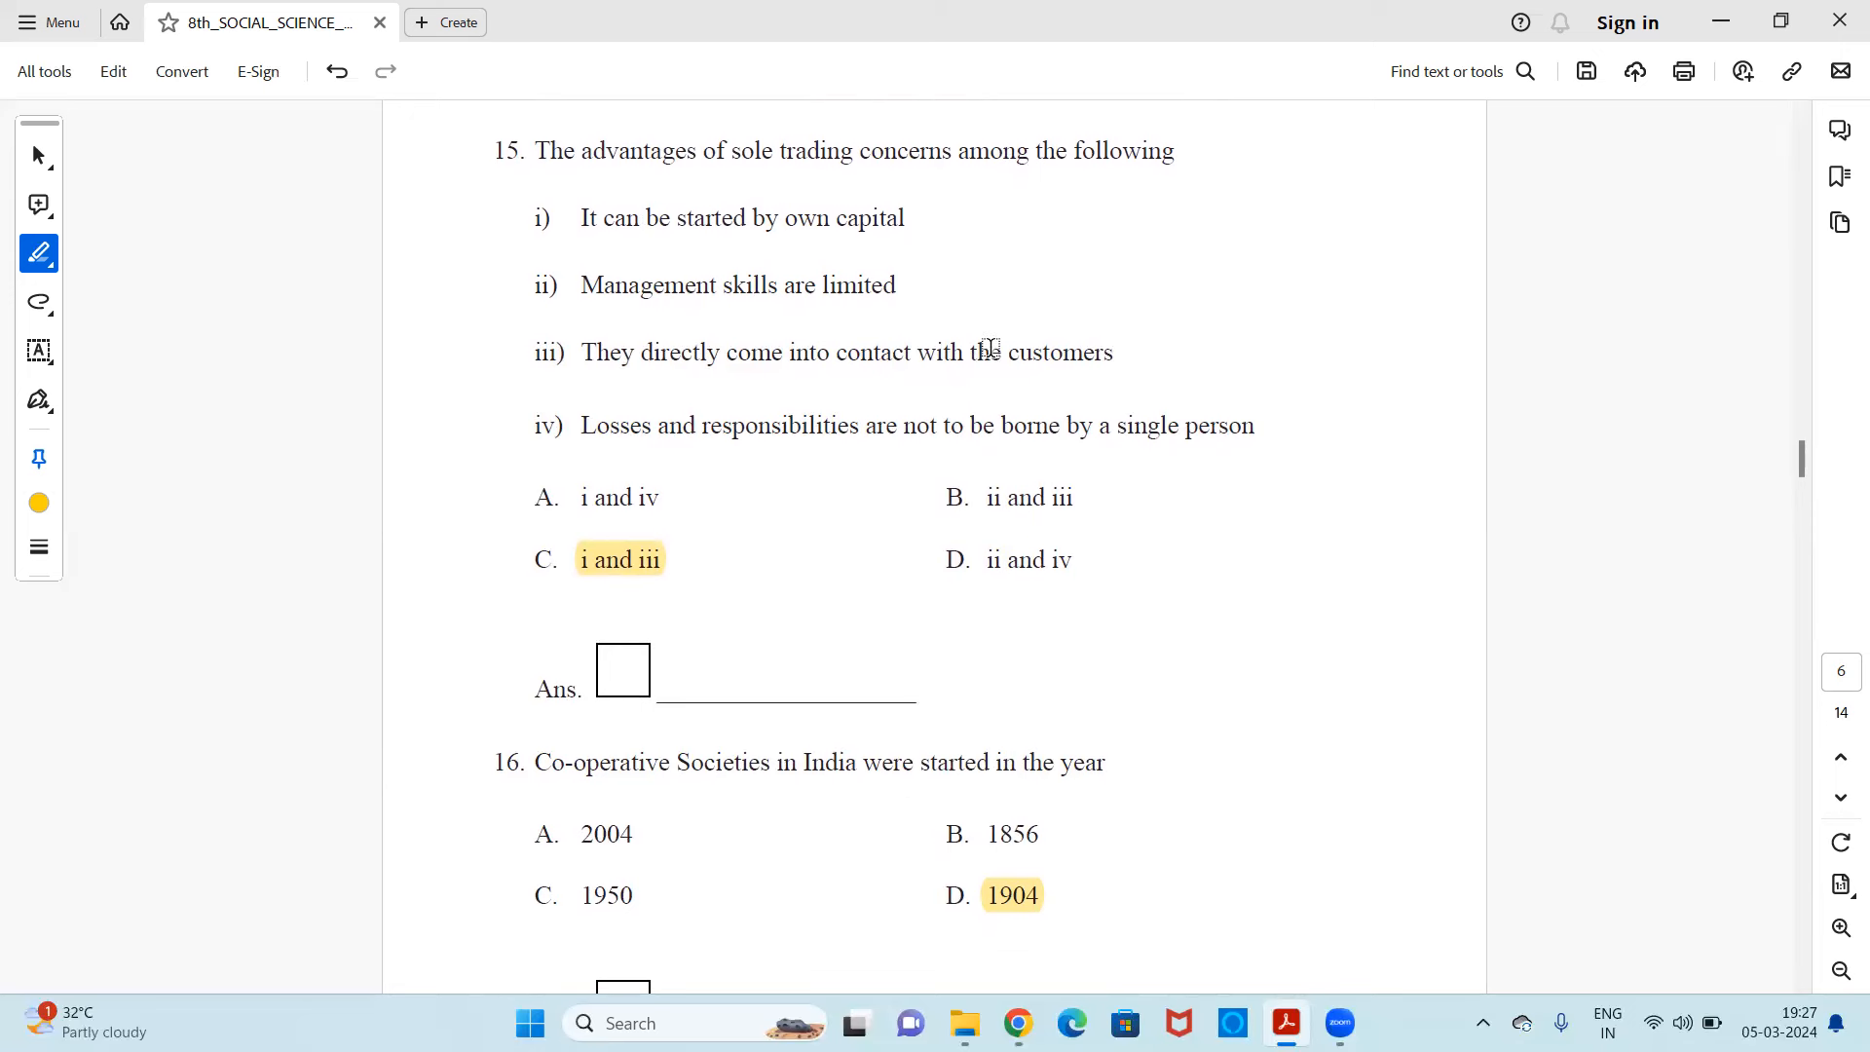
mouse_move(808, 194)
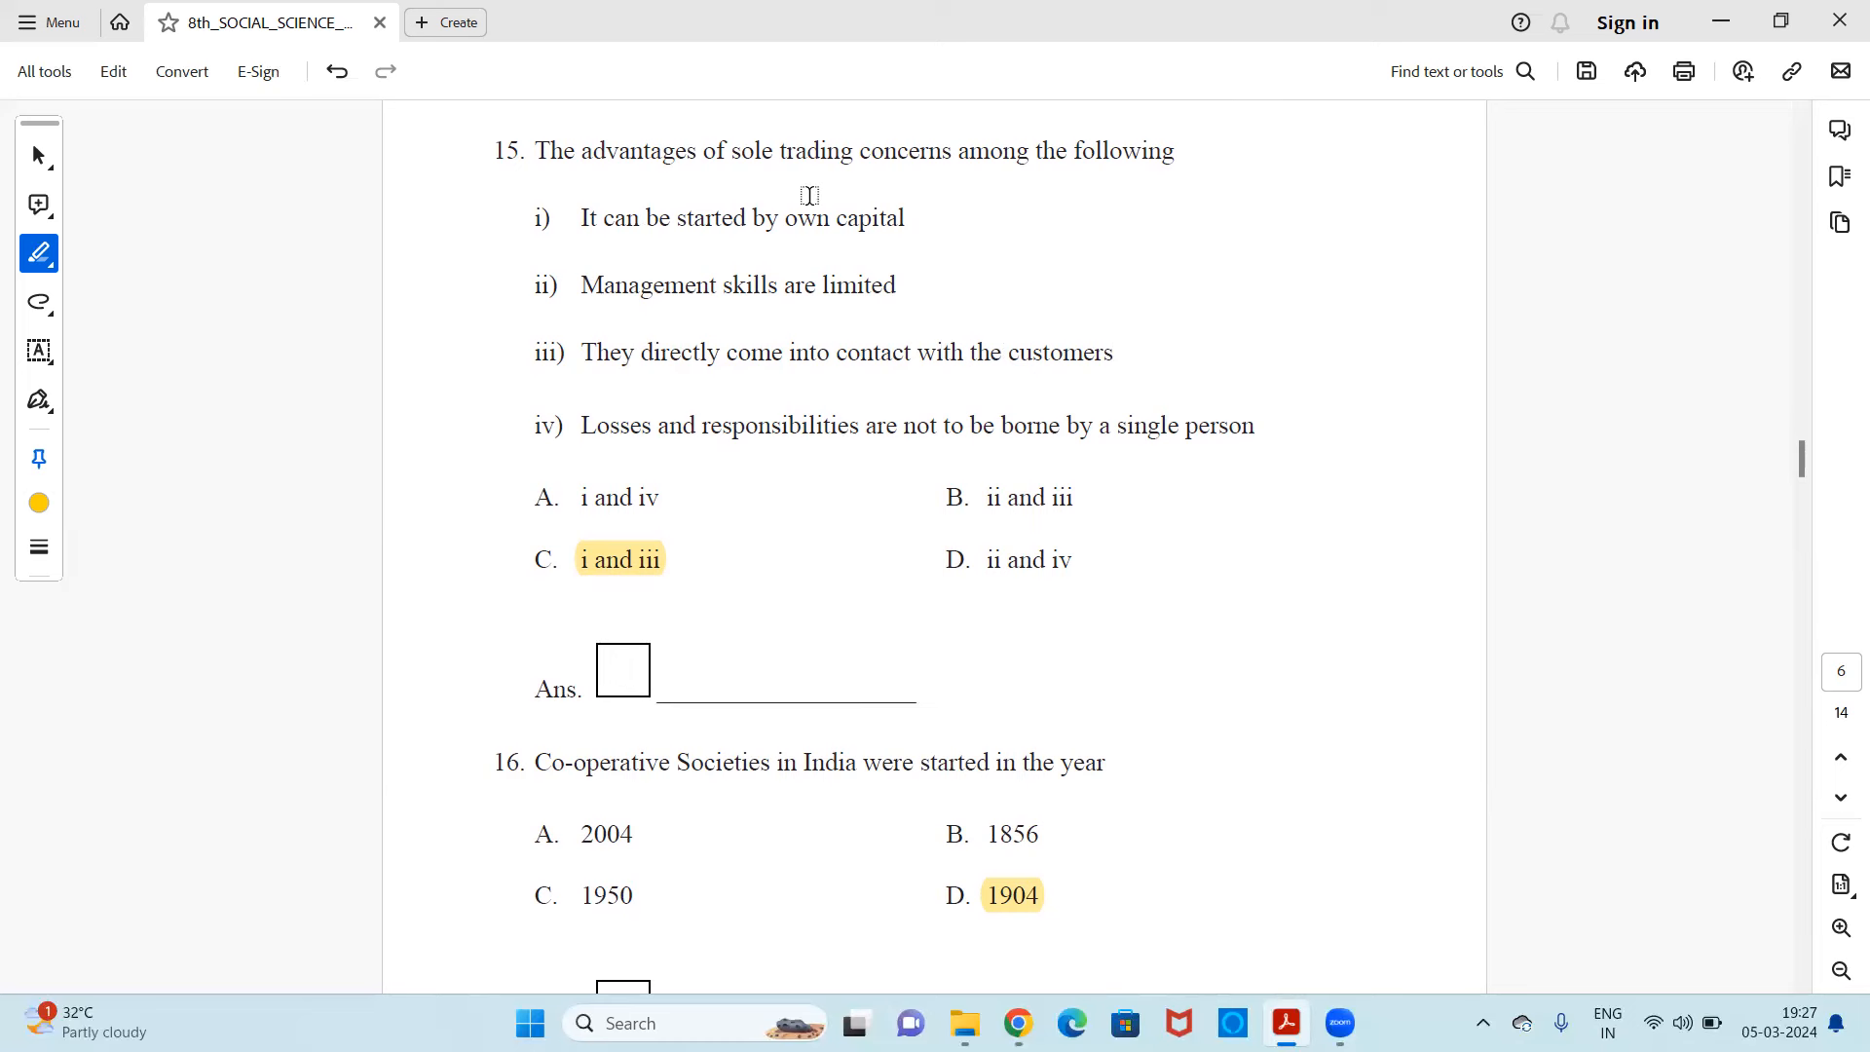
mouse_move(884, 194)
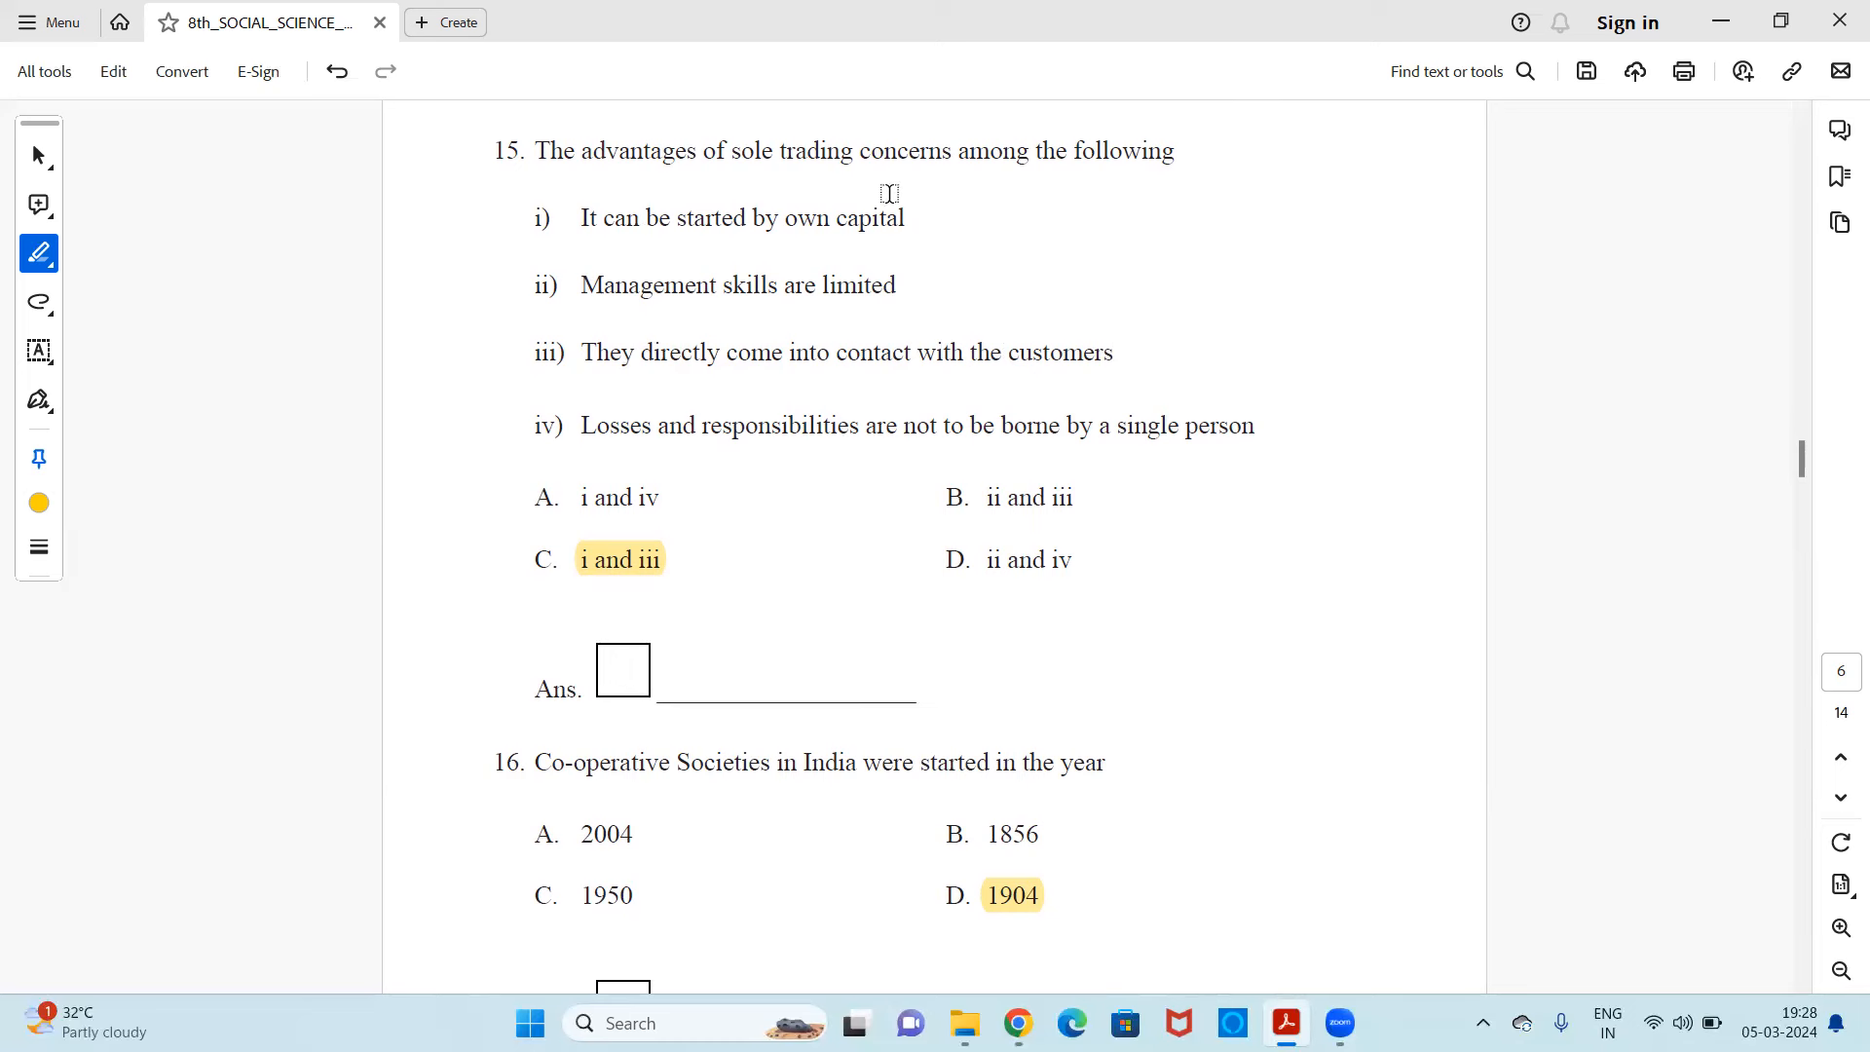
mouse_move(811, 395)
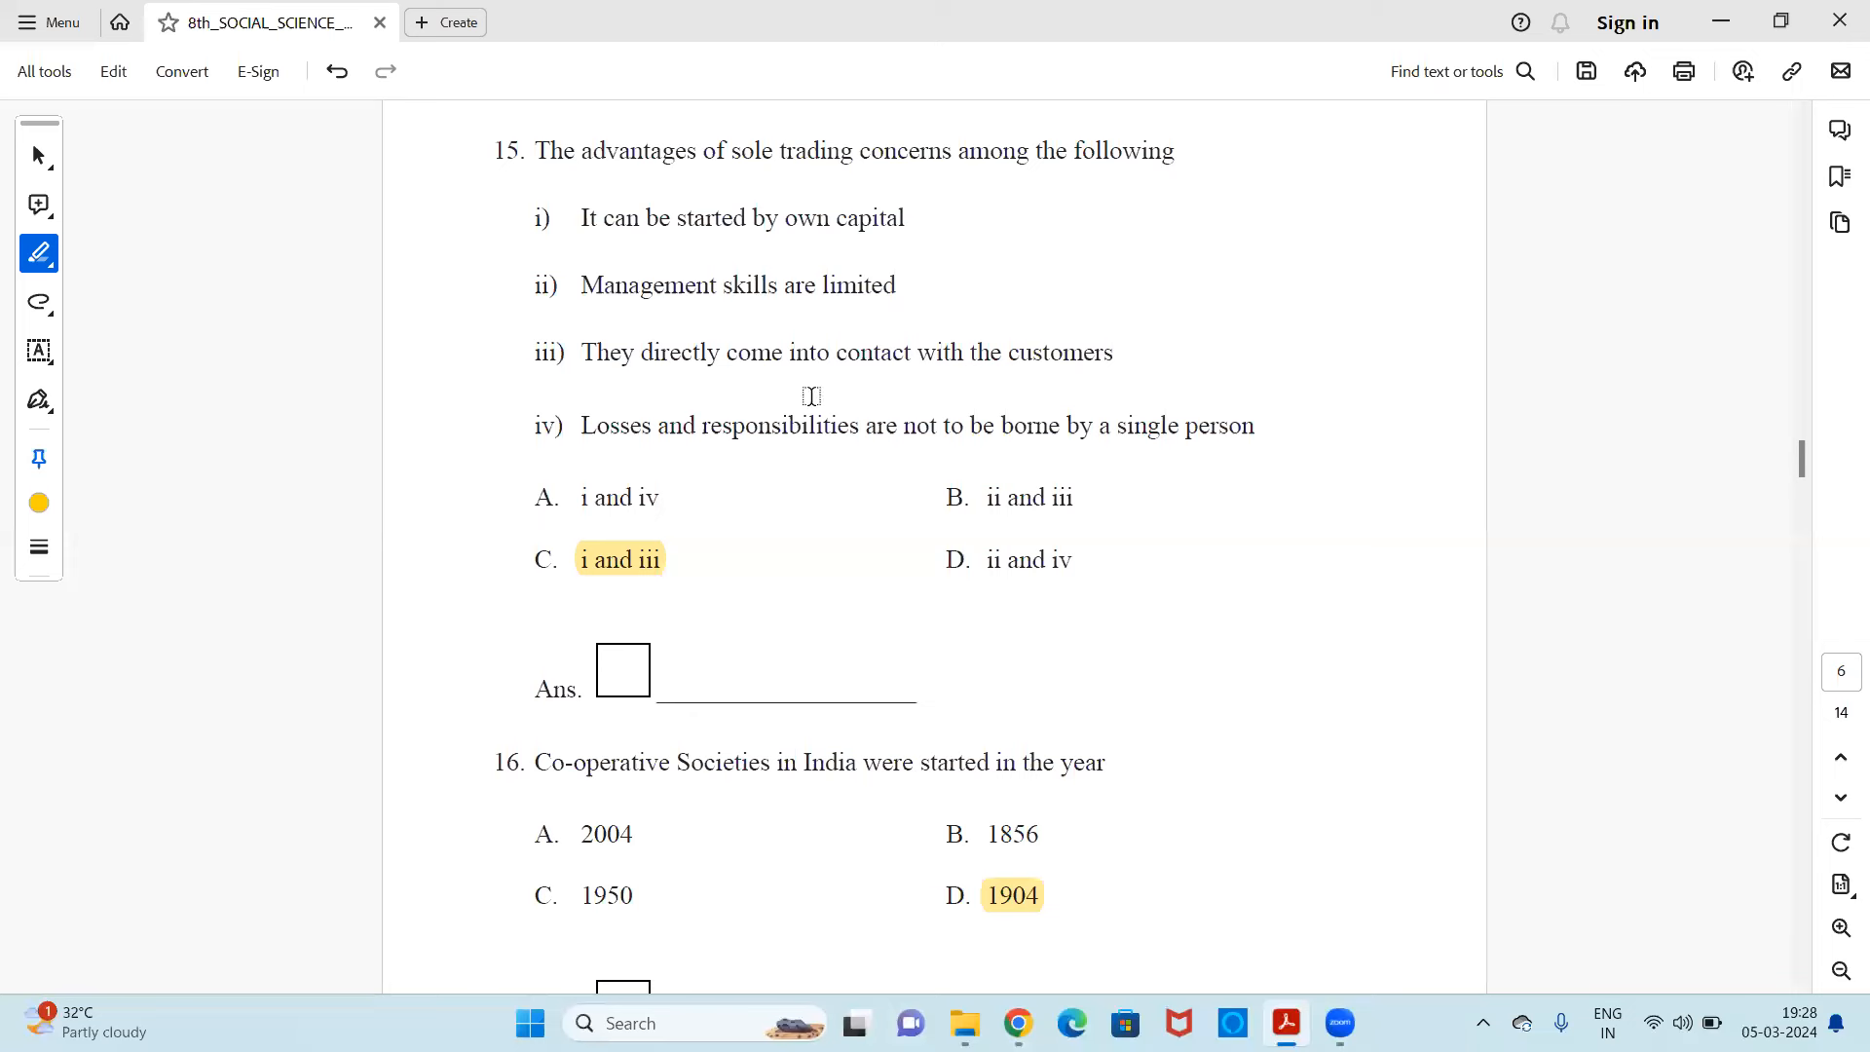
mouse_move(809, 282)
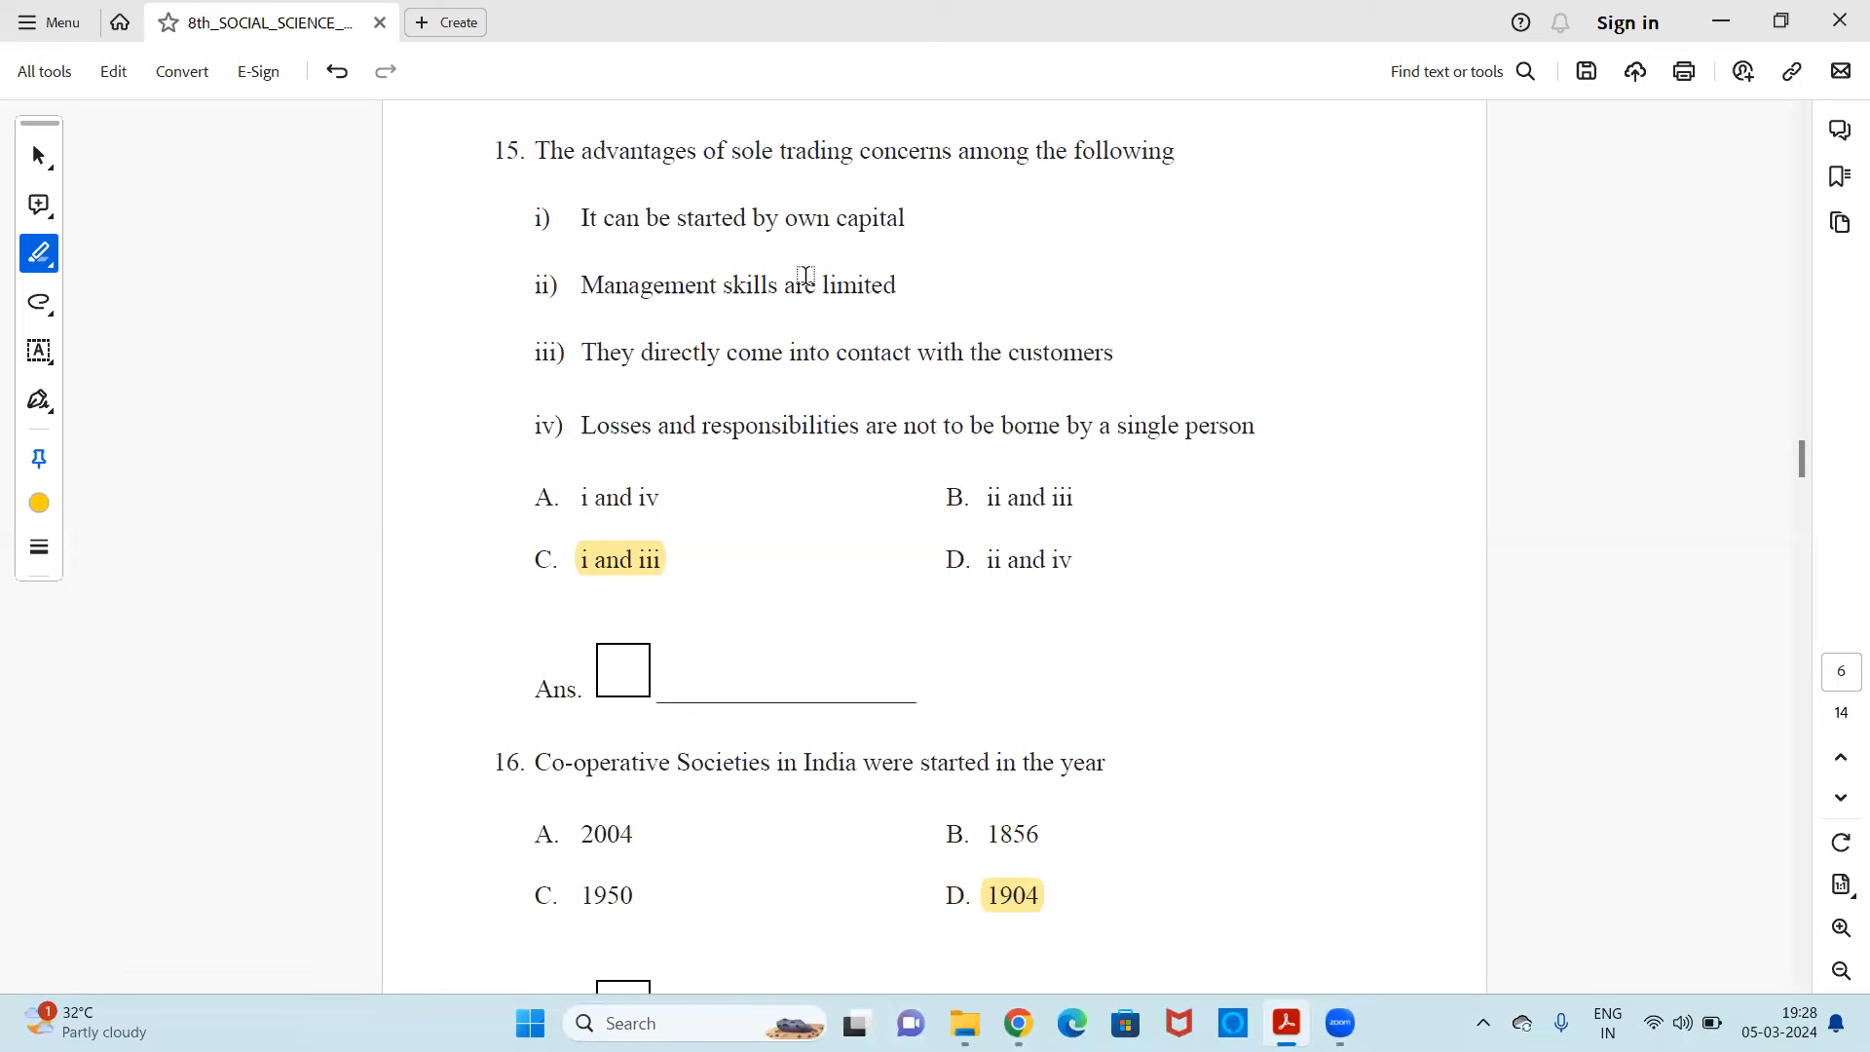
mouse_move(828, 421)
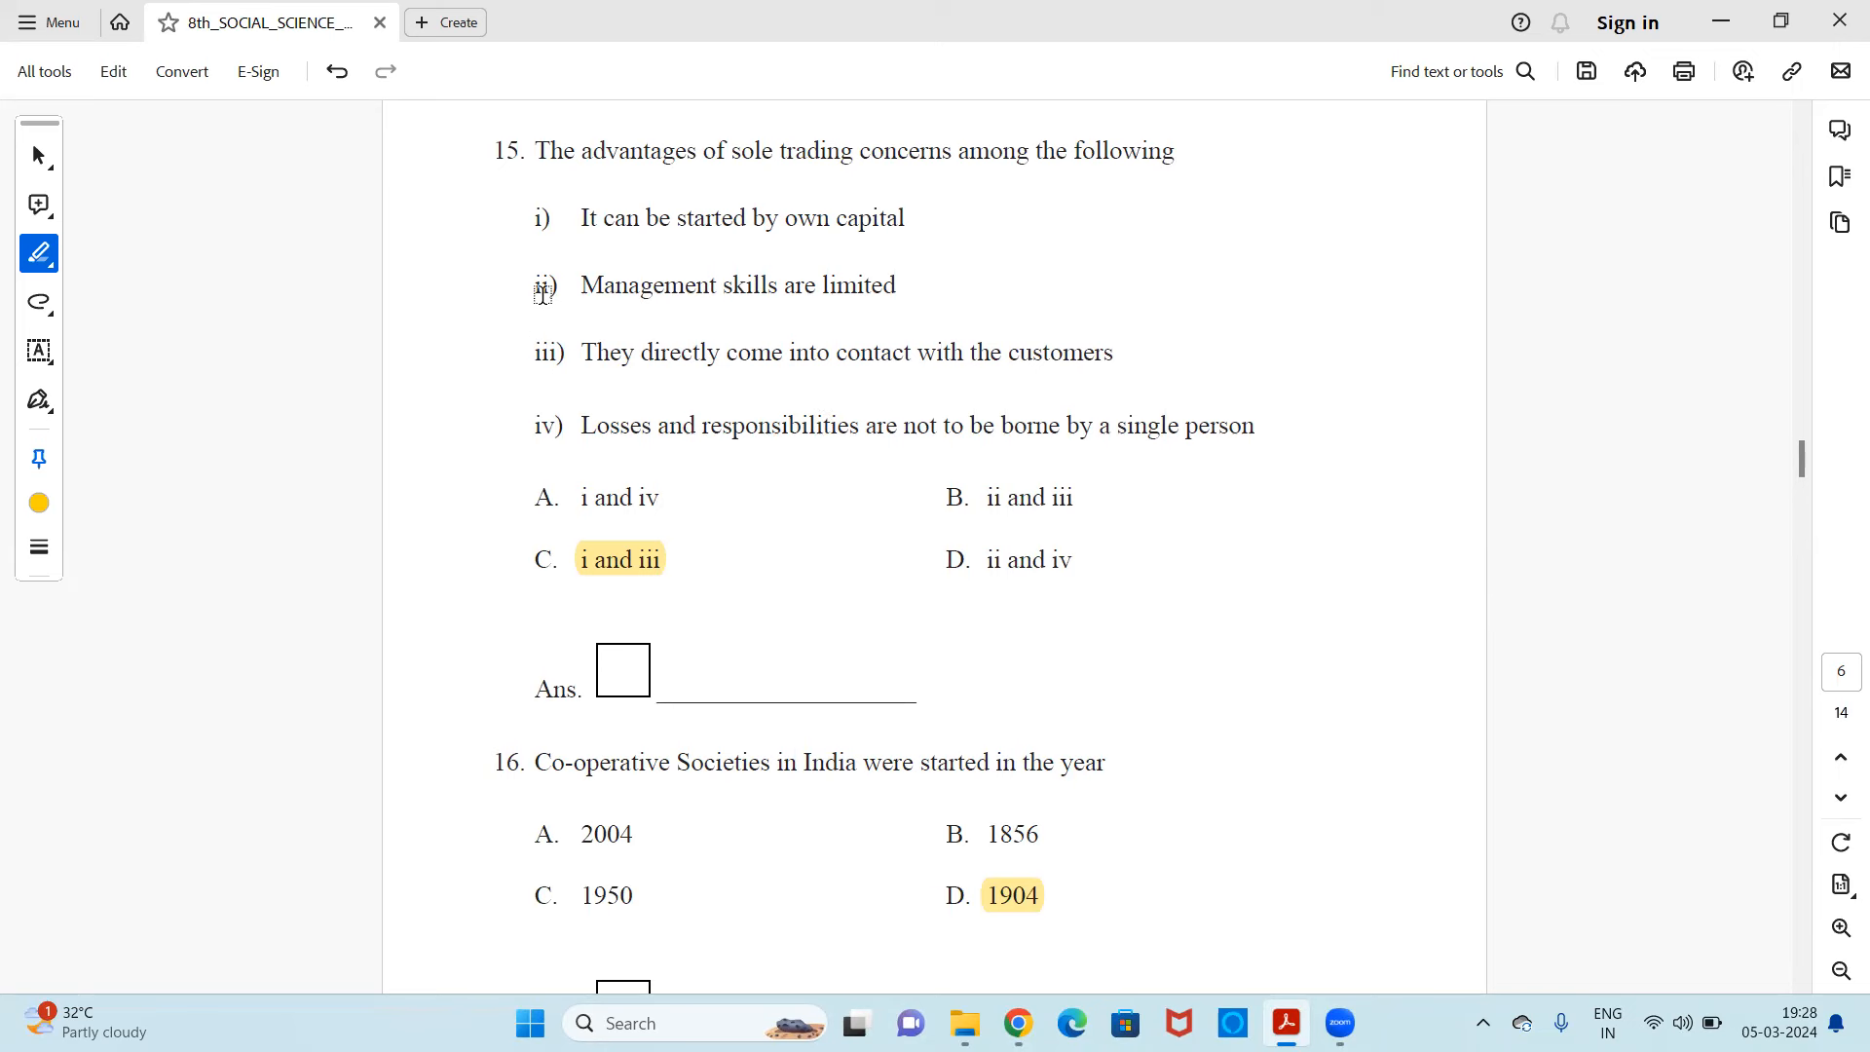
mouse_move(774, 457)
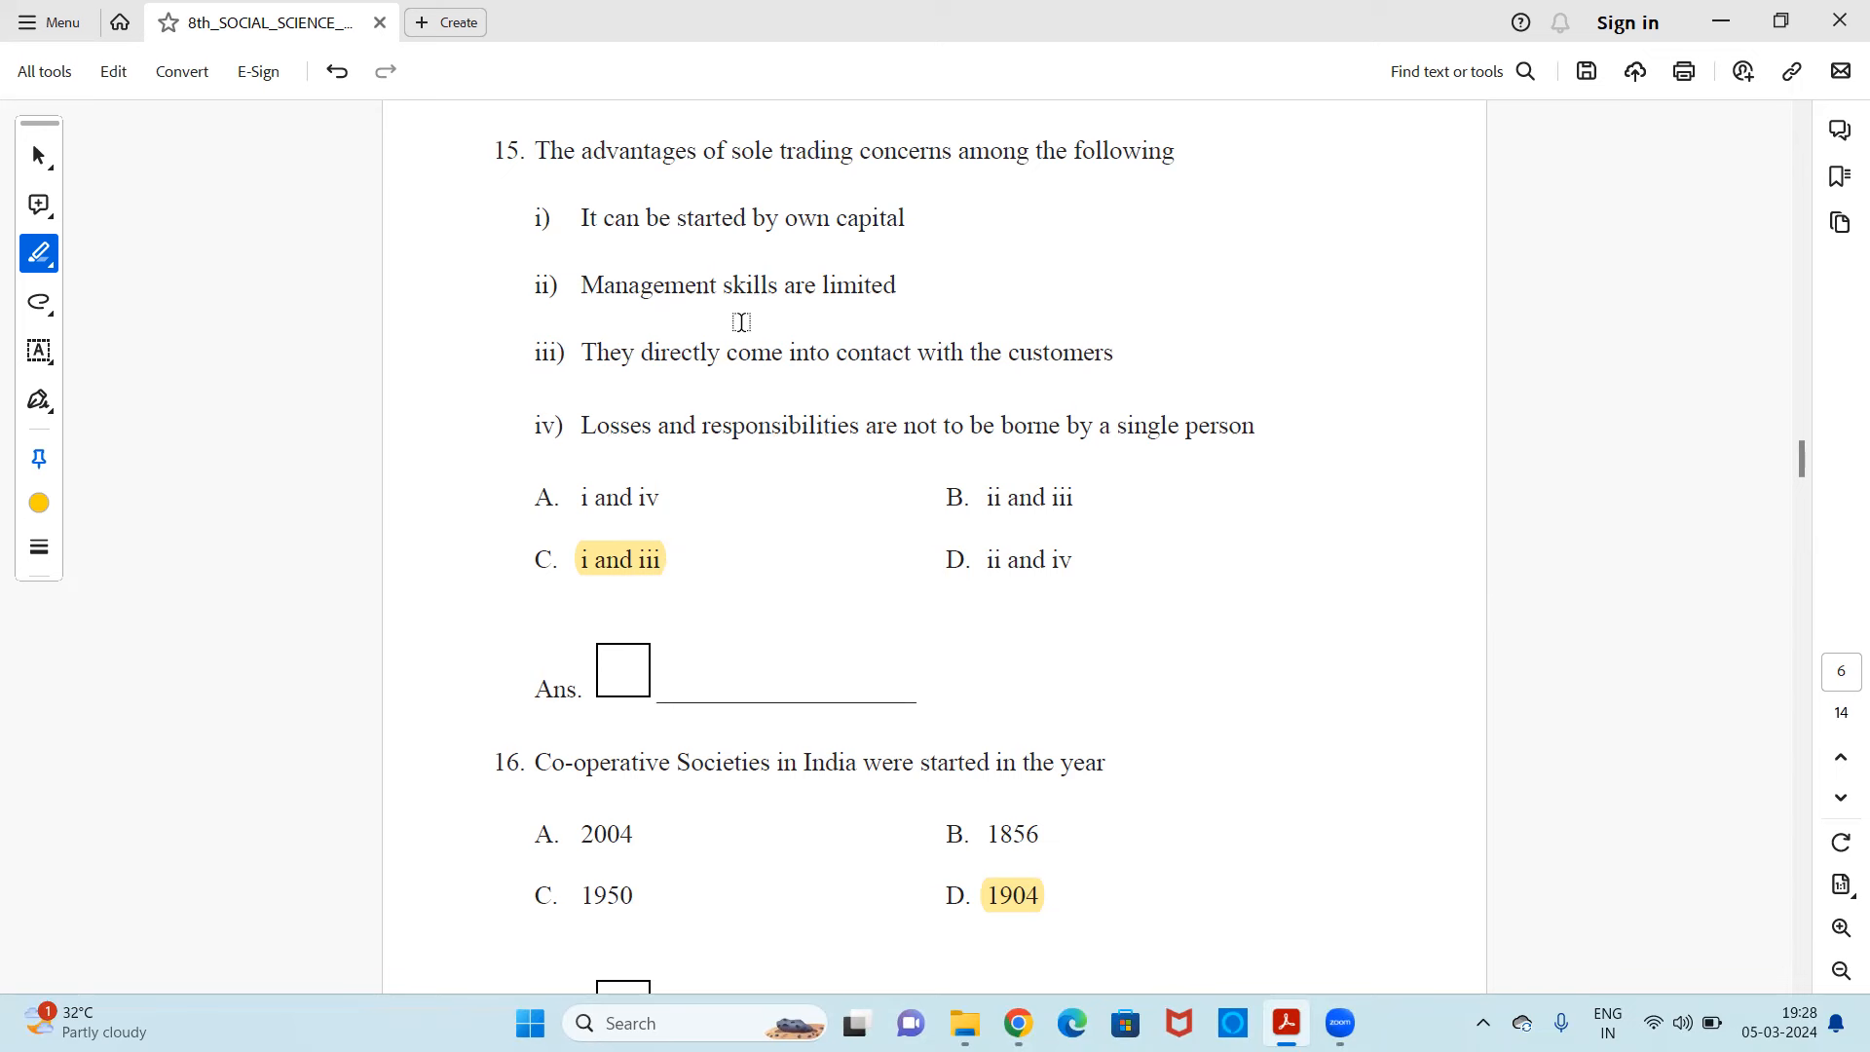
mouse_move(657, 379)
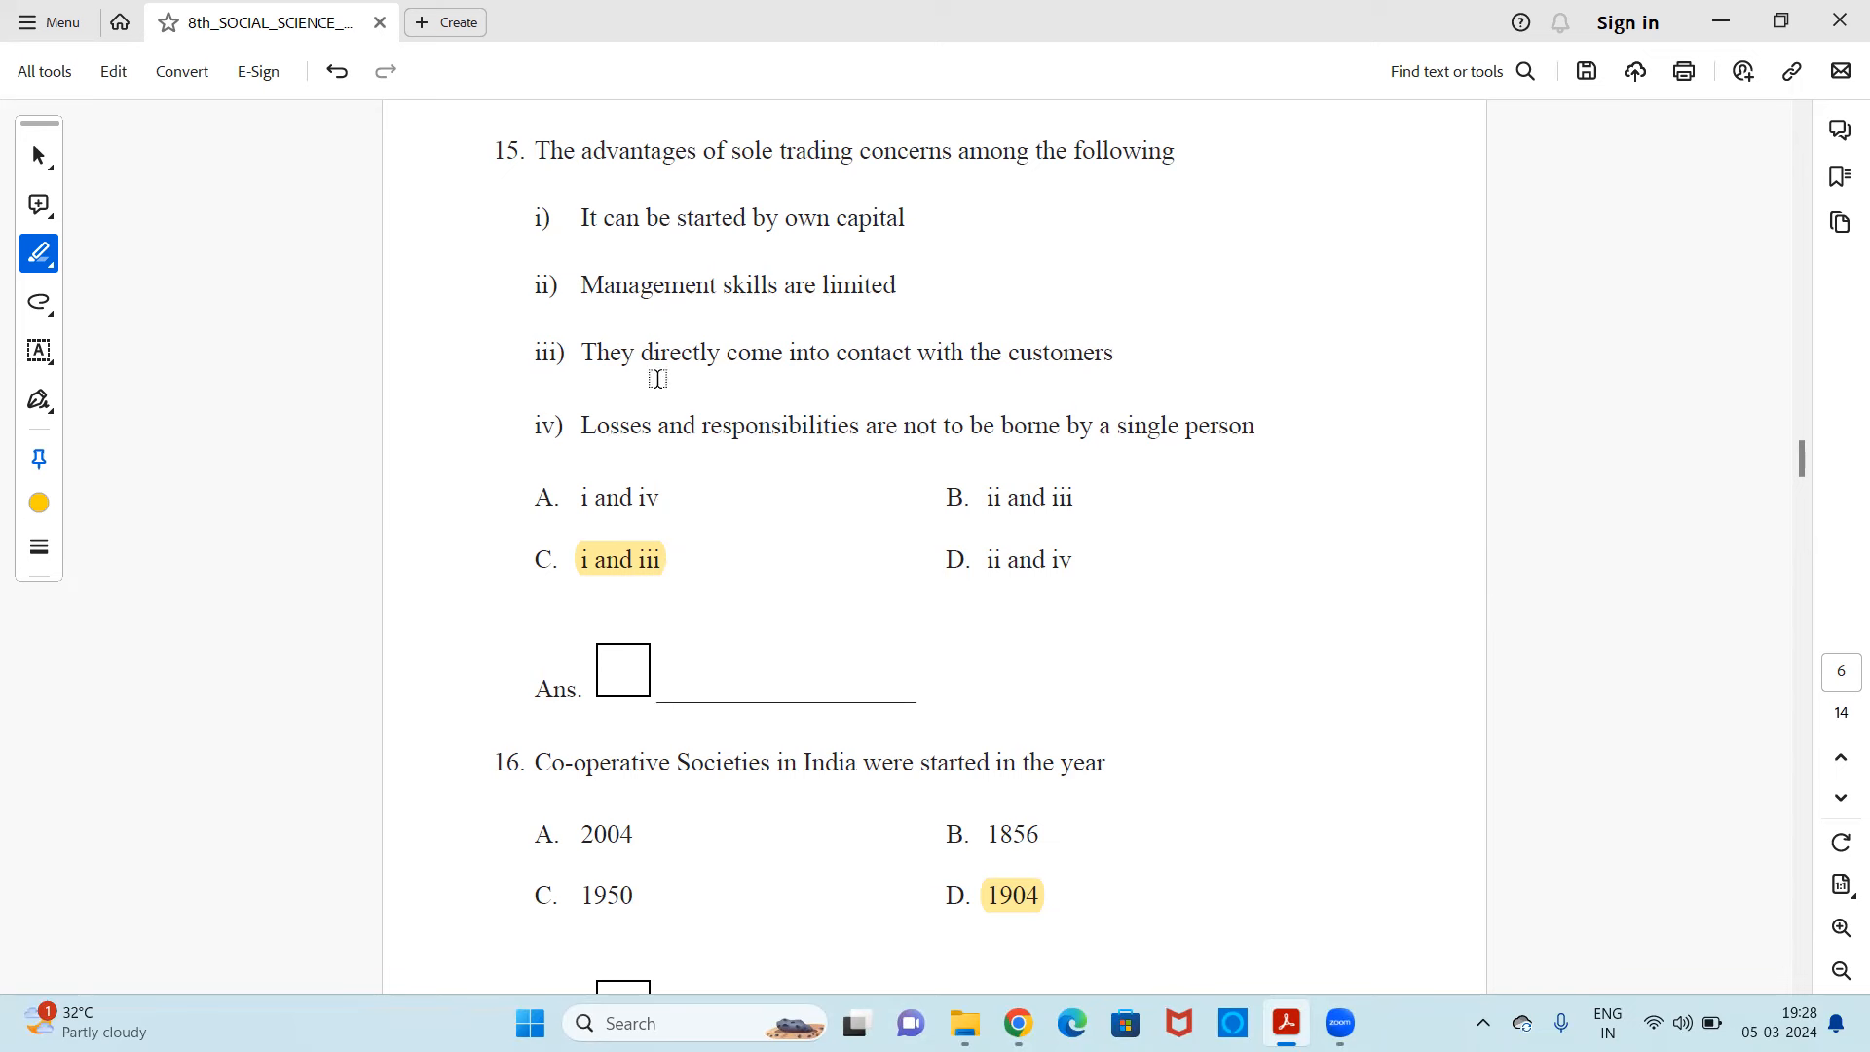
mouse_move(927, 389)
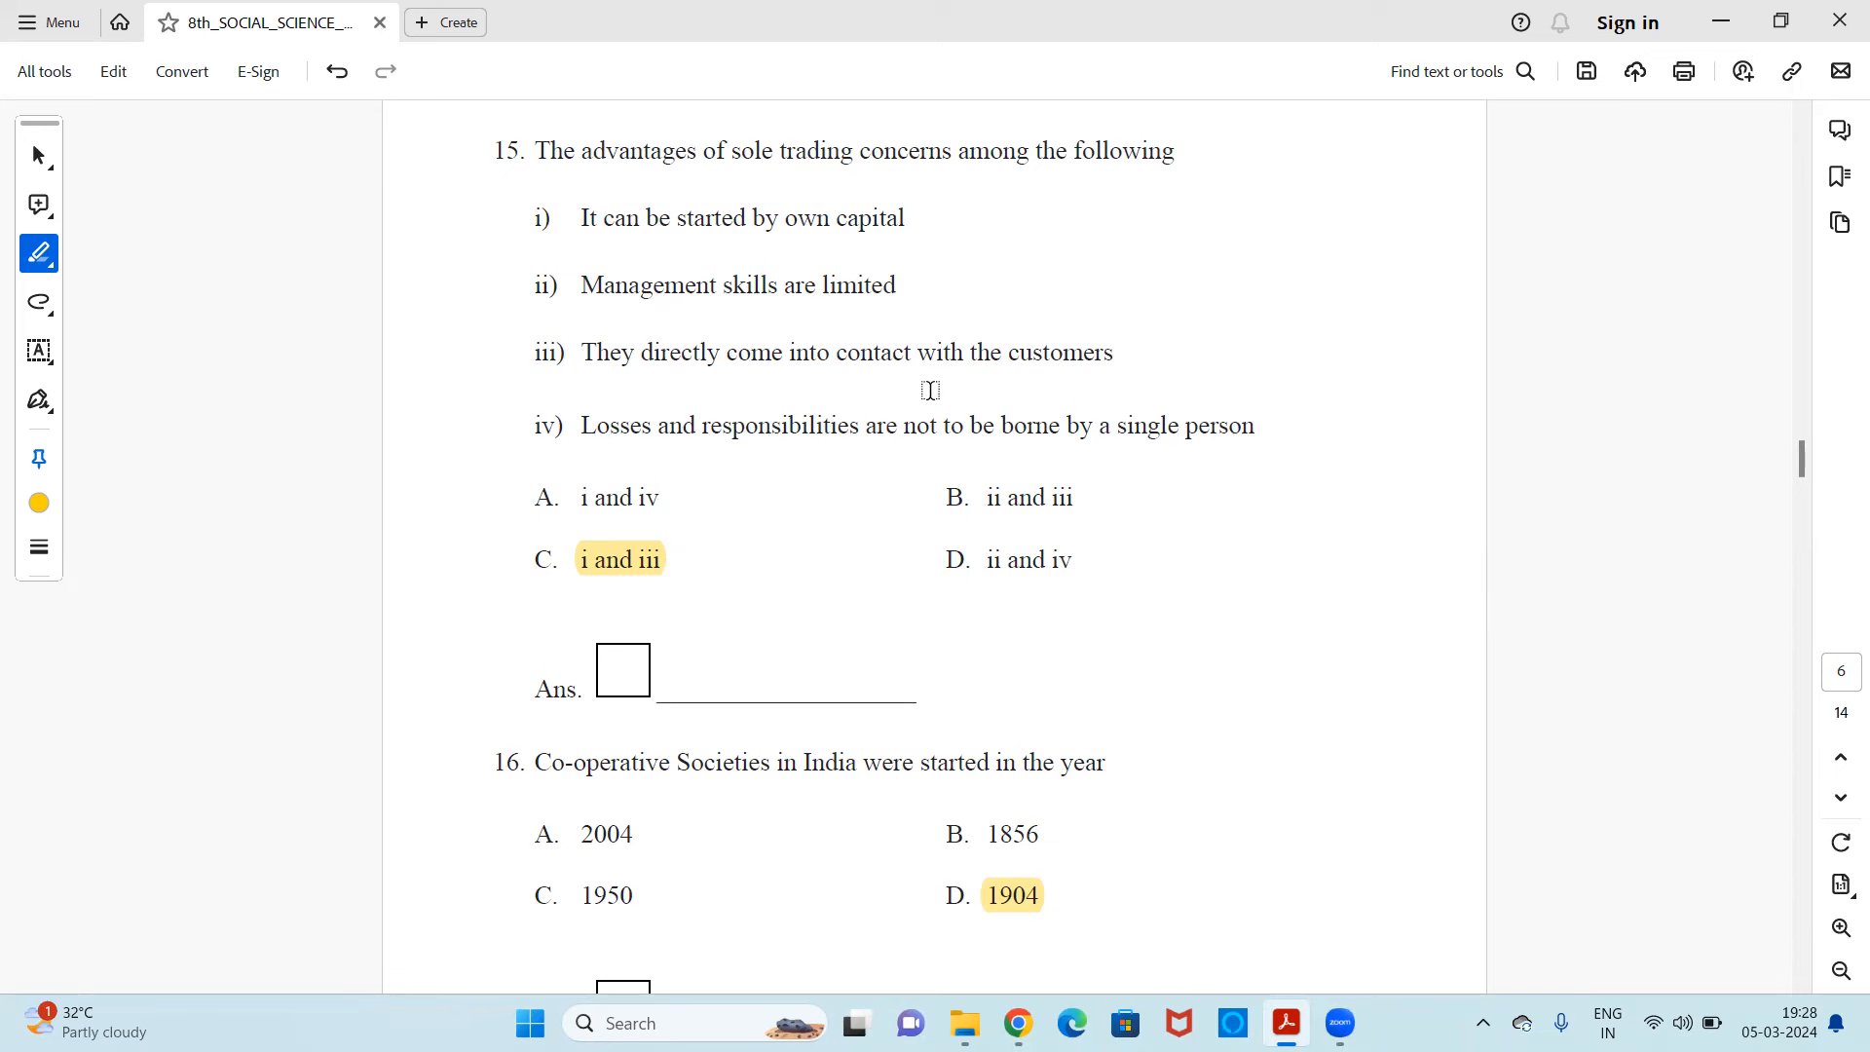
mouse_move(803, 472)
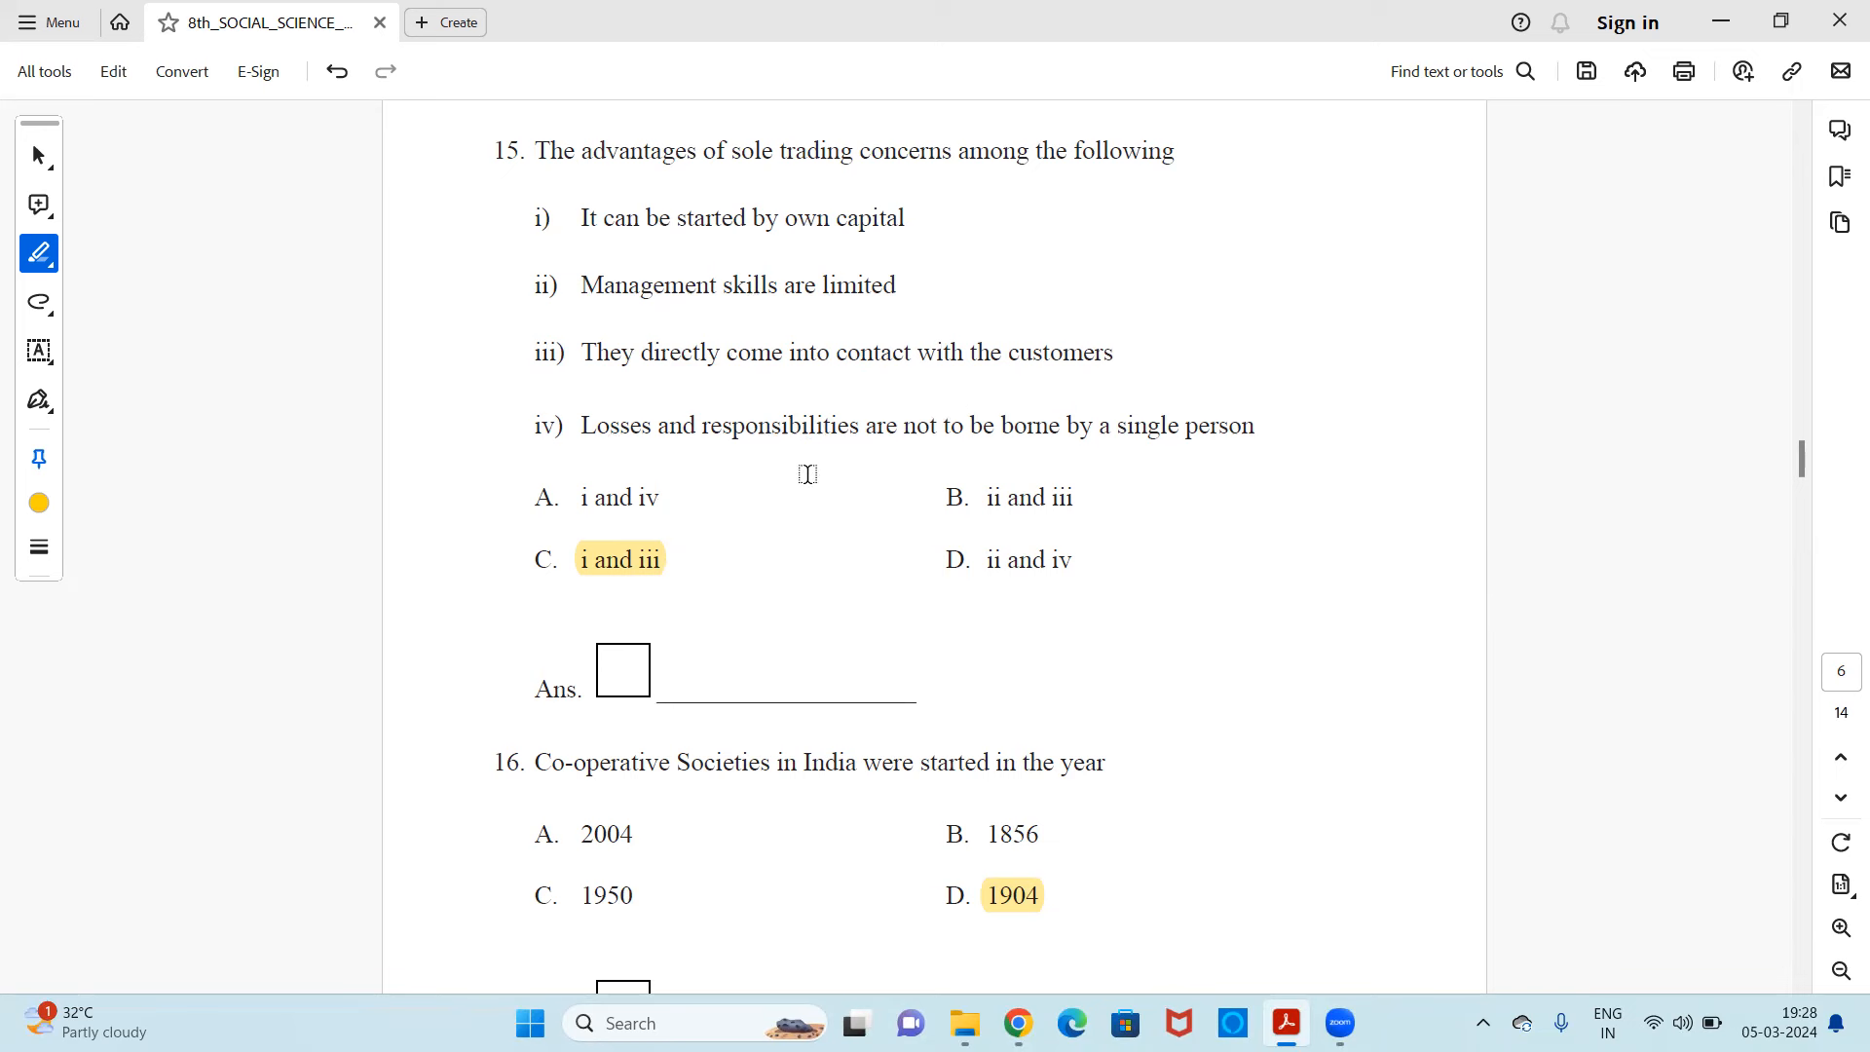
mouse_move(1060, 487)
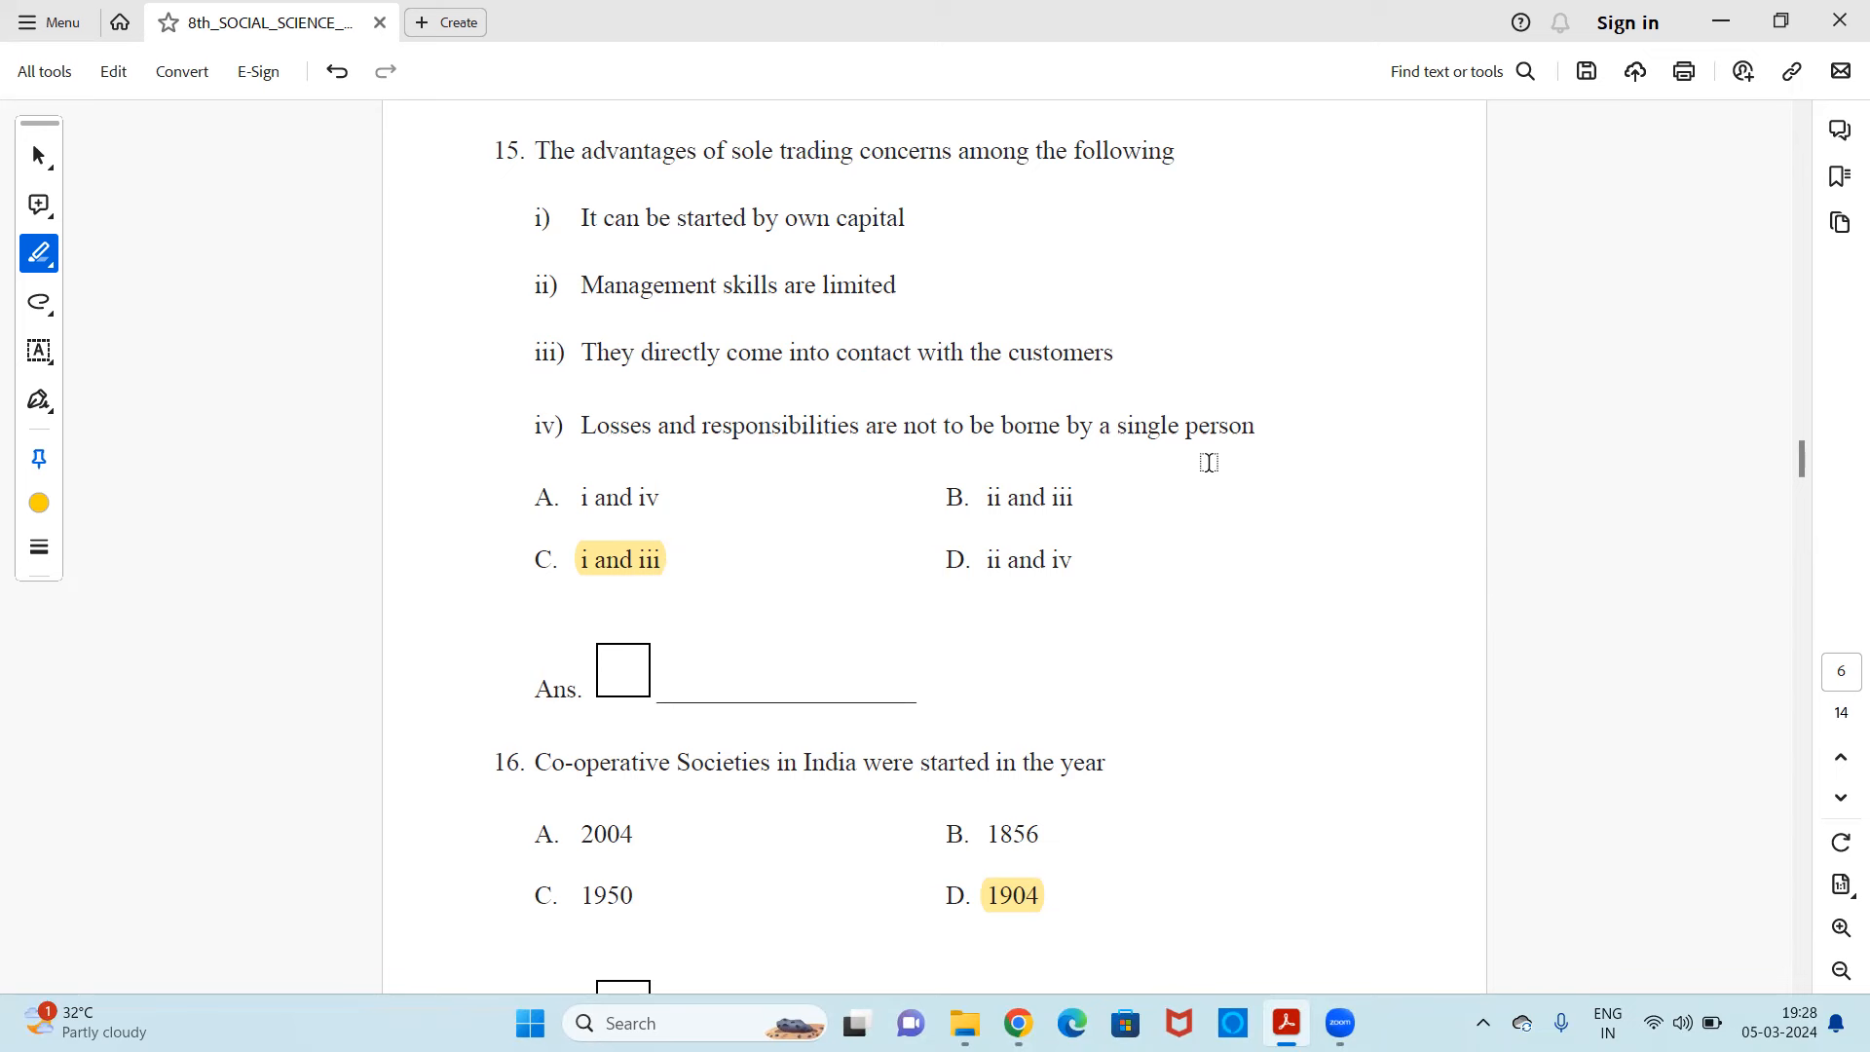
mouse_move(710, 193)
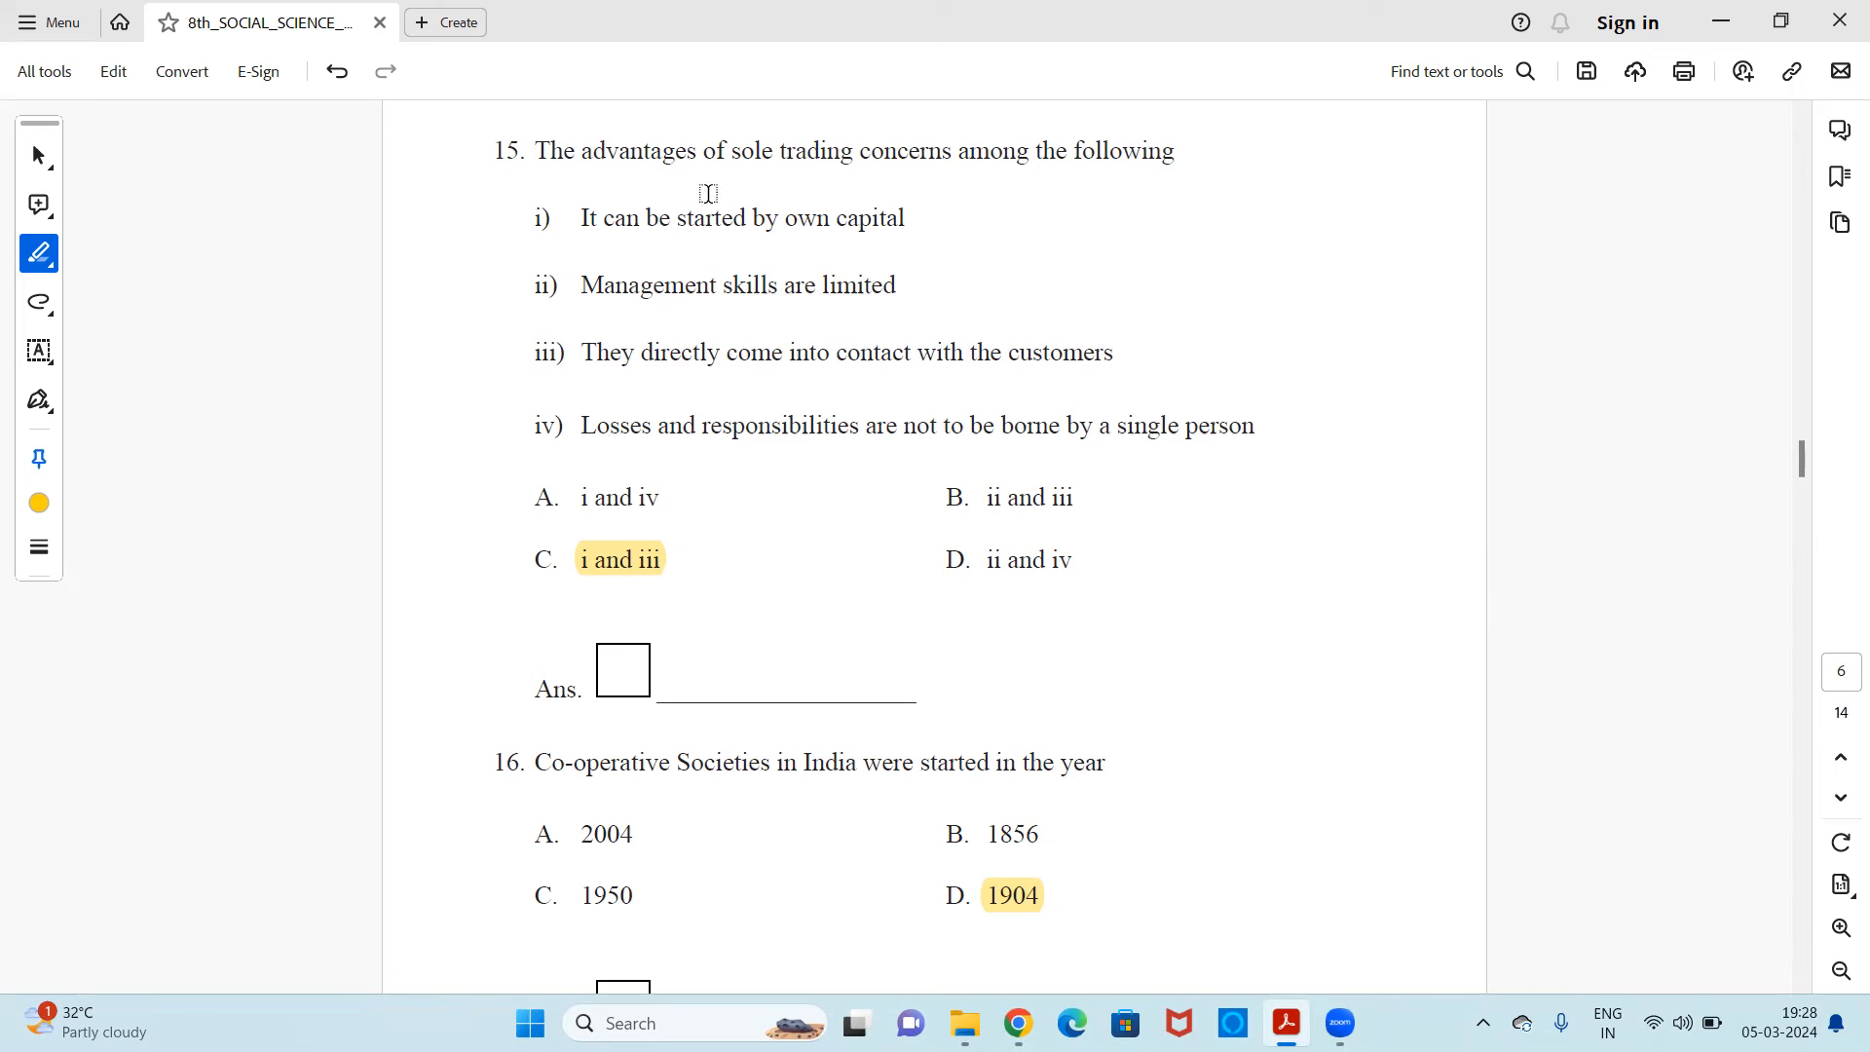
mouse_move(771, 193)
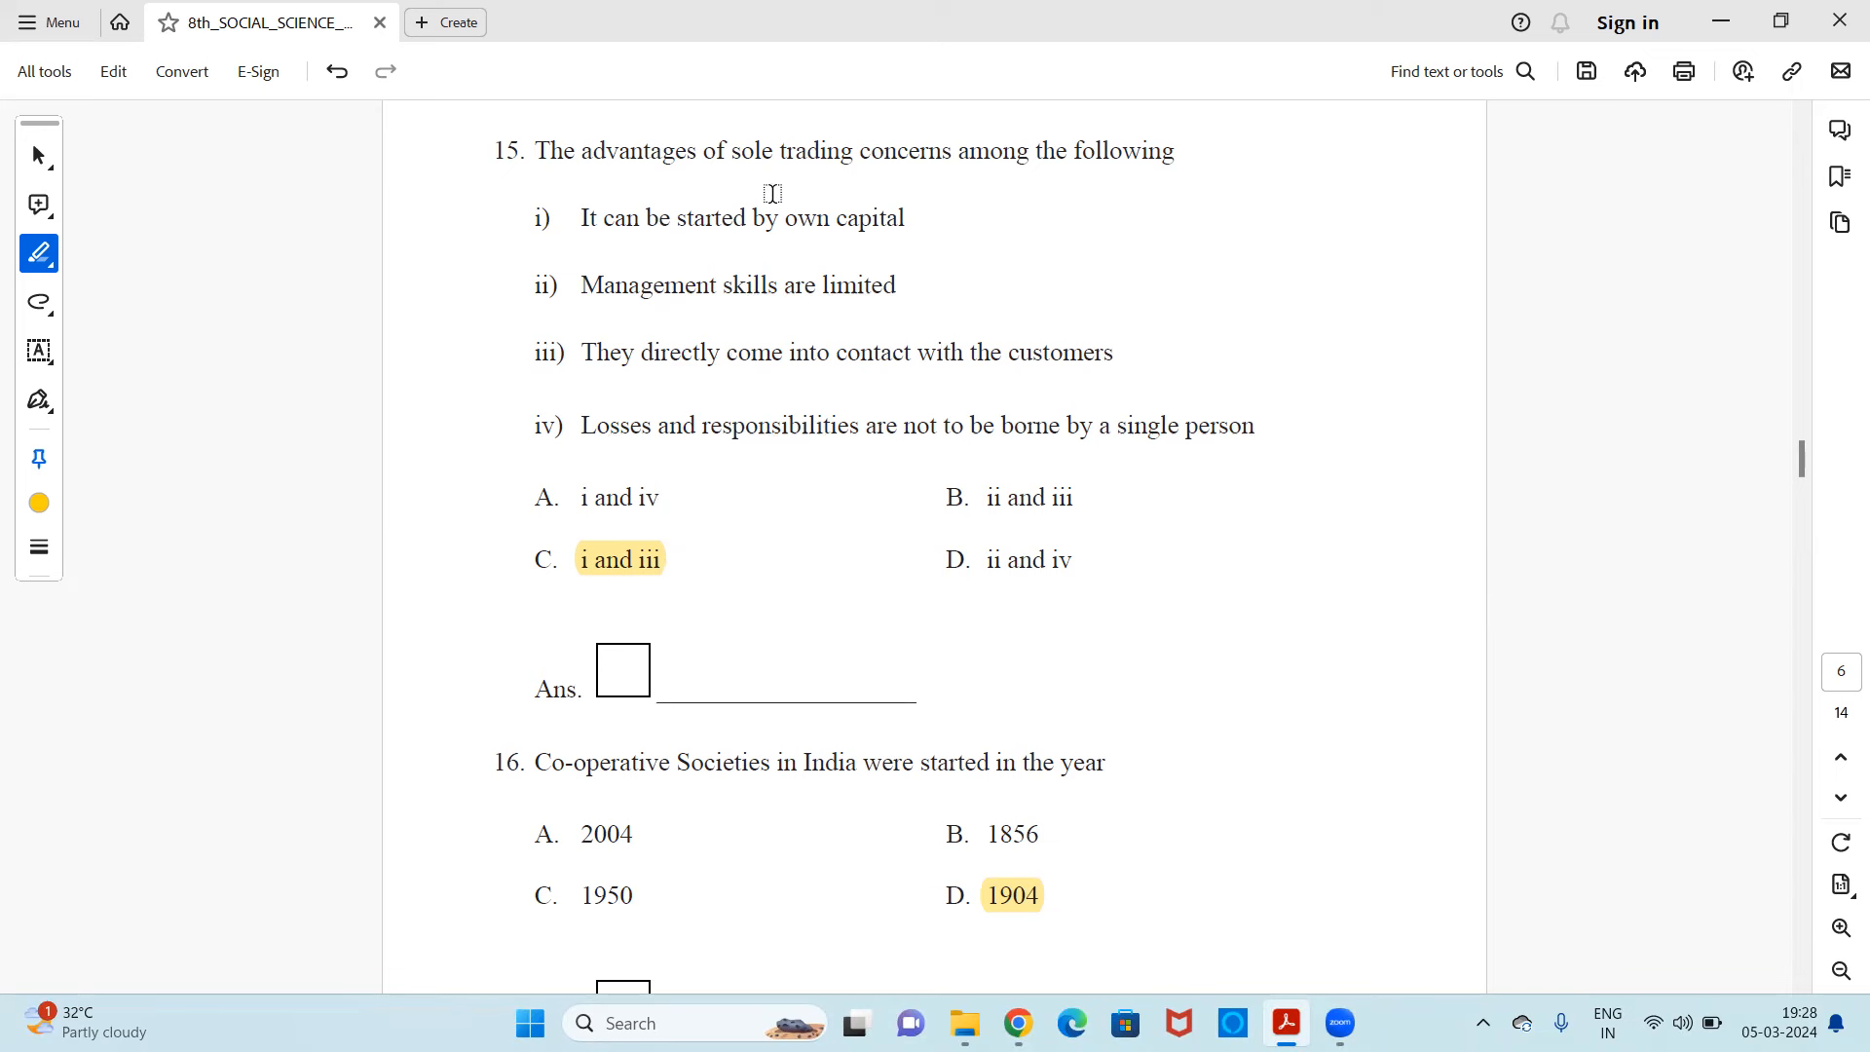
mouse_move(839, 185)
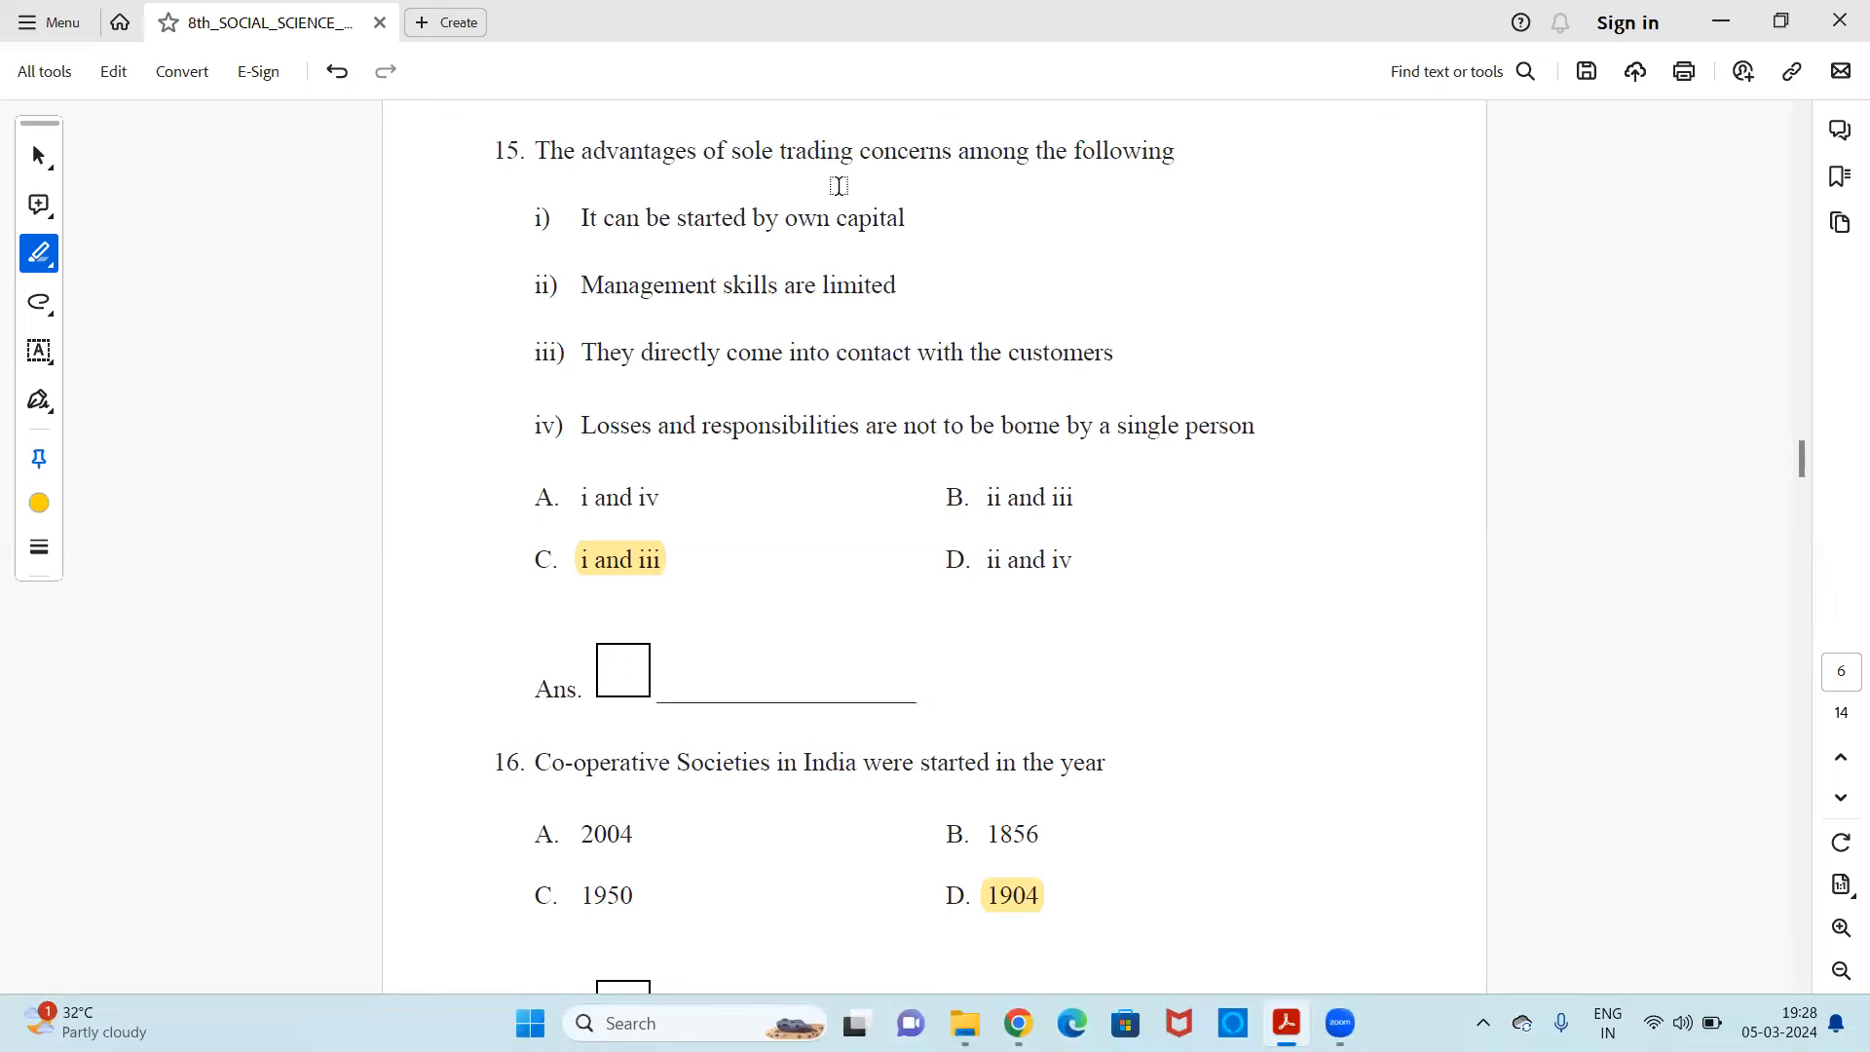
mouse_move(680, 585)
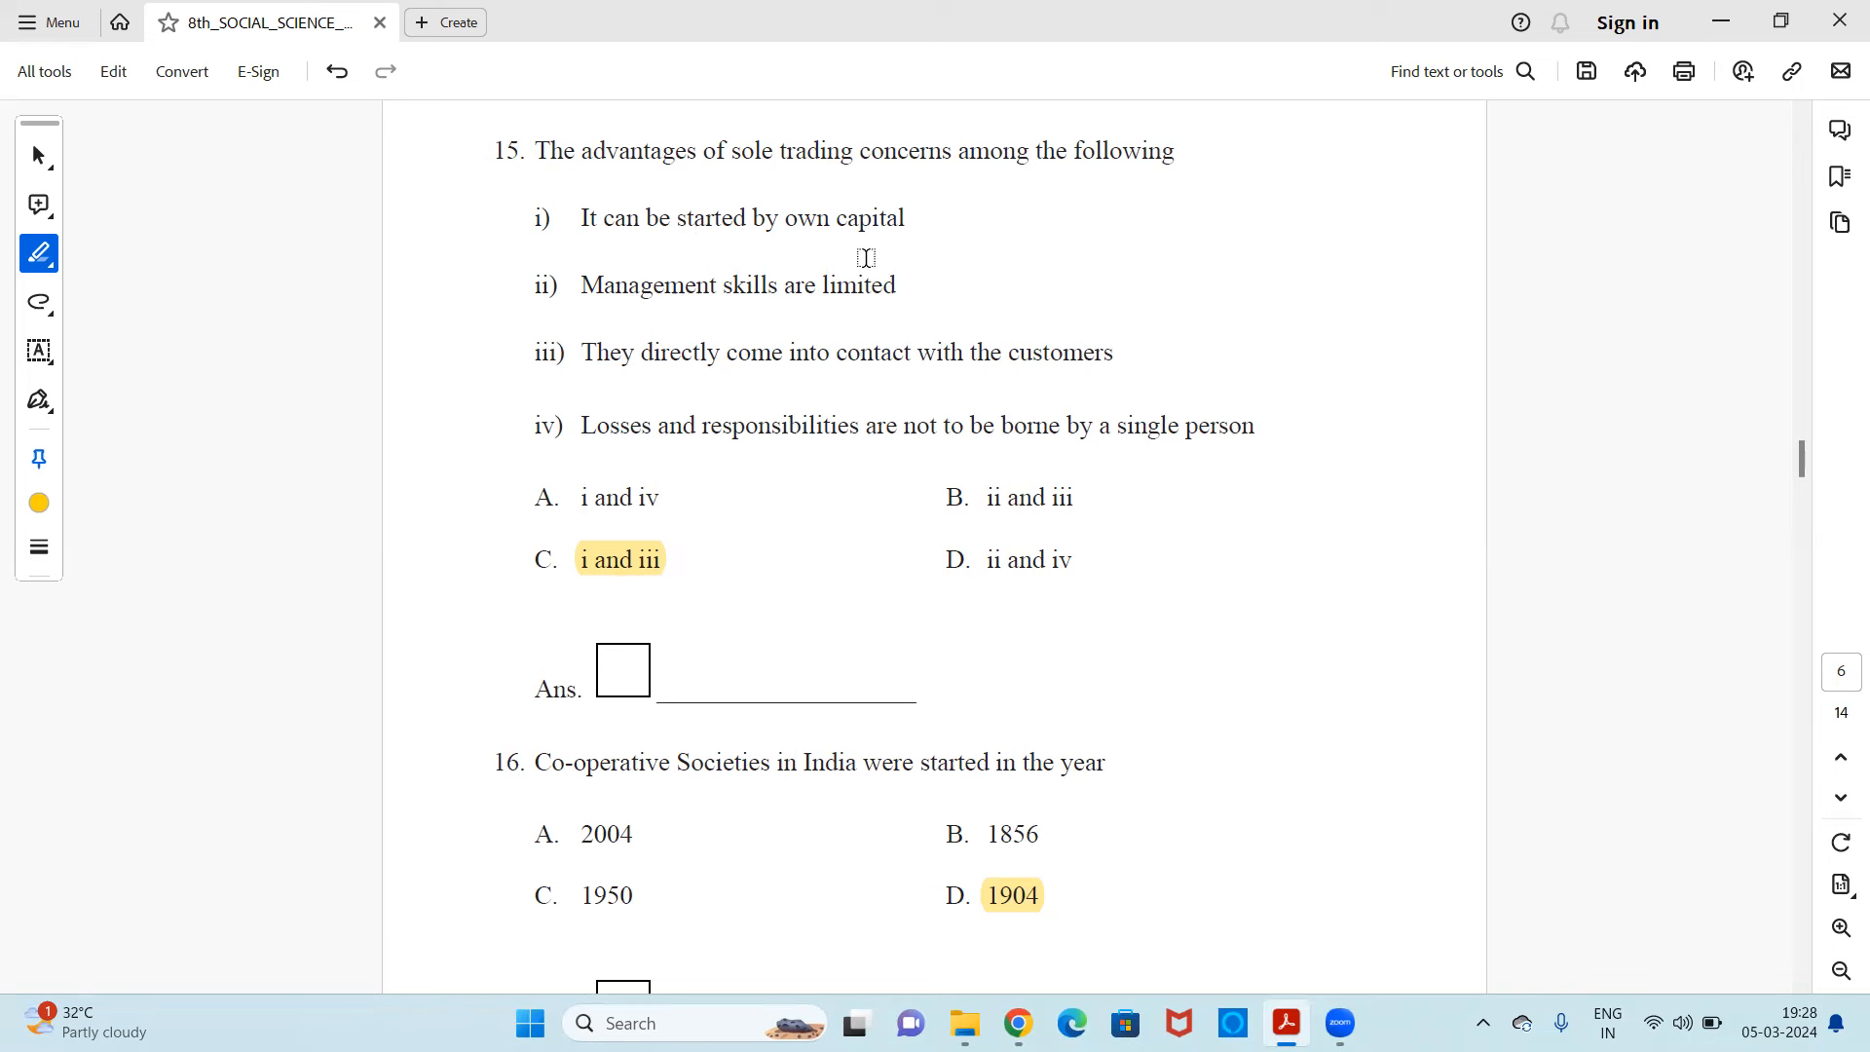
mouse_move(804, 385)
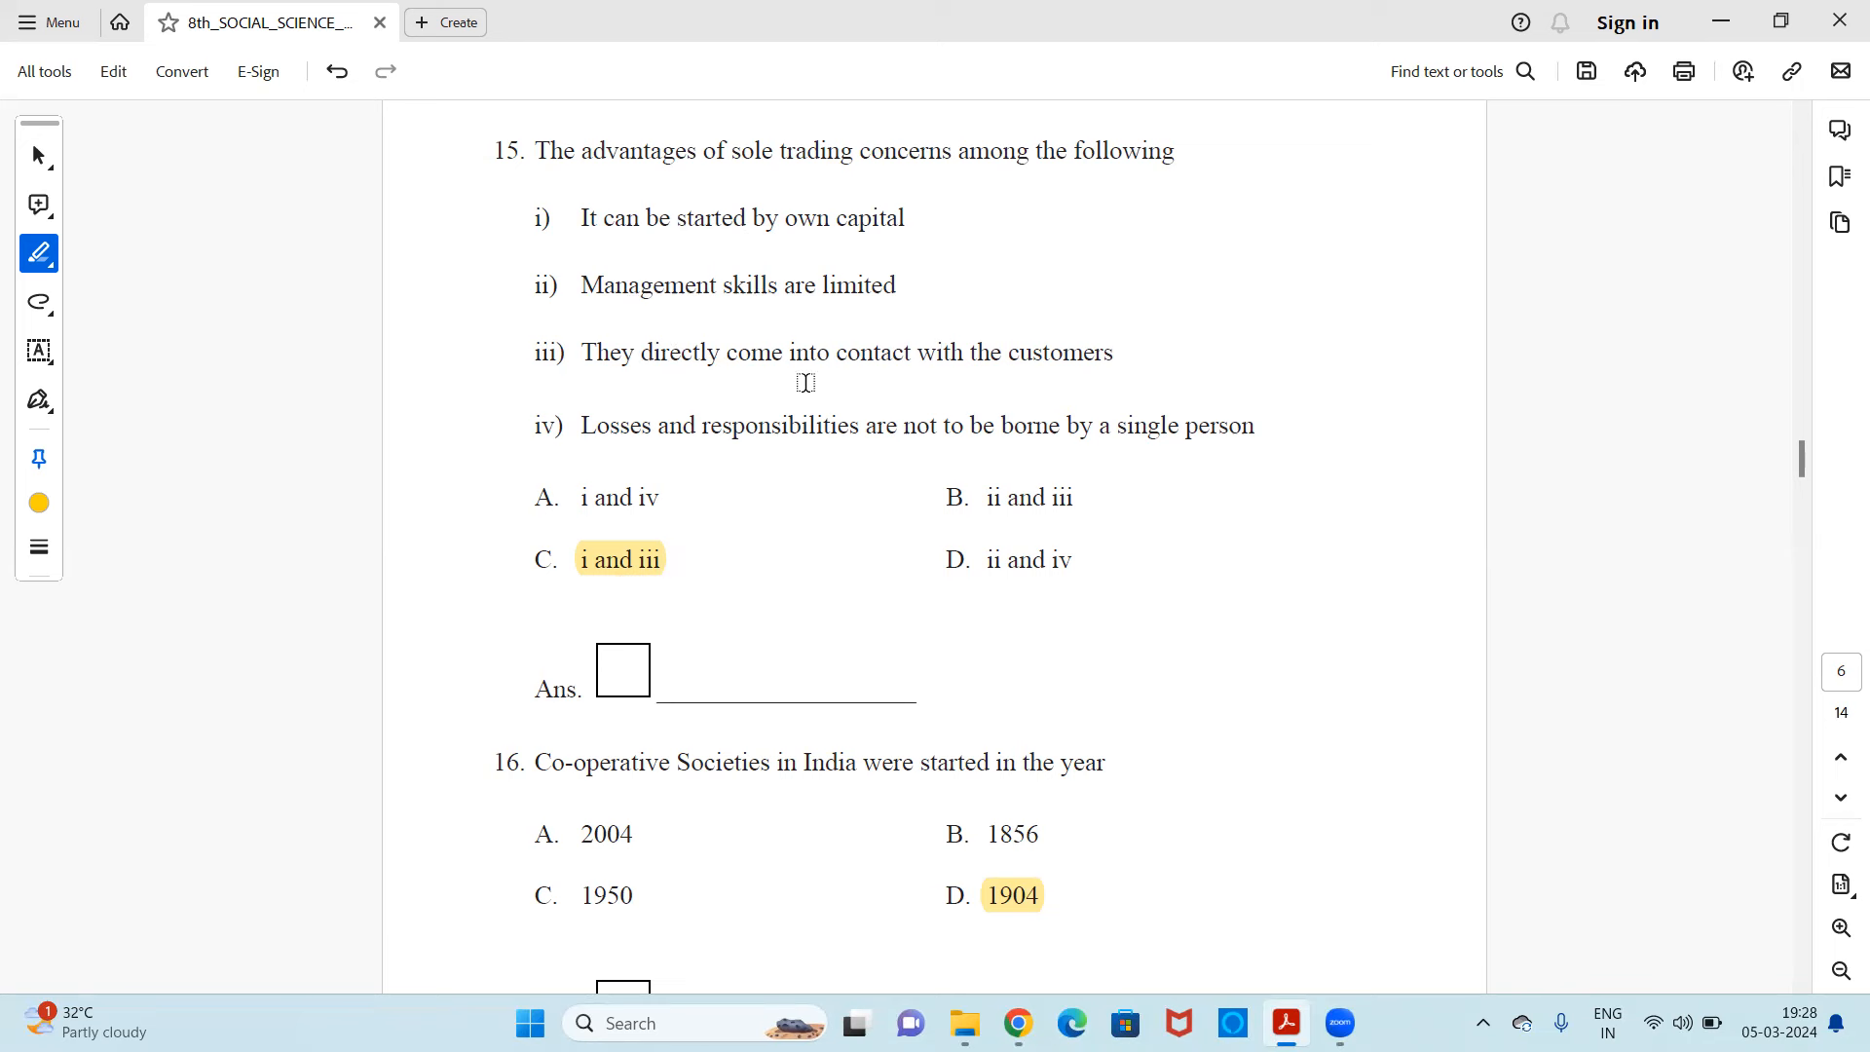
mouse_move(557, 567)
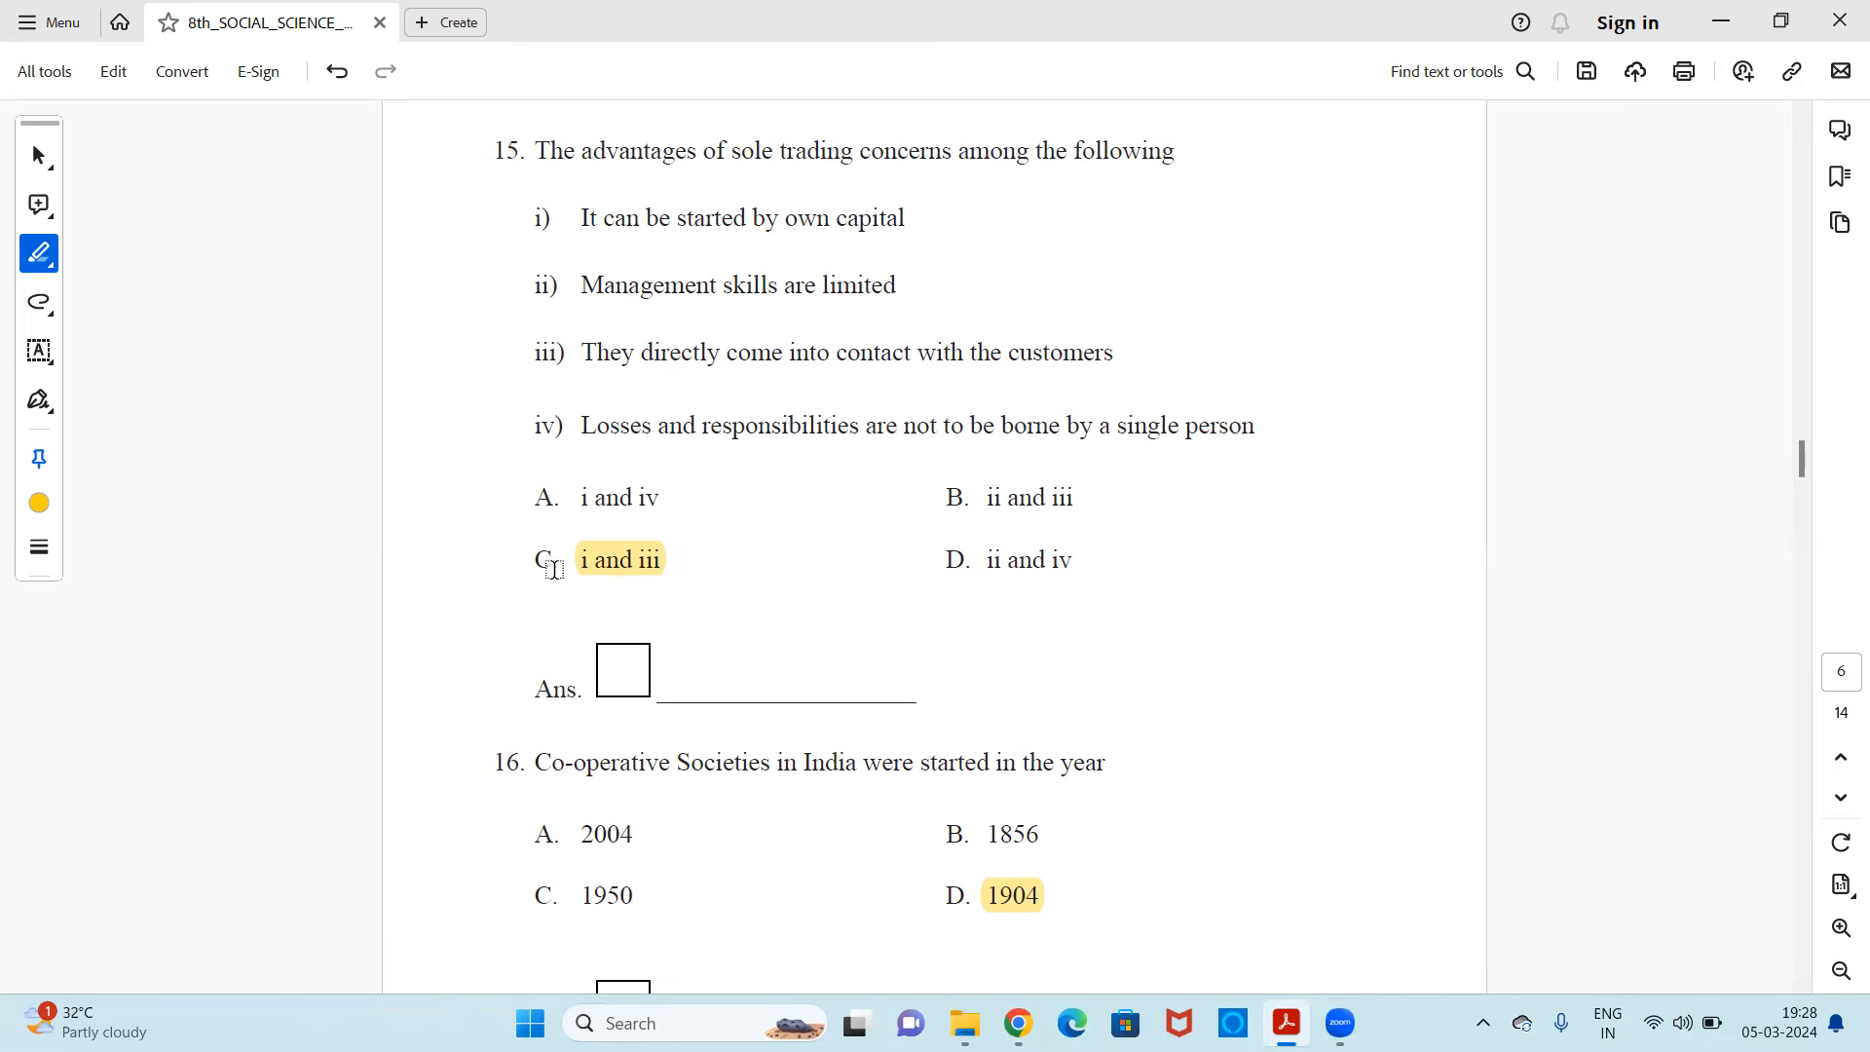
mouse_move(719, 568)
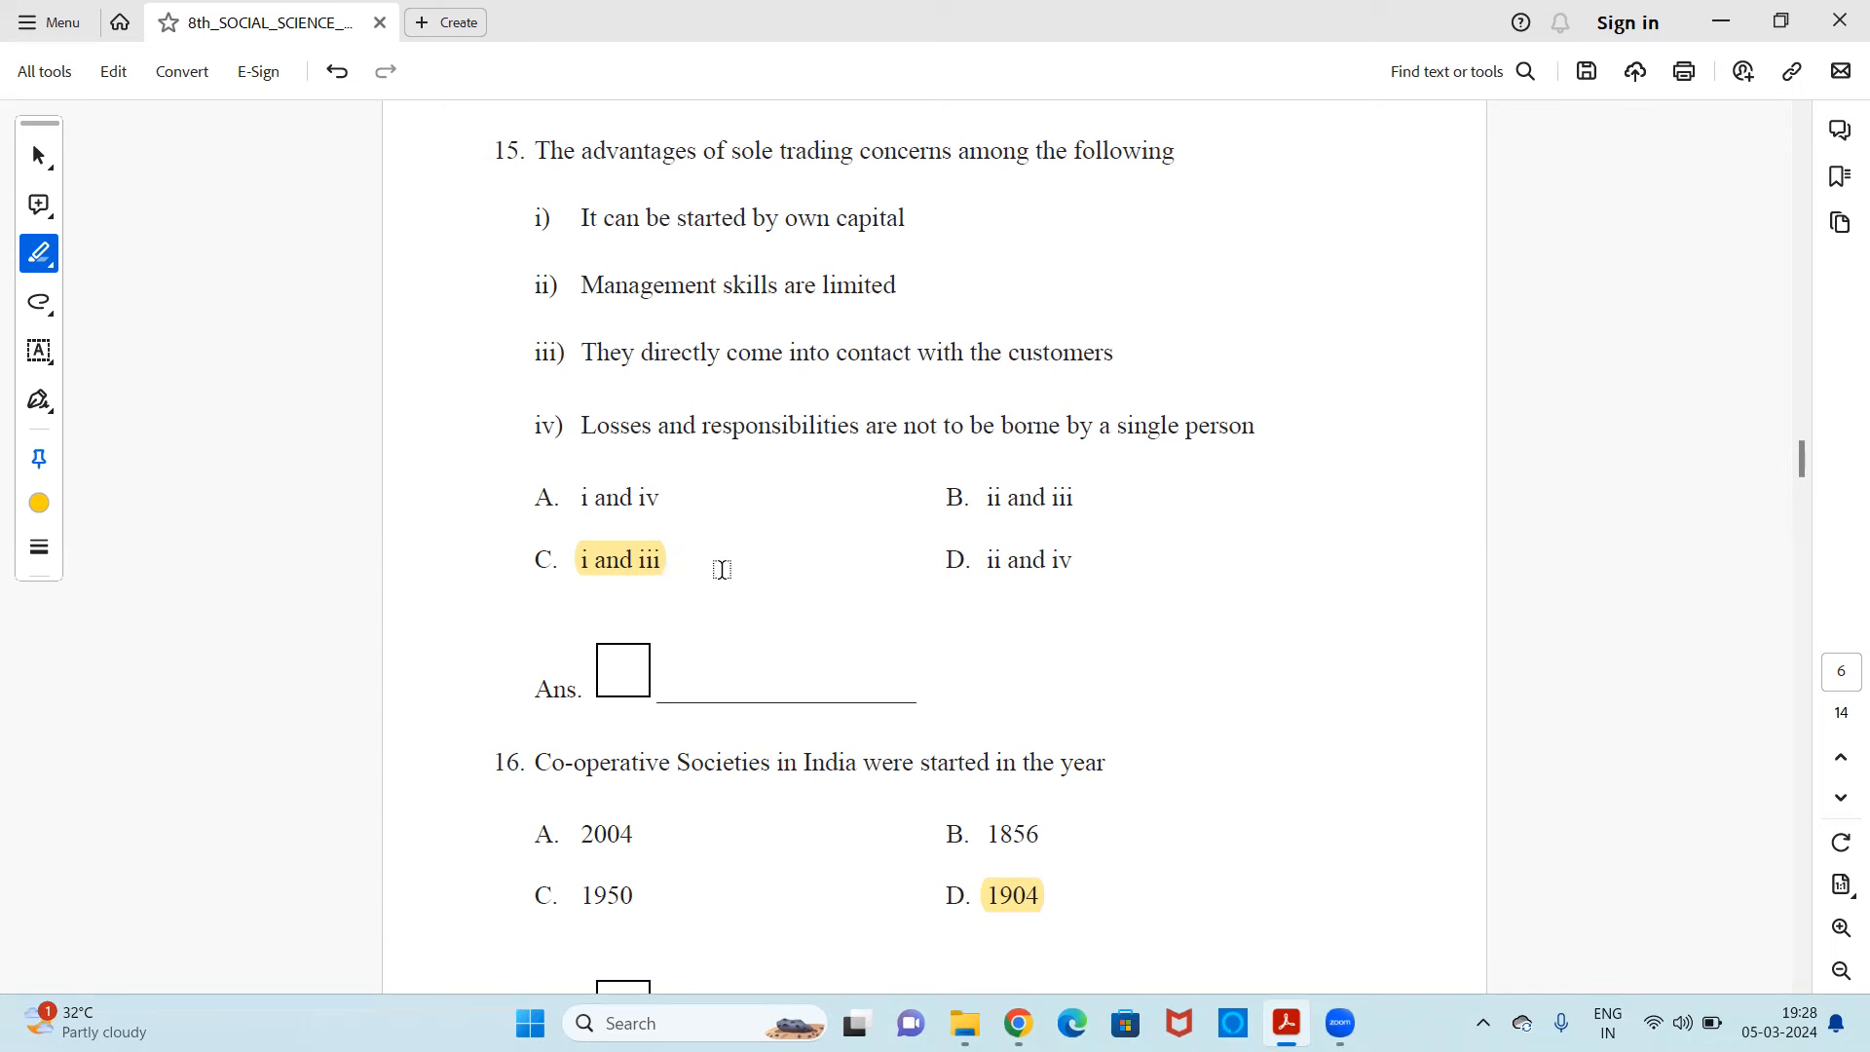
scroll("down", 3)
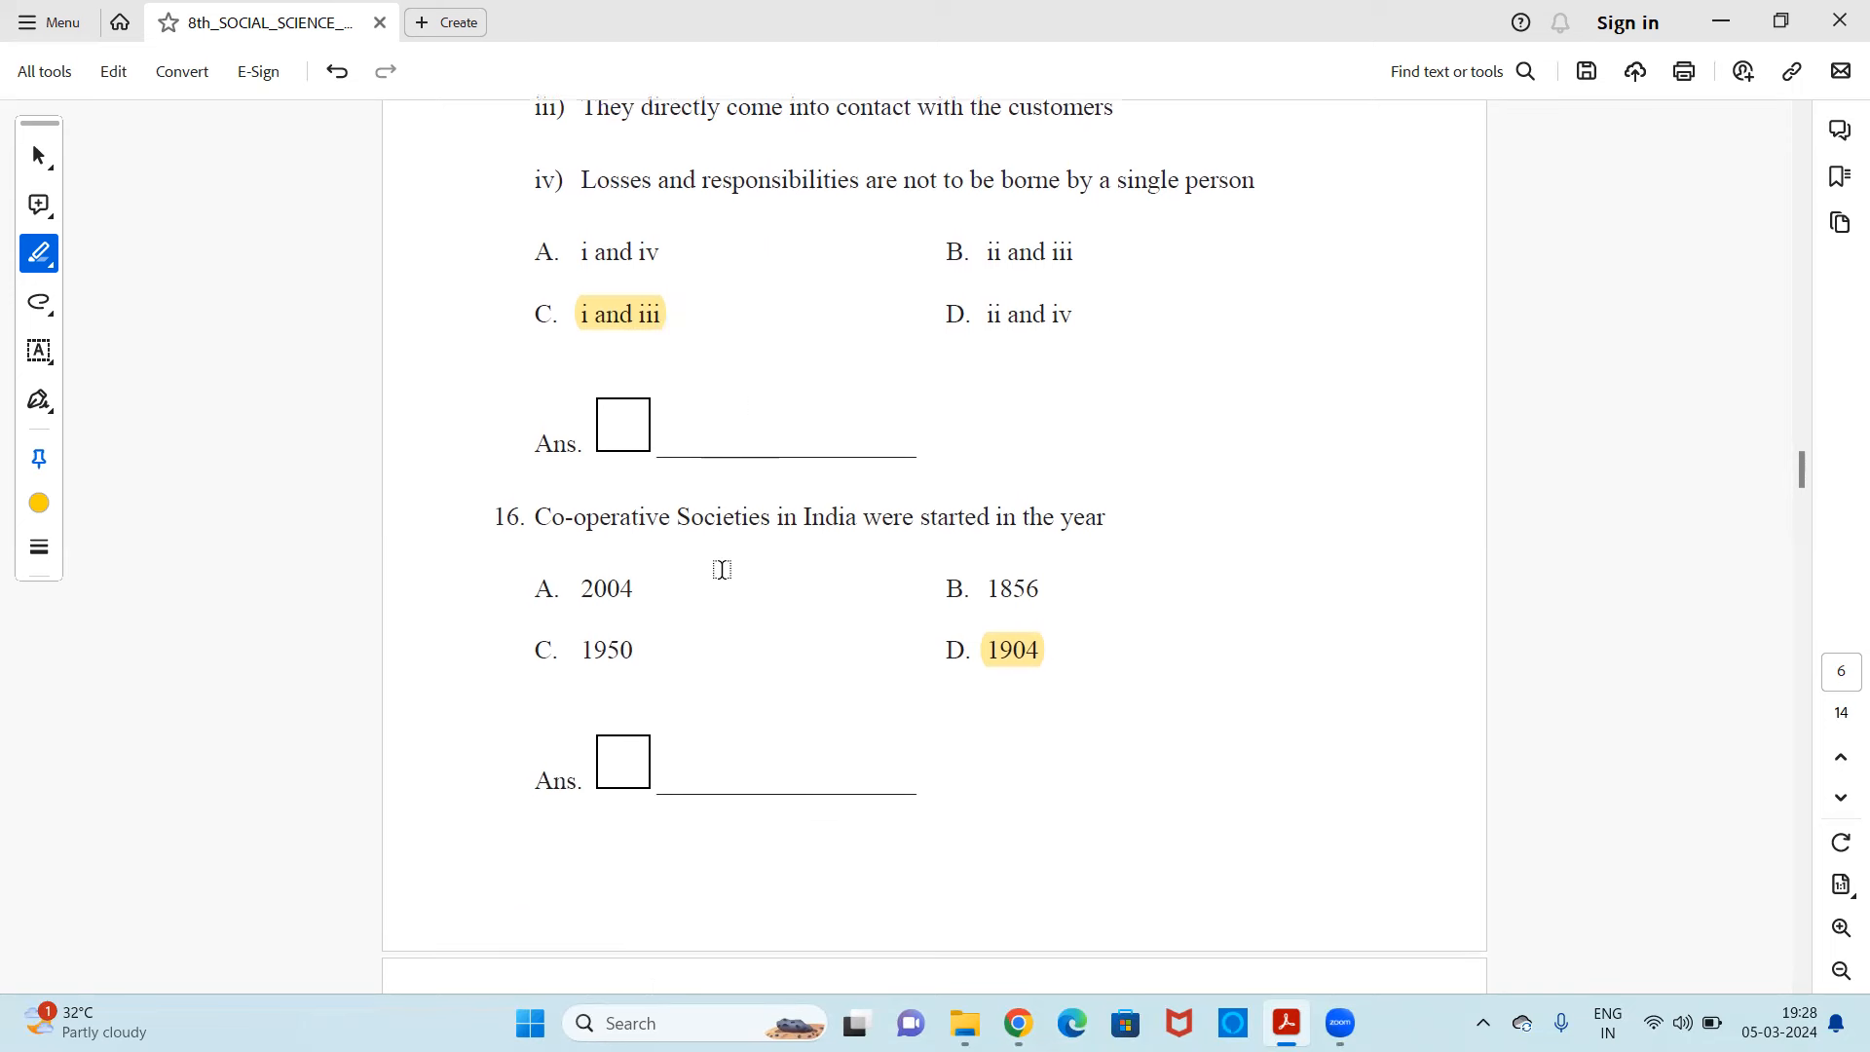
scroll("down", 3)
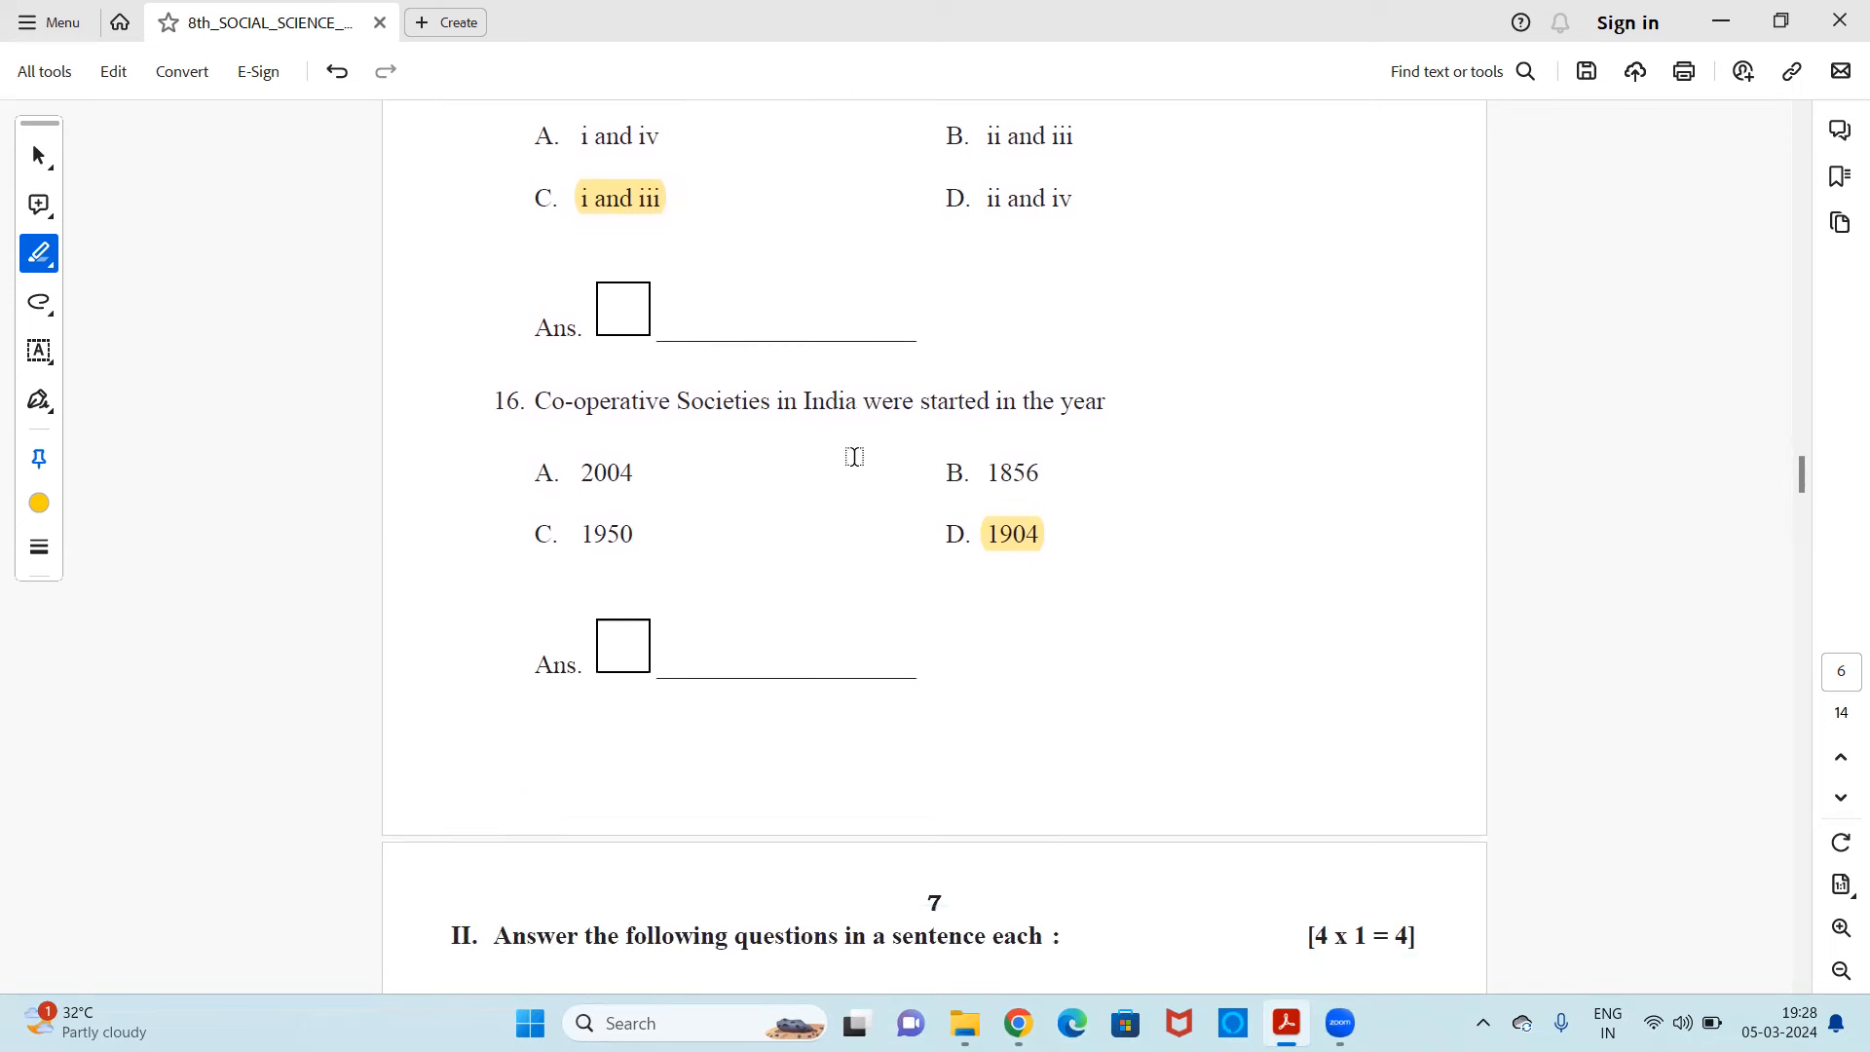
mouse_move(800, 469)
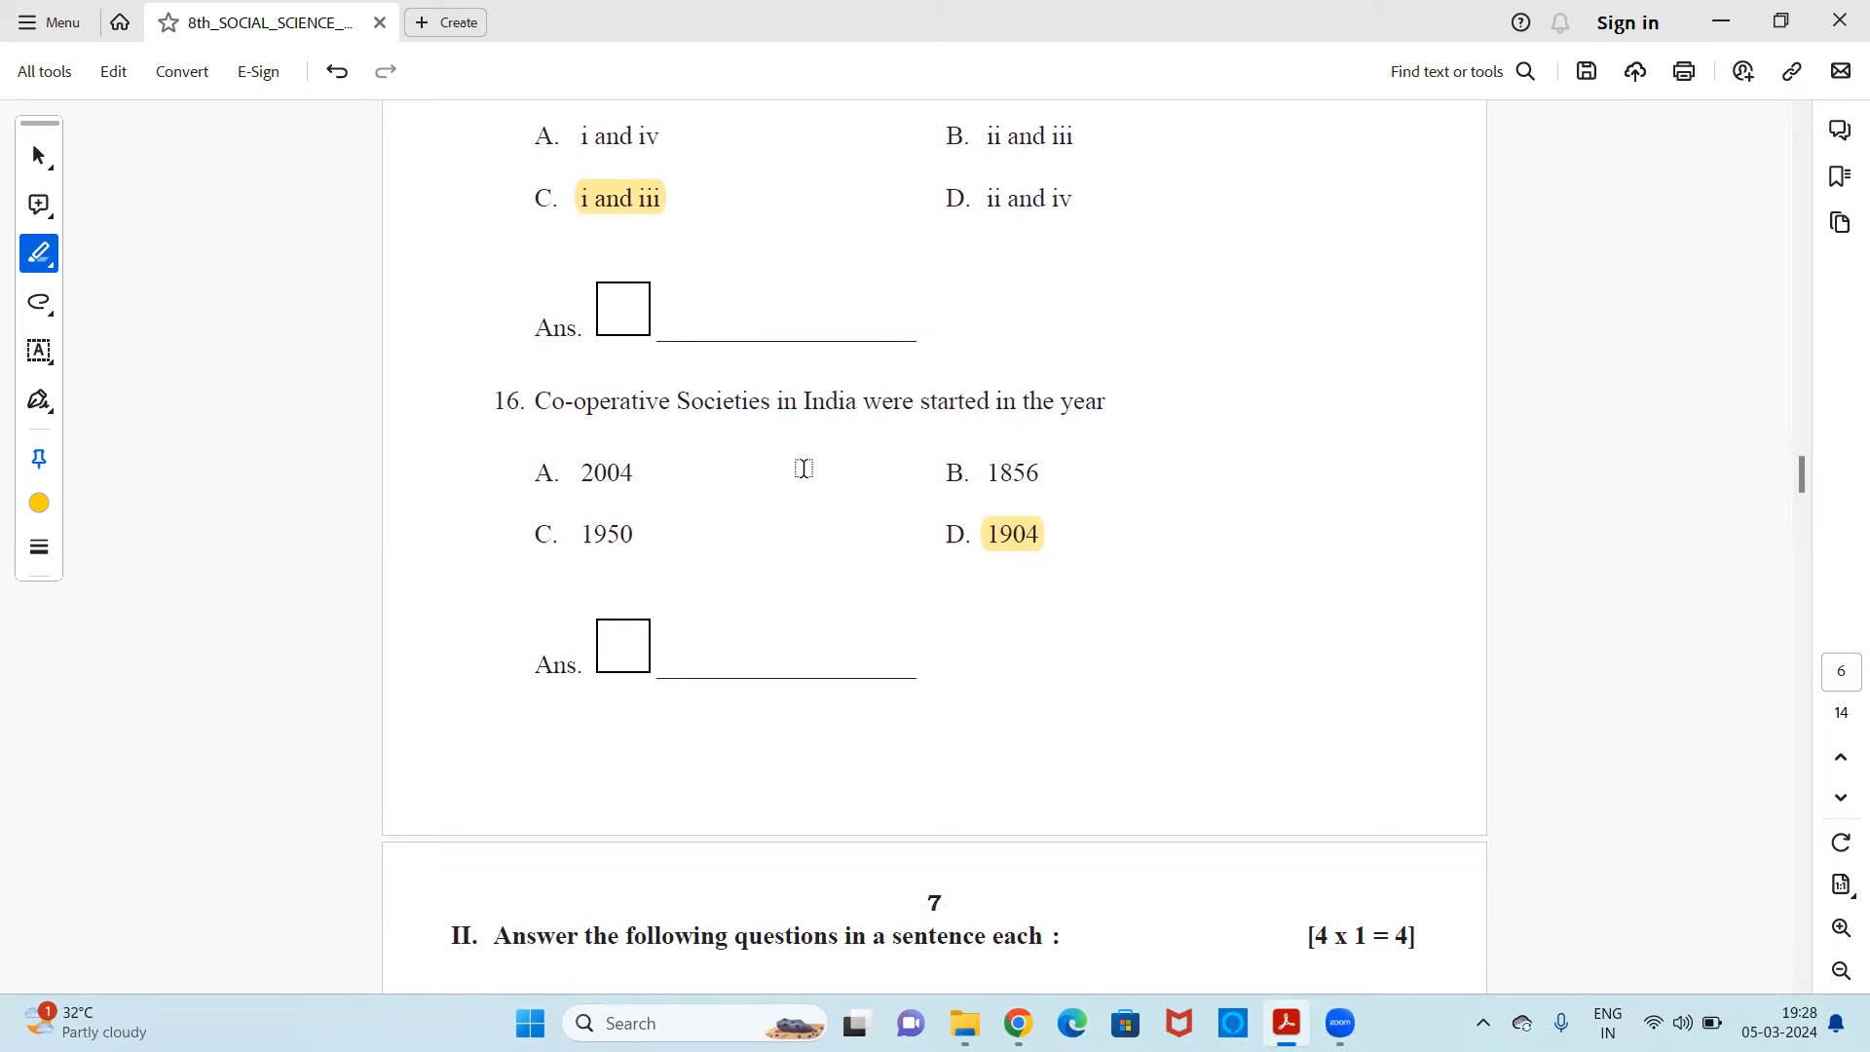
mouse_move(995, 533)
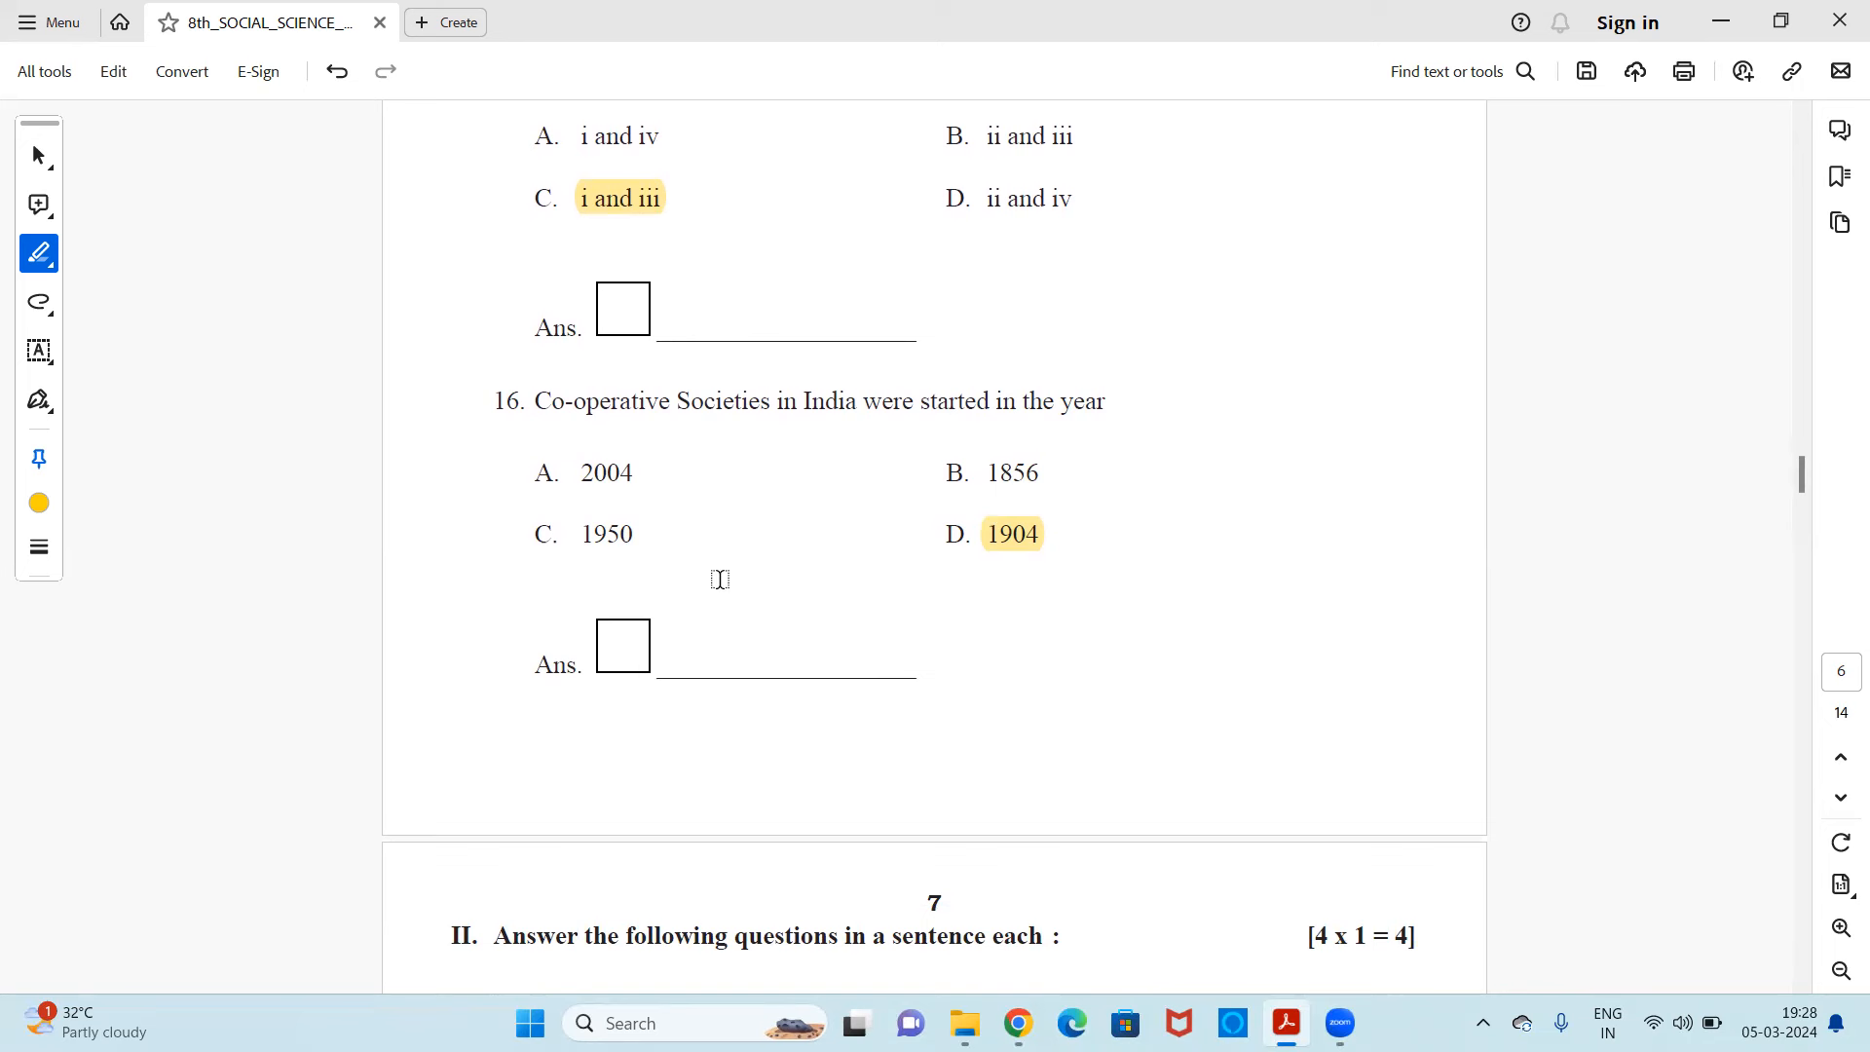
mouse_move(1024, 601)
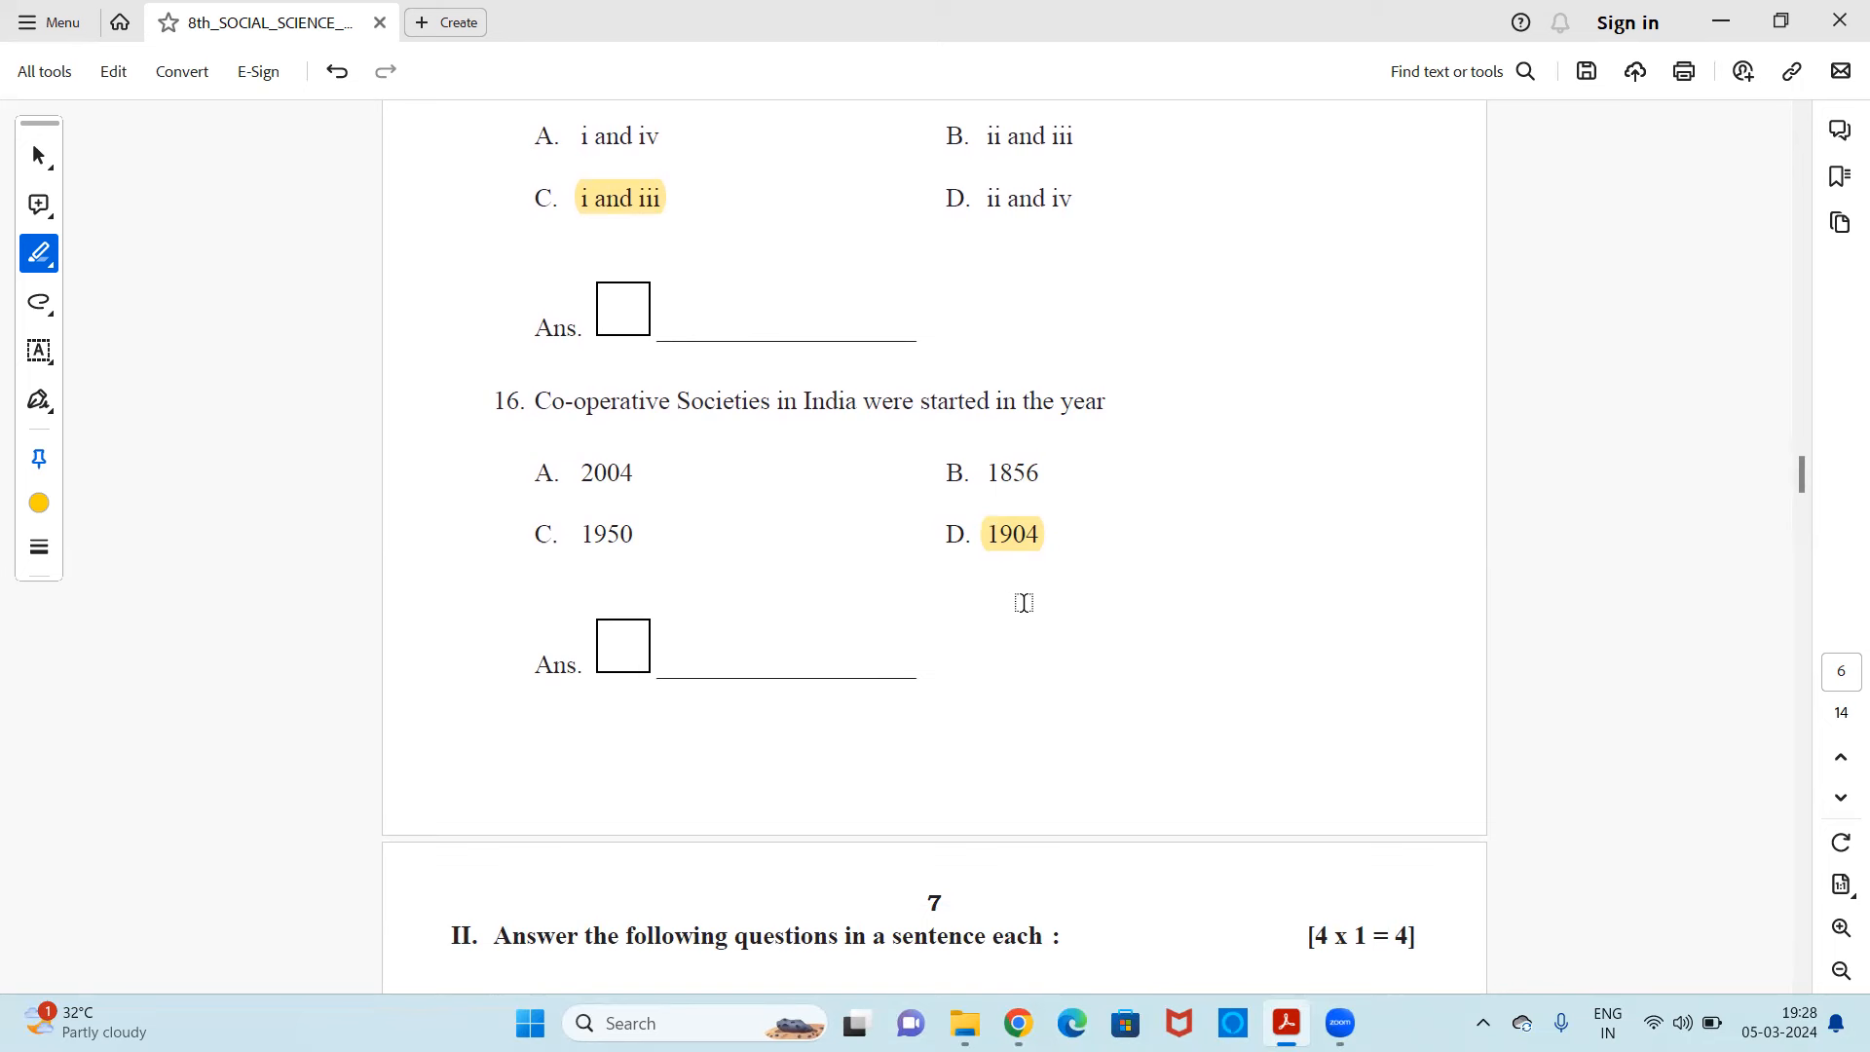
mouse_move(1028, 585)
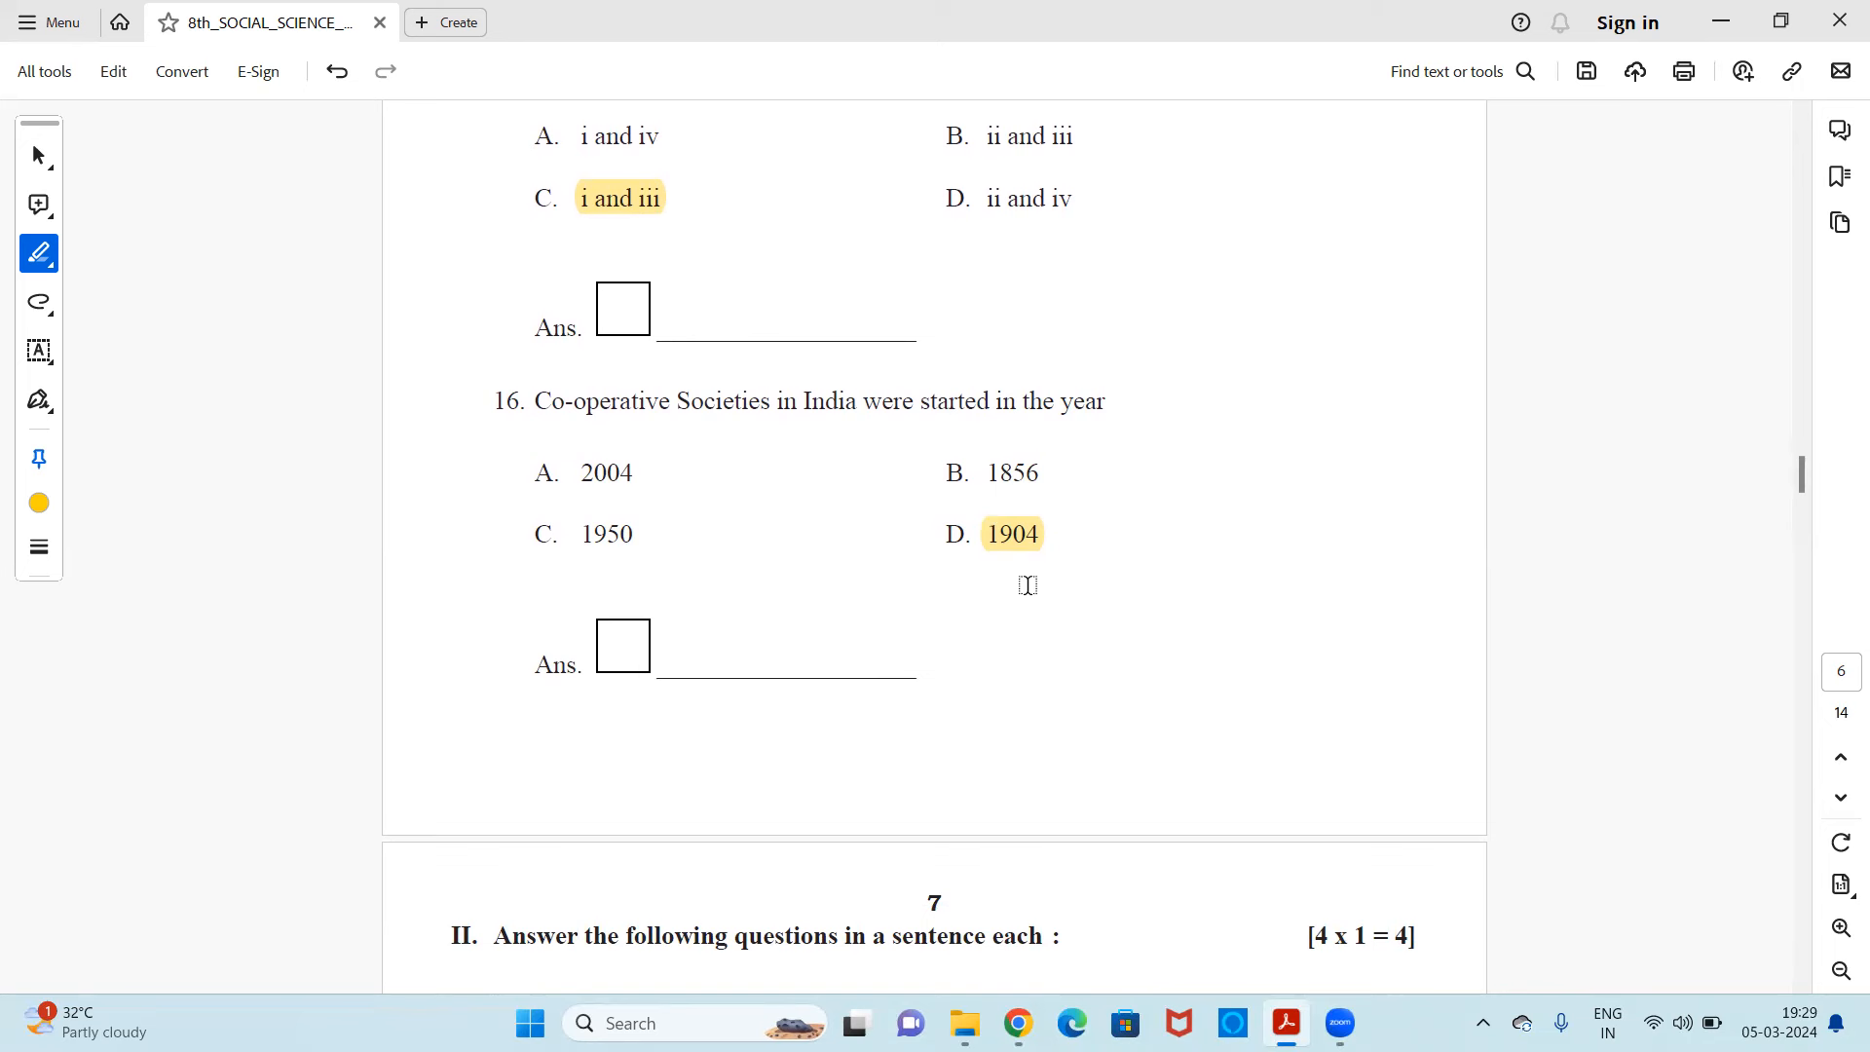
mouse_move(950, 632)
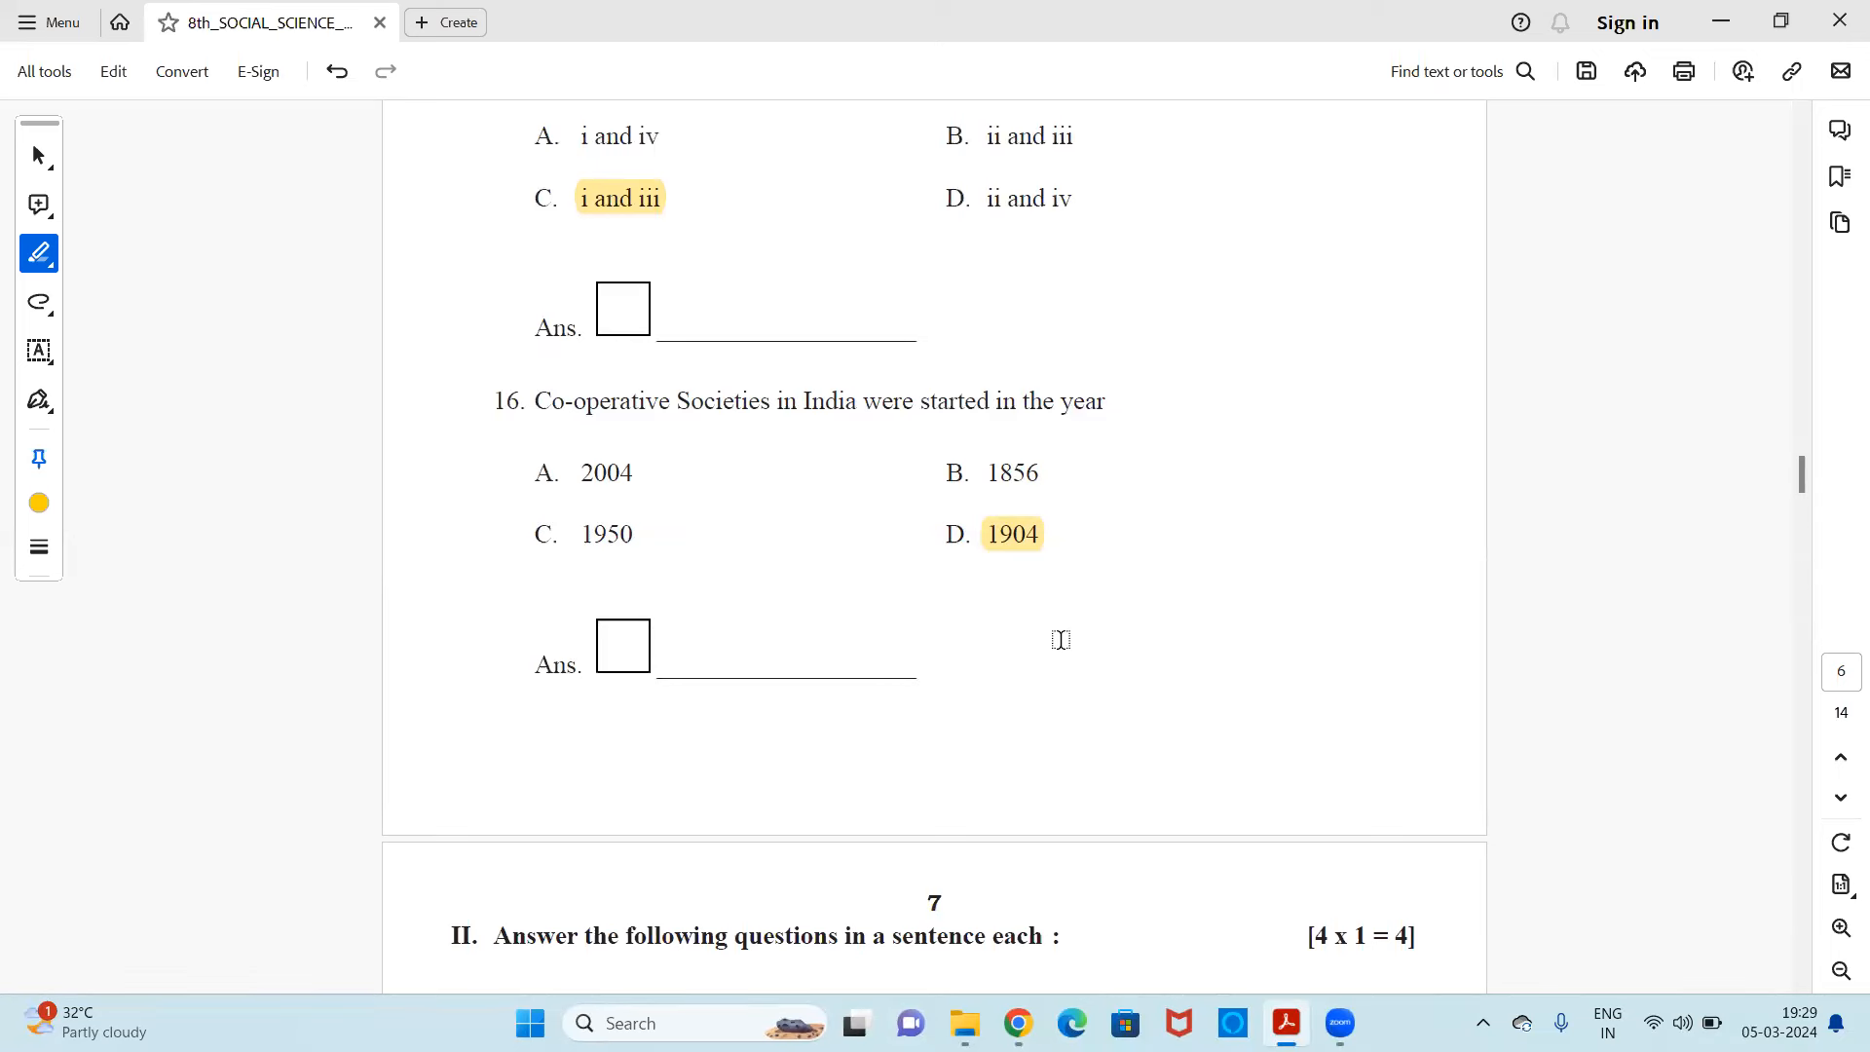
mouse_move(1030, 653)
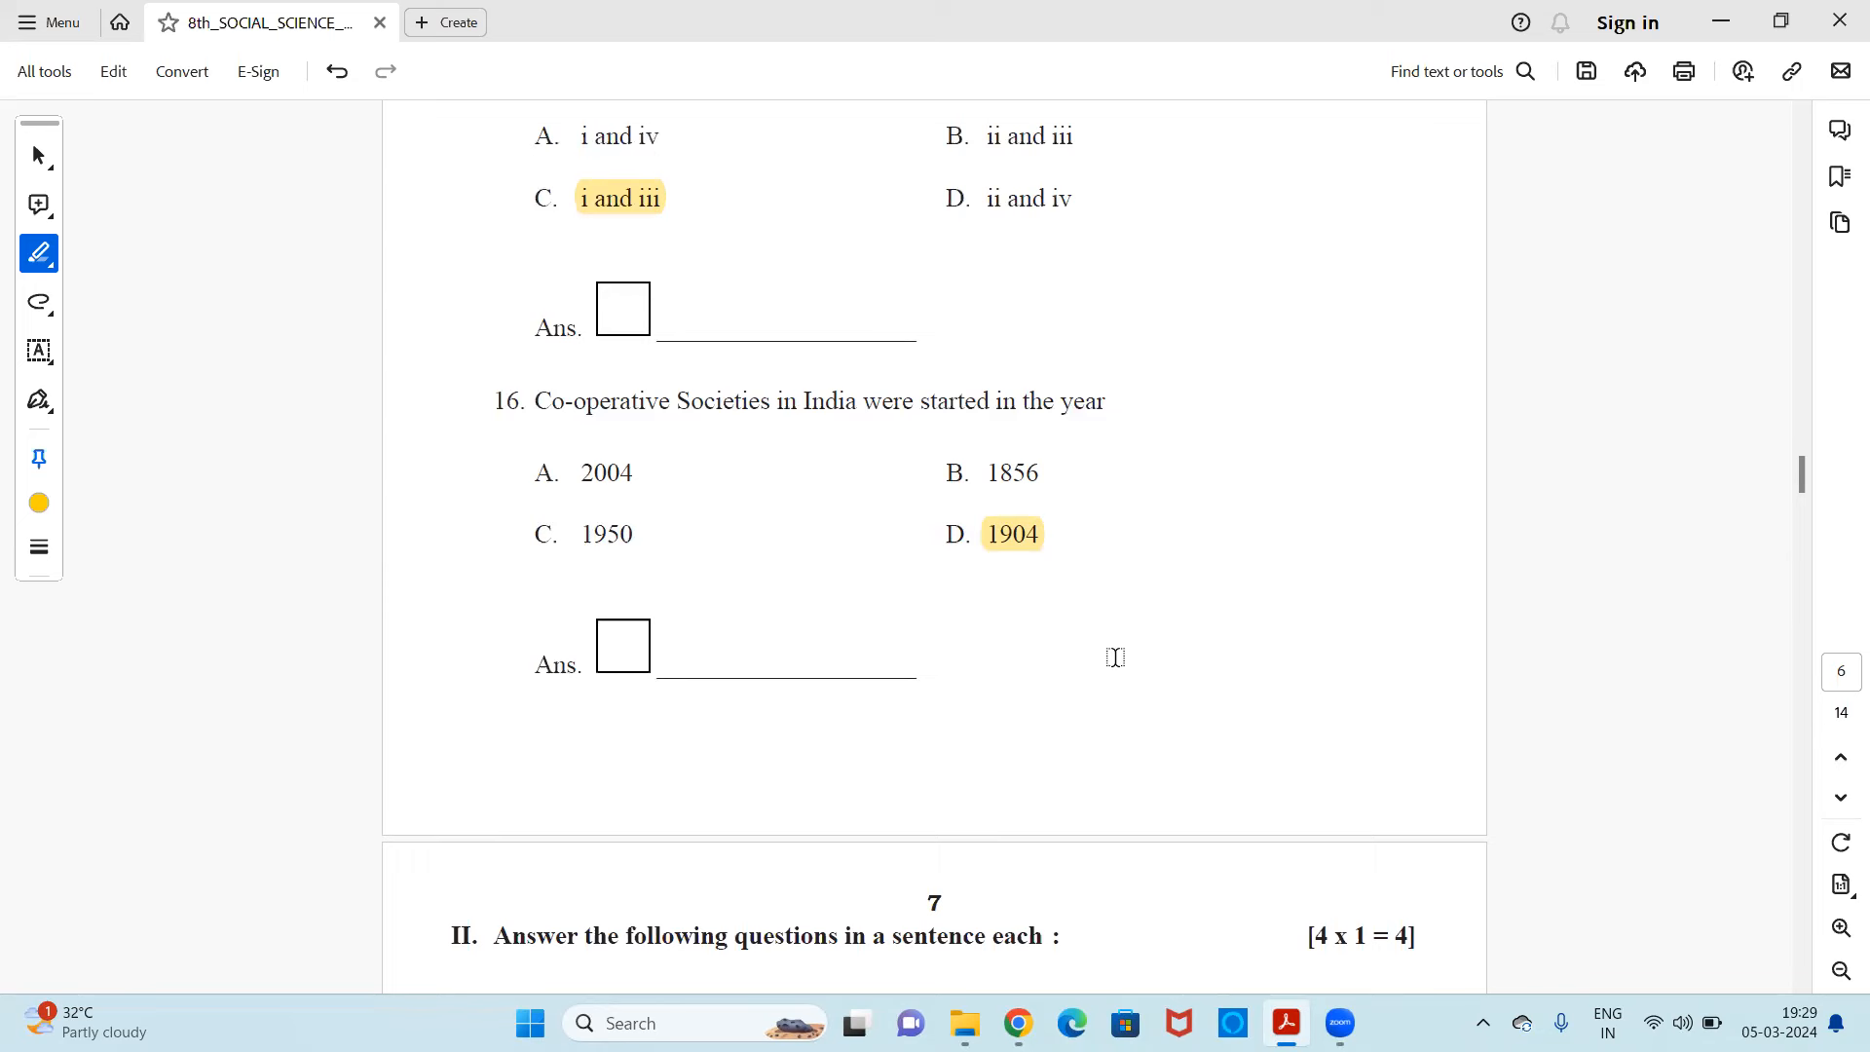
scroll("down", 3)
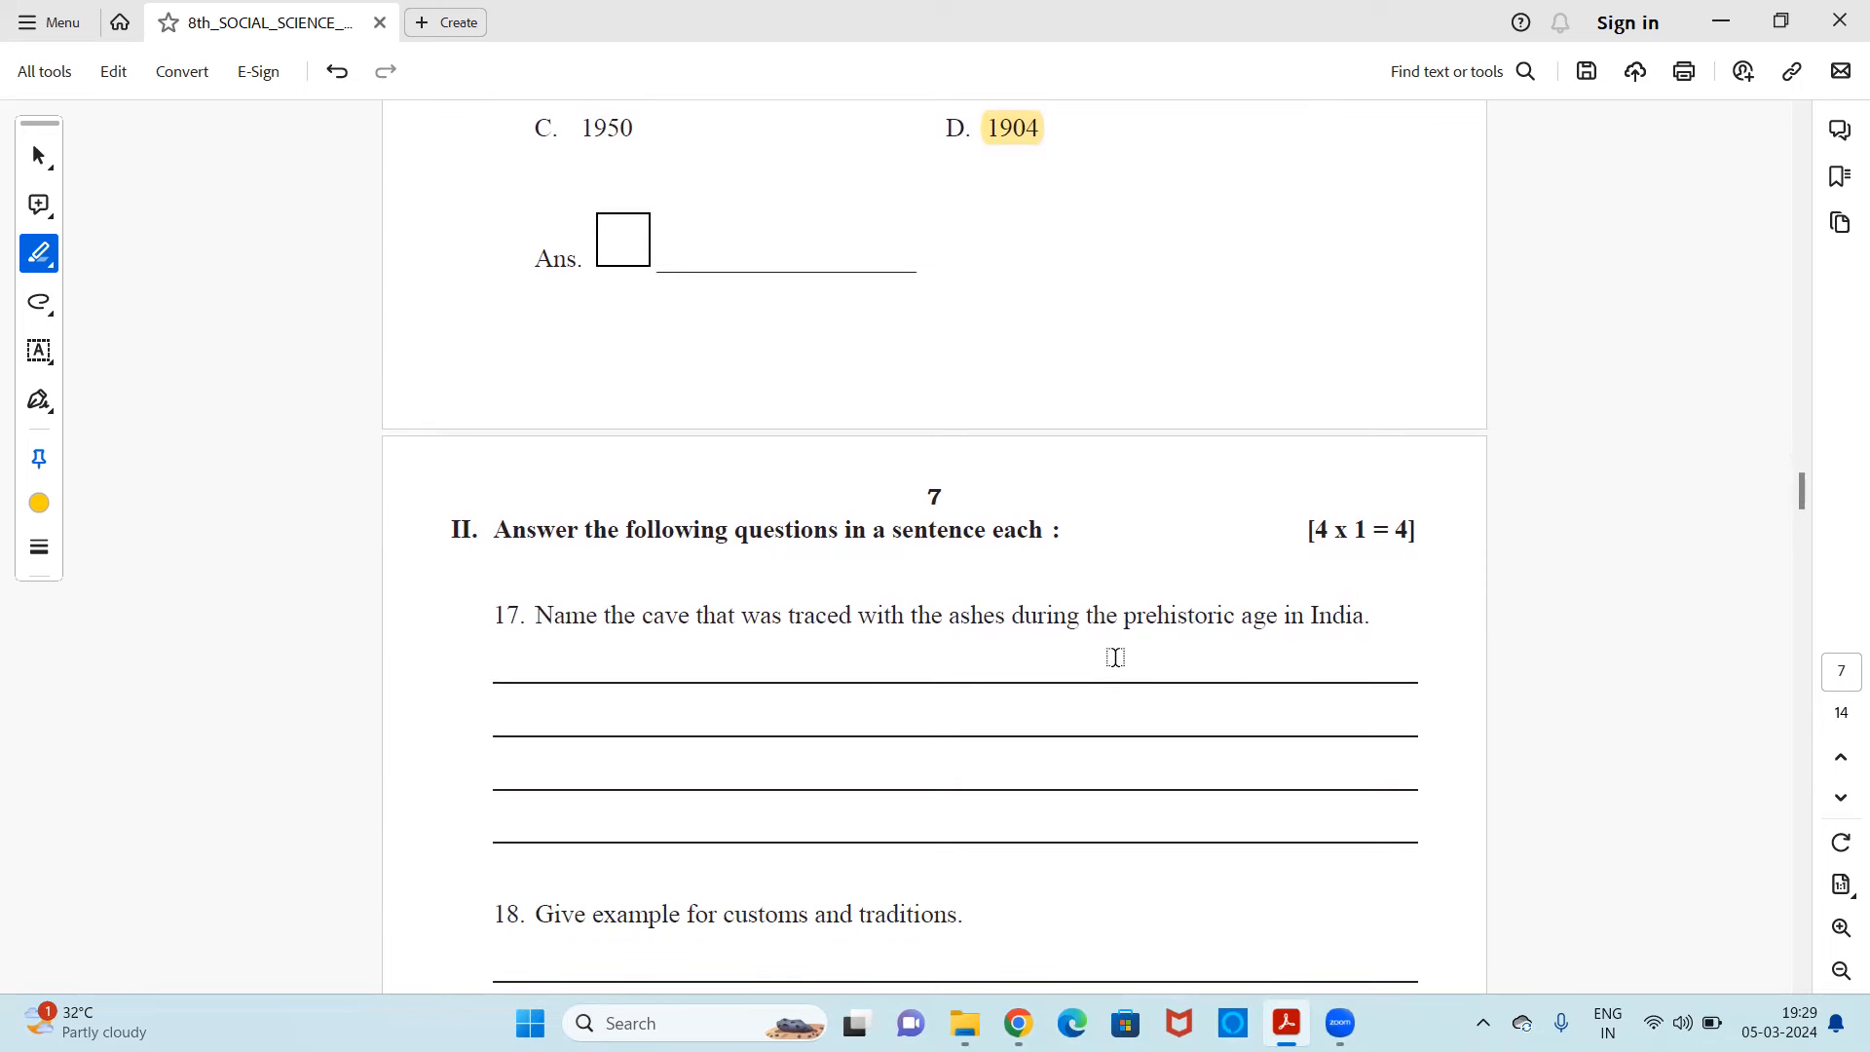
scroll("down", 3)
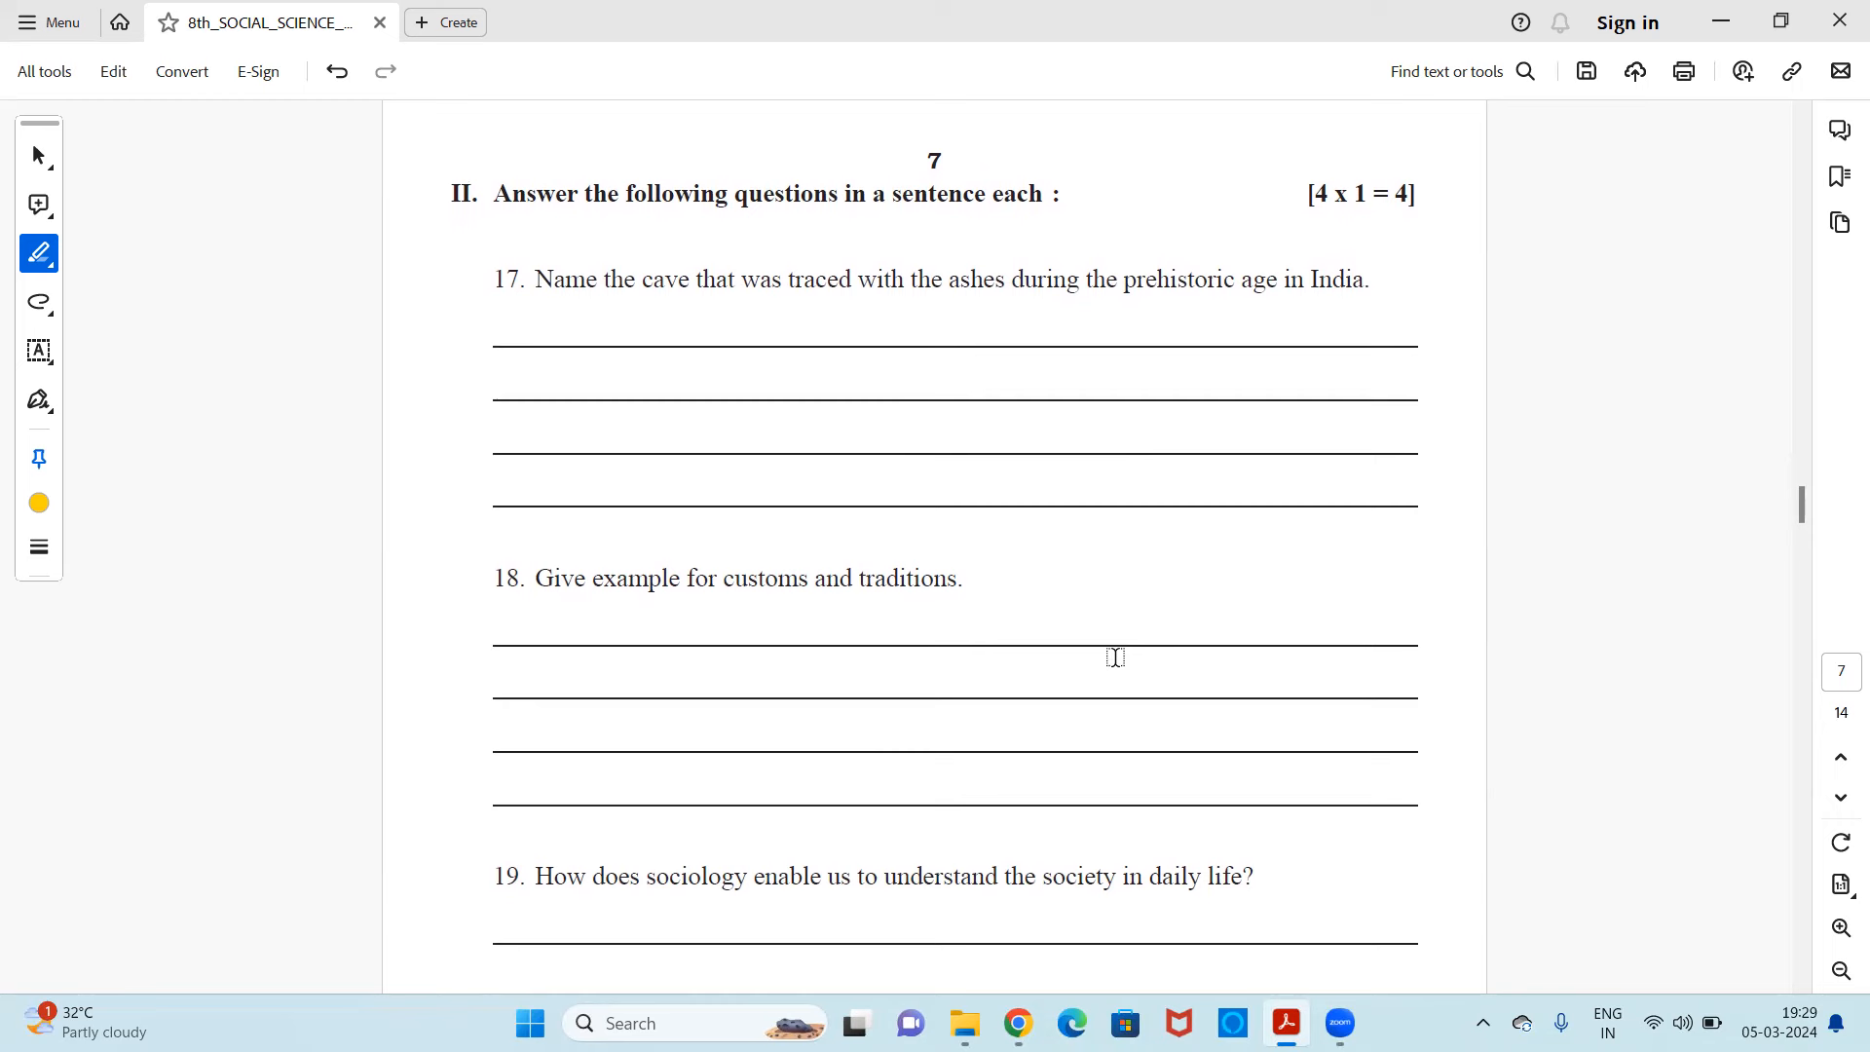
mouse_move(697, 395)
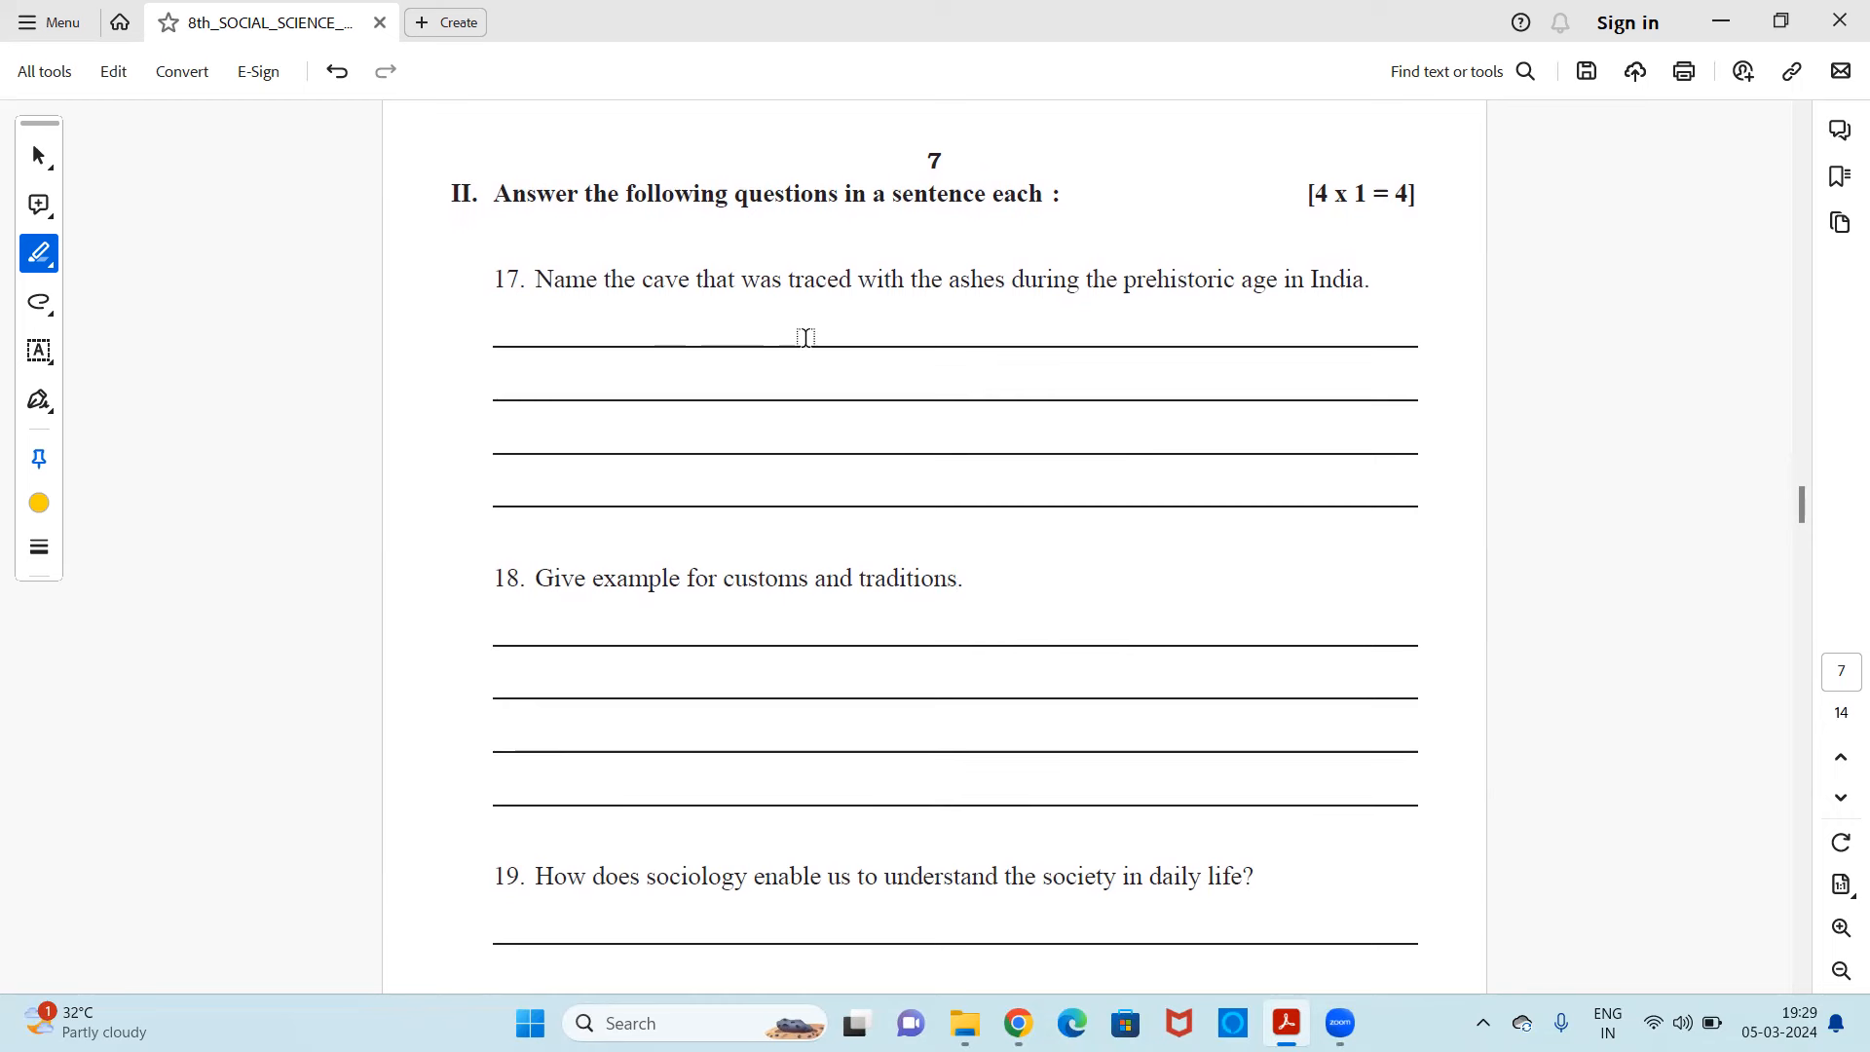
mouse_move(1088, 322)
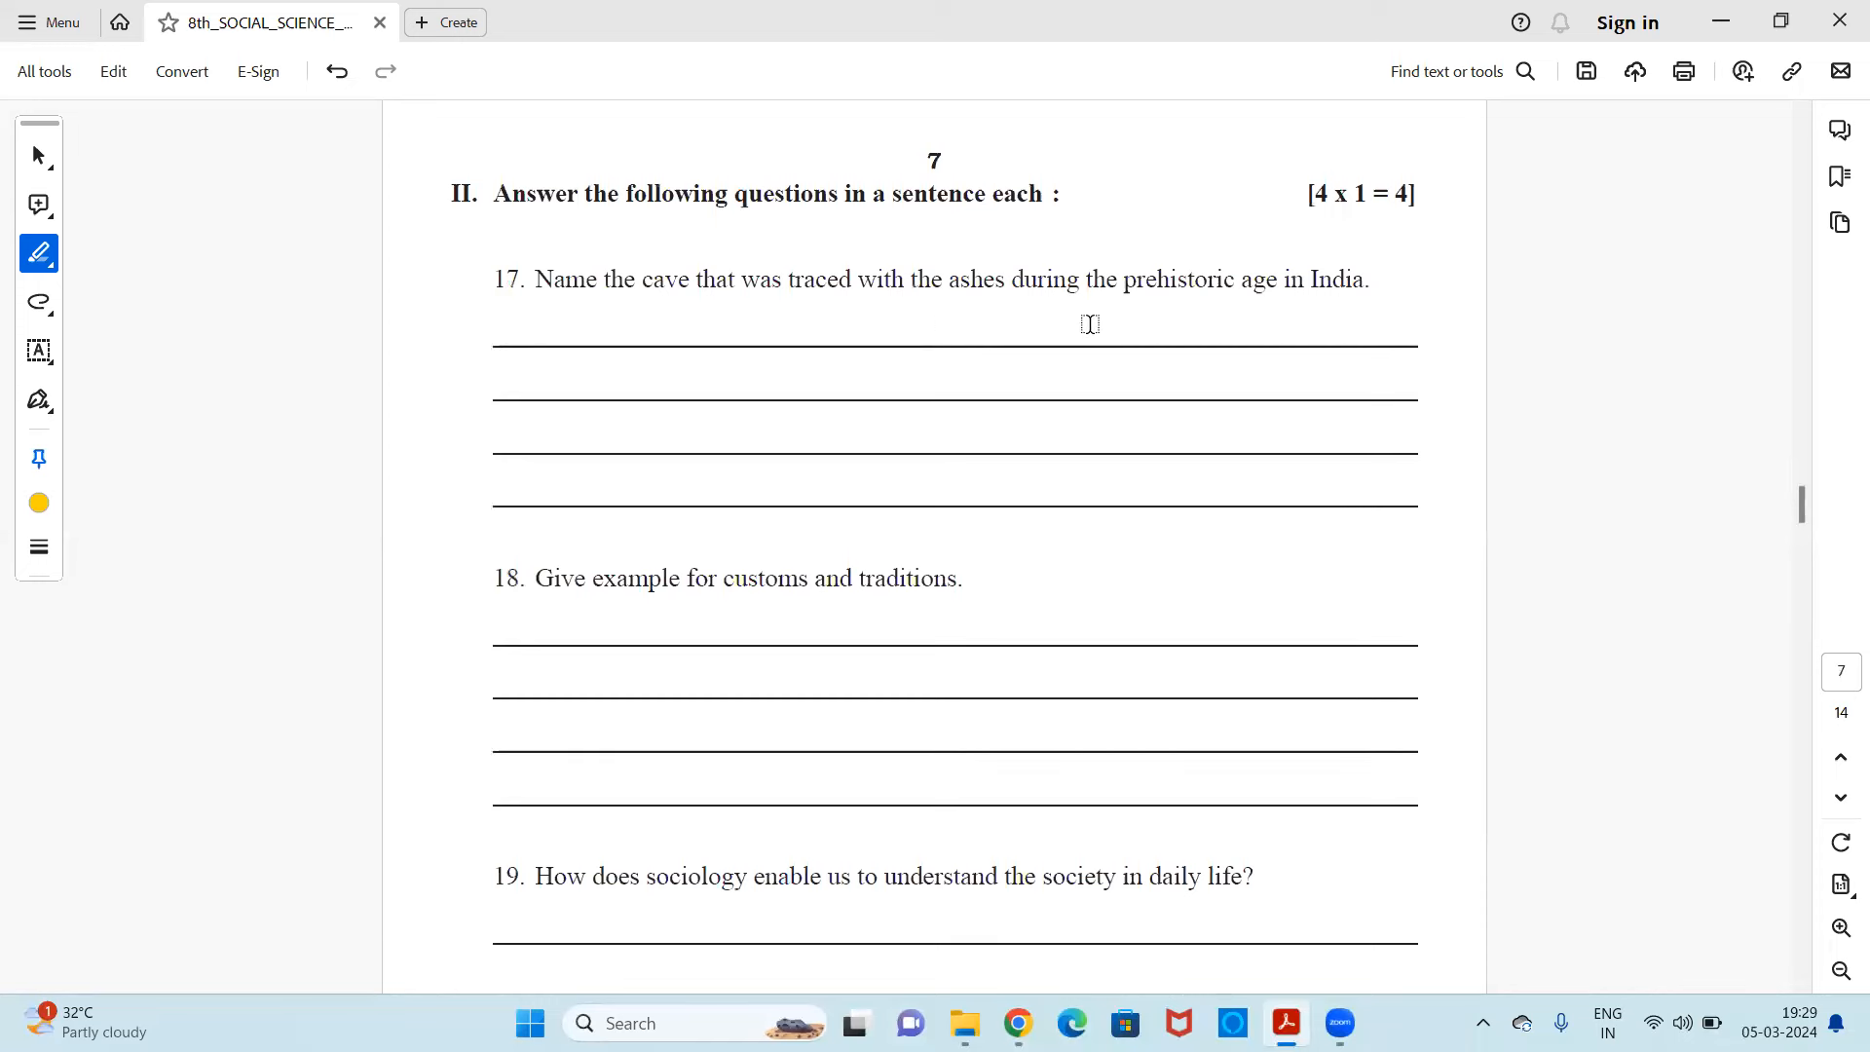
mouse_move(1368, 307)
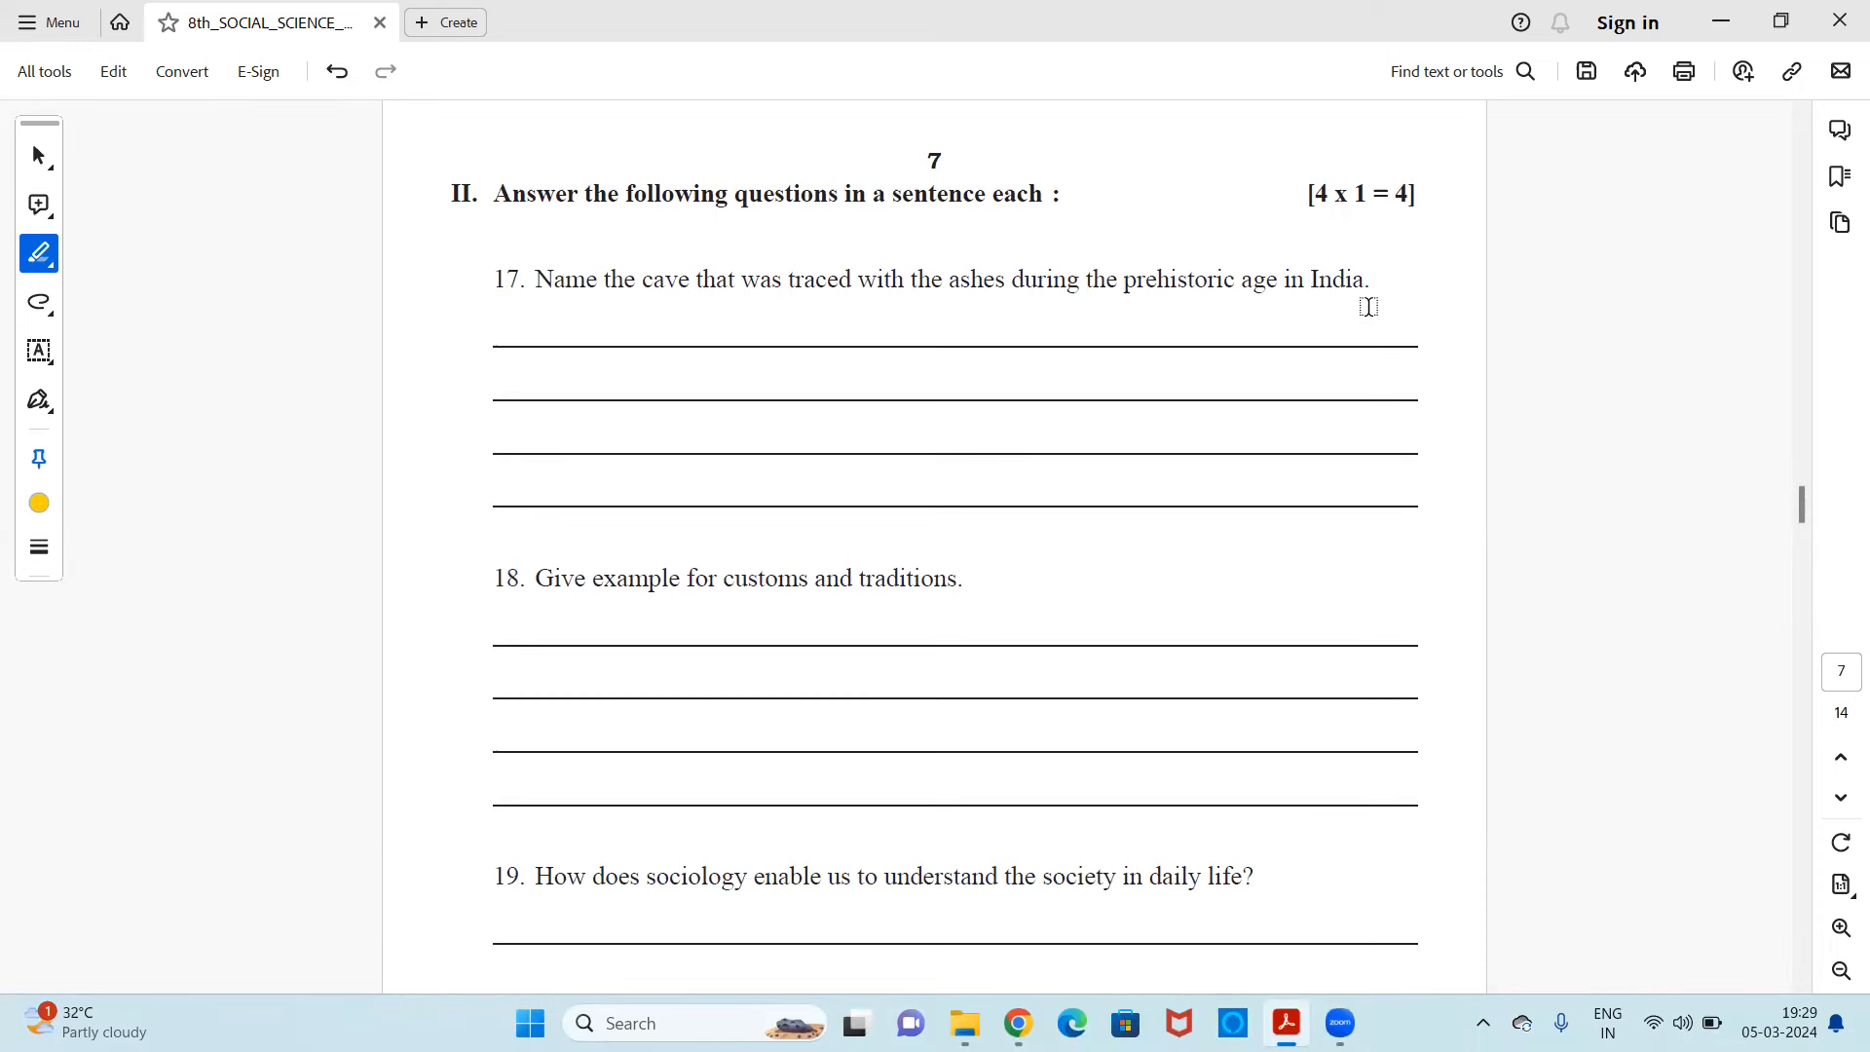
scroll("down", 3)
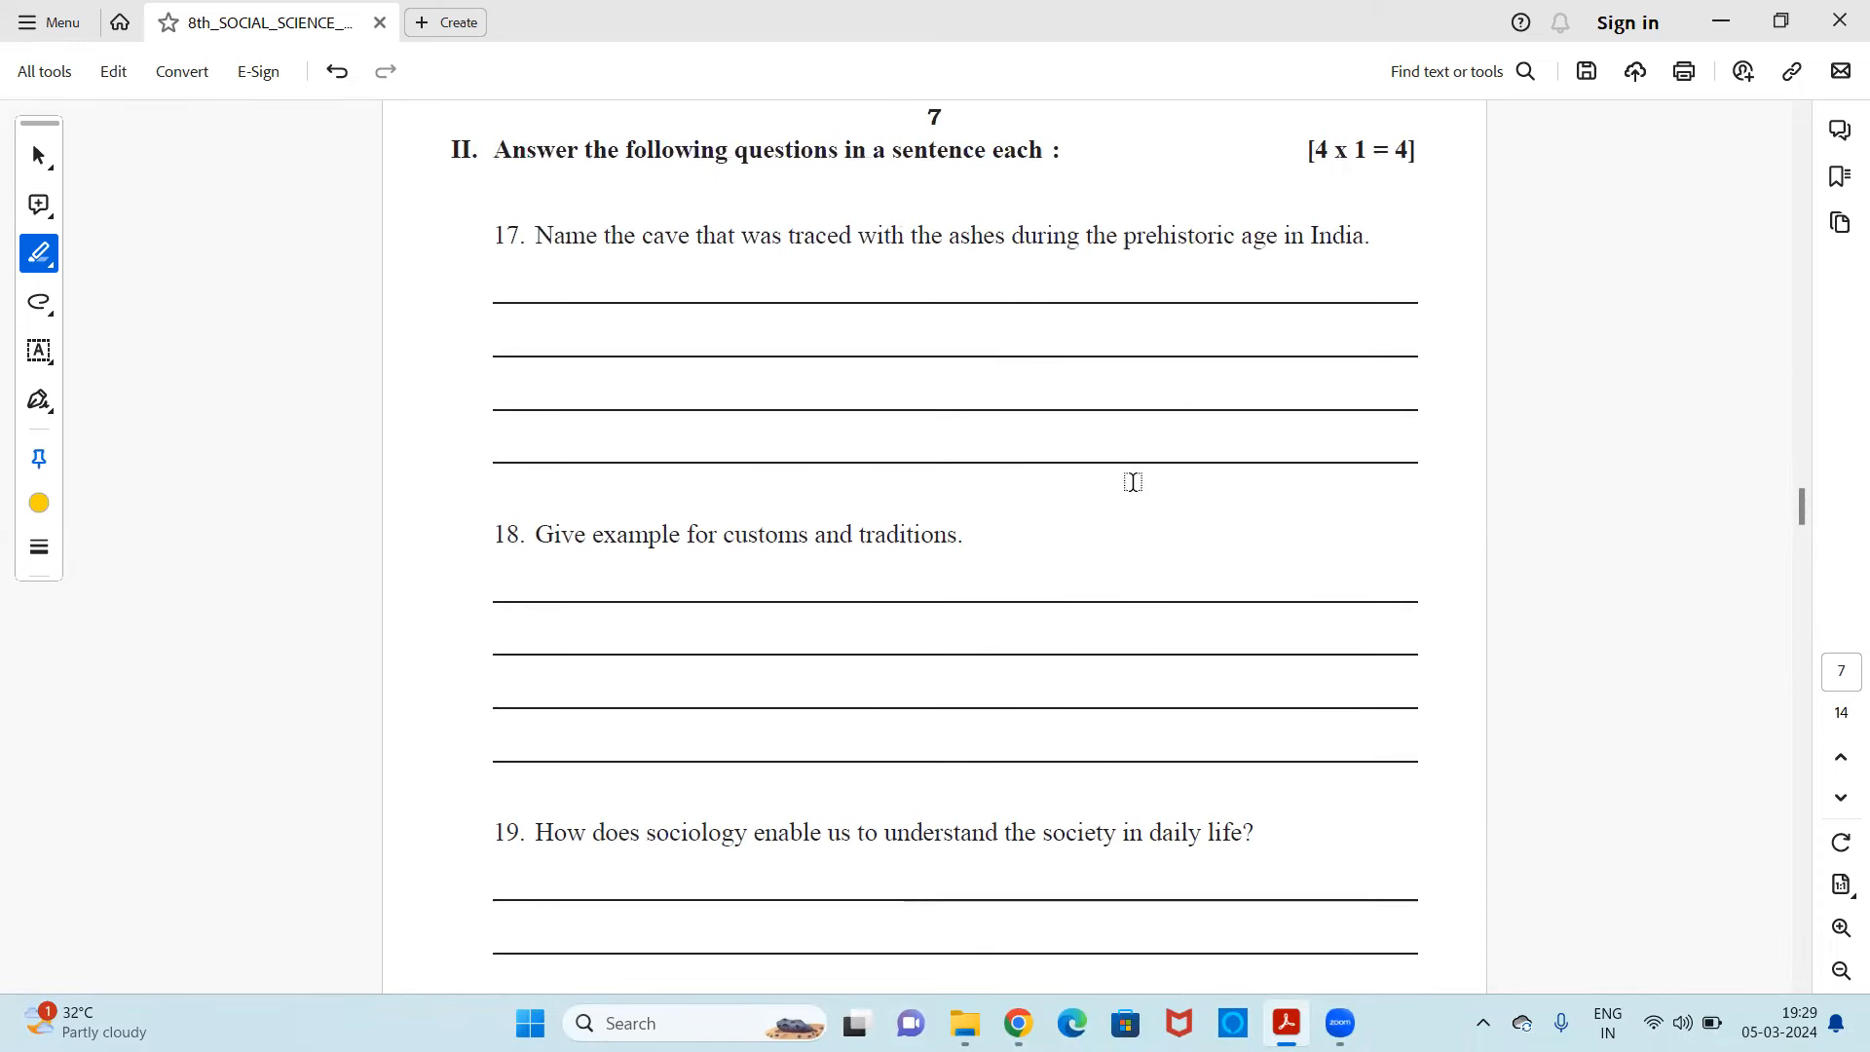
scroll("down", 3)
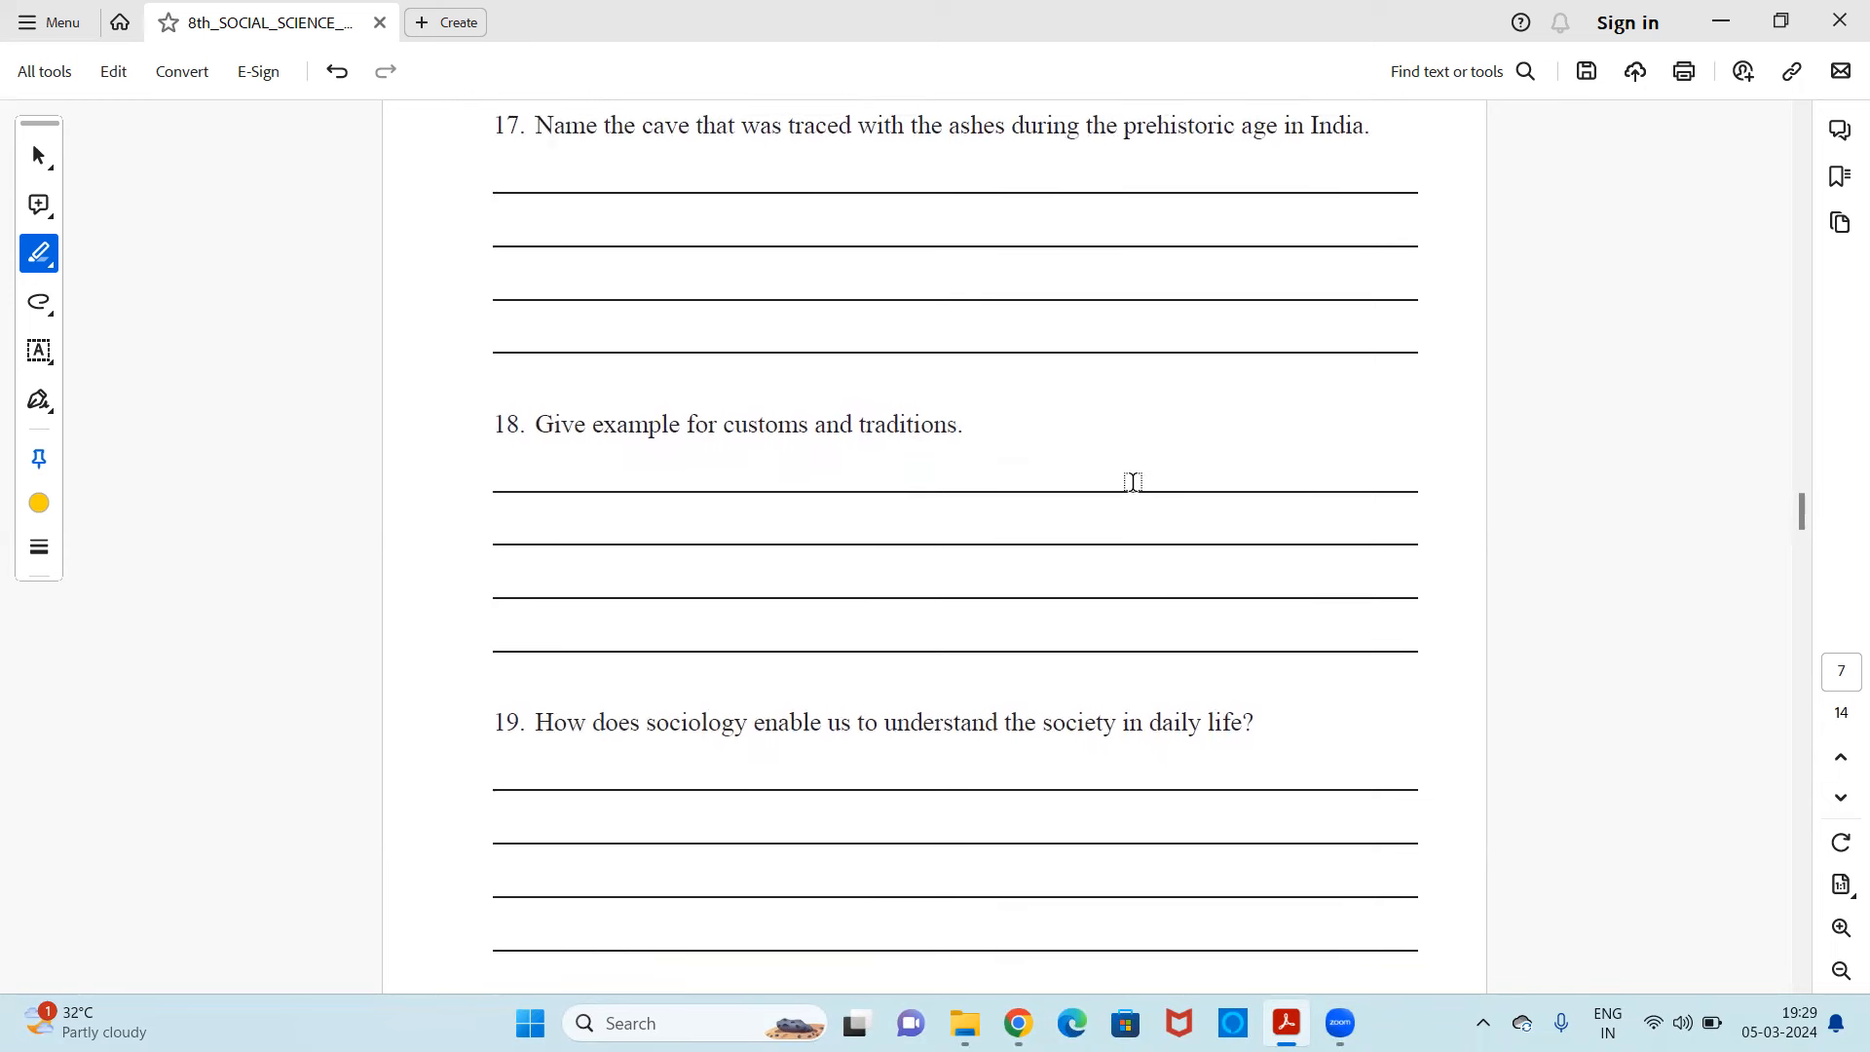
scroll("down", 3)
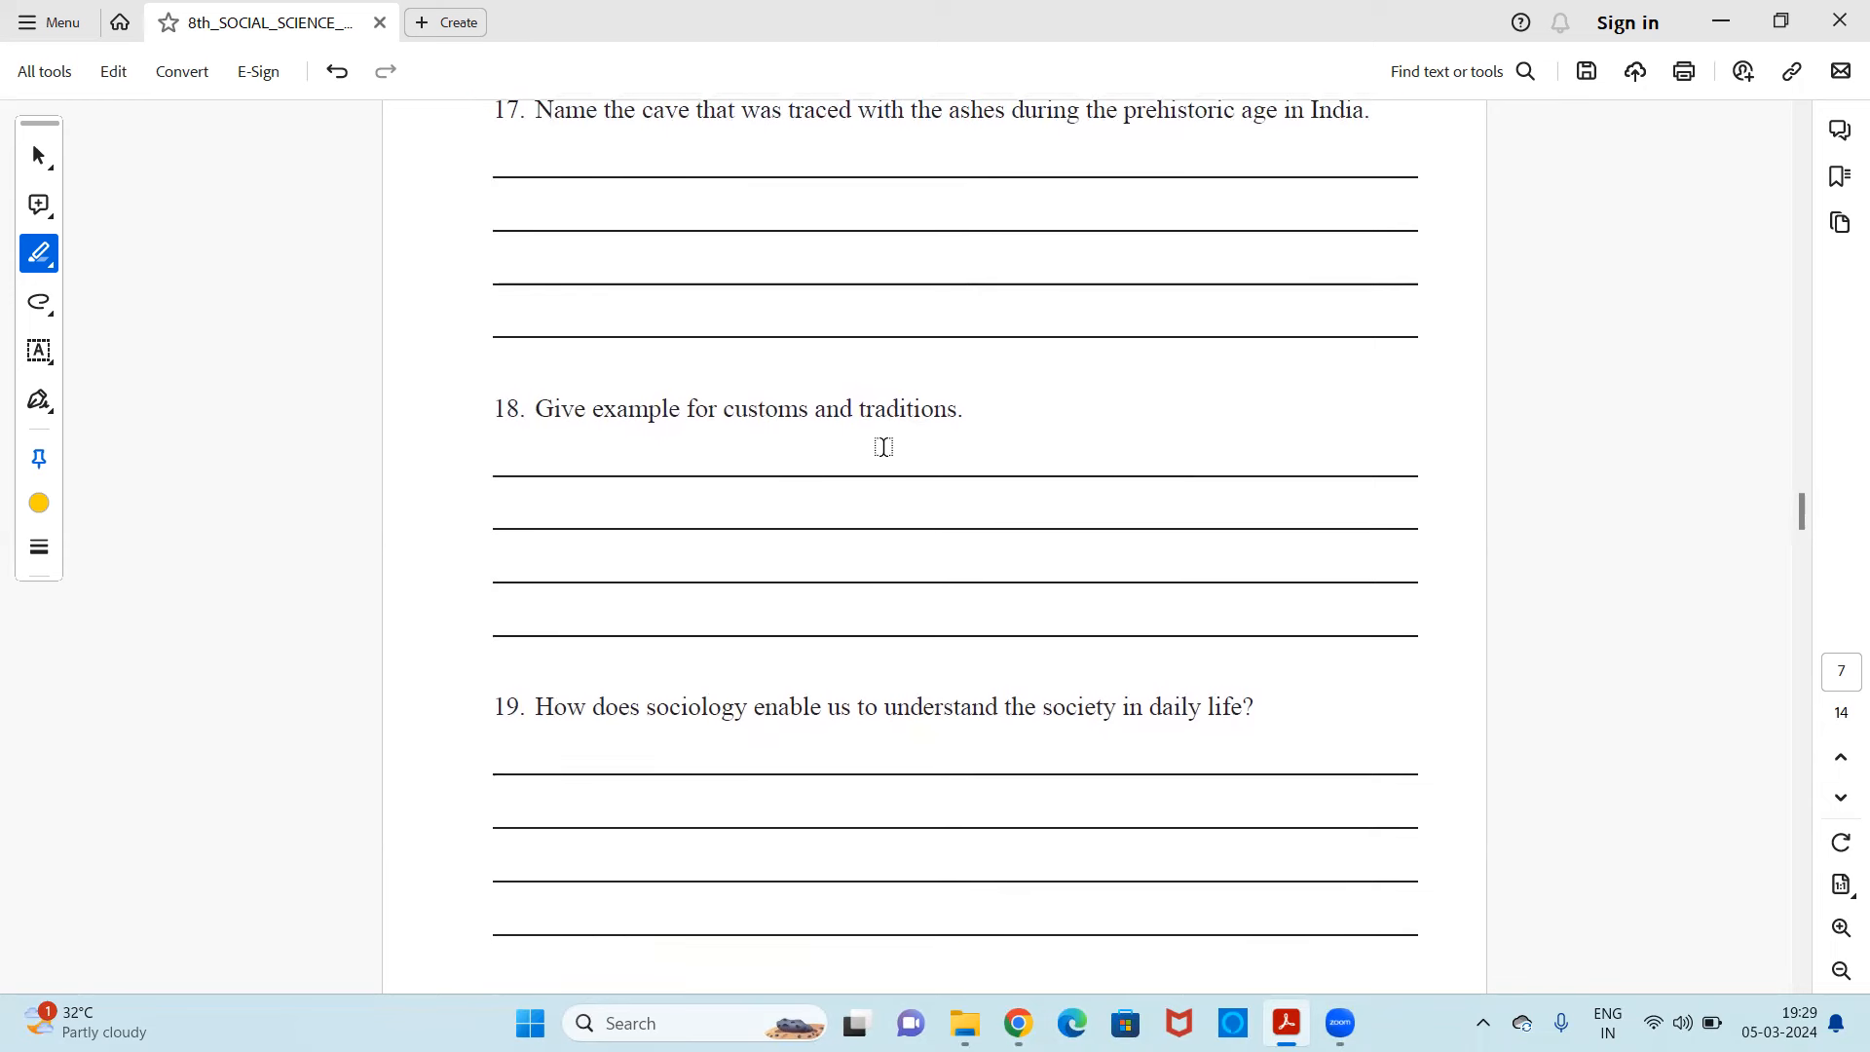
mouse_move(943, 441)
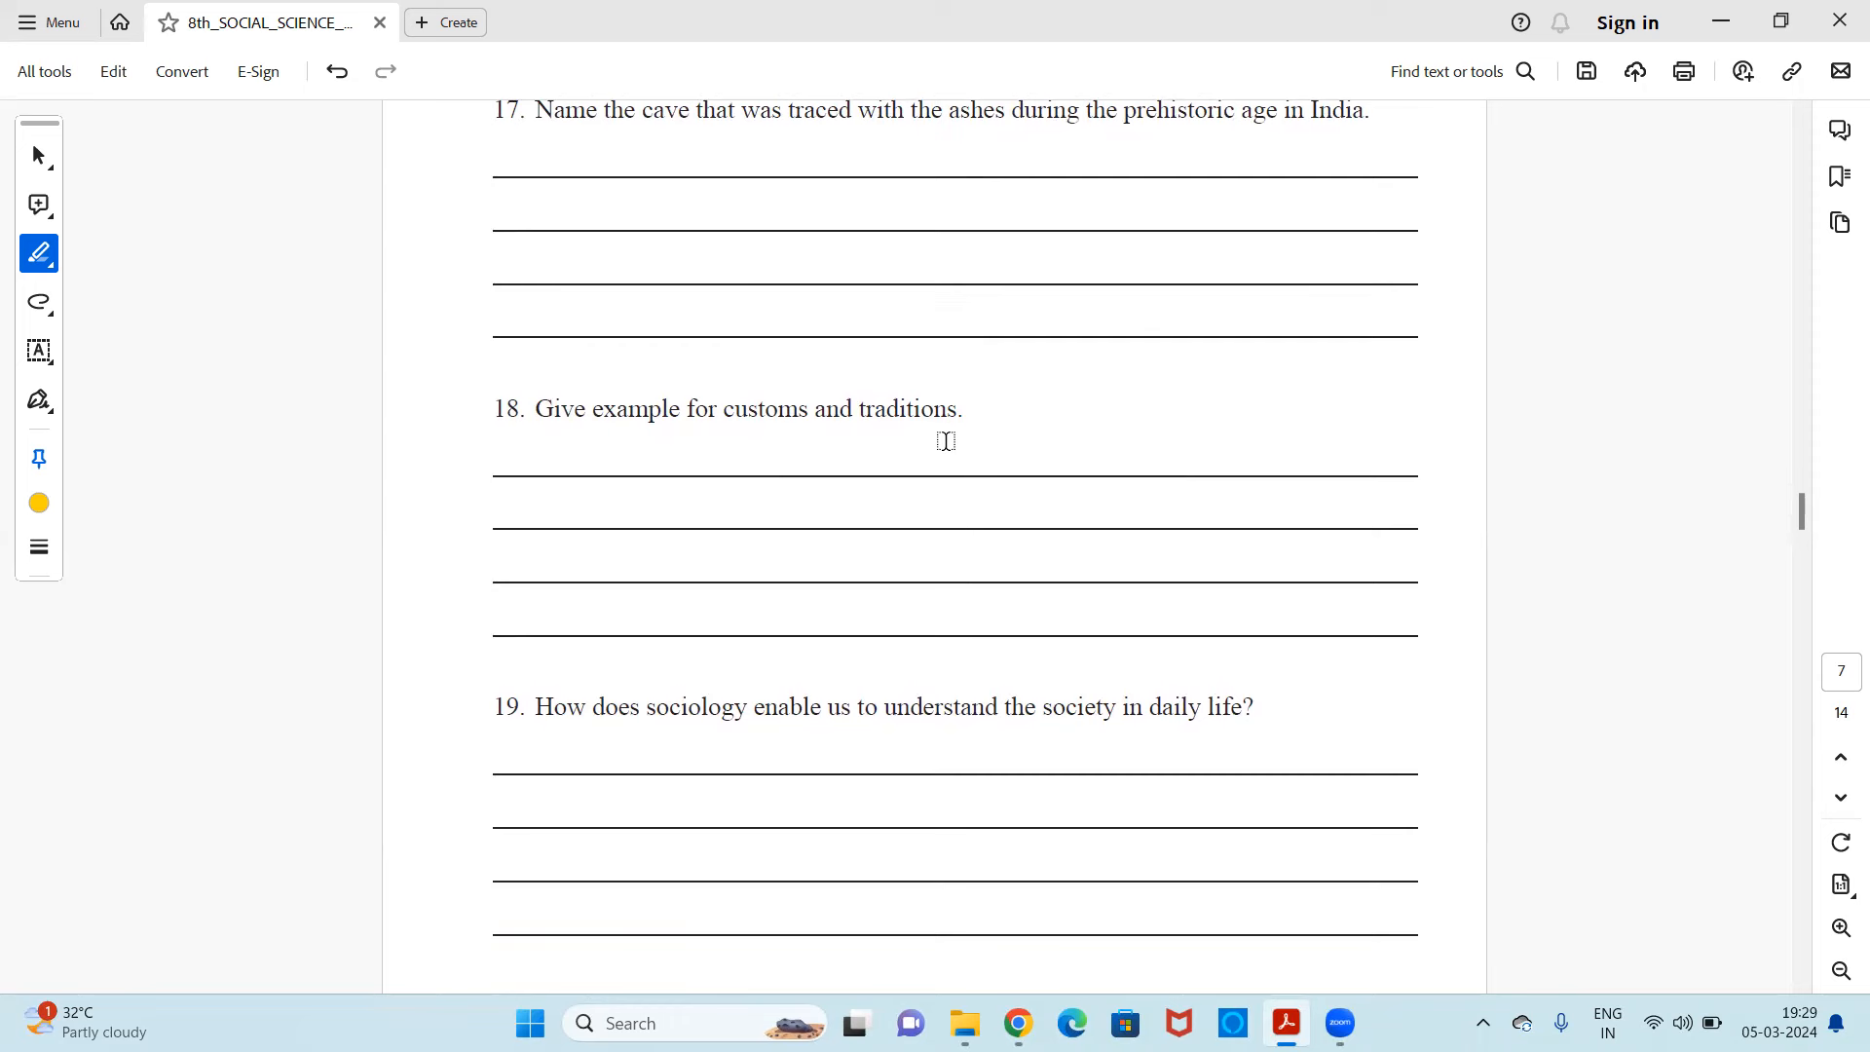
scroll("down", 3)
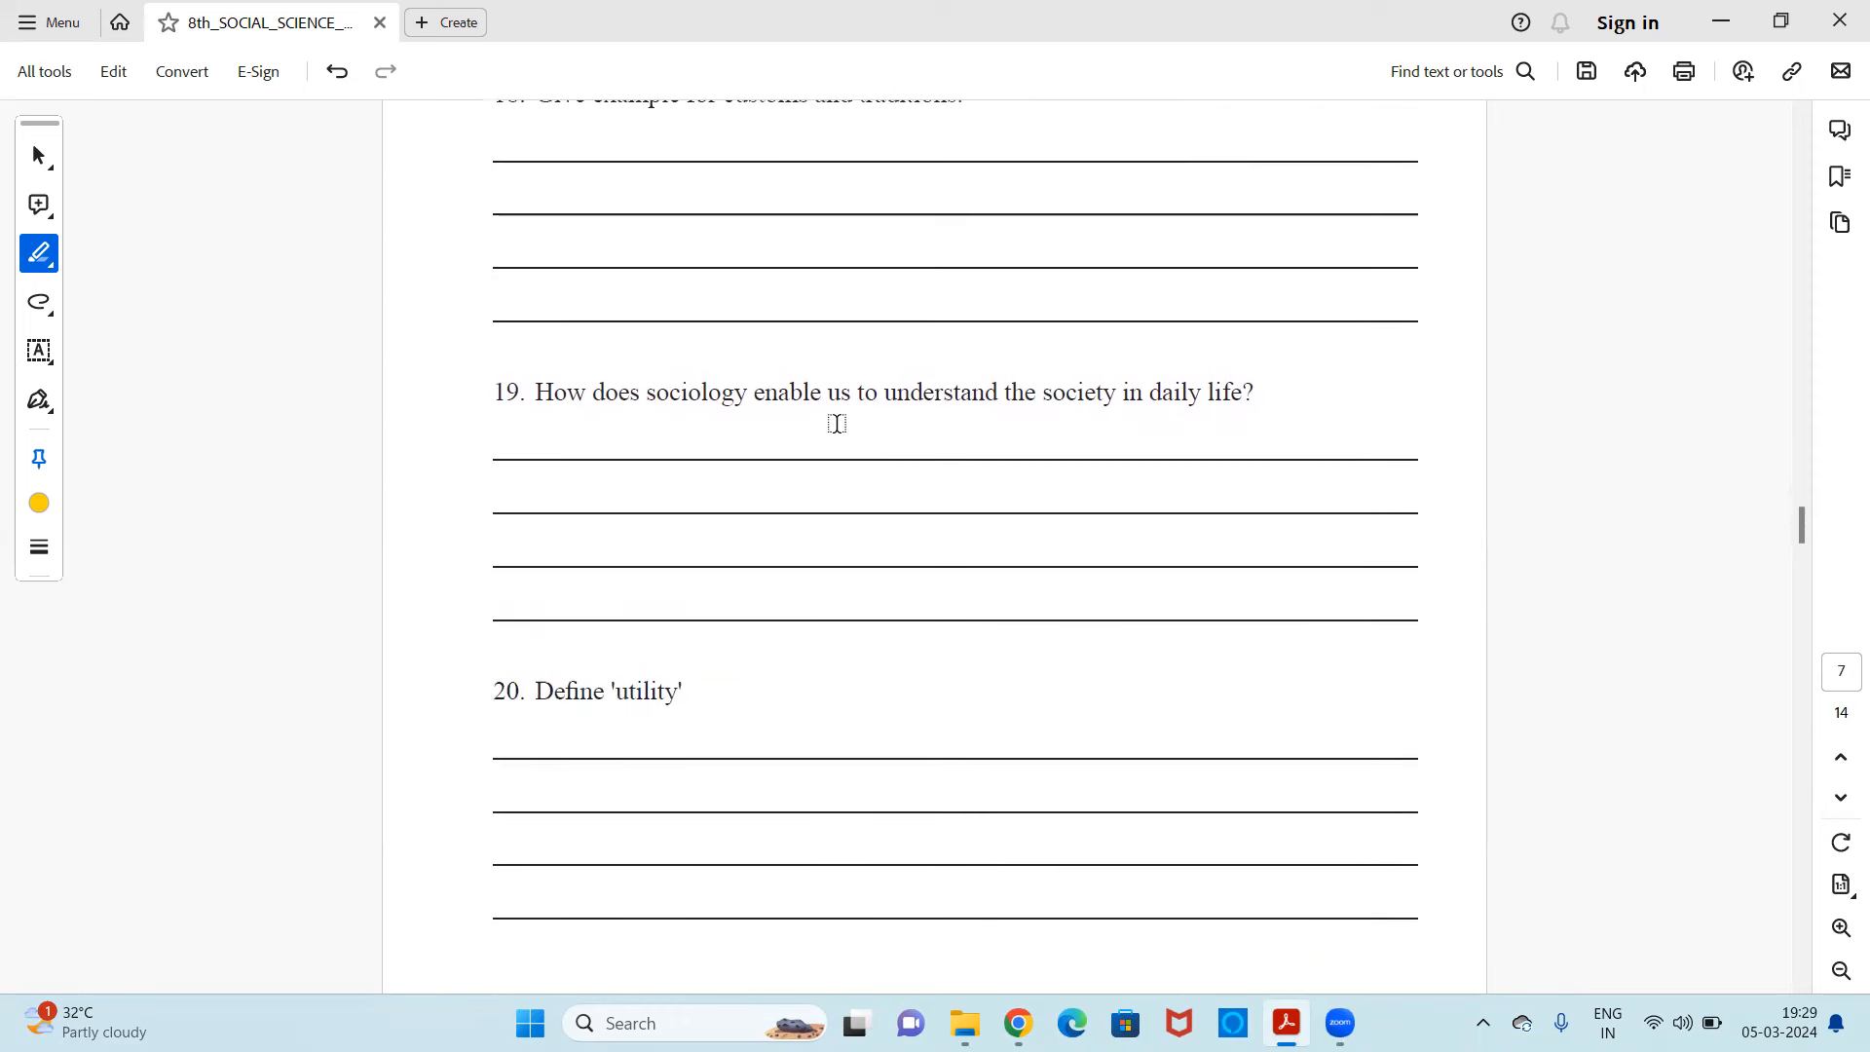
mouse_move(1101, 446)
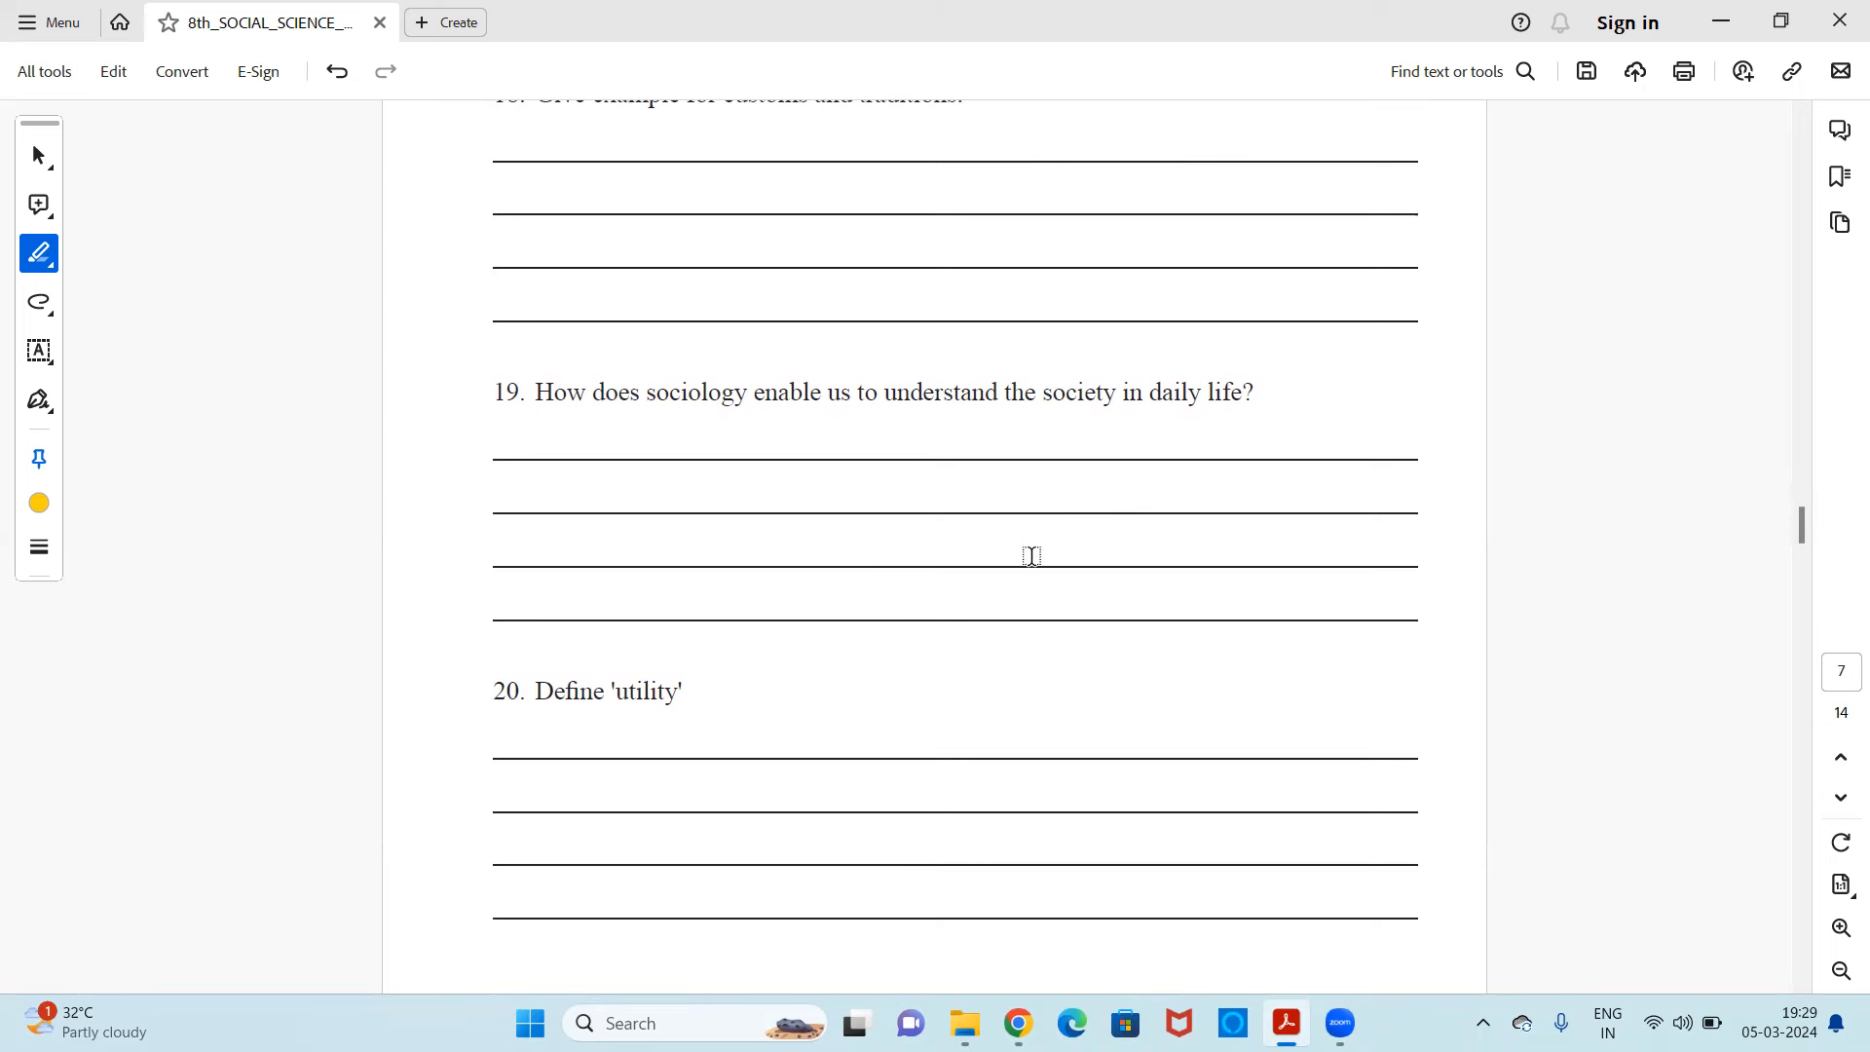
scroll("down", 3)
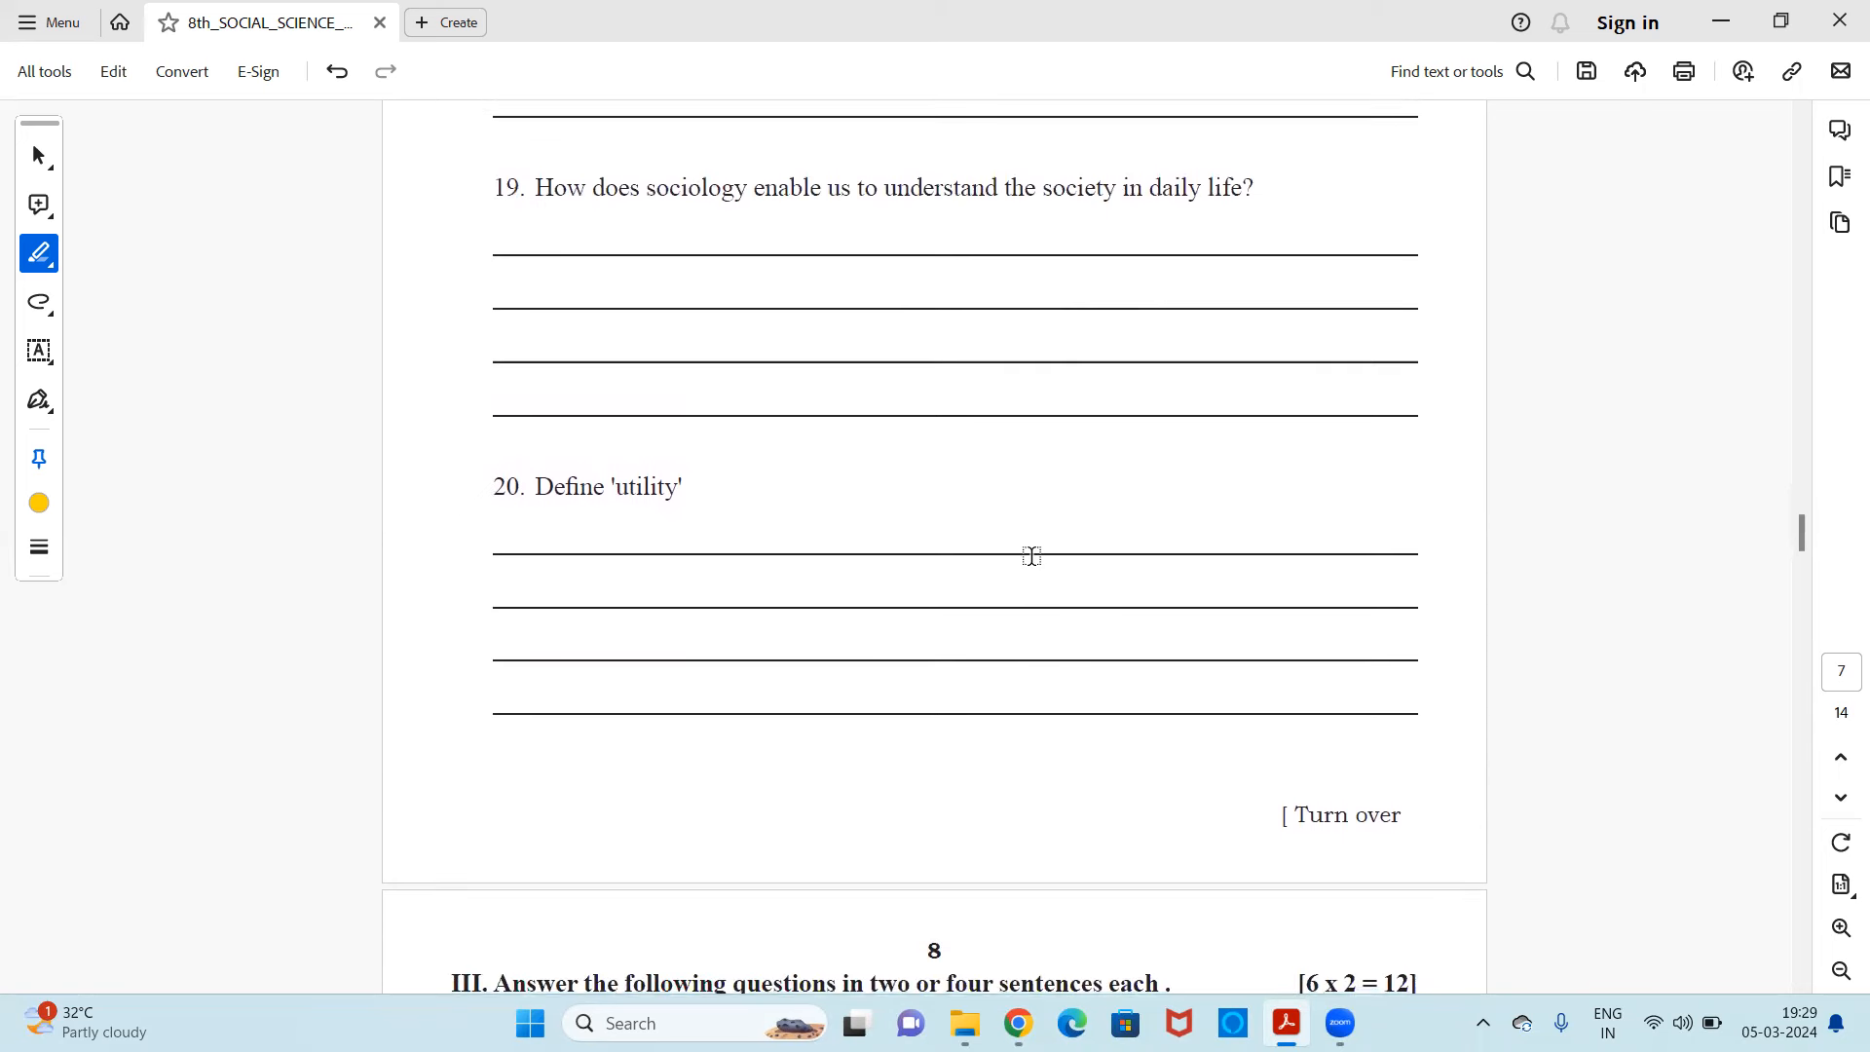
scroll("down", 3)
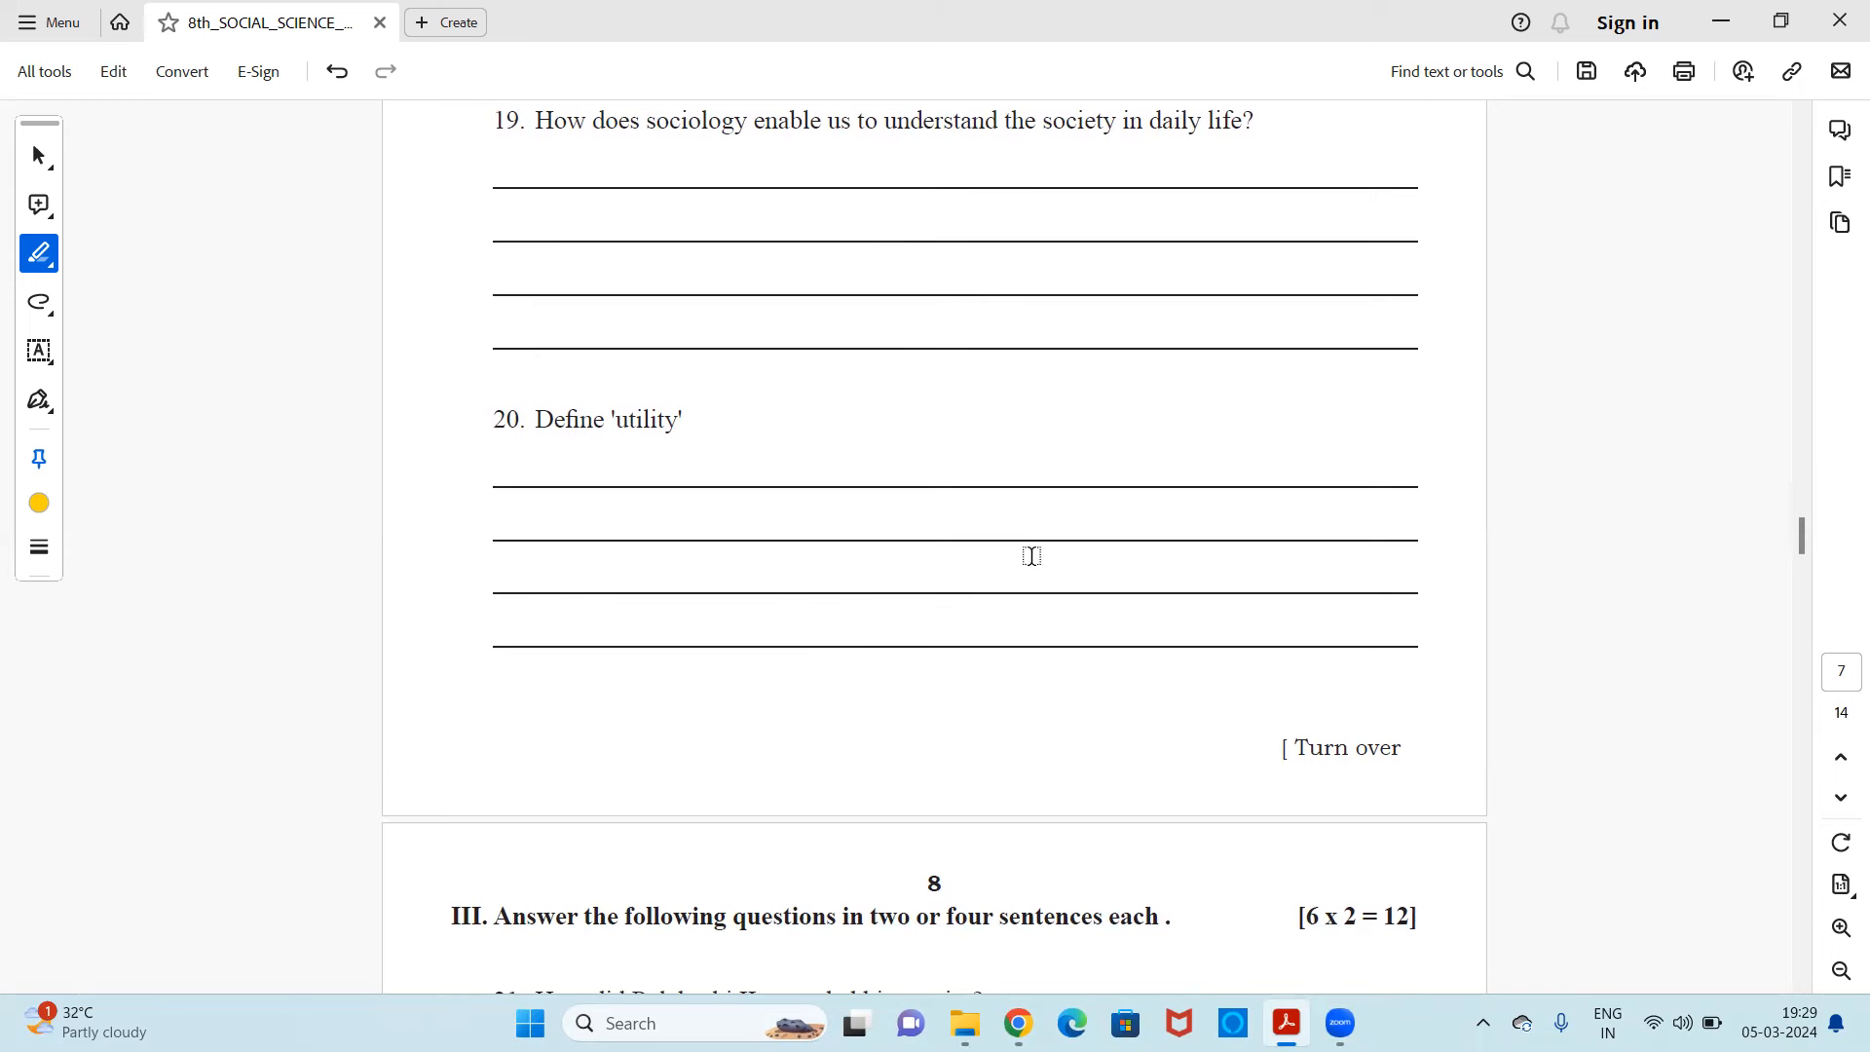
scroll("down", 3)
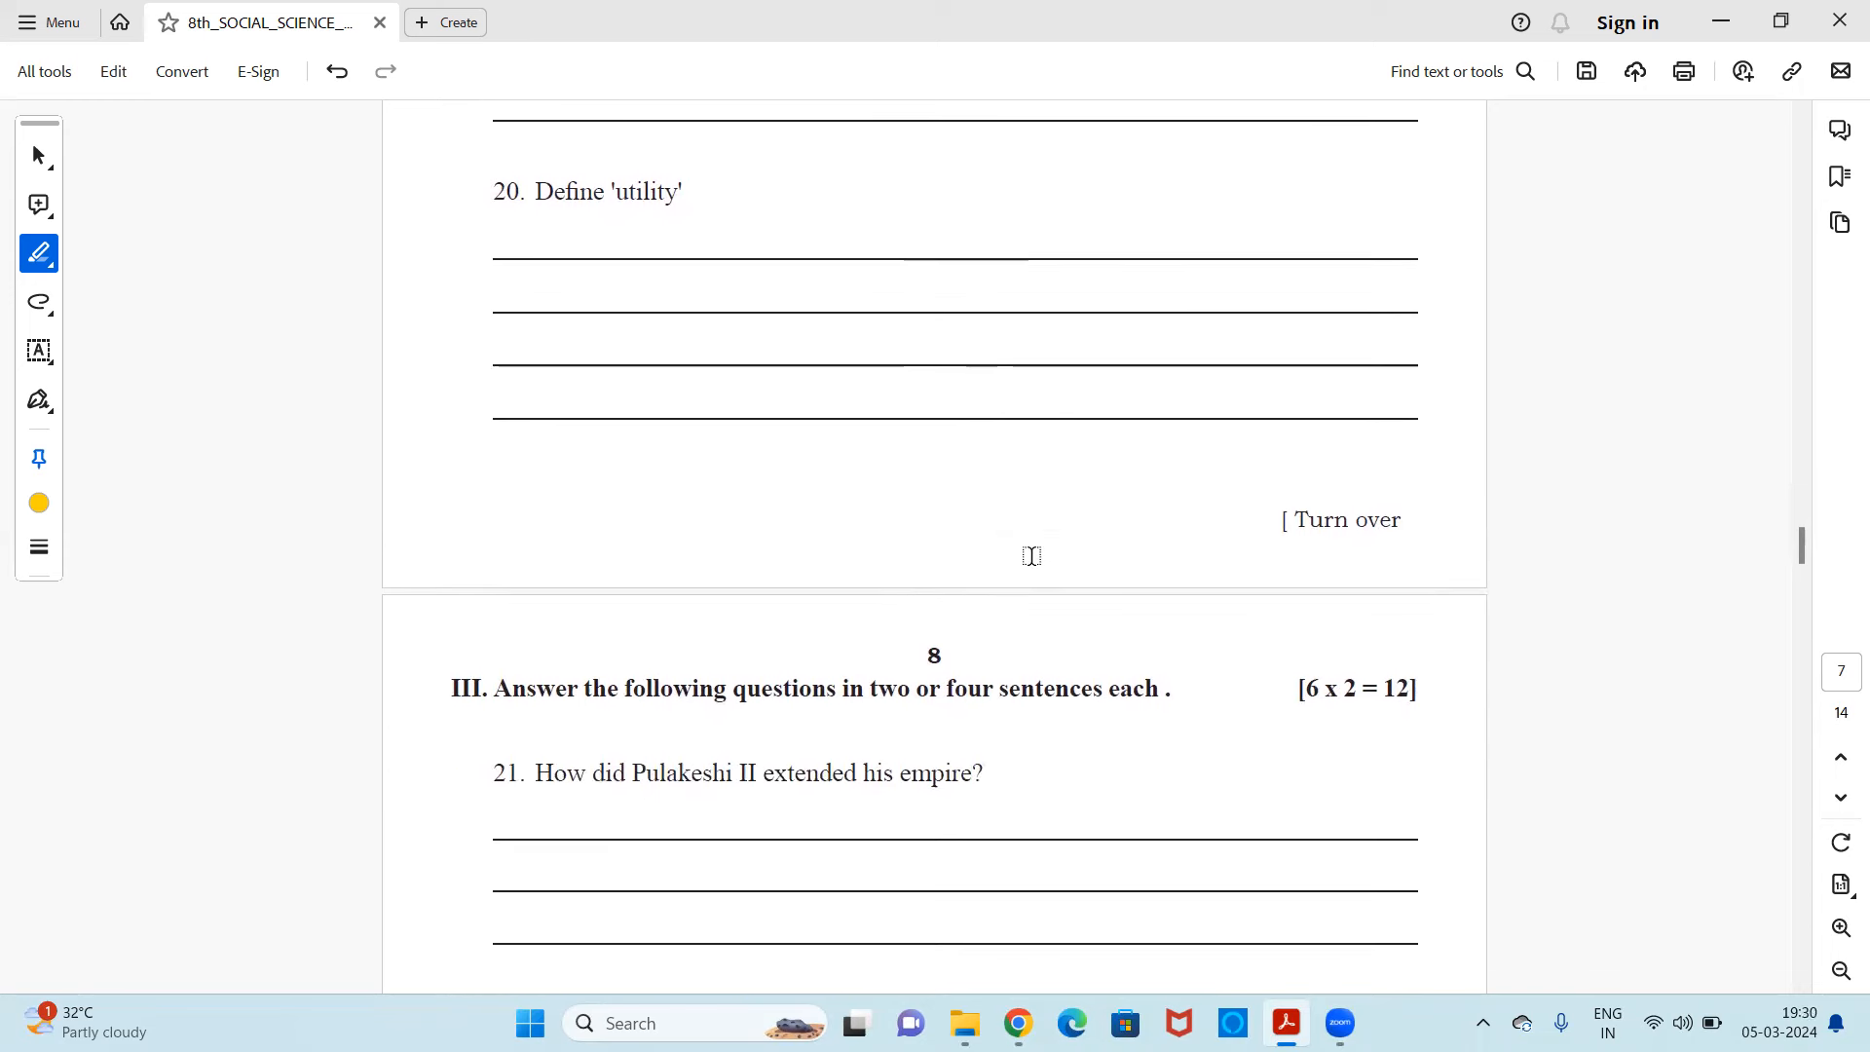
scroll("down", 3)
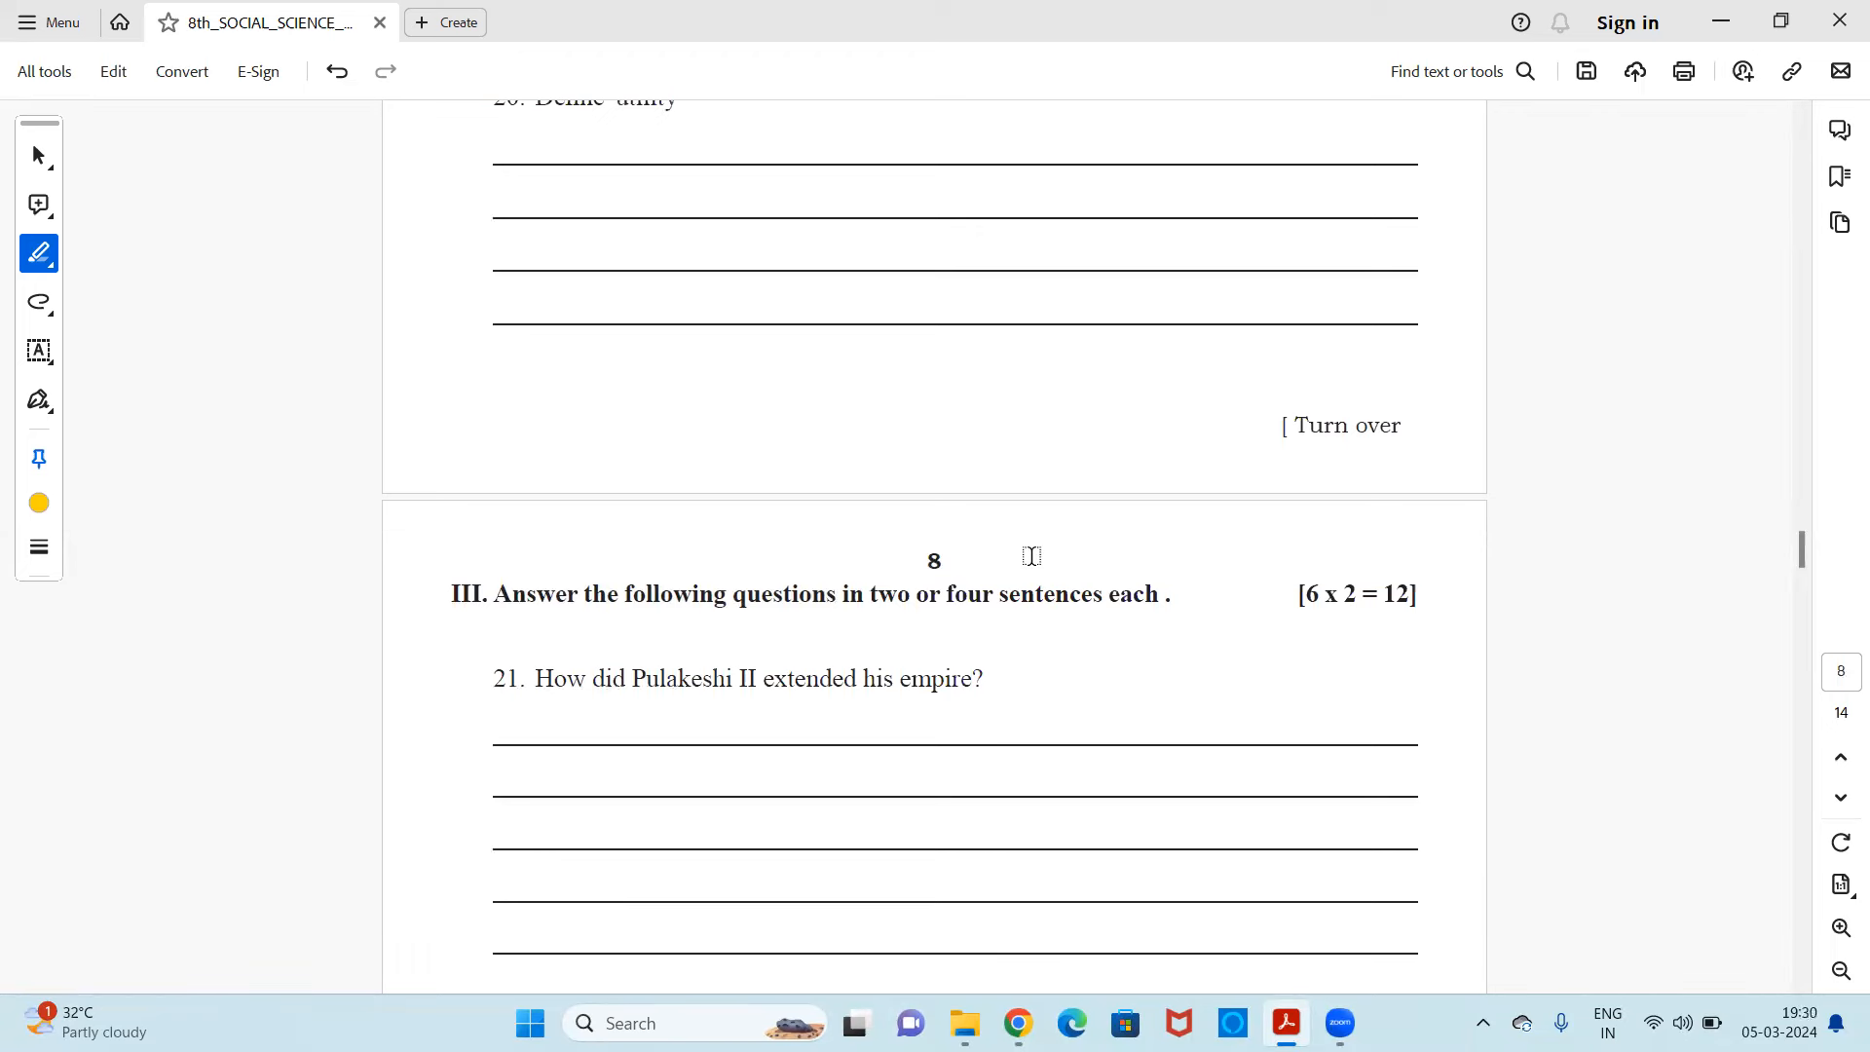
scroll("down", 3)
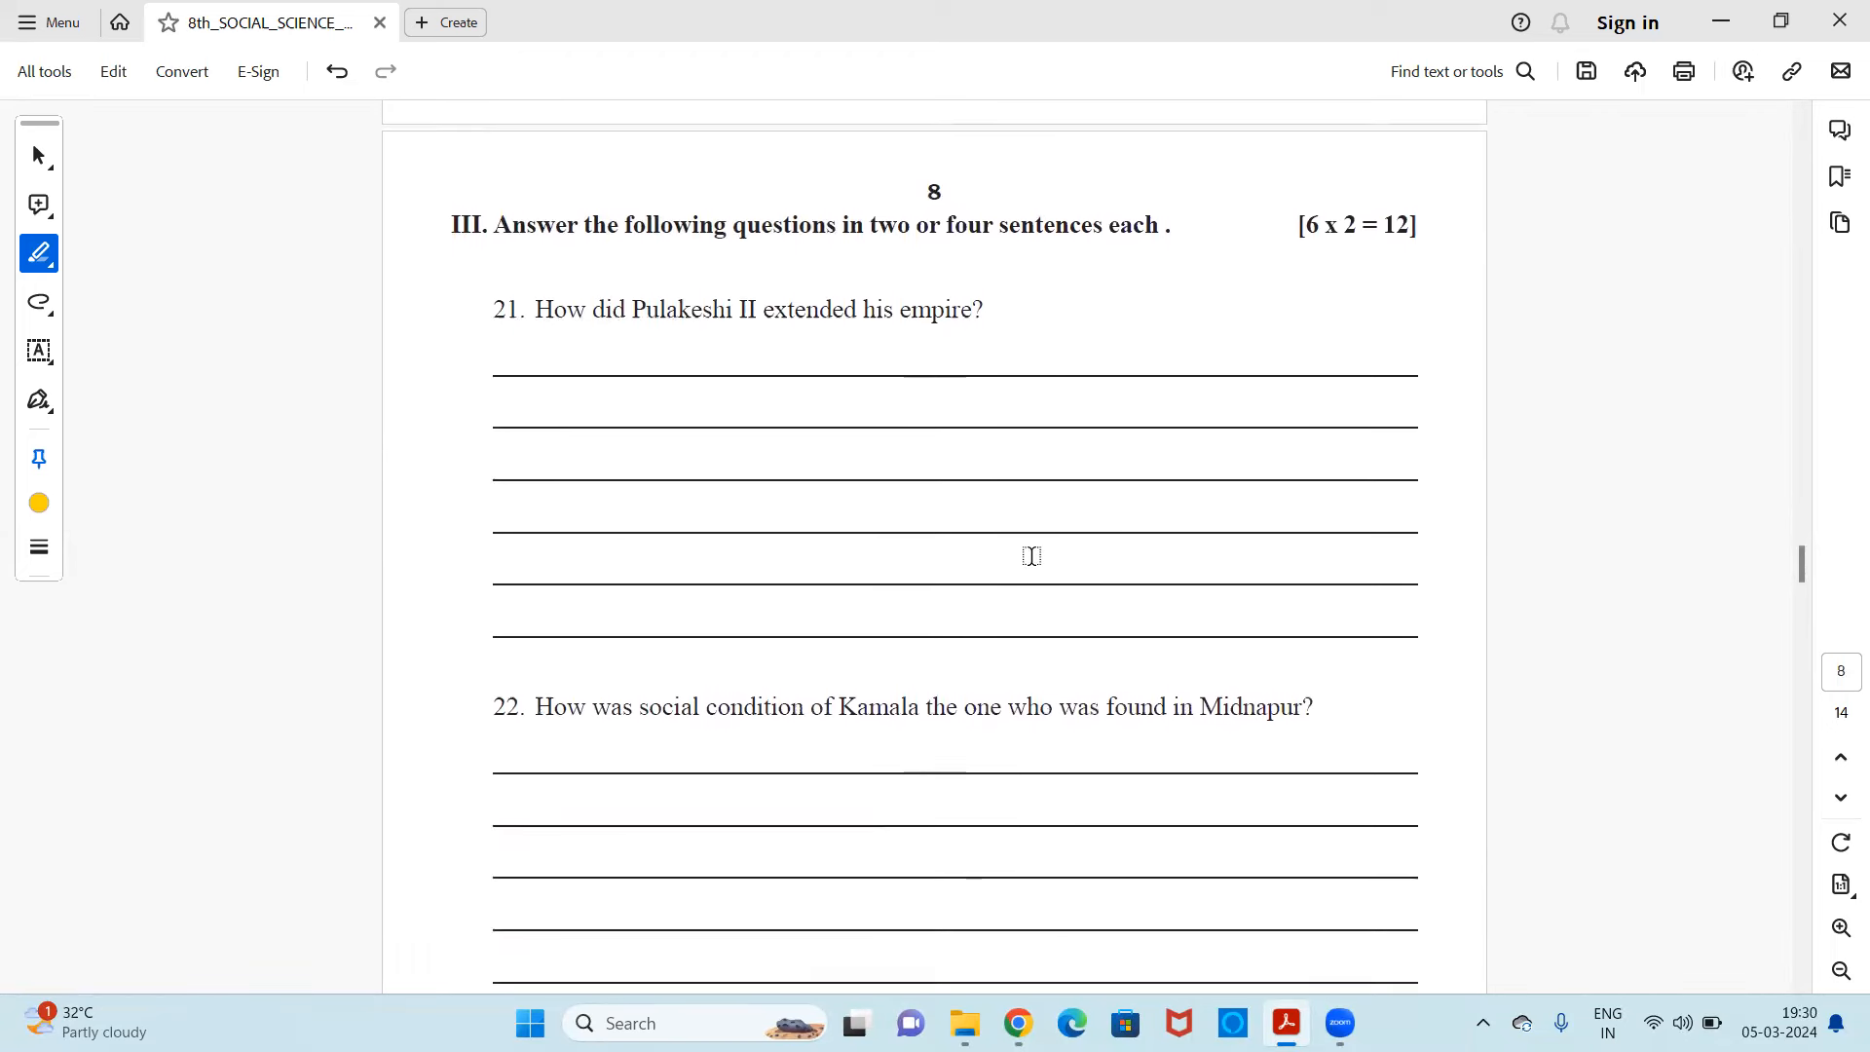
scroll("down", 3)
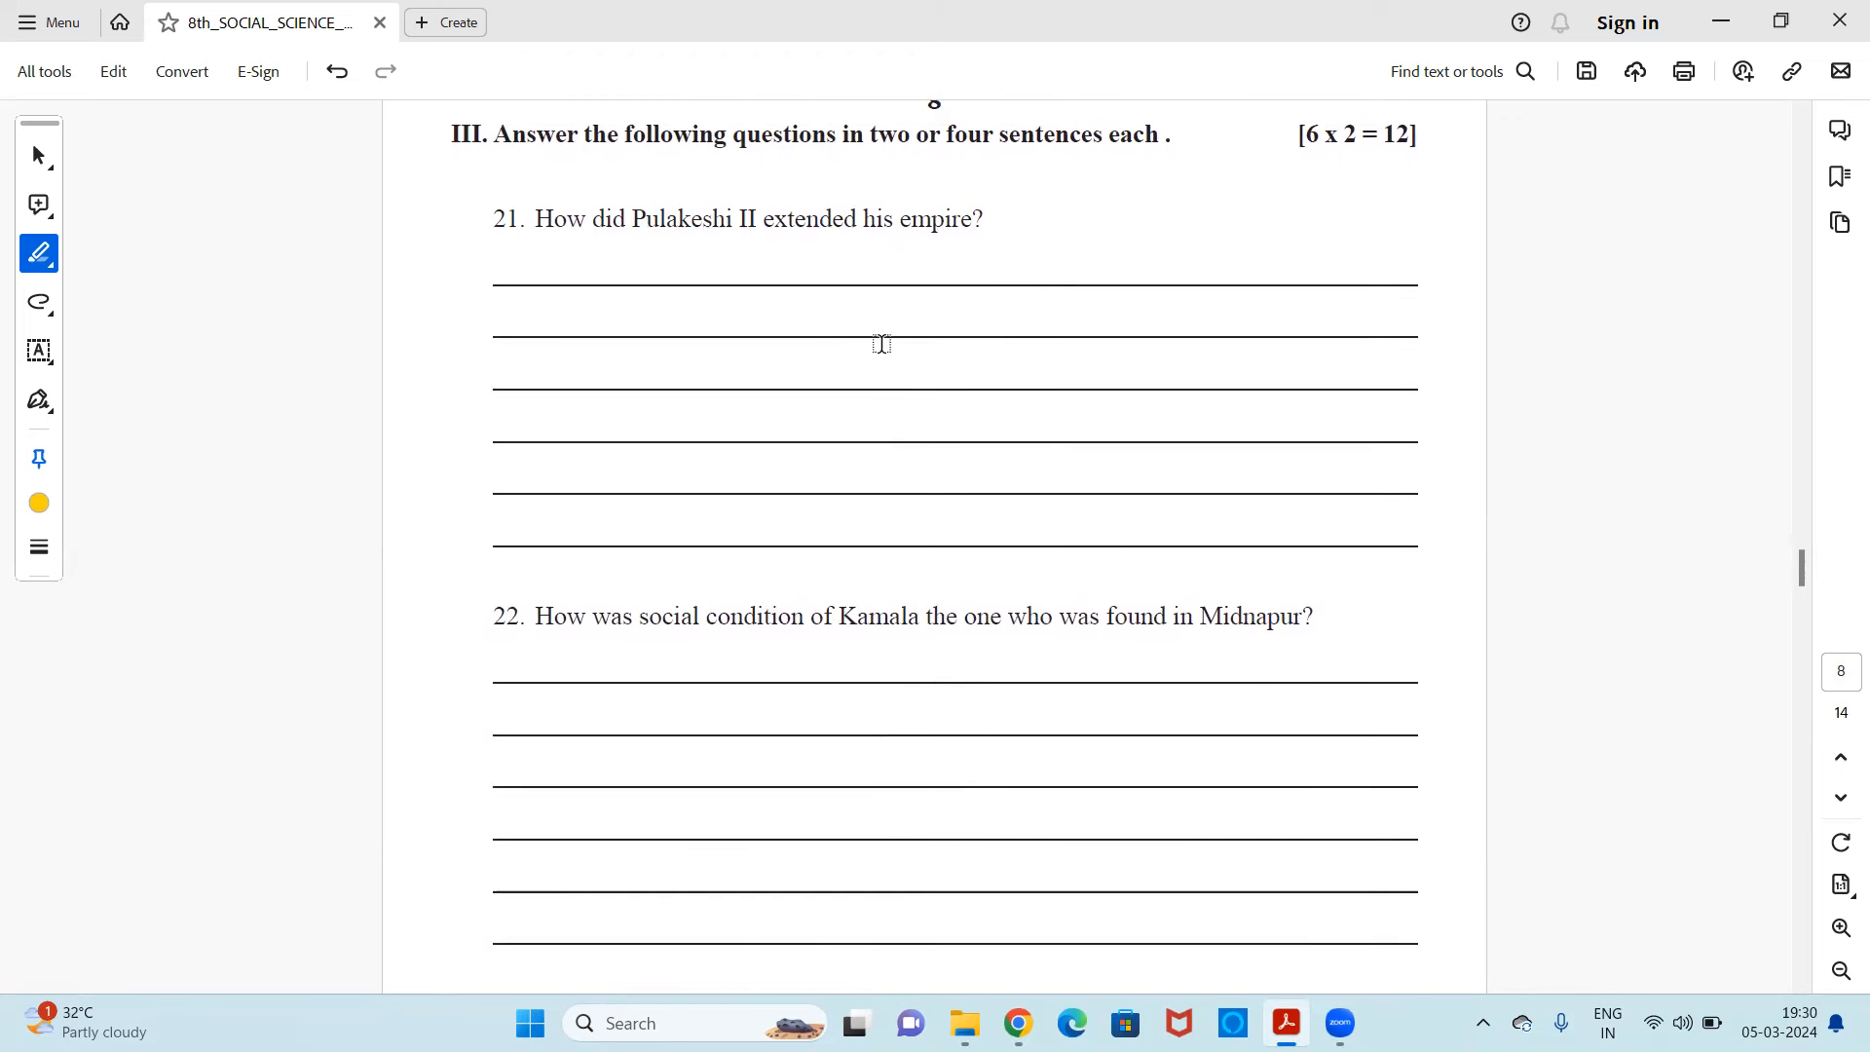
mouse_move(997, 177)
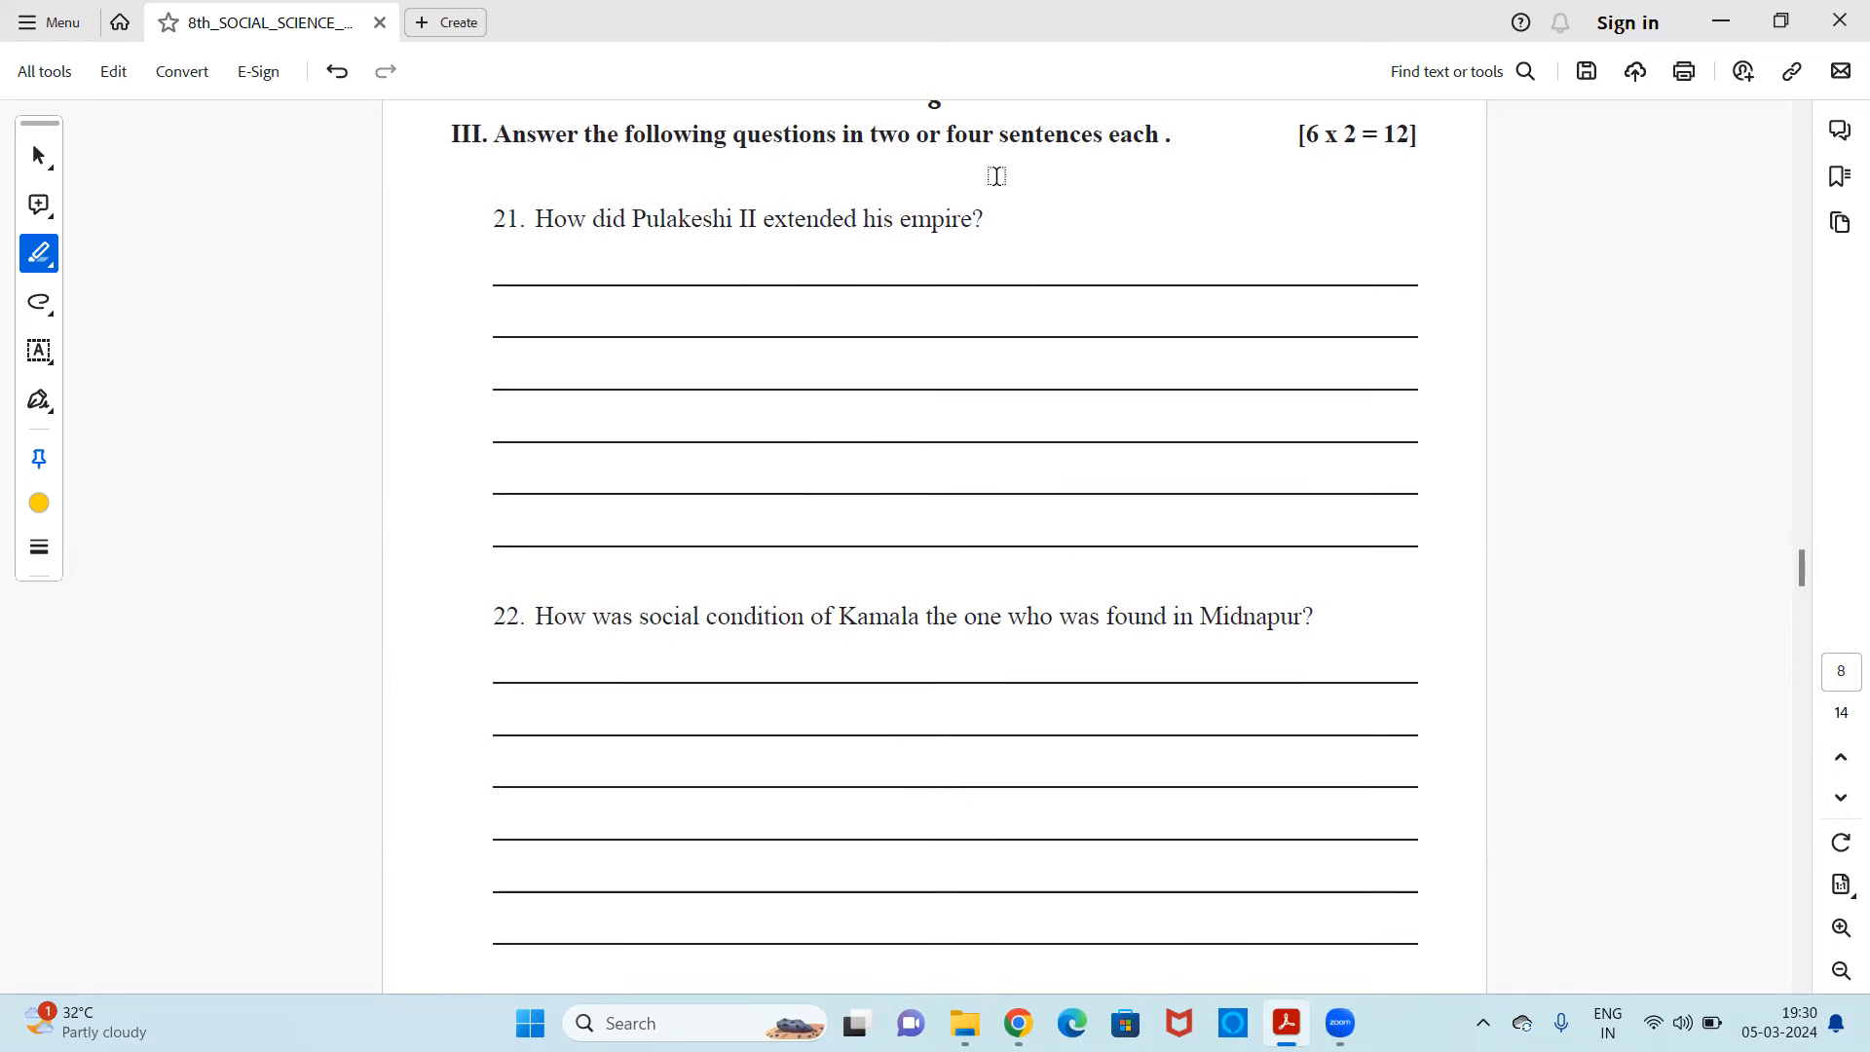
mouse_move(1356, 178)
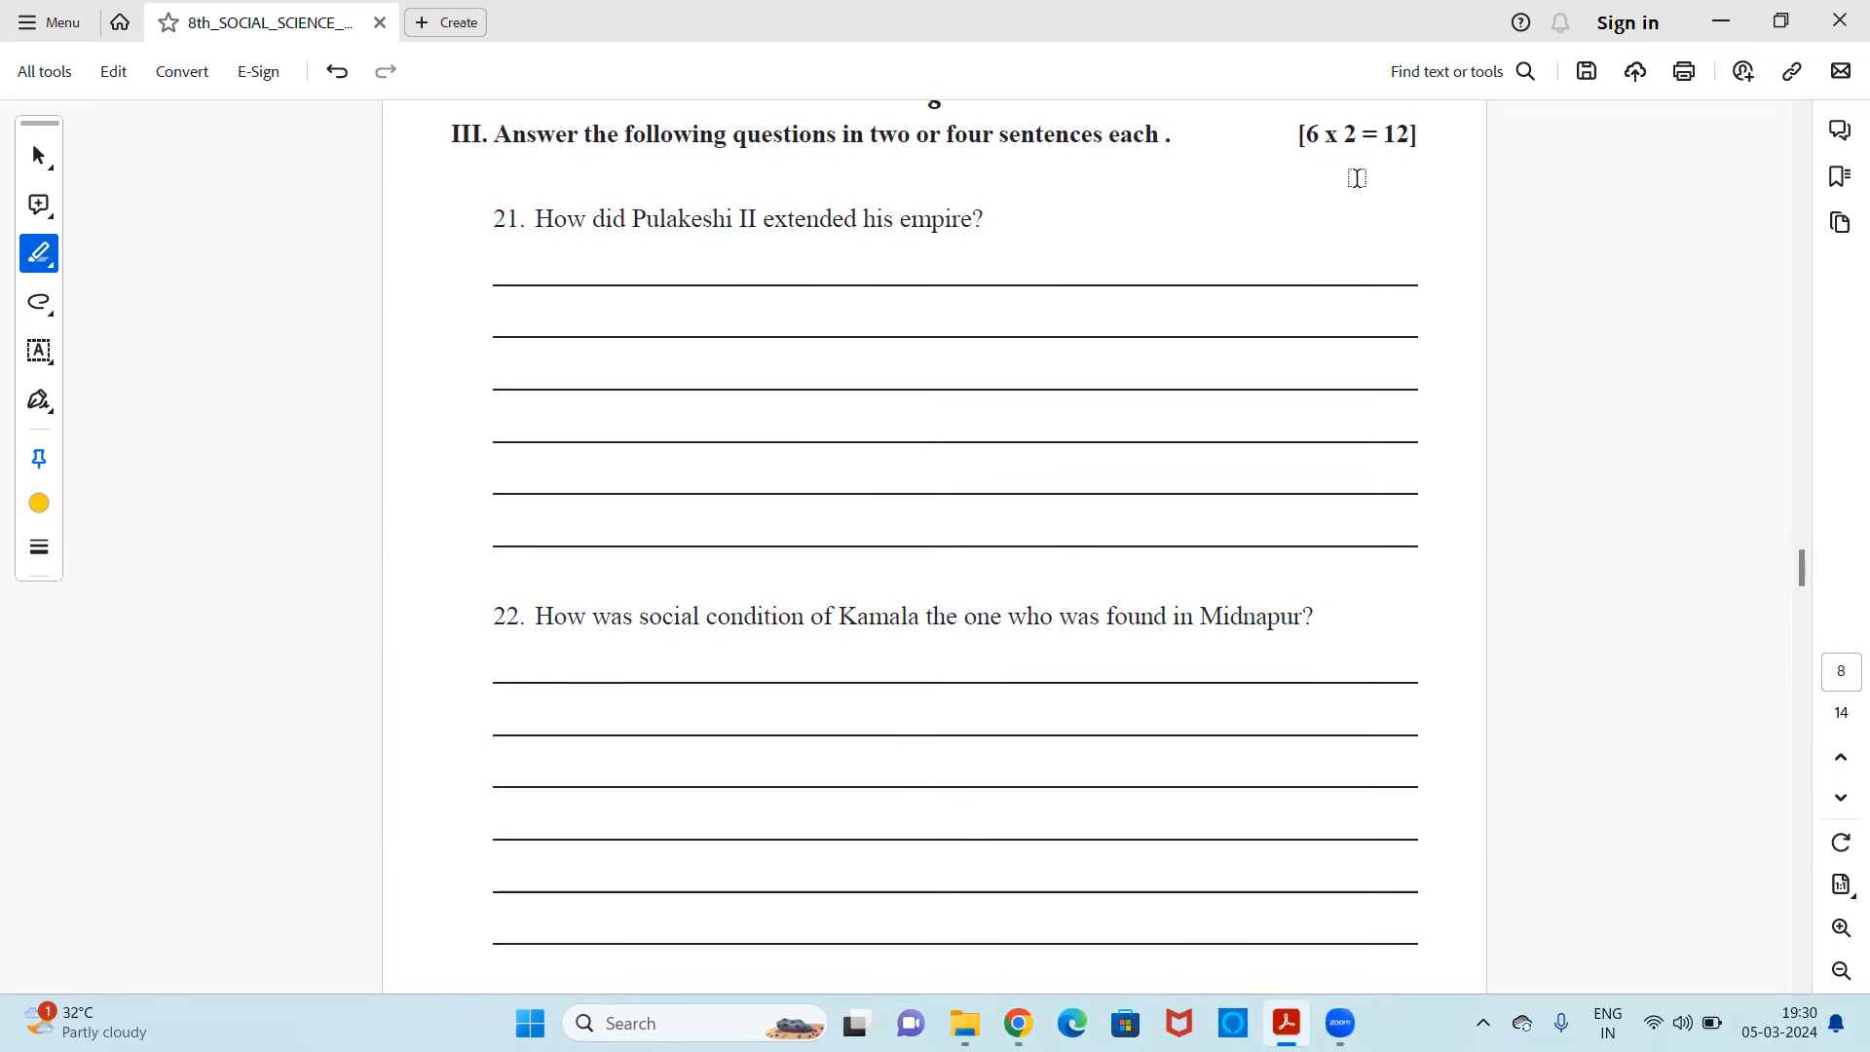
mouse_move(867, 280)
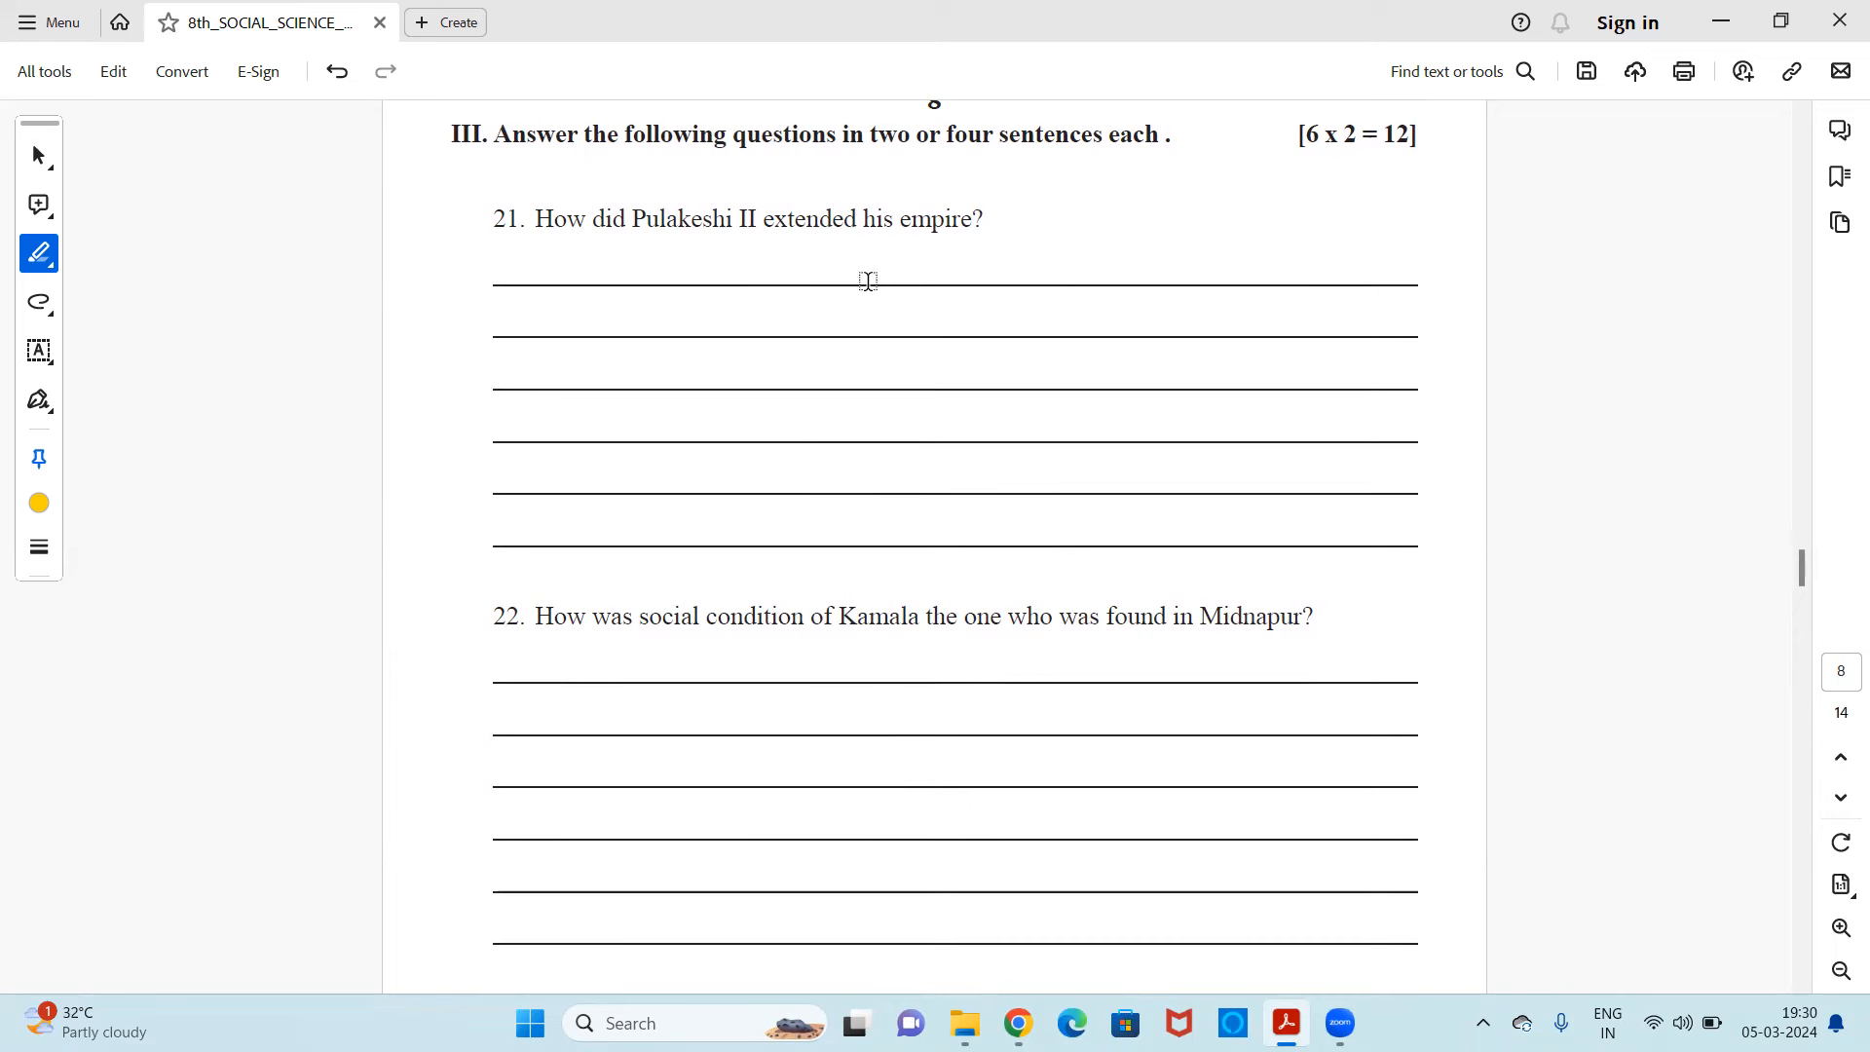
mouse_move(712, 265)
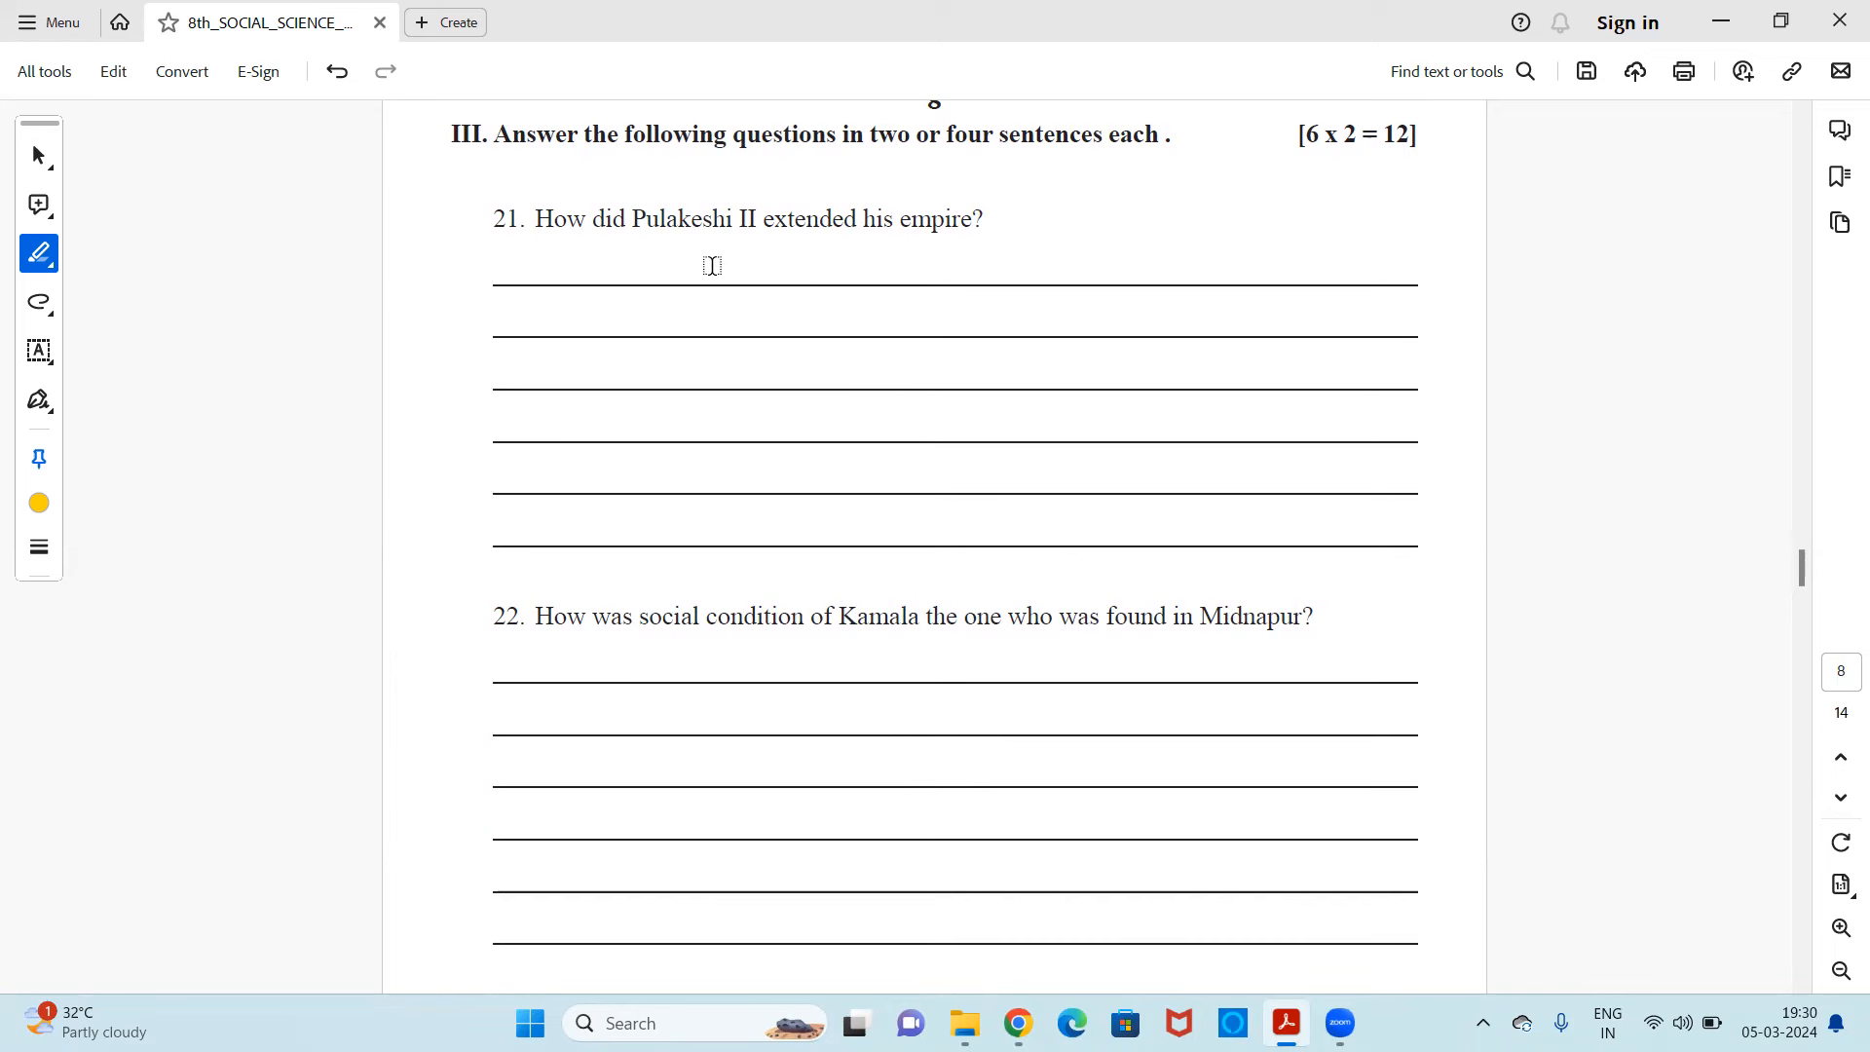
mouse_move(943, 246)
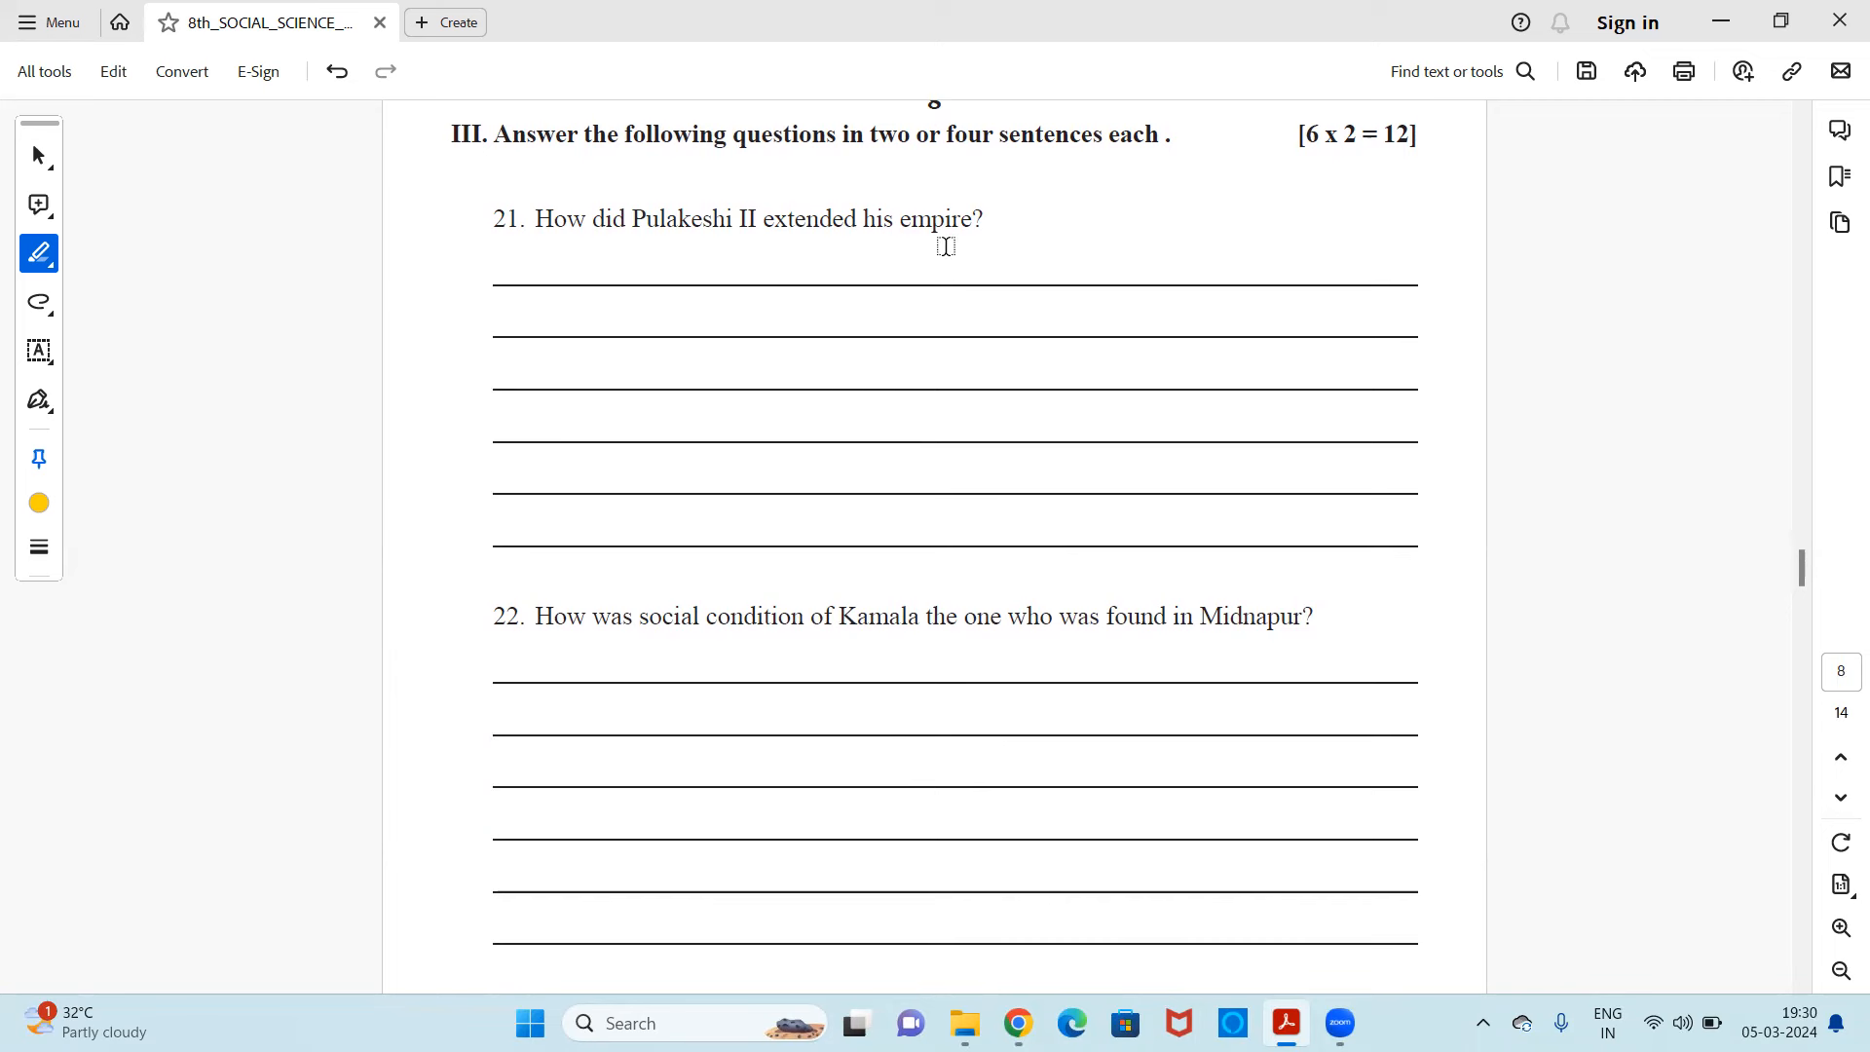
scroll("down", 3)
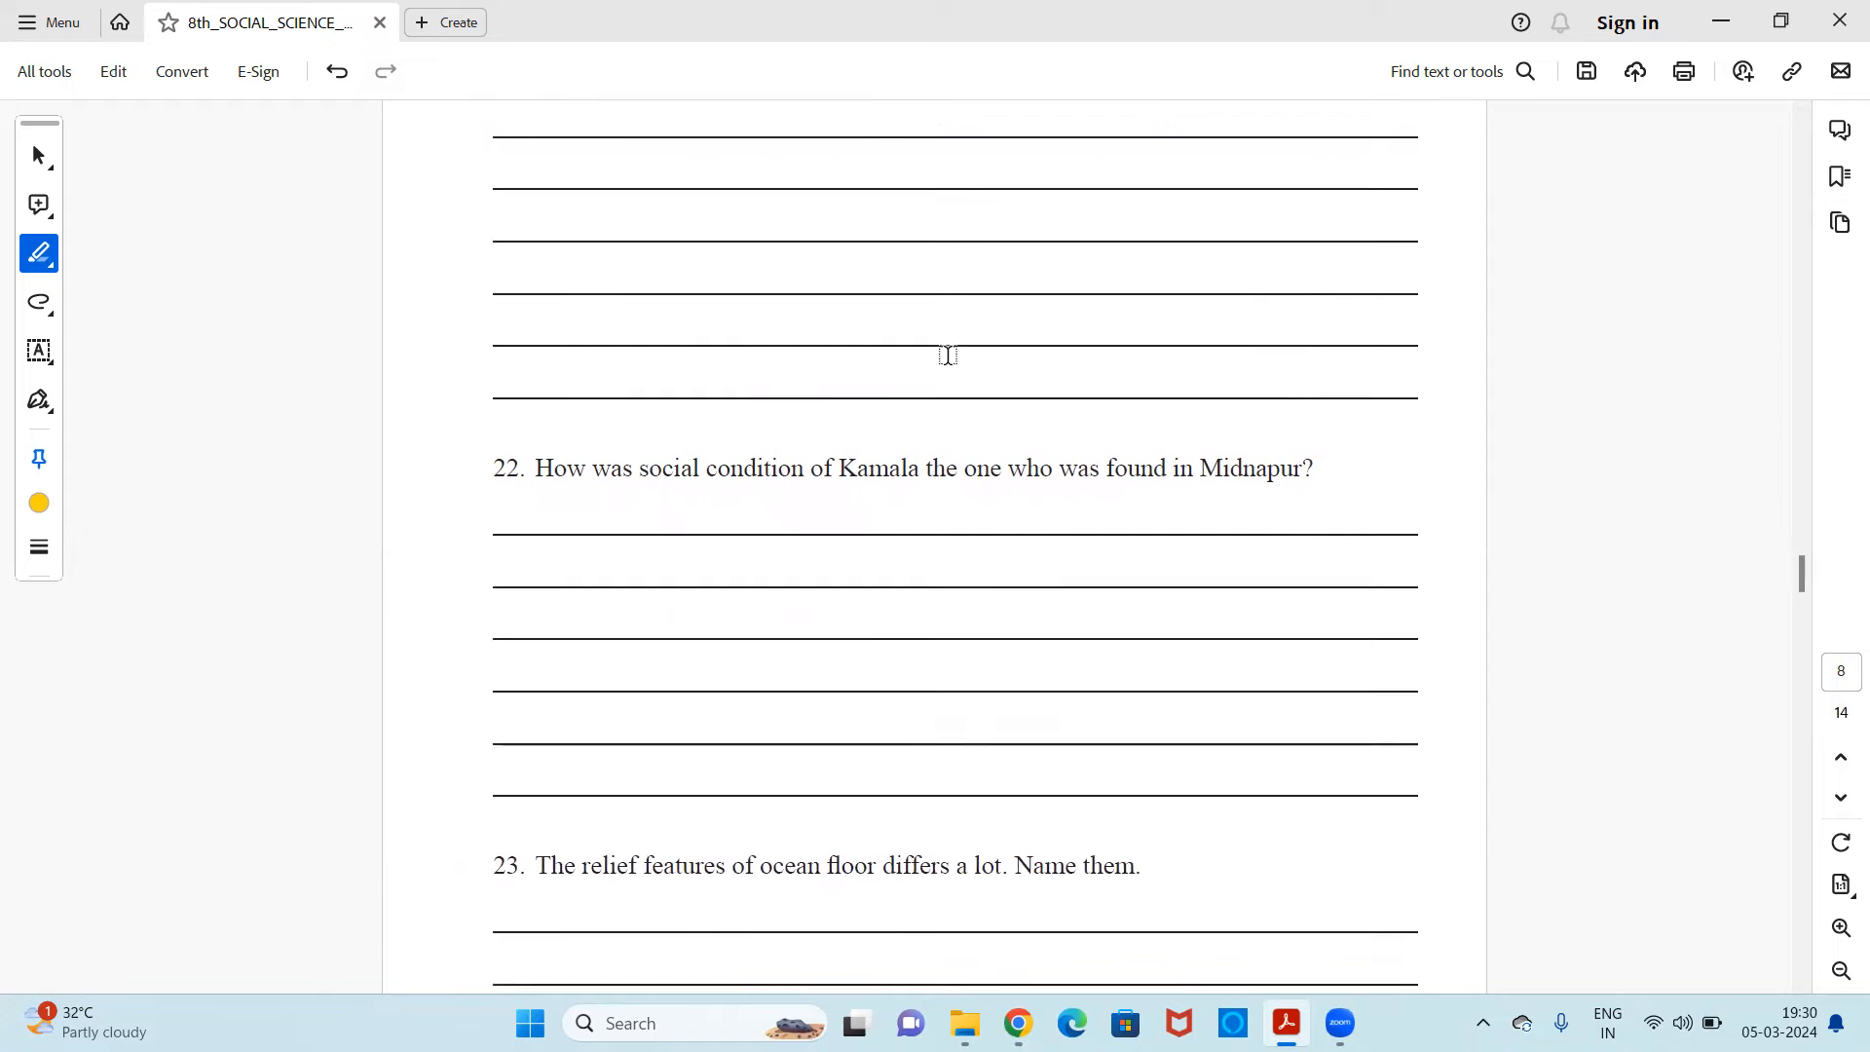
scroll("down", 3)
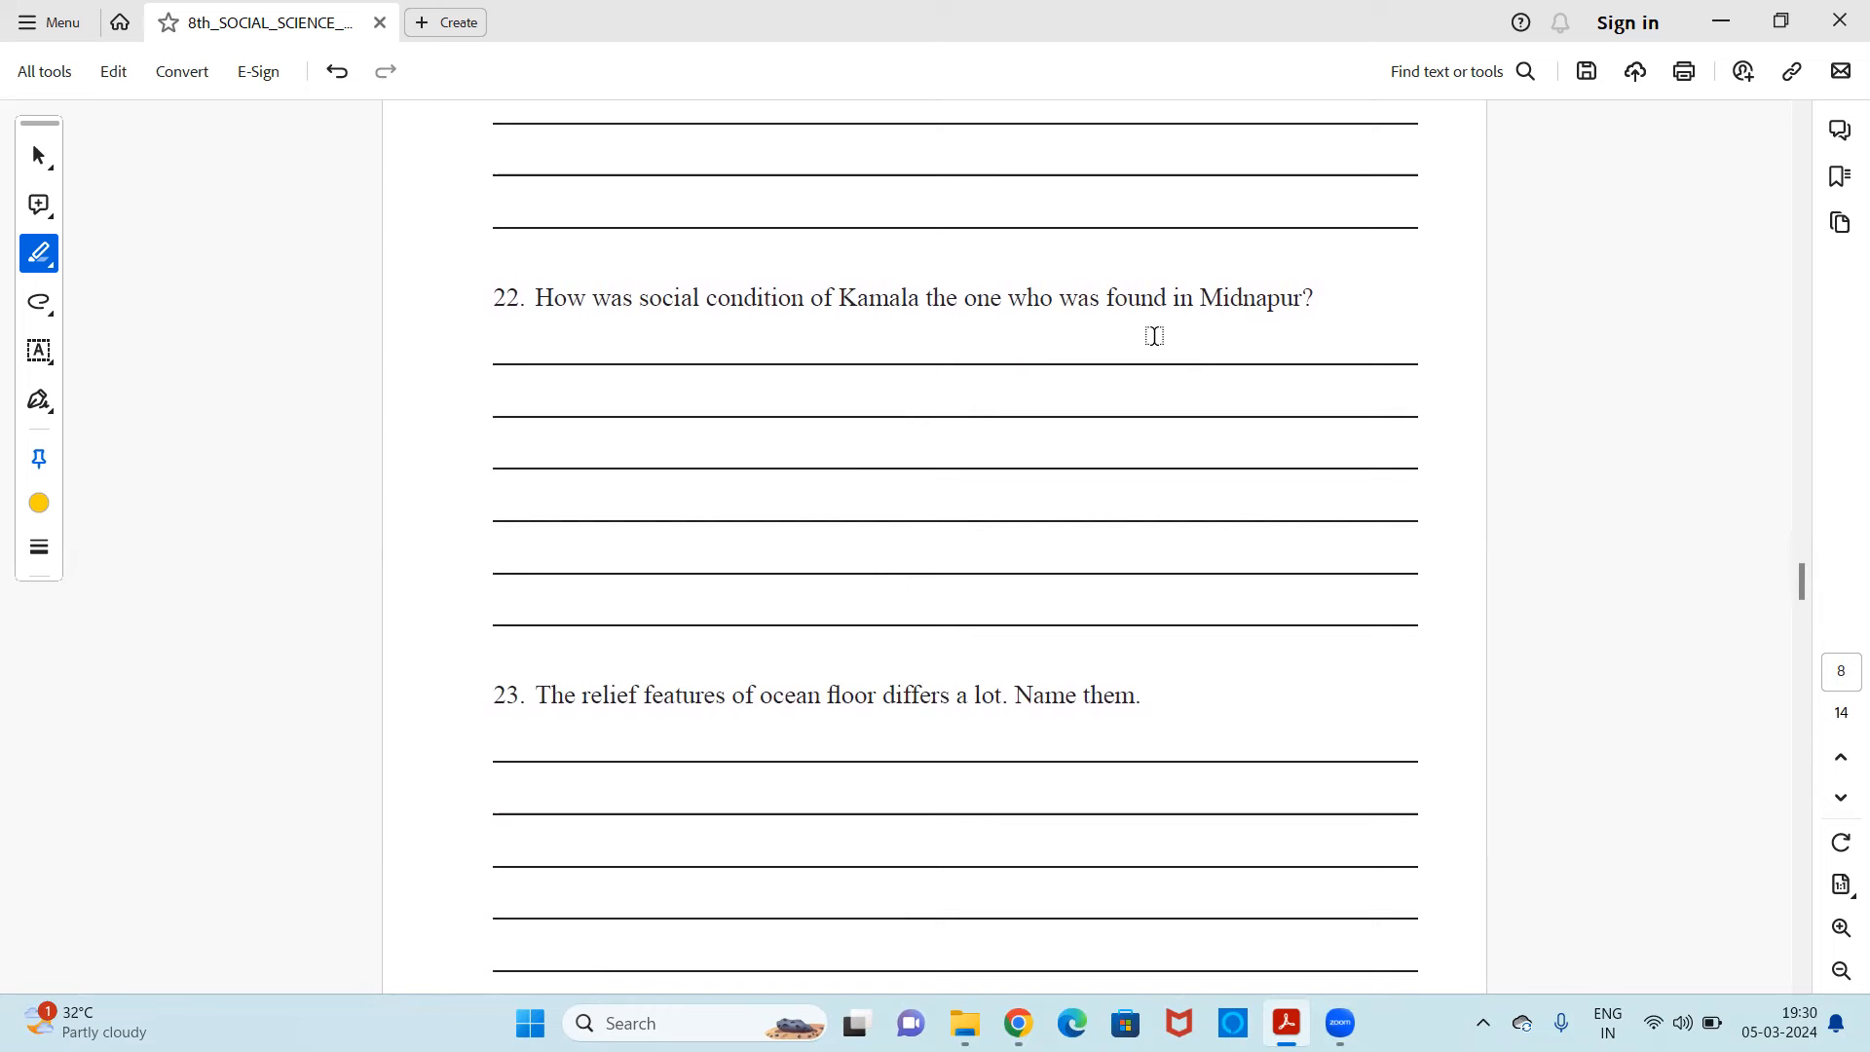
scroll("down", 3)
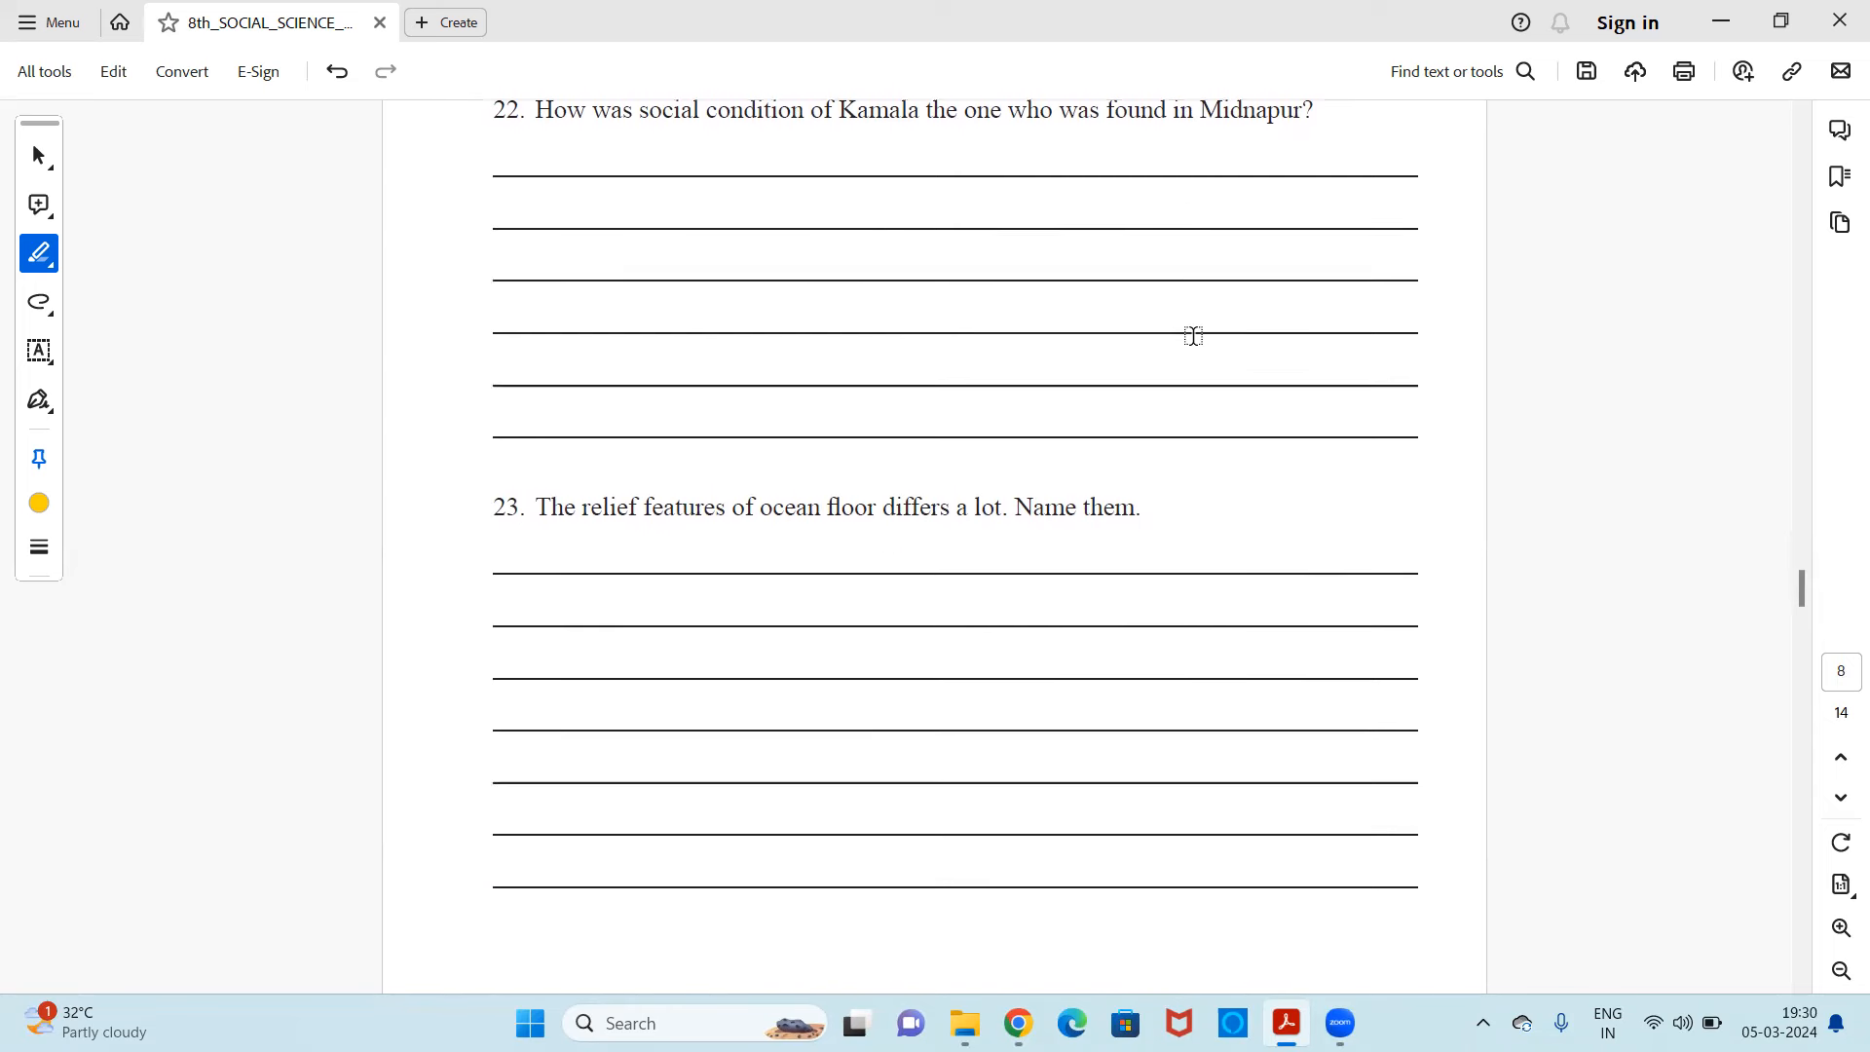
scroll("down", 3)
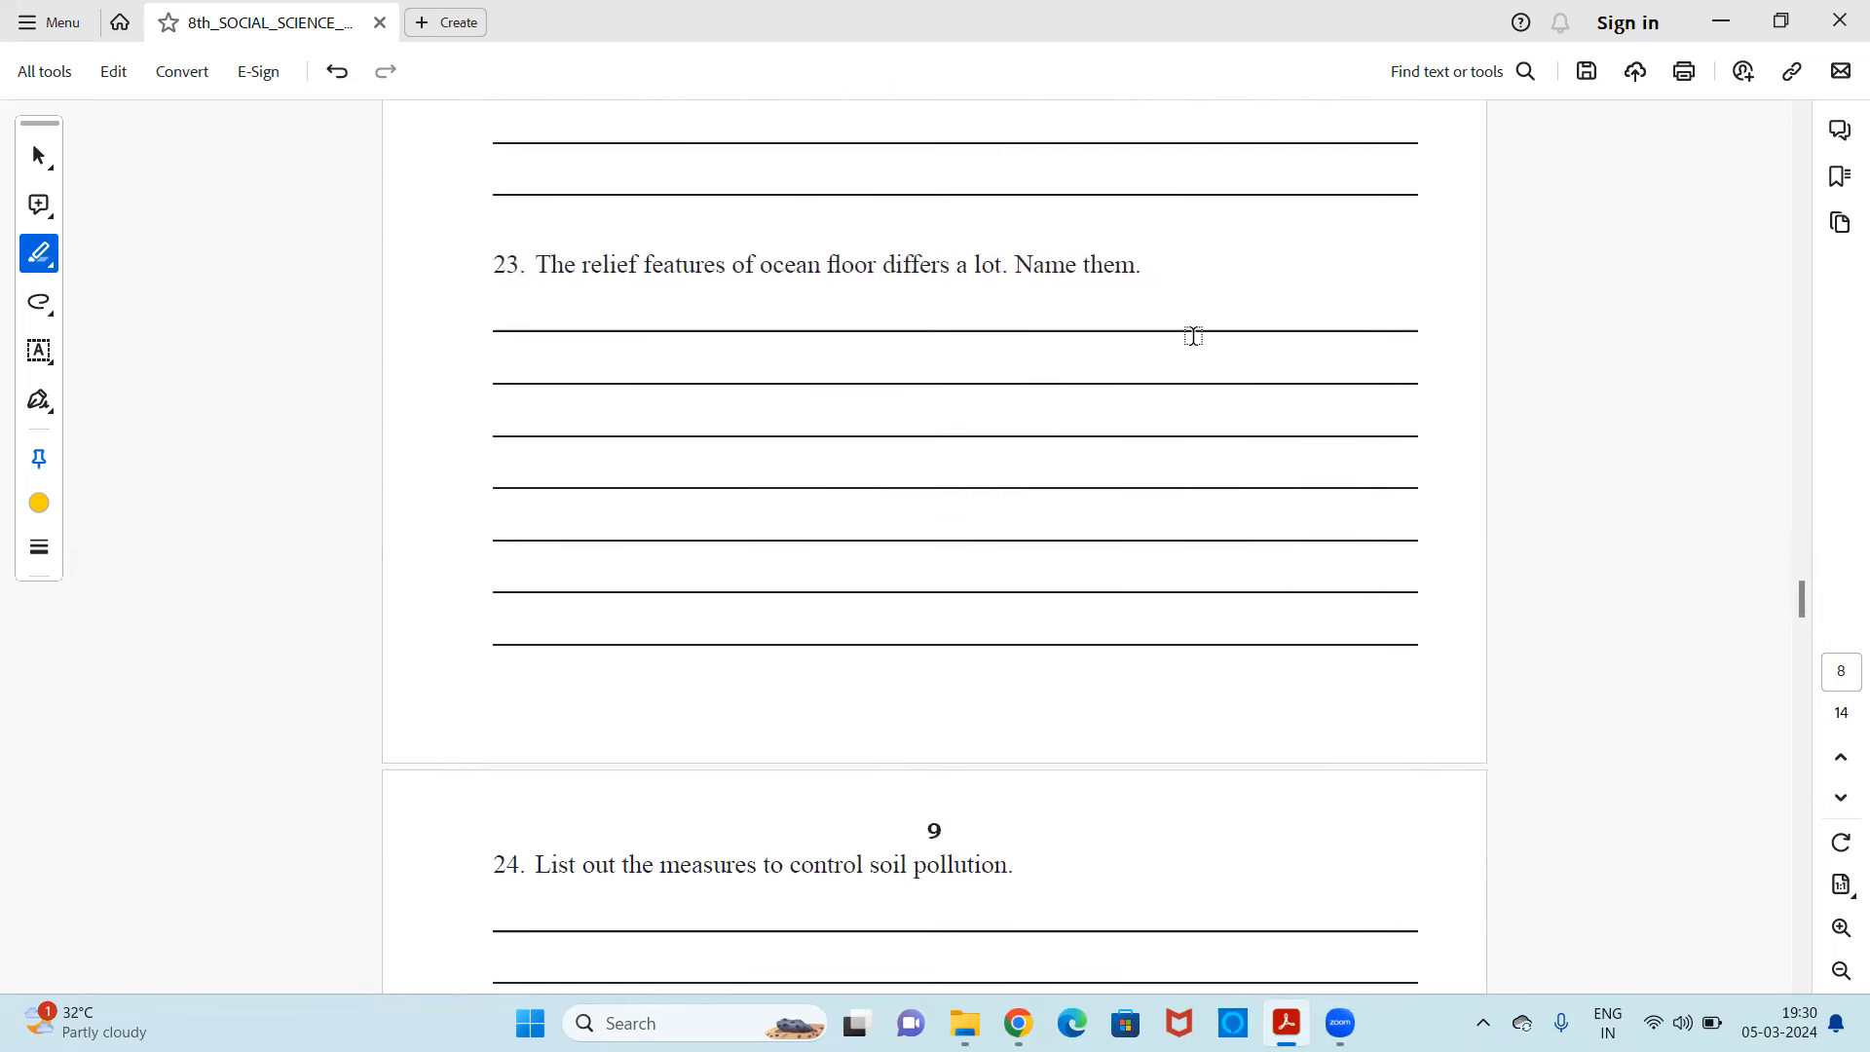
scroll("down", 3)
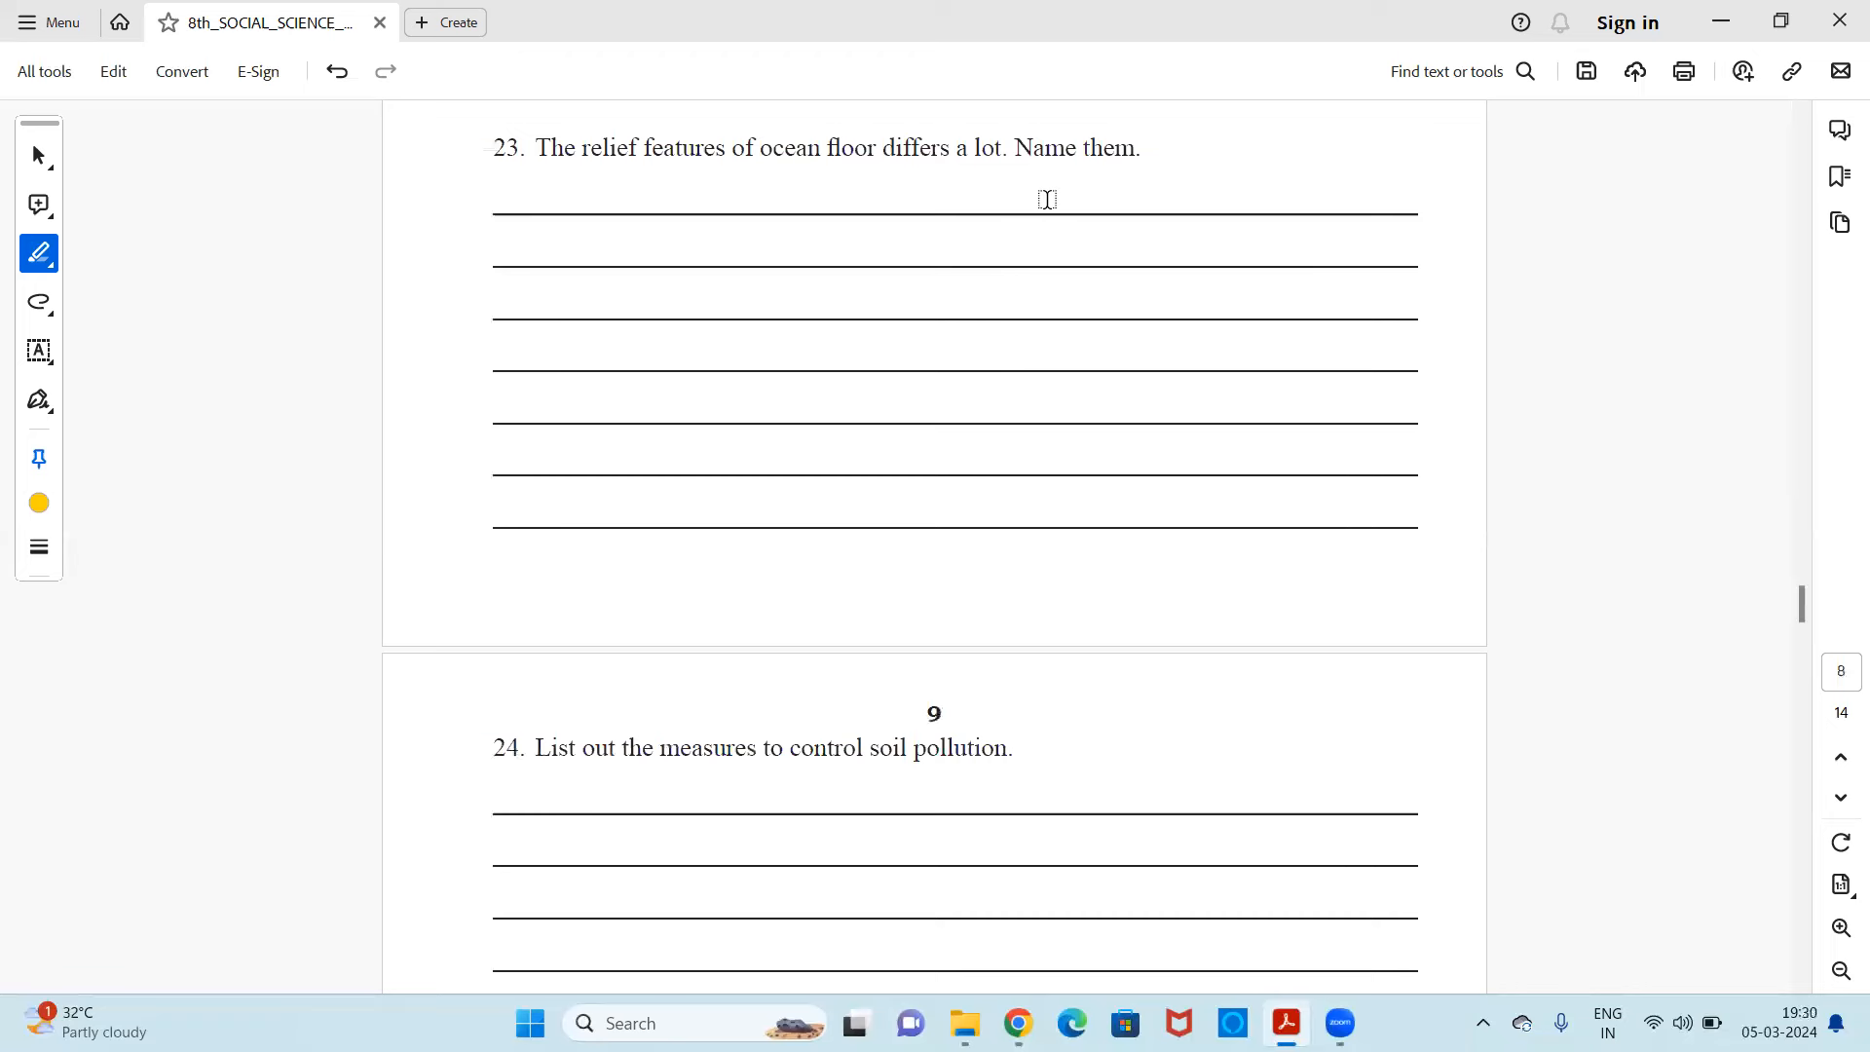
mouse_move(1188, 222)
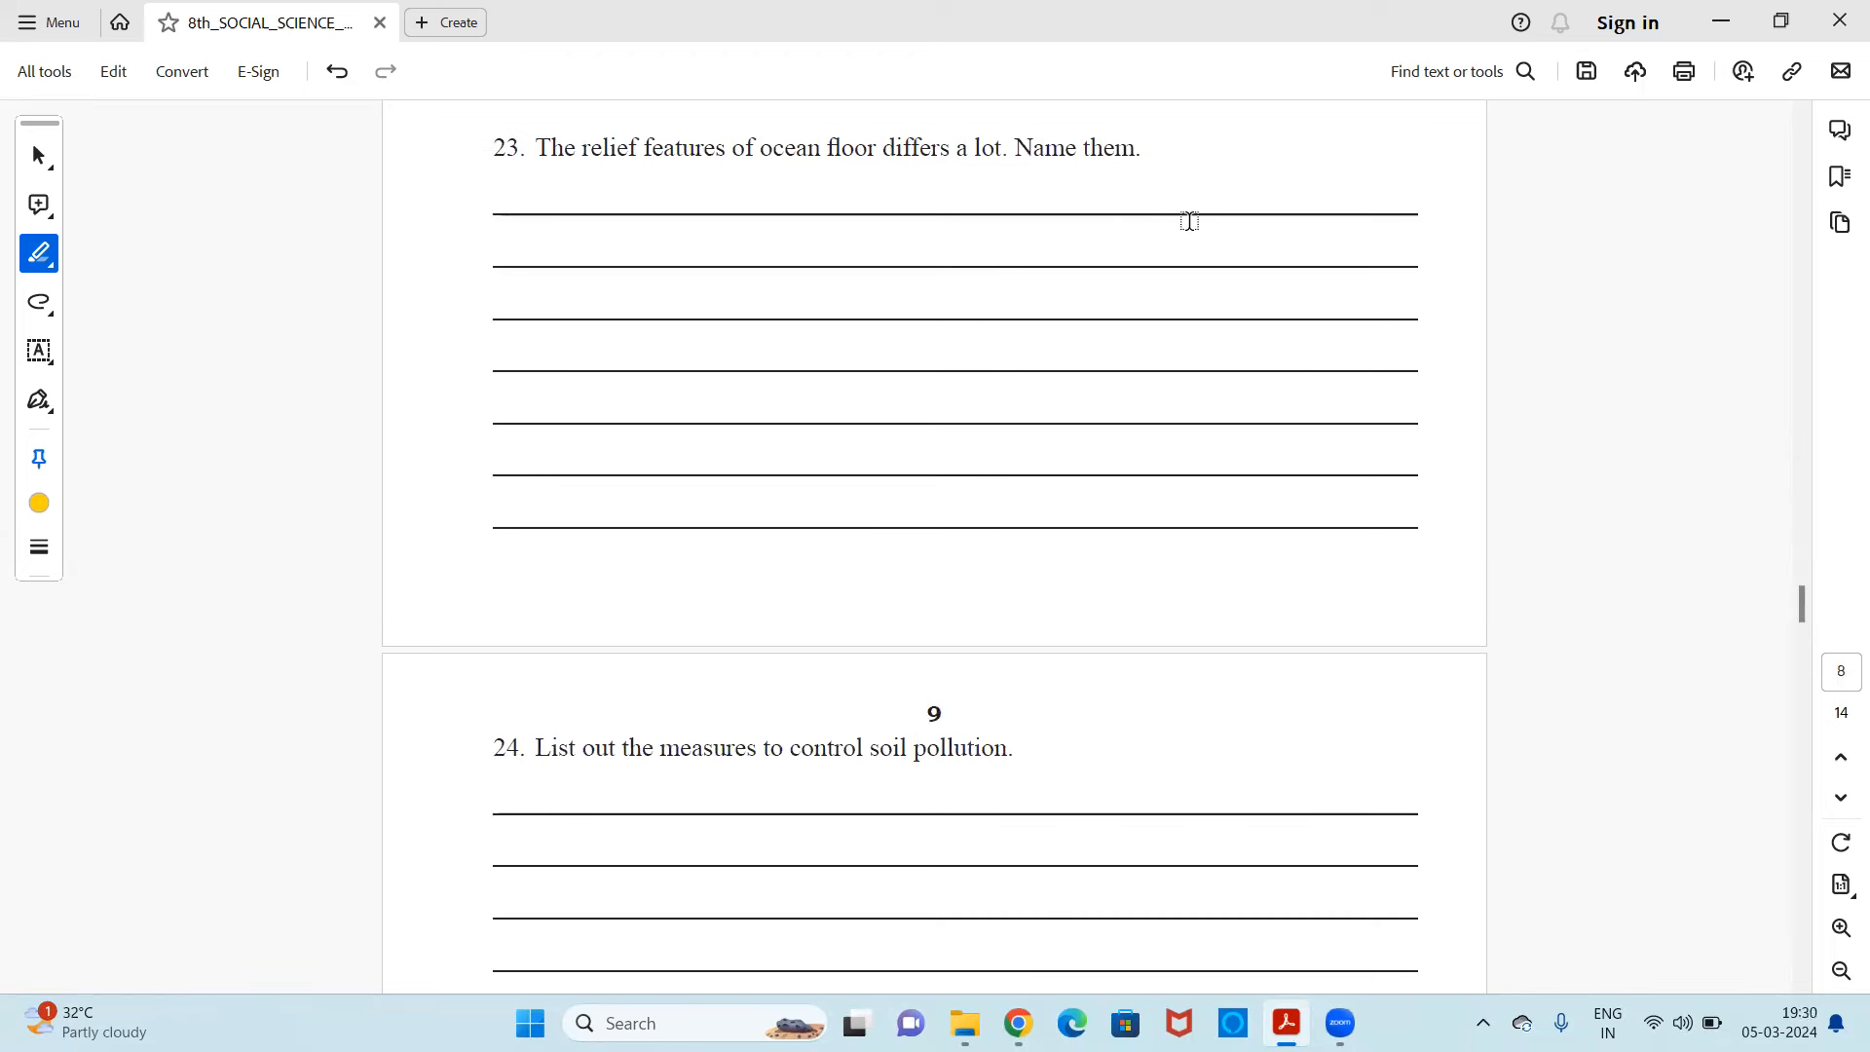
scroll("down", 3)
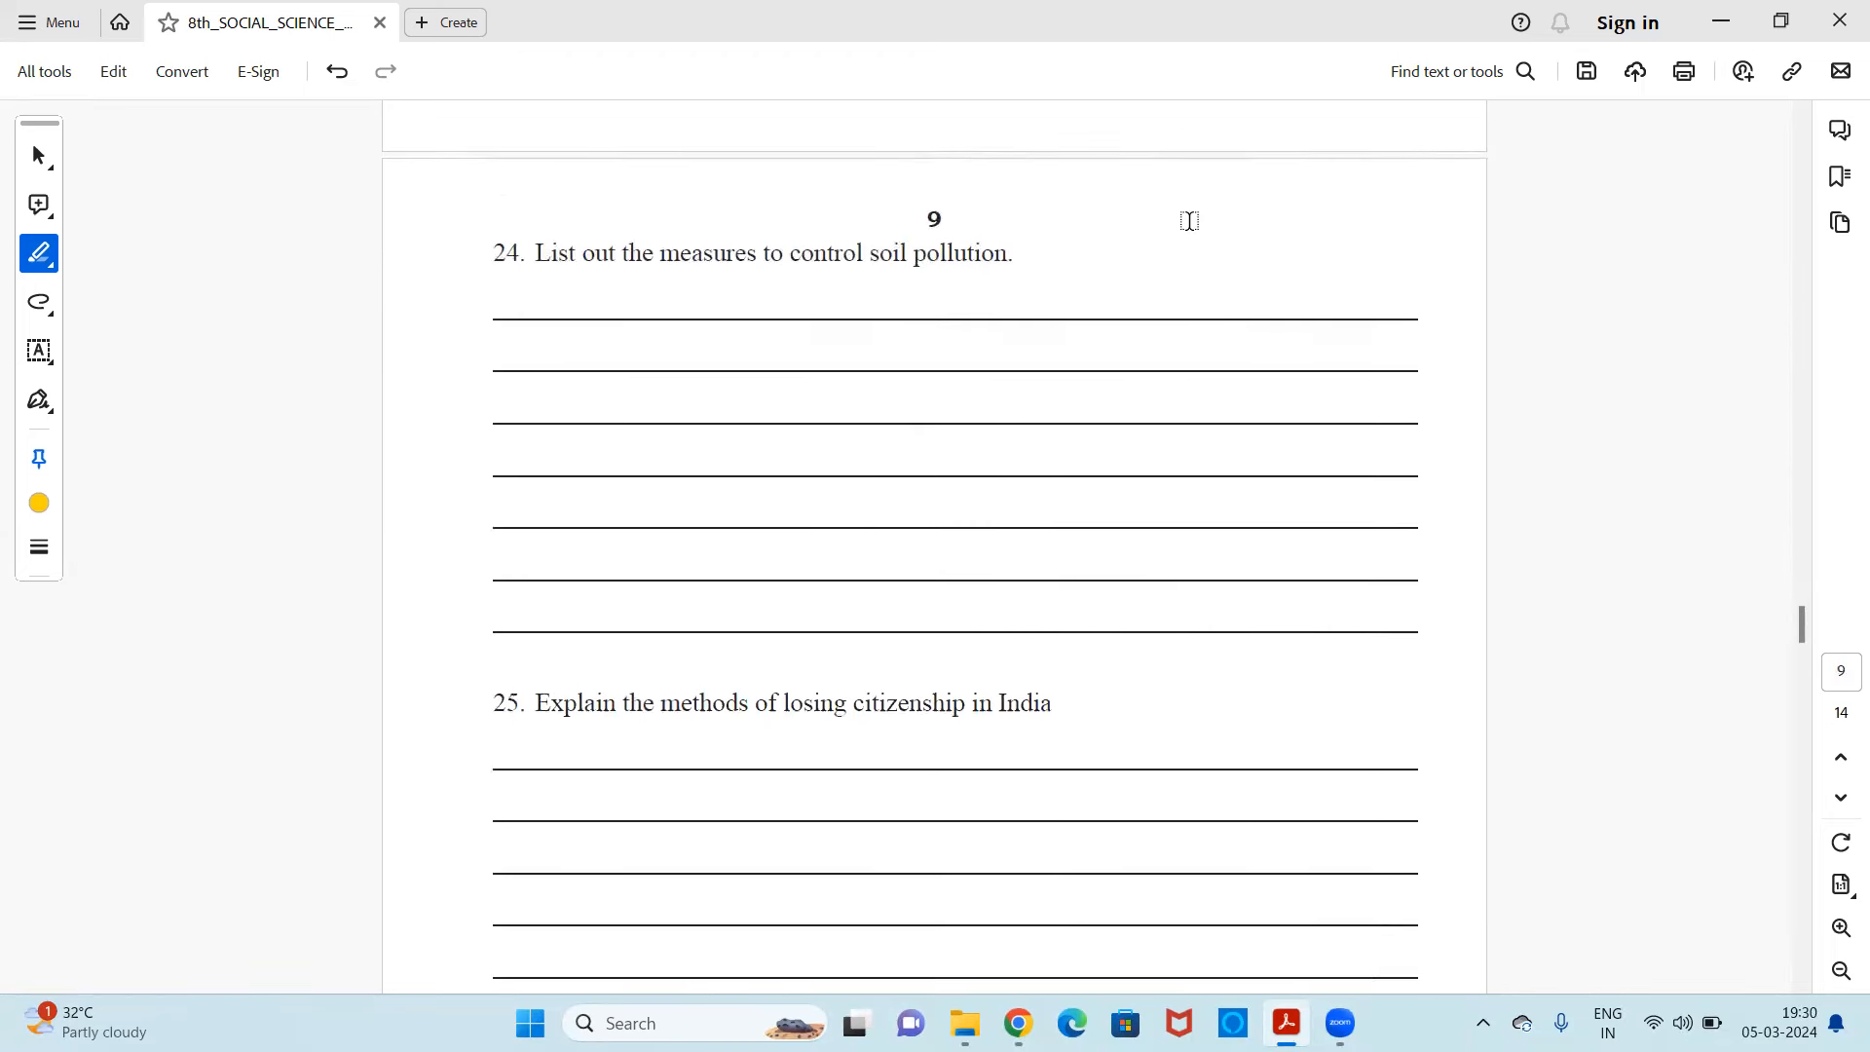
scroll("down", 3)
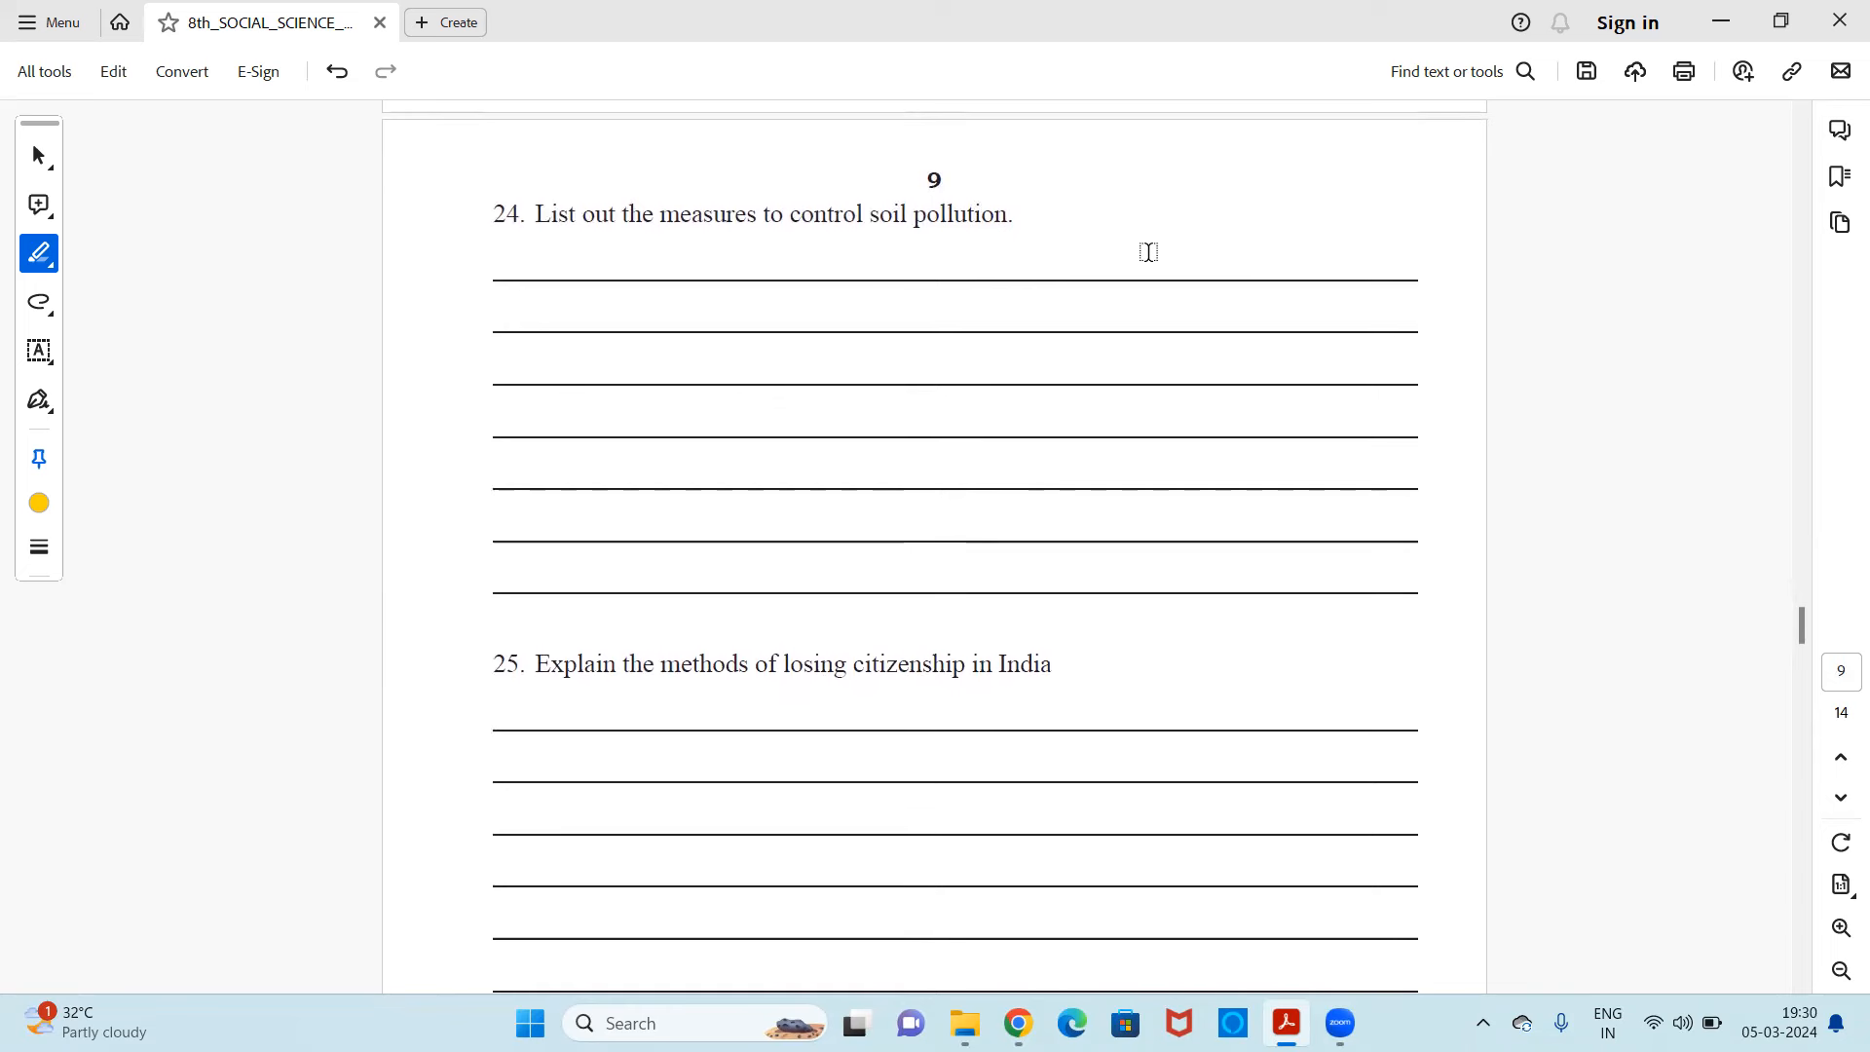
scroll("down", 3)
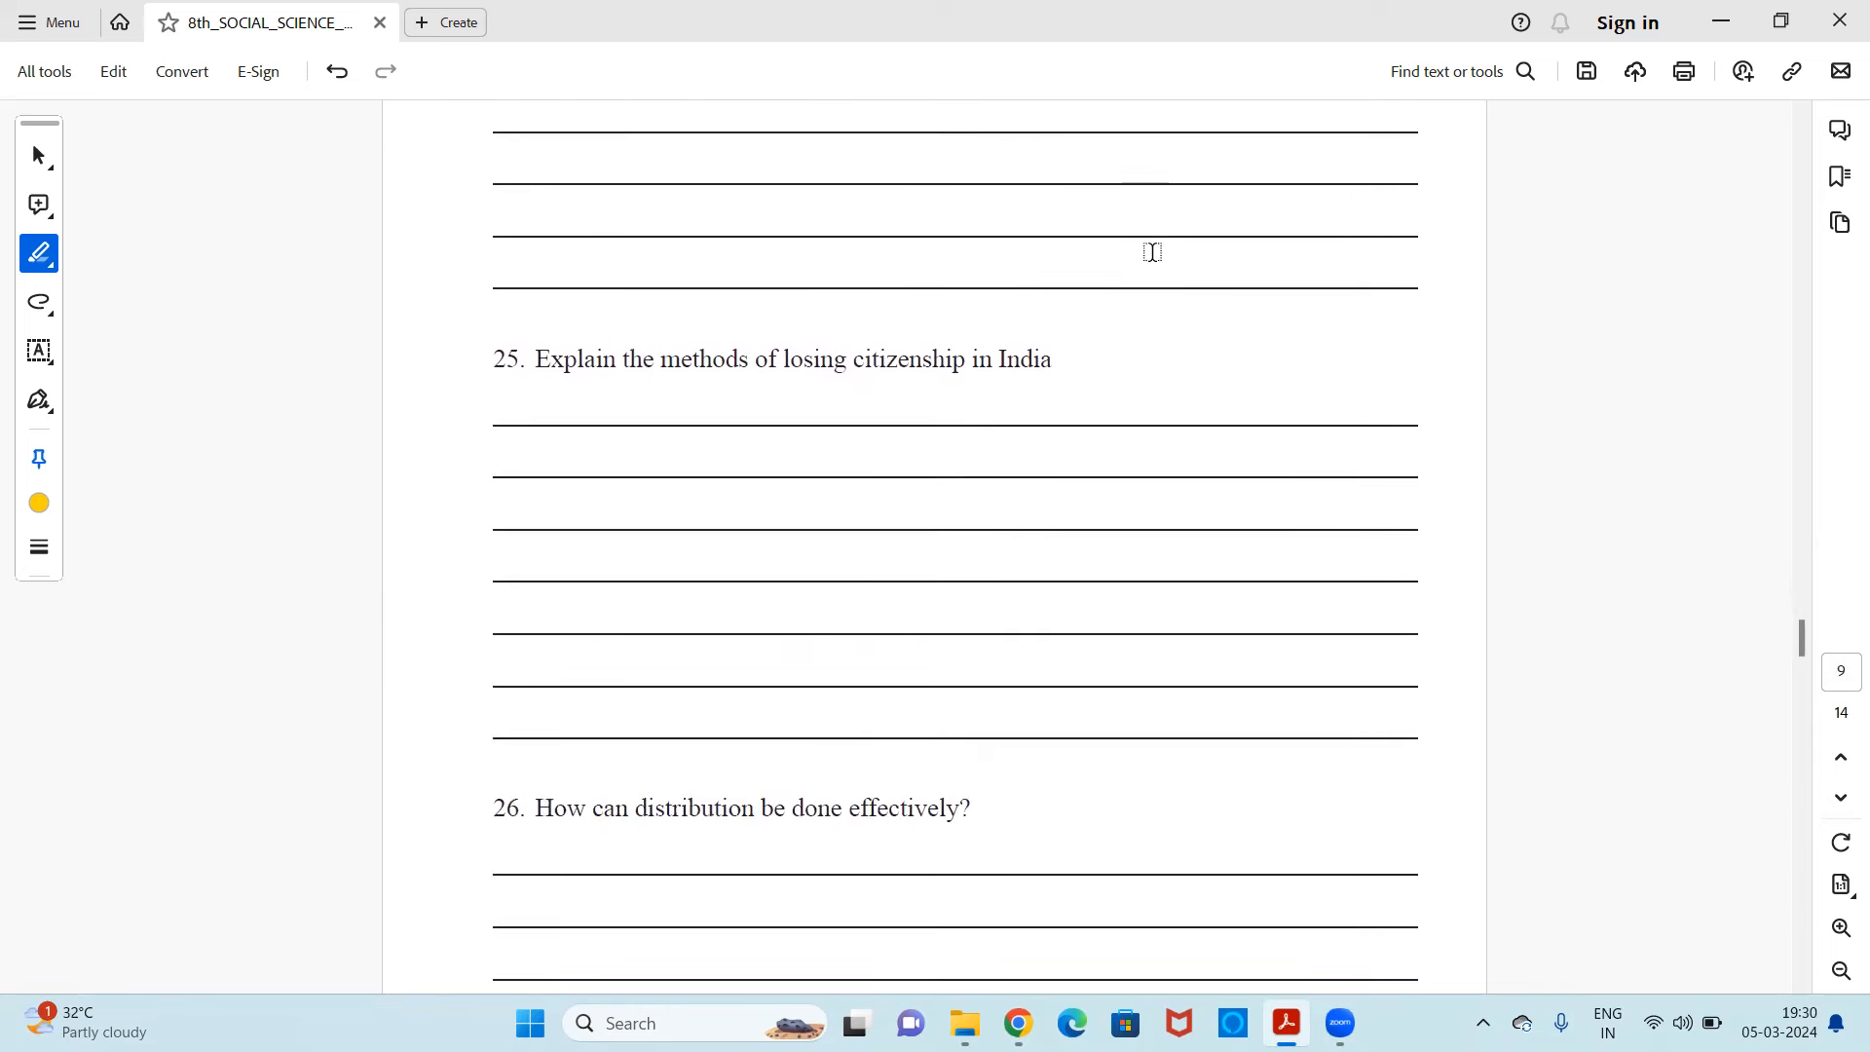
scroll("down", 3)
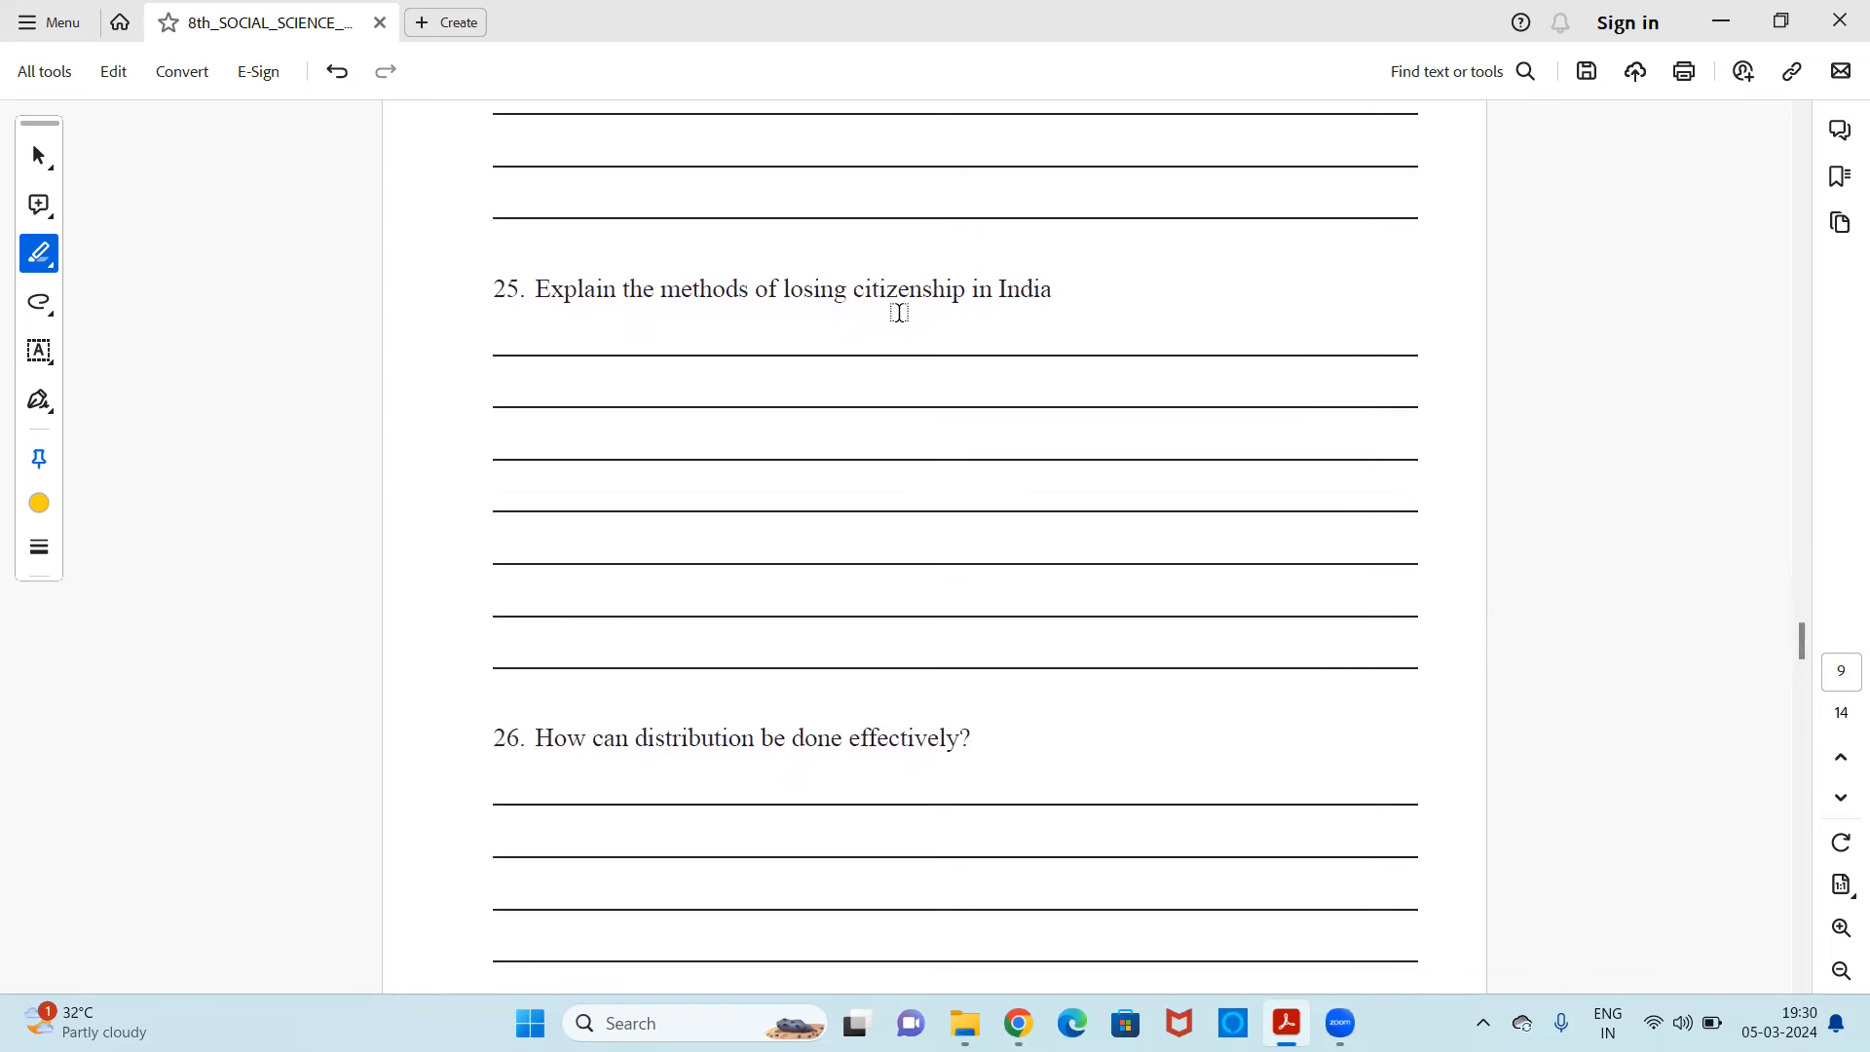
mouse_move(1081, 321)
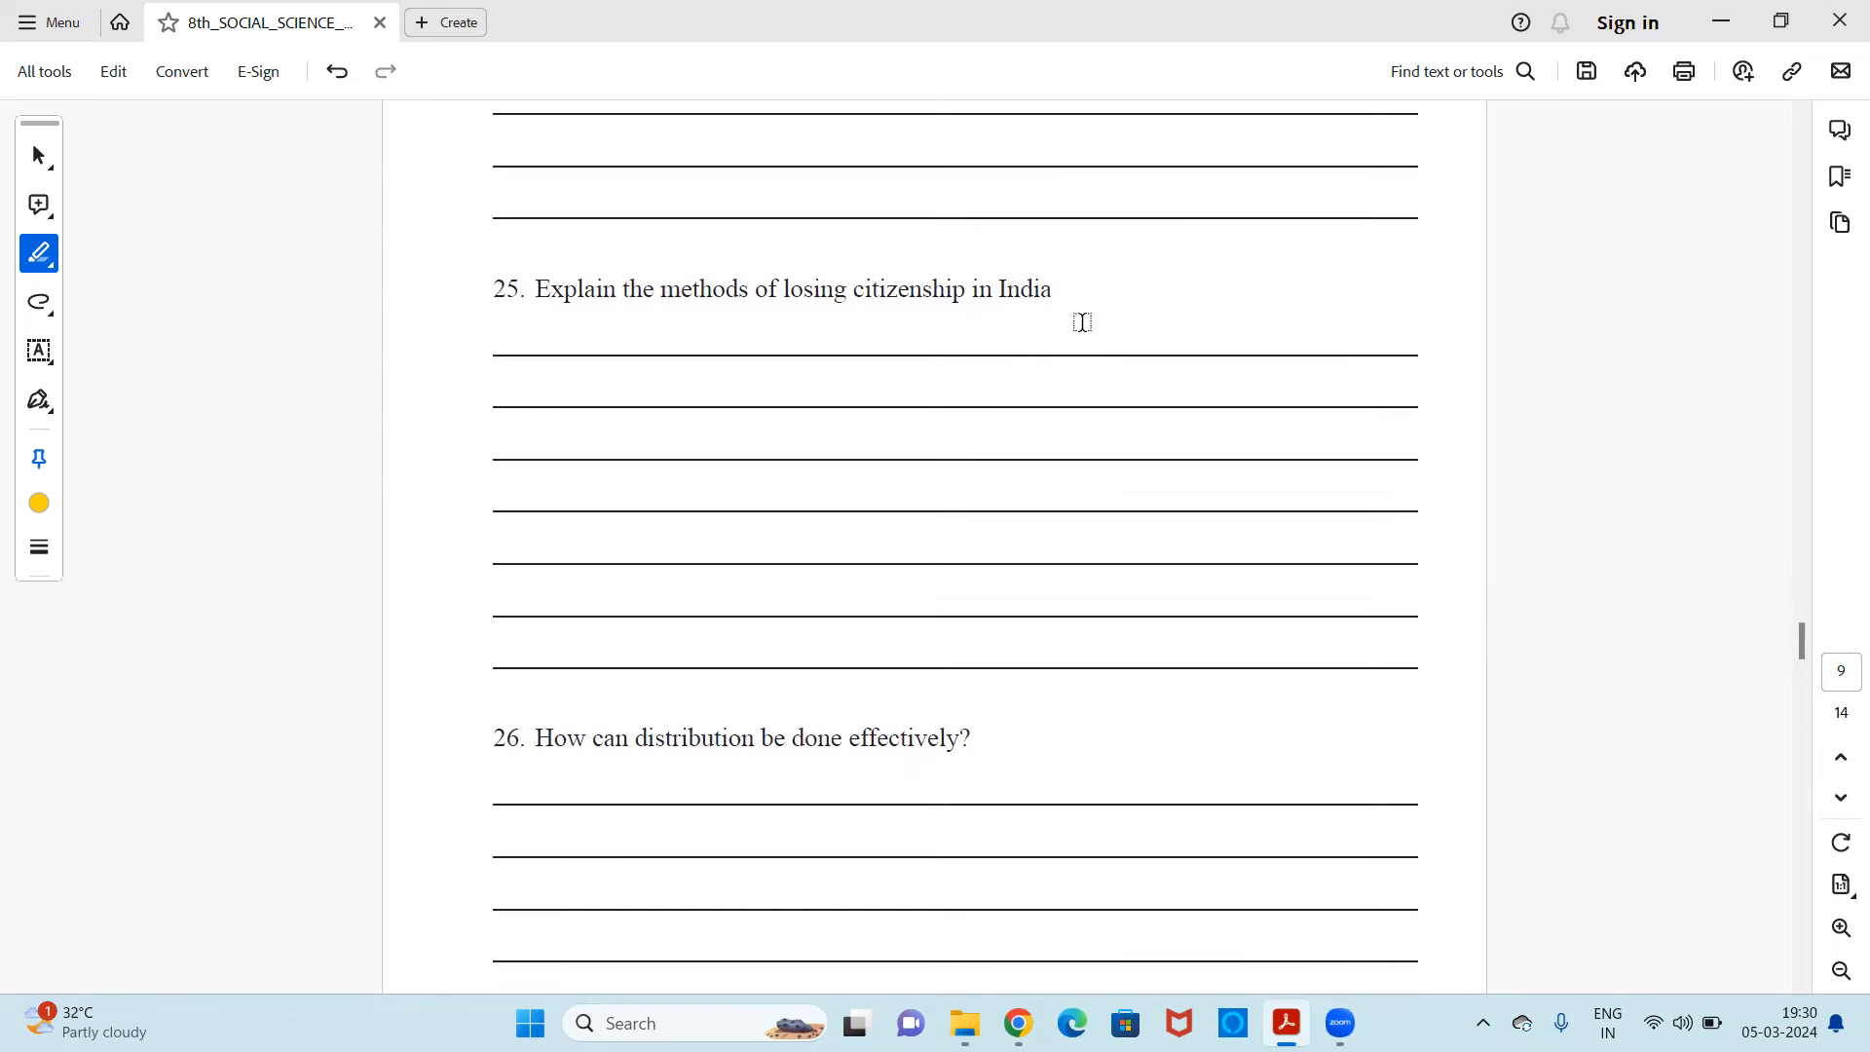
scroll("down", 3)
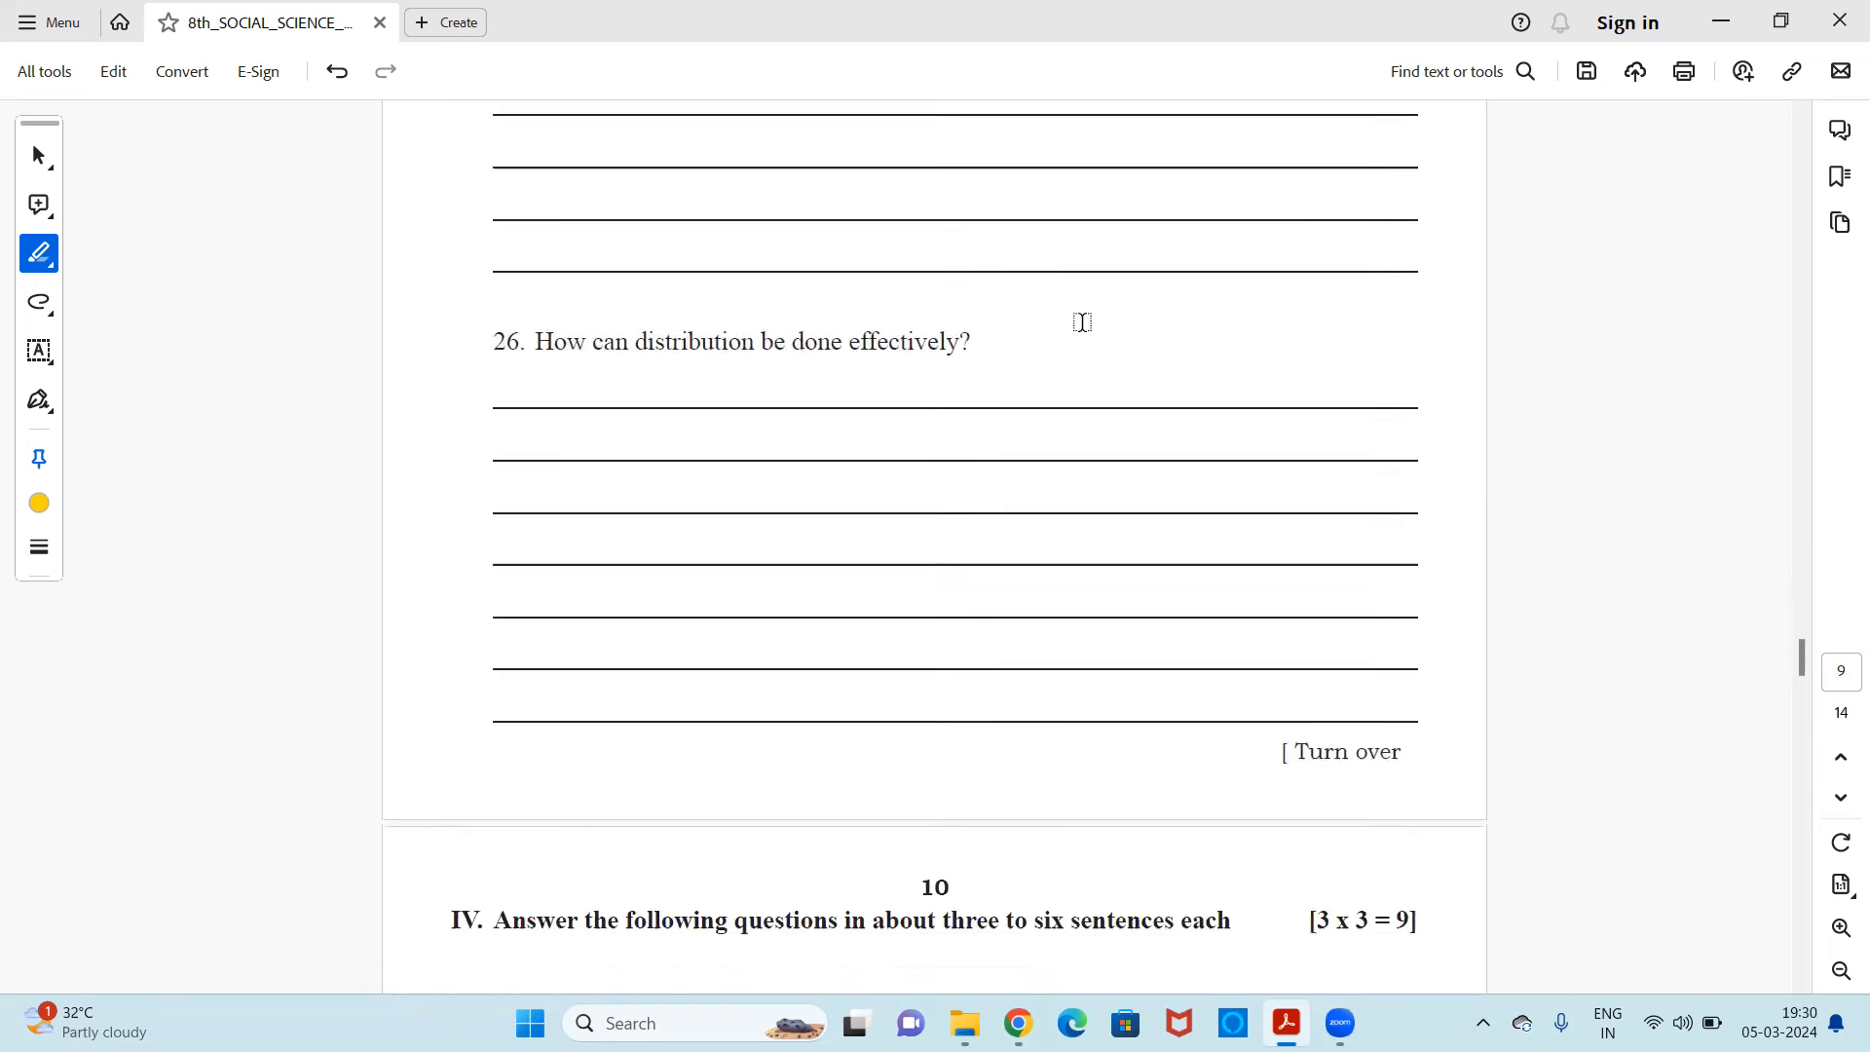
scroll("down", 3)
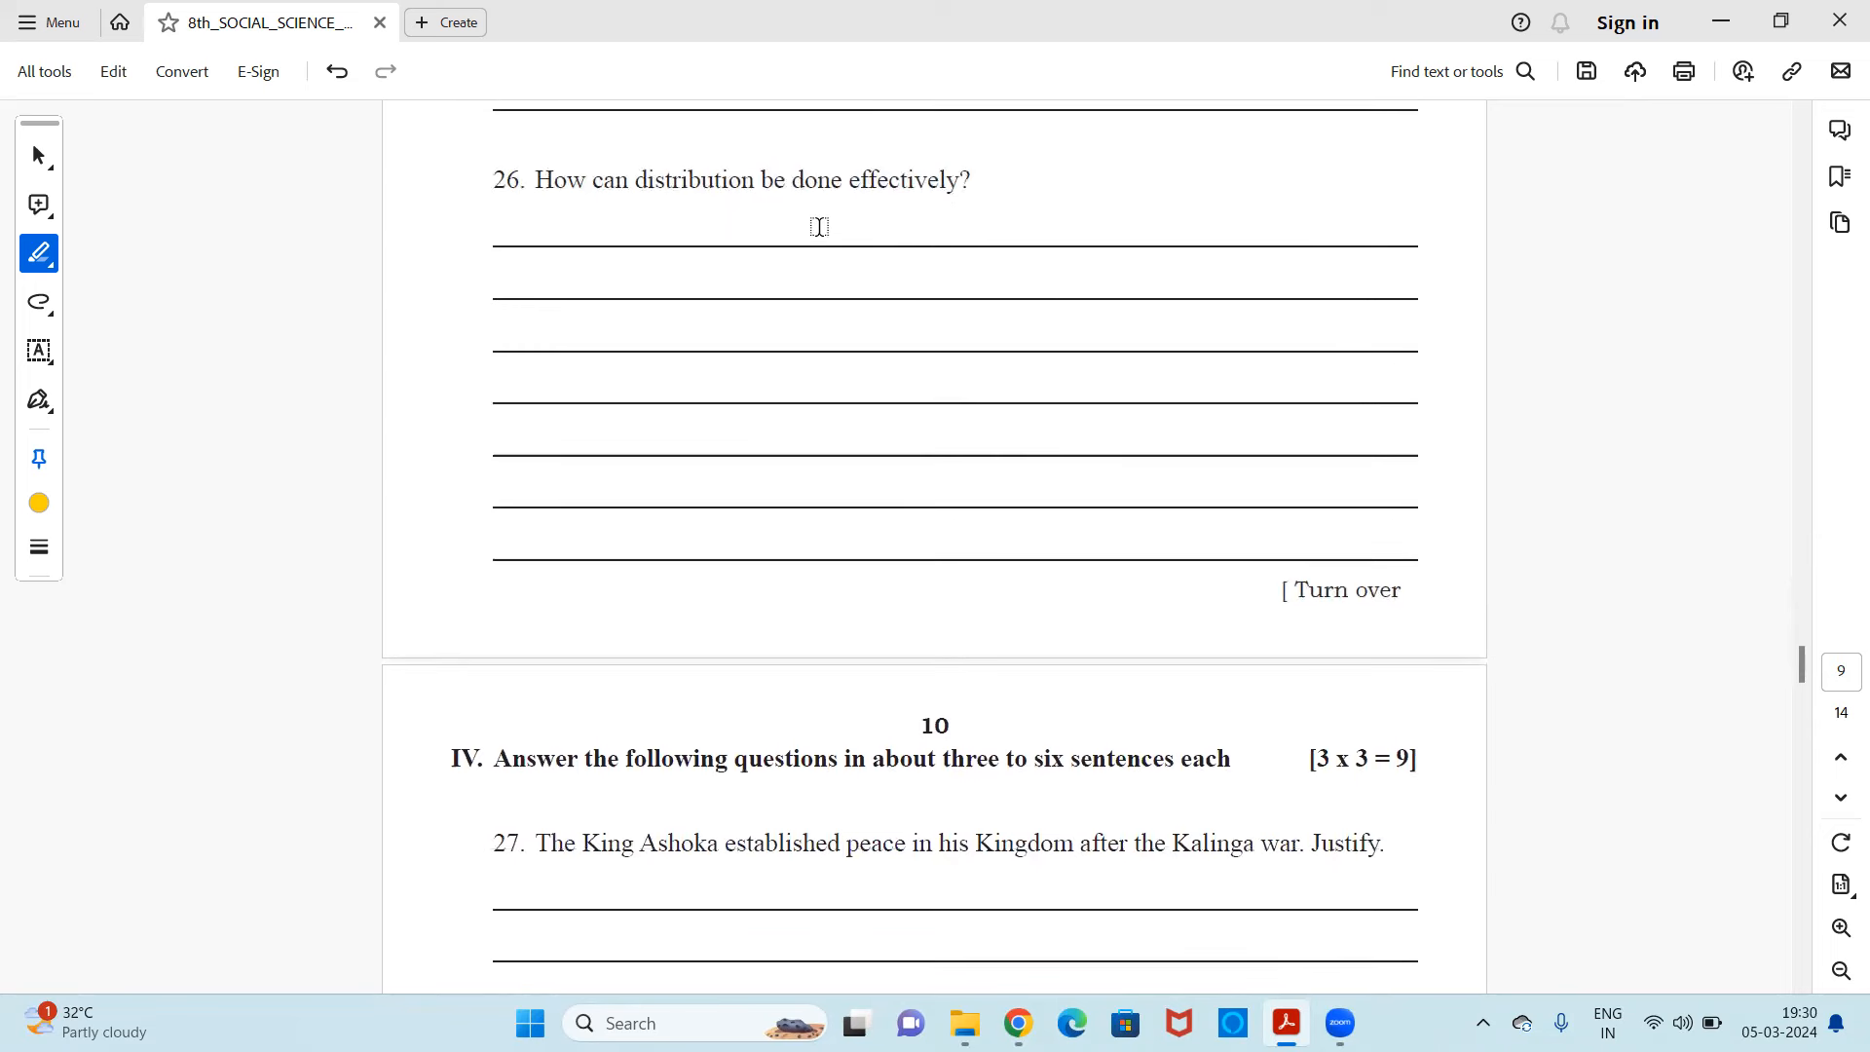
scroll("down", 3)
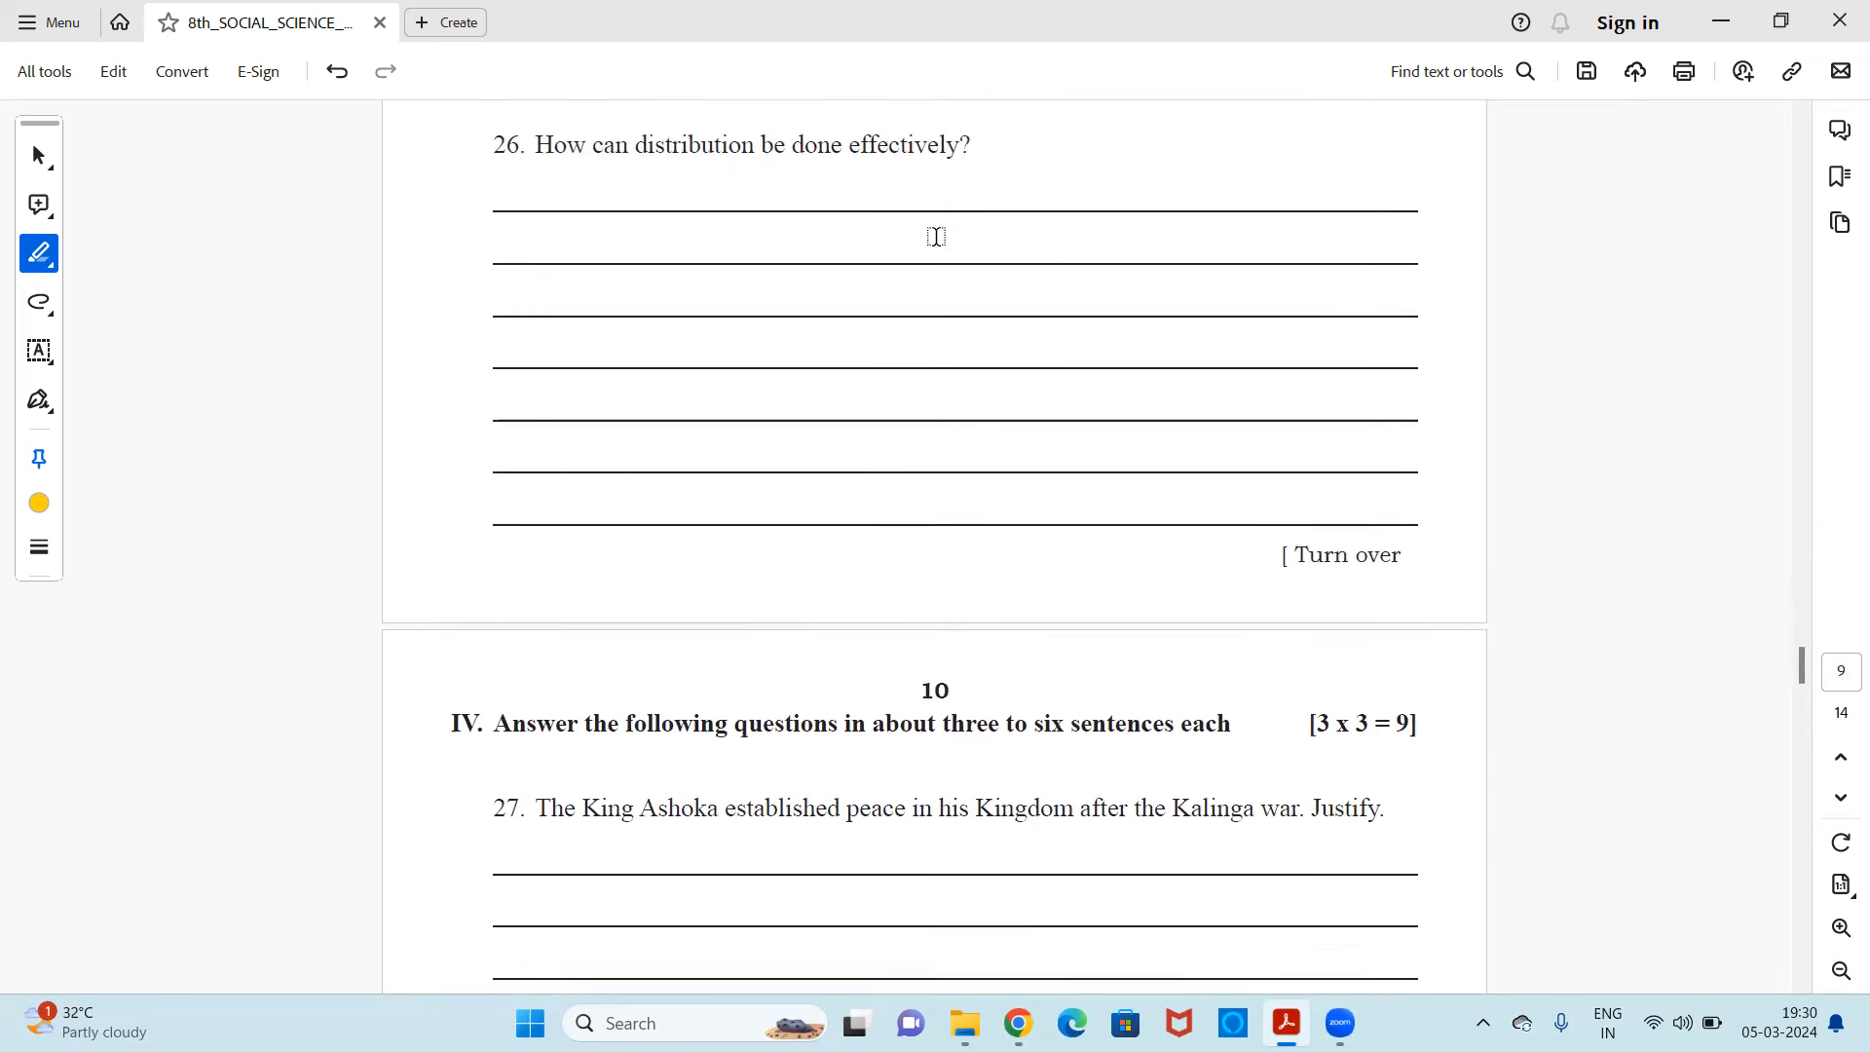
scroll("down", 3)
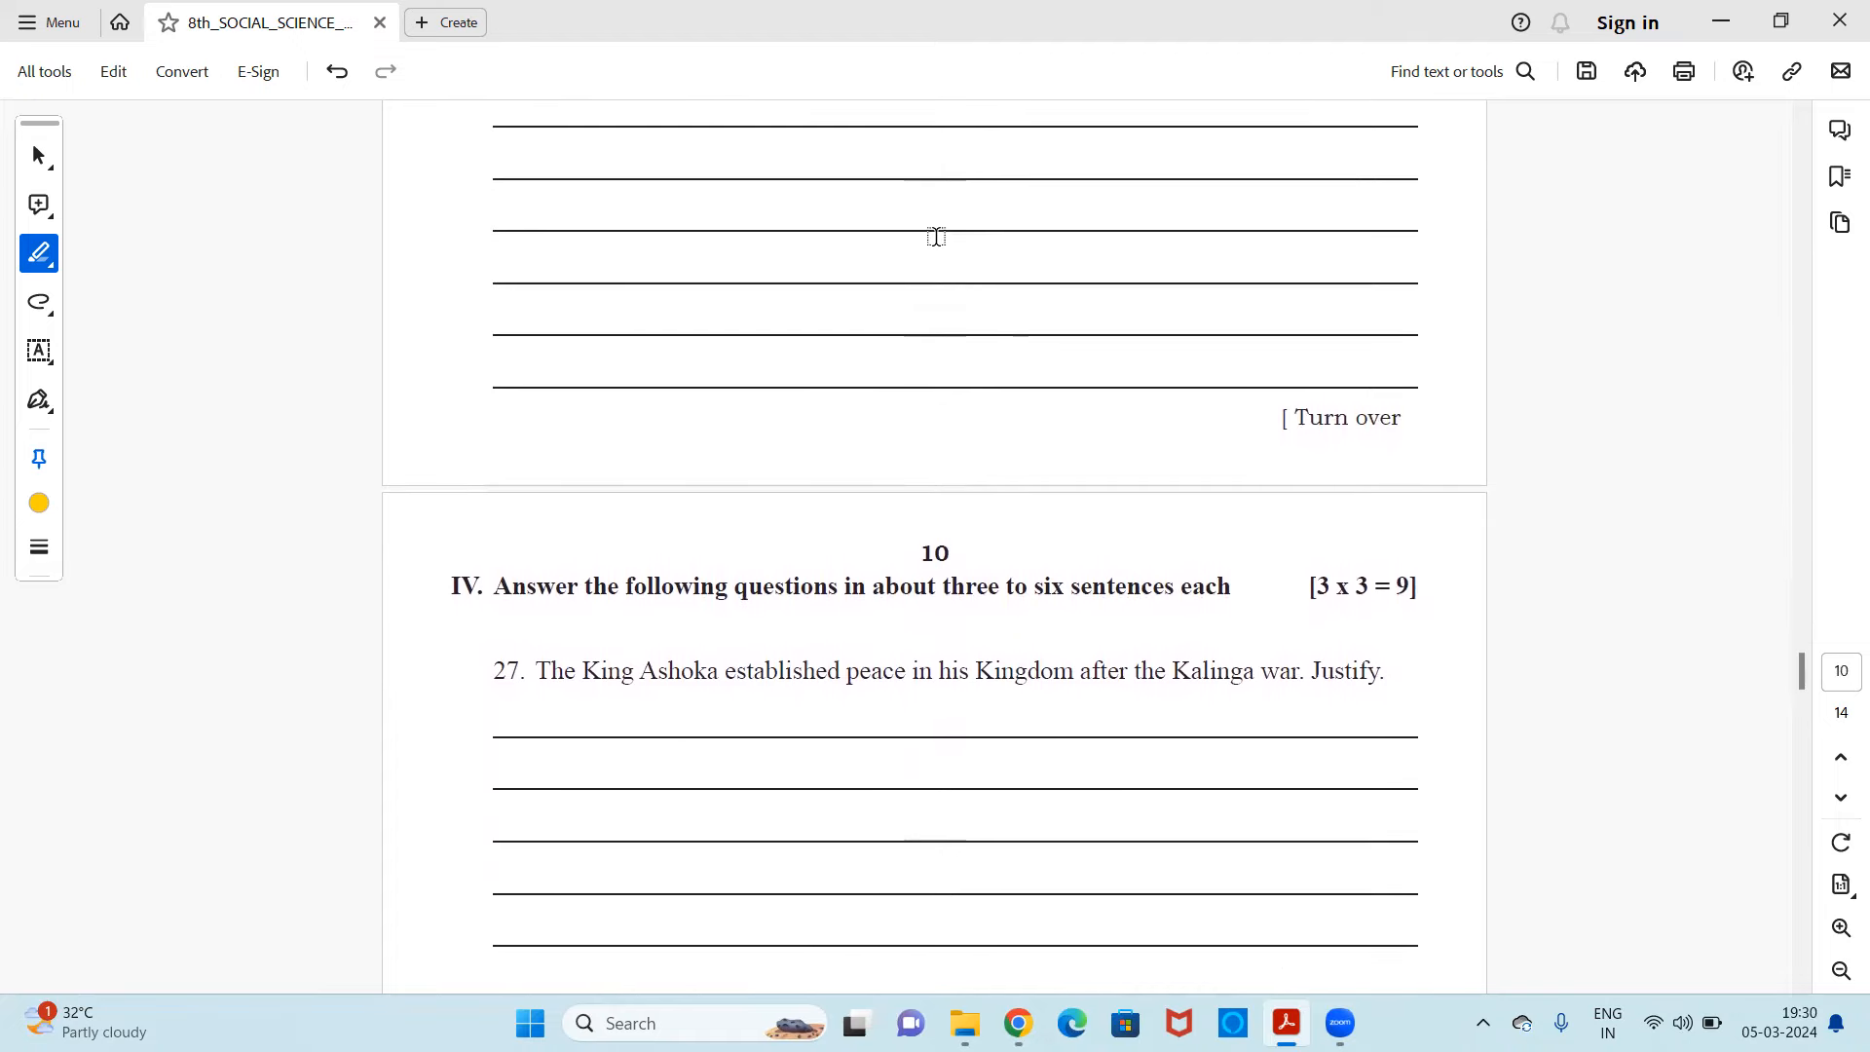
scroll("down", 3)
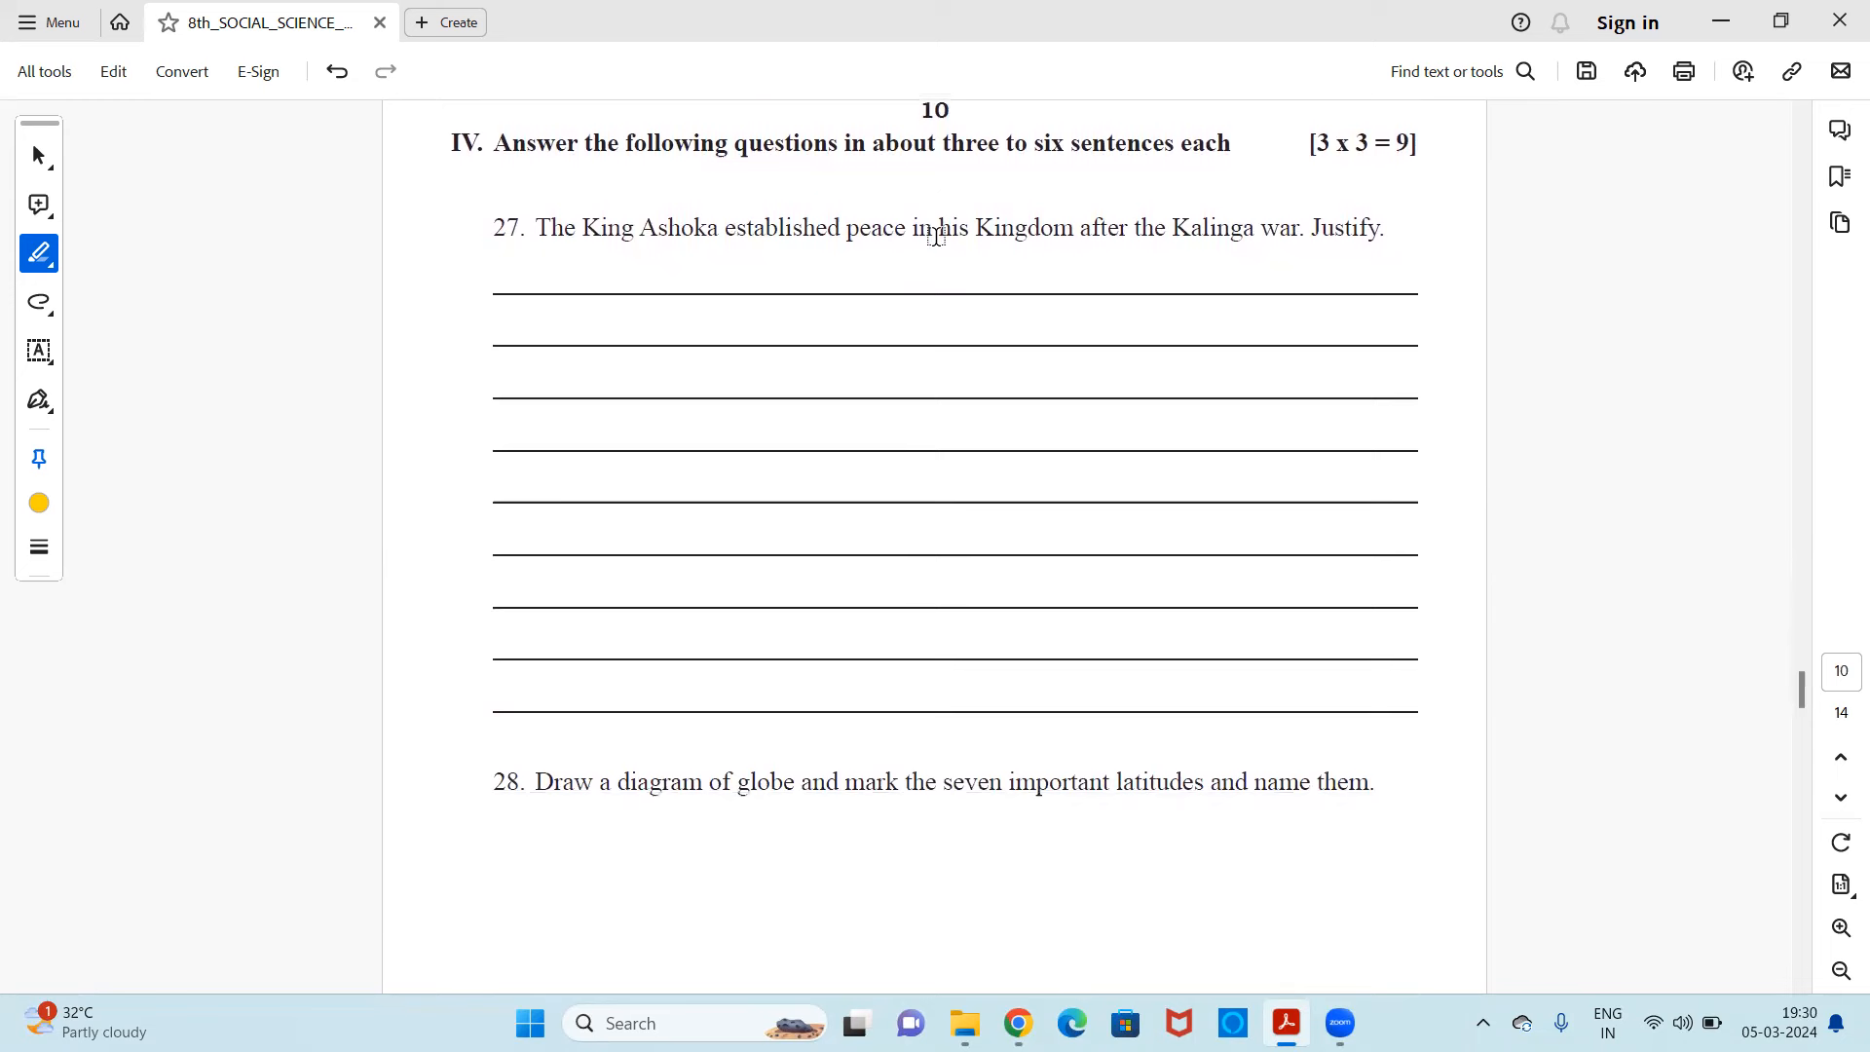
scroll("down", 3)
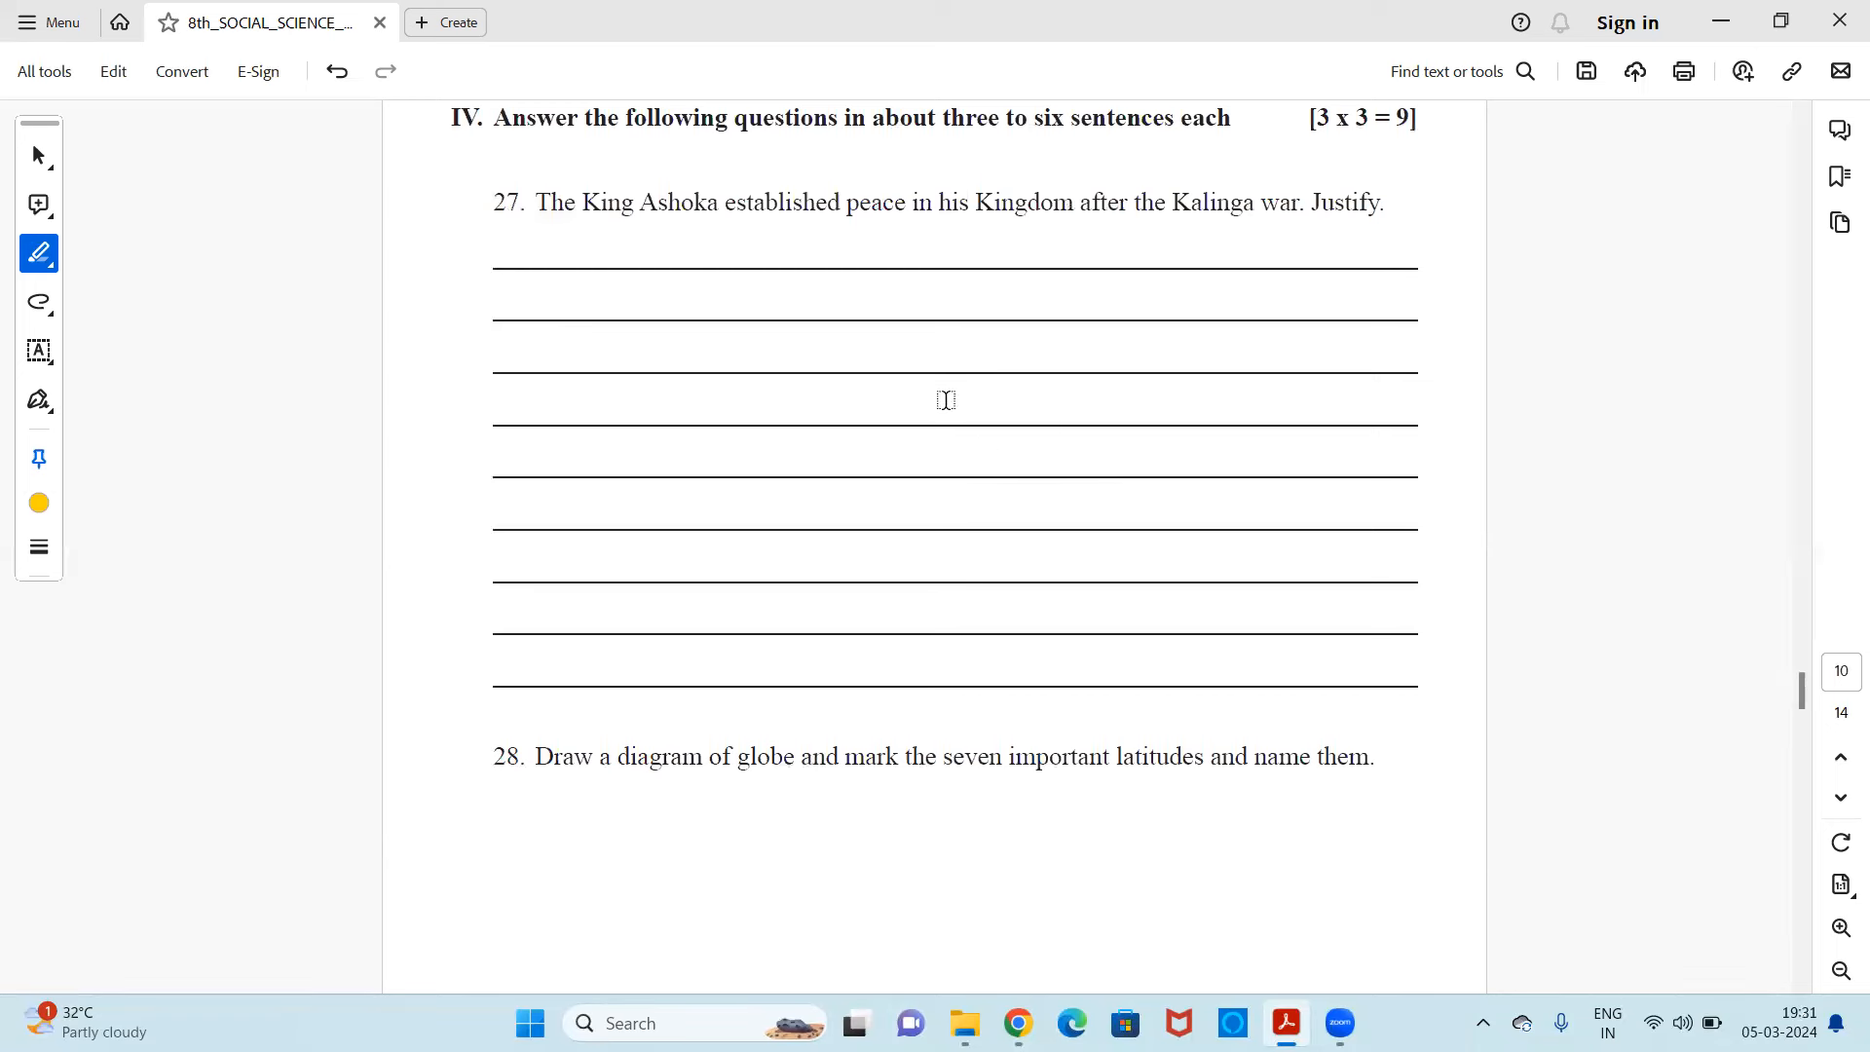
mouse_move(1087, 418)
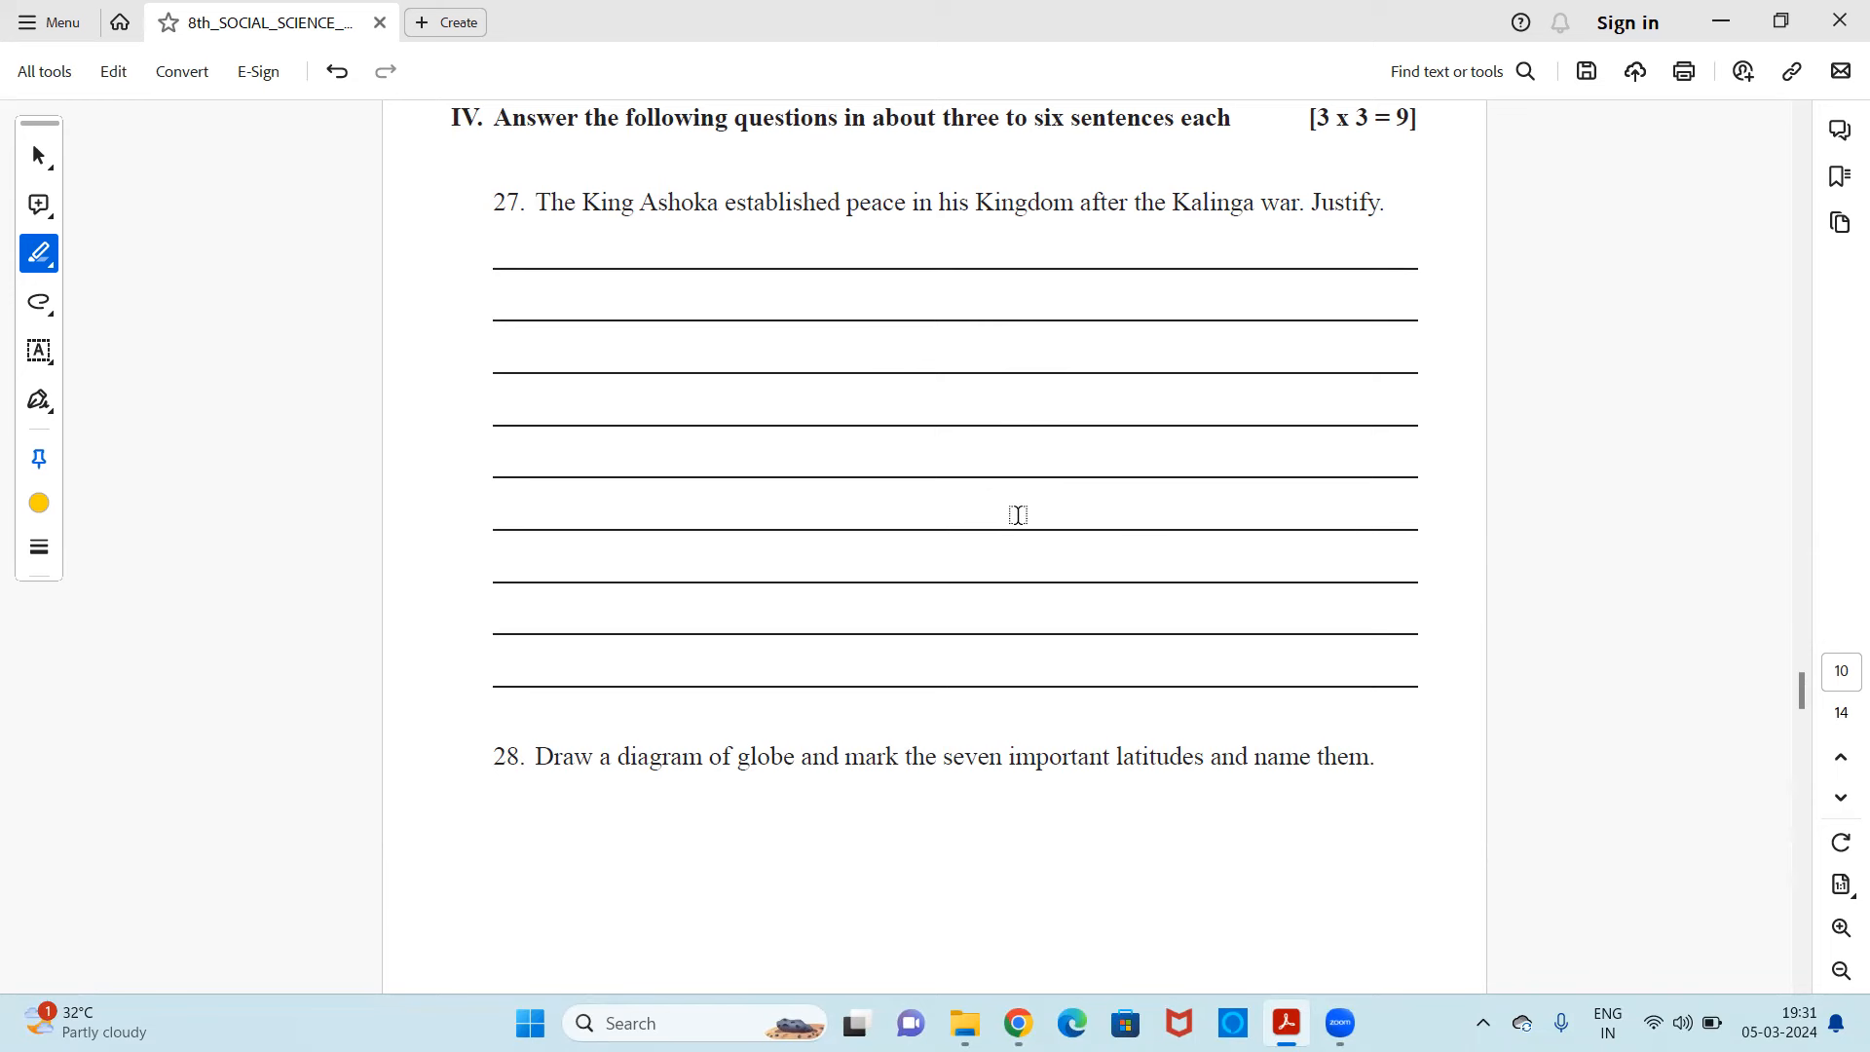
scroll("down", 3)
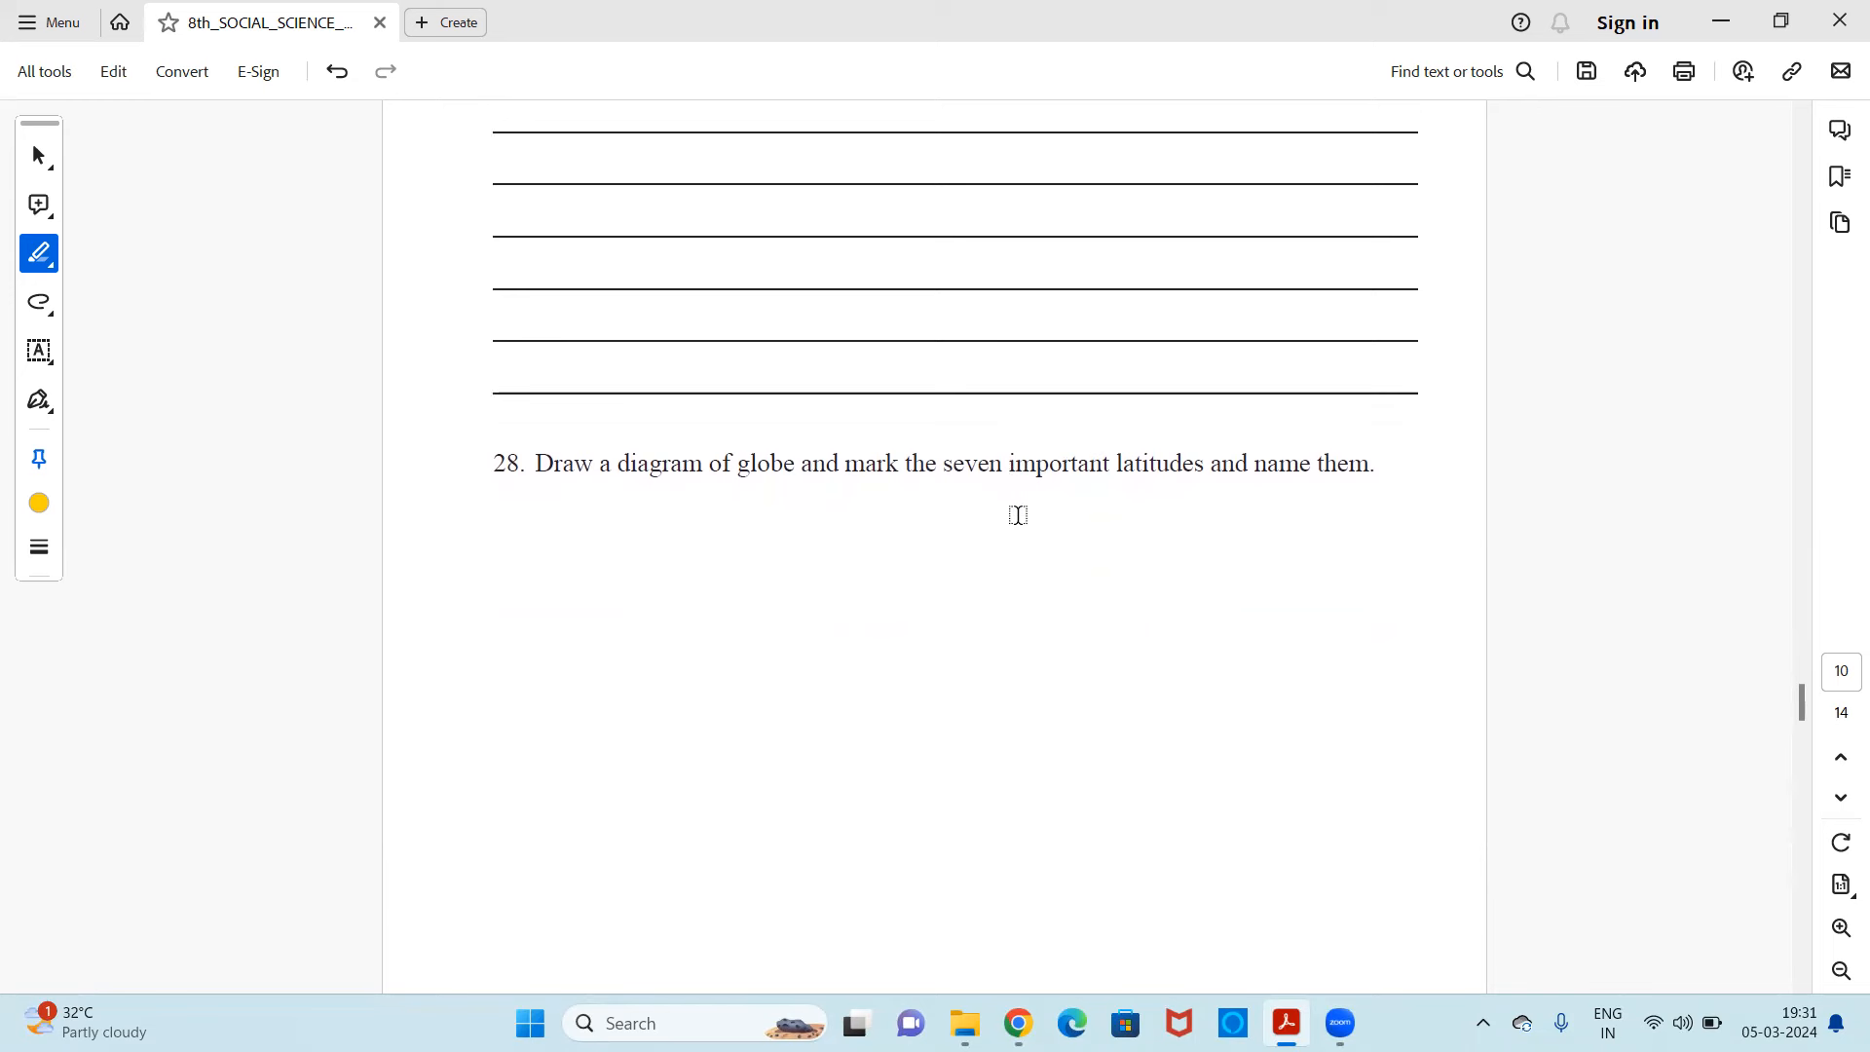
scroll("down", 3)
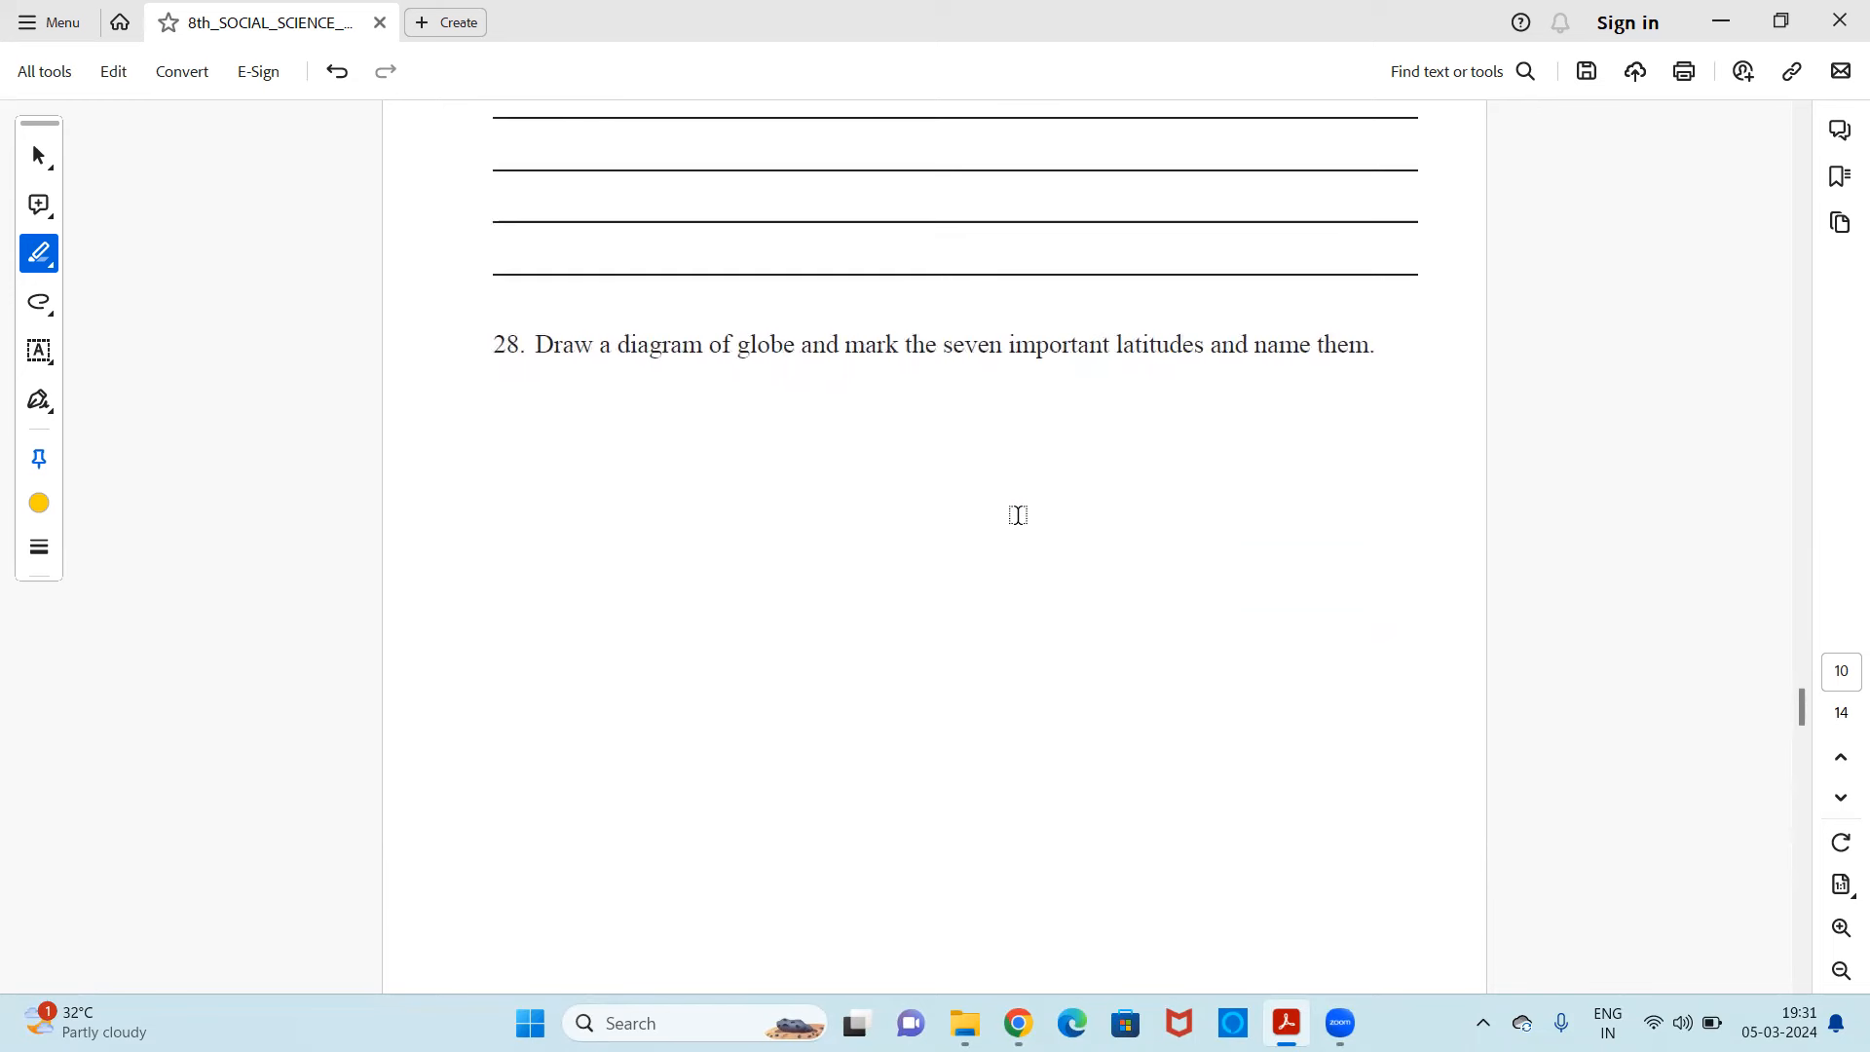
scroll("down", 3)
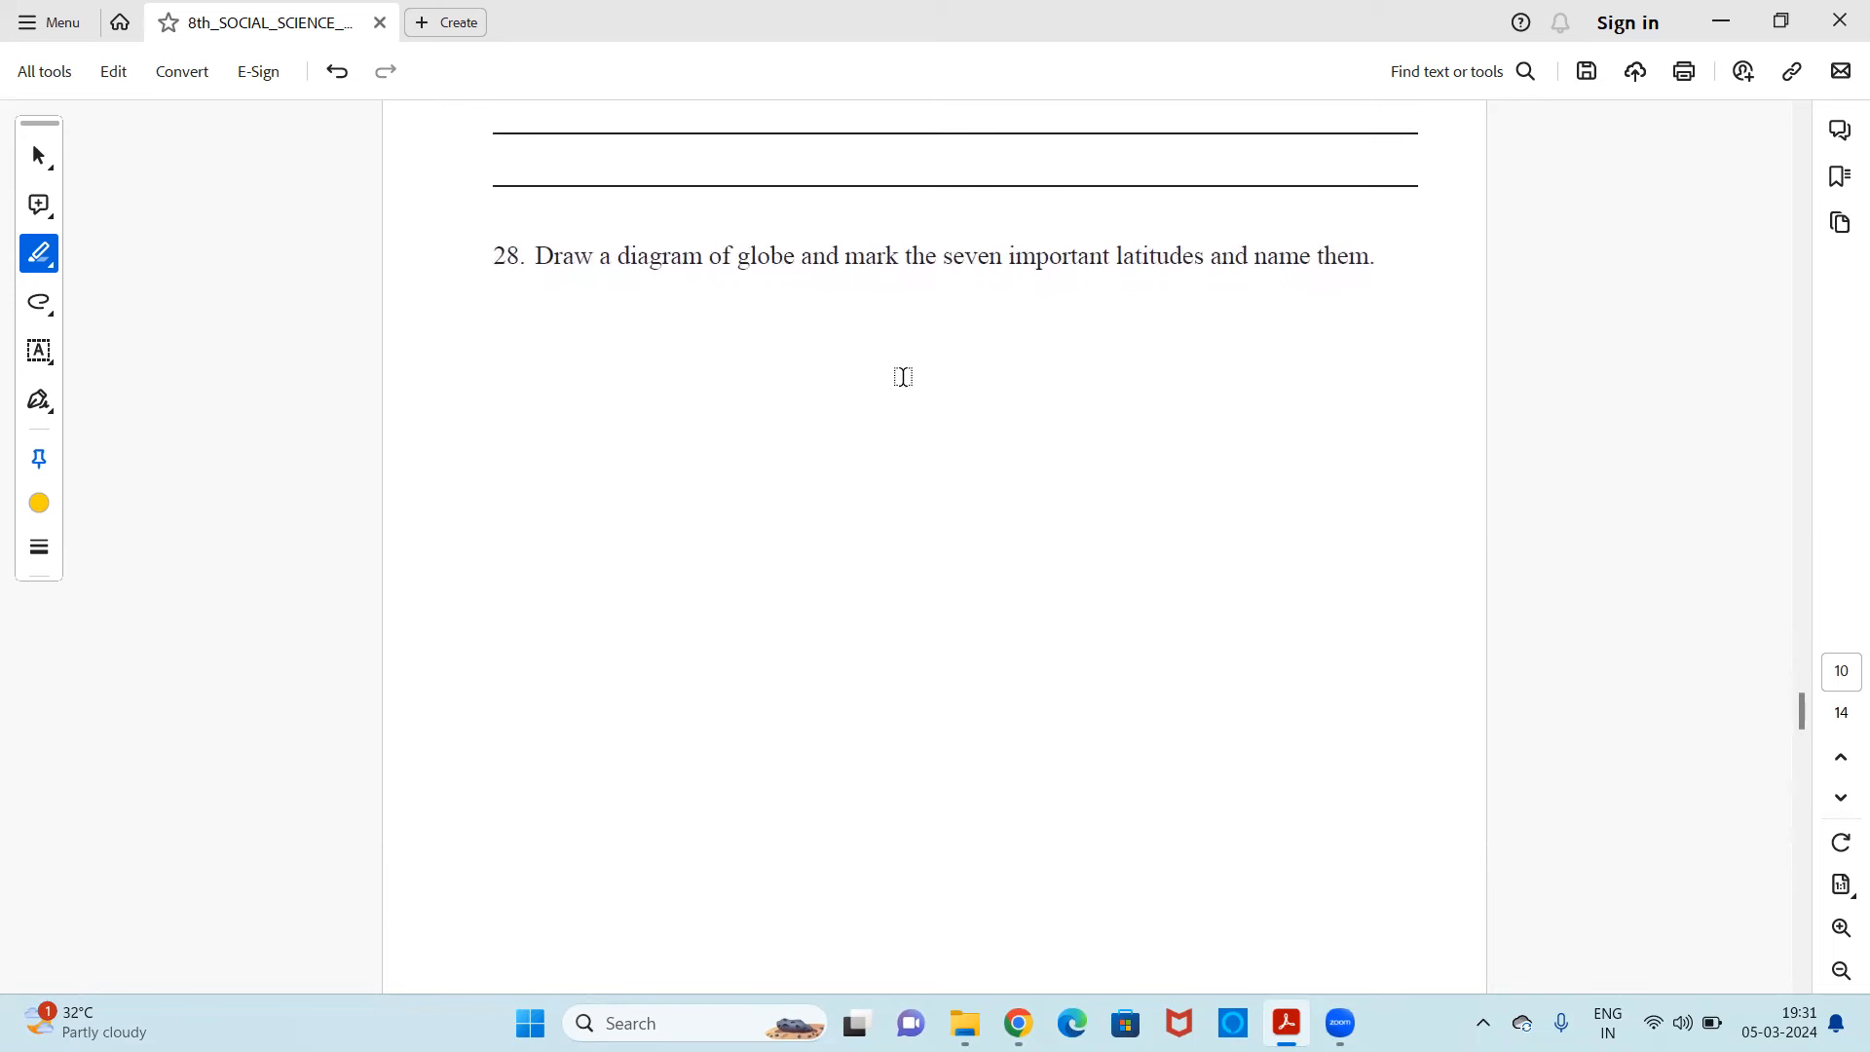
mouse_move(832, 326)
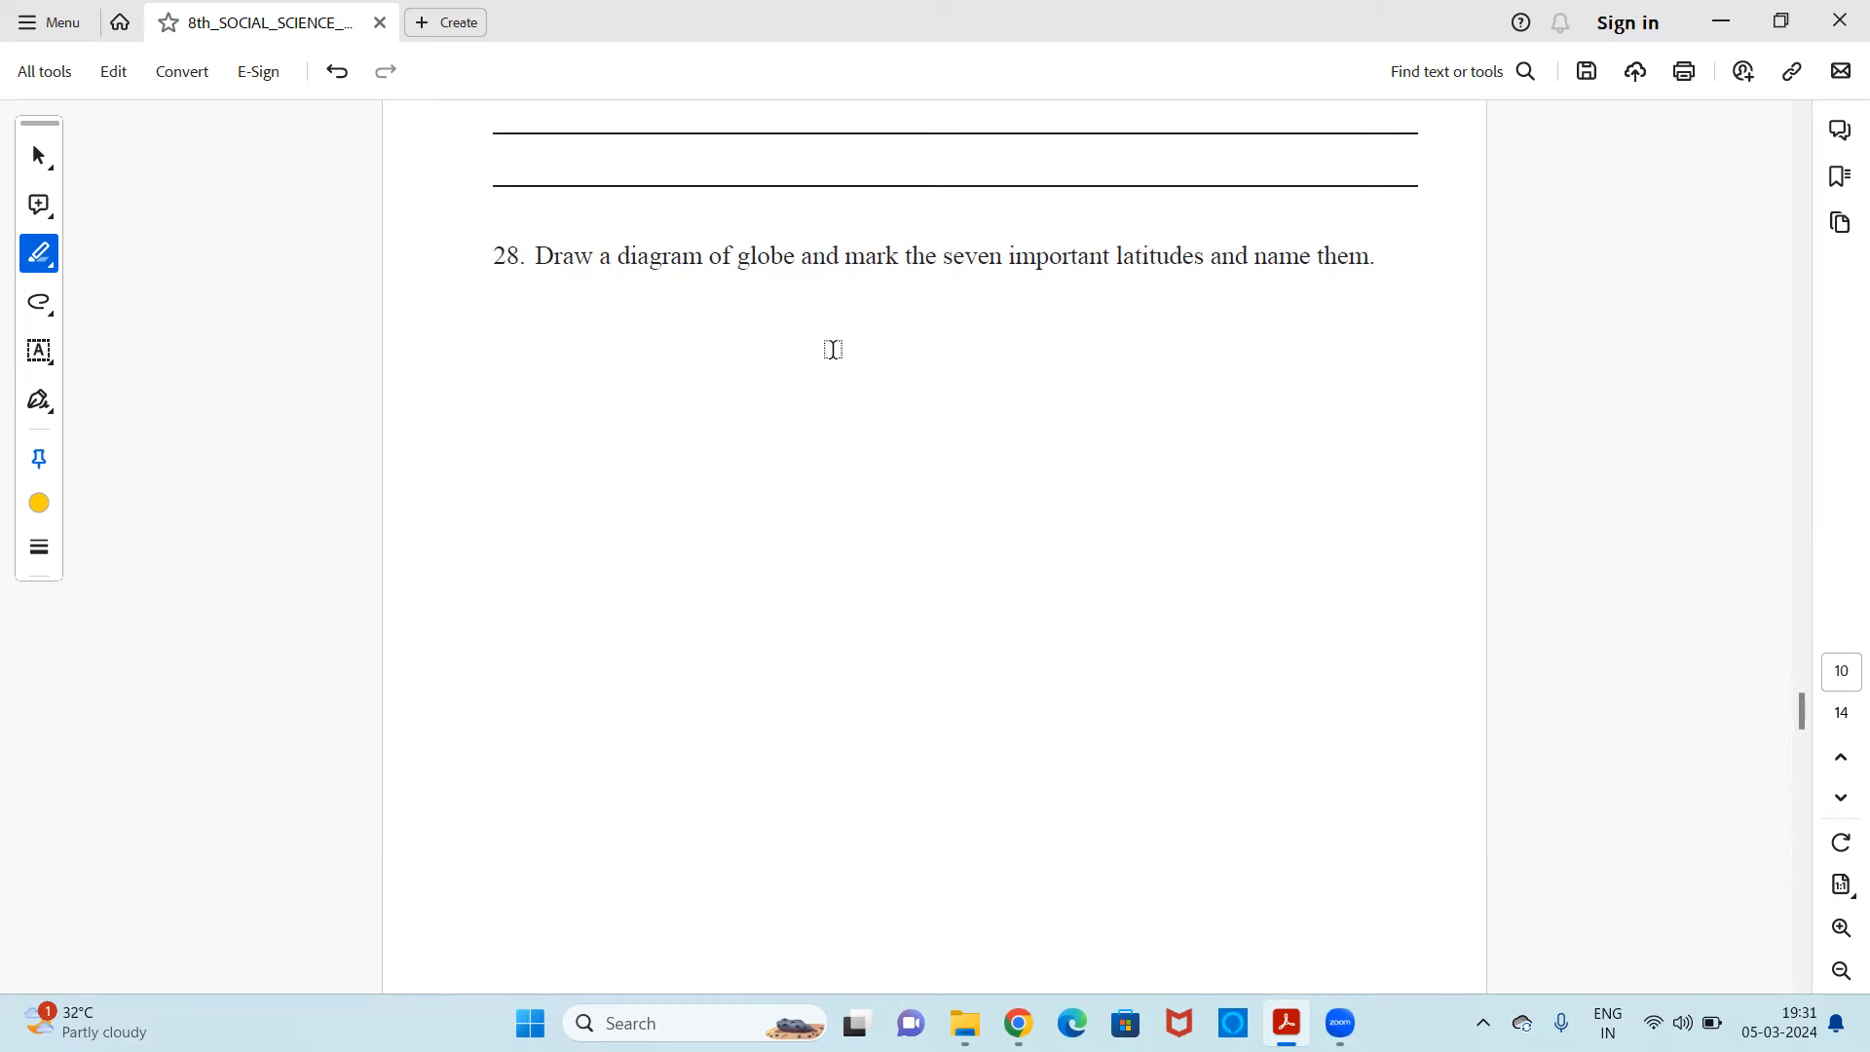
scroll("down", 3)
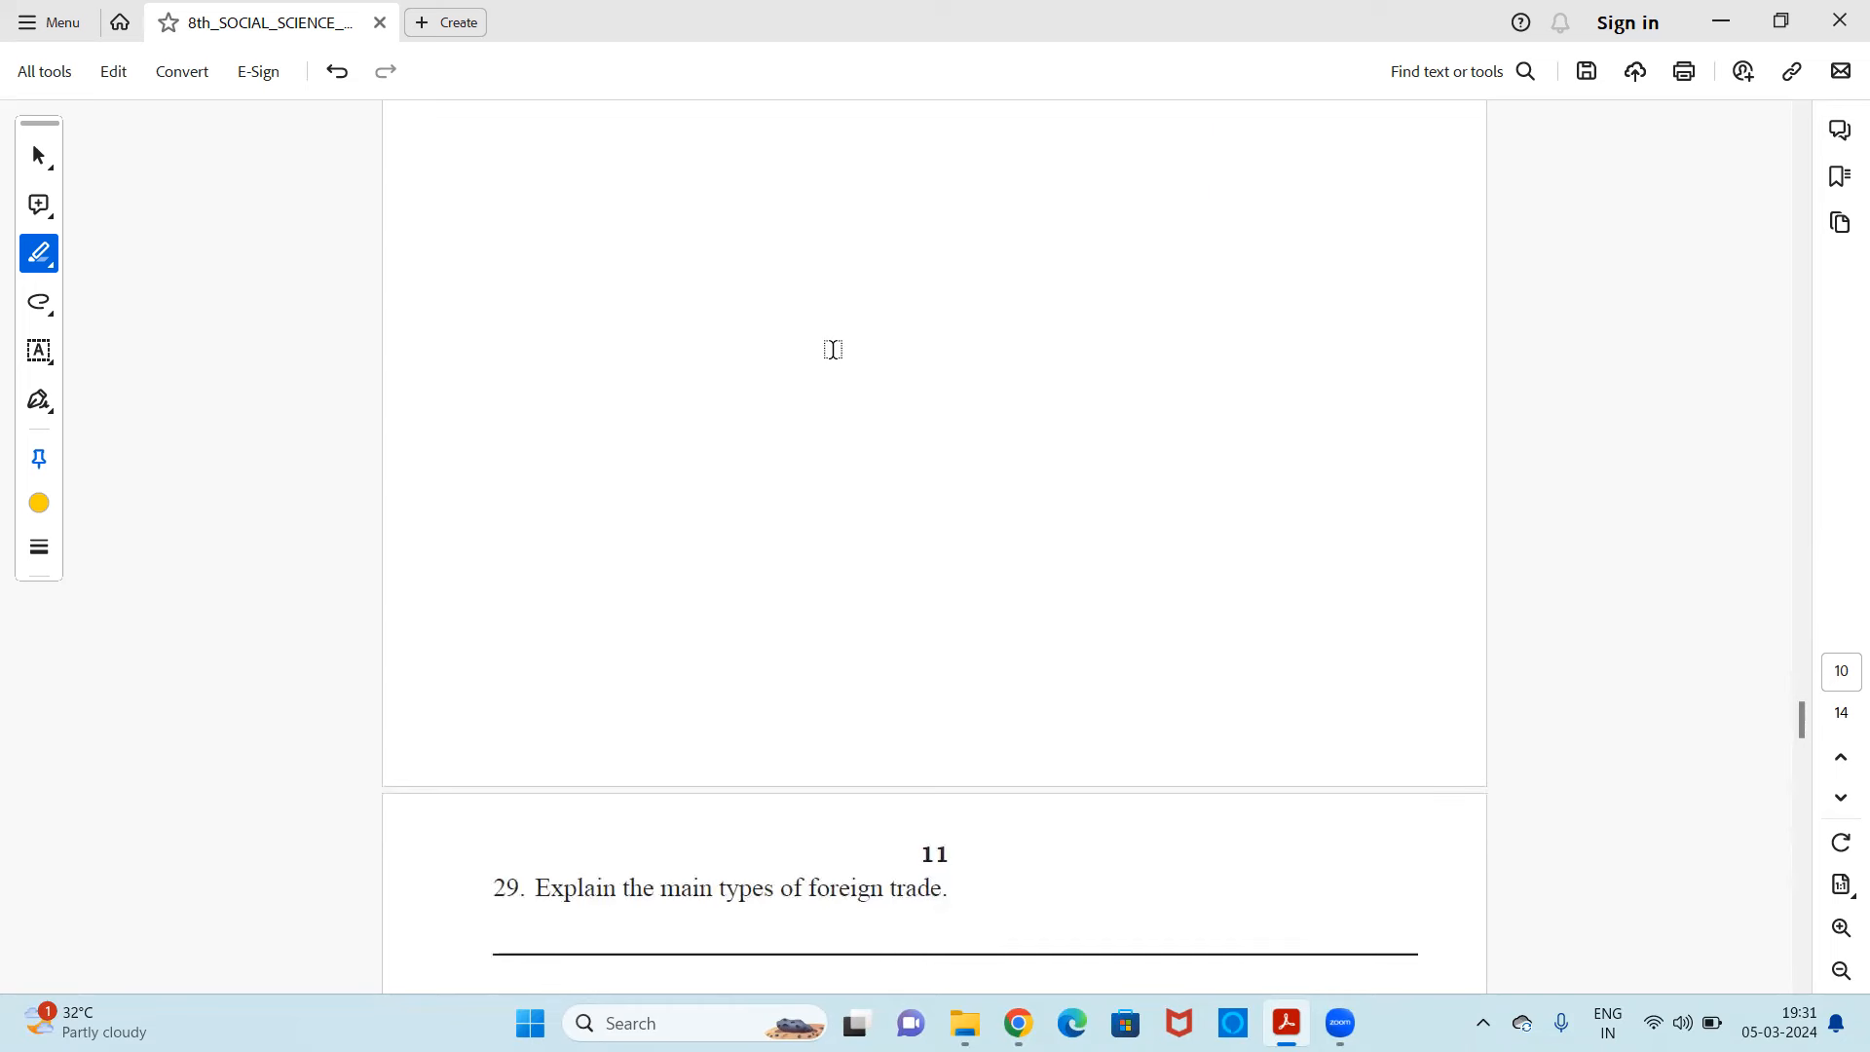
scroll("down", 3)
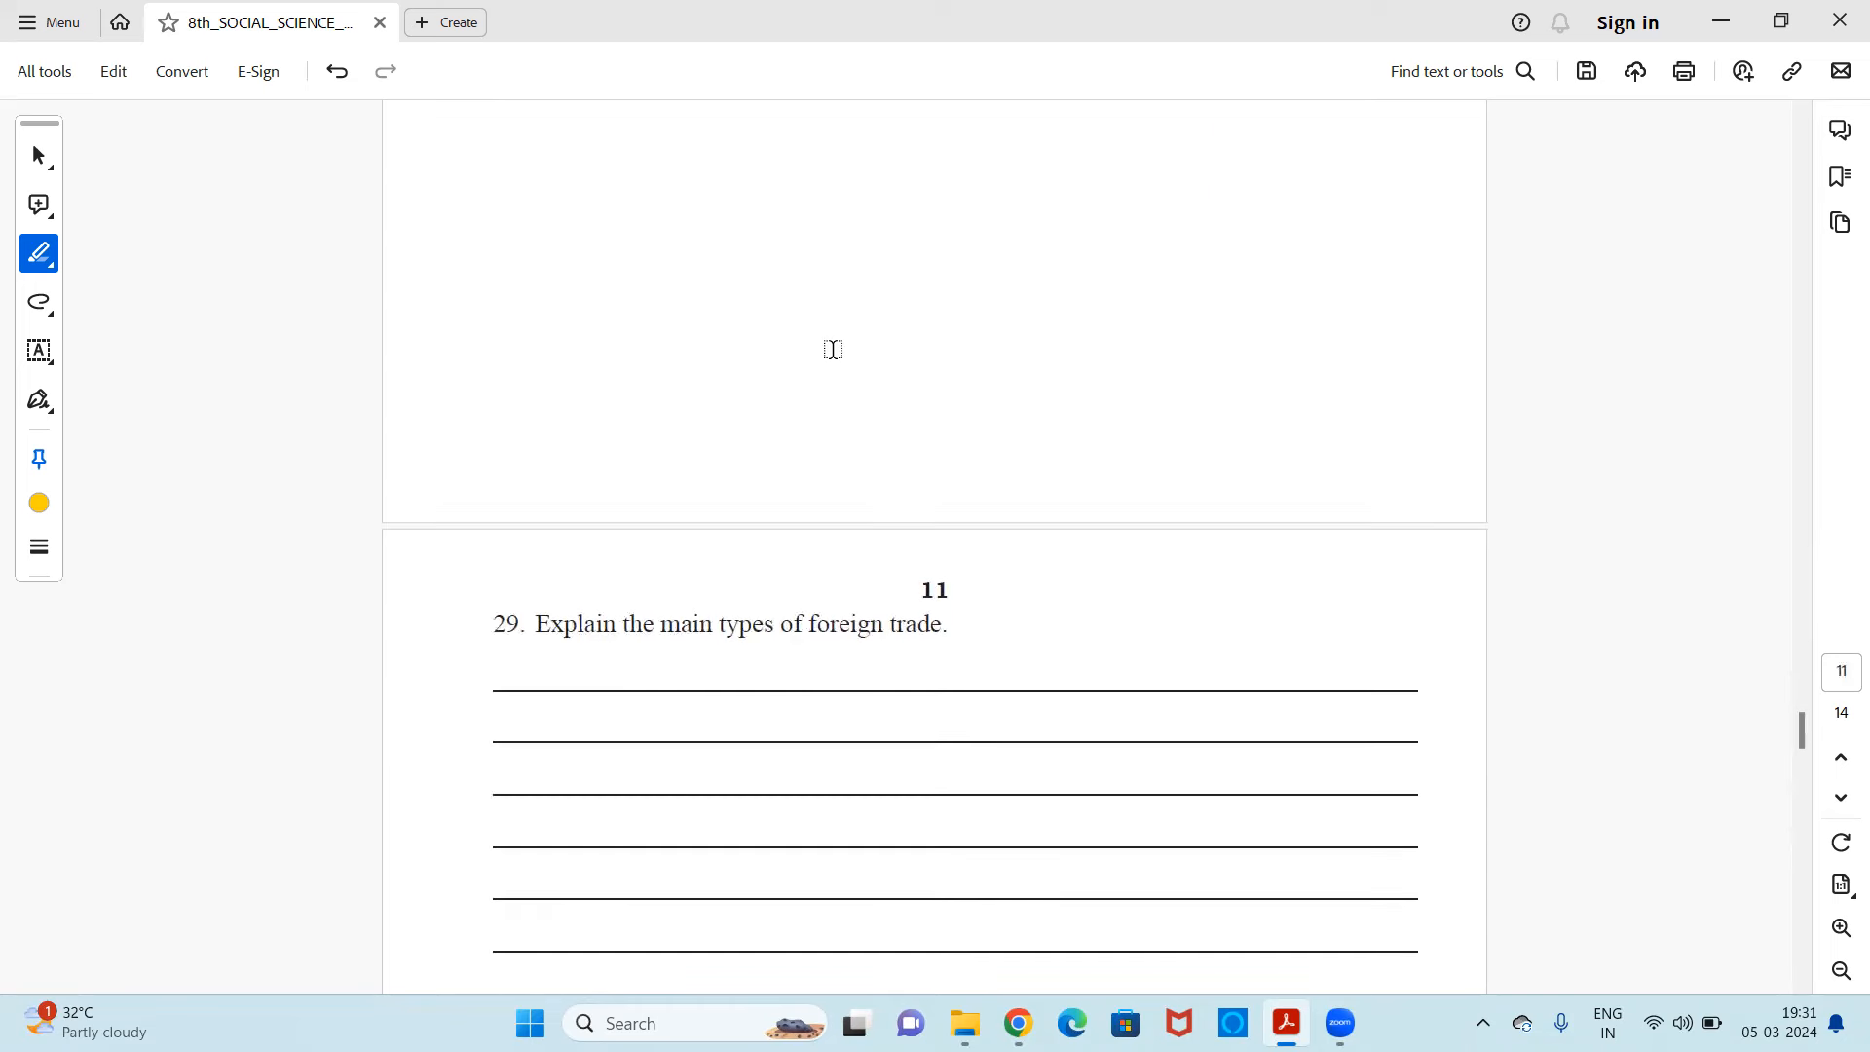
scroll("down", 3)
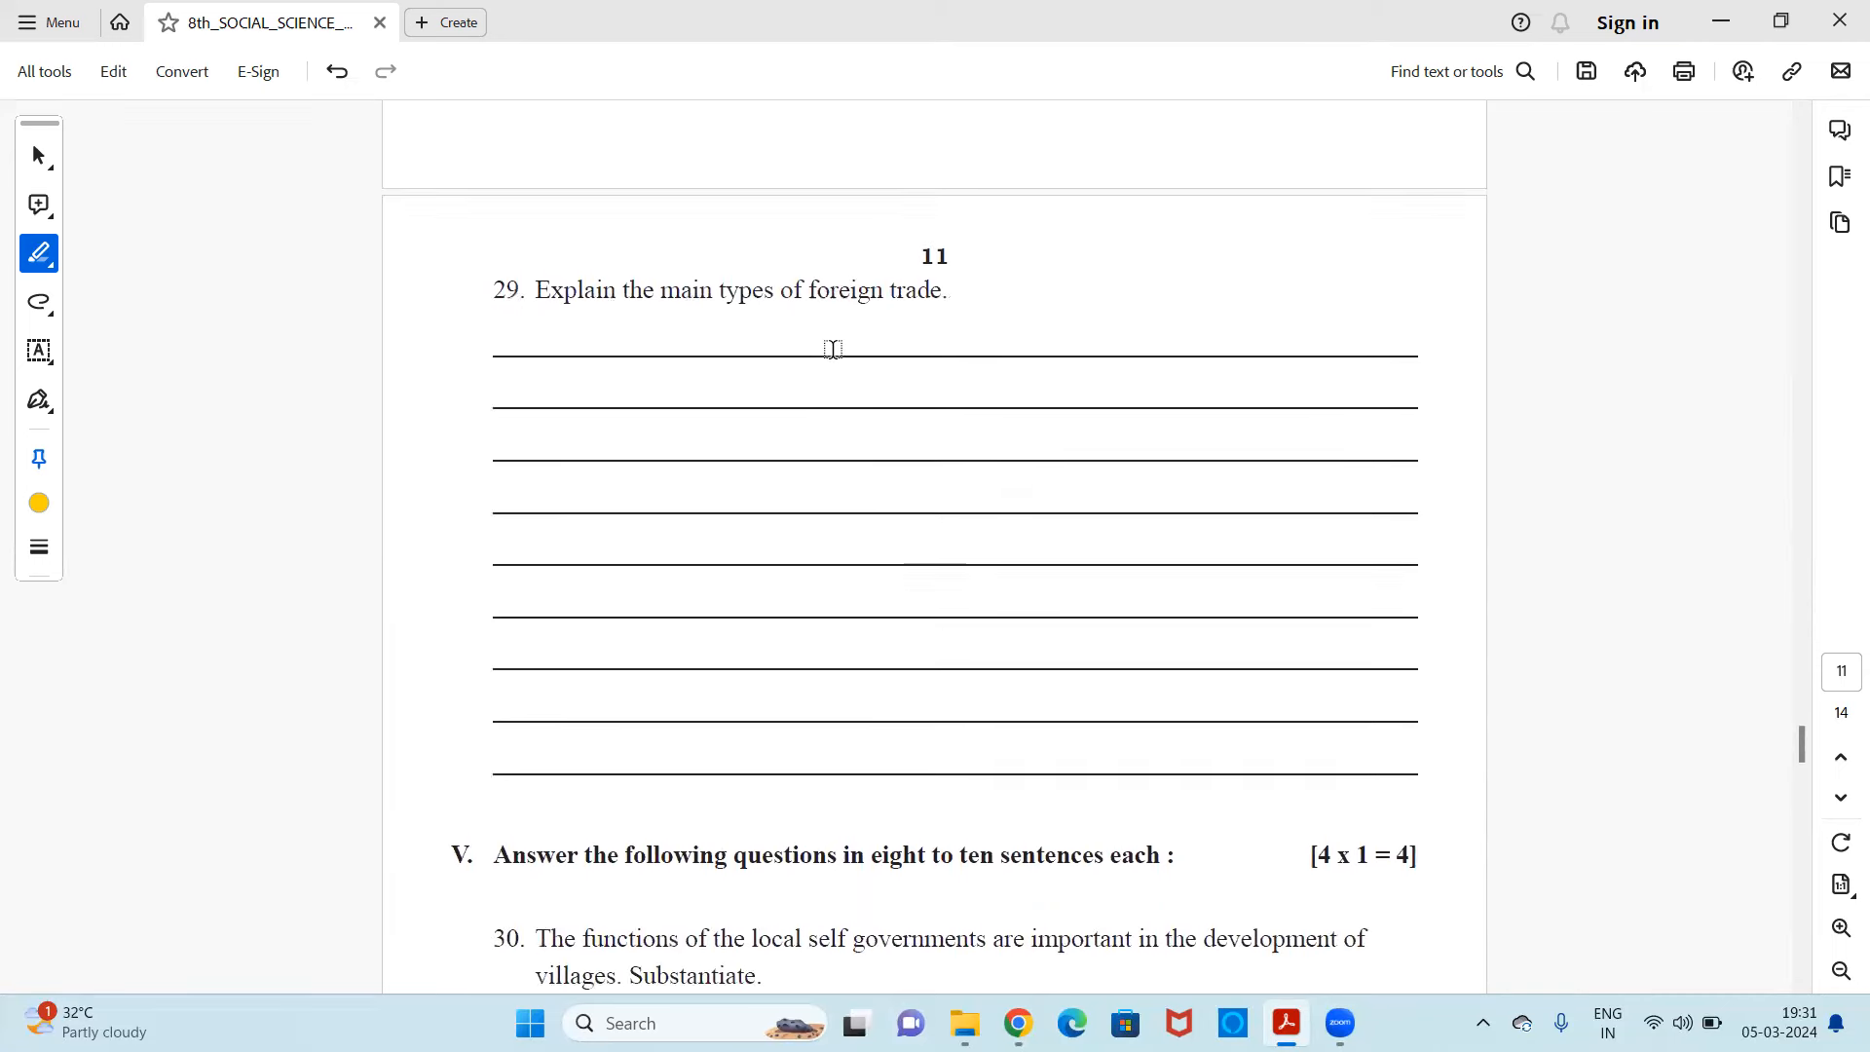
scroll("down", 3)
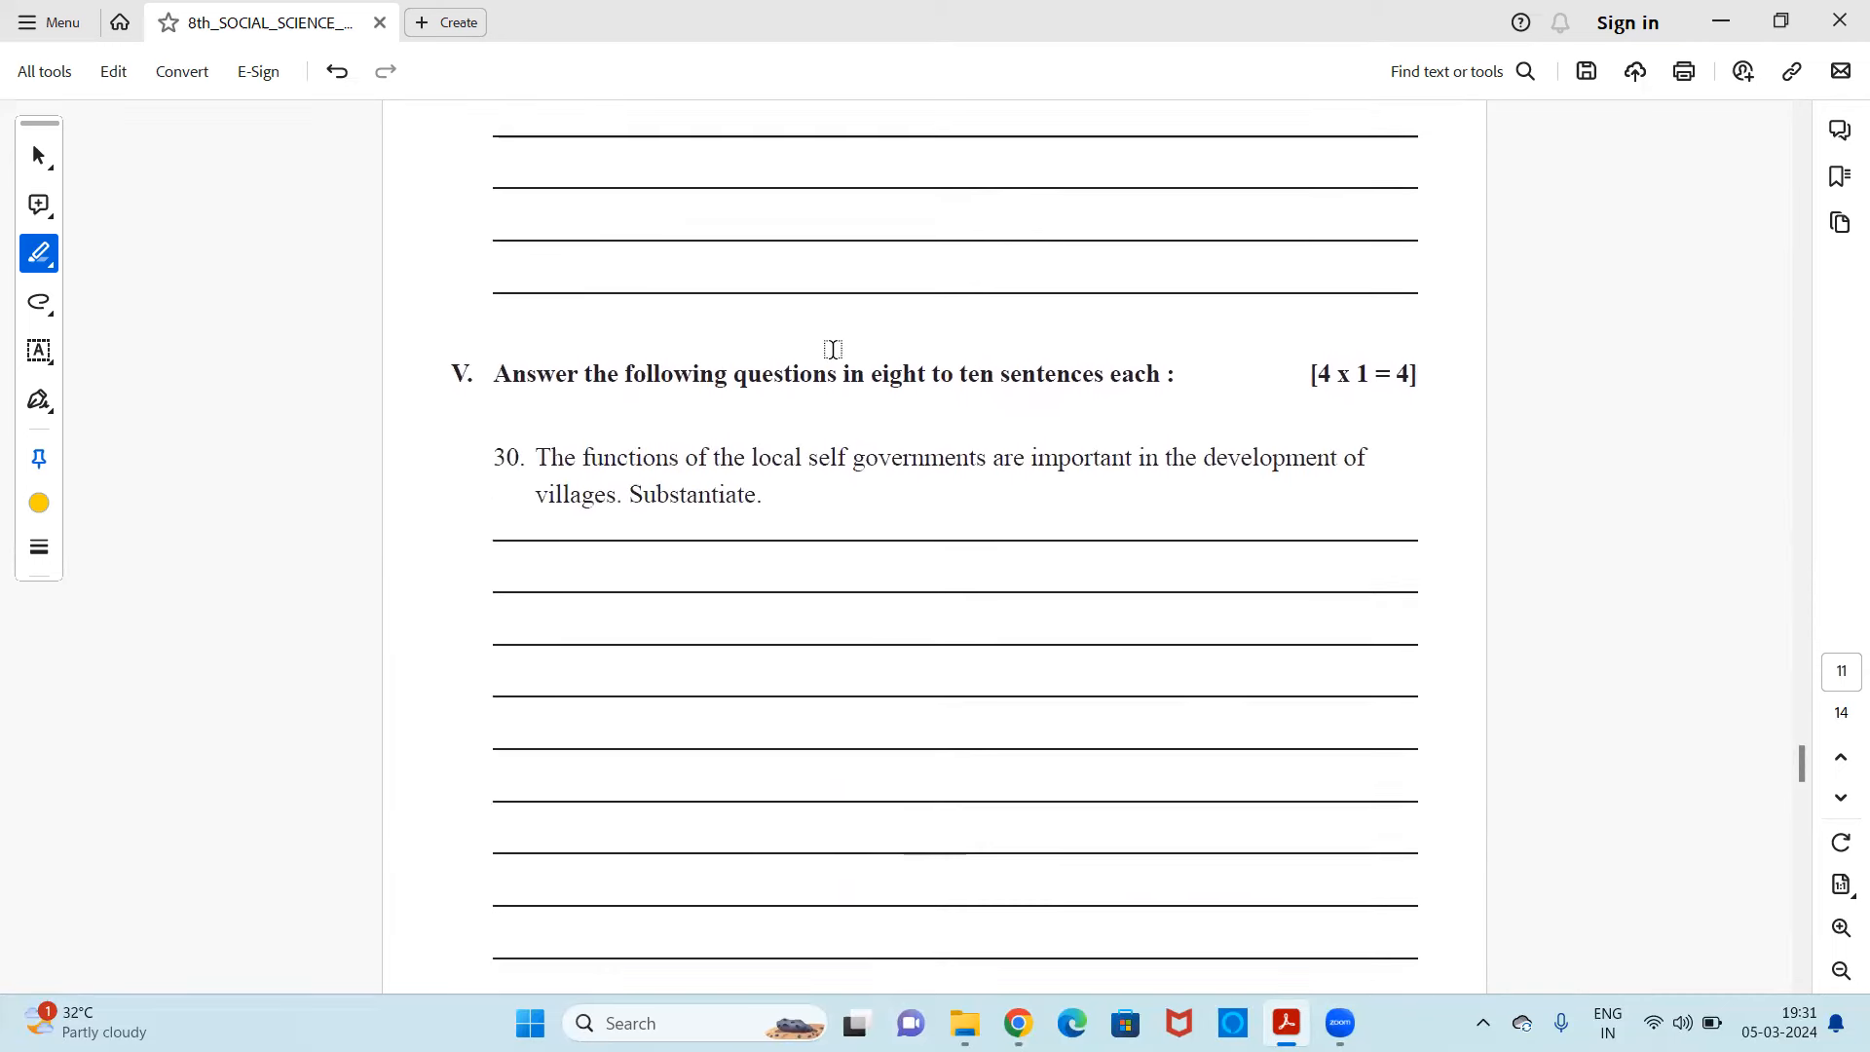
scroll("down", 3)
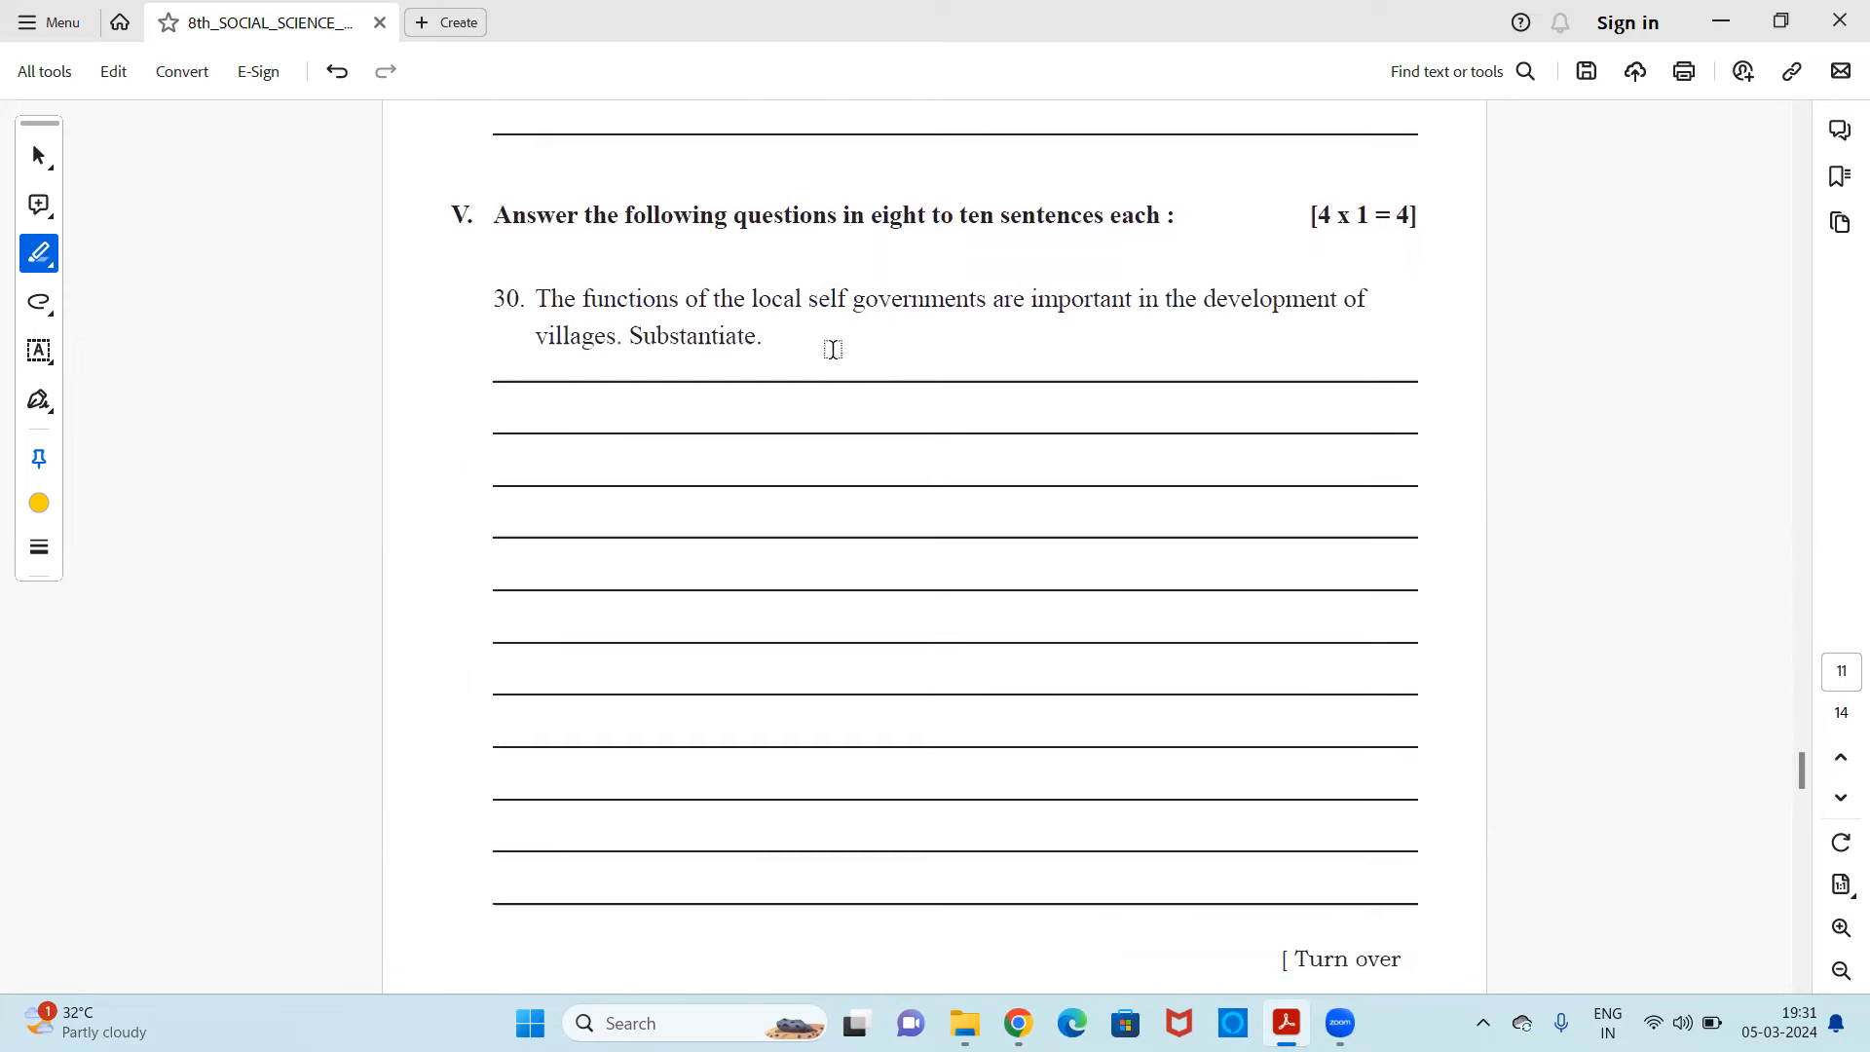
scroll("down", 3)
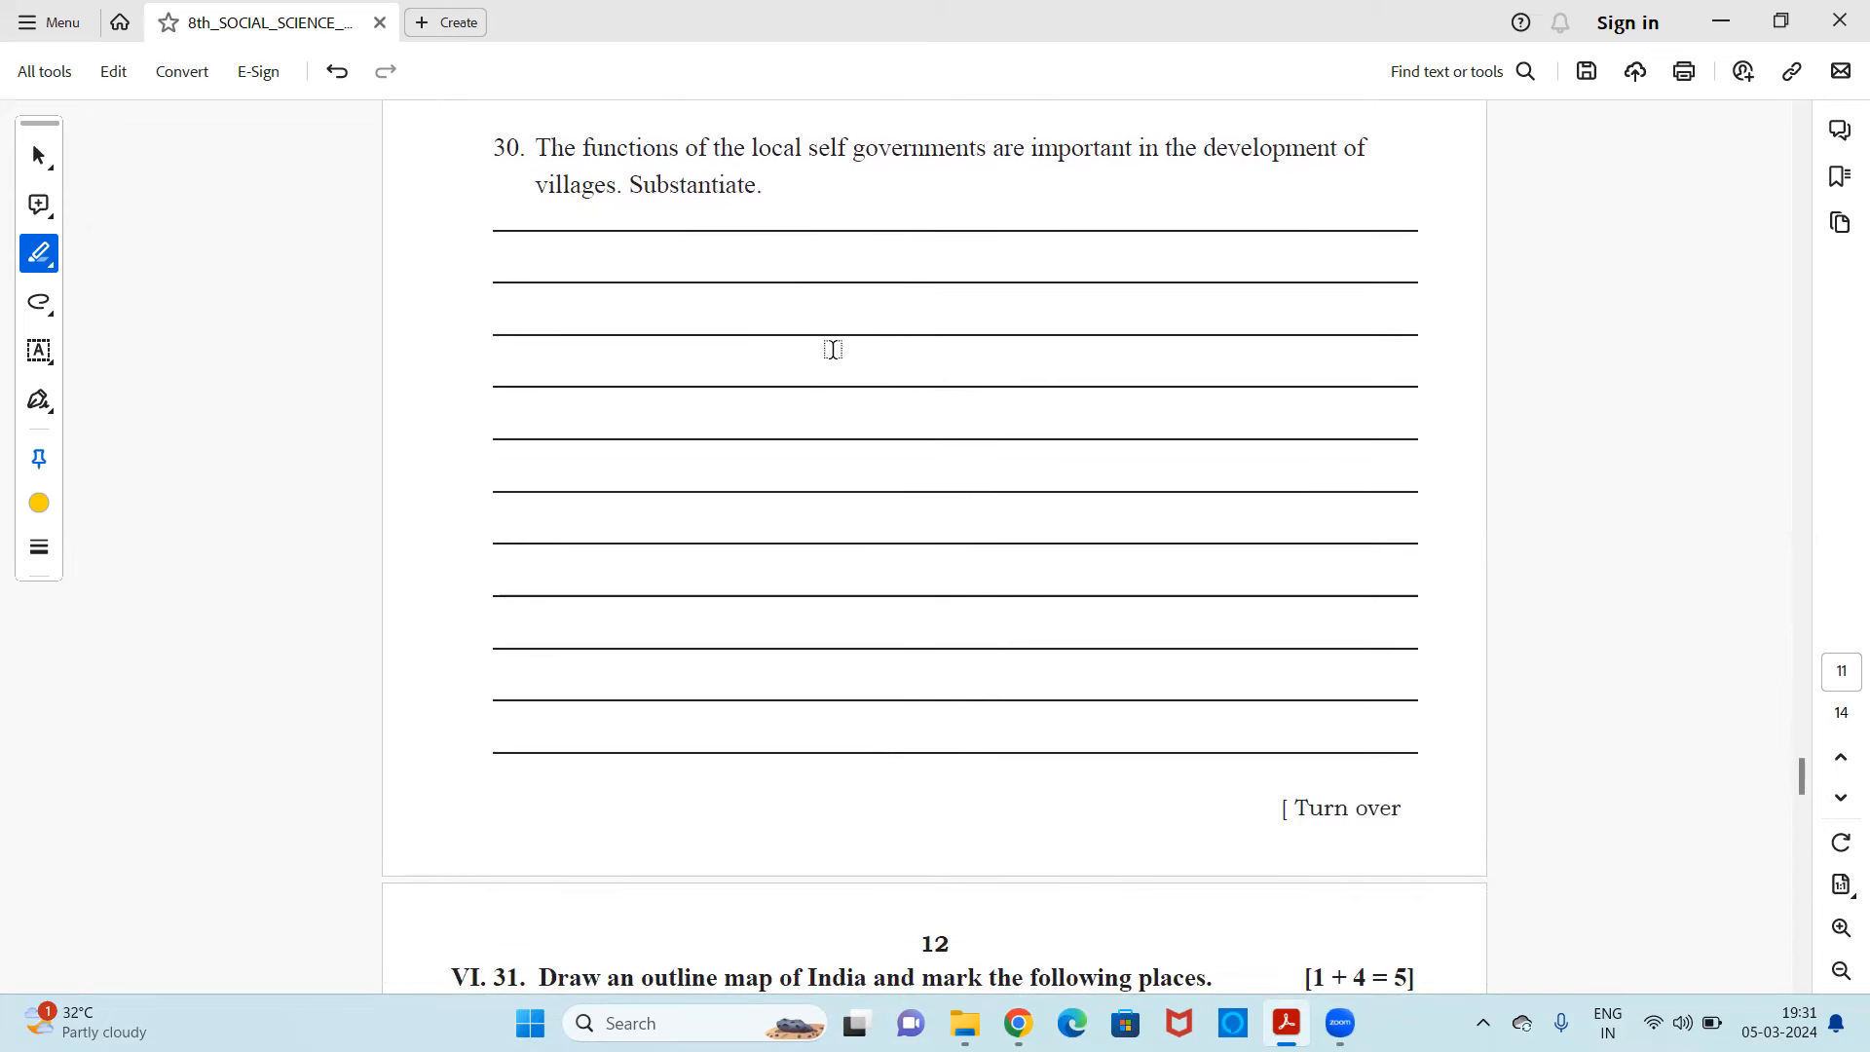
mouse_move(859, 346)
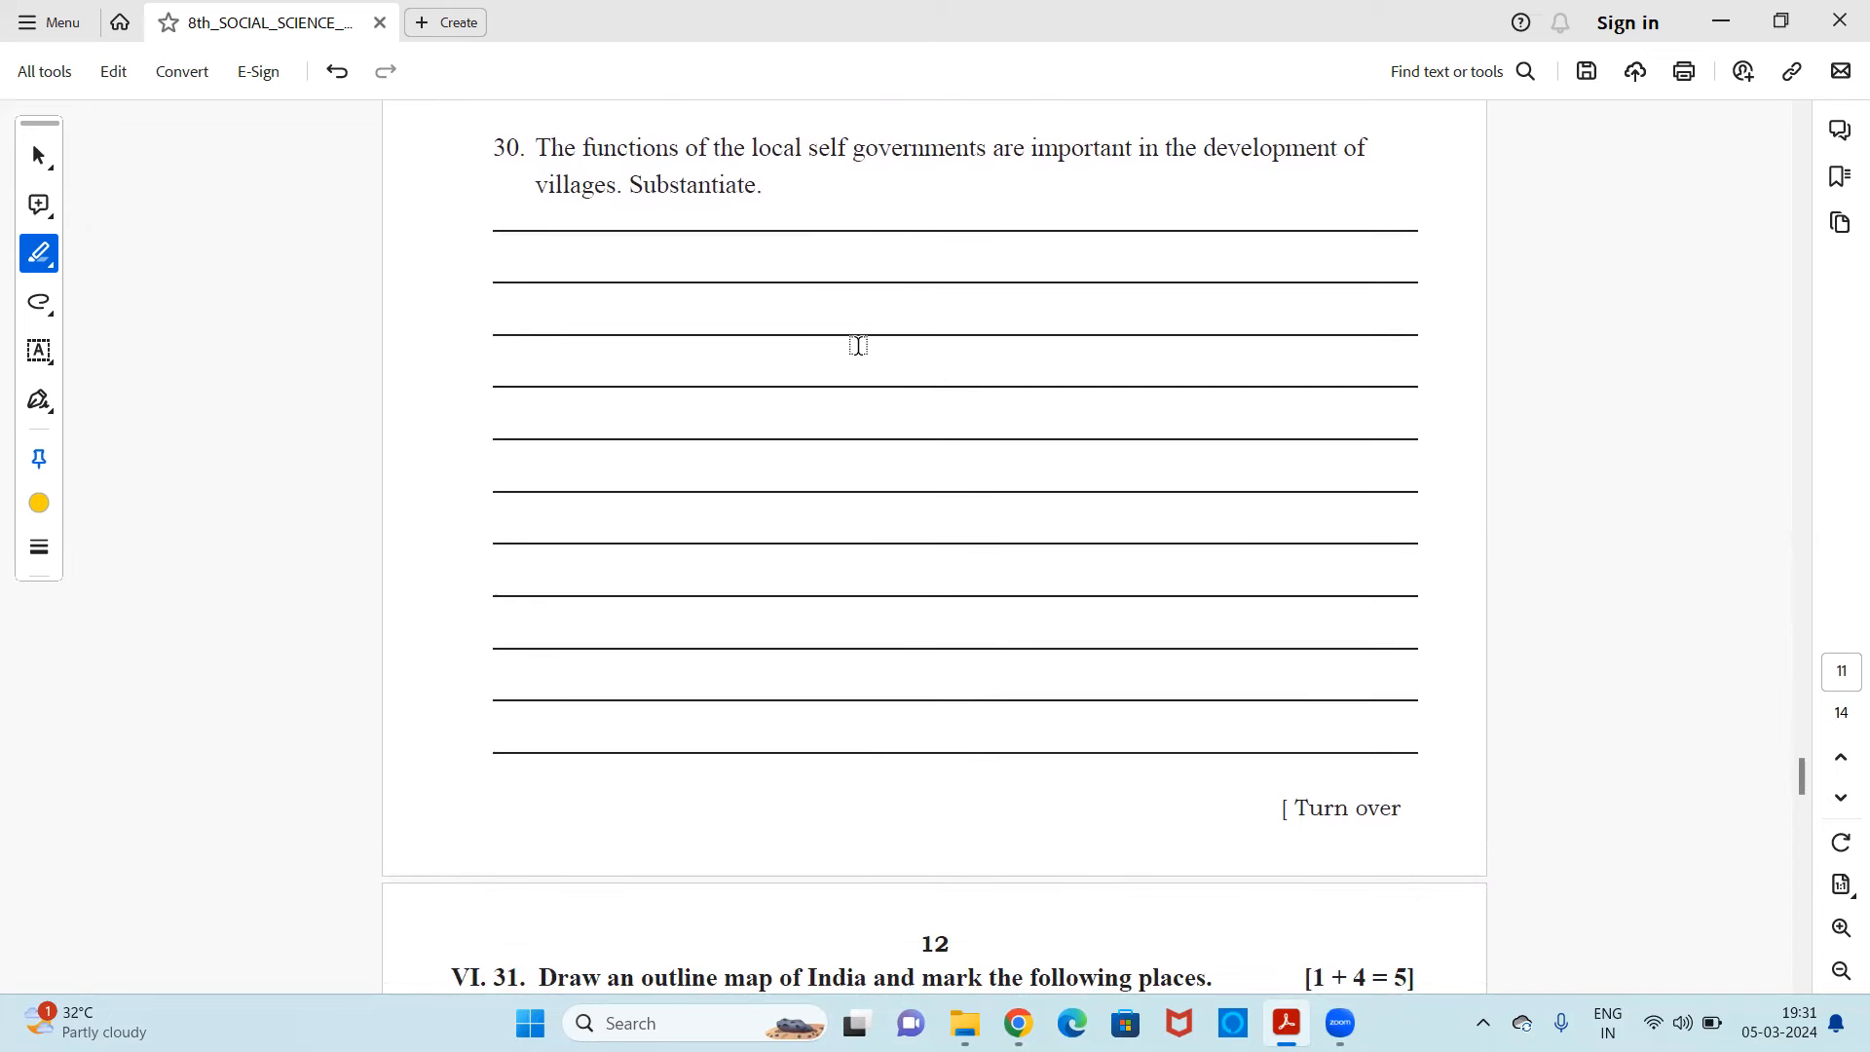
scroll("down", 3)
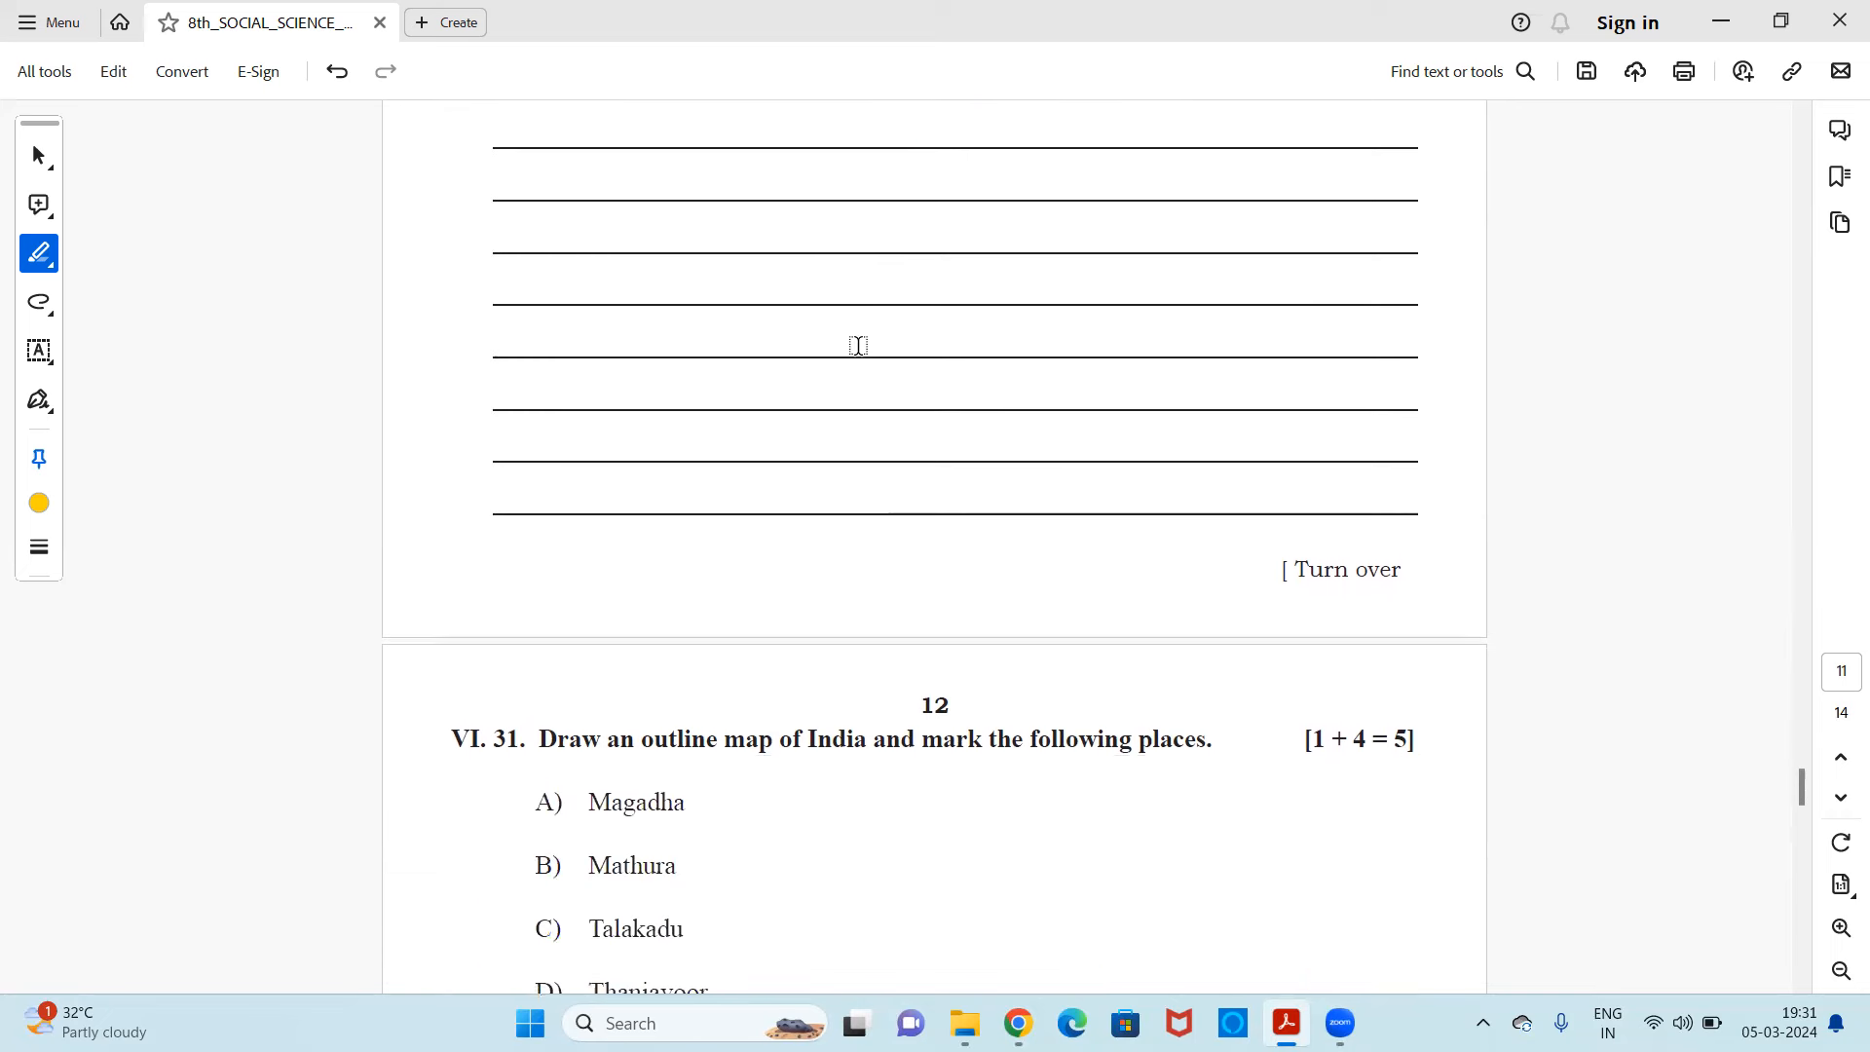
scroll("down", 3)
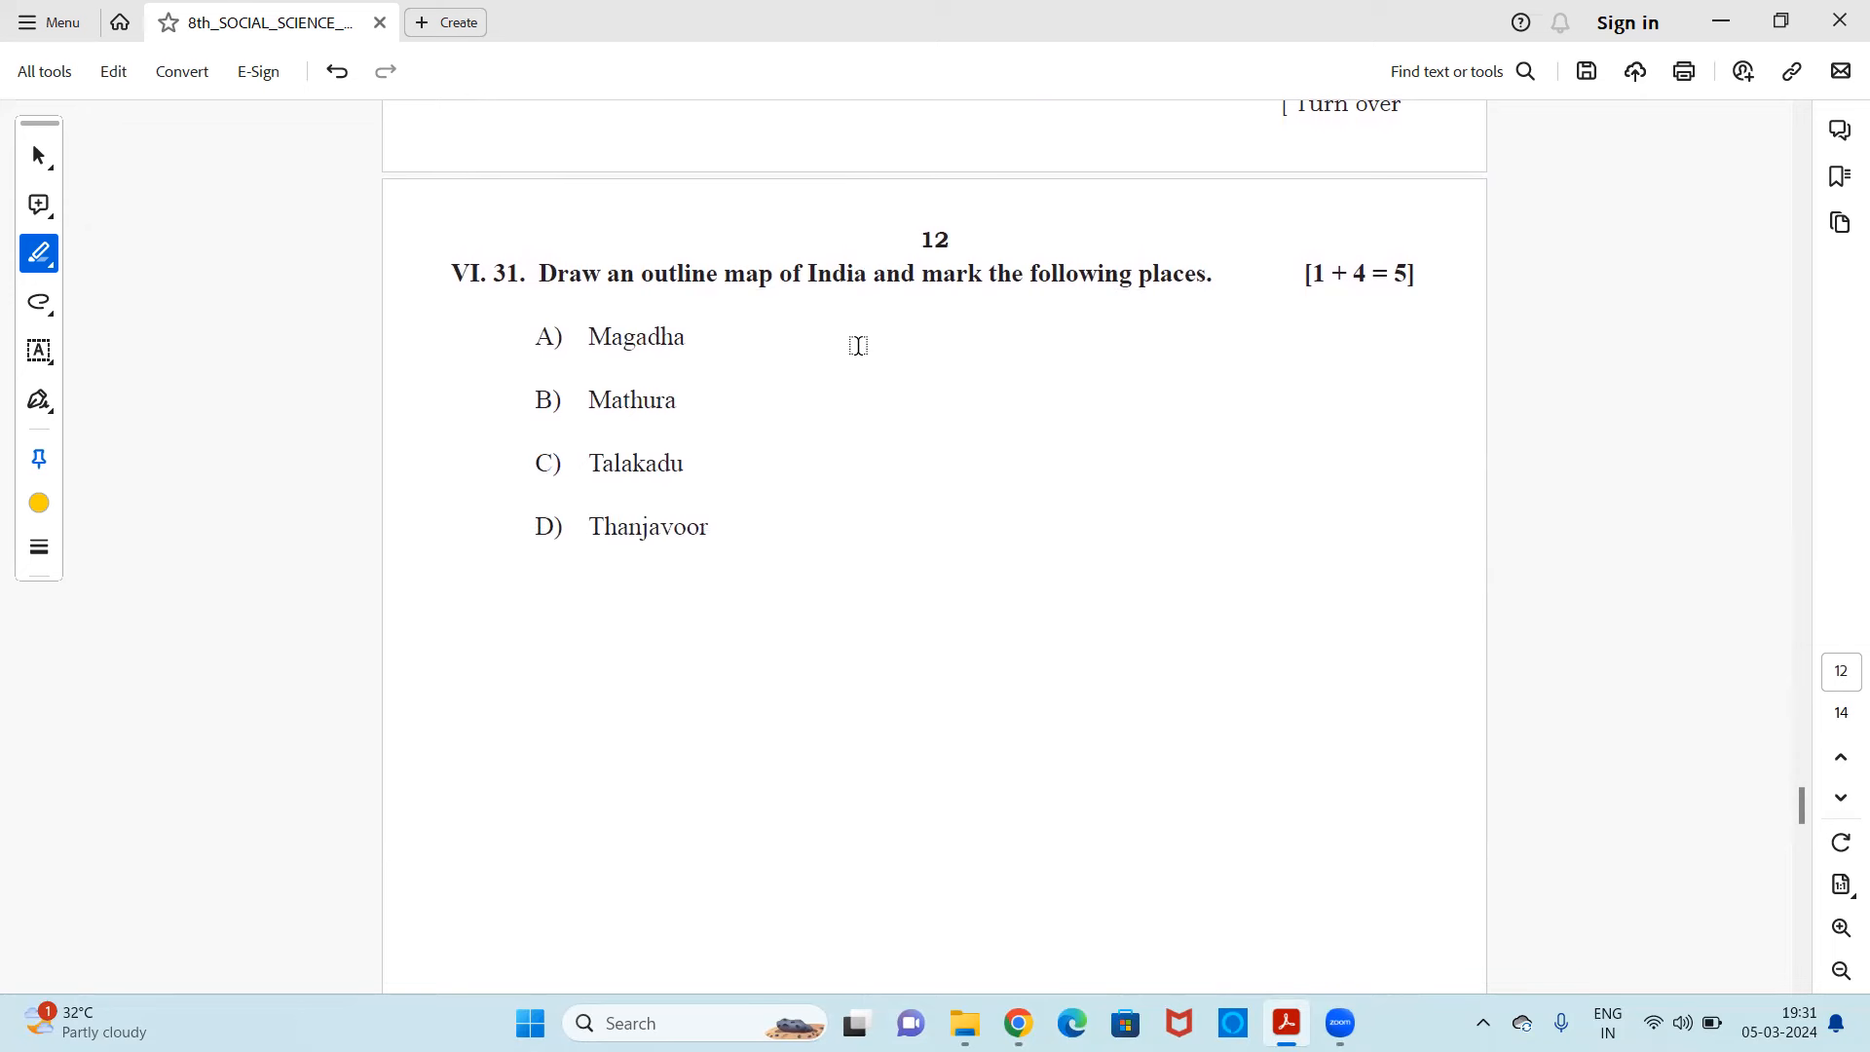
scroll("down", 3)
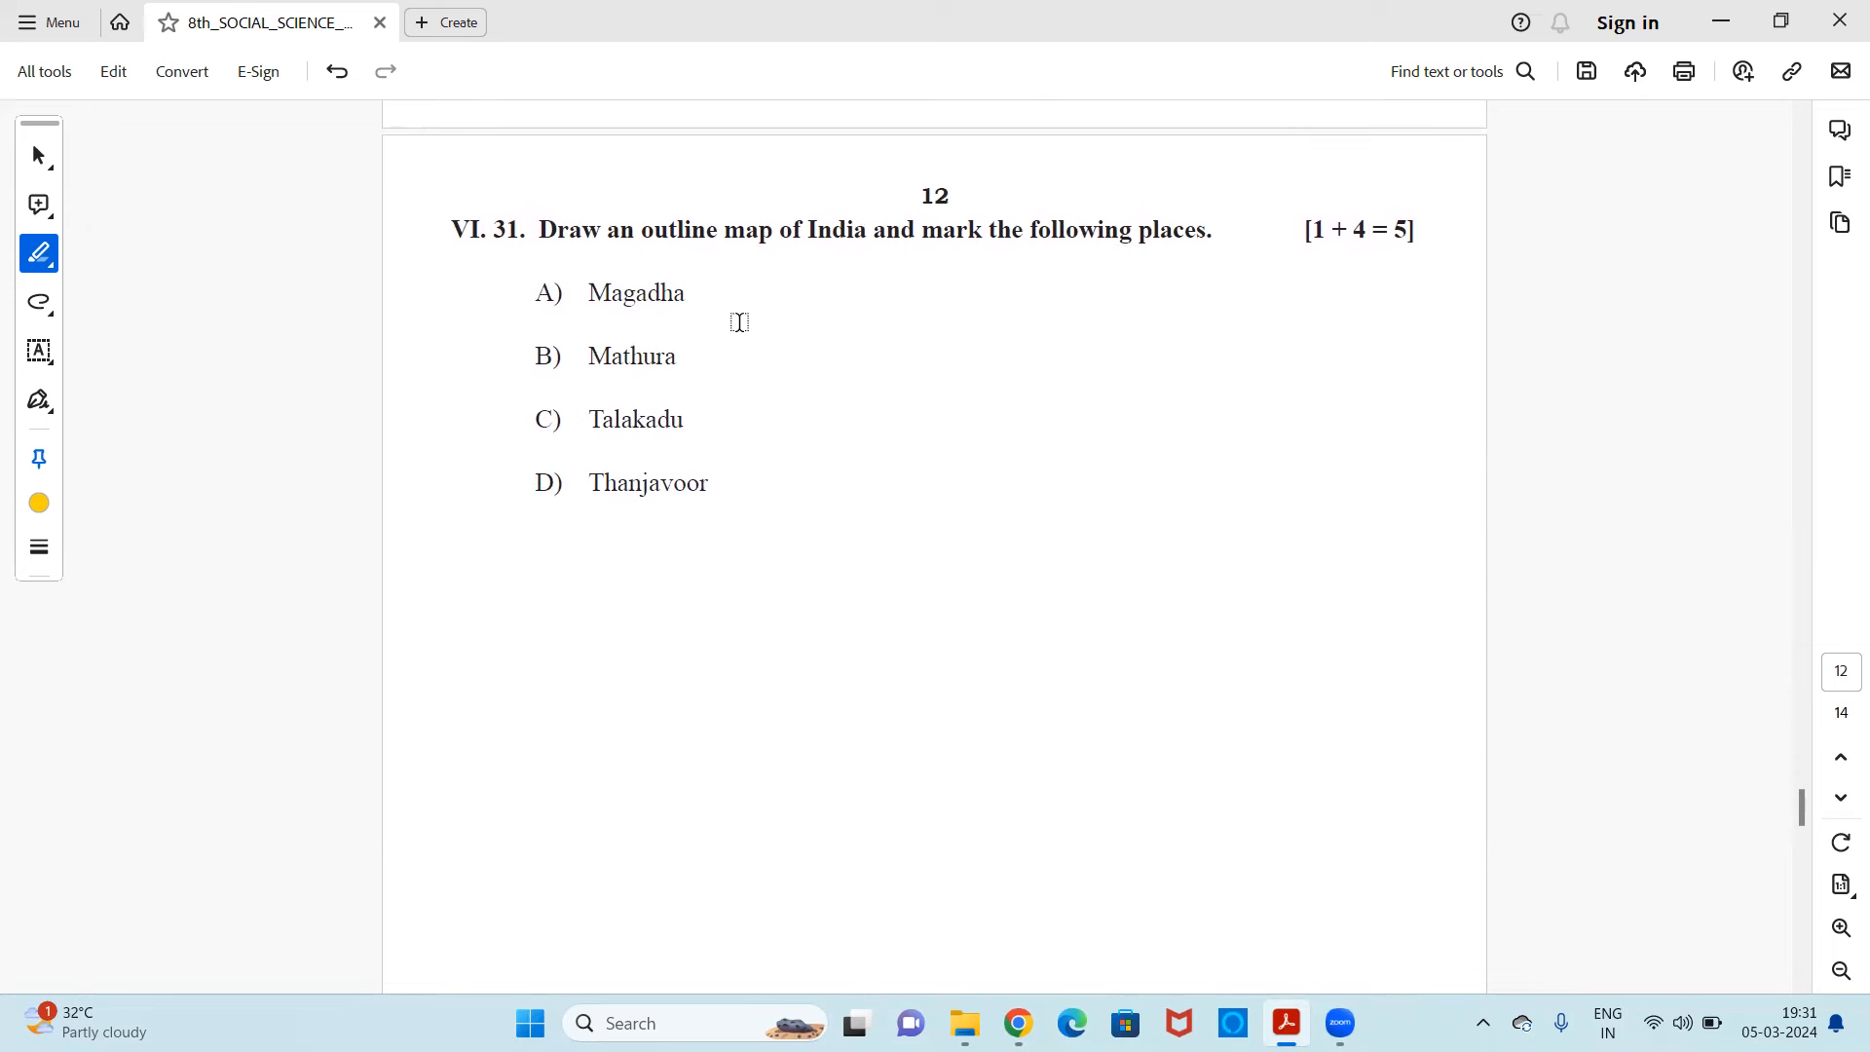
mouse_move(713, 512)
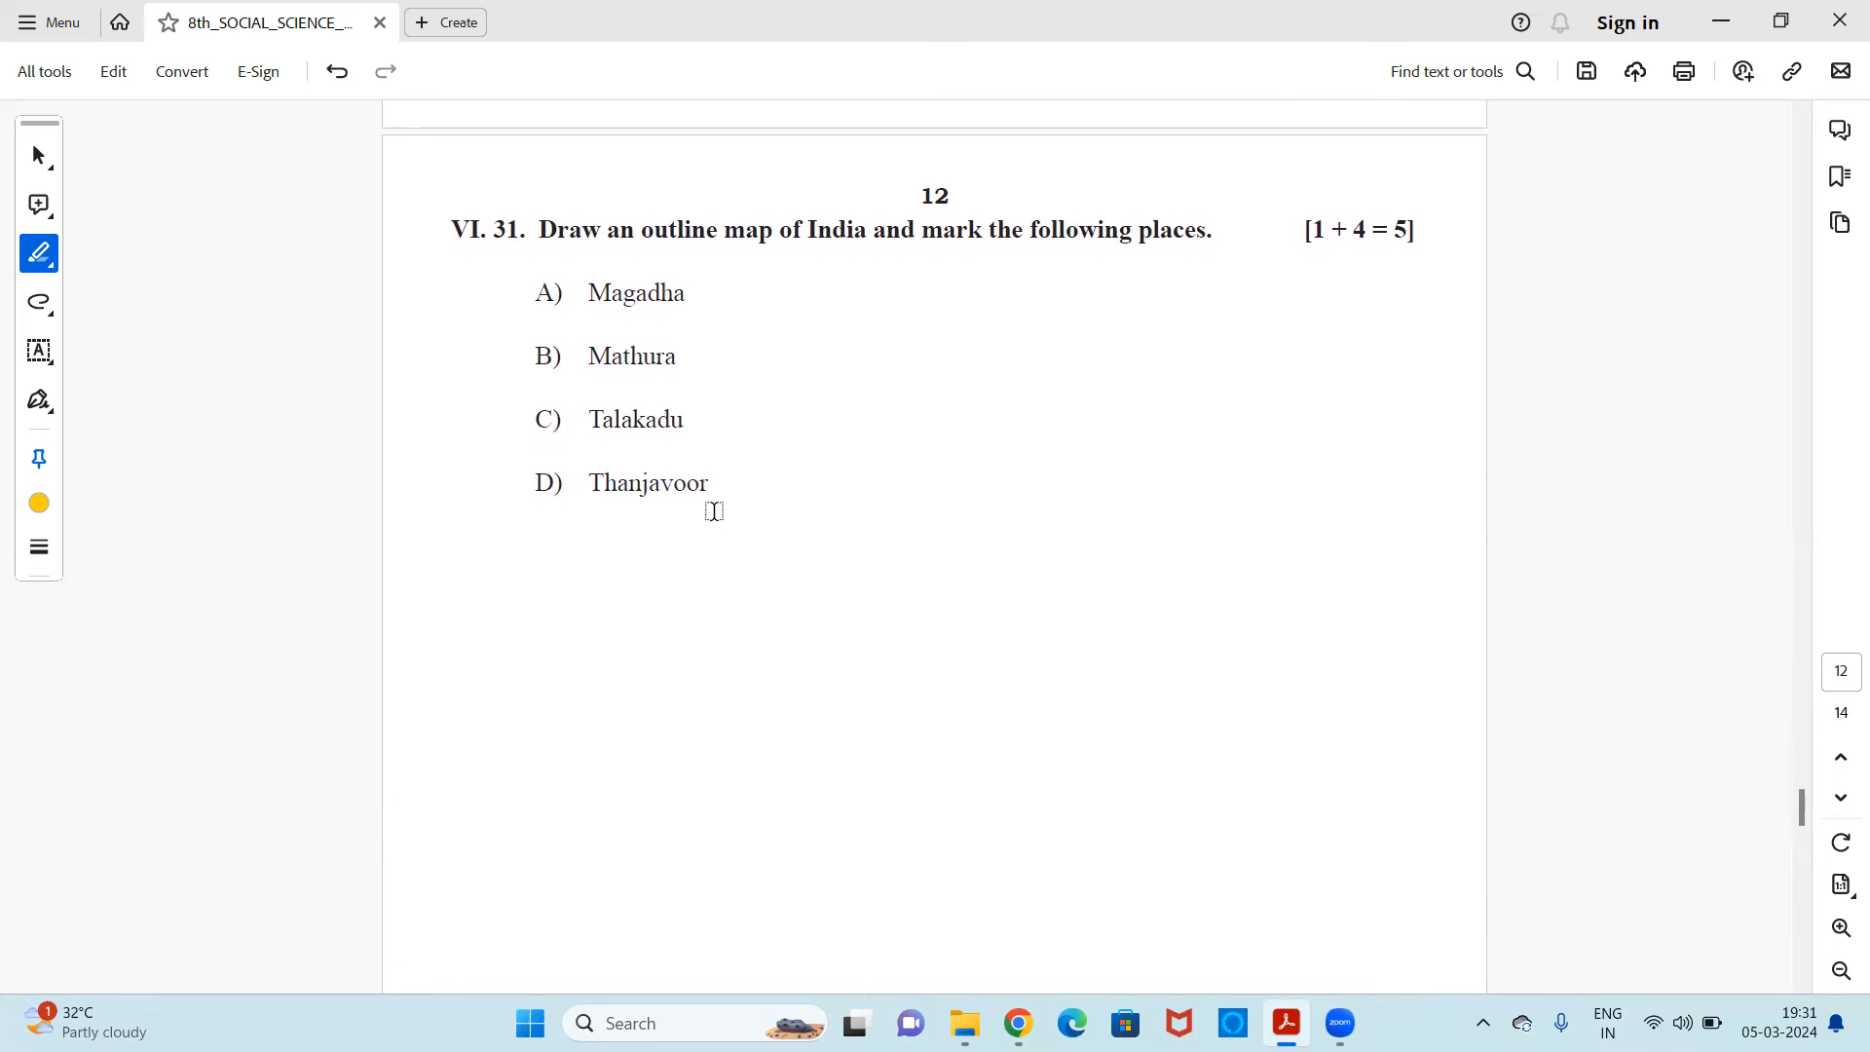
mouse_move(653, 301)
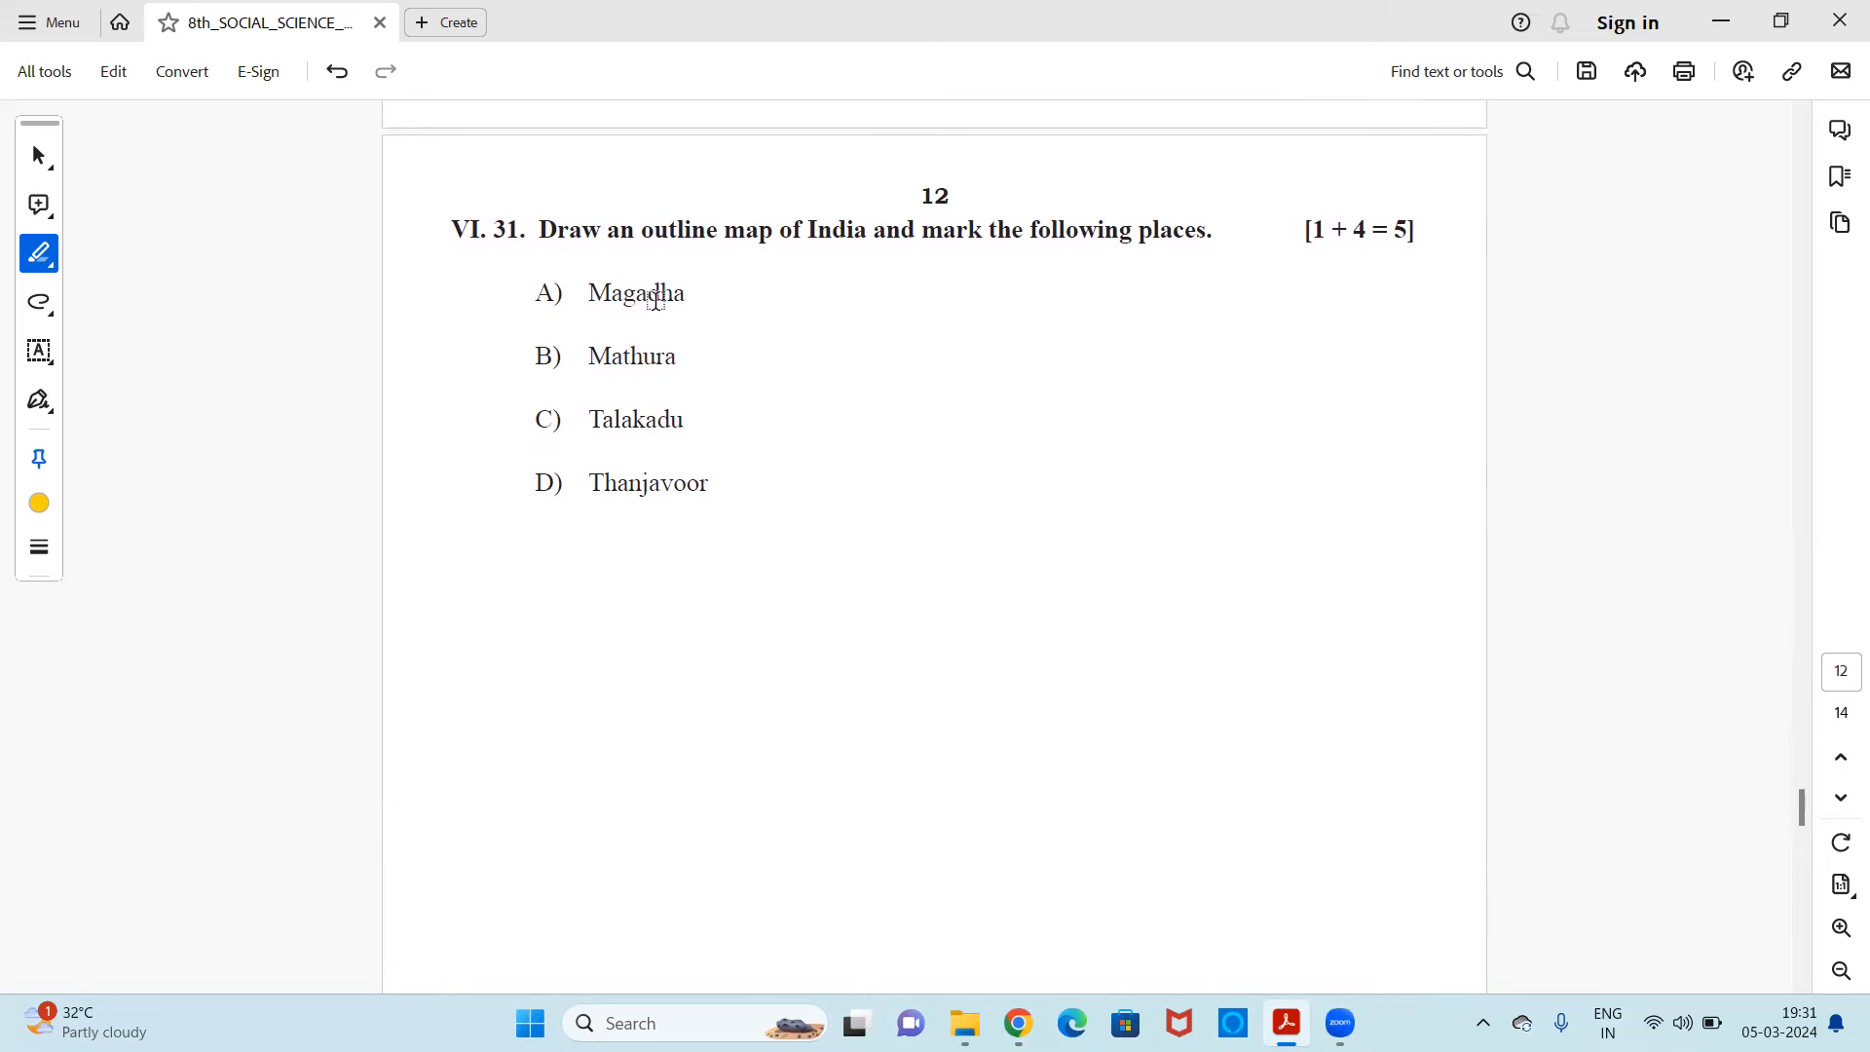
mouse_move(843, 444)
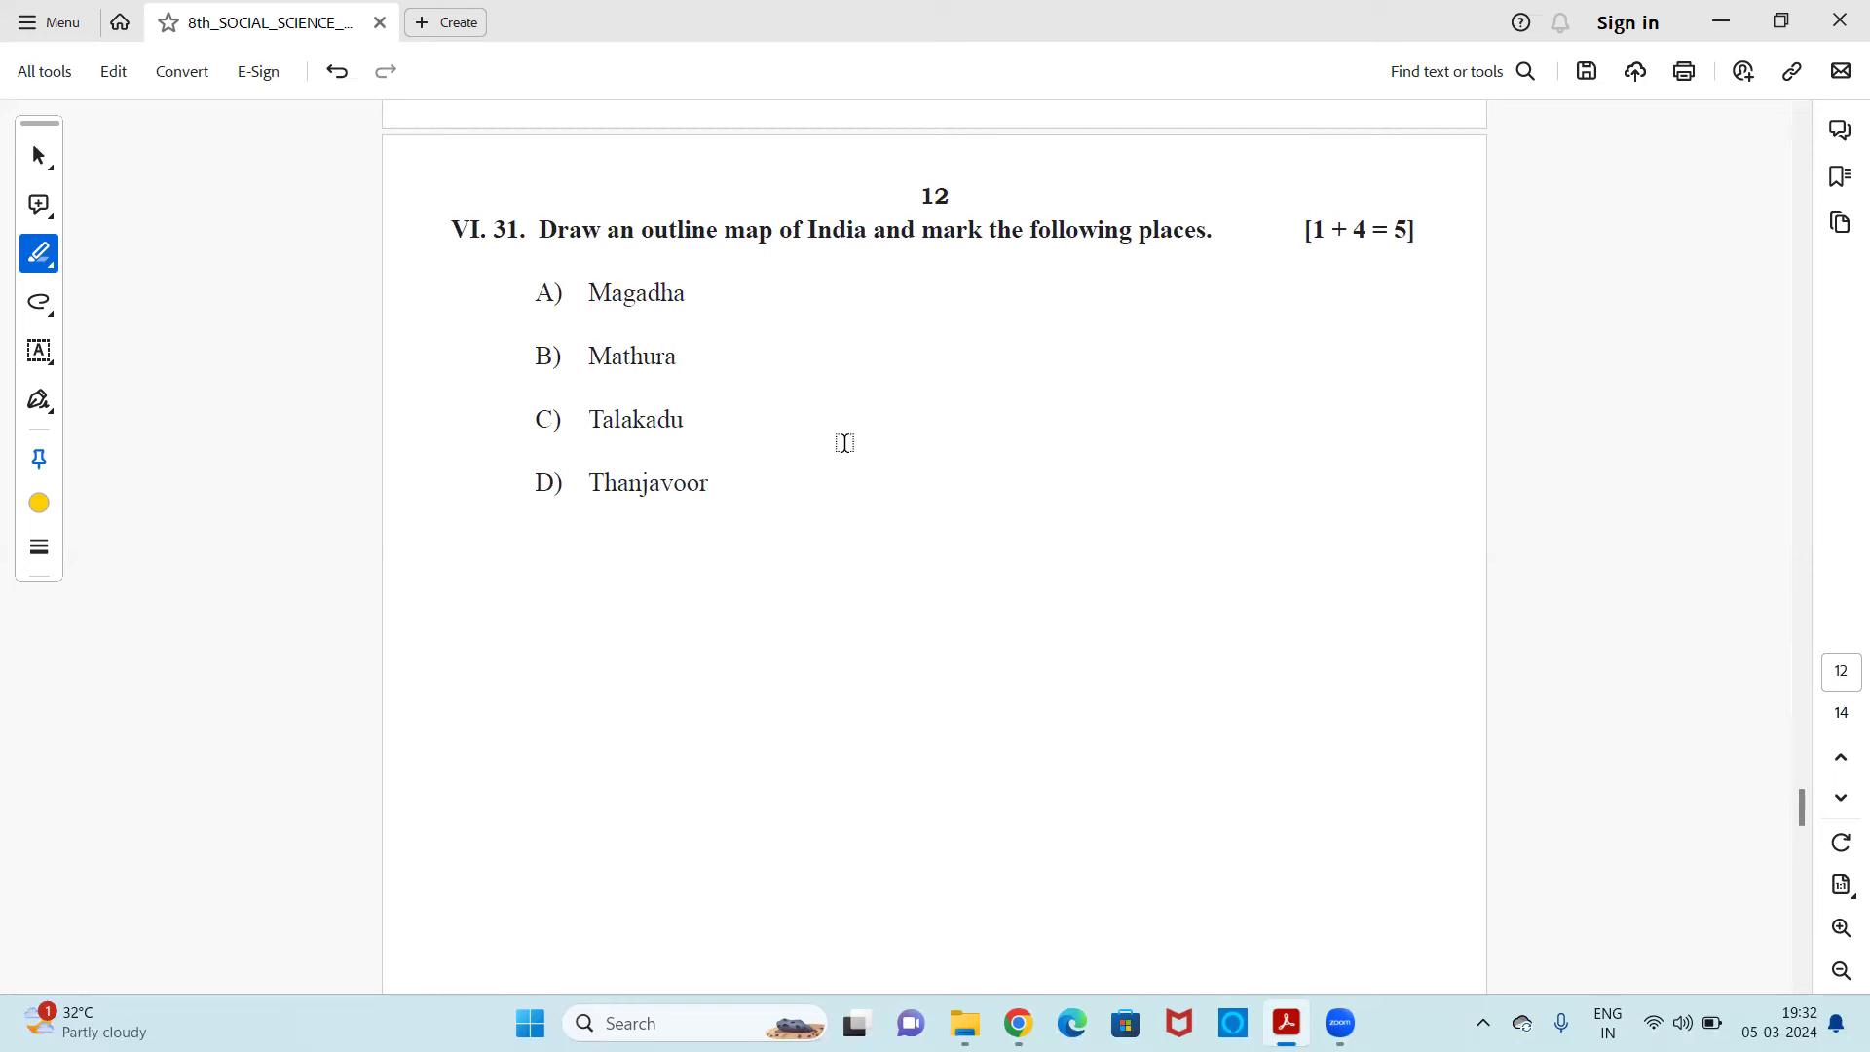
mouse_move(1289, 294)
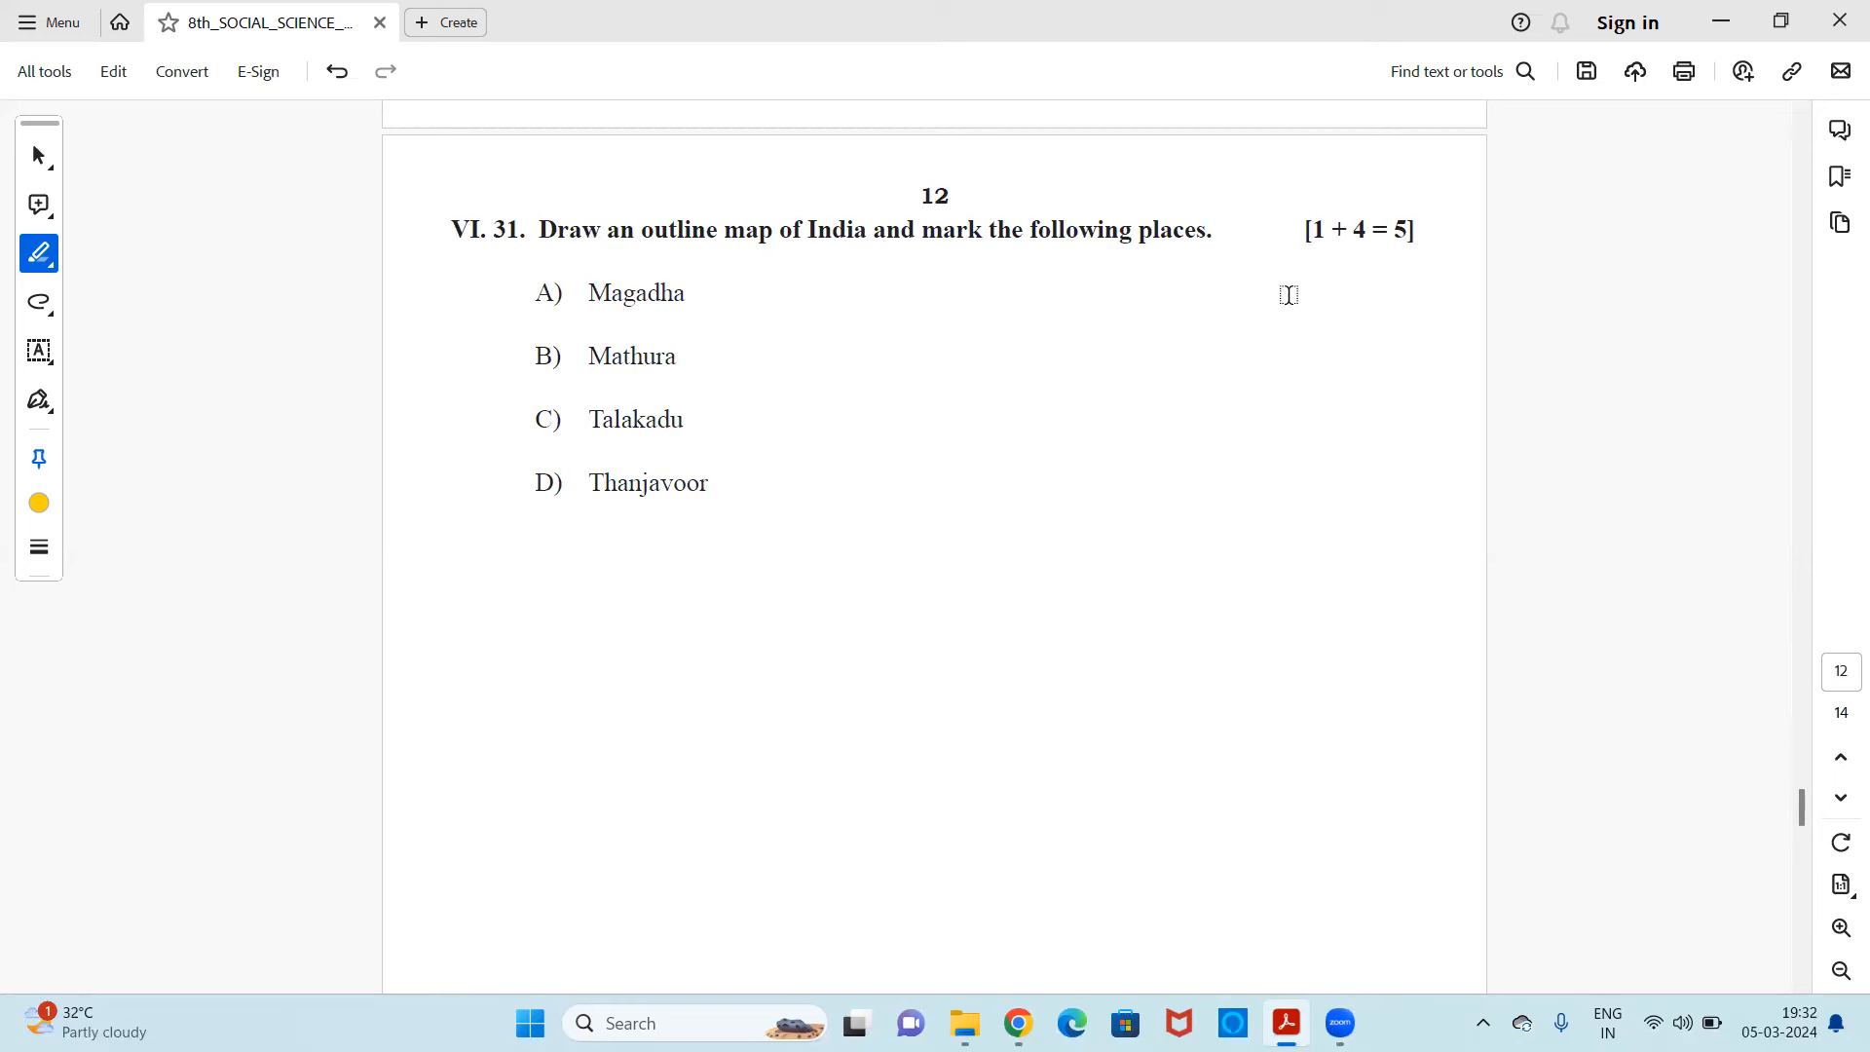
mouse_move(1365, 251)
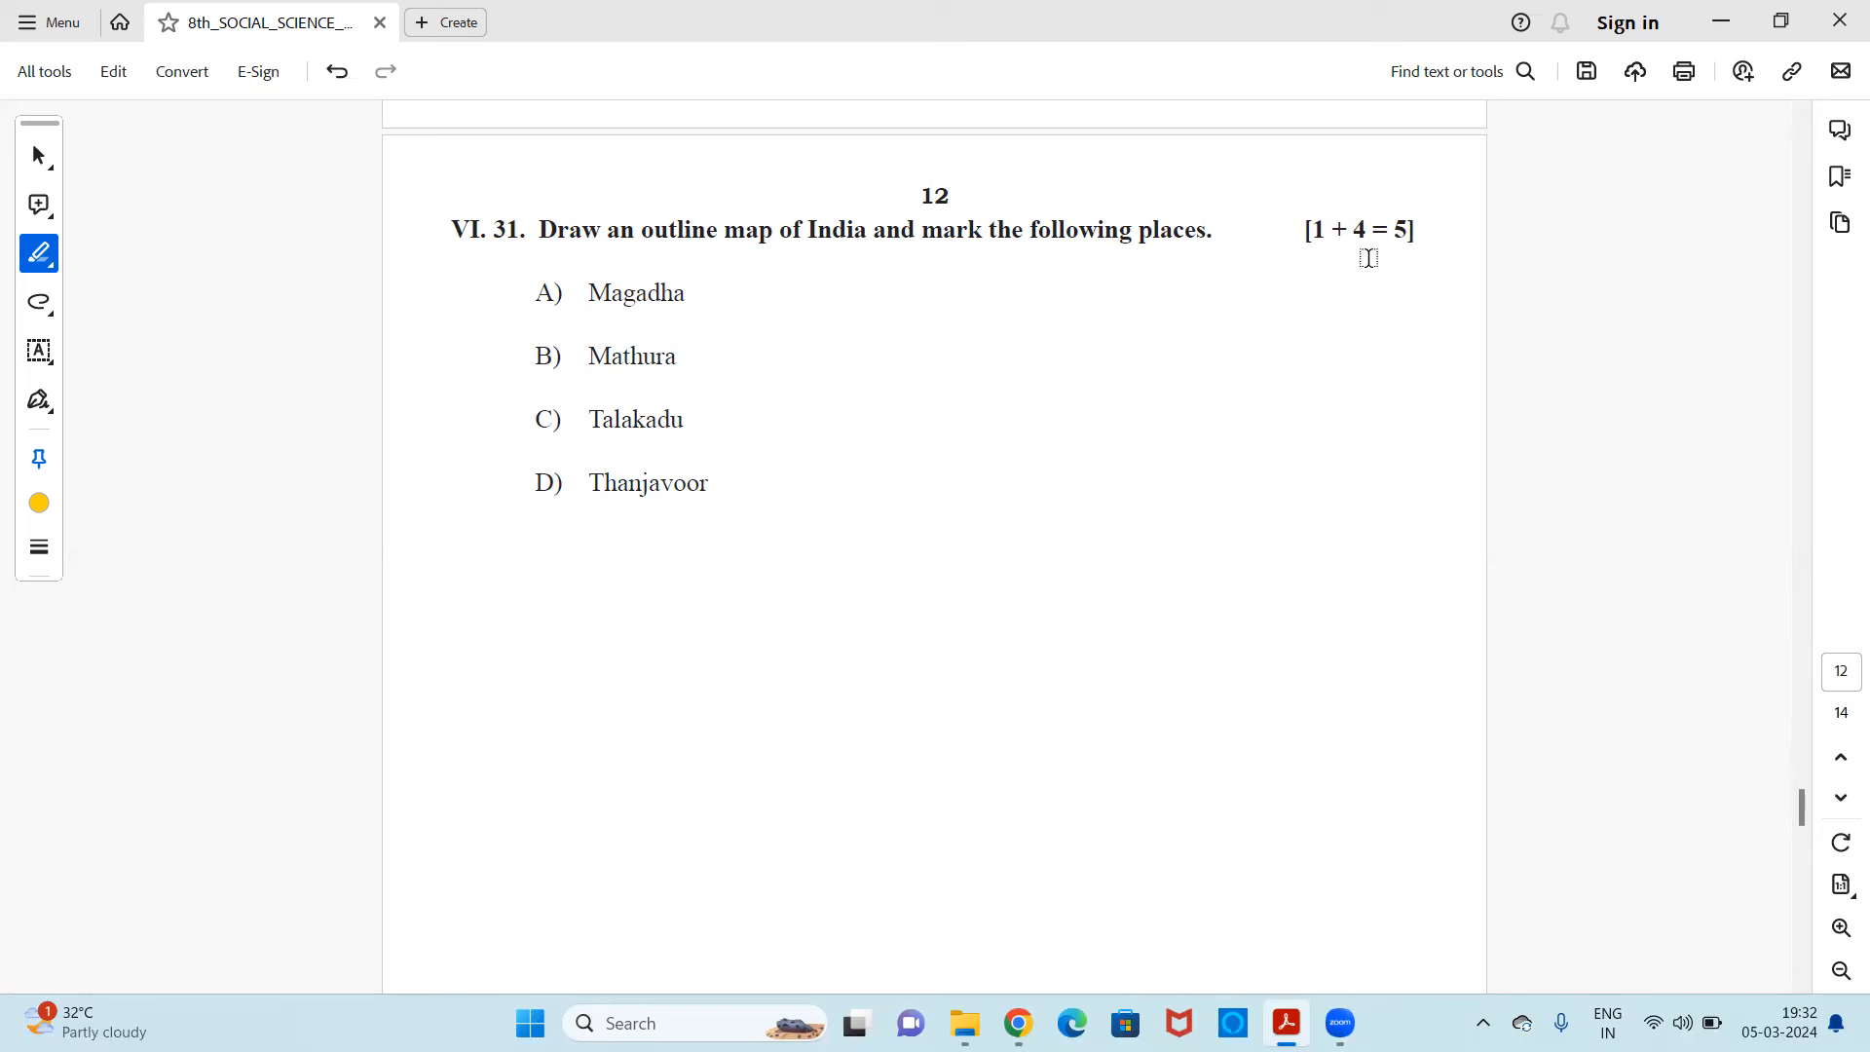
mouse_move(1448, 328)
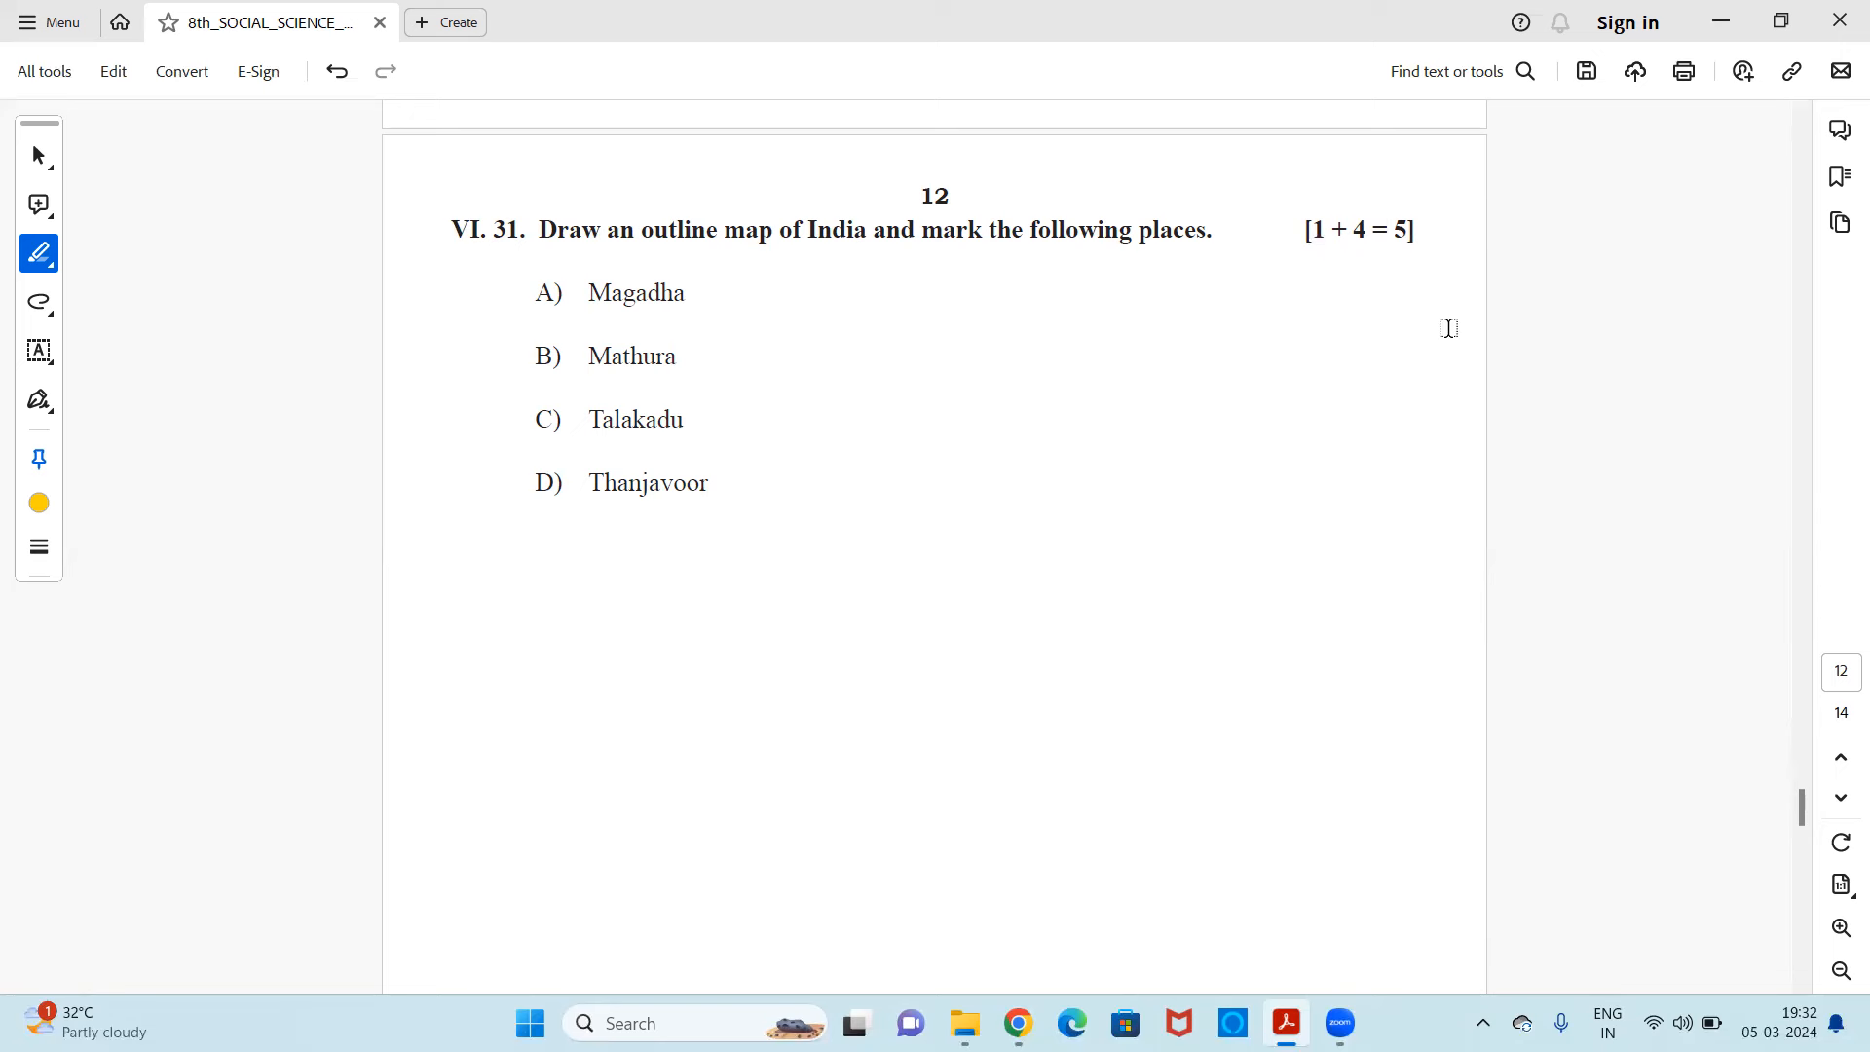
scroll("down", 3)
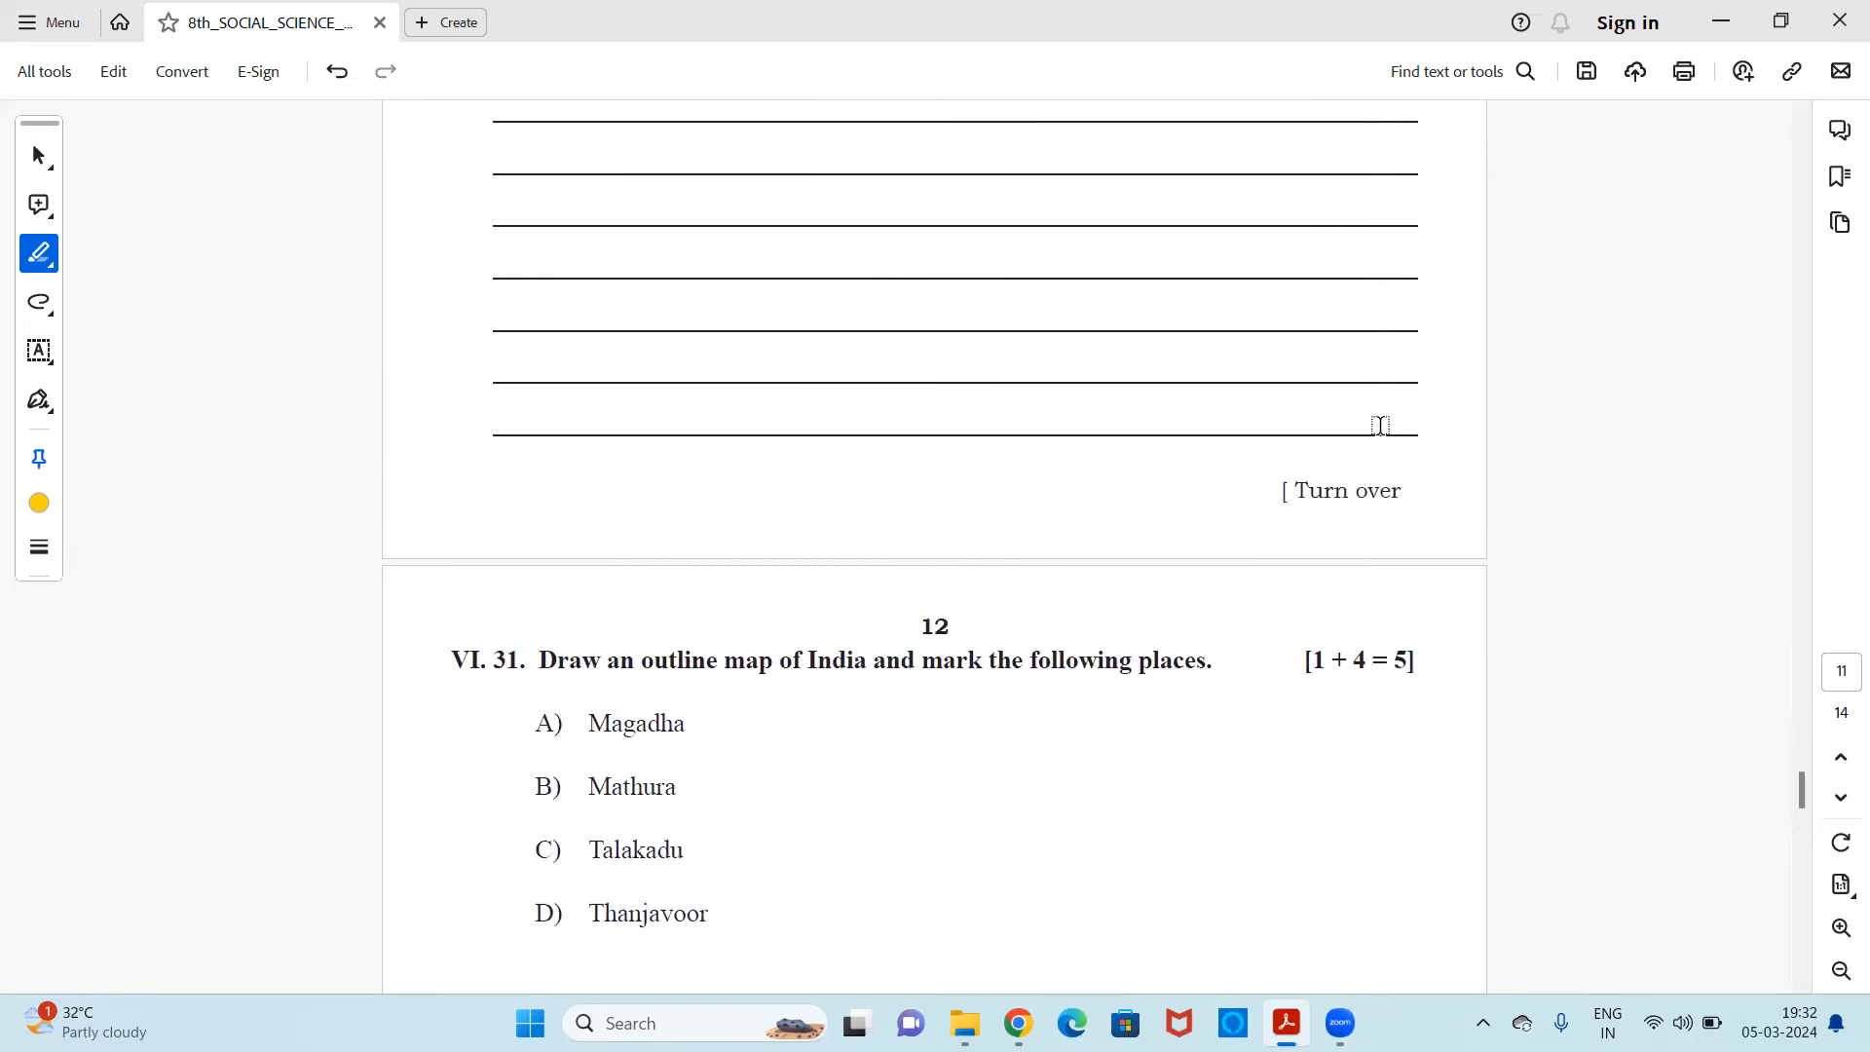
scroll("down", 3)
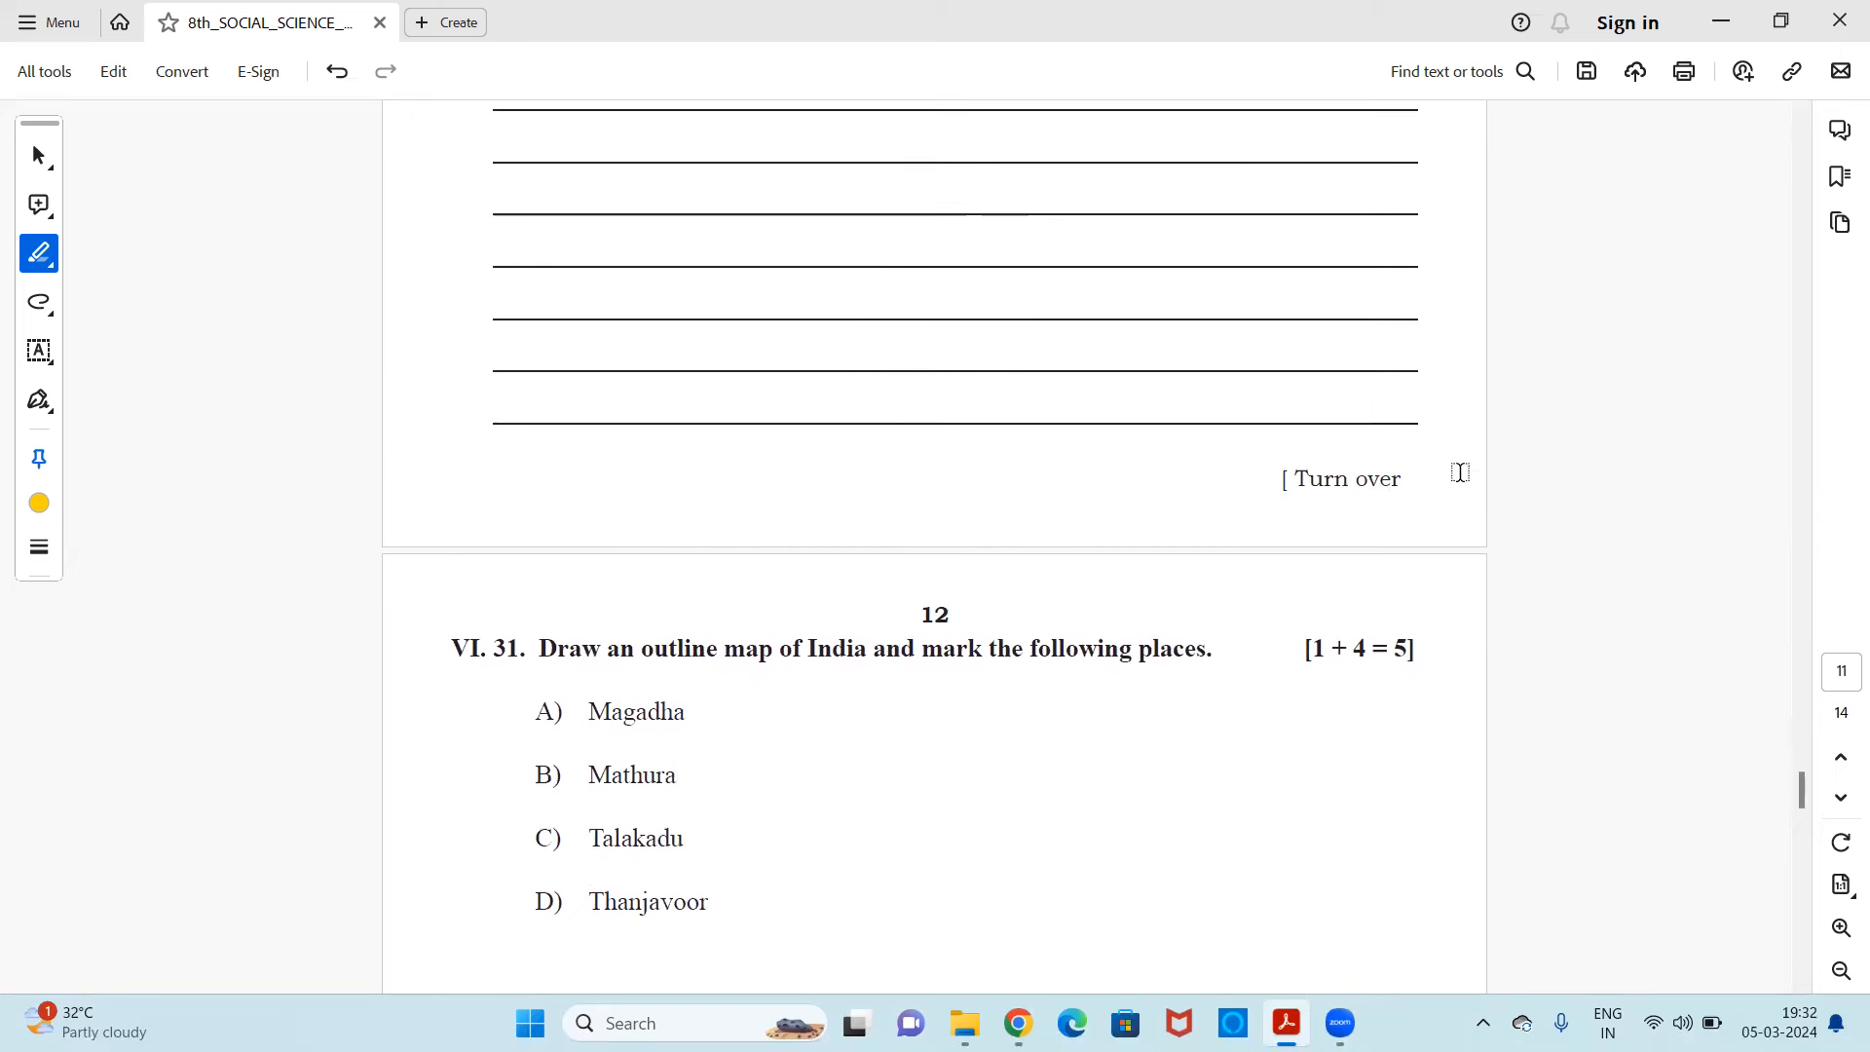
mouse_move(1466, 447)
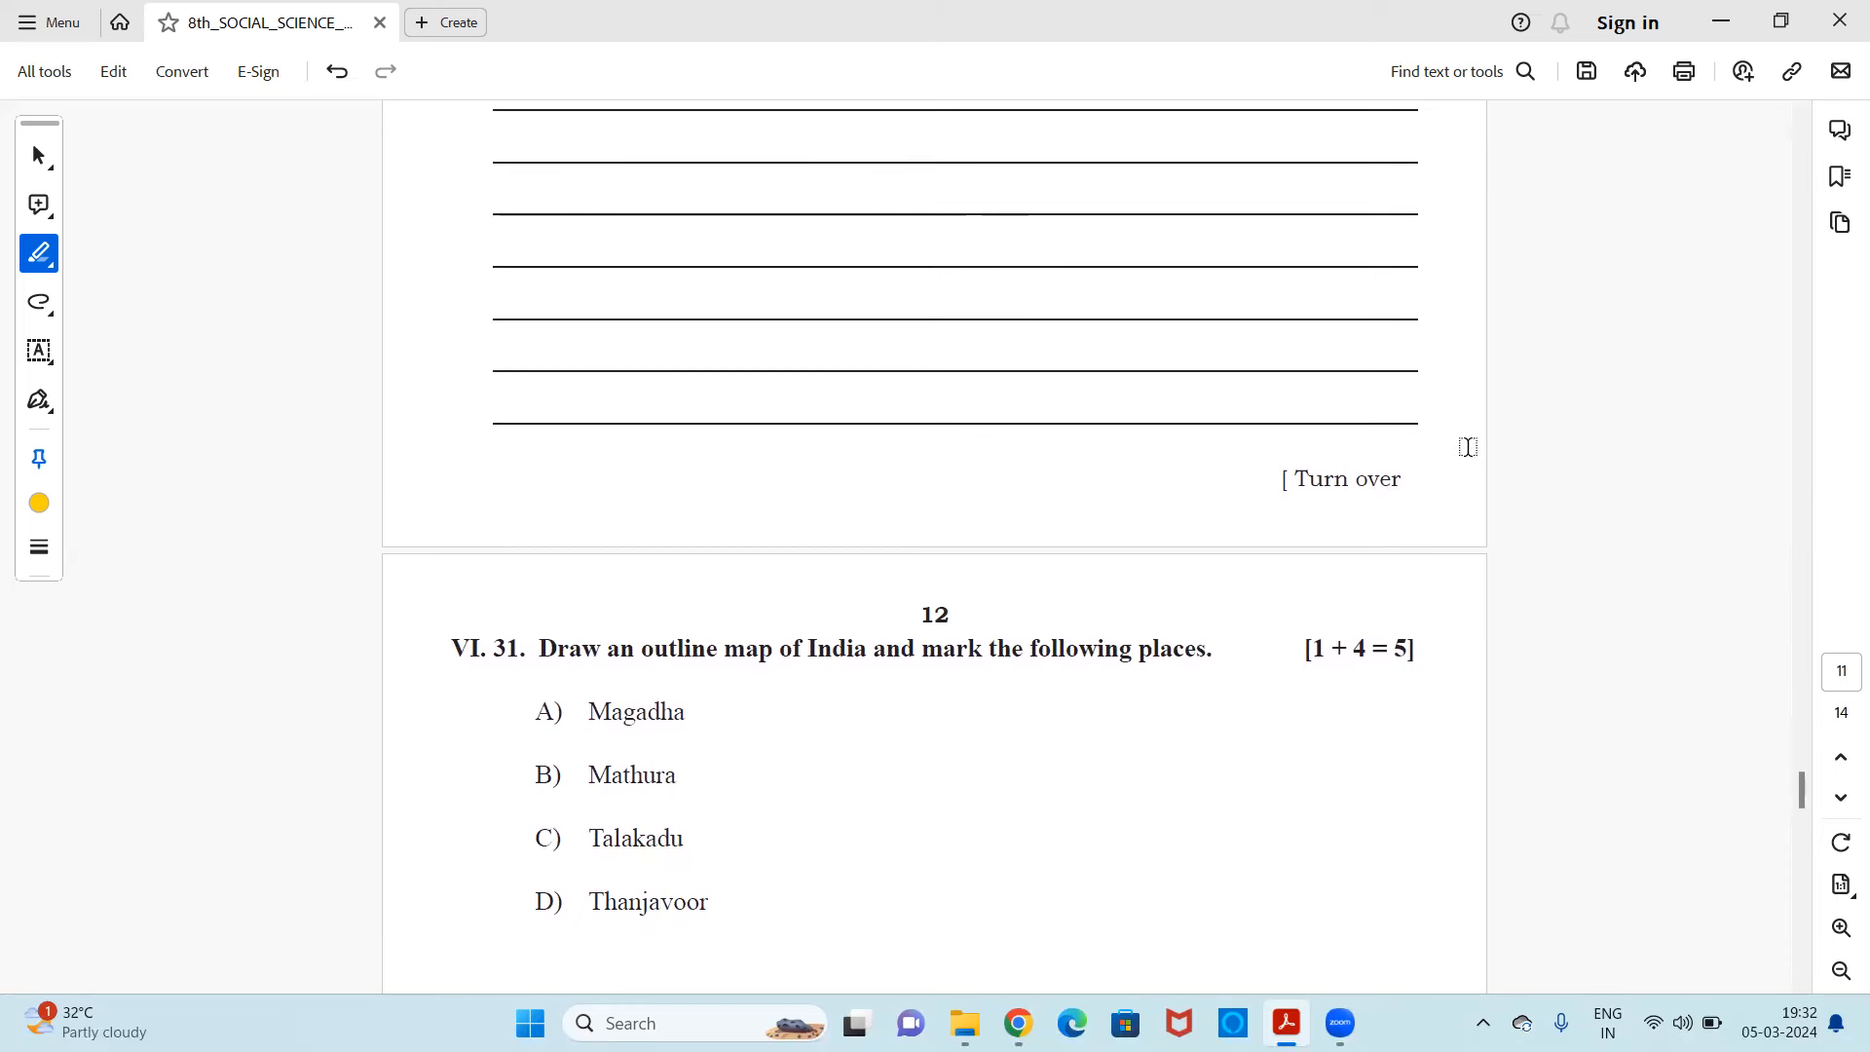
mouse_move(1487, 434)
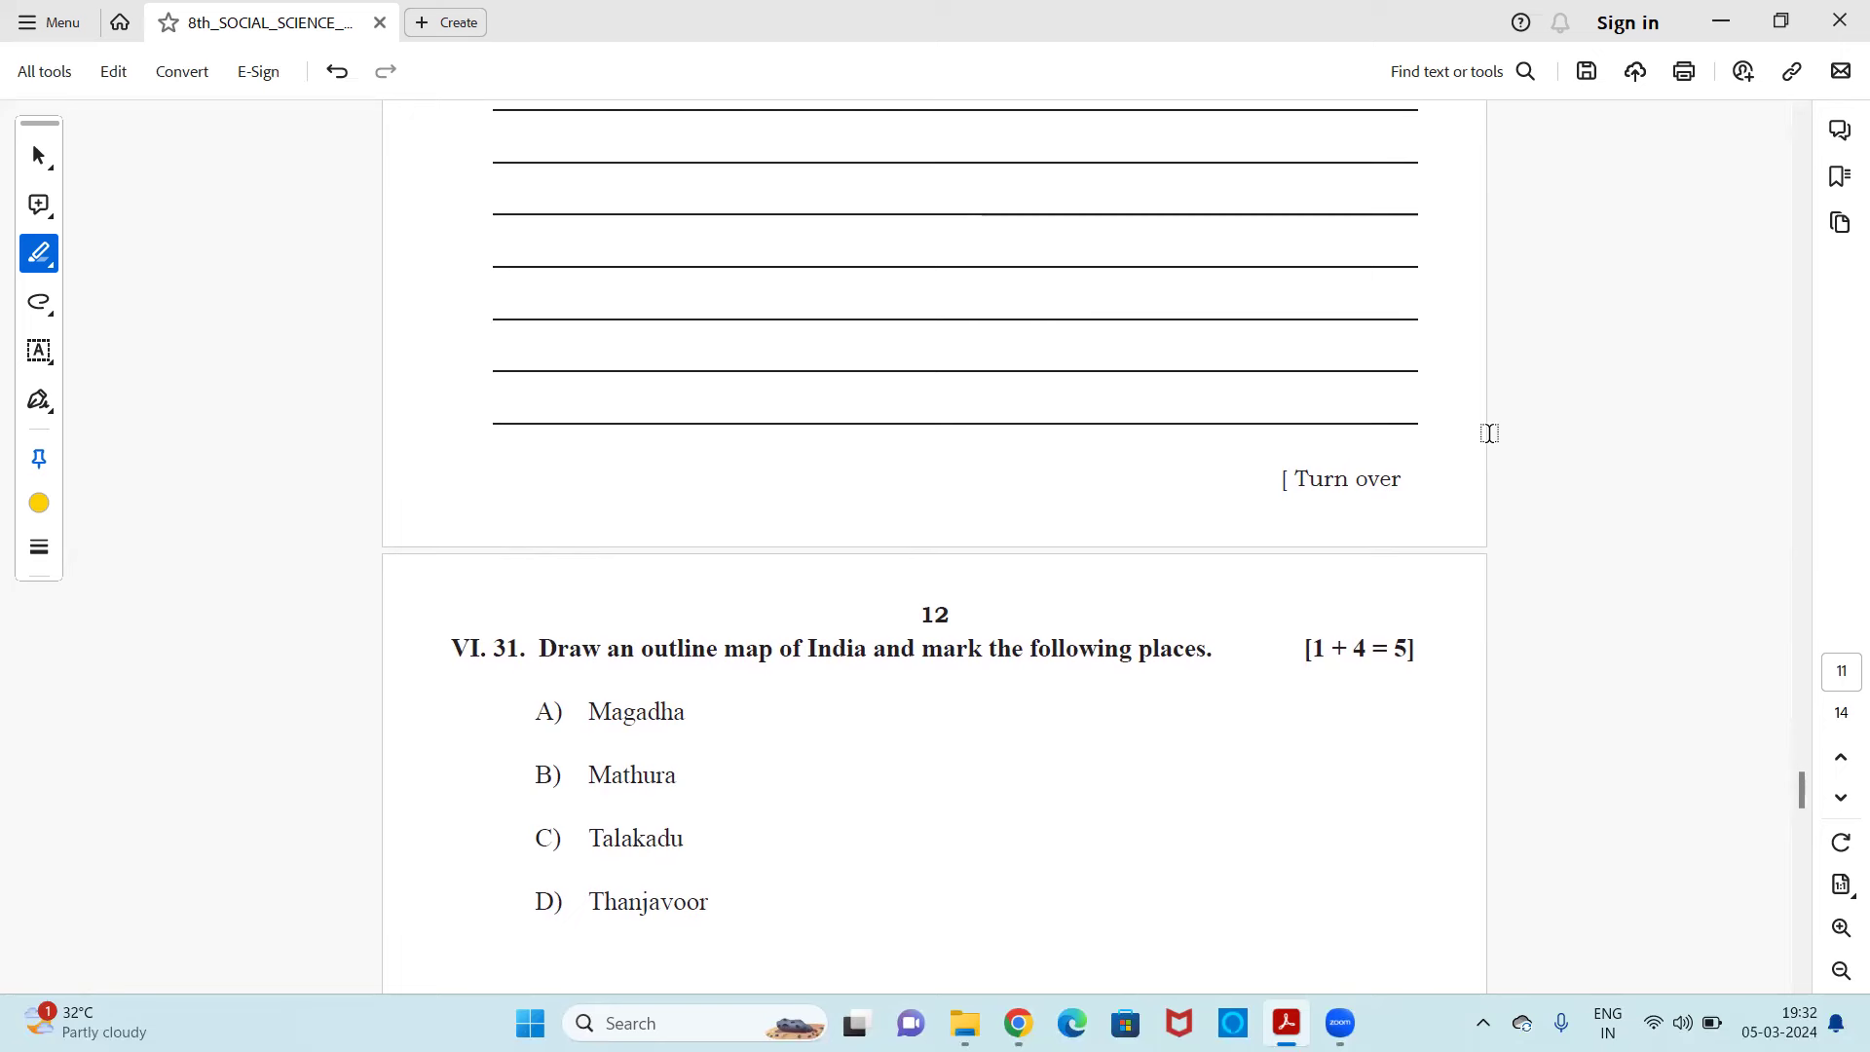
scroll("up", 3)
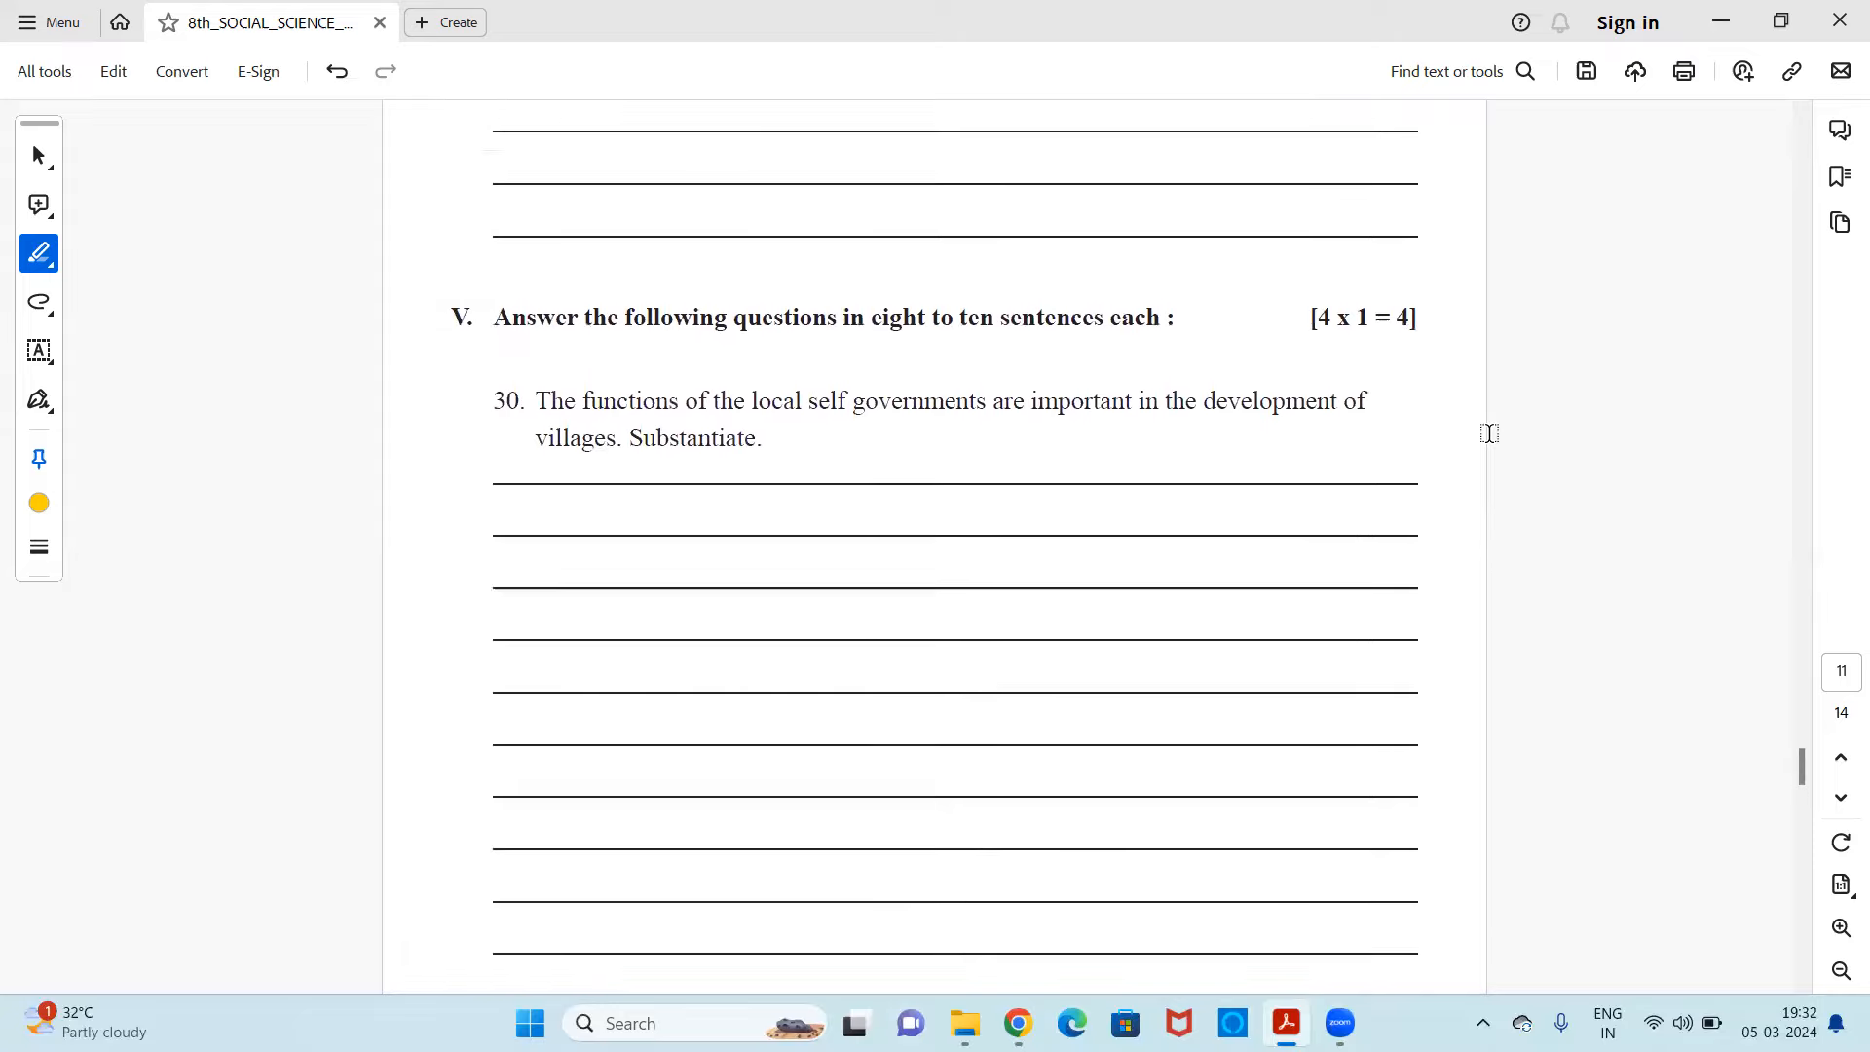
scroll("down", 3)
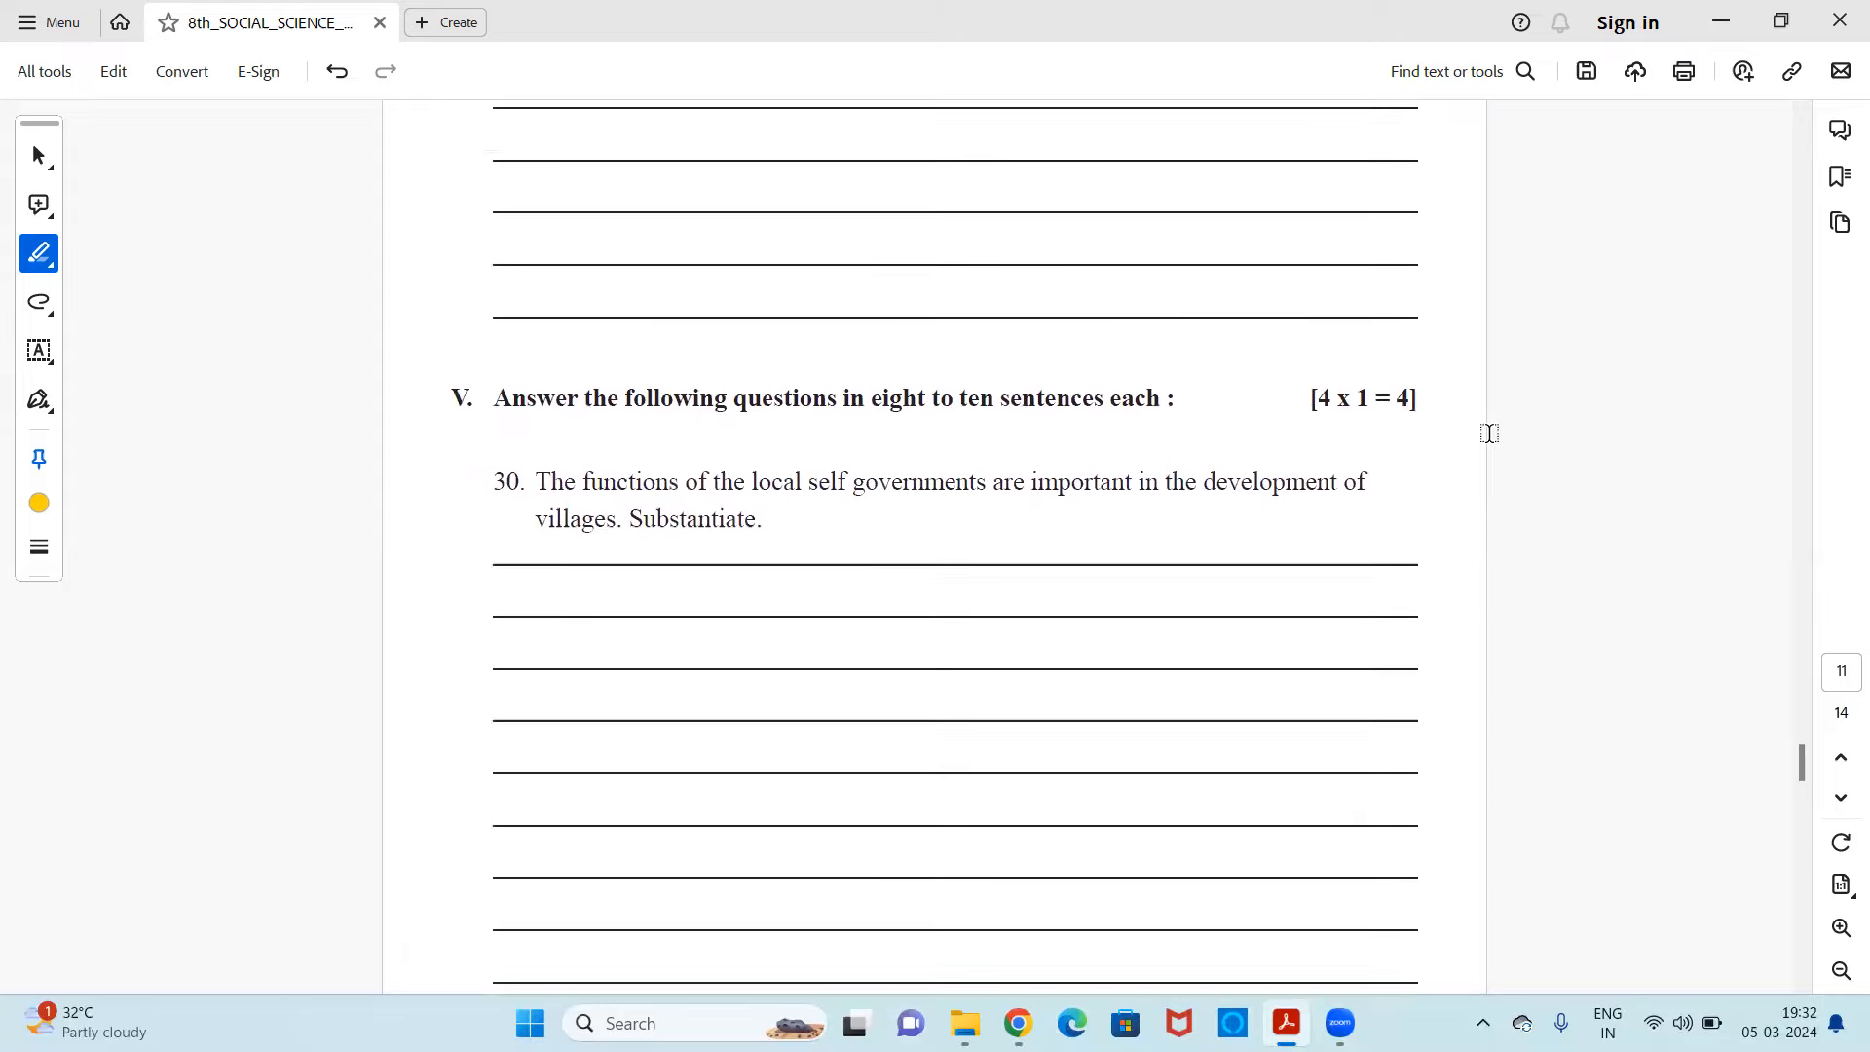
scroll("down", 3)
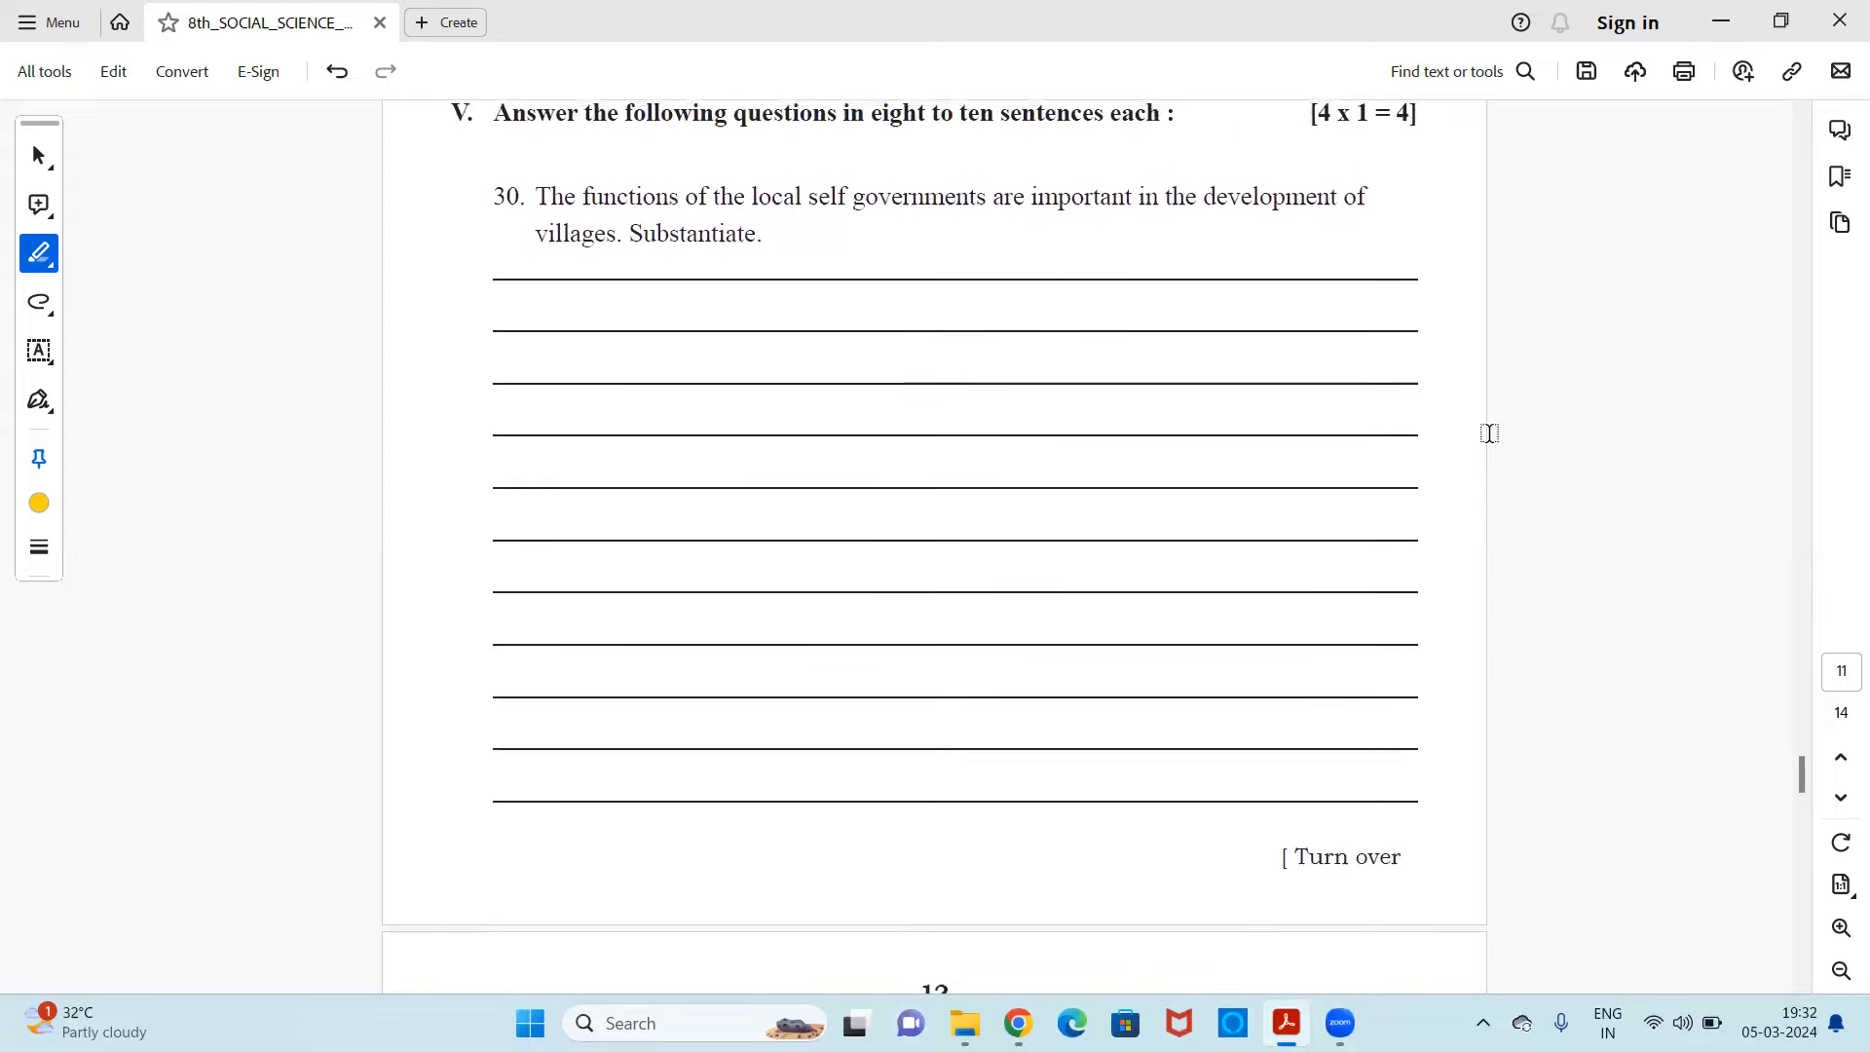